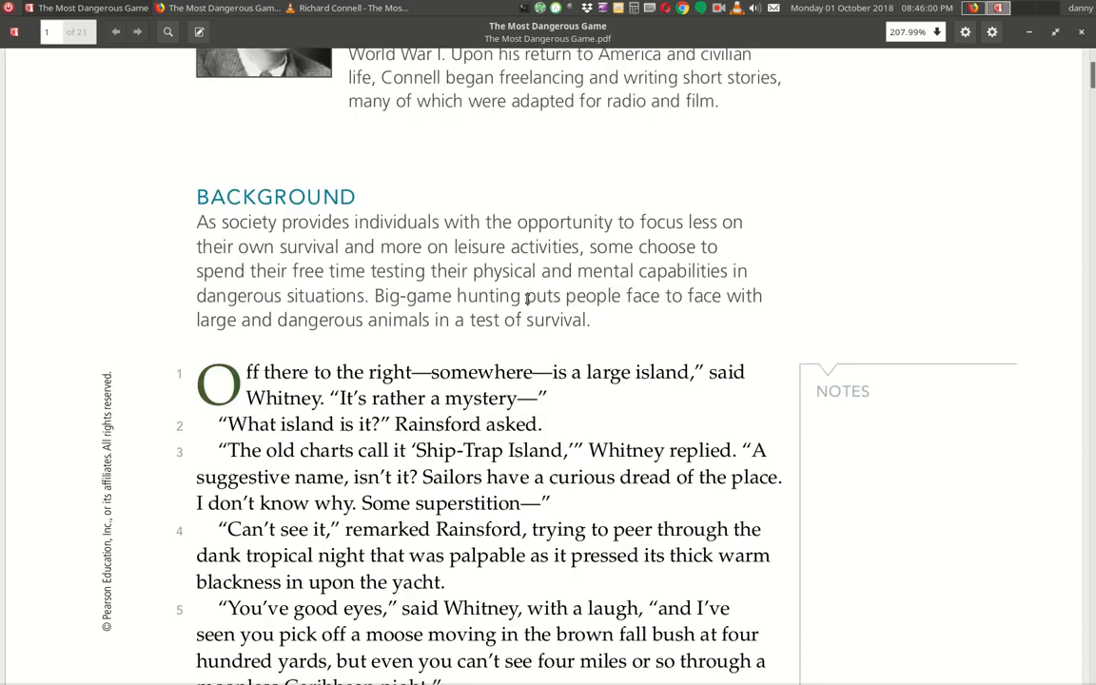
Scroll past paragraph 5 so paragraphs 6–8 on the next page appear.
scroll("up", 3)
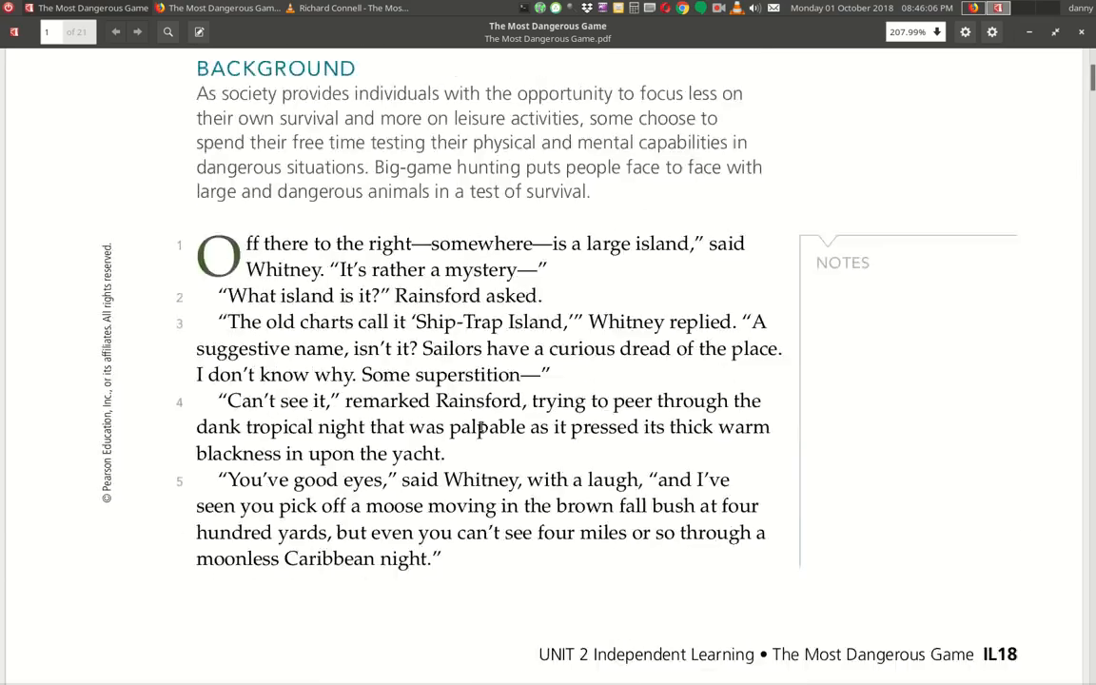
scroll("down", 3)
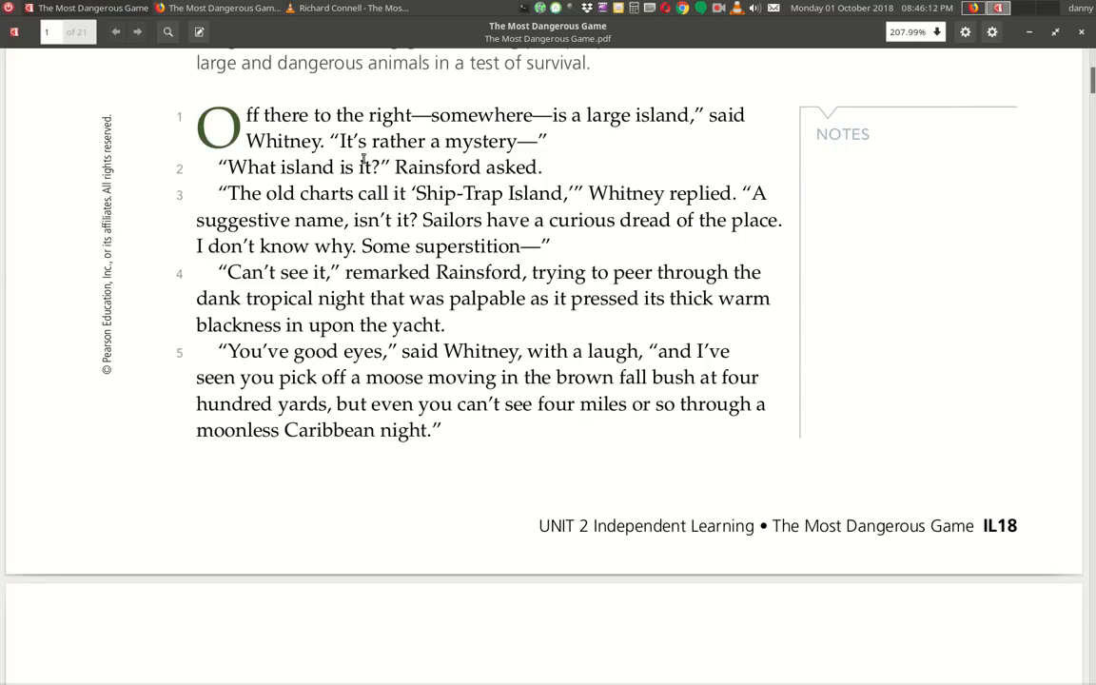
mouse_move(300, 194)
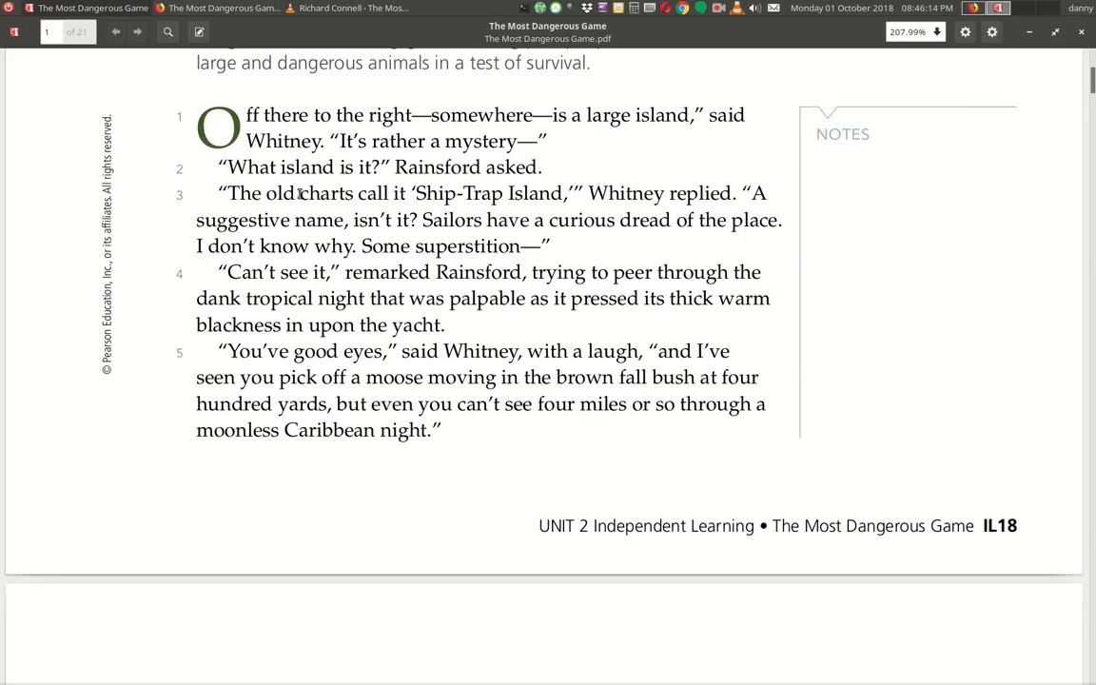
mouse_move(430, 183)
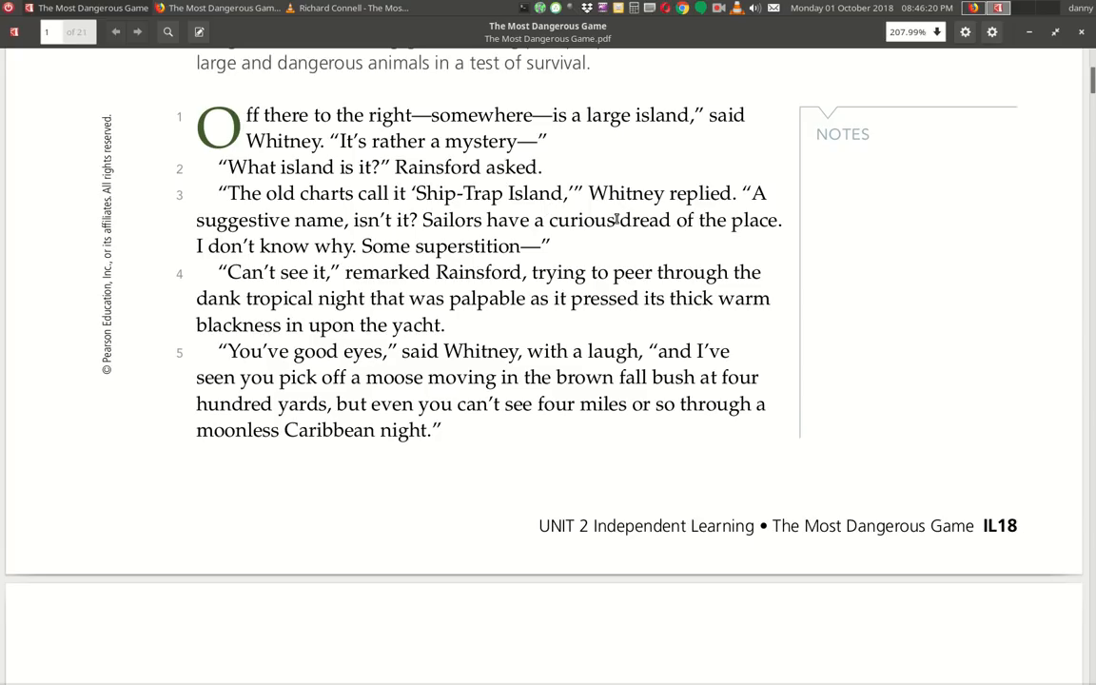
mouse_move(306, 240)
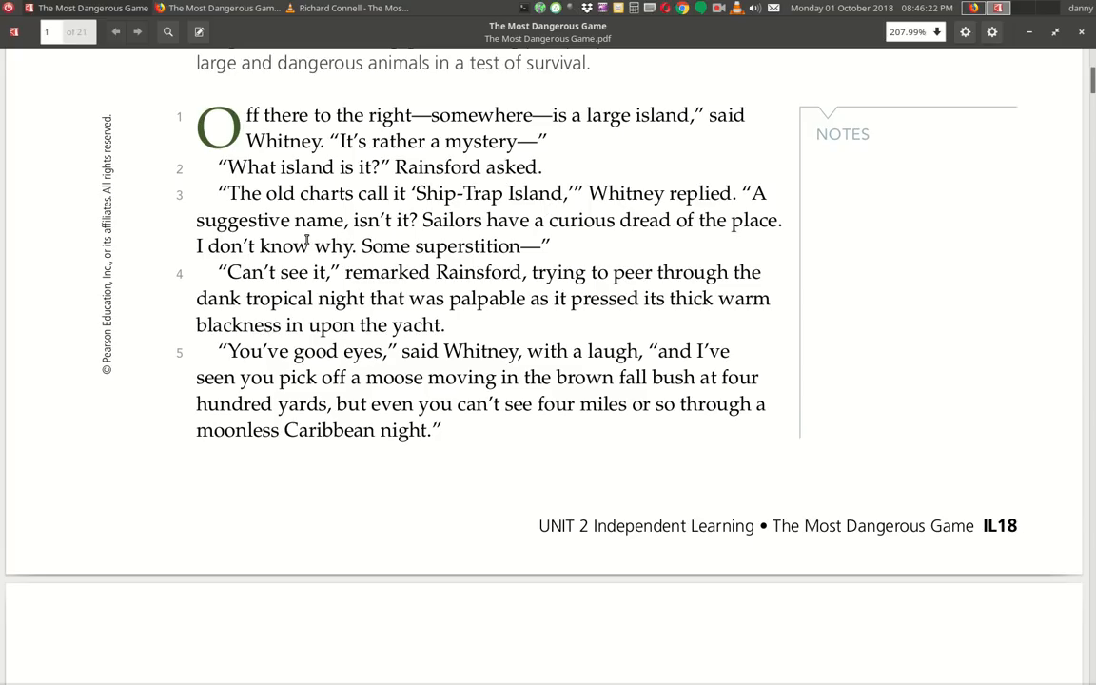
mouse_move(588, 251)
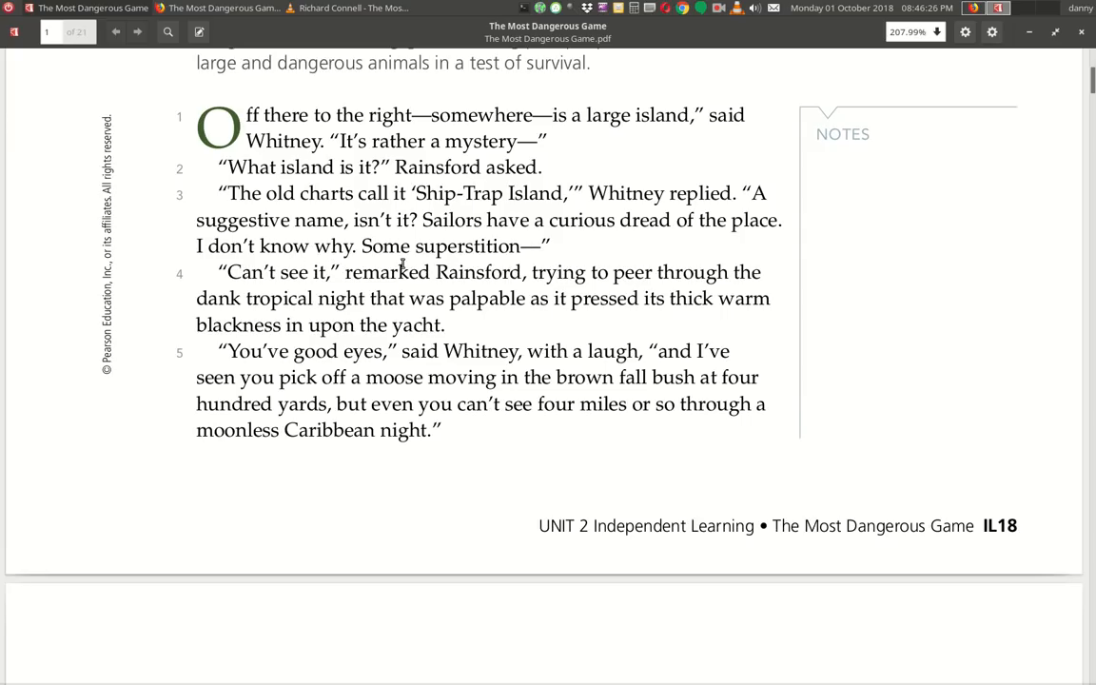
mouse_move(251, 293)
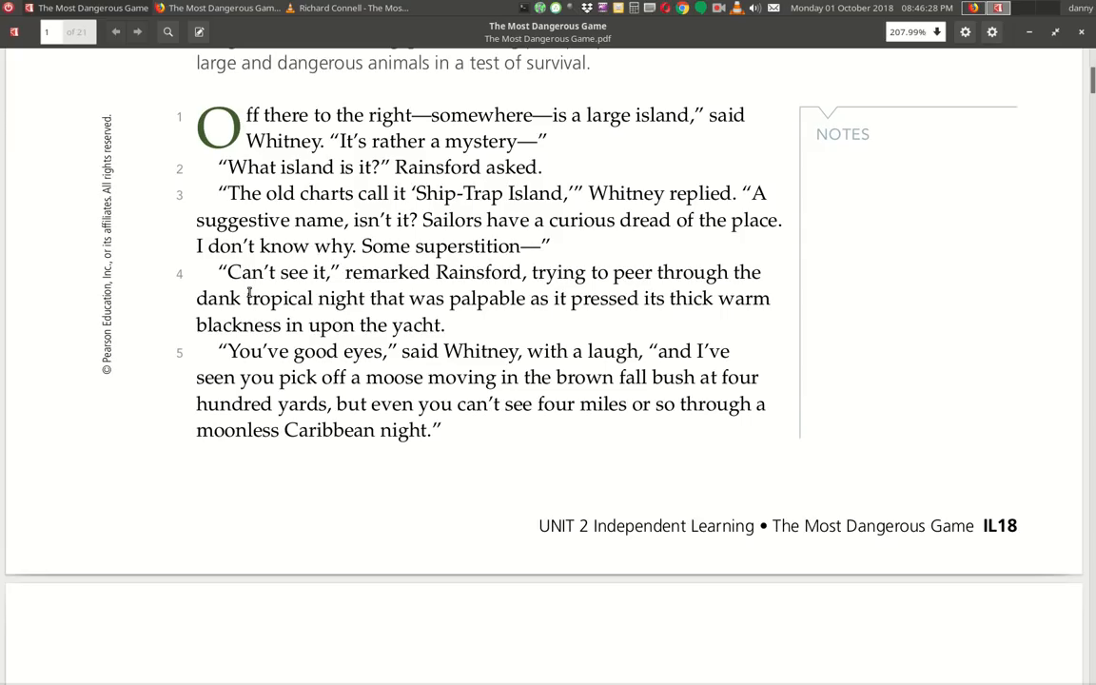
mouse_move(518, 288)
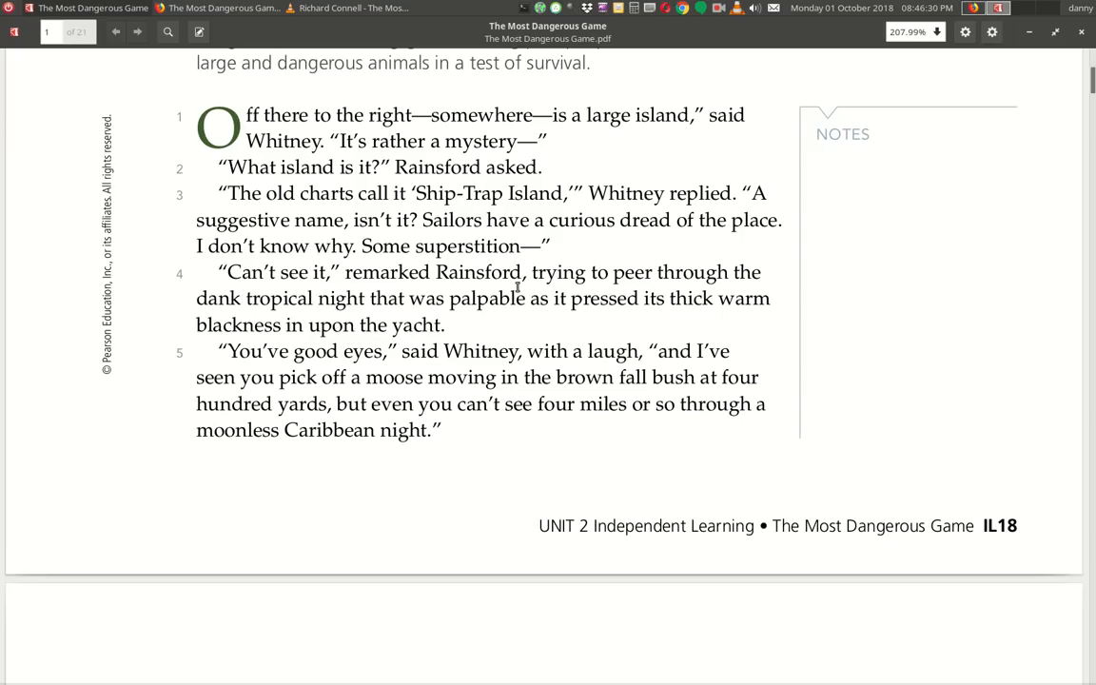
mouse_move(323, 320)
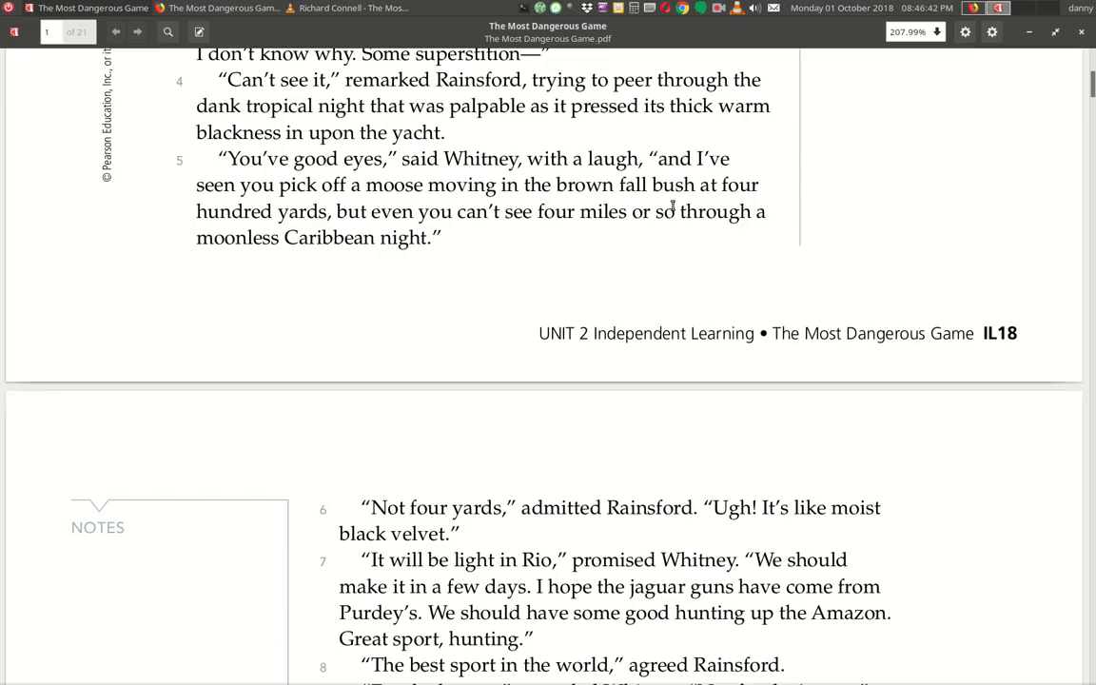
mouse_move(453, 240)
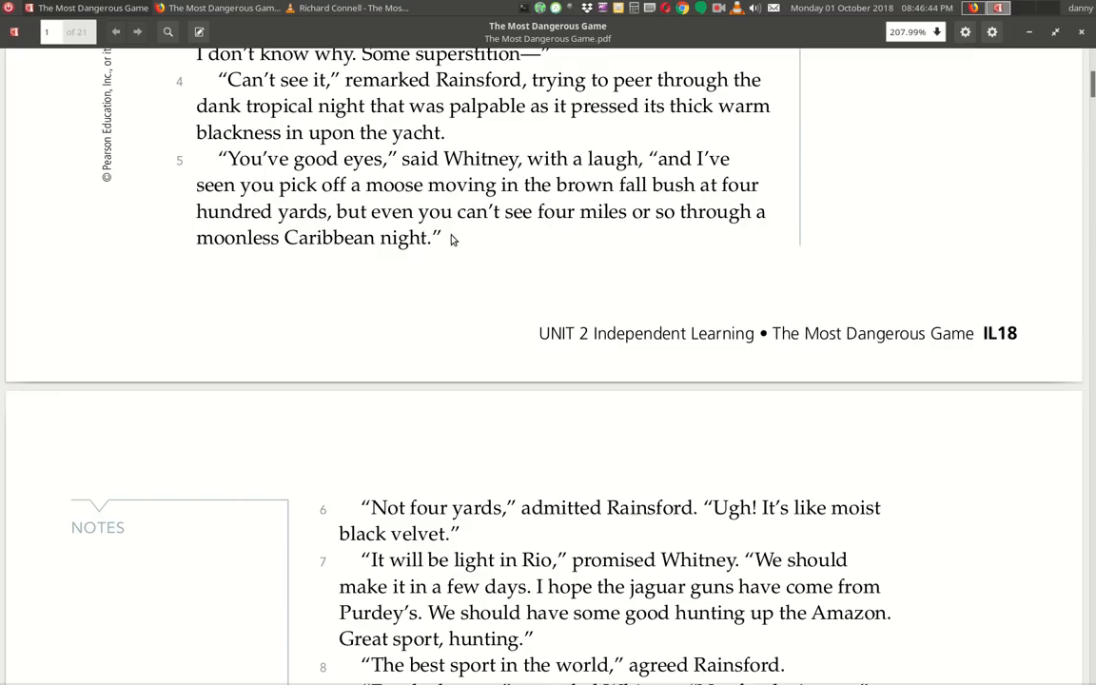
mouse_move(255, 261)
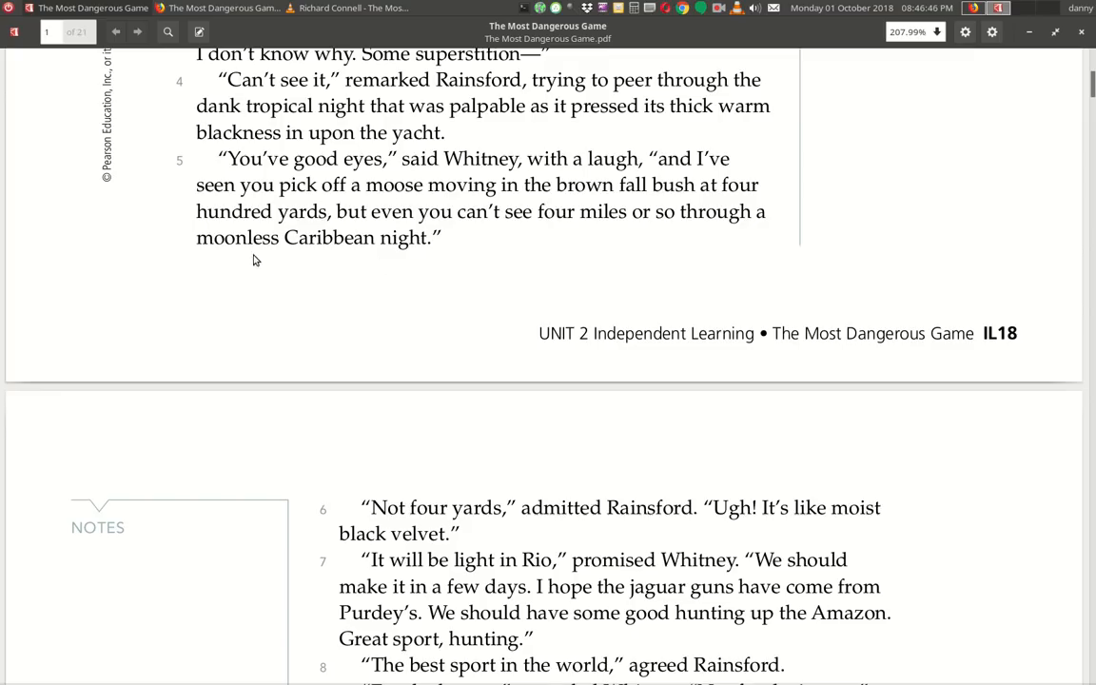
Scroll so the Whitney–Rainsford jaguar-hunting dialogue, paragraphs 6–18, fills the window.
scroll("down", 3)
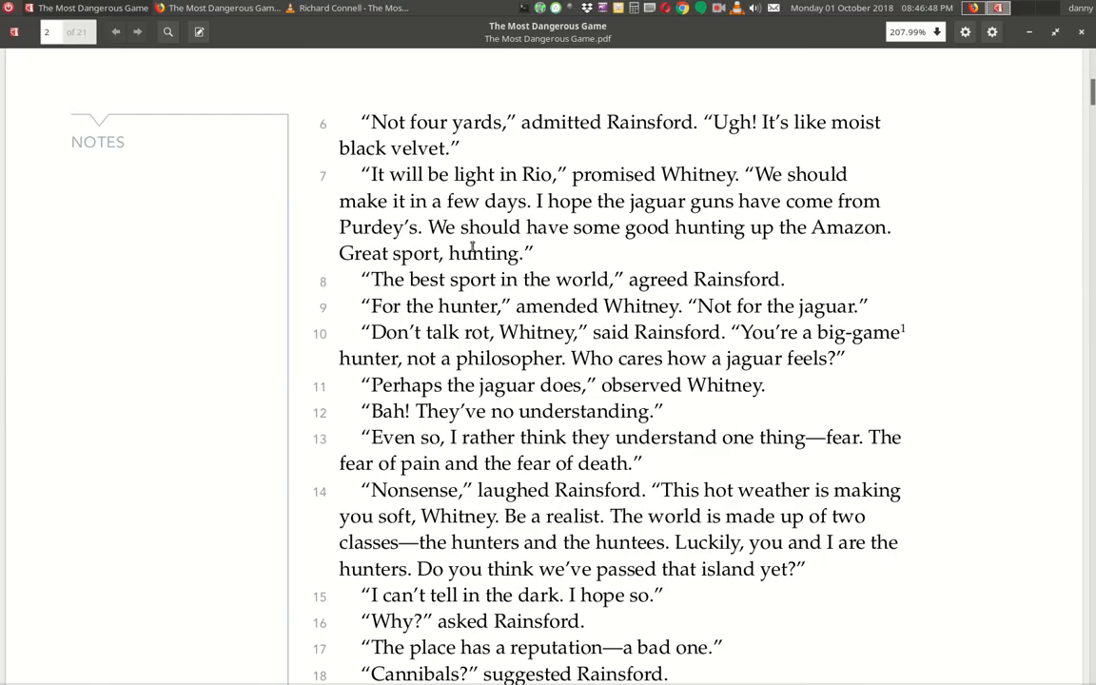
mouse_move(588, 146)
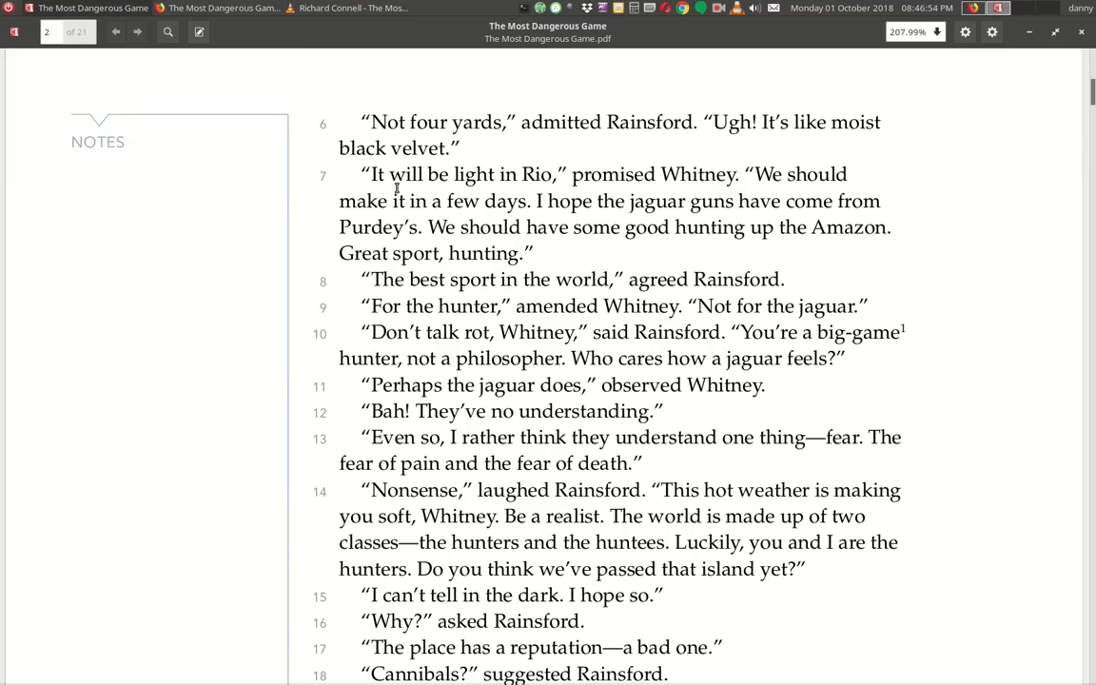
mouse_move(620, 190)
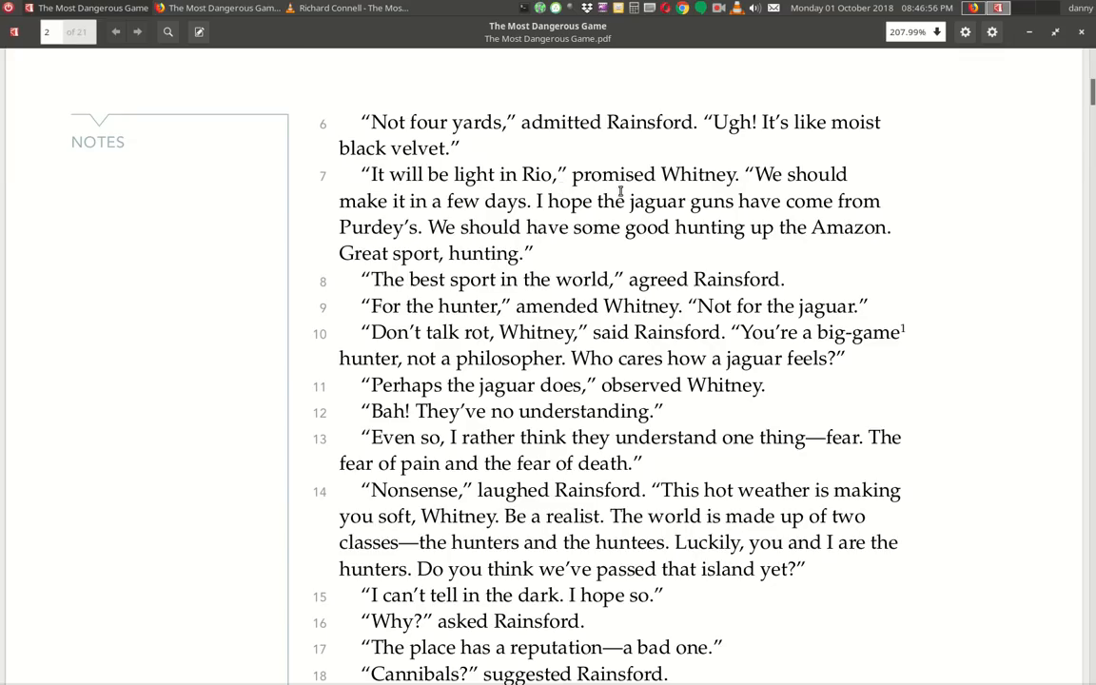
mouse_move(453, 208)
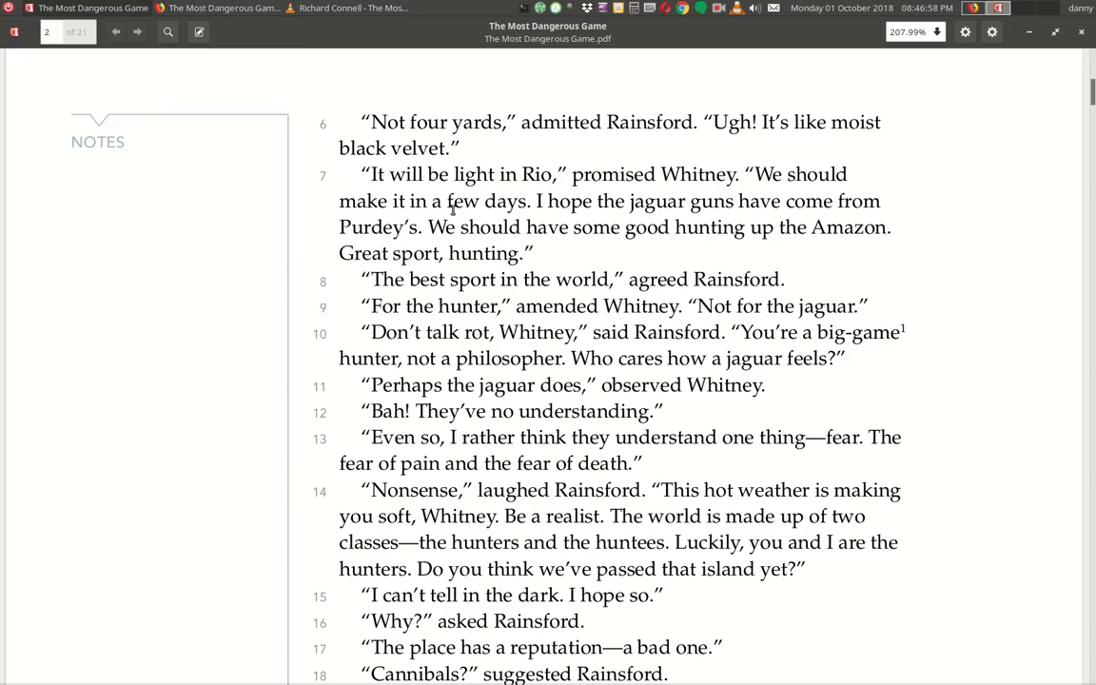
mouse_move(841, 225)
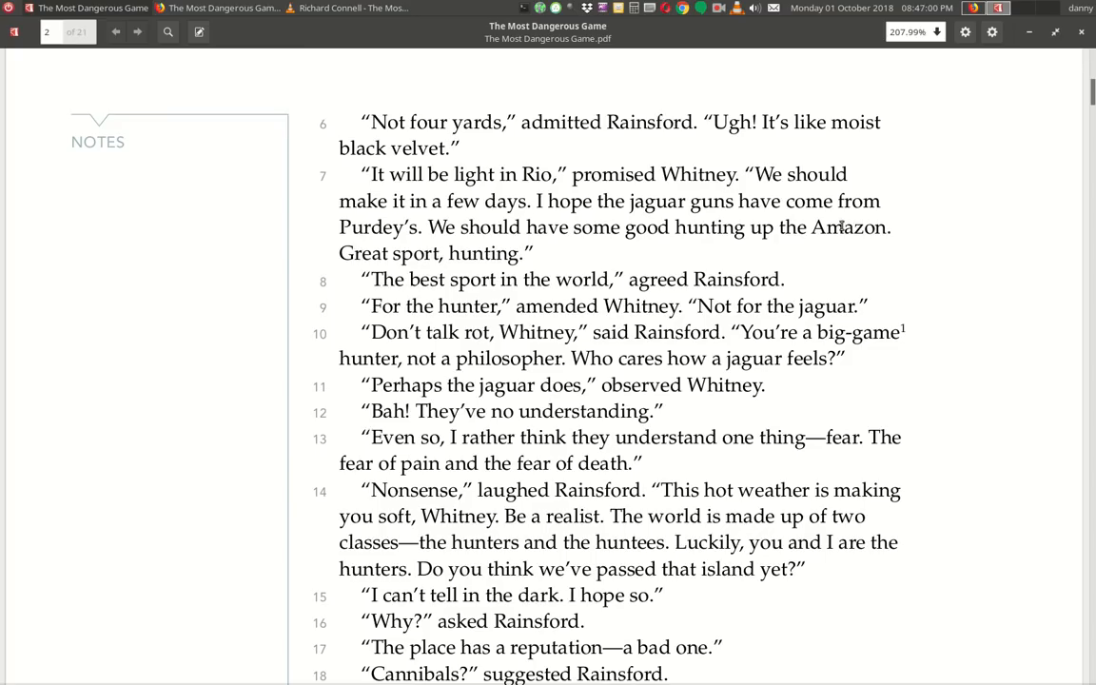
mouse_move(613, 255)
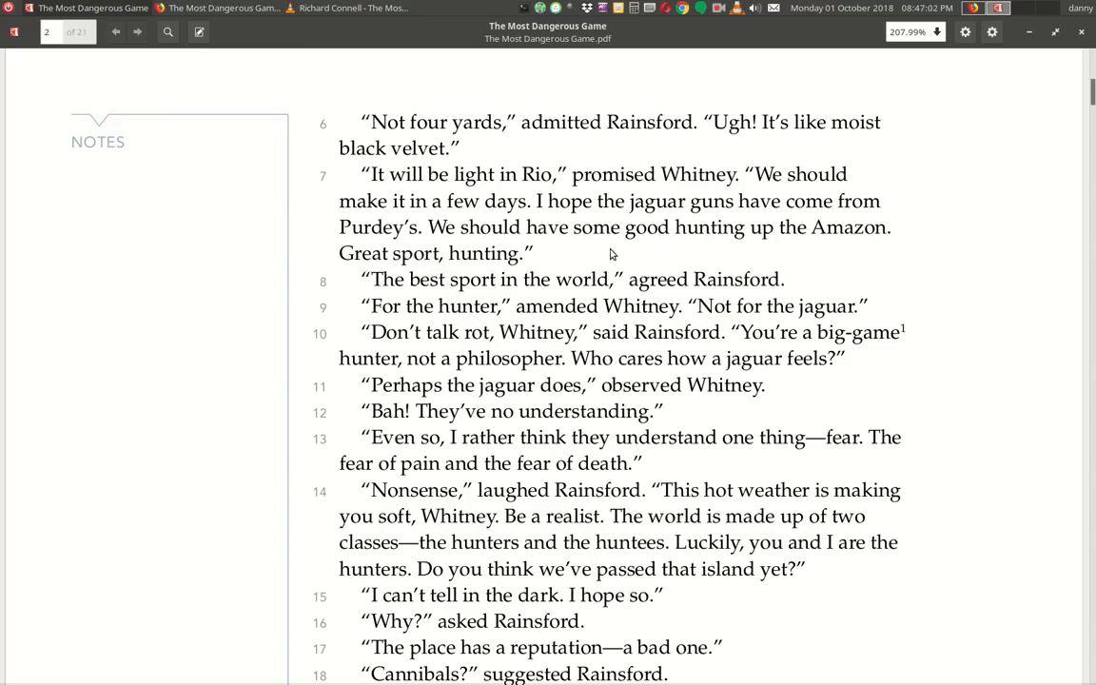
mouse_move(498, 274)
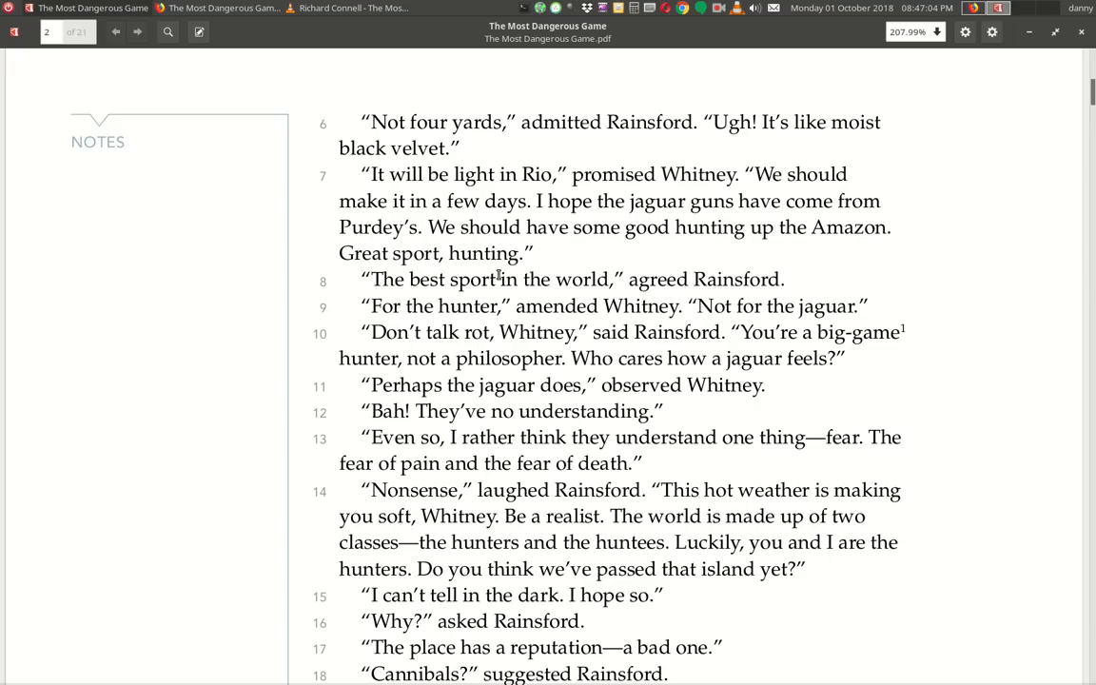
mouse_move(447, 297)
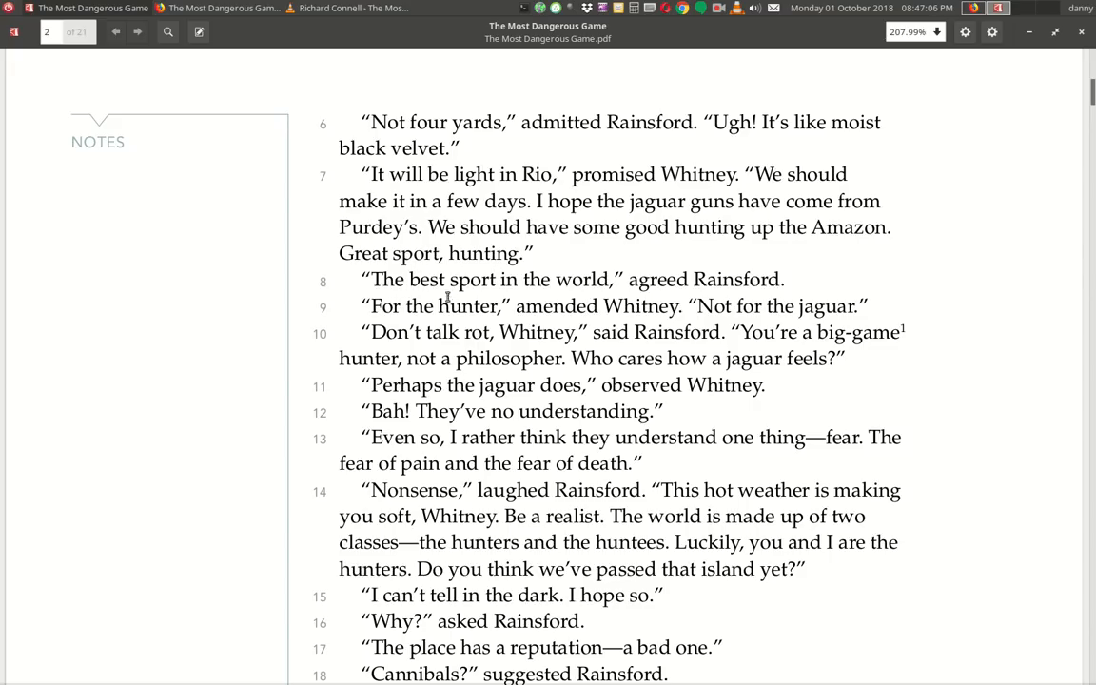
mouse_move(359, 337)
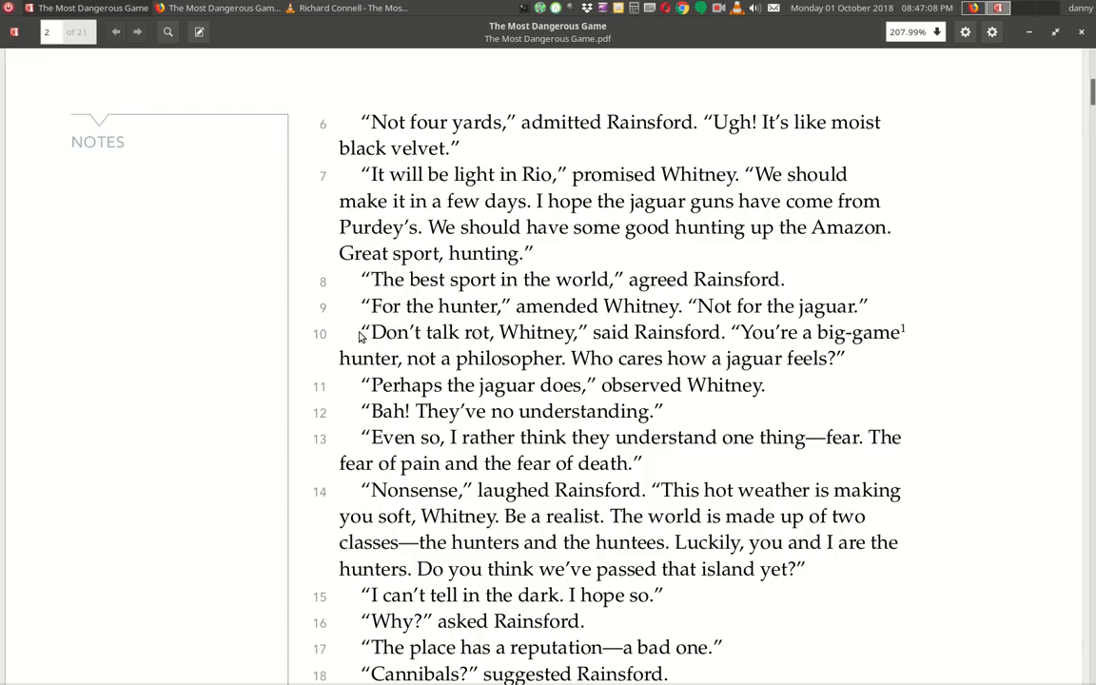
mouse_move(635, 322)
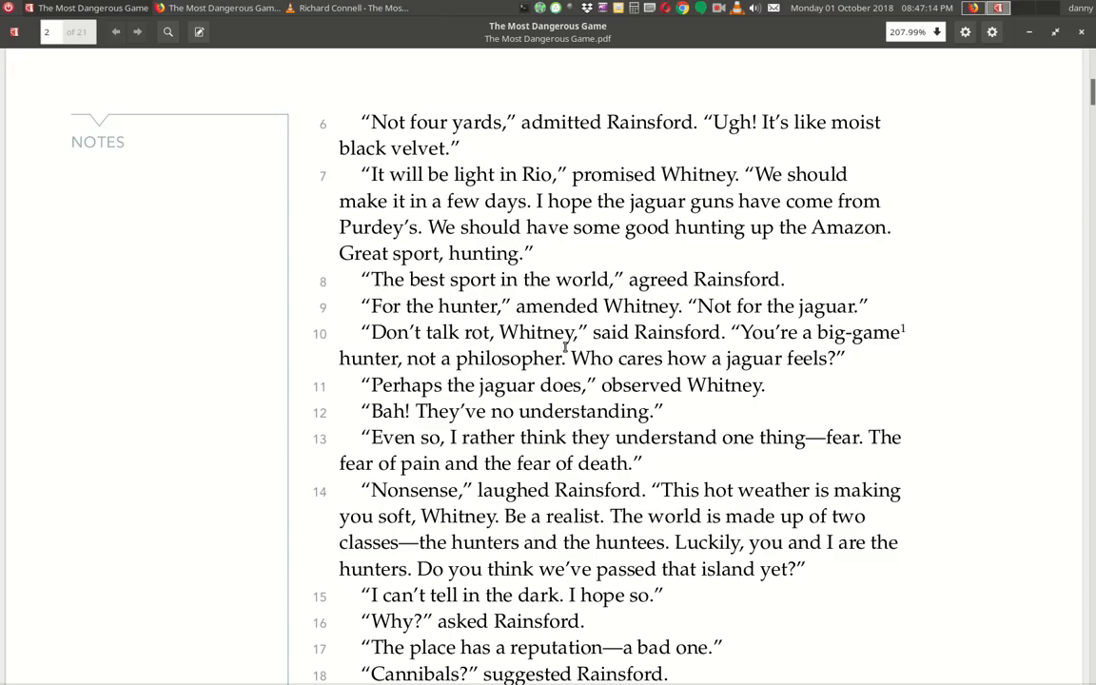
mouse_move(852, 363)
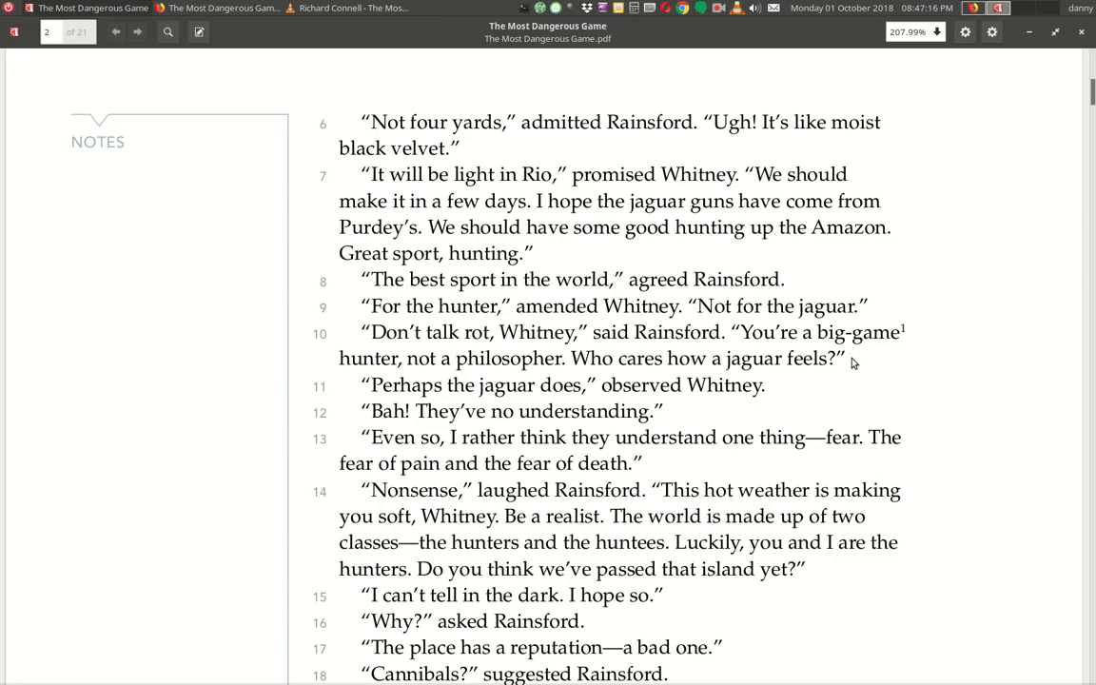
mouse_move(721, 379)
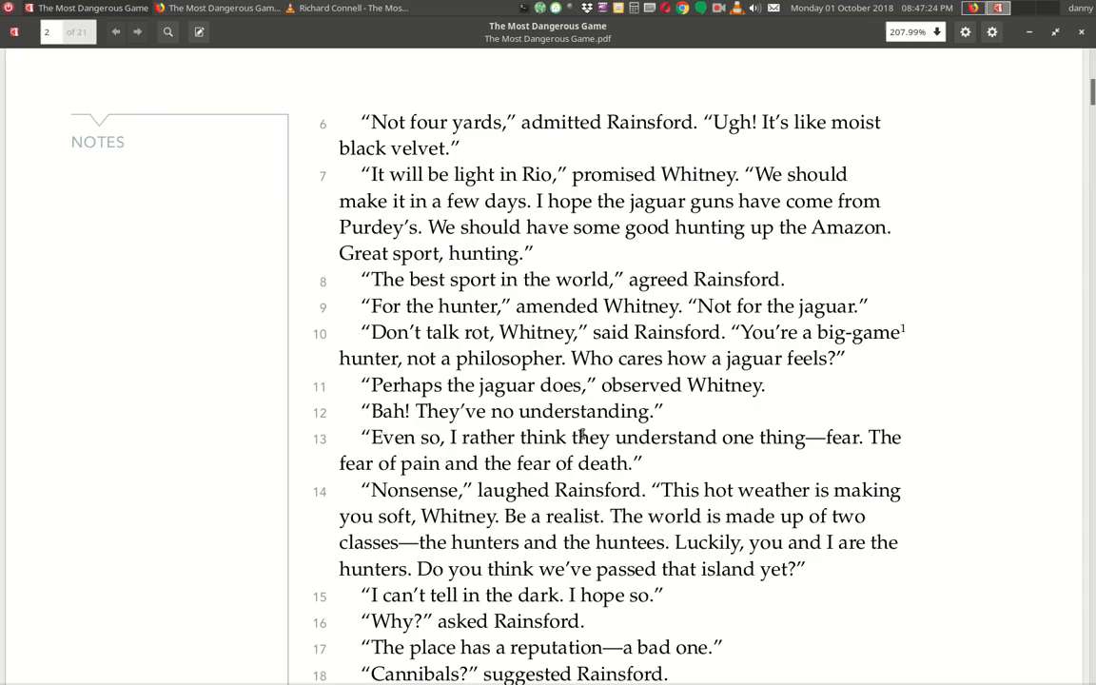
mouse_move(522, 449)
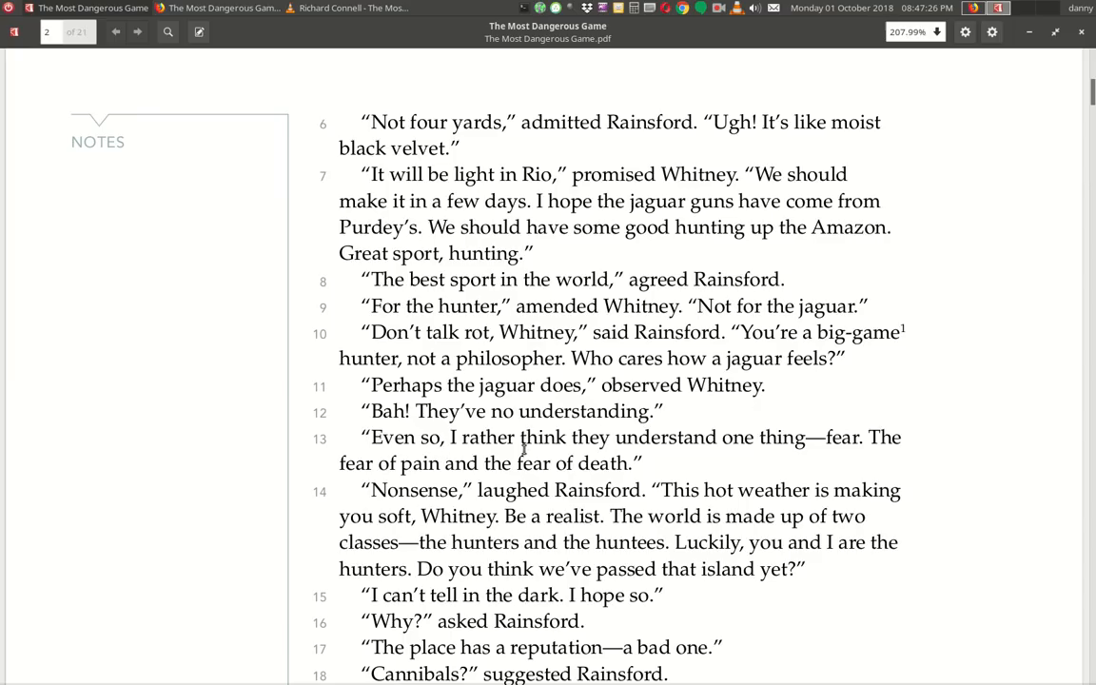
mouse_move(778, 458)
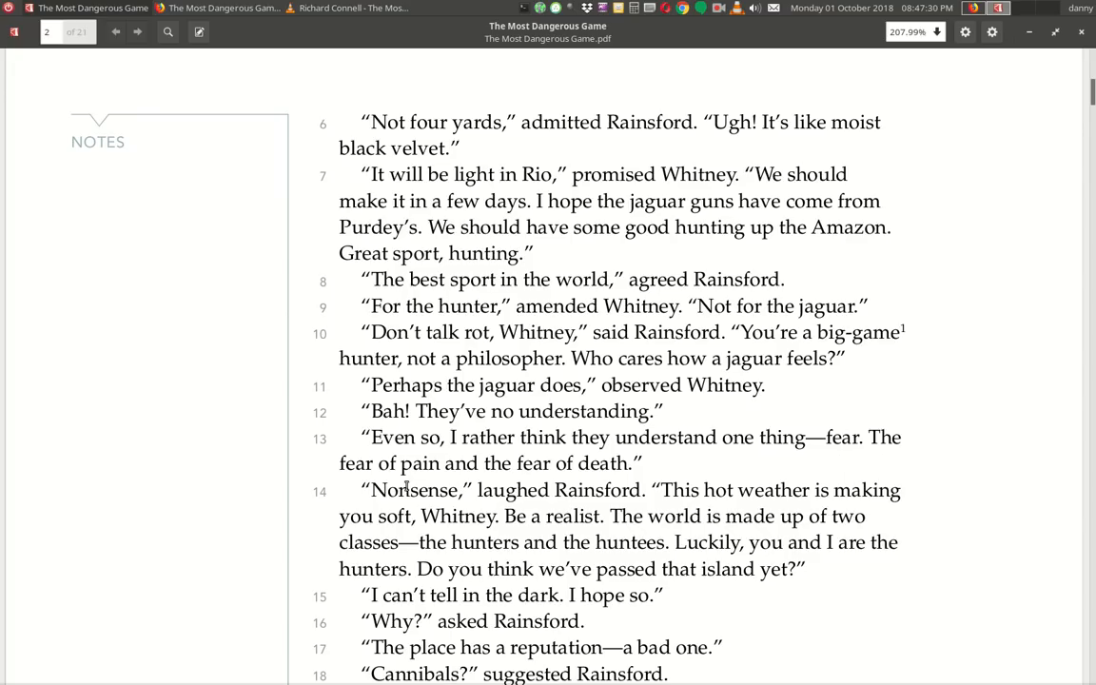
scroll("down", 3)
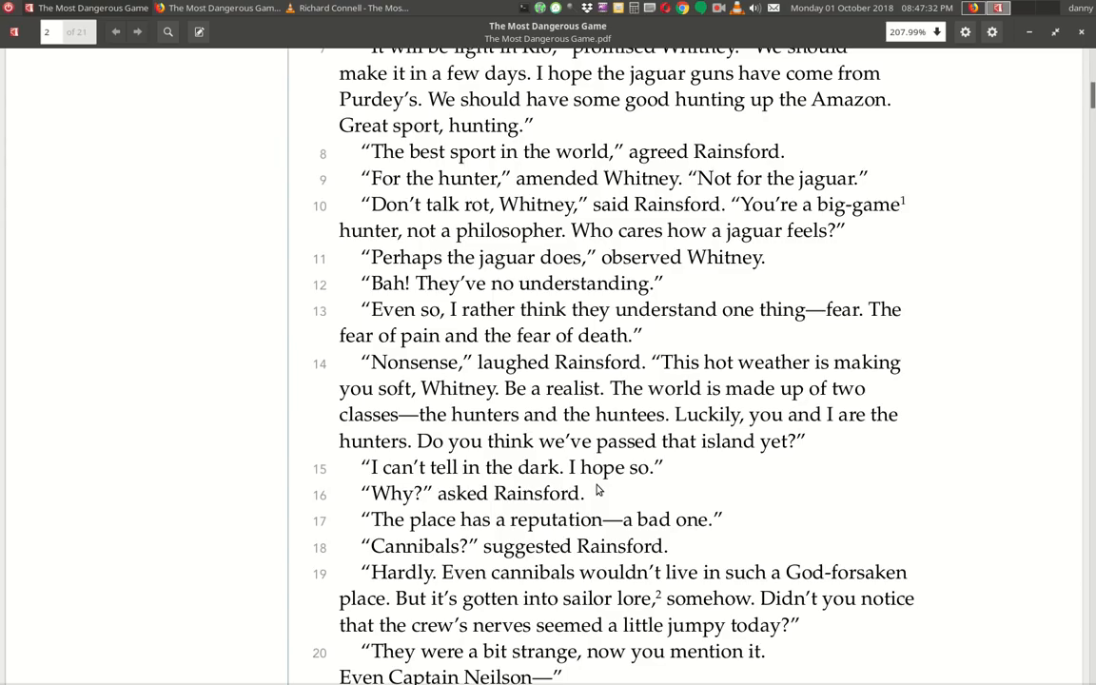
scroll("down", 3)
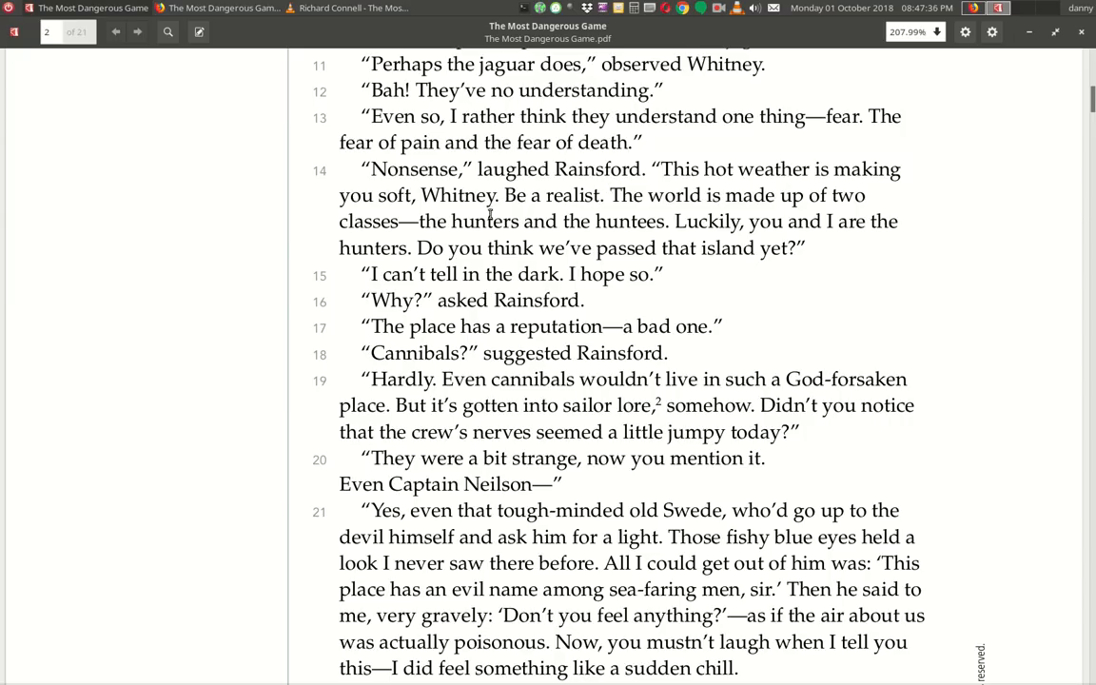
mouse_move(533, 207)
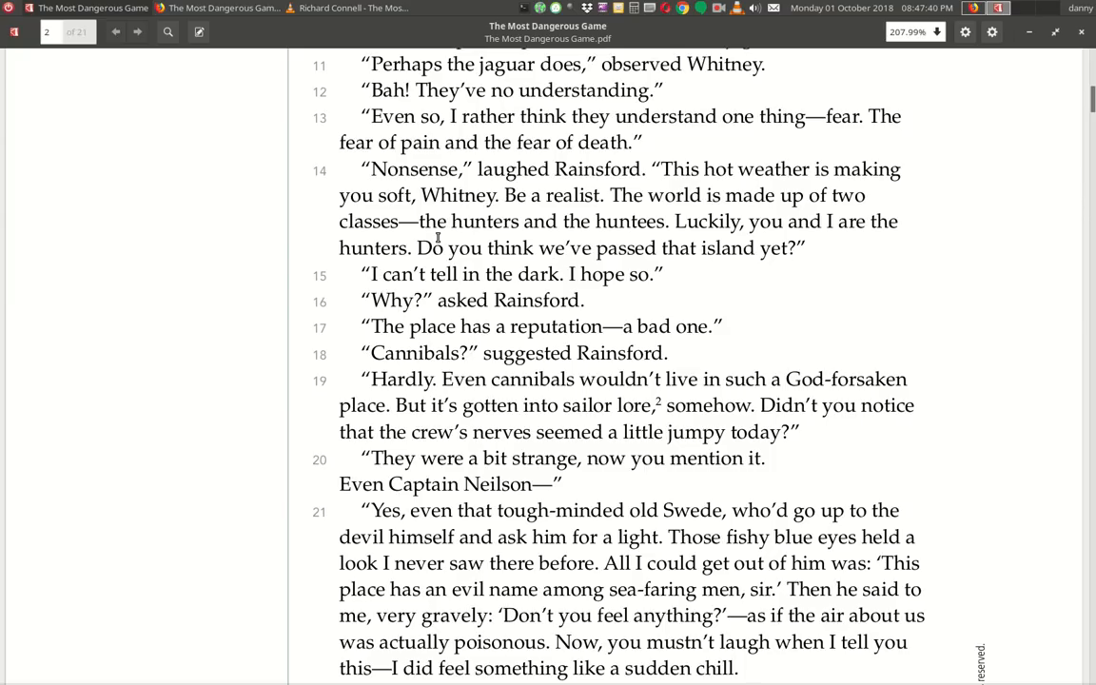
mouse_move(638, 234)
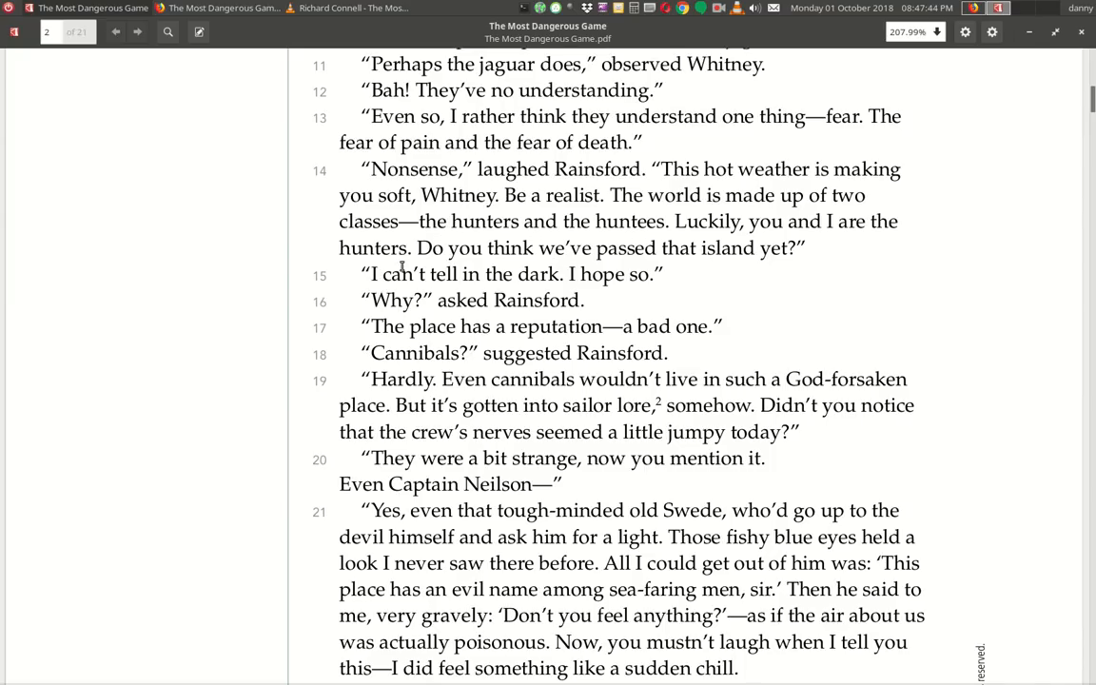
mouse_move(752, 276)
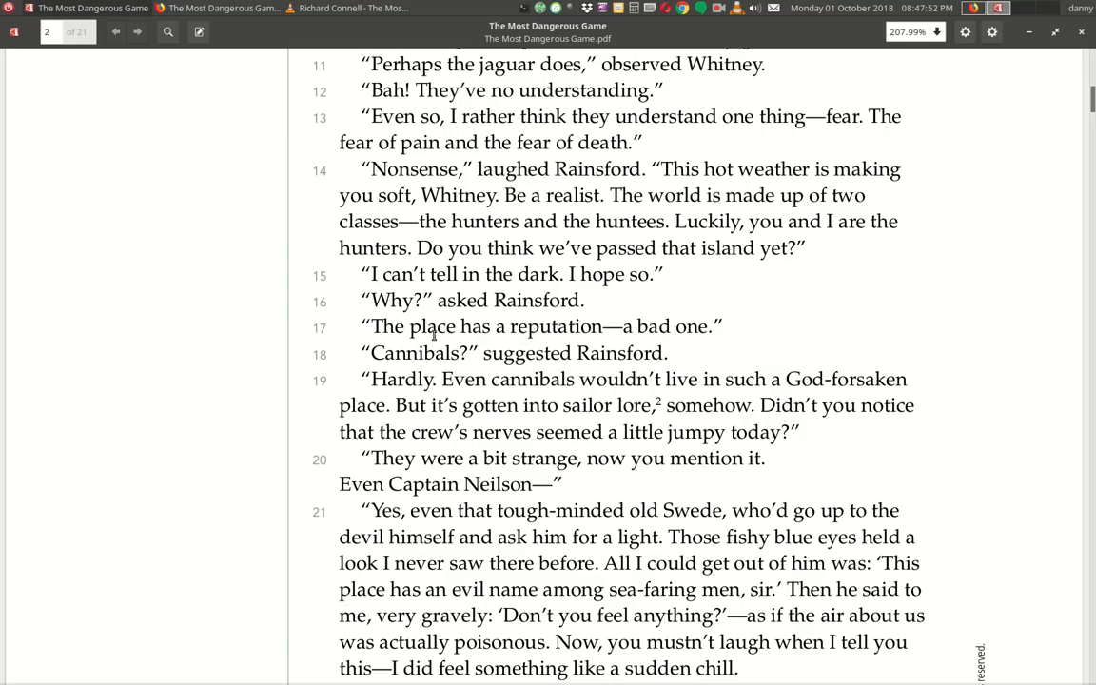
mouse_move(597, 347)
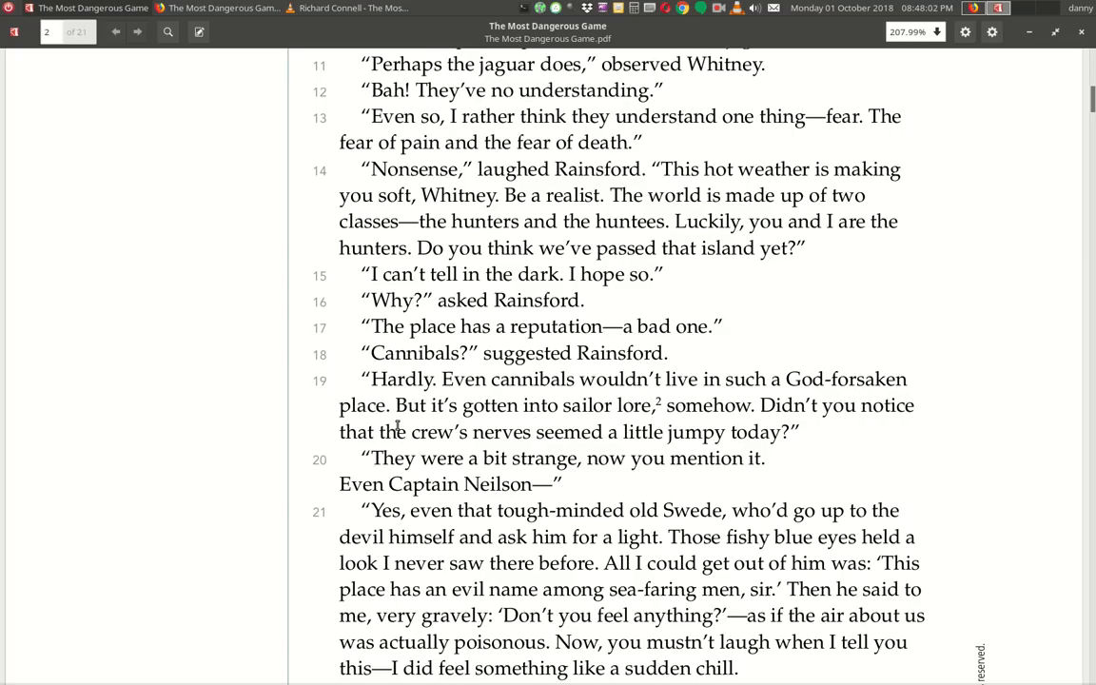
mouse_move(647, 419)
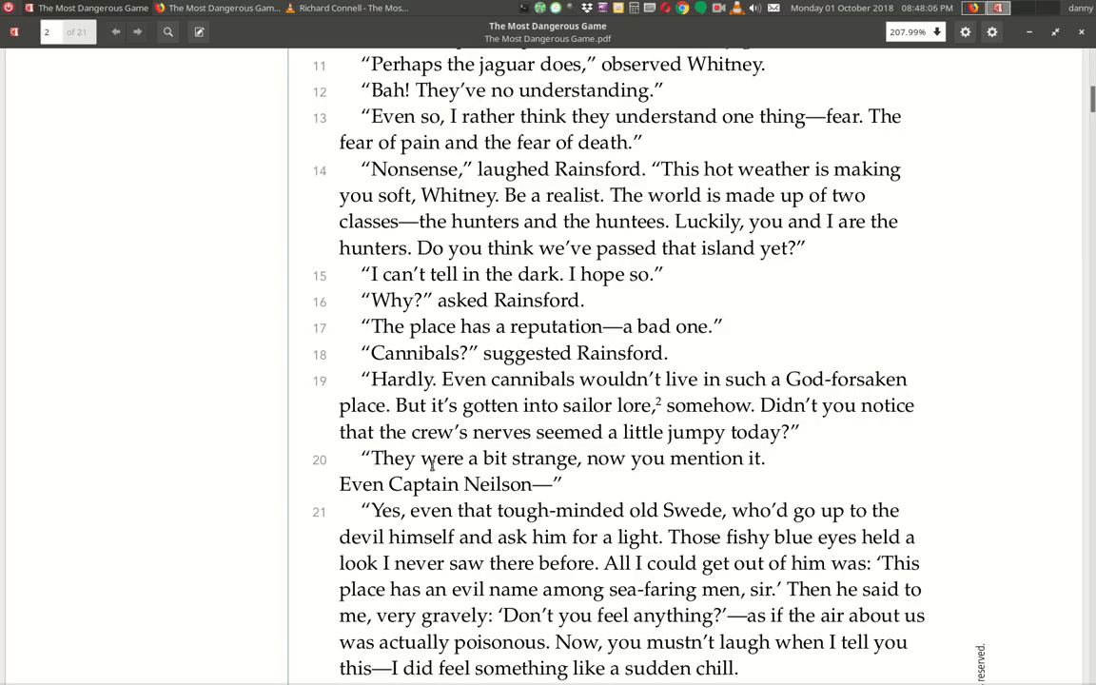
Scroll down to paragraphs 21–24 and the footnotes for game and lore.
scroll("down", 3)
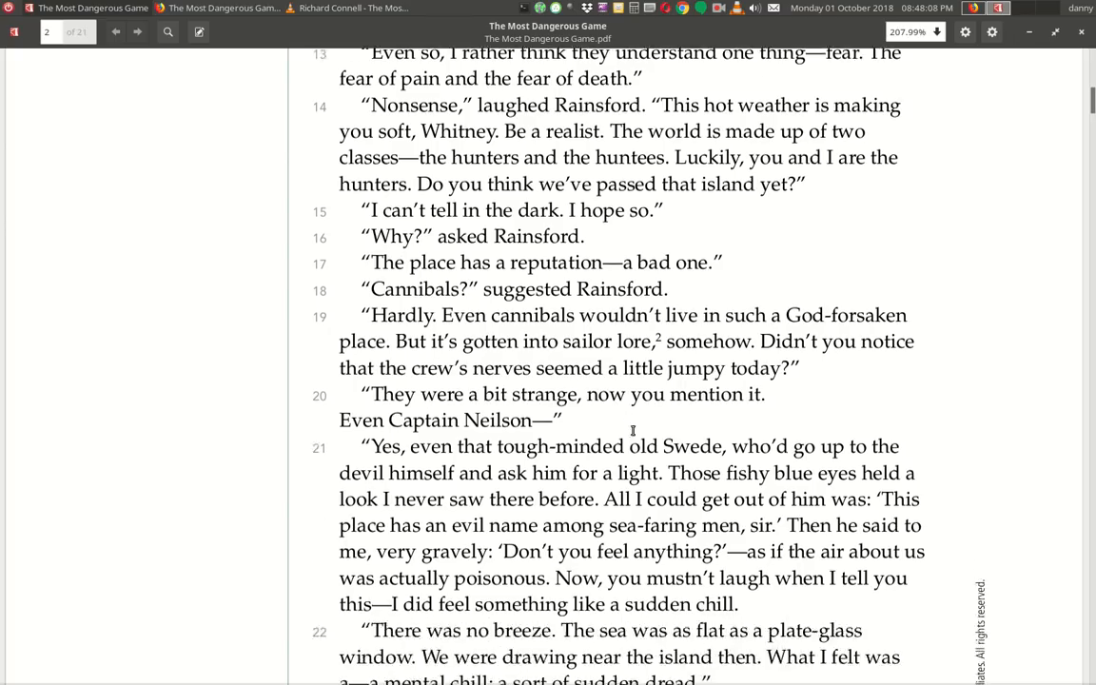
scroll("down", 3)
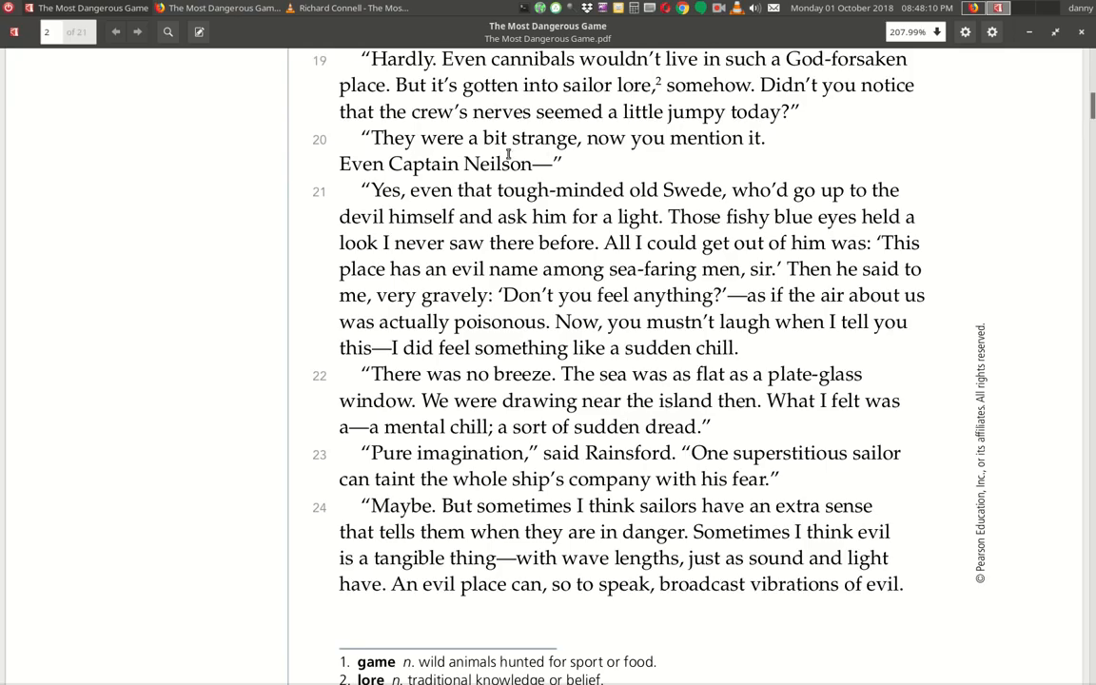
mouse_move(440, 187)
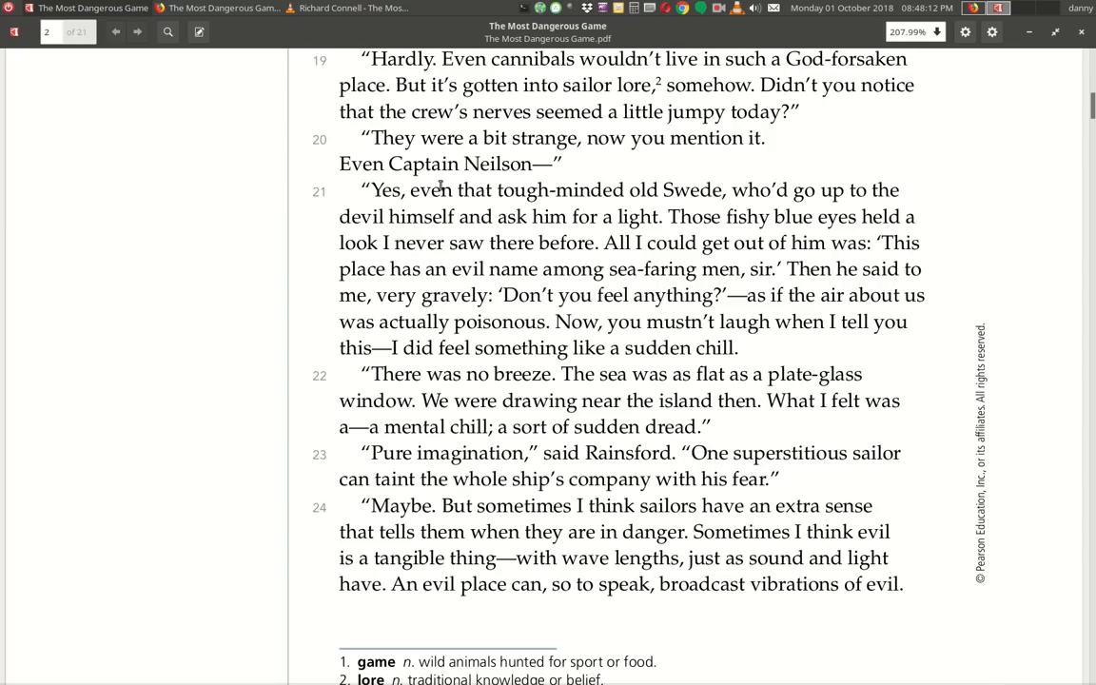
mouse_move(390, 207)
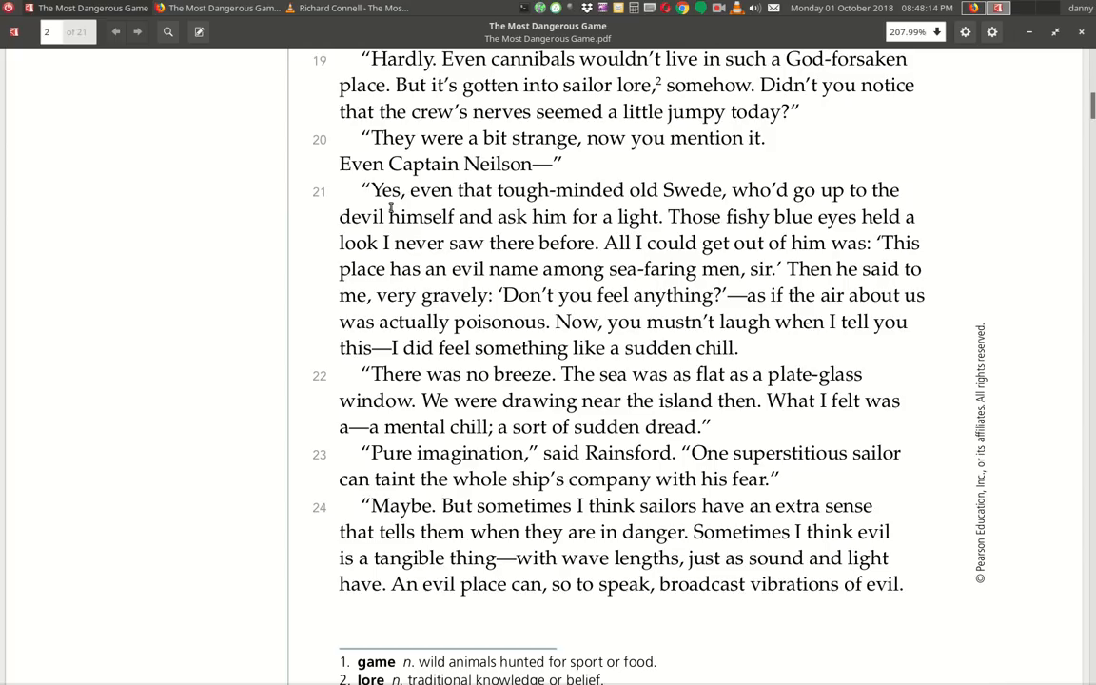
mouse_move(811, 209)
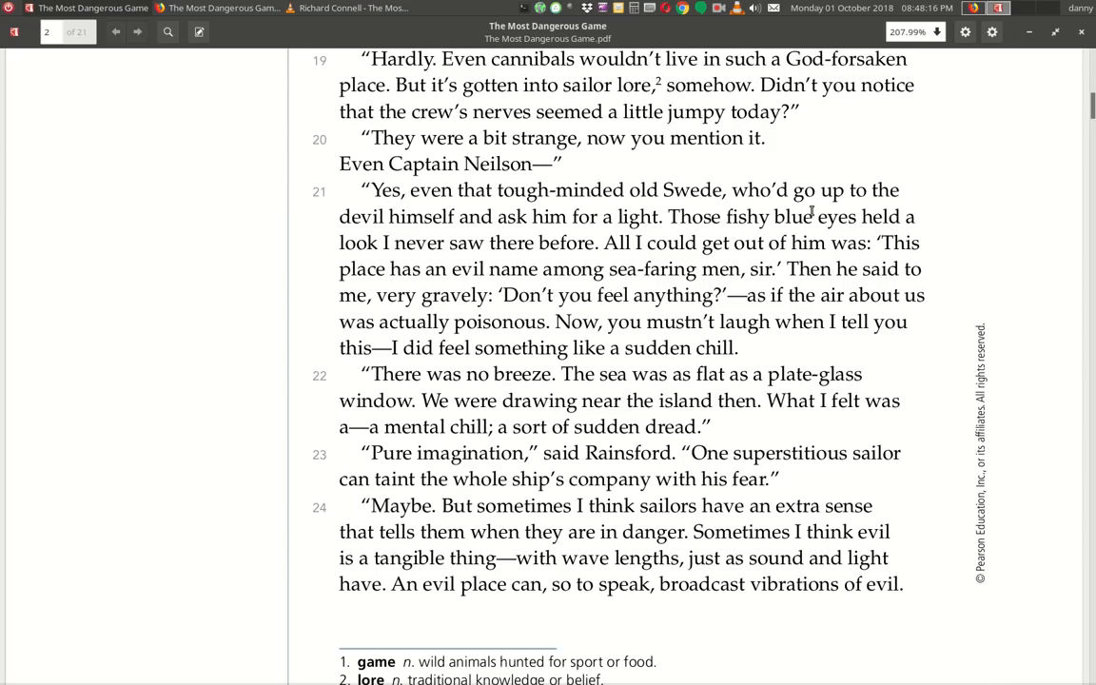
mouse_move(643, 238)
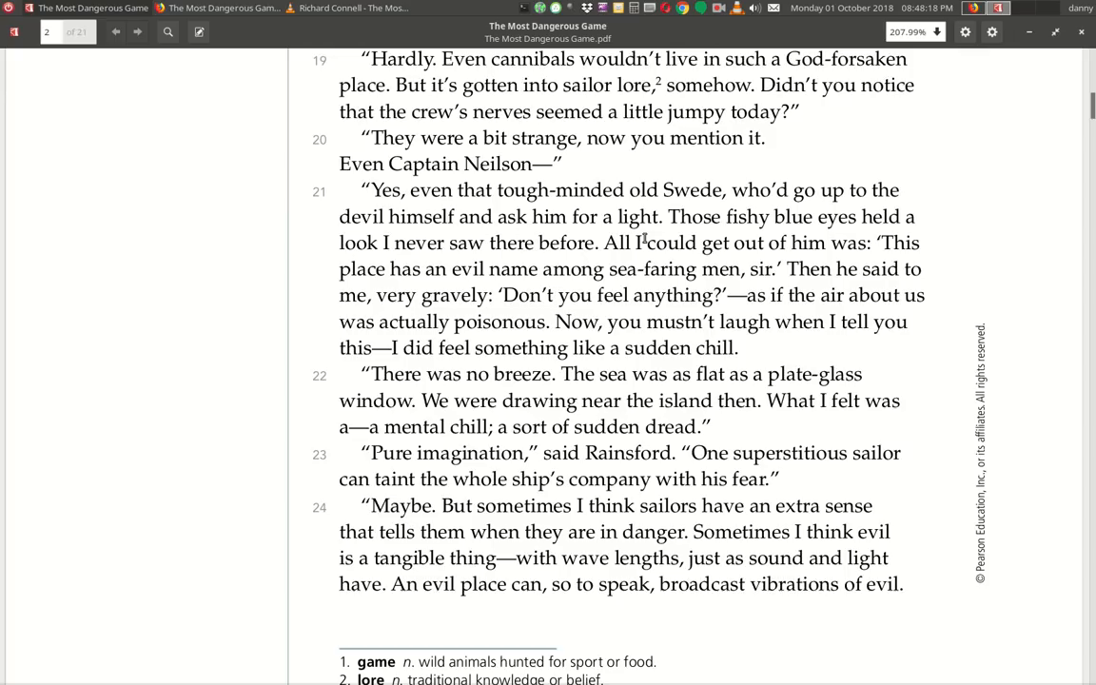
mouse_move(872, 233)
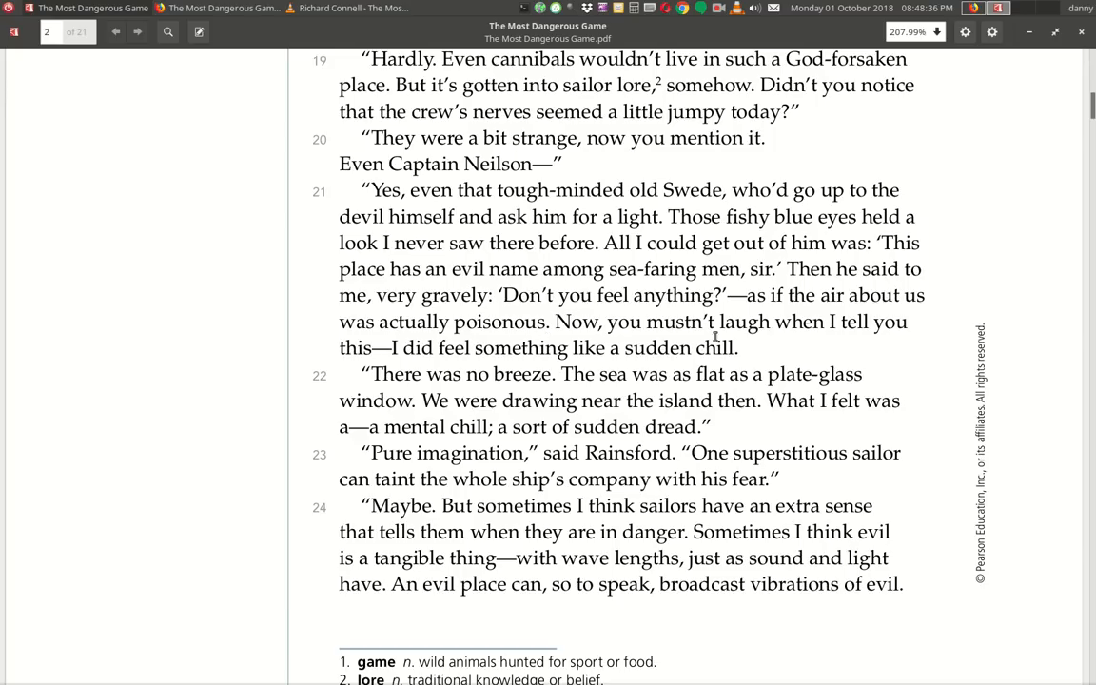
mouse_move(482, 359)
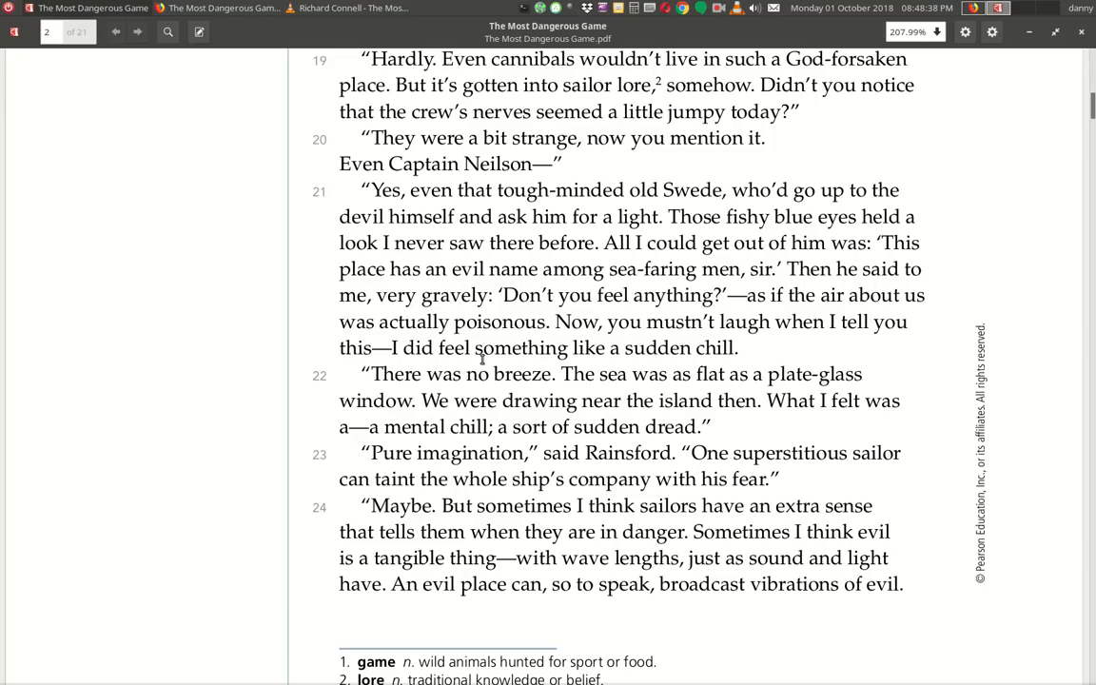
mouse_move(453, 381)
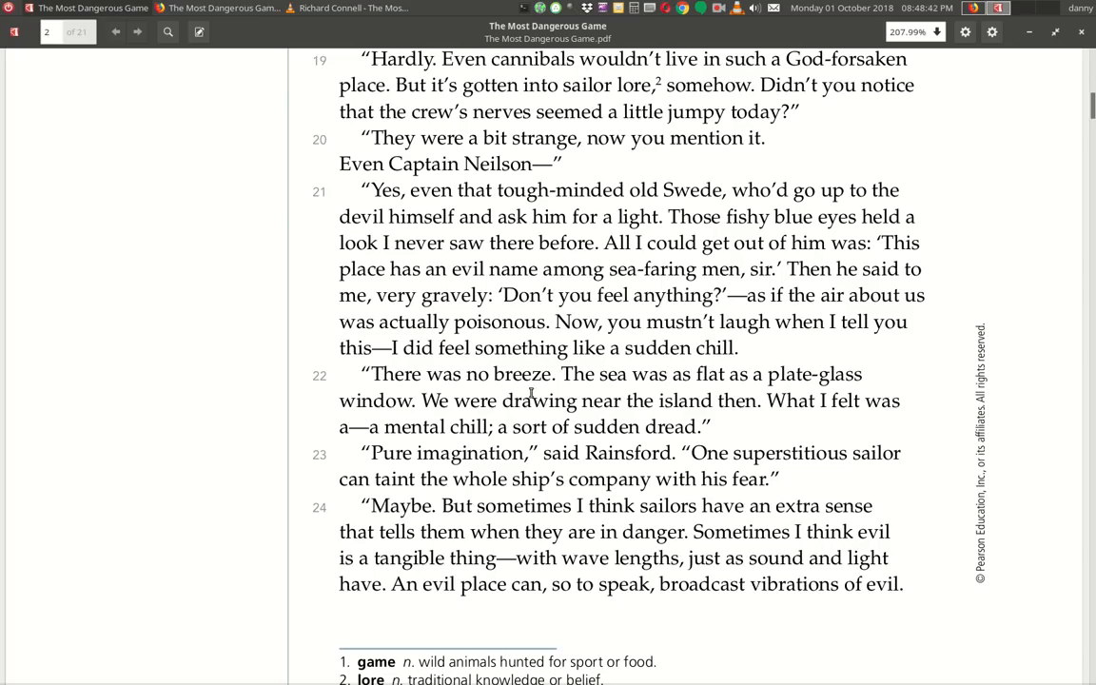
mouse_move(371, 435)
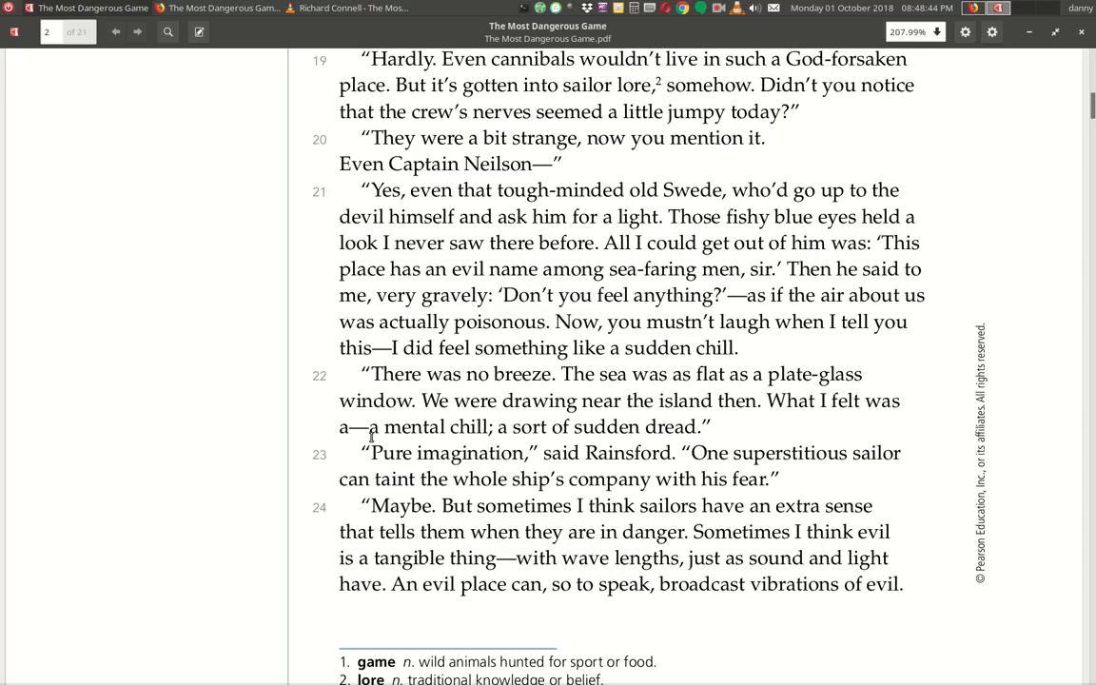
mouse_move(681, 426)
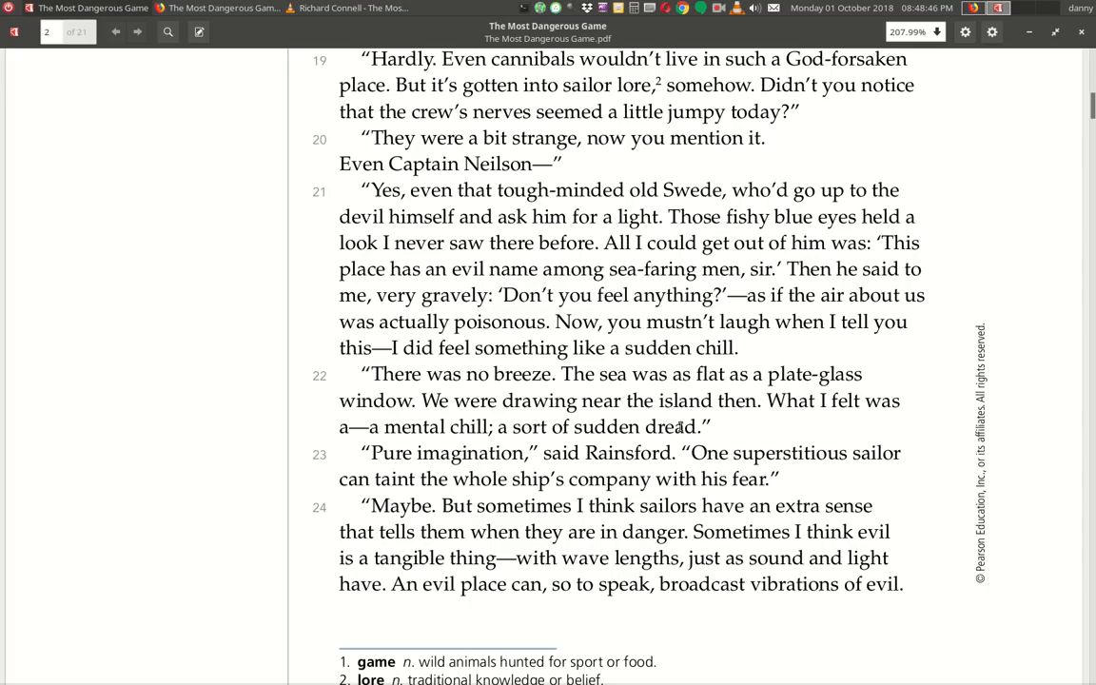
mouse_move(468, 430)
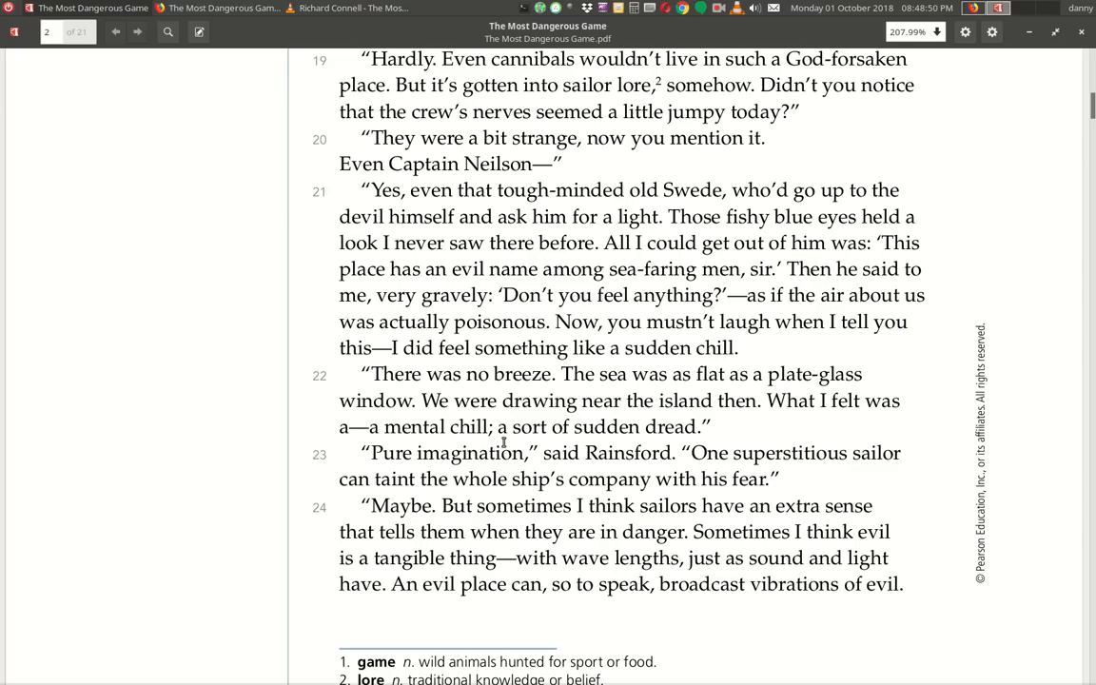
mouse_move(377, 476)
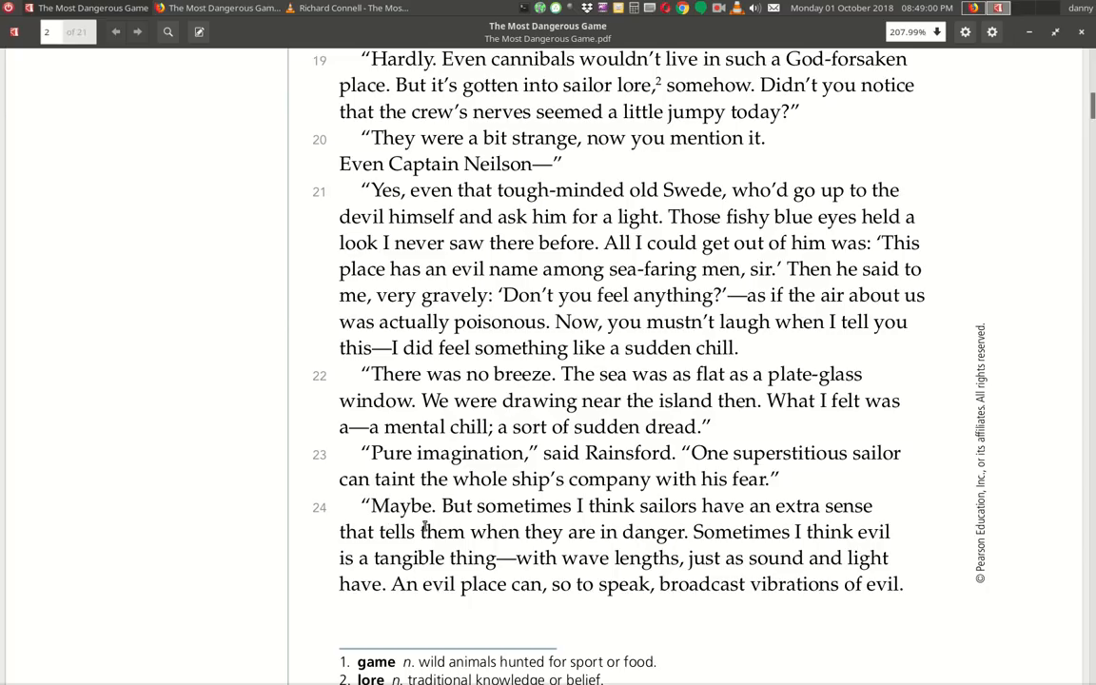
mouse_move(815, 529)
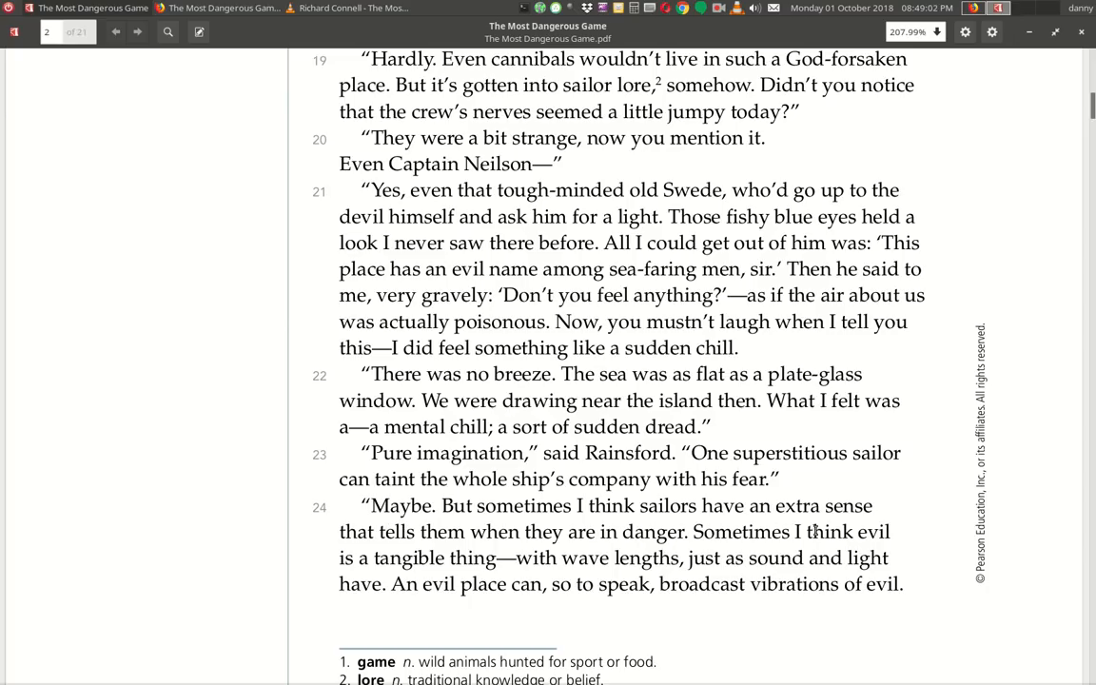
mouse_move(590, 548)
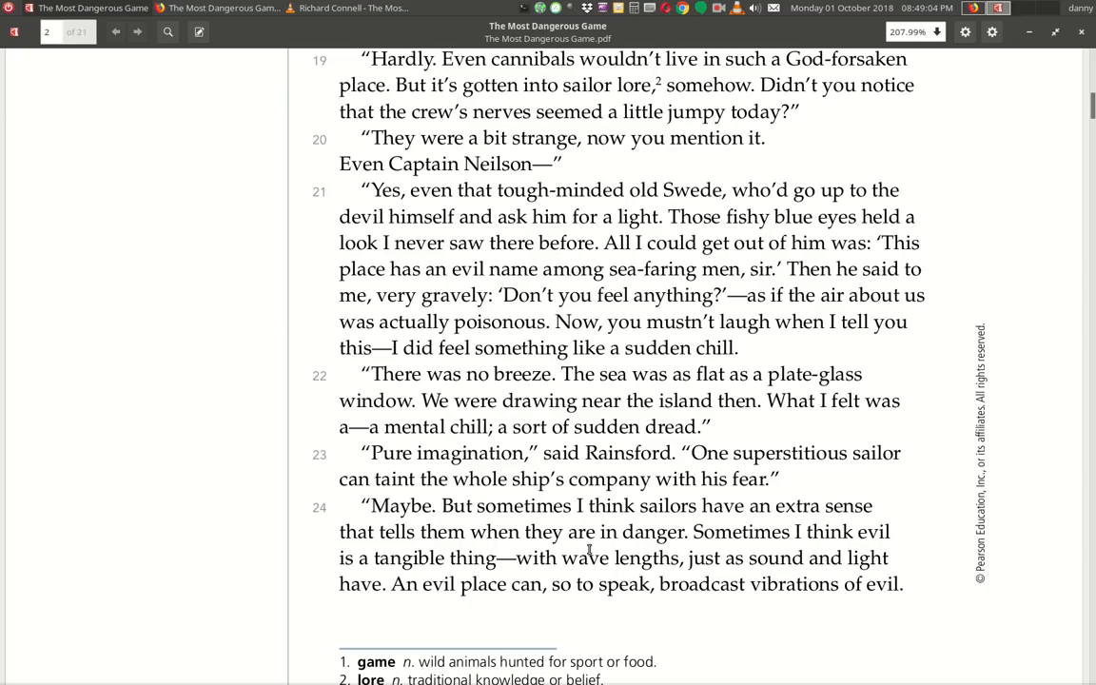
mouse_move(746, 544)
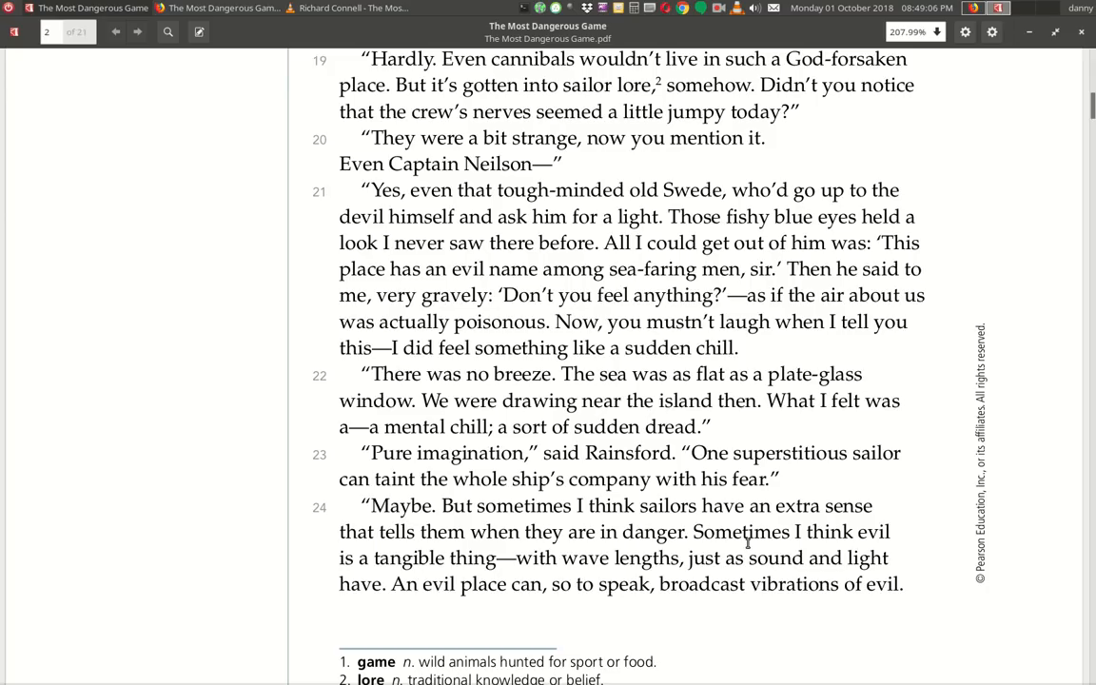
mouse_move(497, 578)
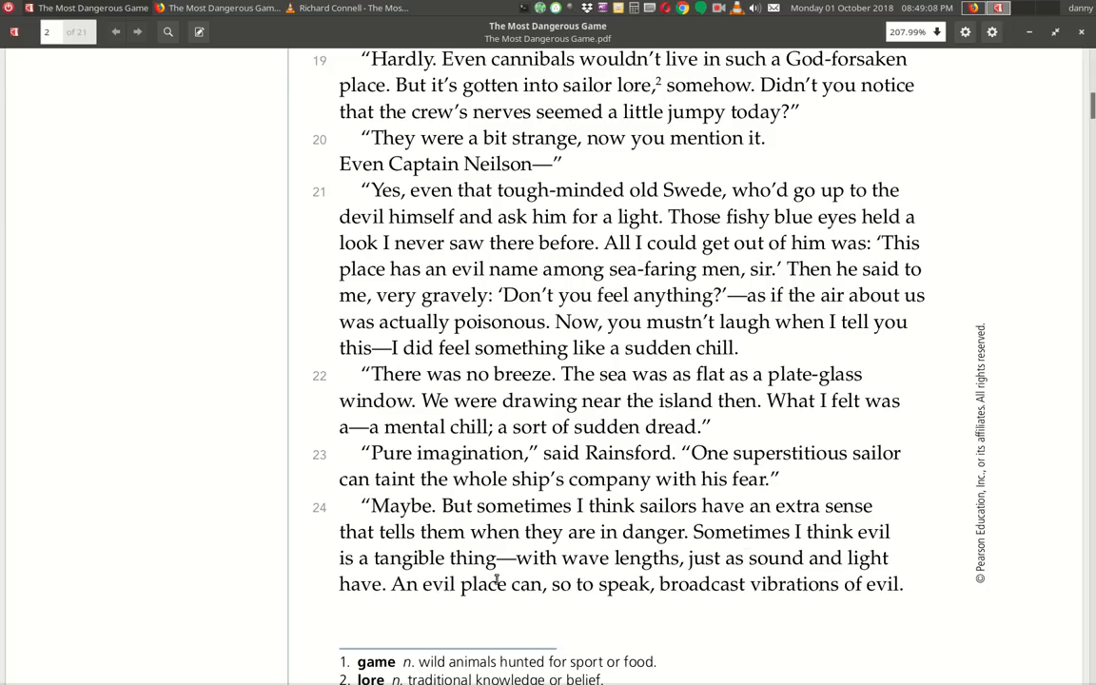
mouse_move(765, 571)
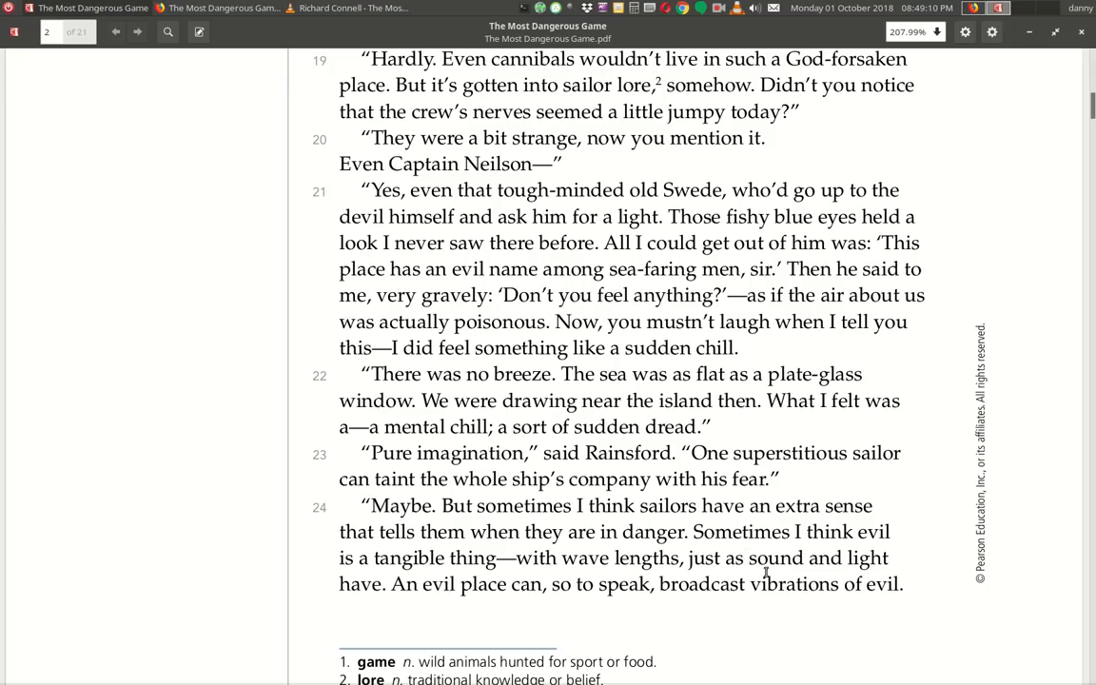
mouse_move(439, 613)
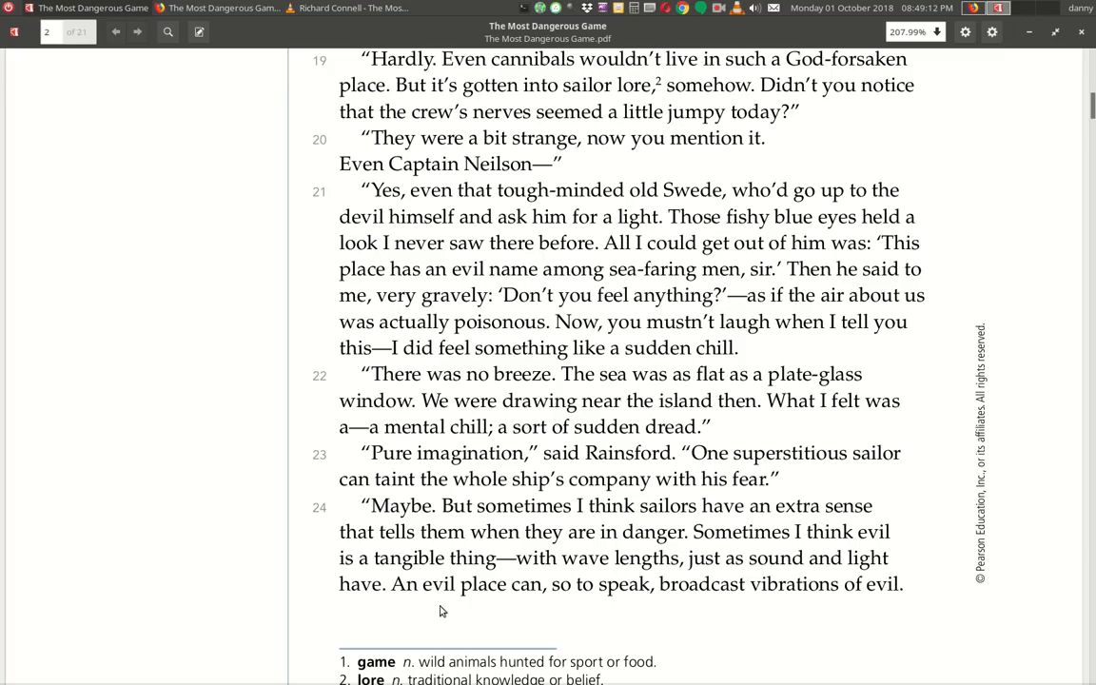
mouse_move(769, 613)
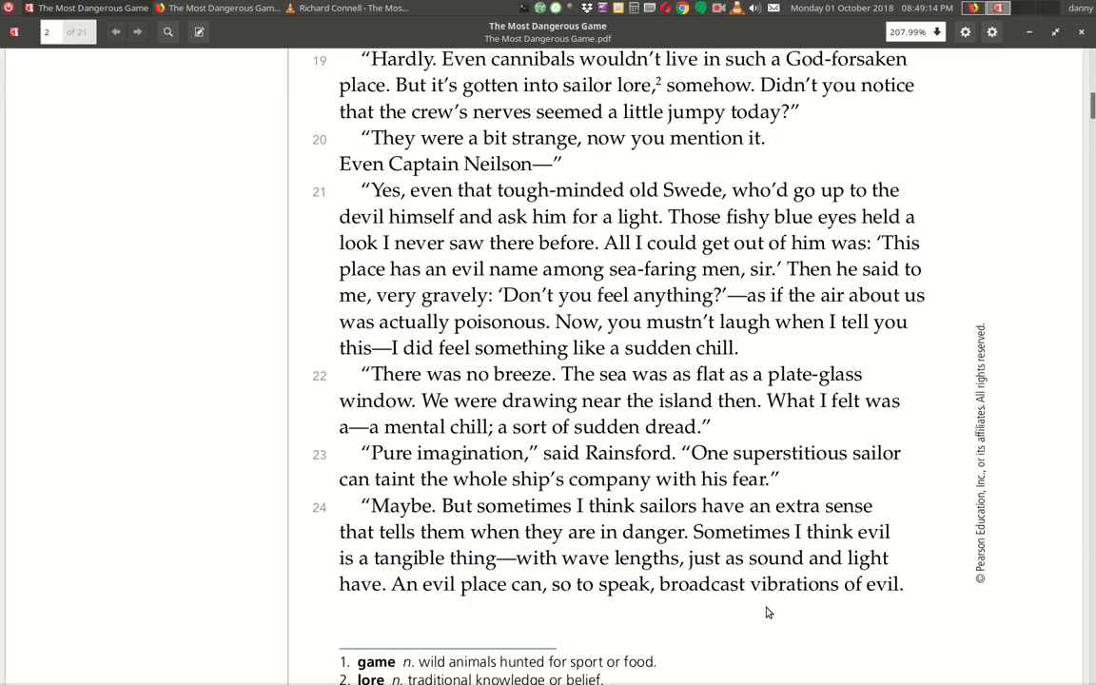
mouse_move(868, 613)
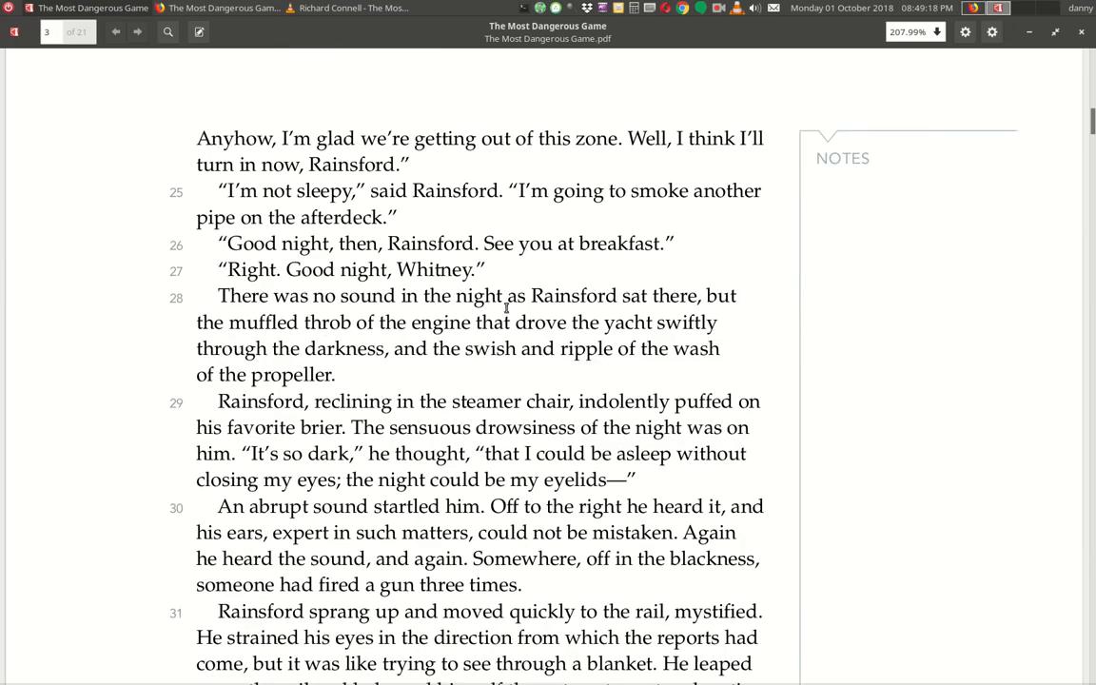
mouse_move(586, 152)
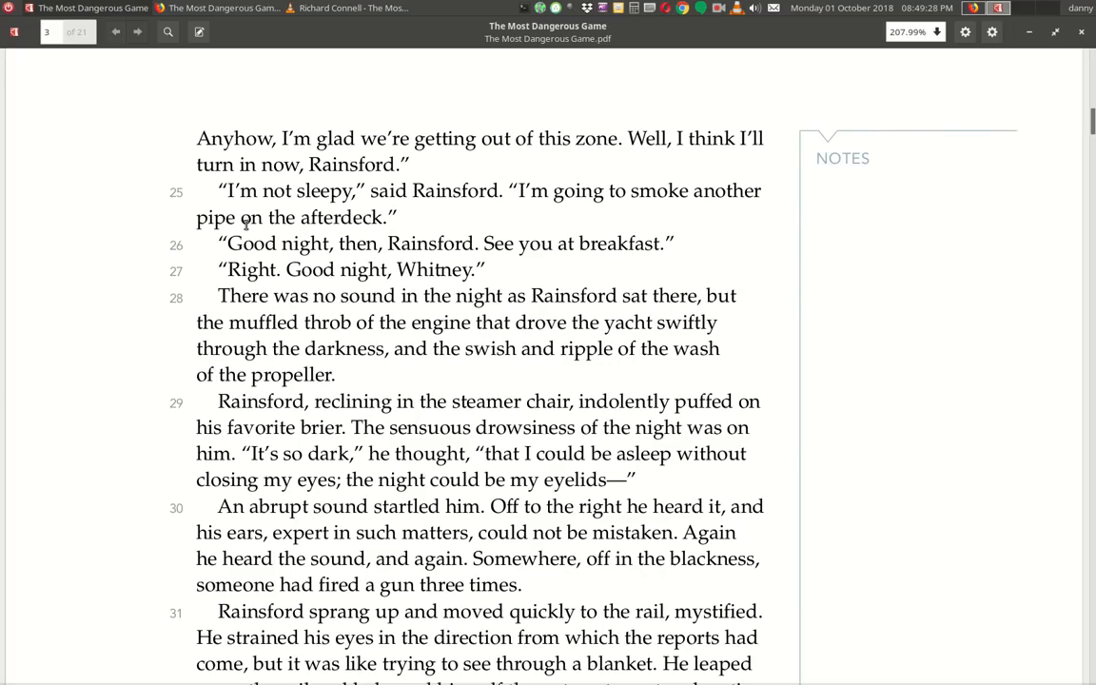
mouse_move(316, 260)
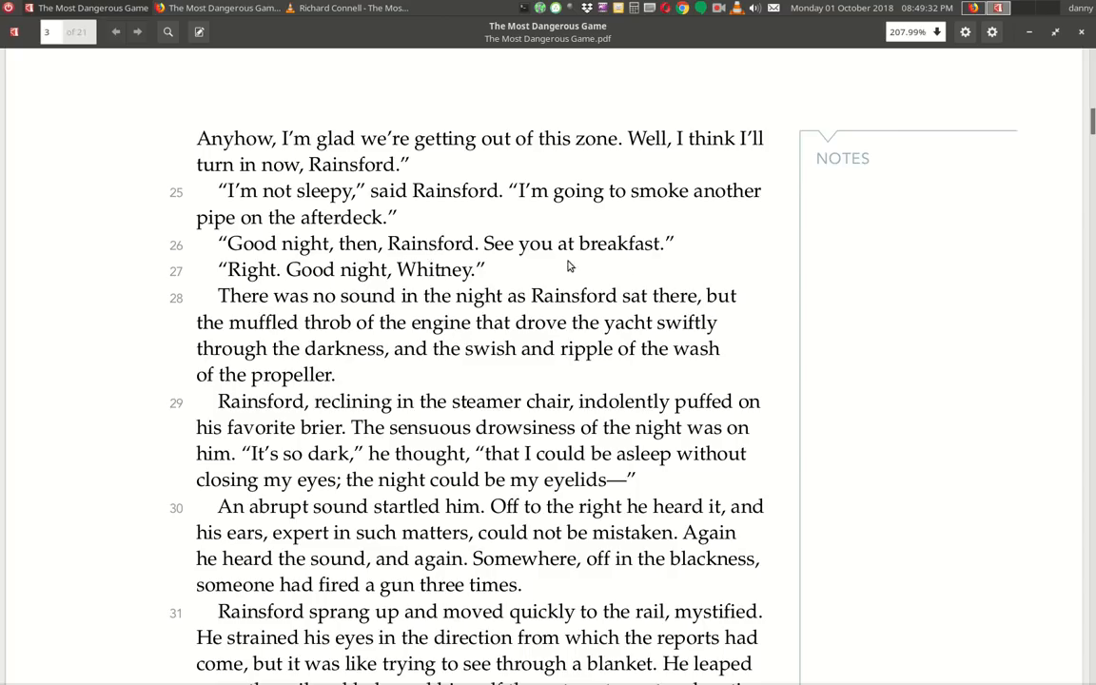
mouse_move(263, 286)
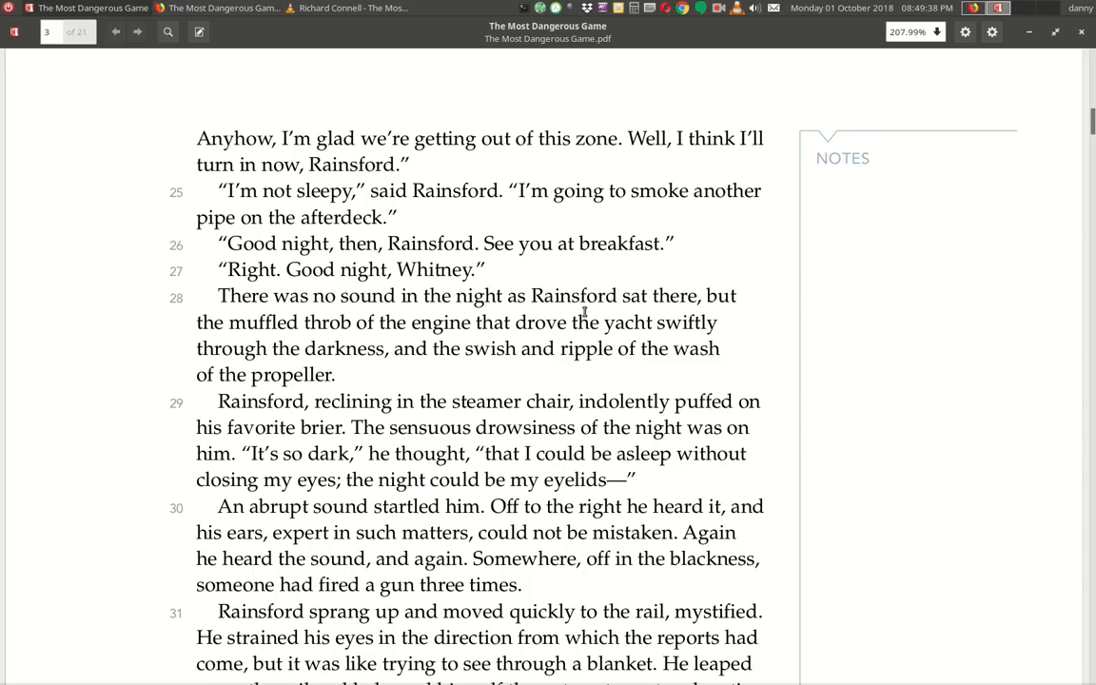
mouse_move(361, 338)
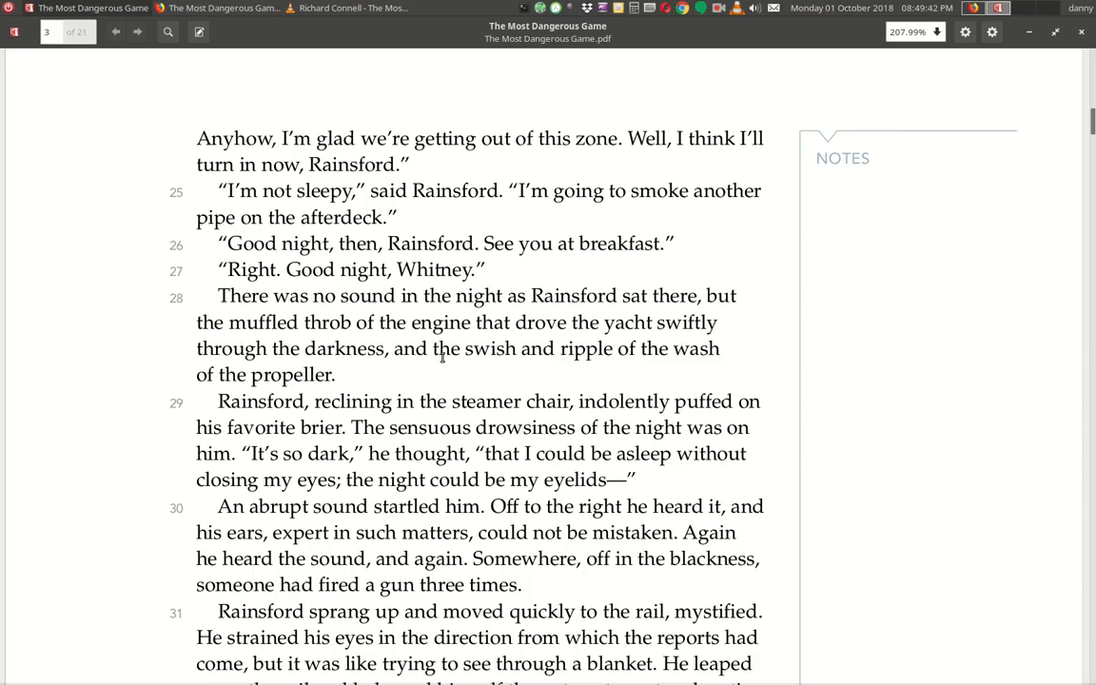
mouse_move(589, 369)
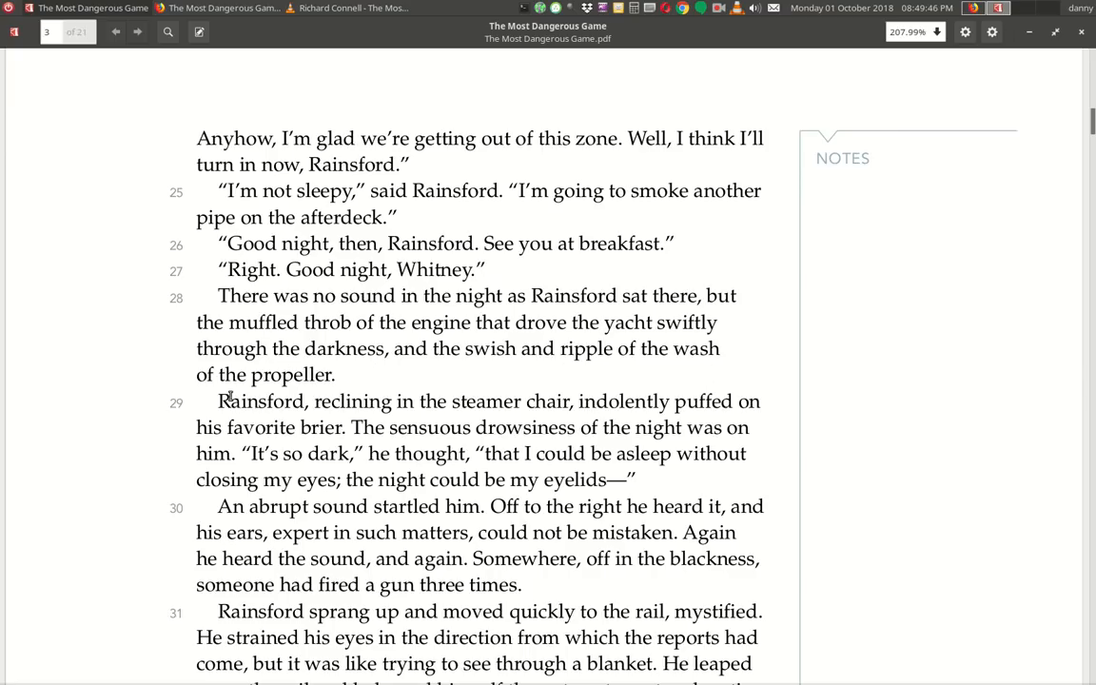
mouse_move(404, 419)
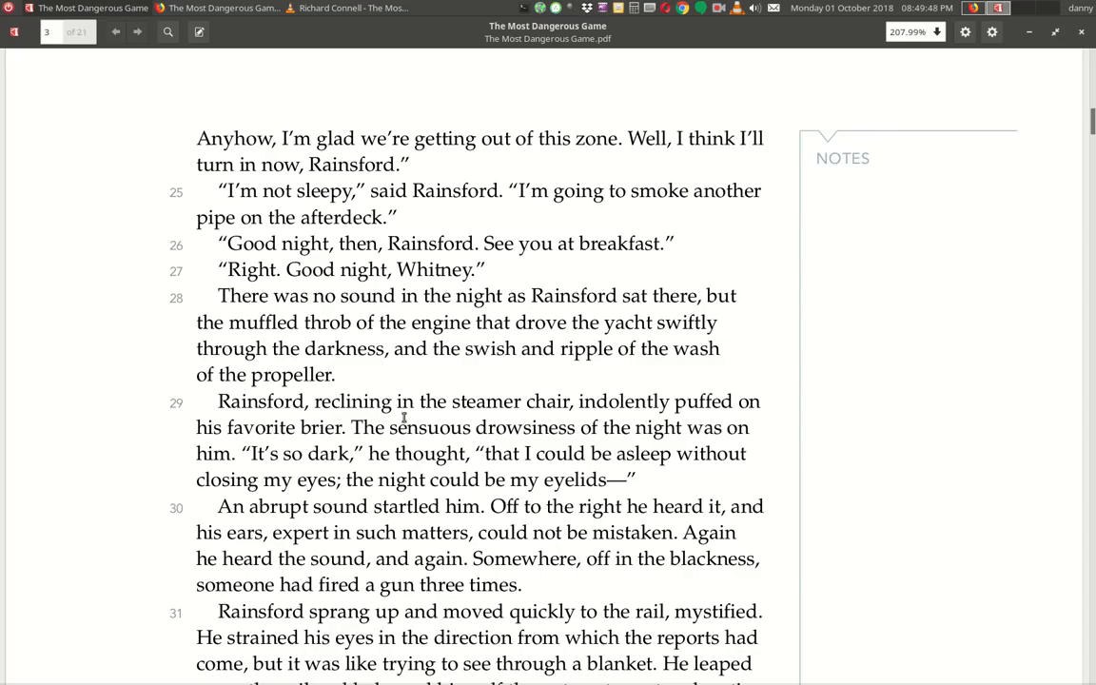
mouse_move(561, 447)
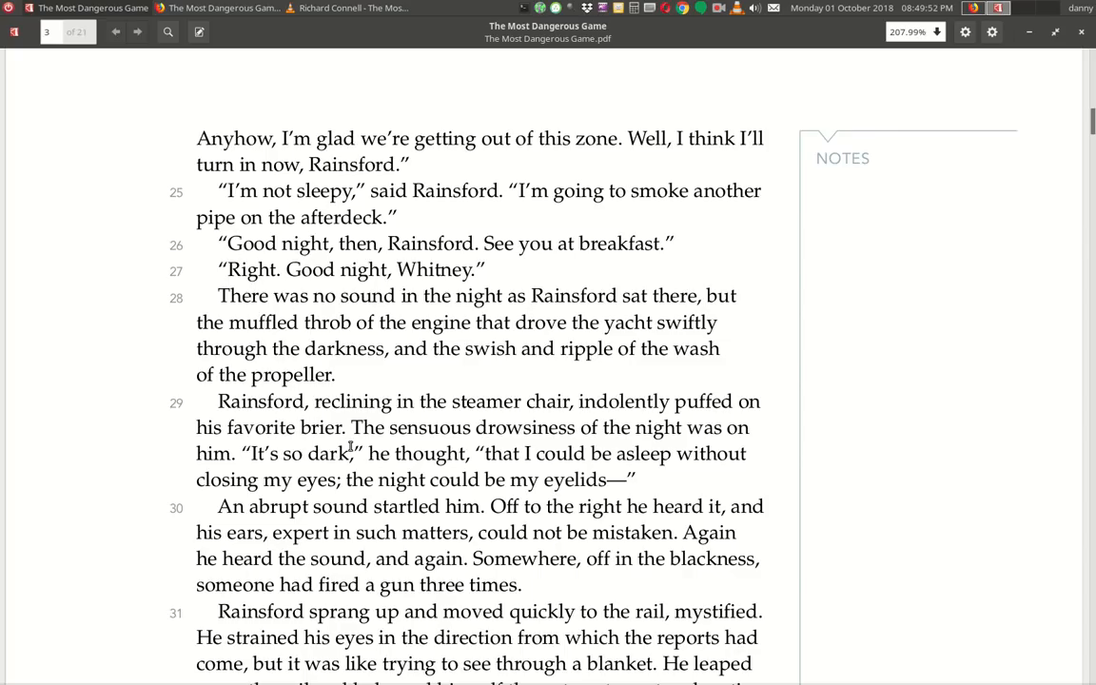
mouse_move(655, 453)
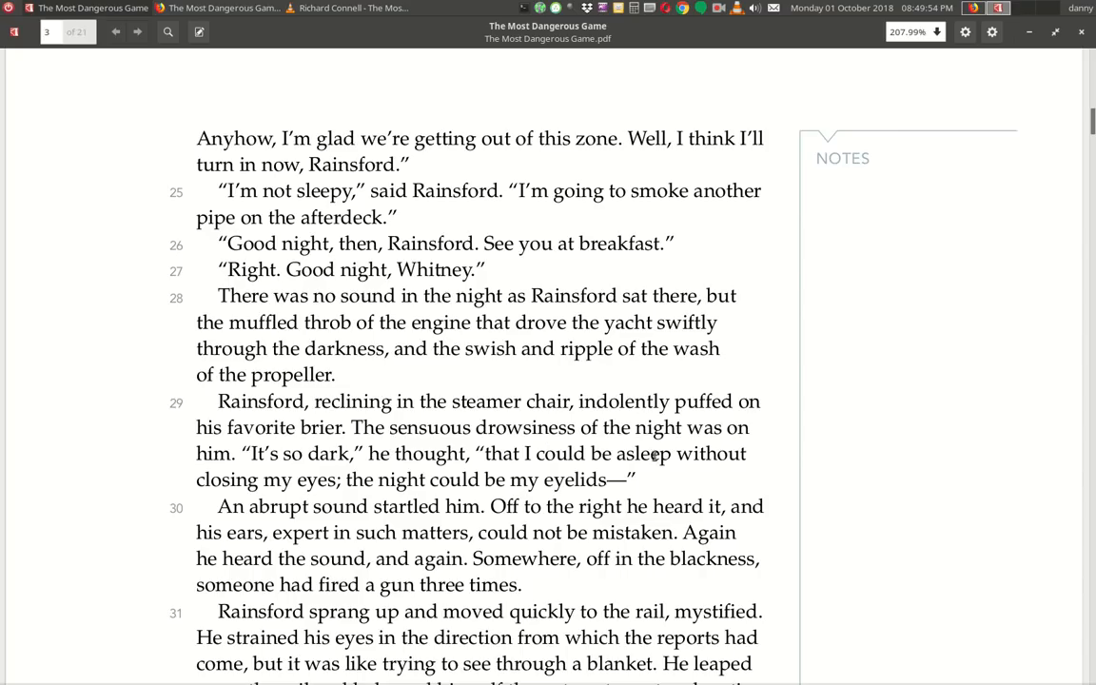
mouse_move(472, 478)
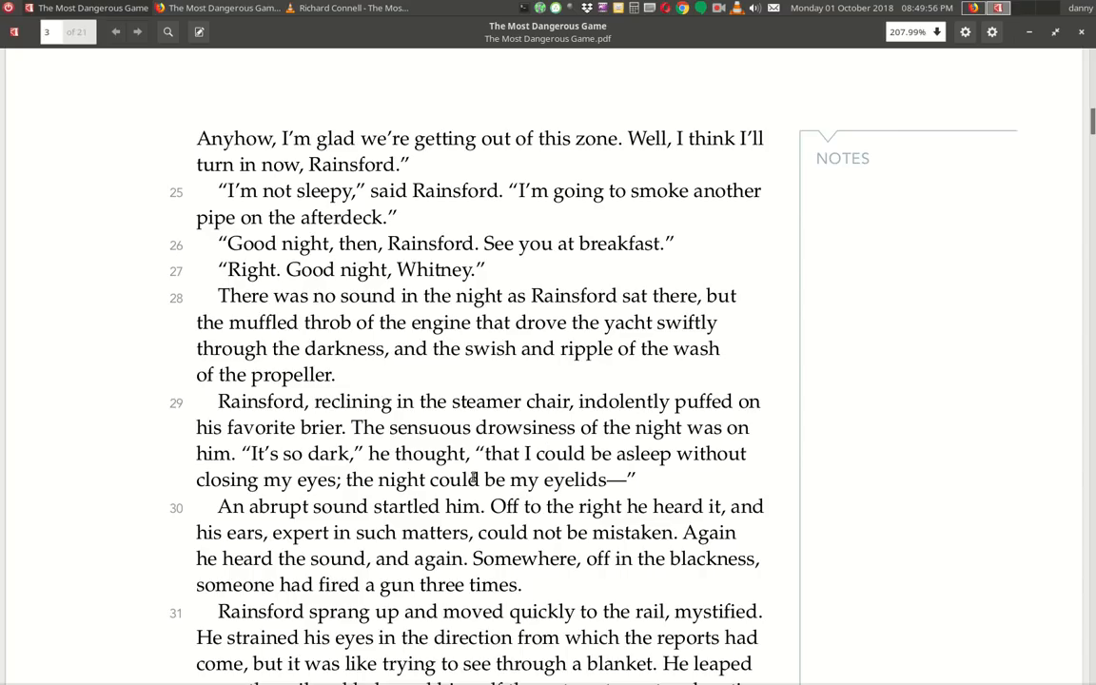
mouse_move(506, 494)
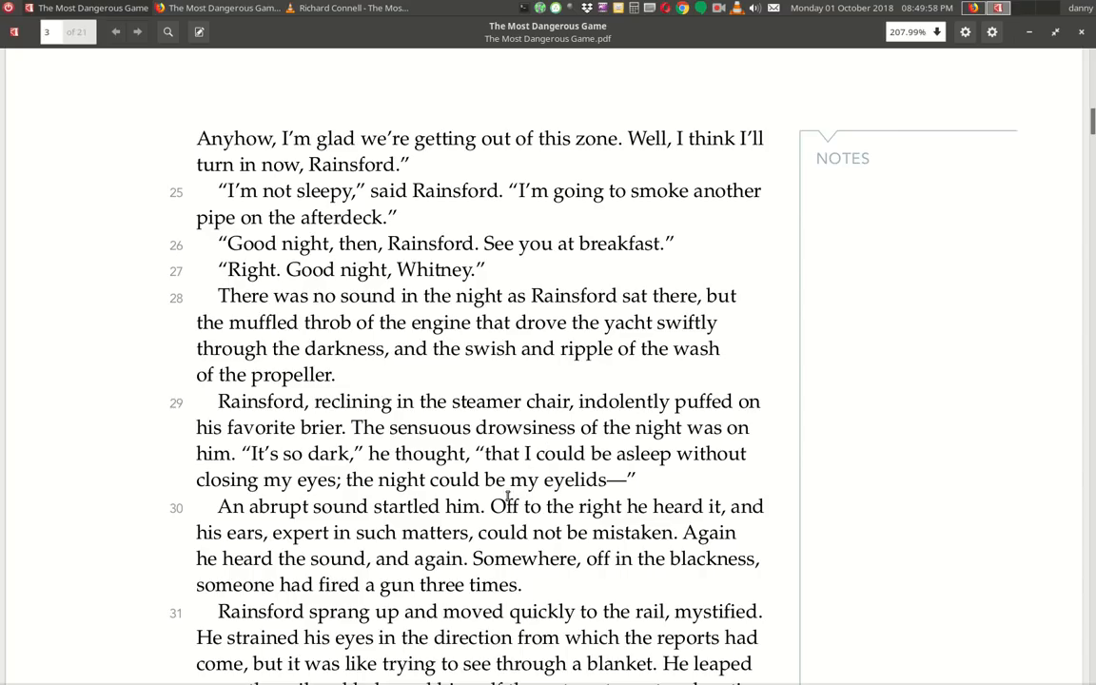
Scroll down to paragraphs 29–32 where Rainsford falls into the sea.
scroll("down", 3)
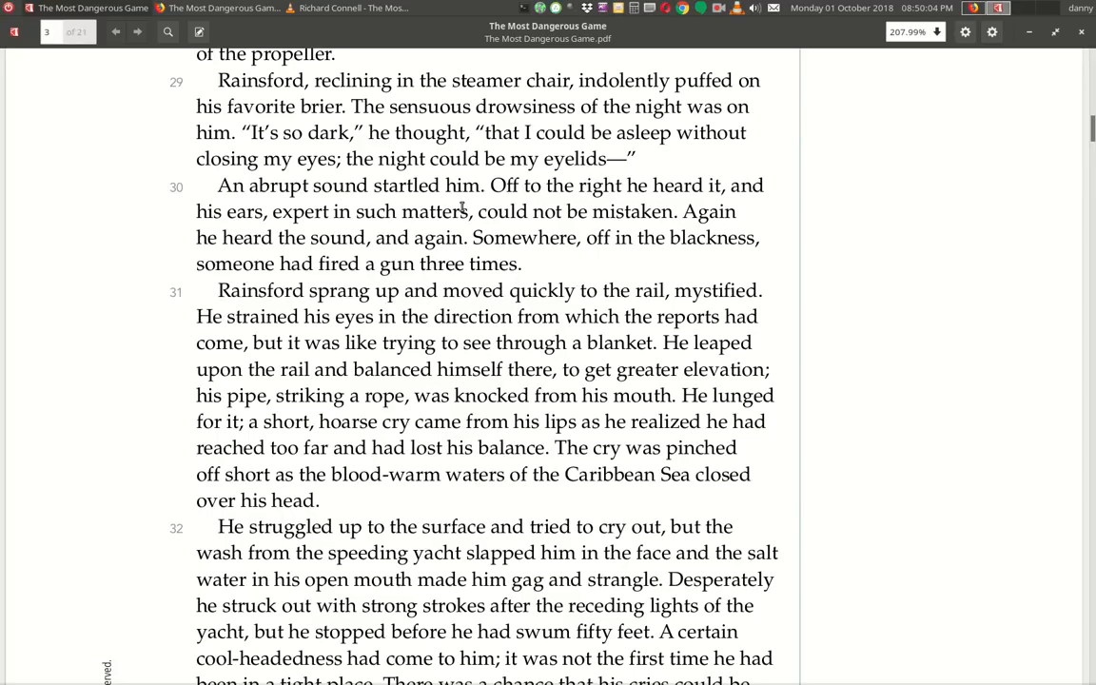
mouse_move(306, 238)
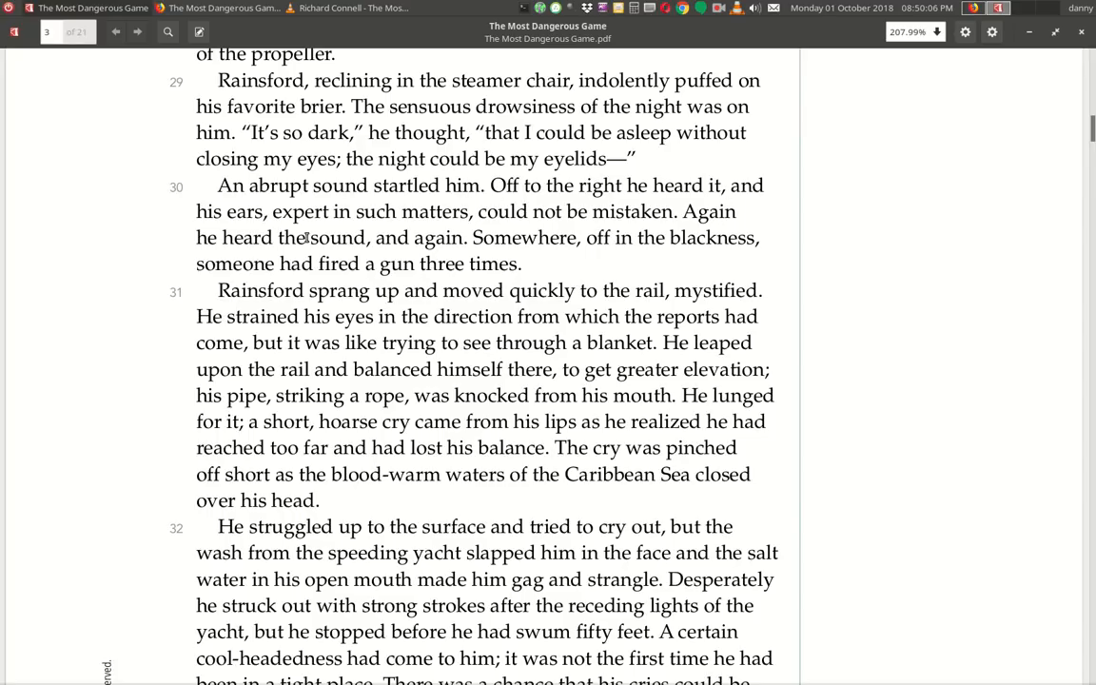
mouse_move(472, 227)
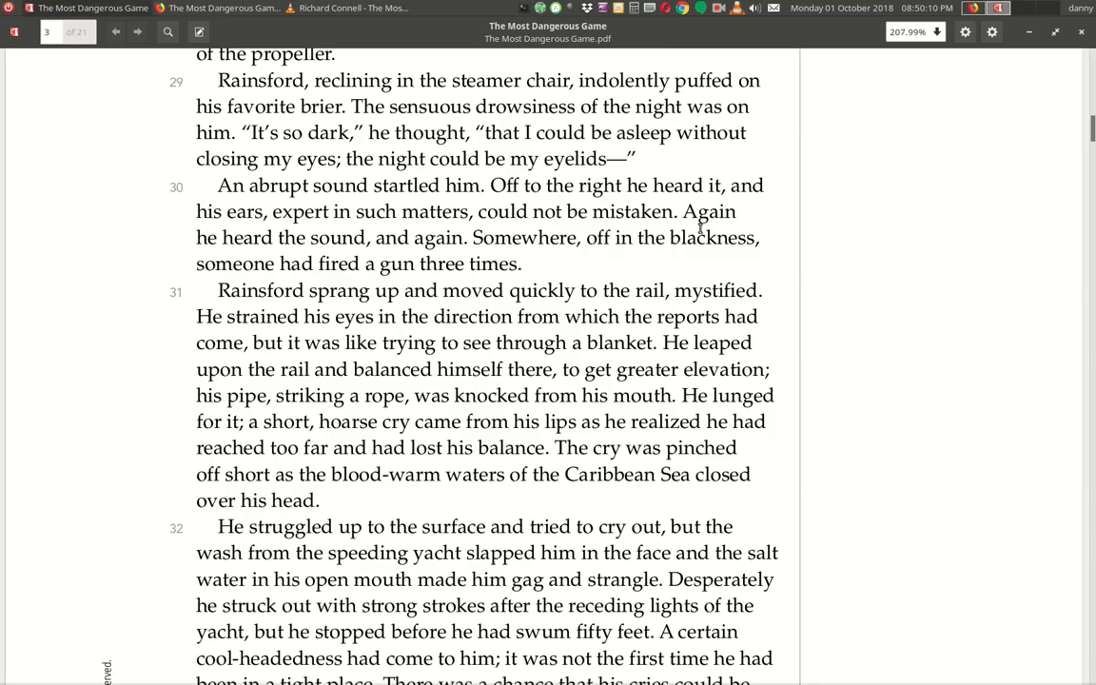
mouse_move(412, 257)
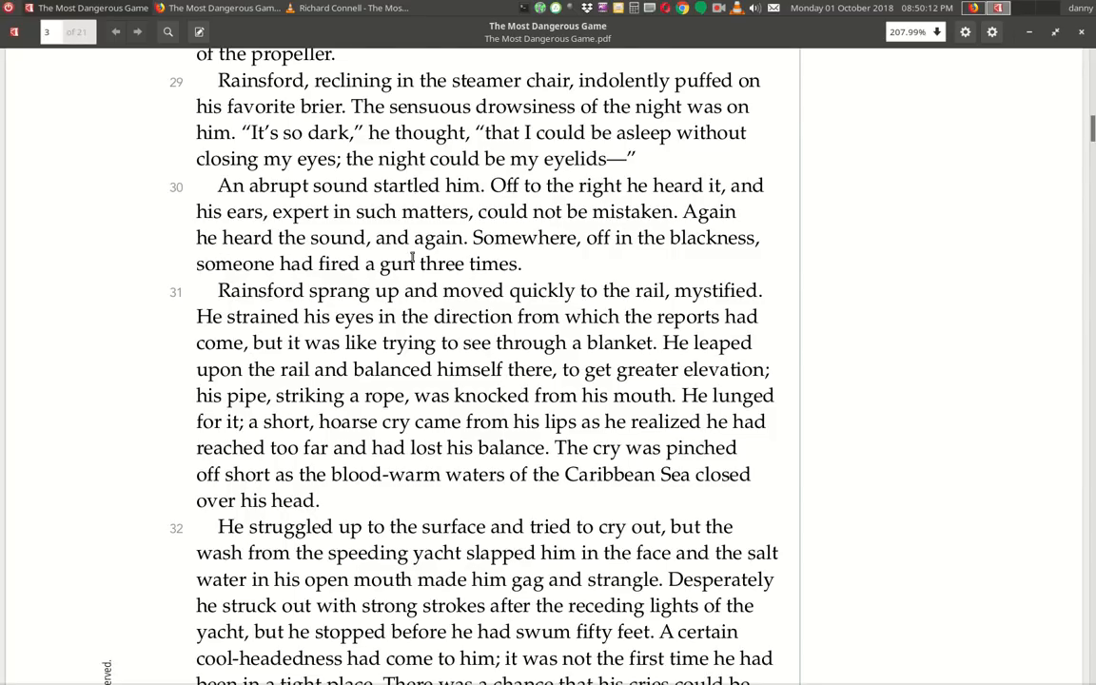
mouse_move(667, 266)
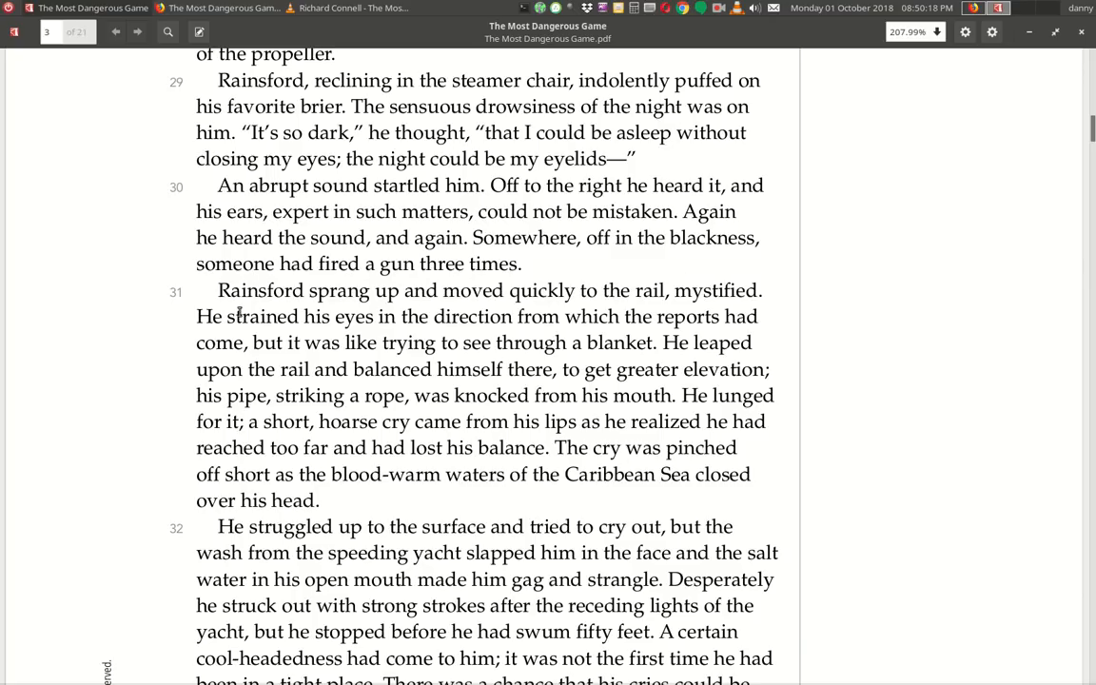
mouse_move(524, 316)
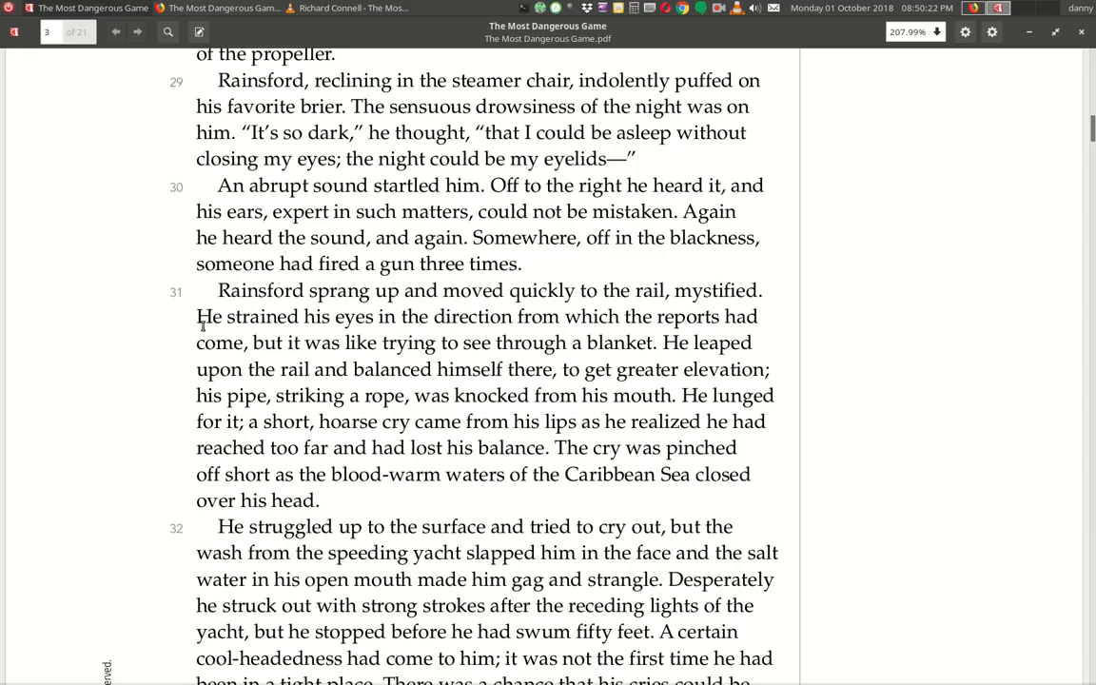
mouse_move(633, 337)
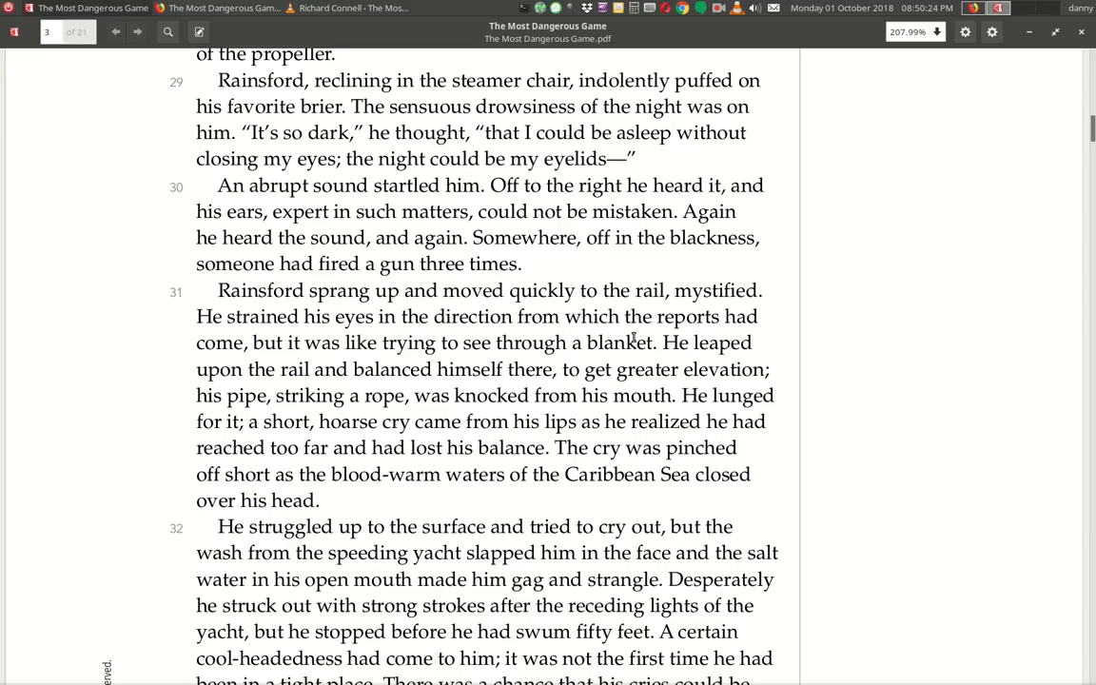
mouse_move(426, 359)
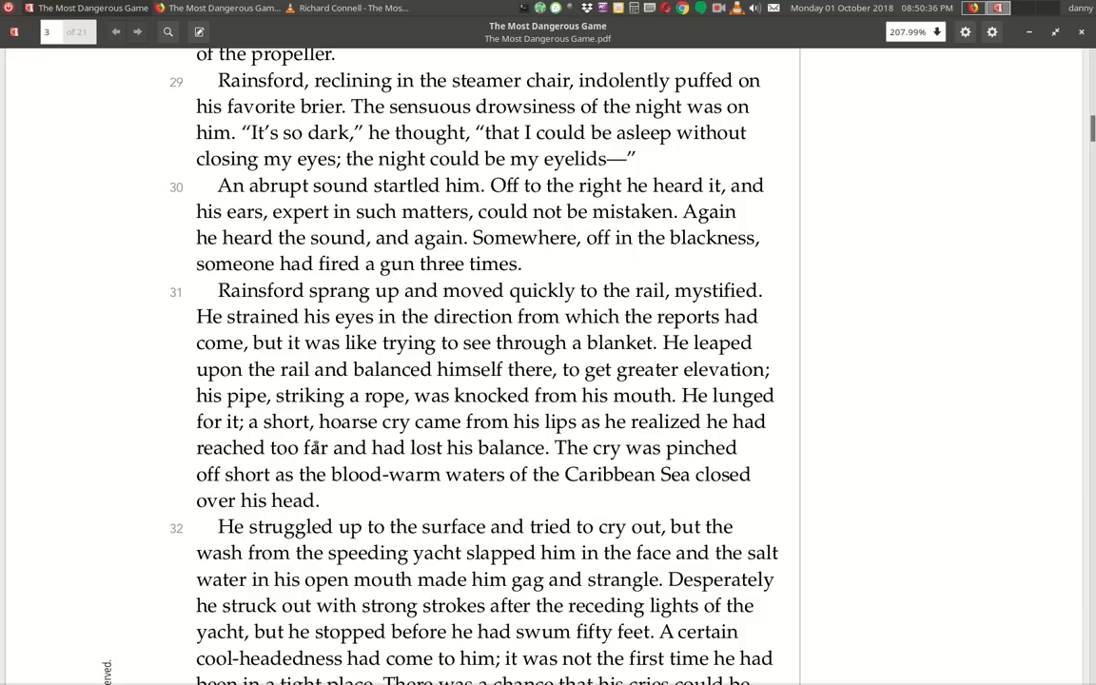
mouse_move(575, 441)
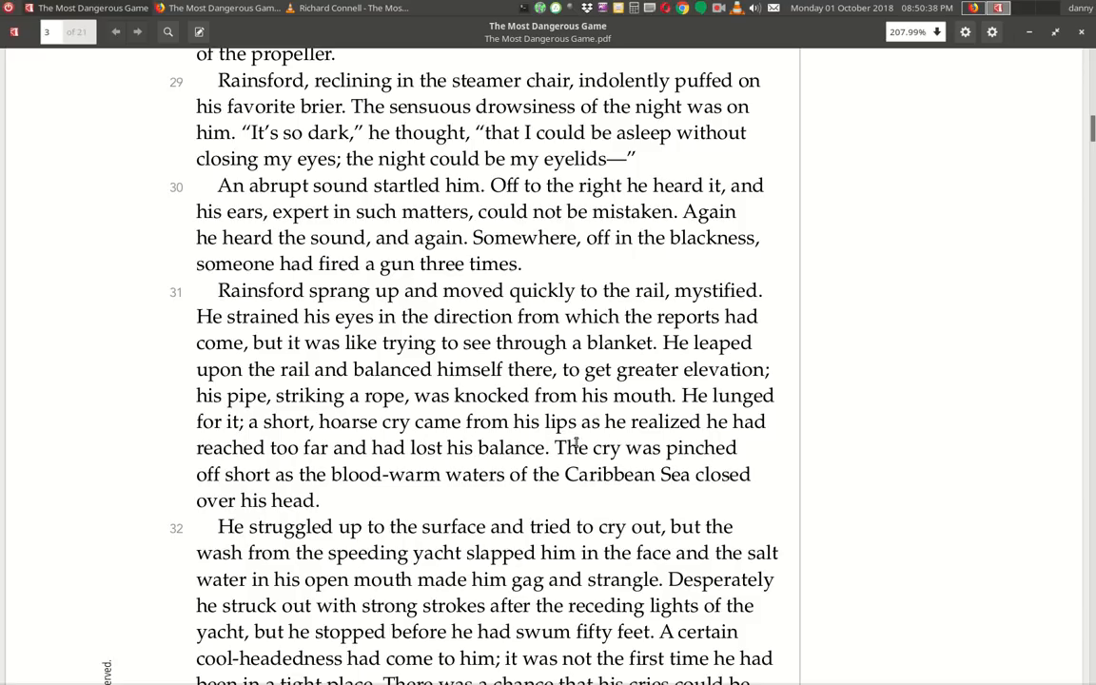
mouse_move(476, 463)
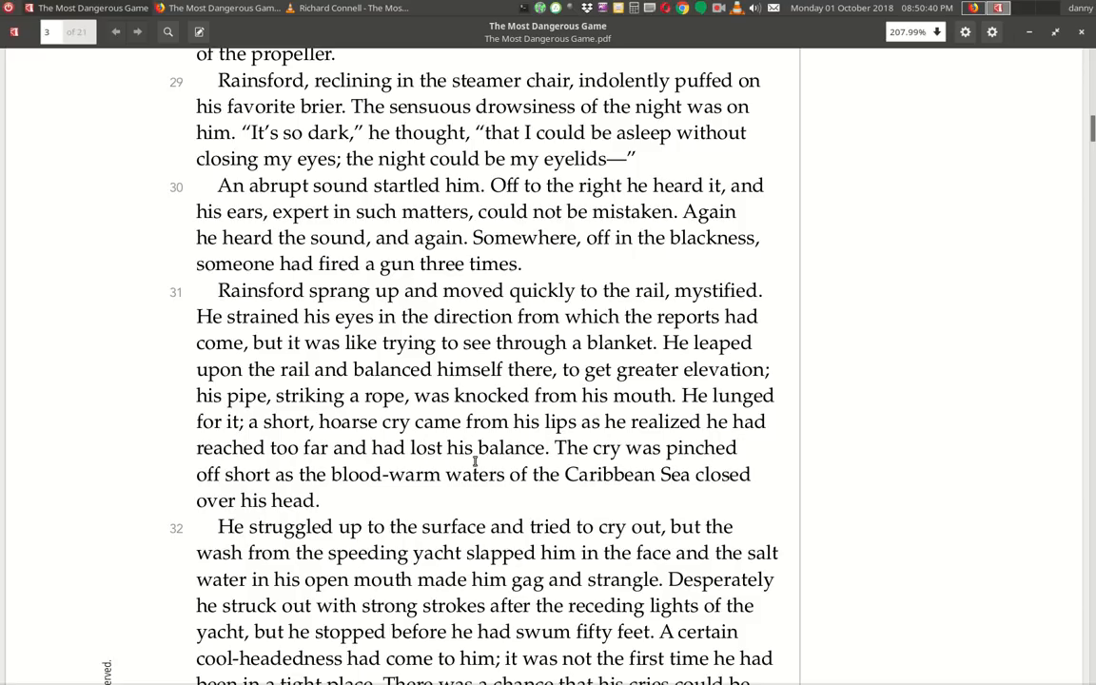
mouse_move(650, 469)
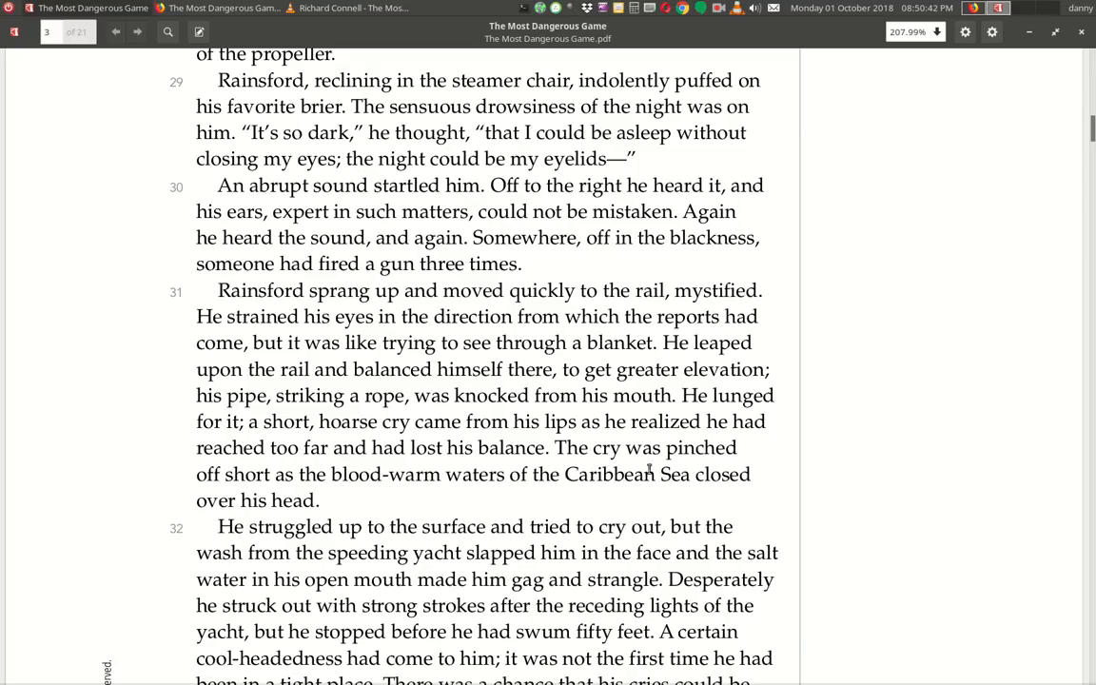
mouse_move(487, 496)
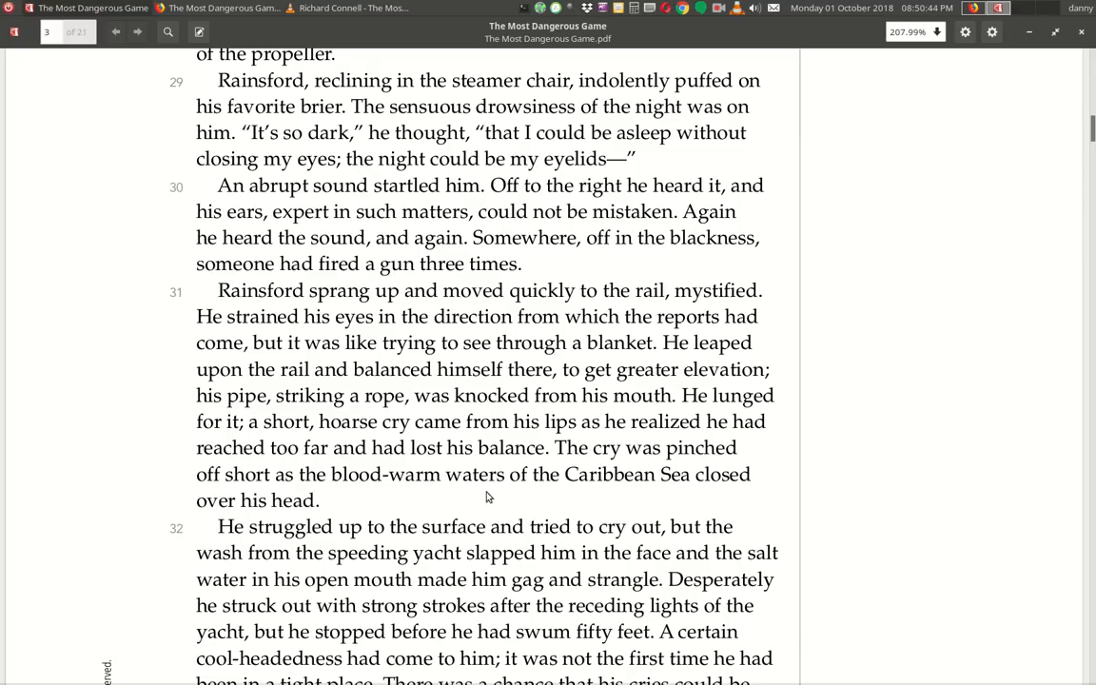
Scroll down to paragraphs 32–33 where Rainsford swims after the receding yacht.
scroll("down", 3)
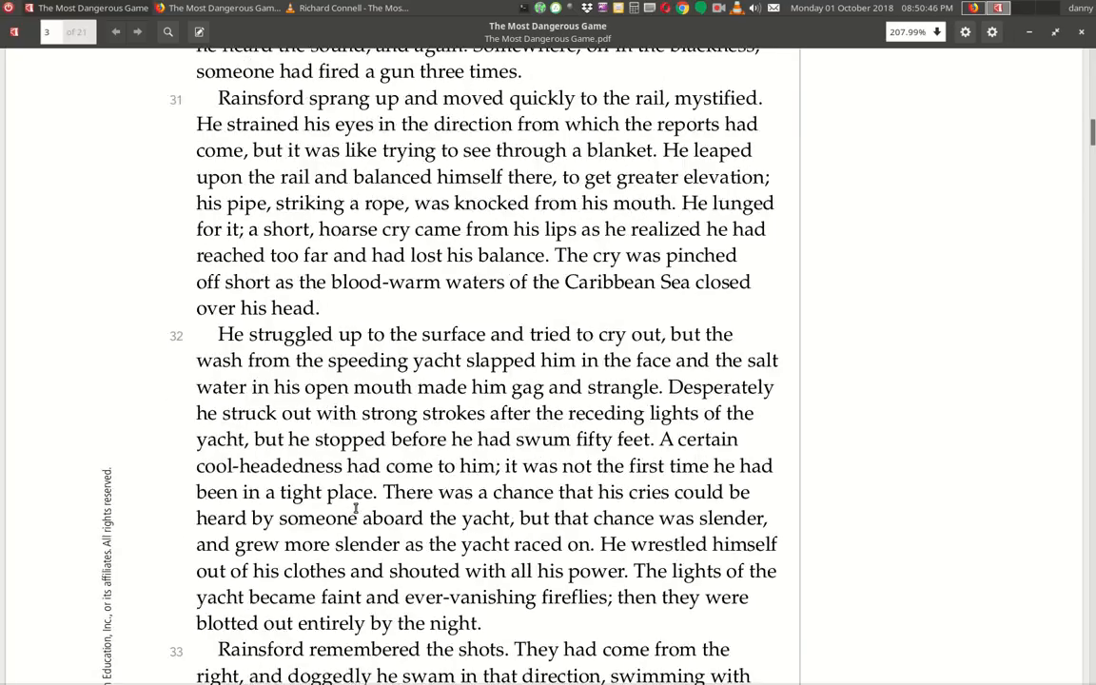
scroll("down", 3)
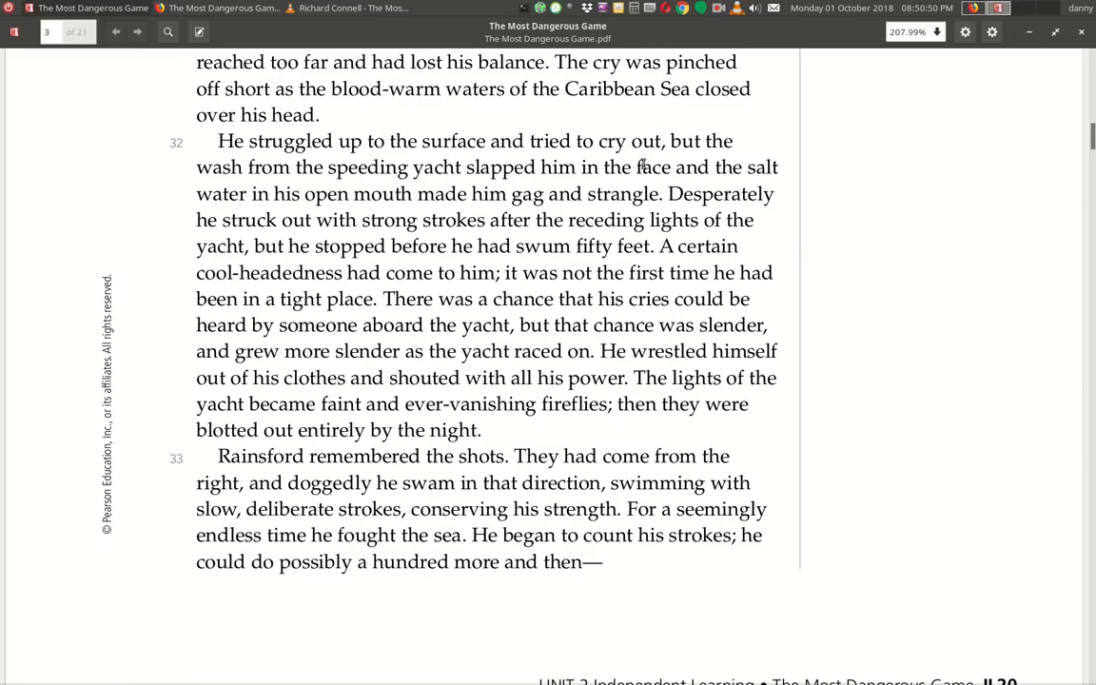
mouse_move(518, 187)
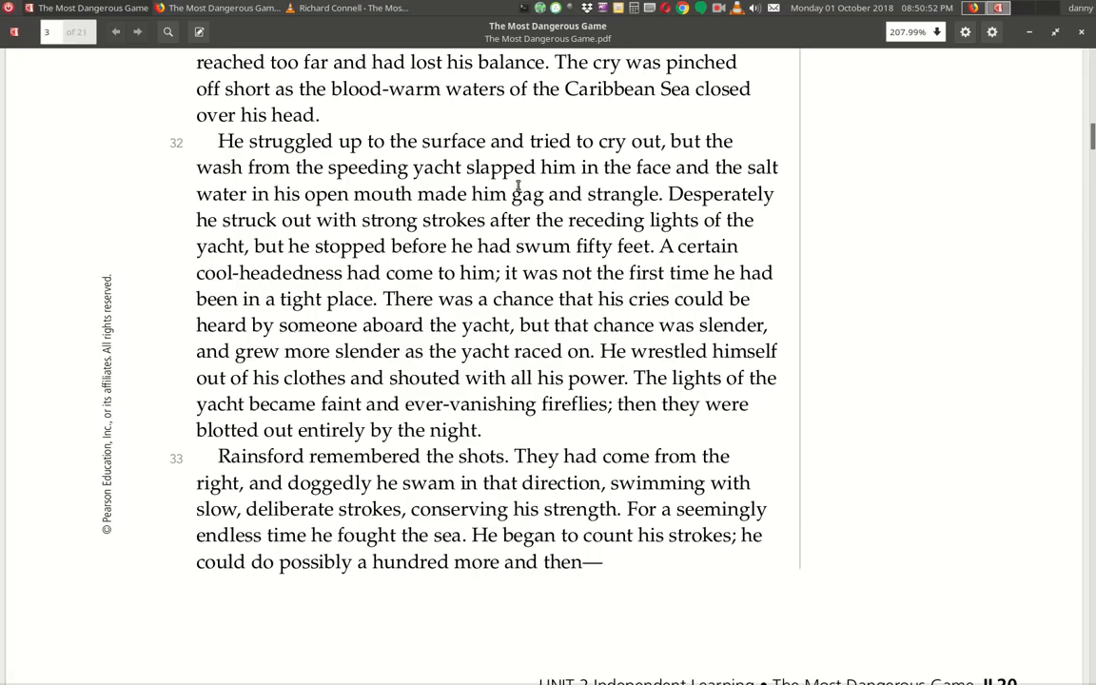
mouse_move(365, 213)
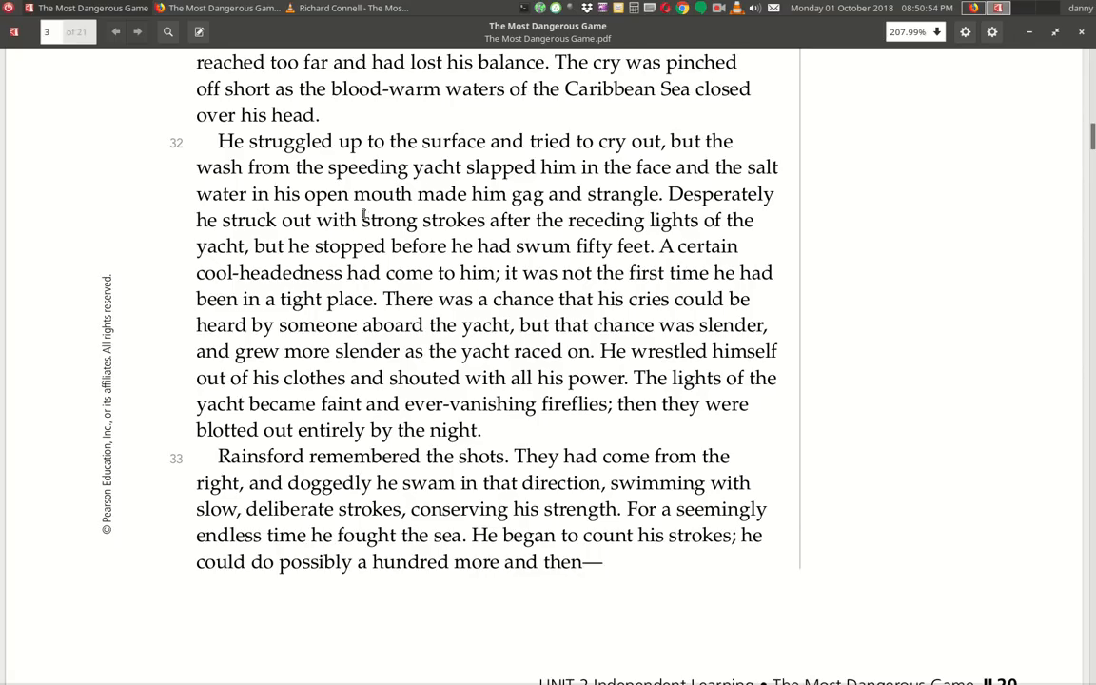
mouse_move(676, 221)
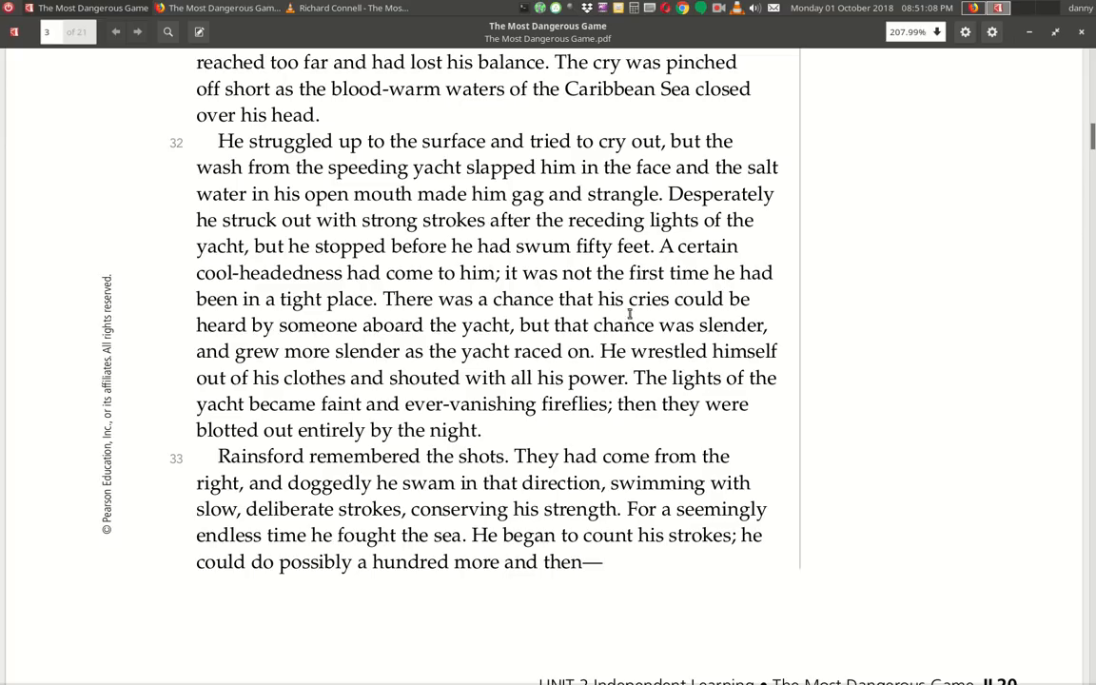
mouse_move(567, 314)
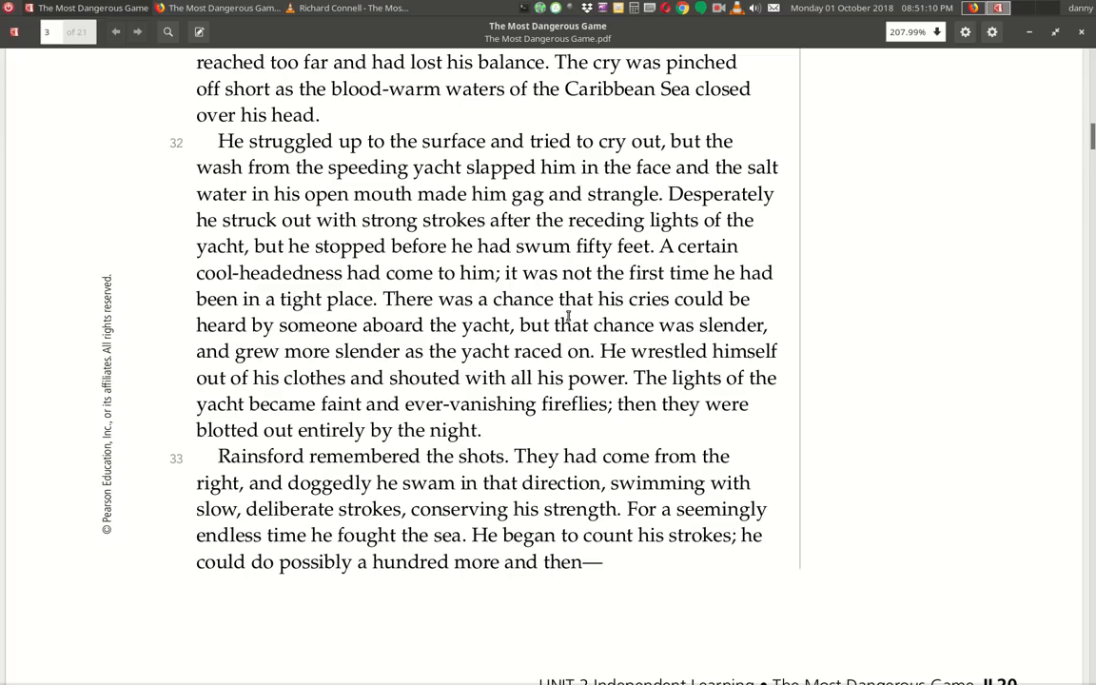
mouse_move(358, 339)
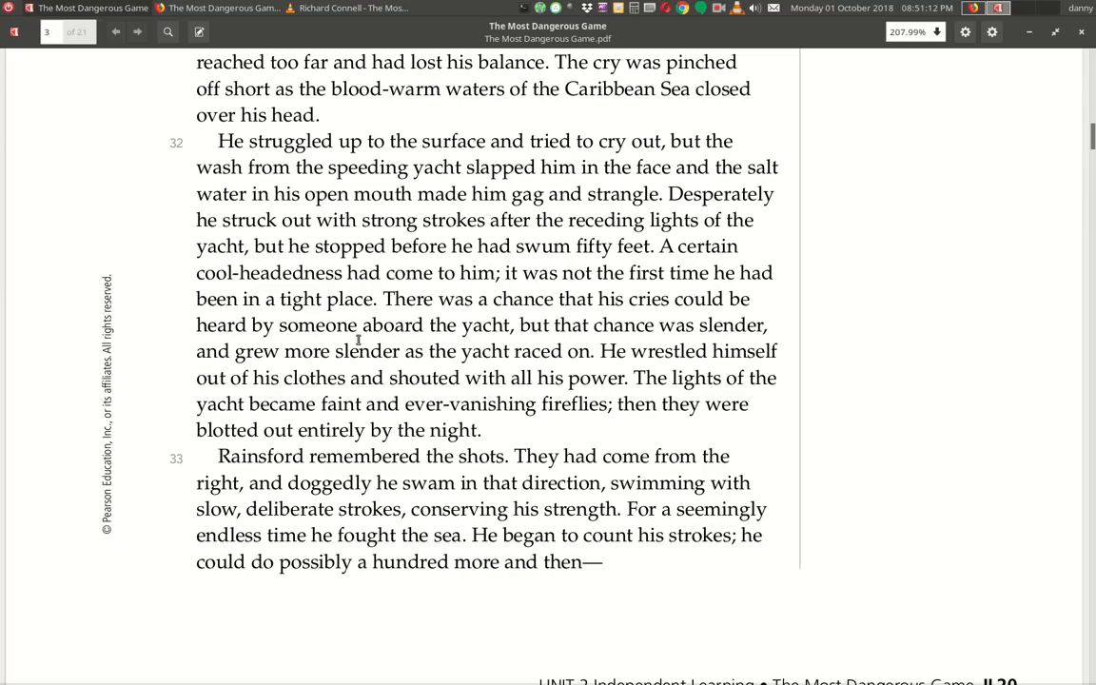
mouse_move(392, 381)
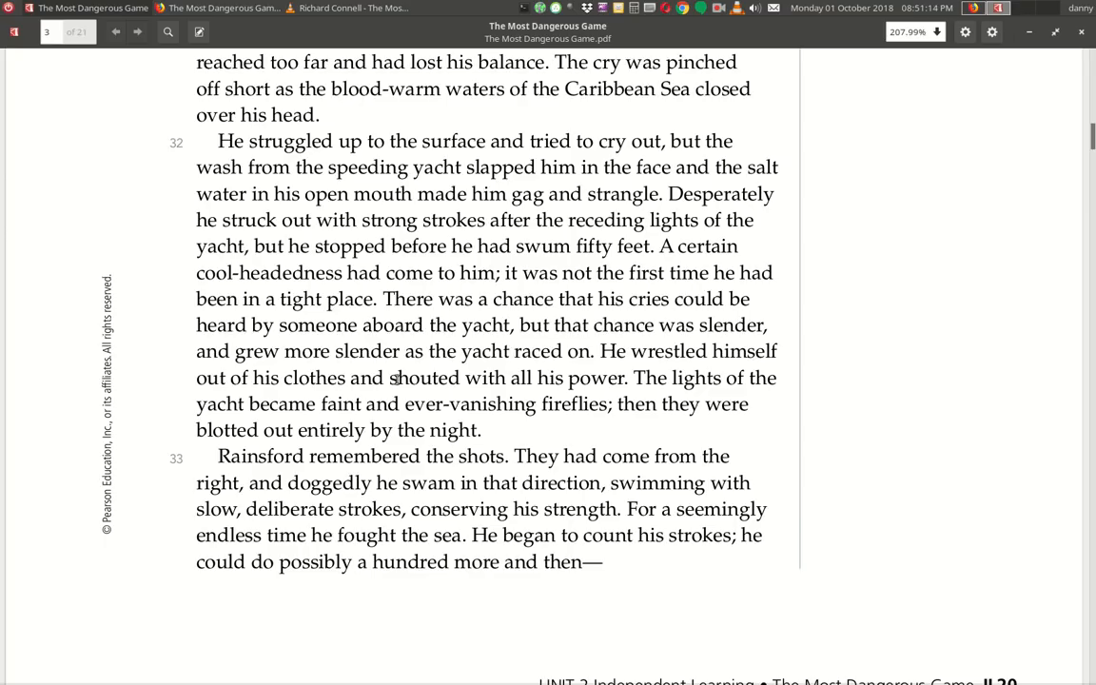
mouse_move(607, 369)
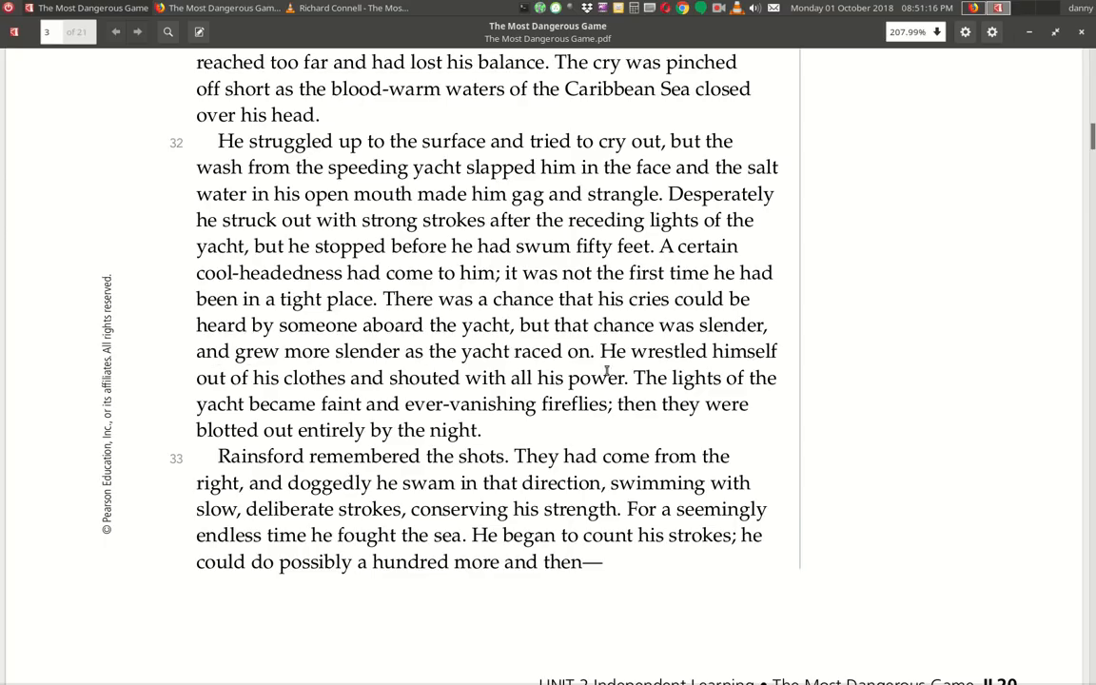
mouse_move(304, 390)
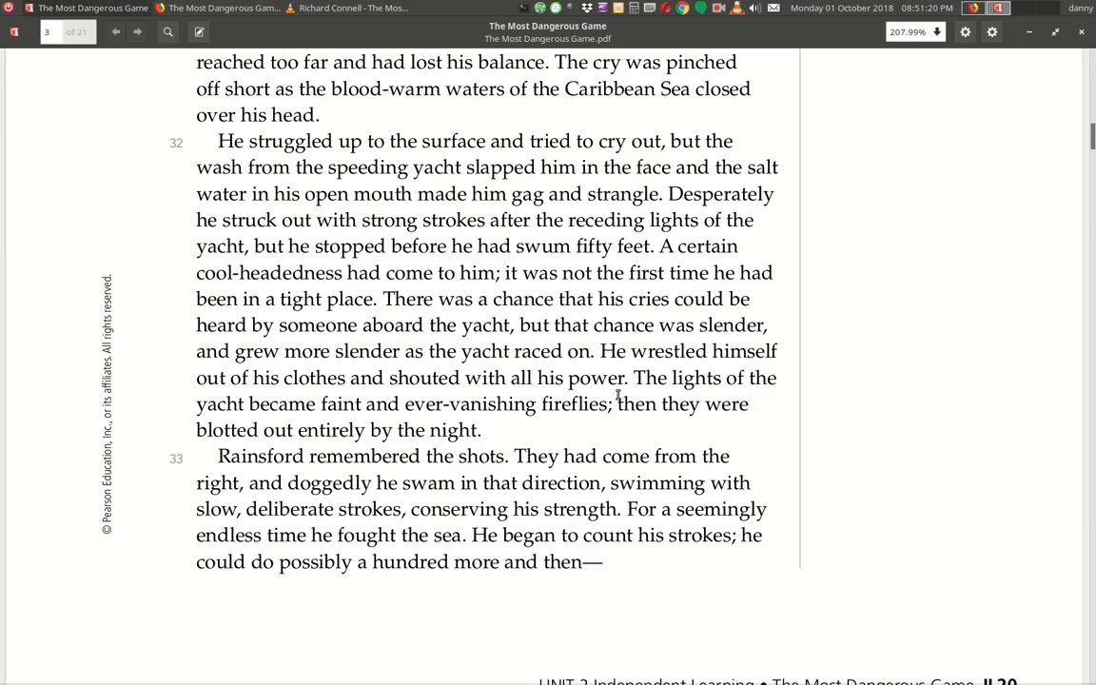
mouse_move(352, 428)
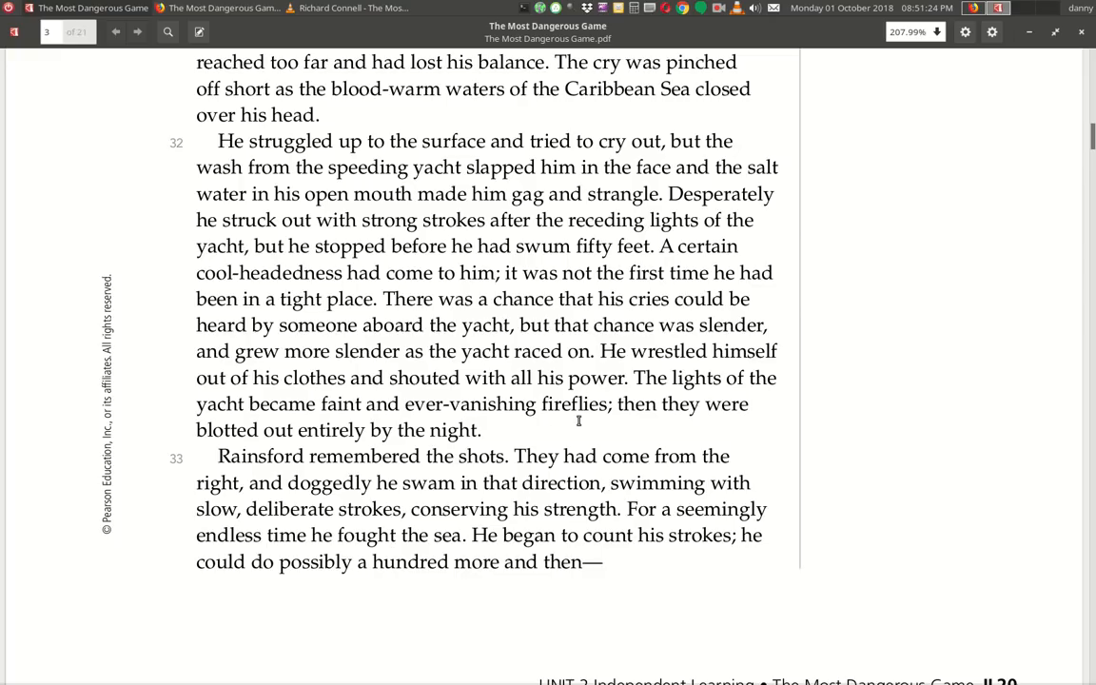
mouse_move(398, 426)
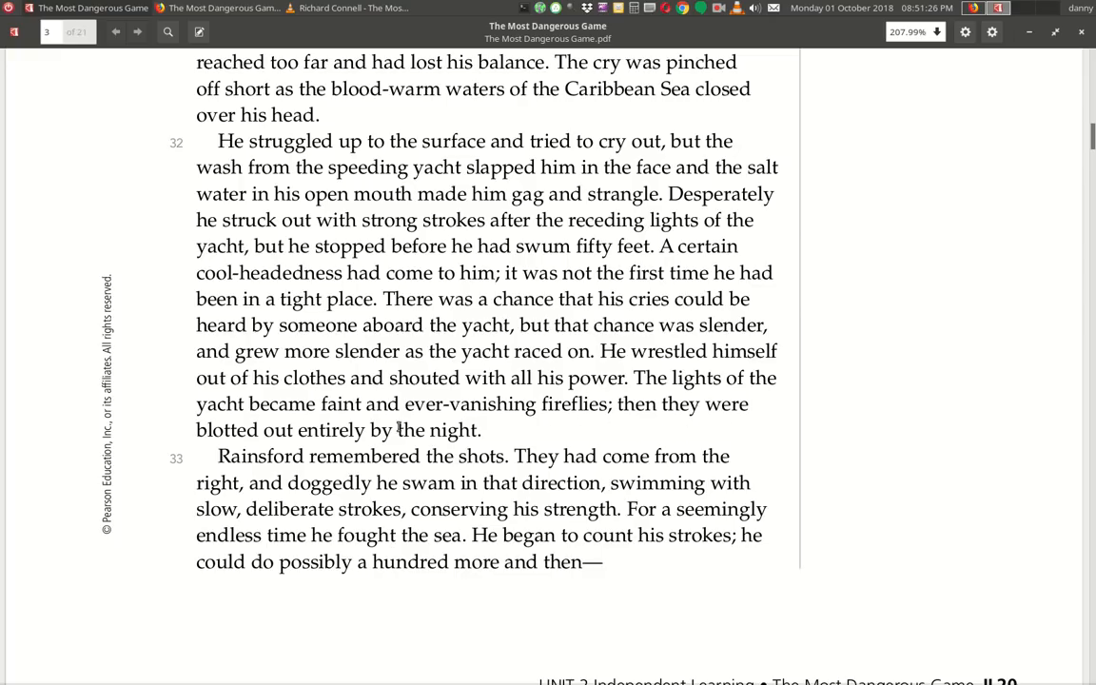
mouse_move(452, 447)
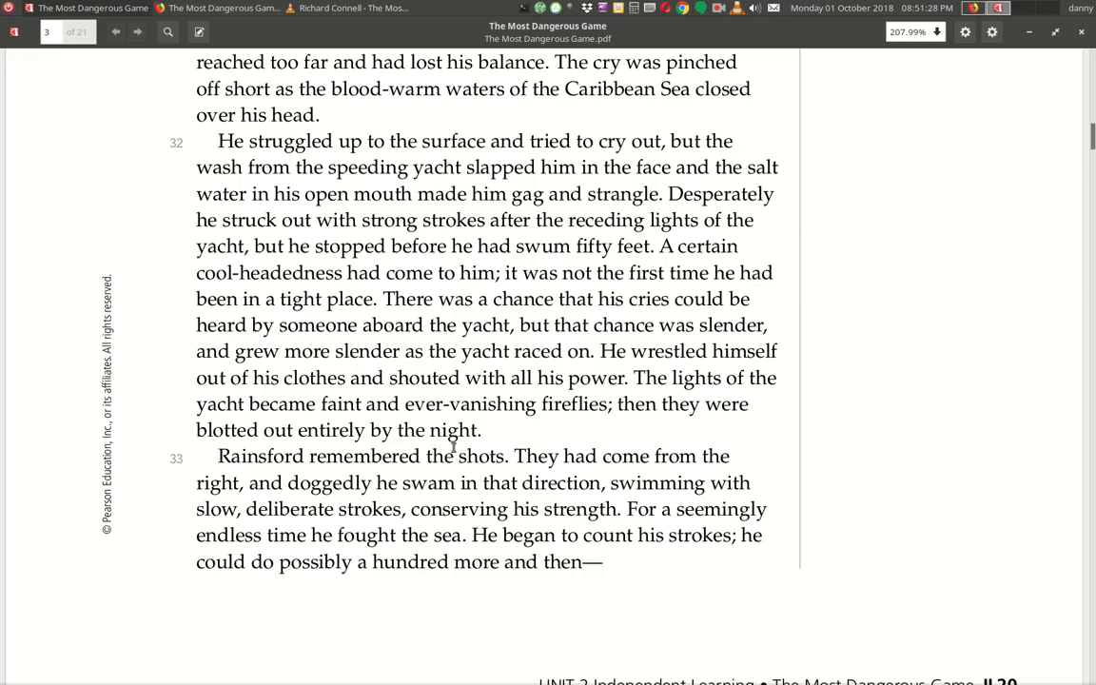
mouse_move(466, 480)
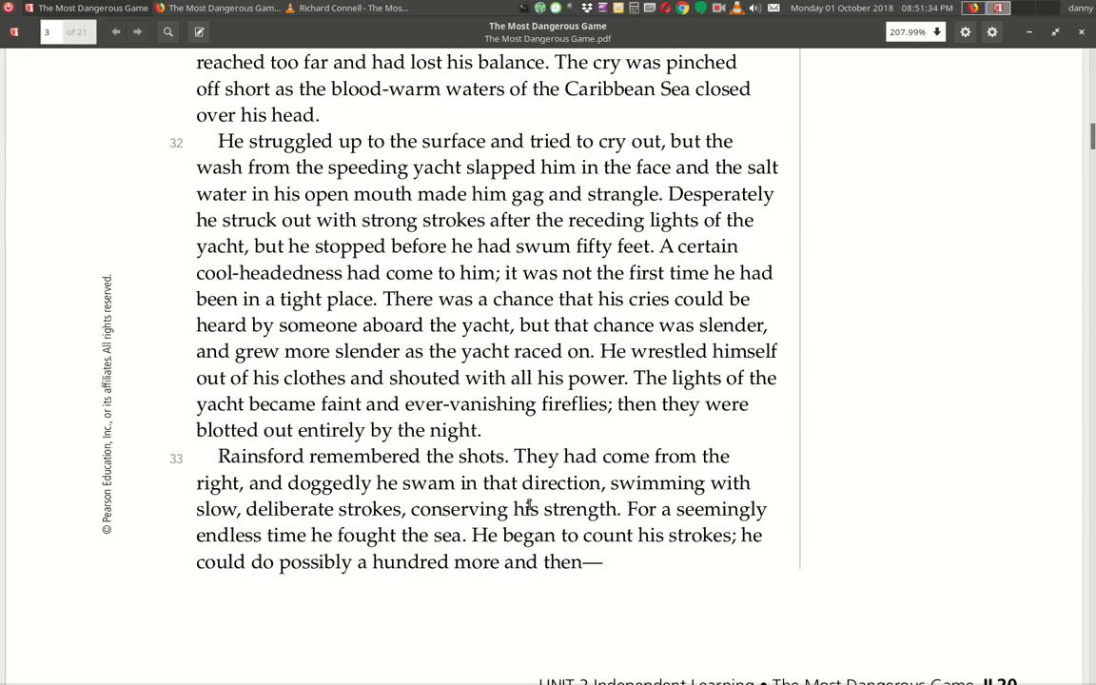
mouse_move(301, 525)
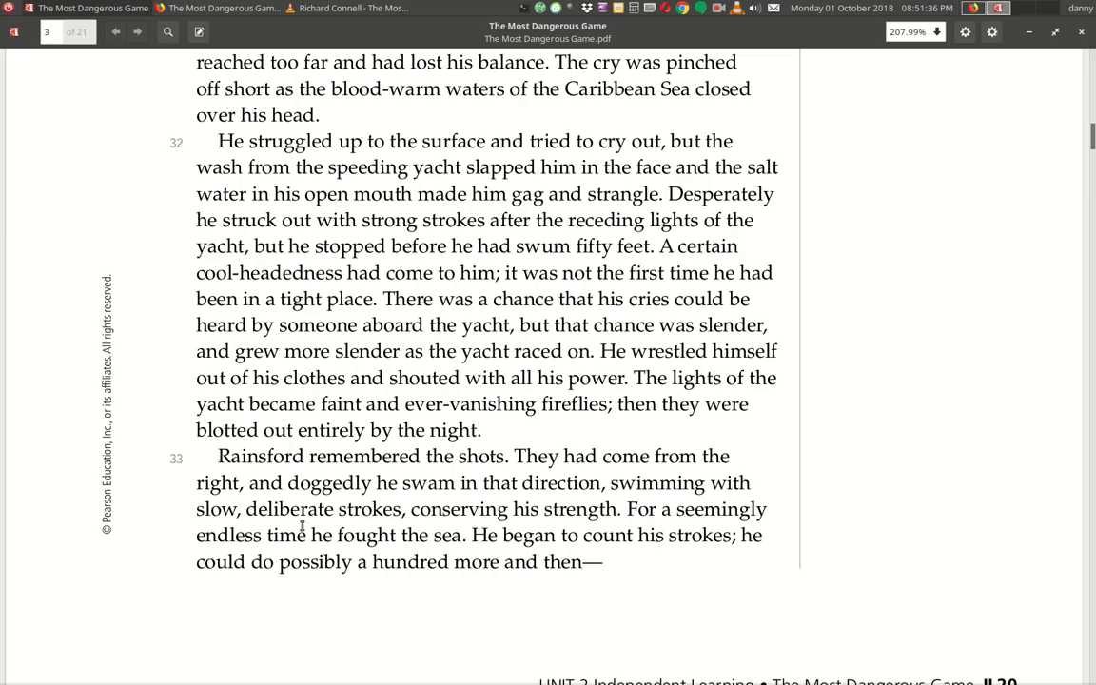
mouse_move(529, 531)
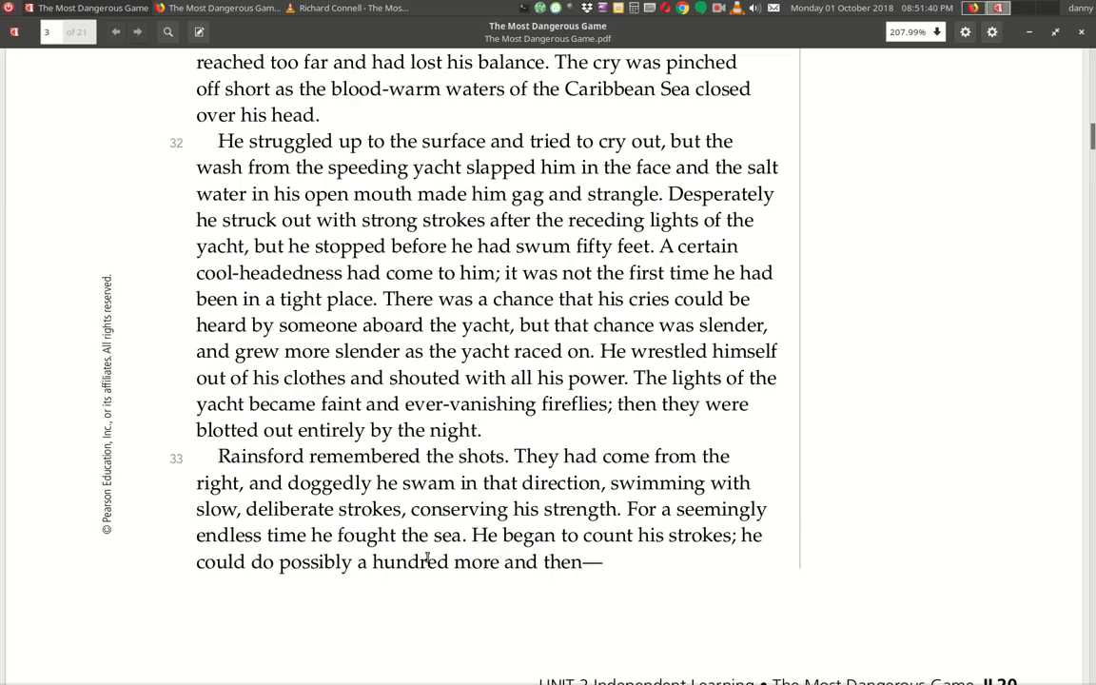
mouse_move(438, 554)
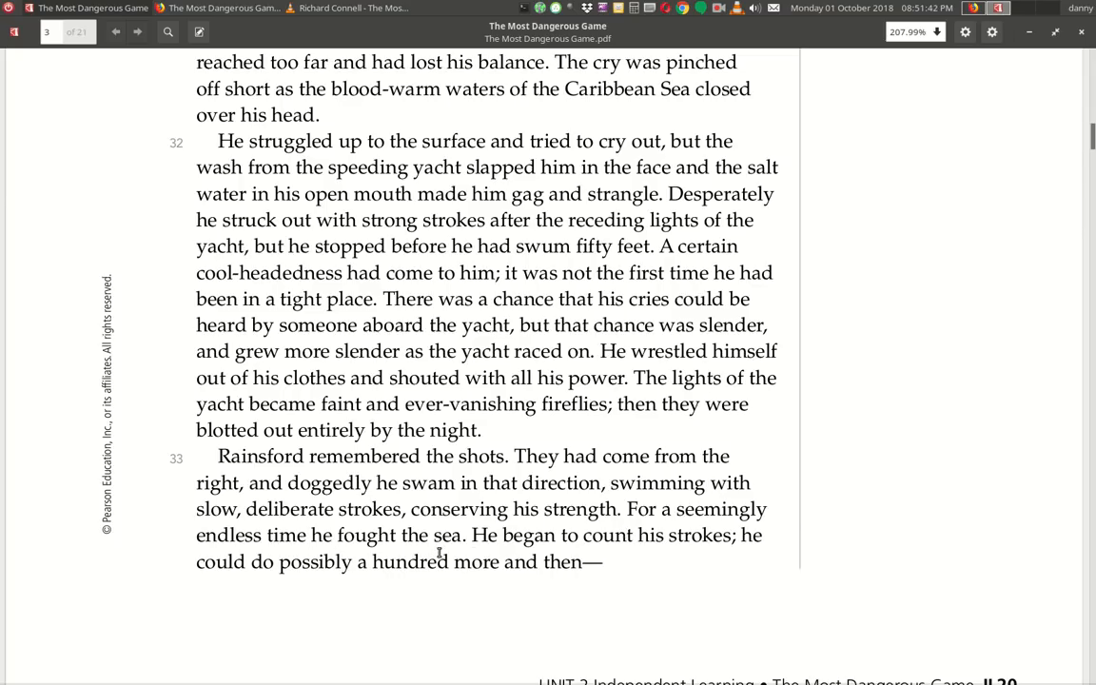
mouse_move(656, 558)
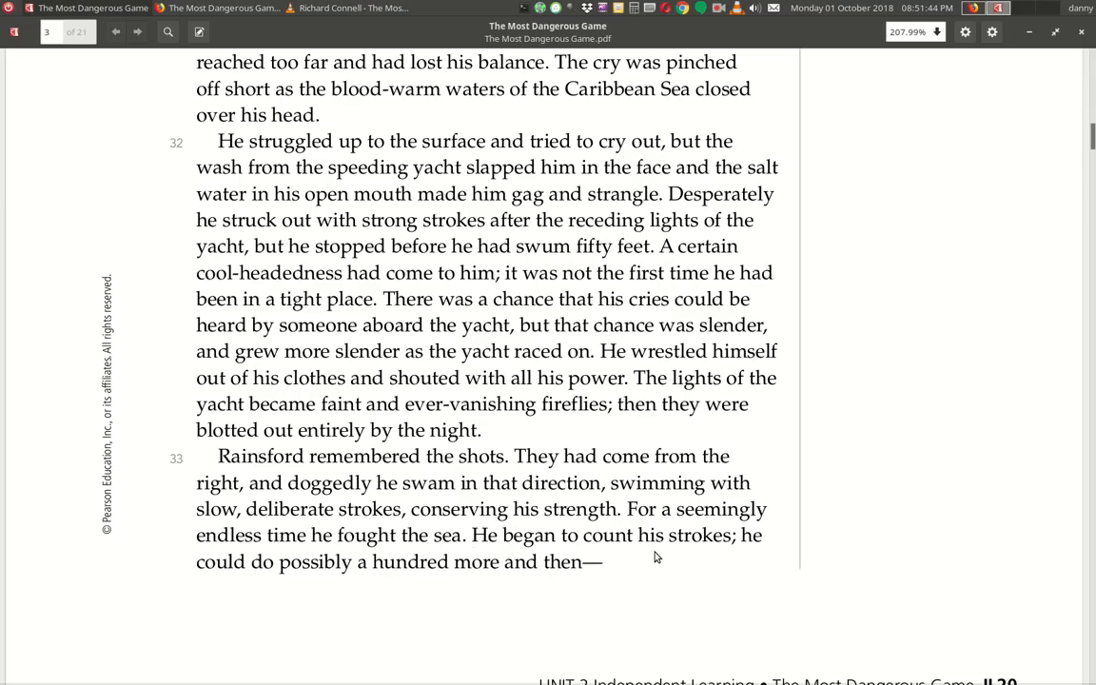
mouse_move(388, 578)
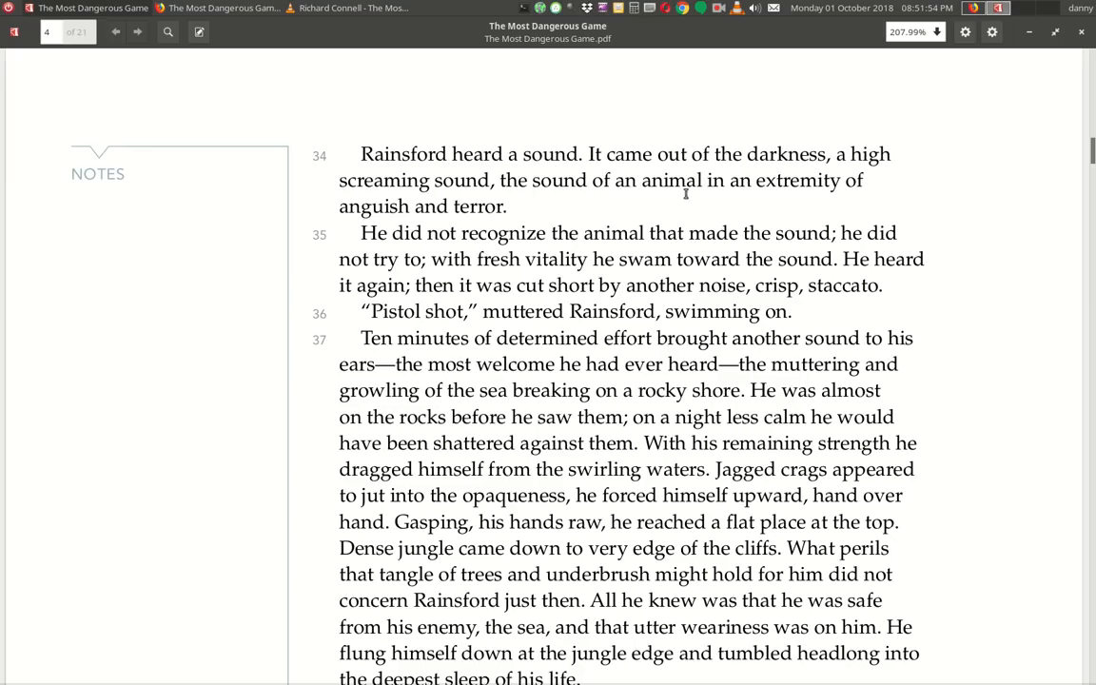
mouse_move(485, 224)
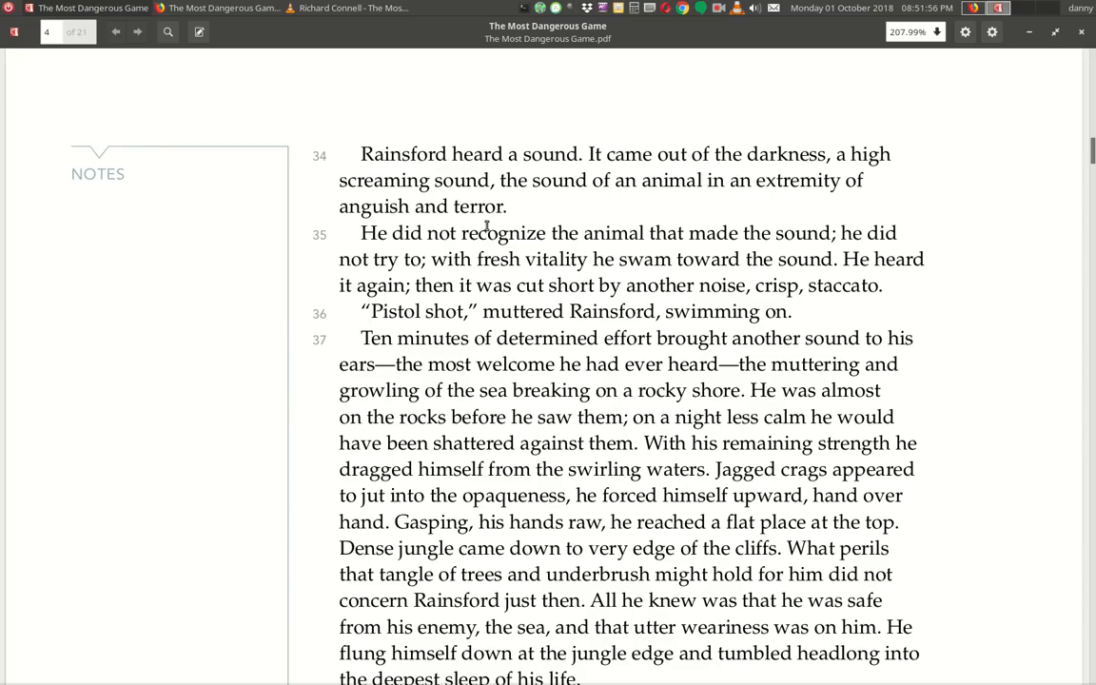
mouse_move(529, 252)
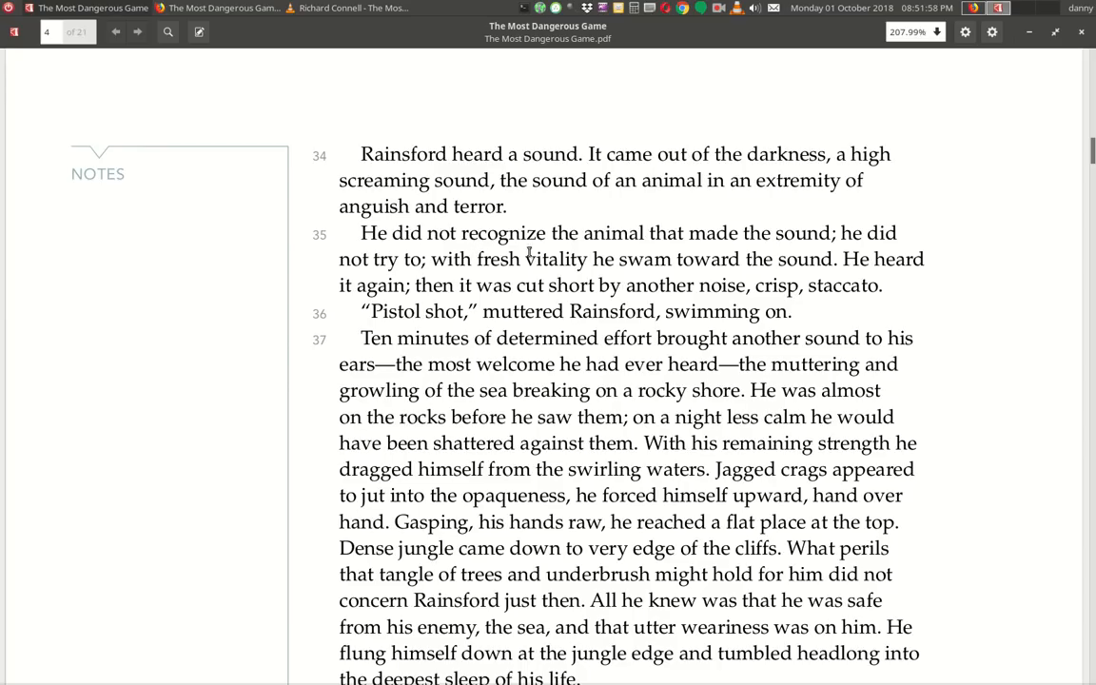
mouse_move(426, 293)
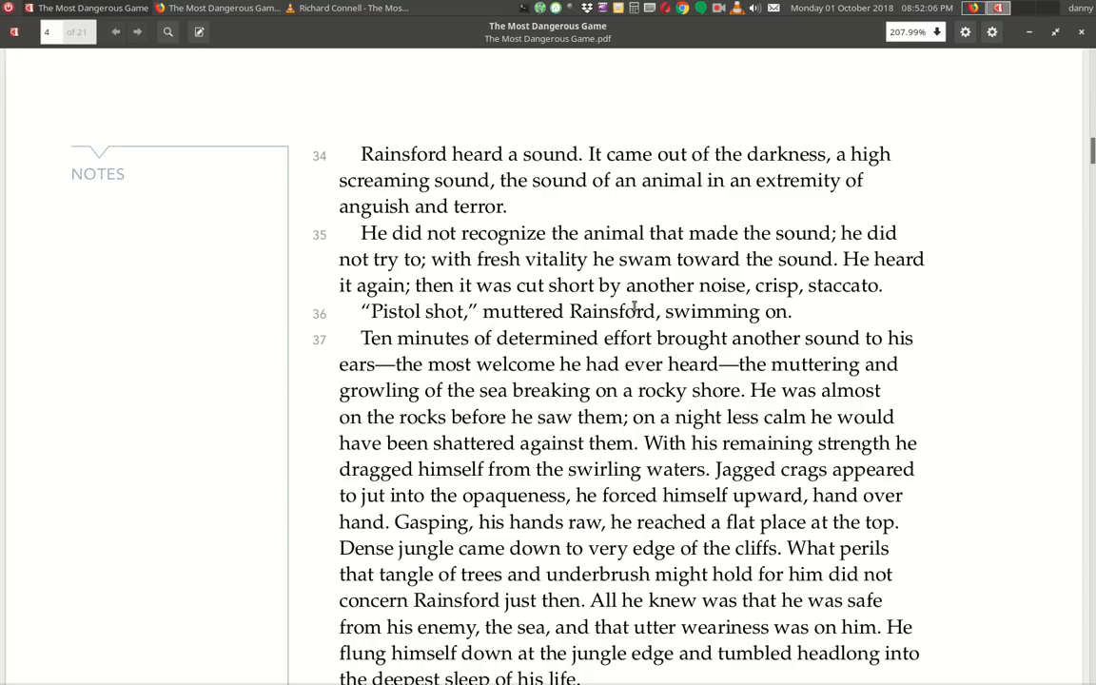
mouse_move(769, 297)
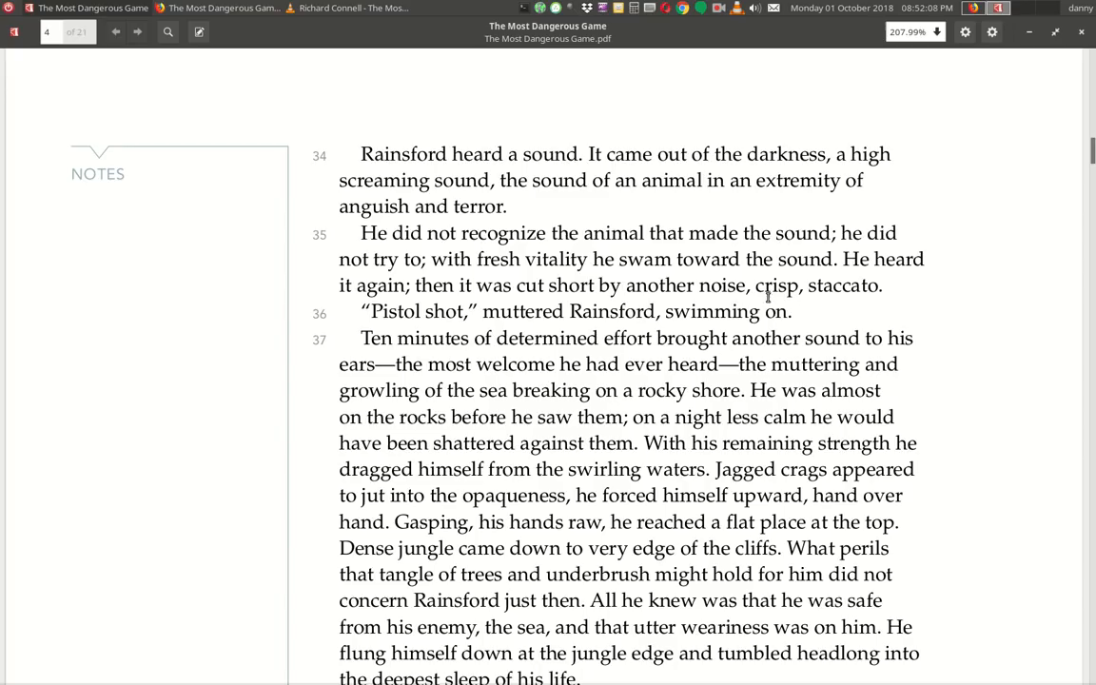
mouse_move(432, 327)
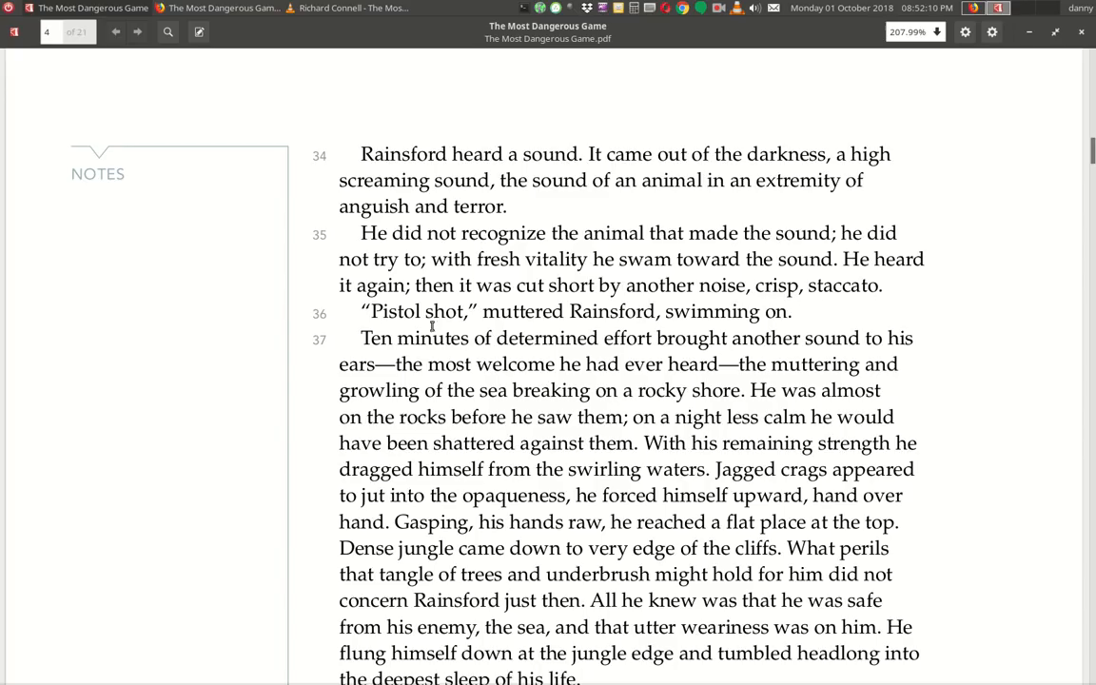
mouse_move(465, 320)
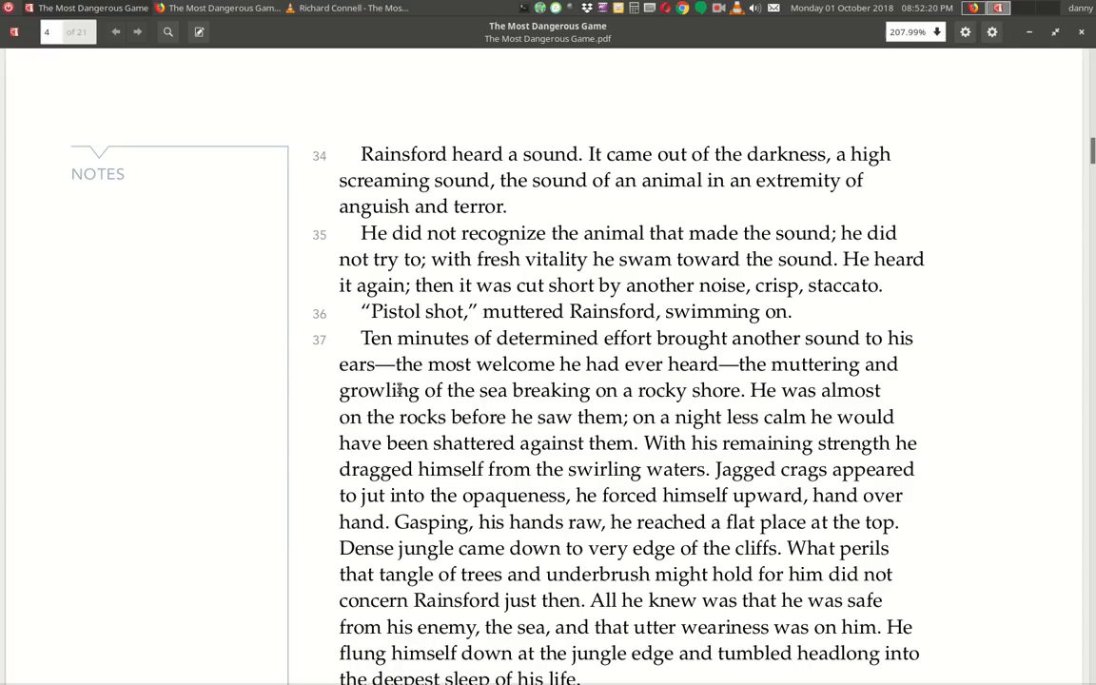
mouse_move(721, 402)
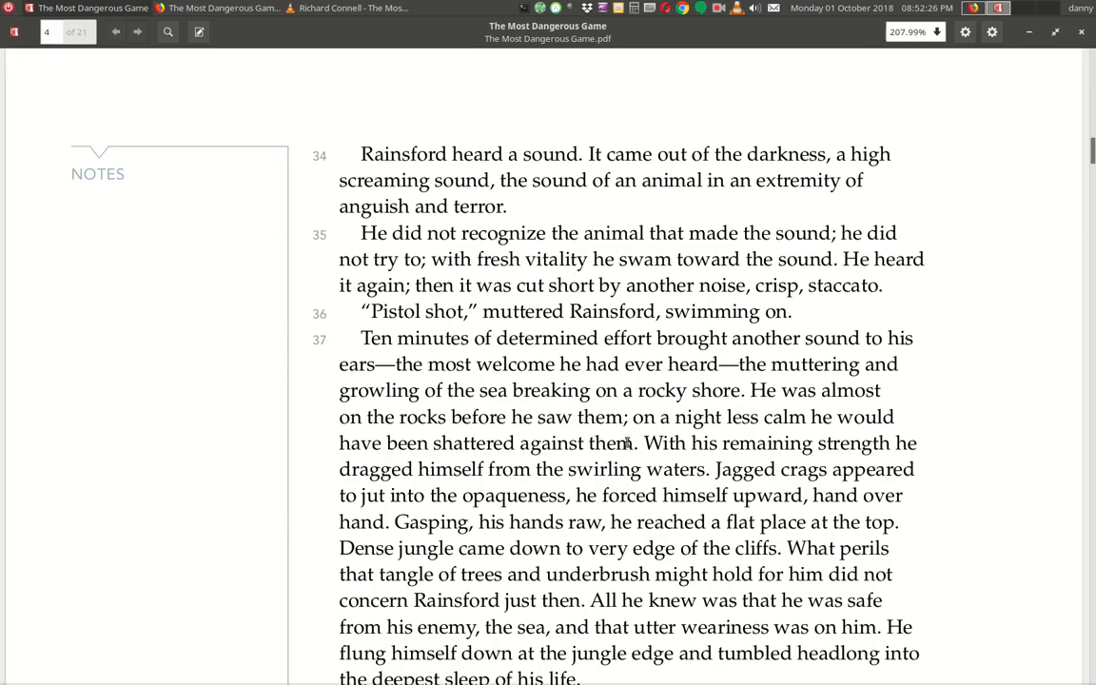
mouse_move(529, 464)
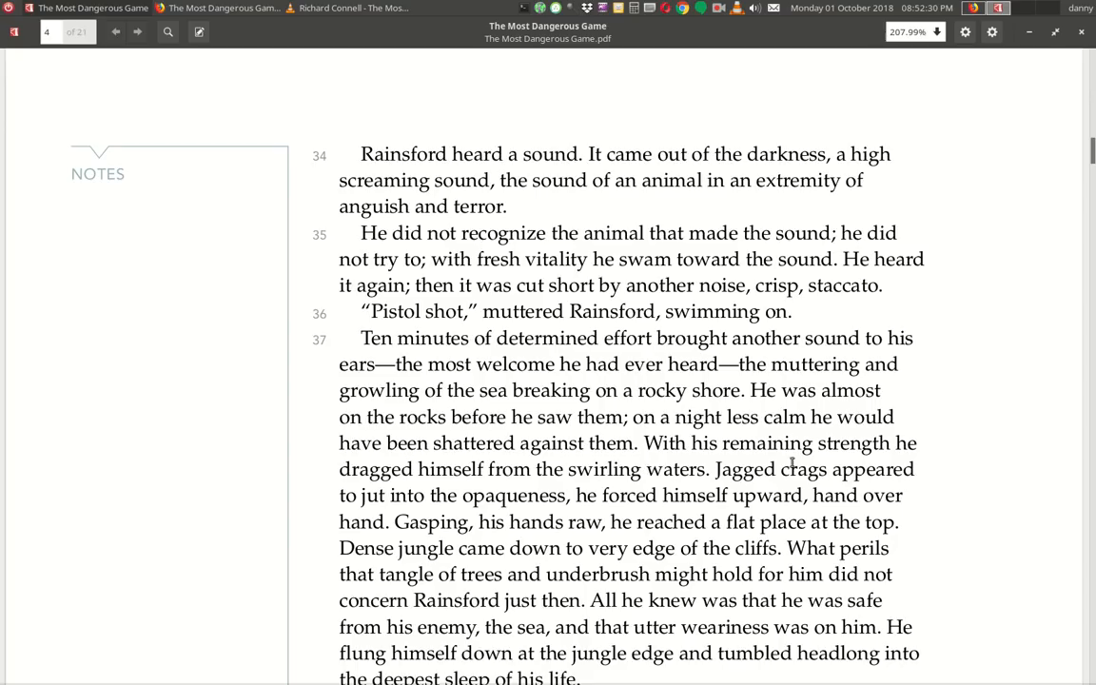
mouse_move(622, 487)
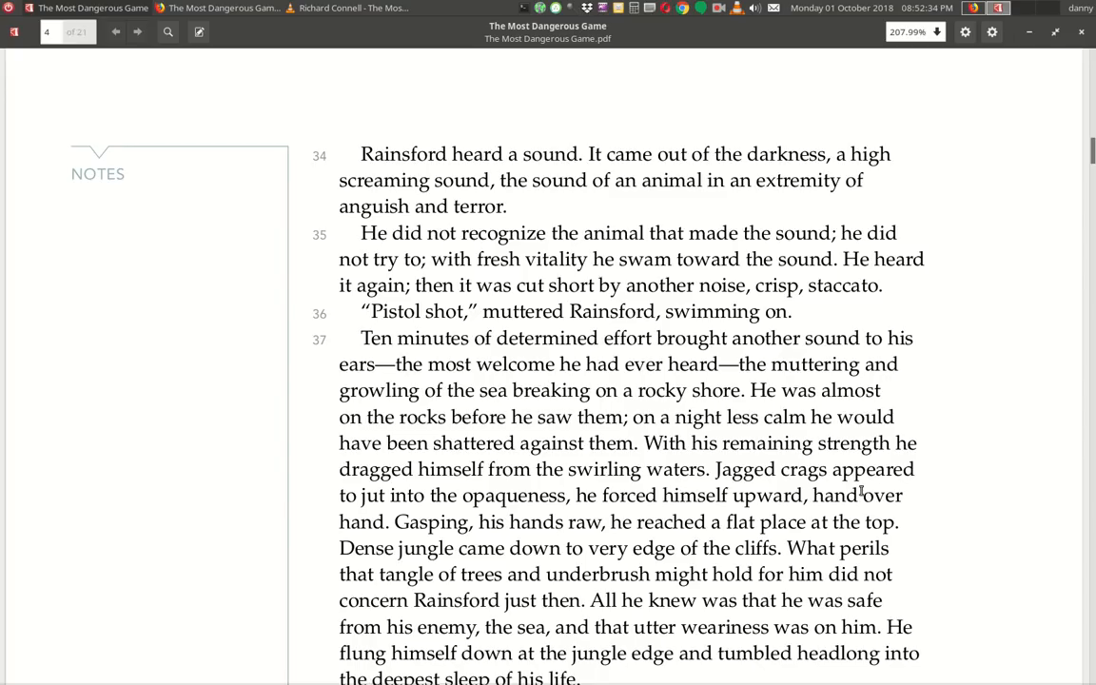
mouse_move(571, 521)
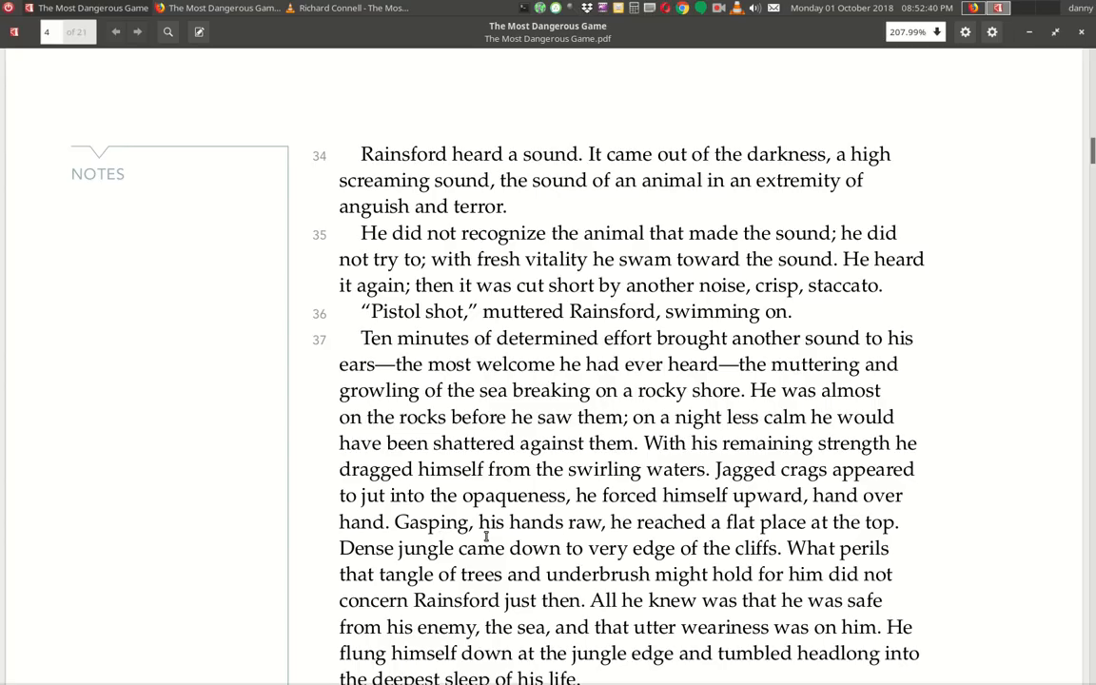
mouse_move(582, 536)
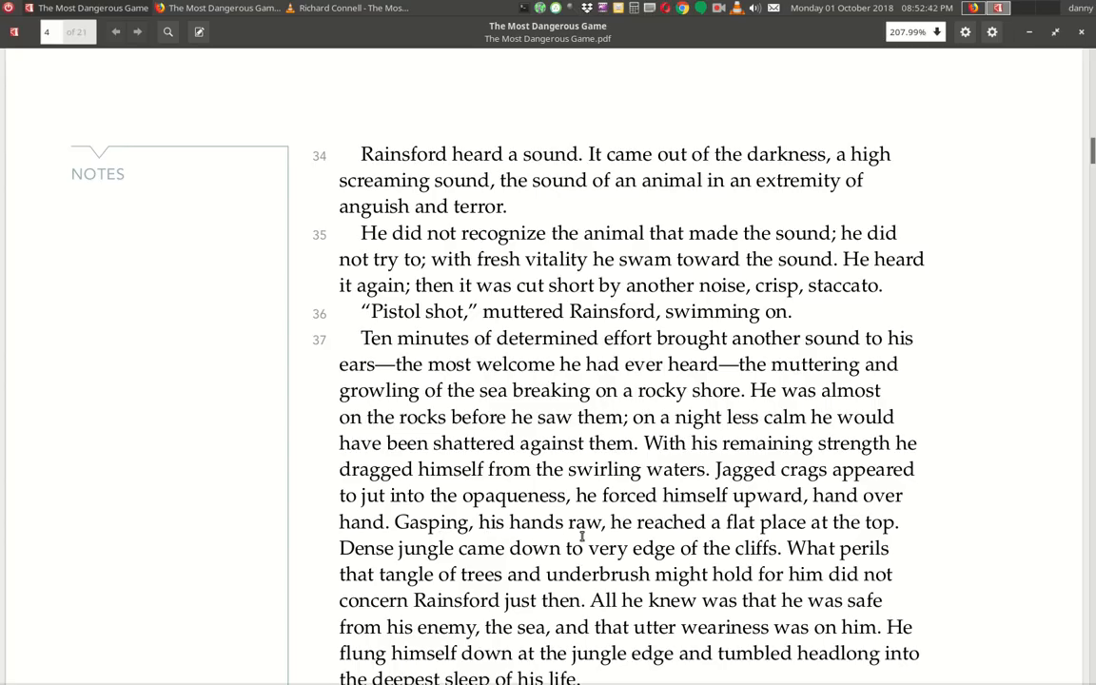
mouse_move(411, 574)
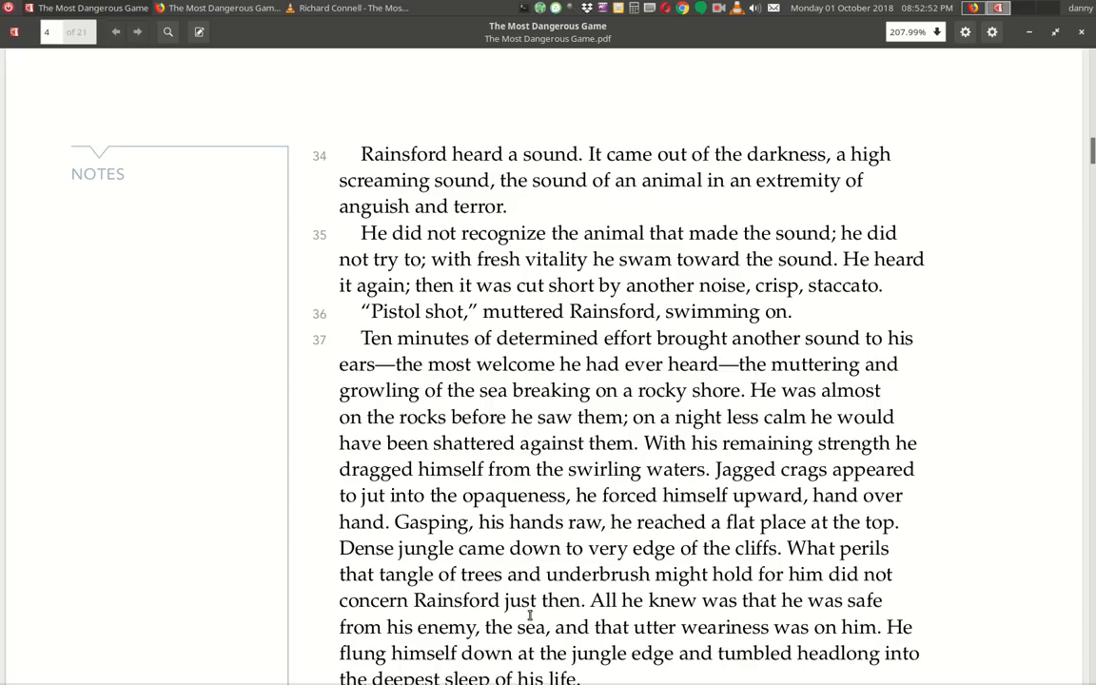
Scroll to the next page showing paragraphs 34–37 where Rainsford reaches the rocky shore.
scroll("down", 3)
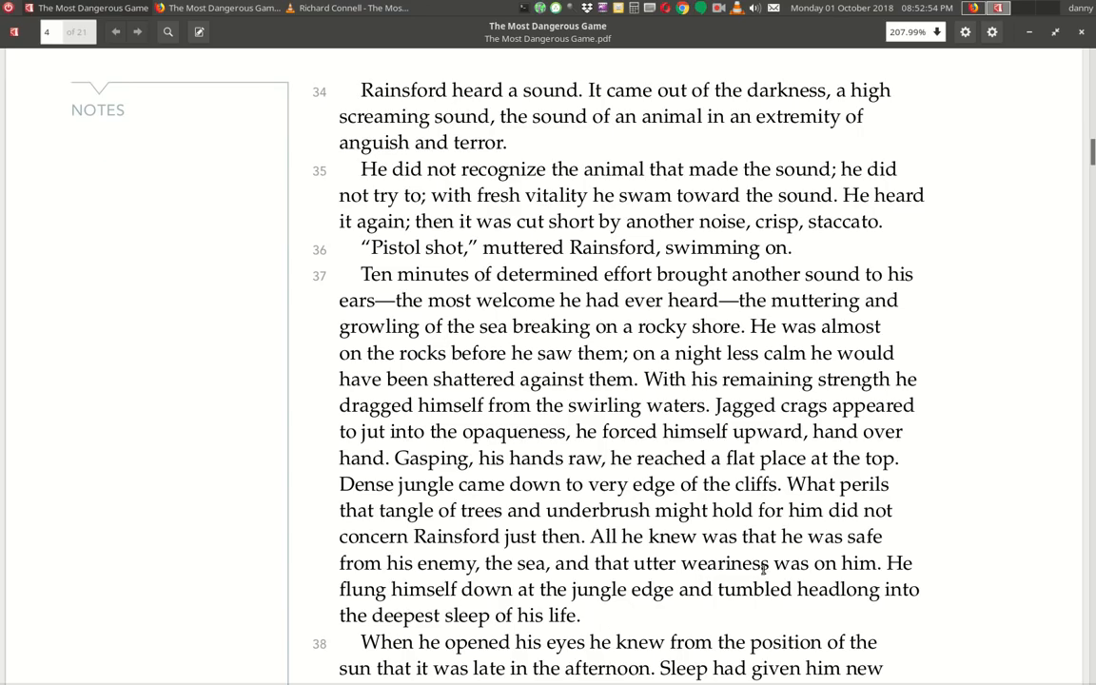
mouse_move(586, 574)
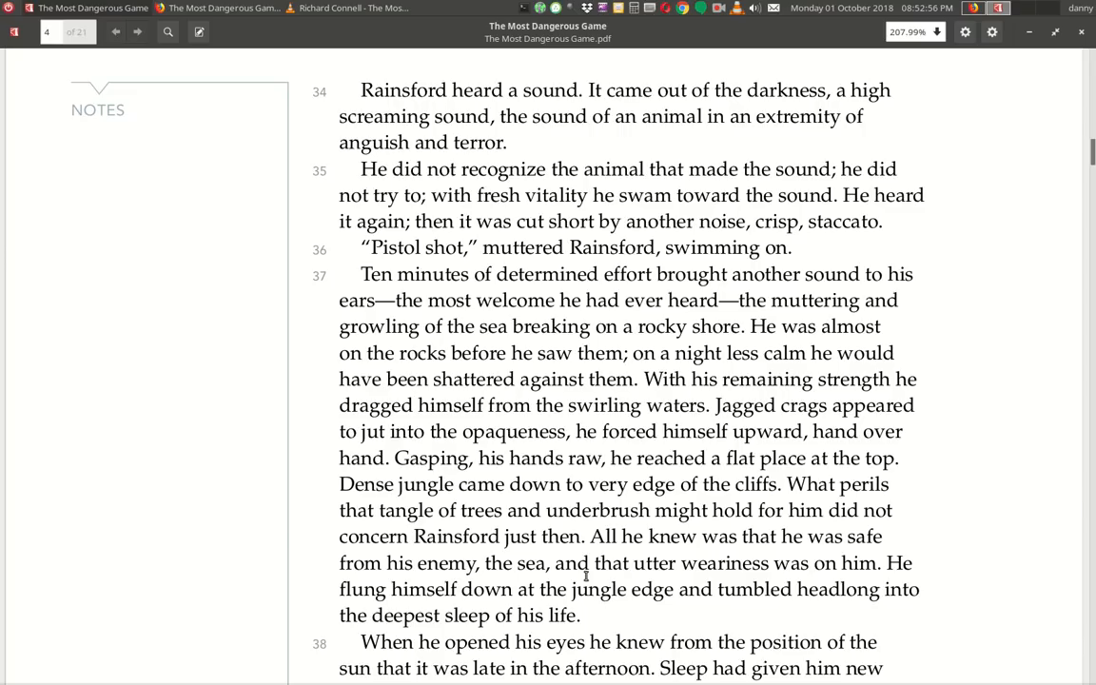
mouse_move(879, 580)
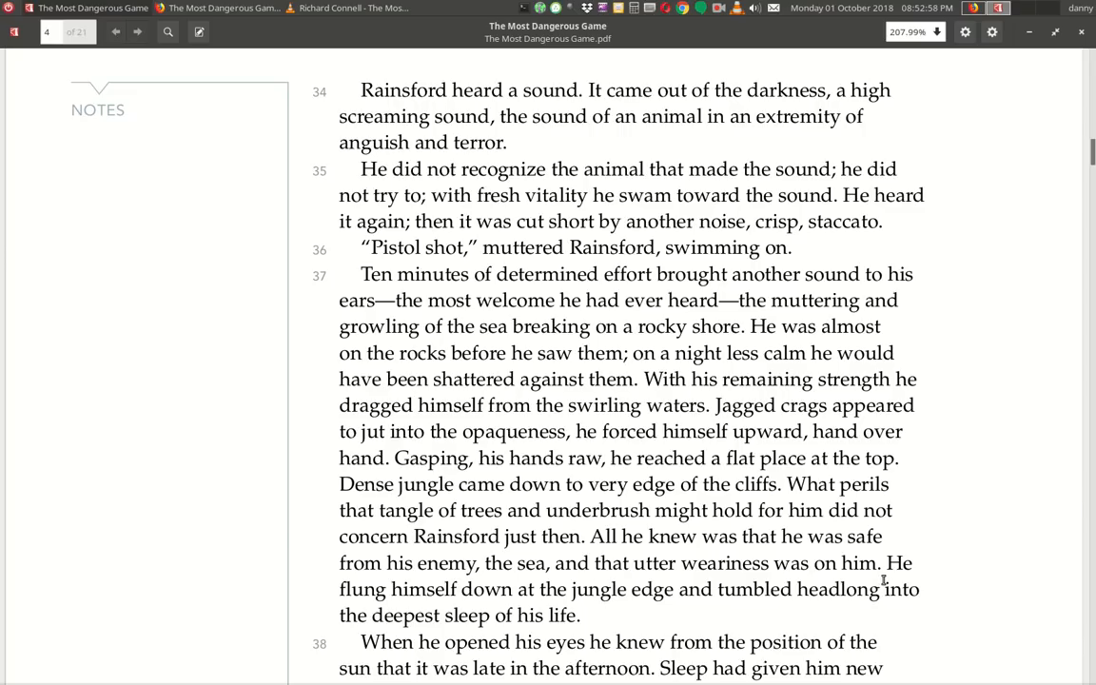
mouse_move(467, 605)
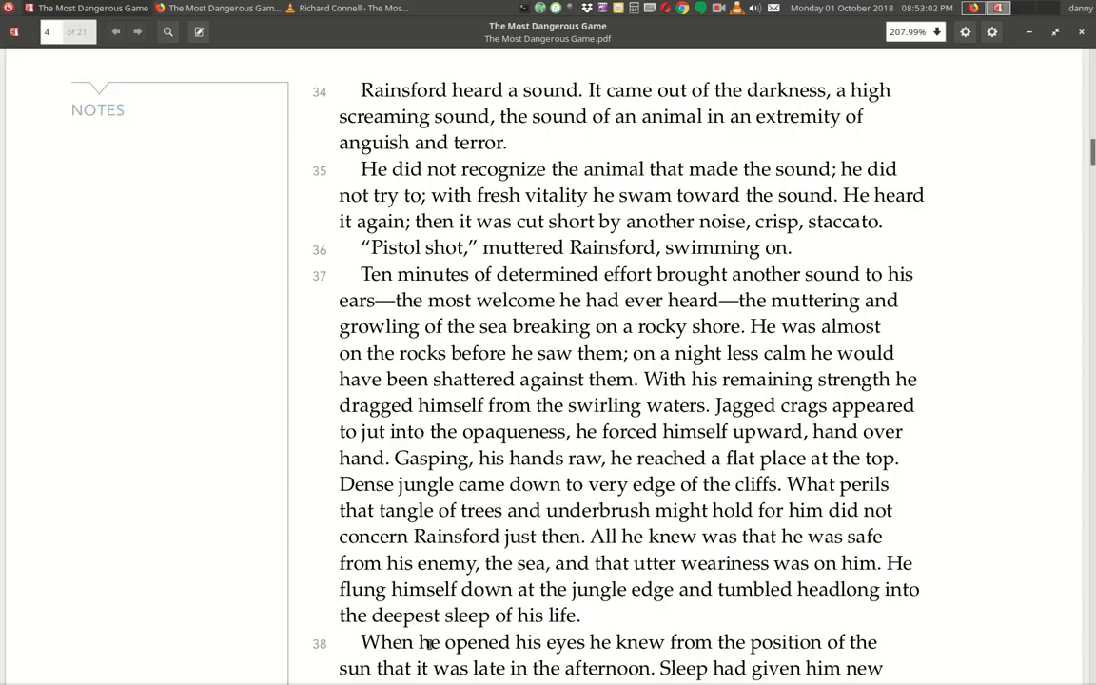
scroll("down", 3)
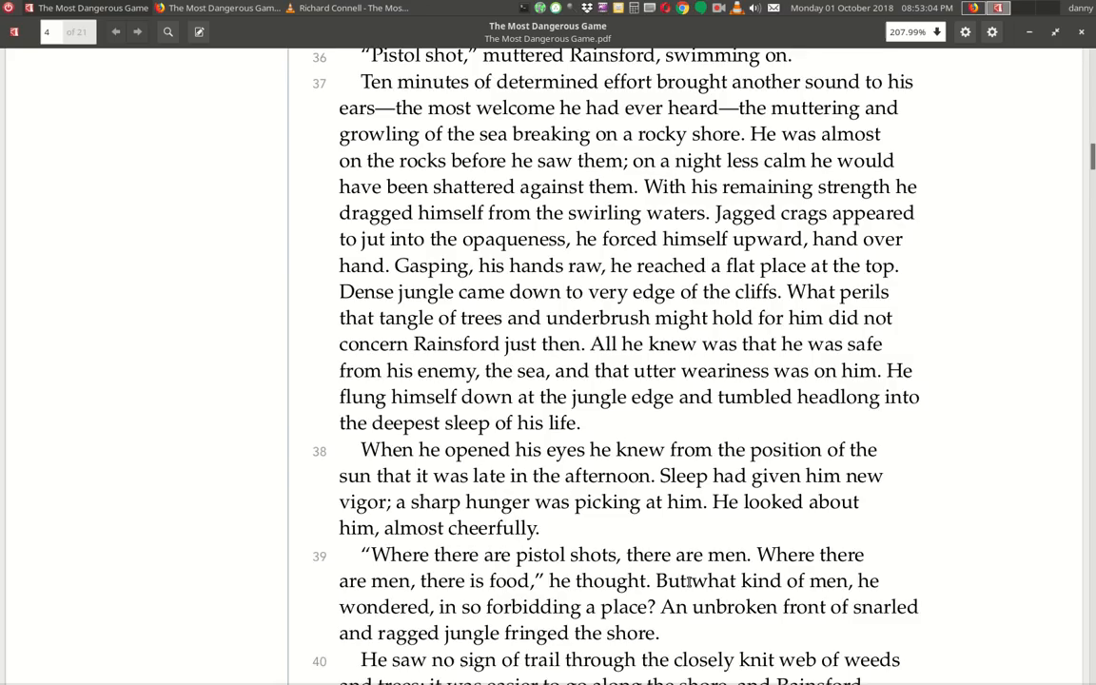
scroll("down", 3)
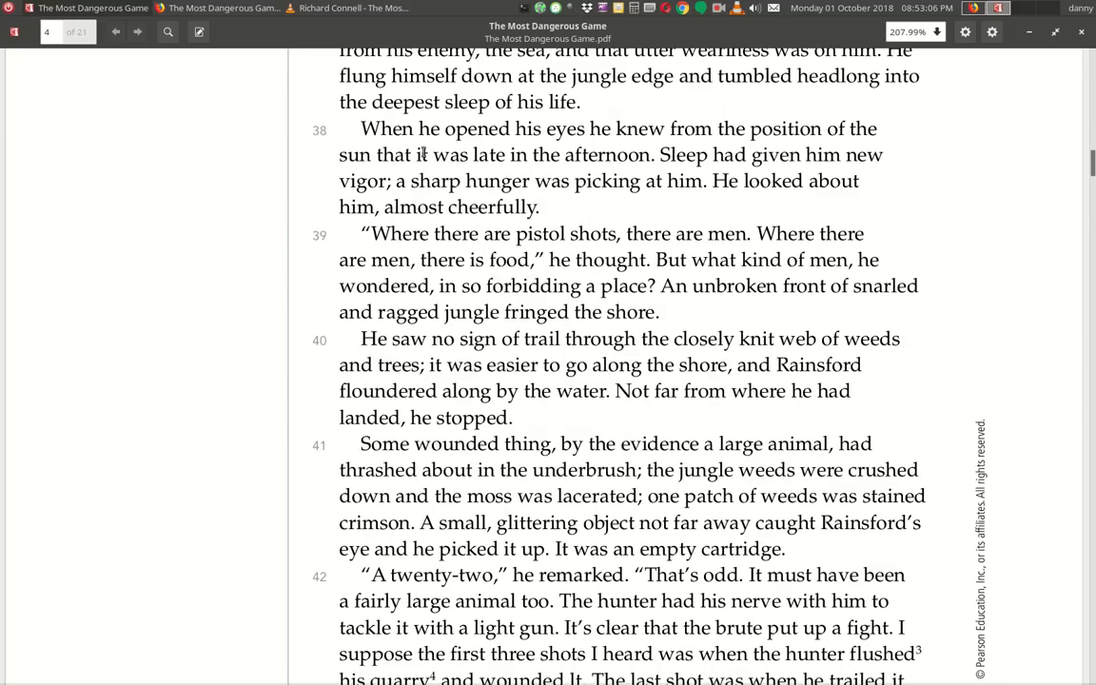
mouse_move(696, 146)
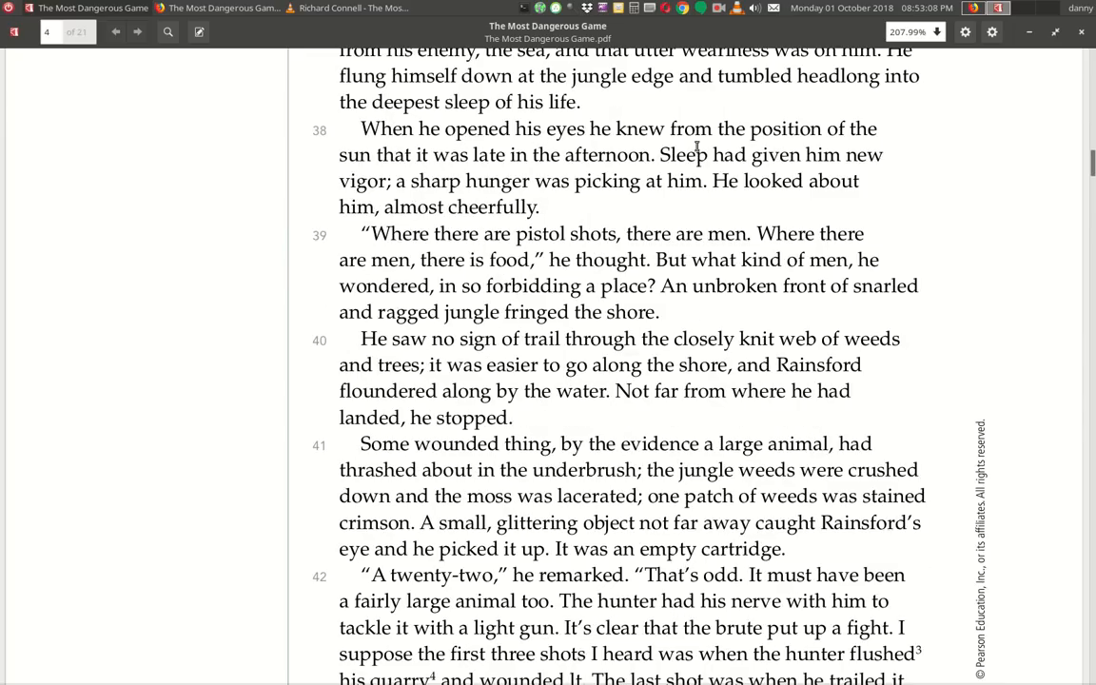
mouse_move(571, 171)
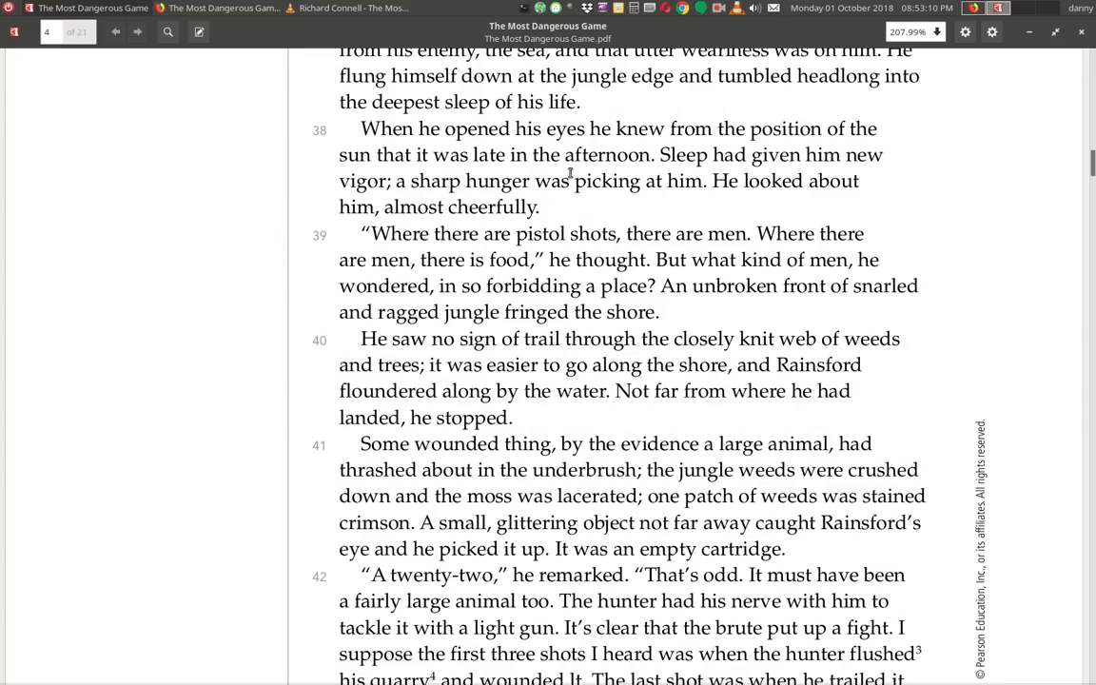
mouse_move(727, 174)
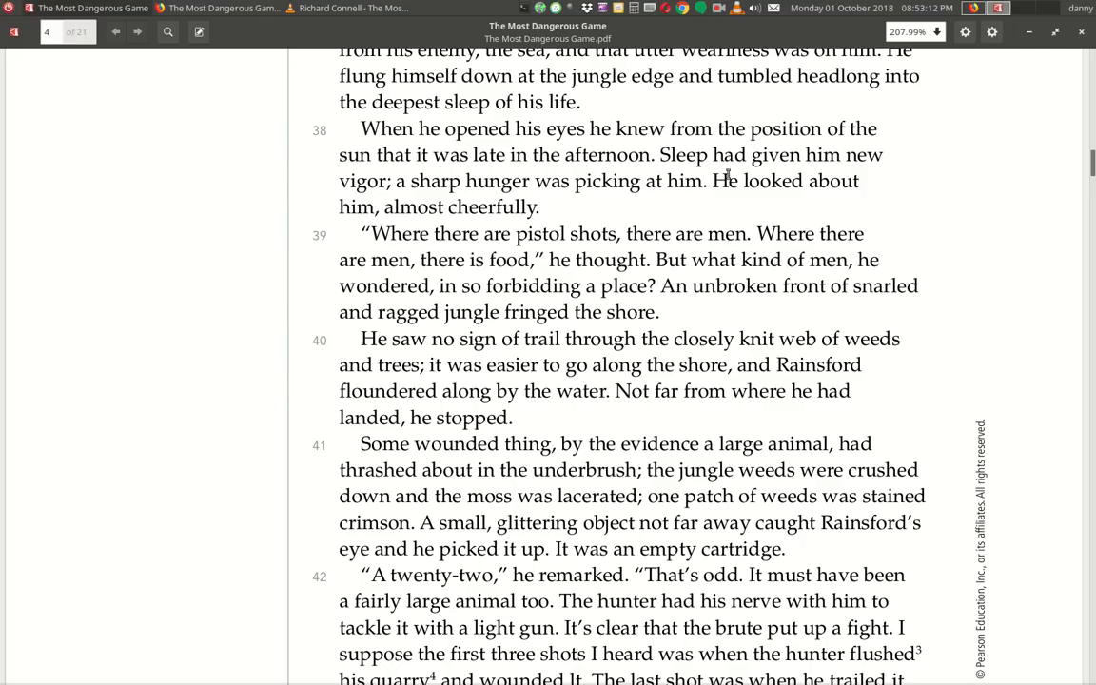
mouse_move(502, 194)
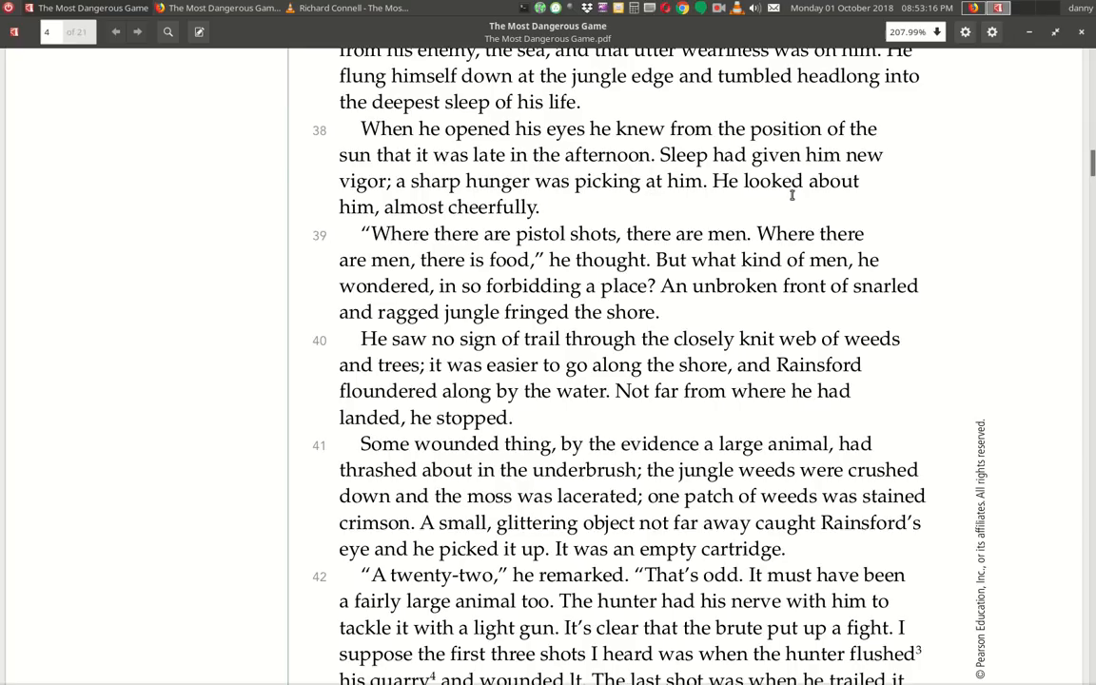
mouse_move(454, 240)
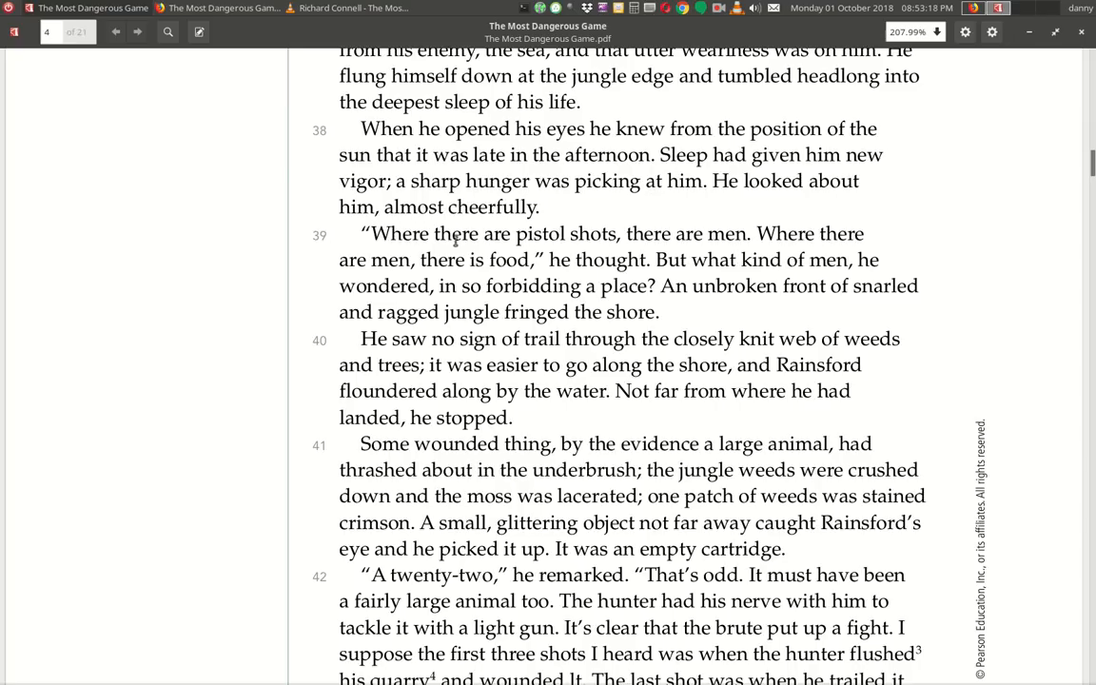
mouse_move(731, 245)
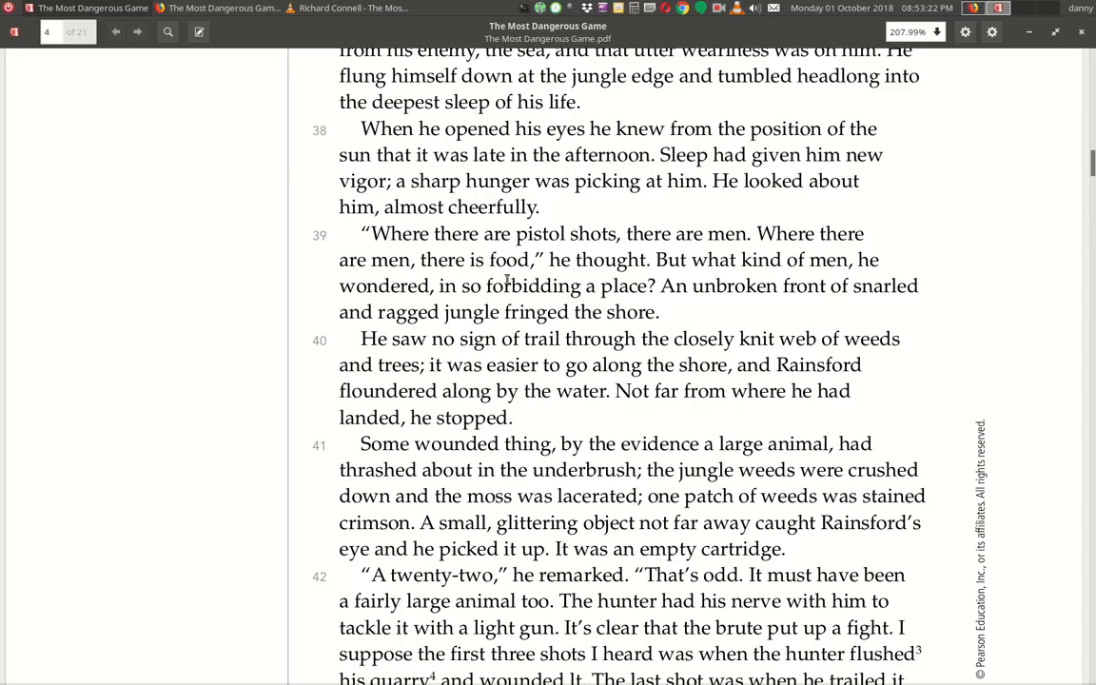
mouse_move(757, 276)
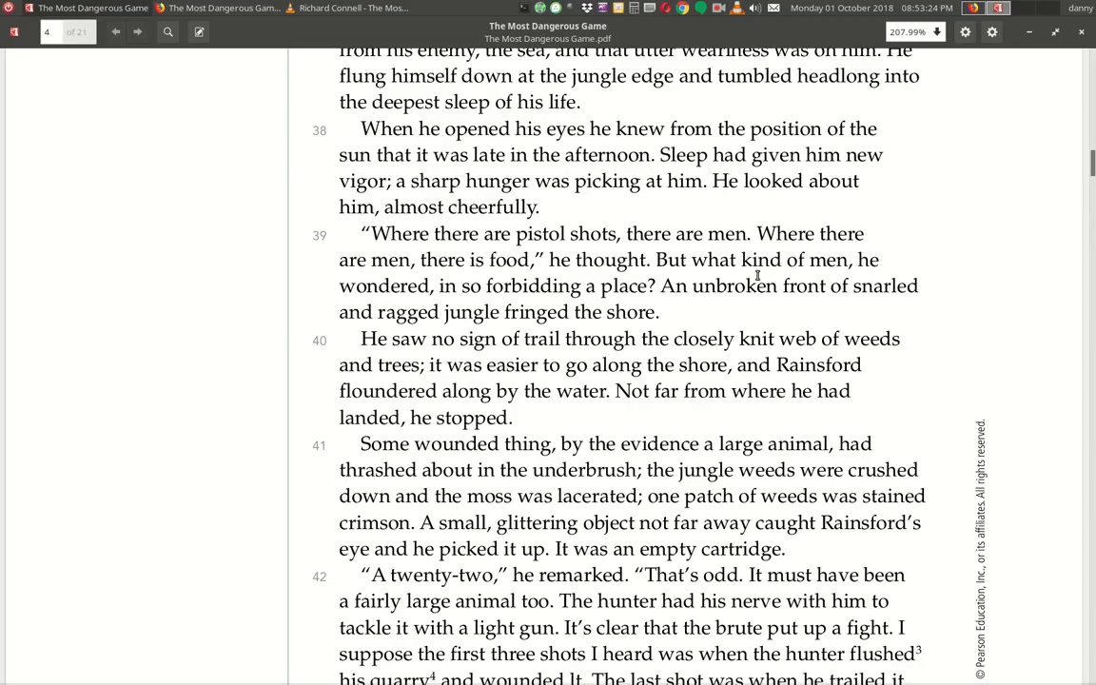
mouse_move(521, 307)
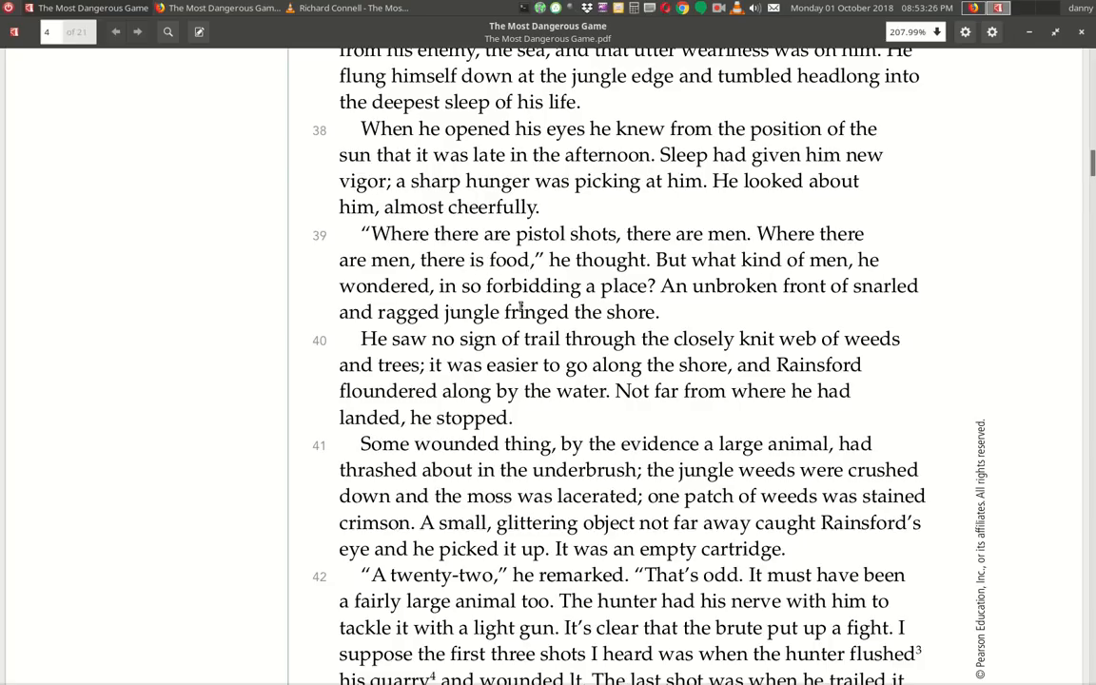
mouse_move(776, 316)
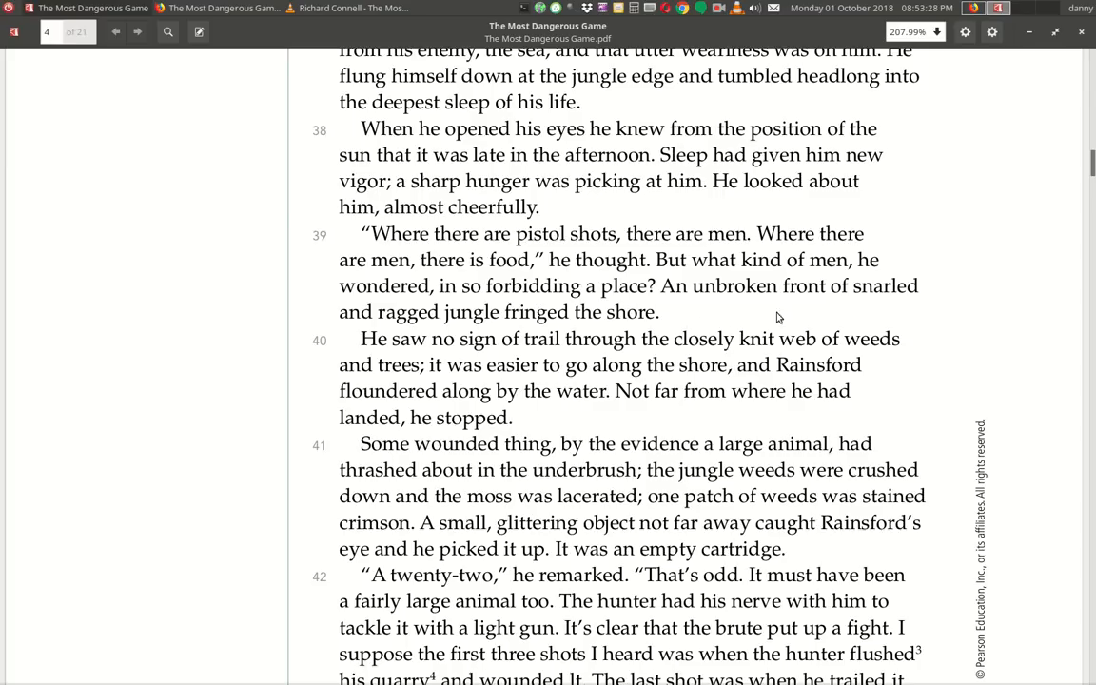
mouse_move(537, 330)
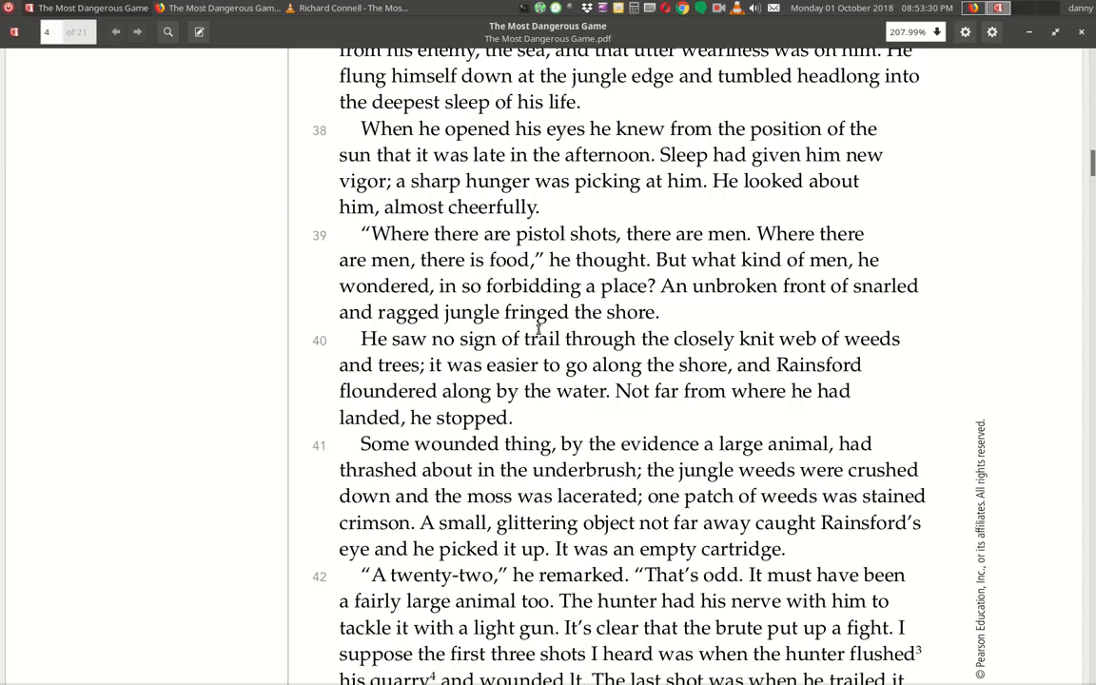
mouse_move(388, 357)
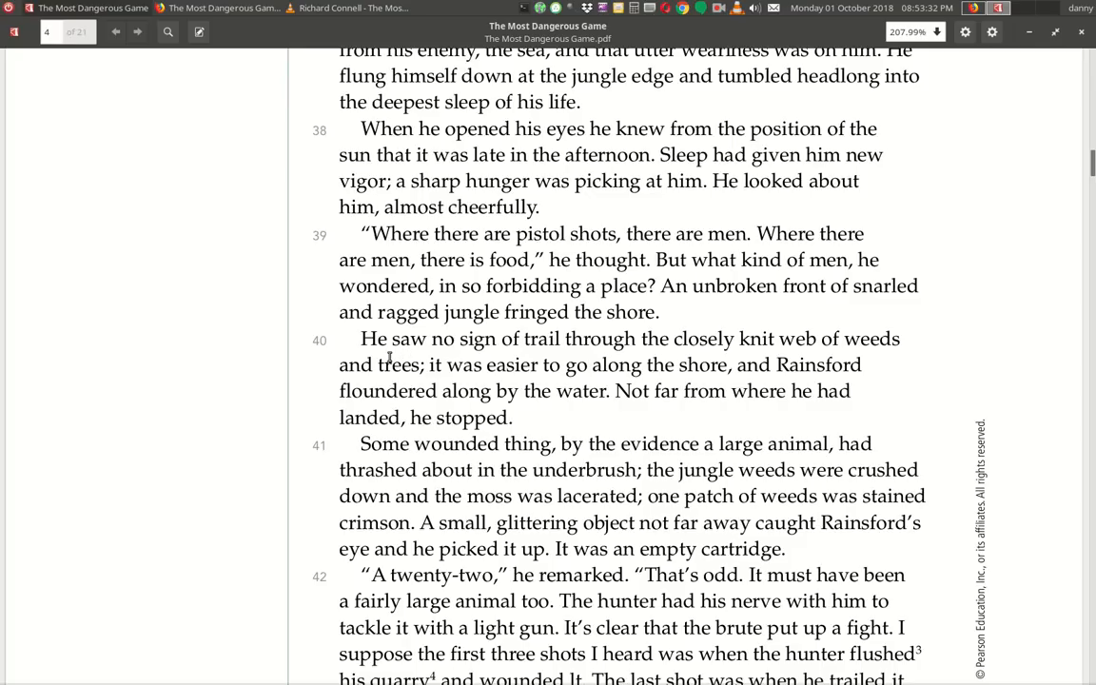
mouse_move(618, 346)
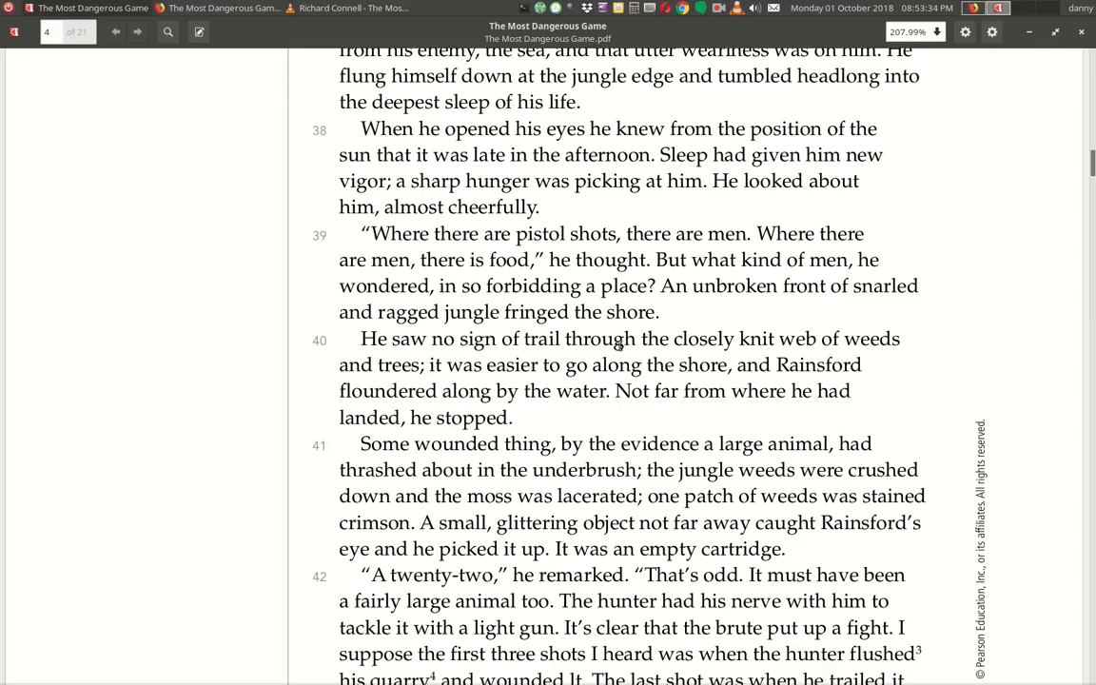
mouse_move(457, 377)
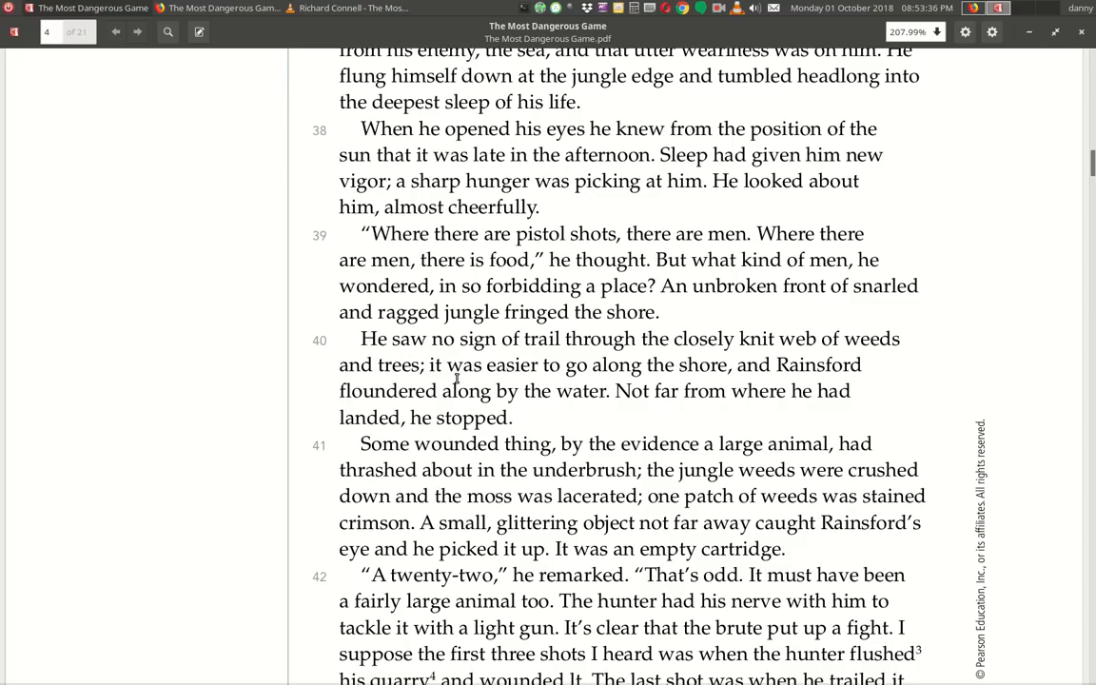
mouse_move(820, 380)
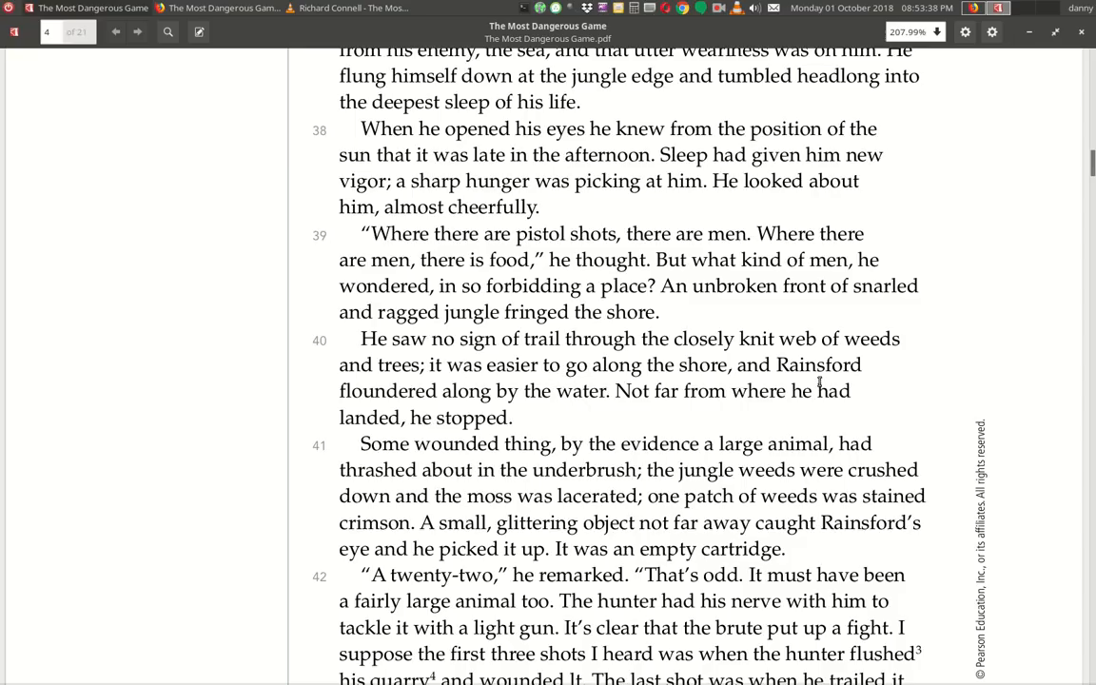
mouse_move(628, 407)
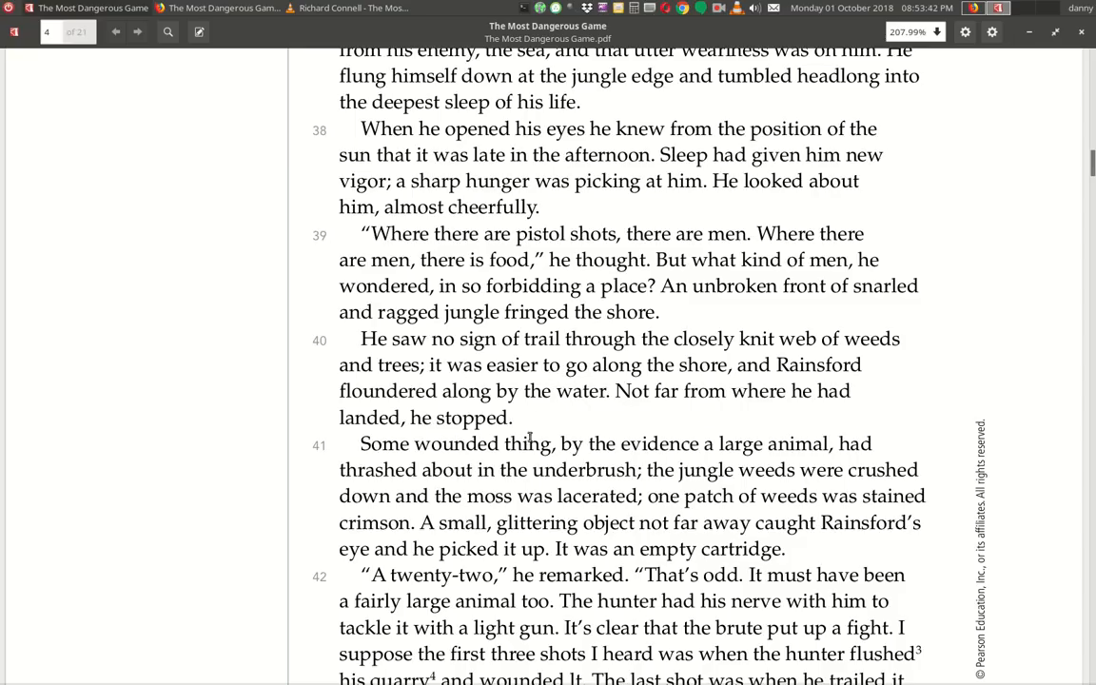
mouse_move(521, 456)
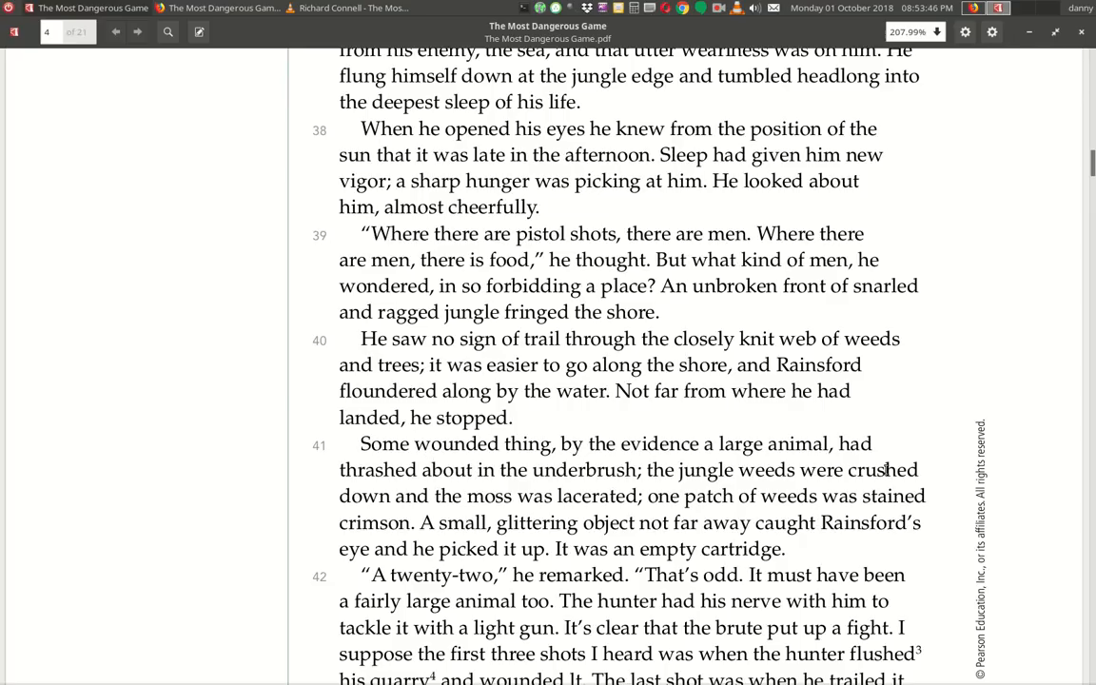
mouse_move(588, 491)
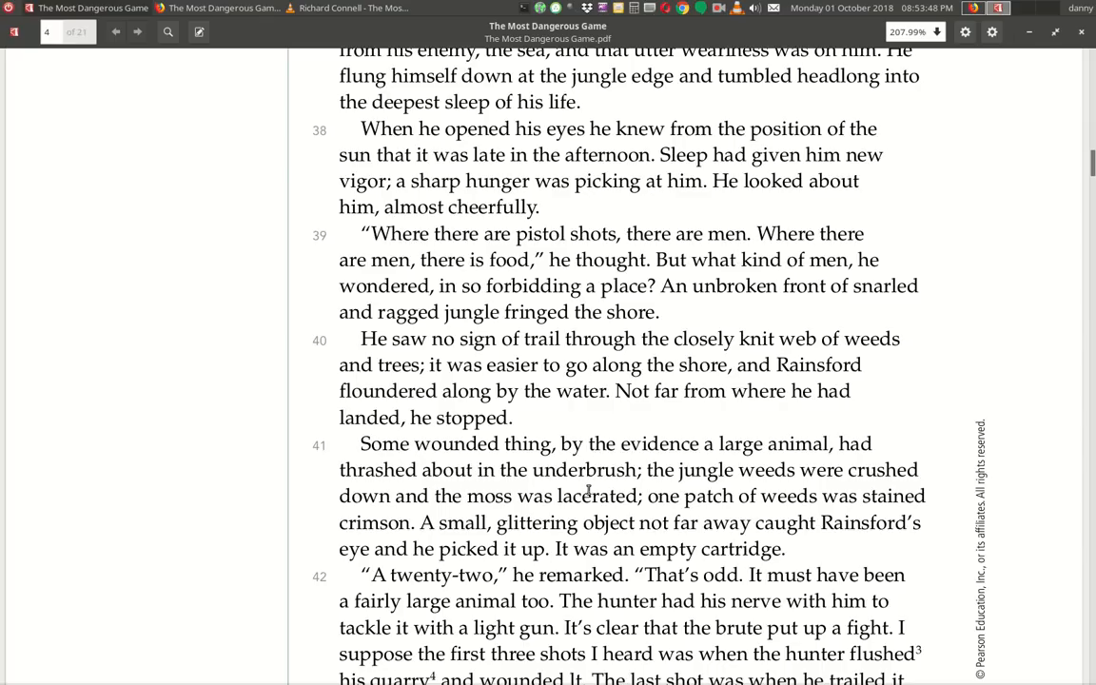
mouse_move(494, 537)
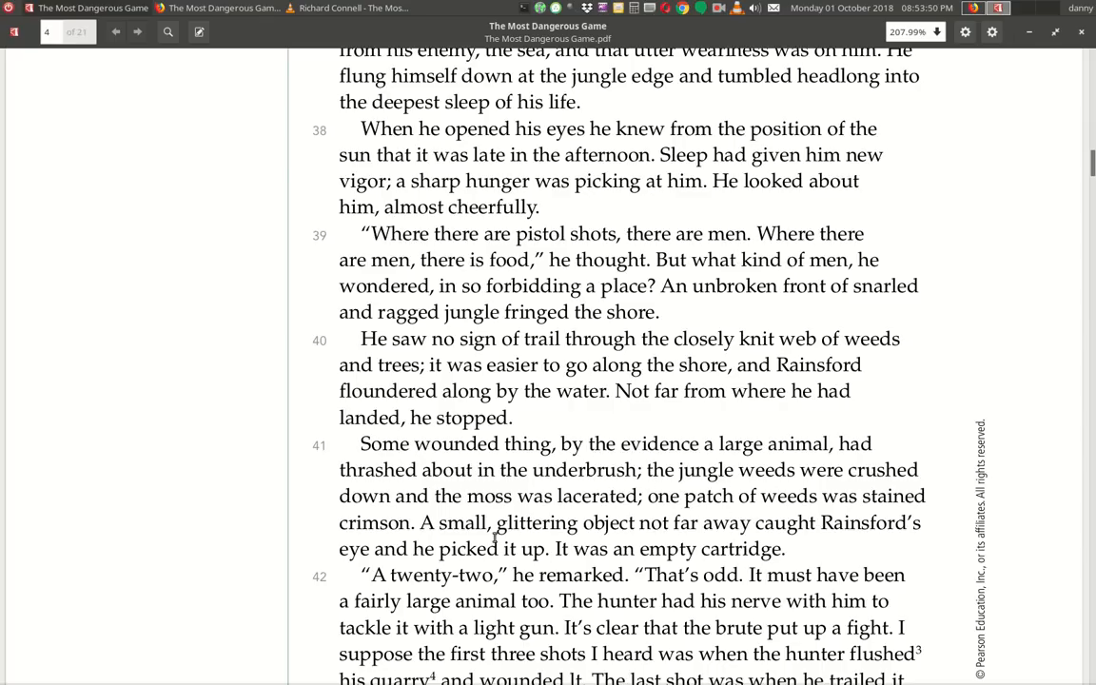
mouse_move(684, 510)
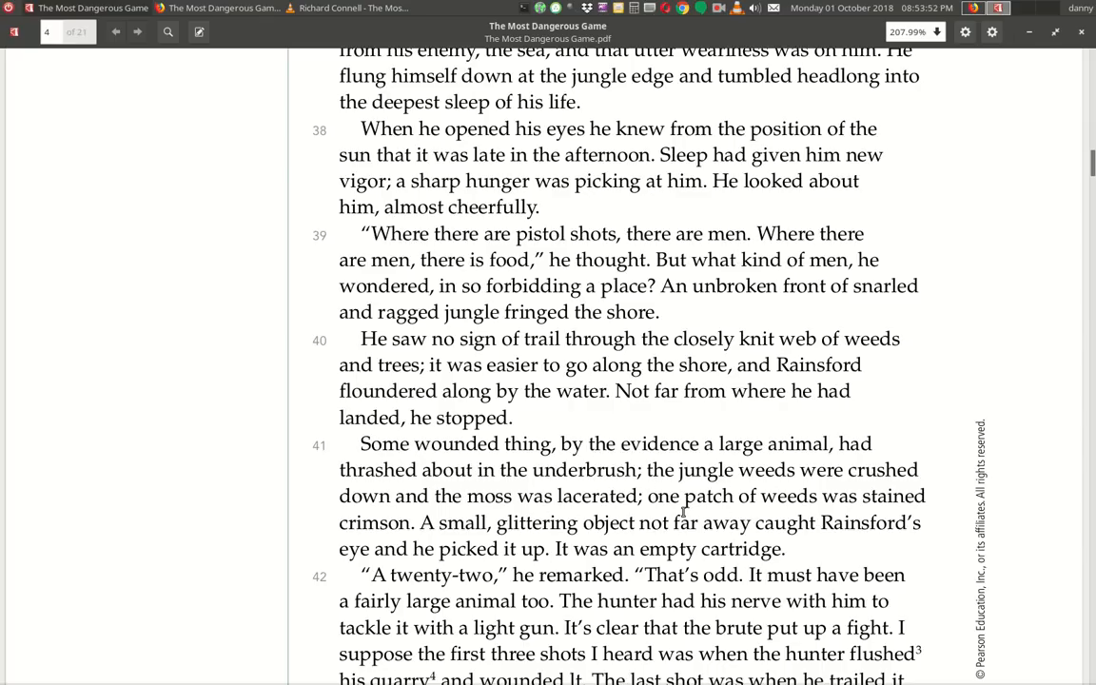
mouse_move(399, 548)
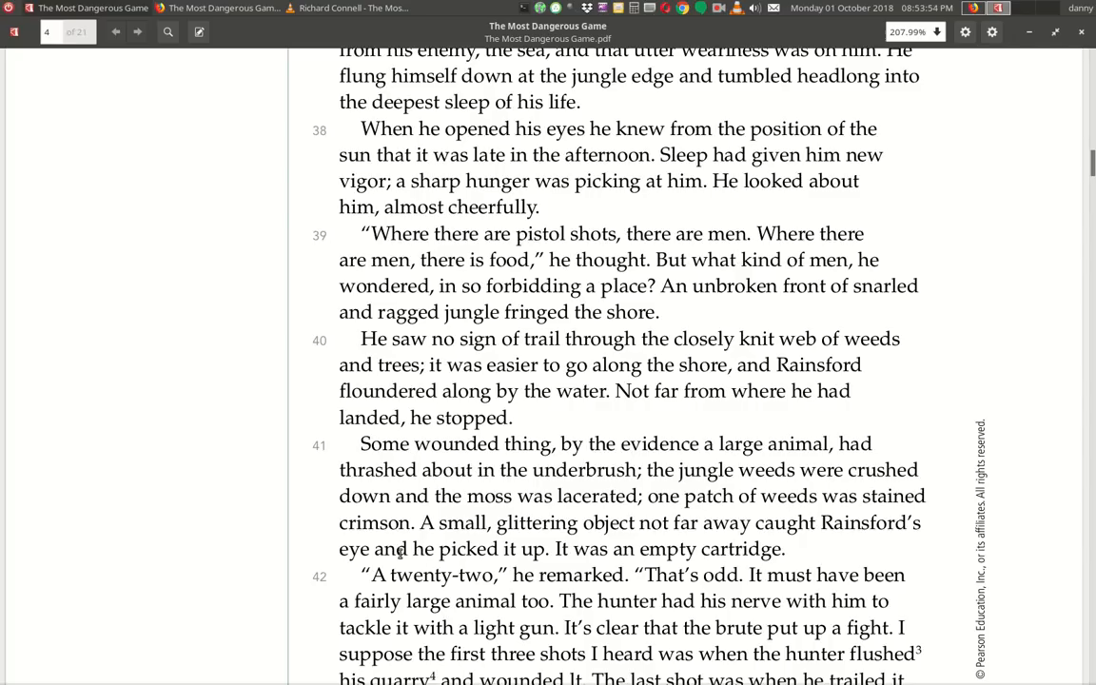
mouse_move(560, 548)
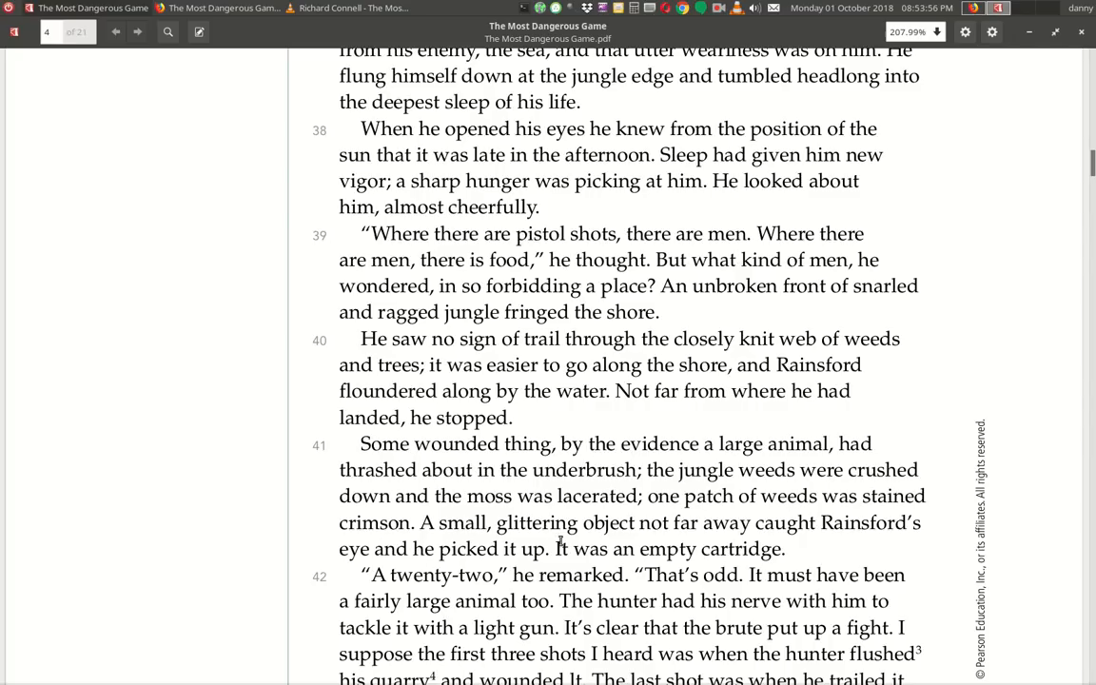
mouse_move(882, 557)
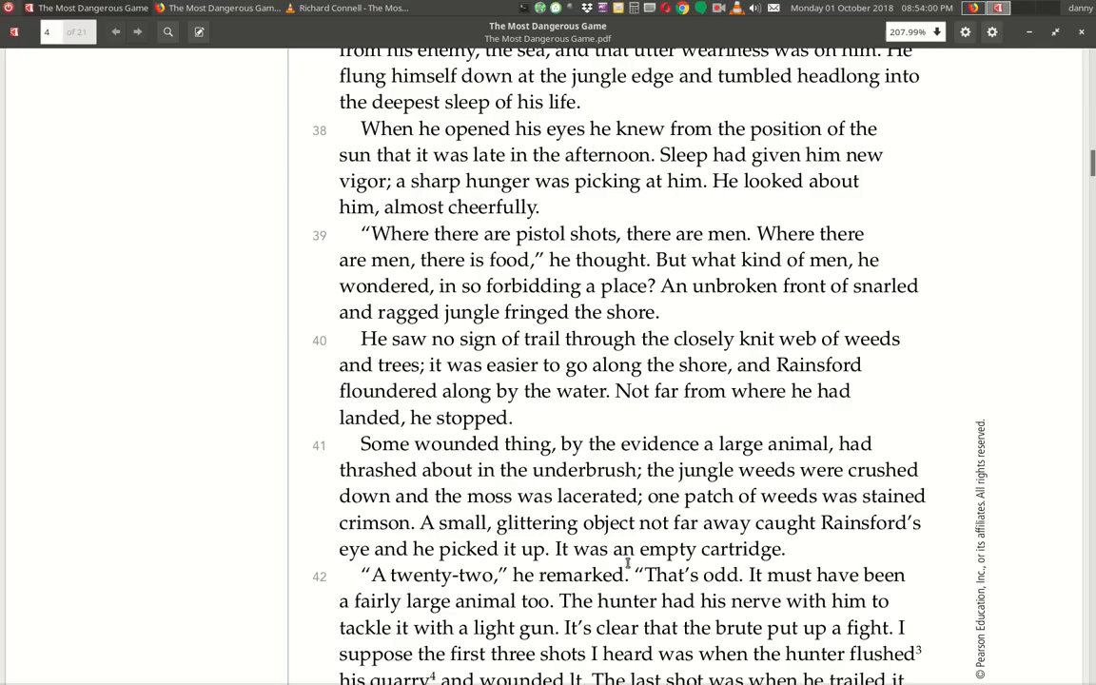
Scroll past the footnotes and gargoyle photo to paragraphs 43–45 about the château.
scroll("down", 3)
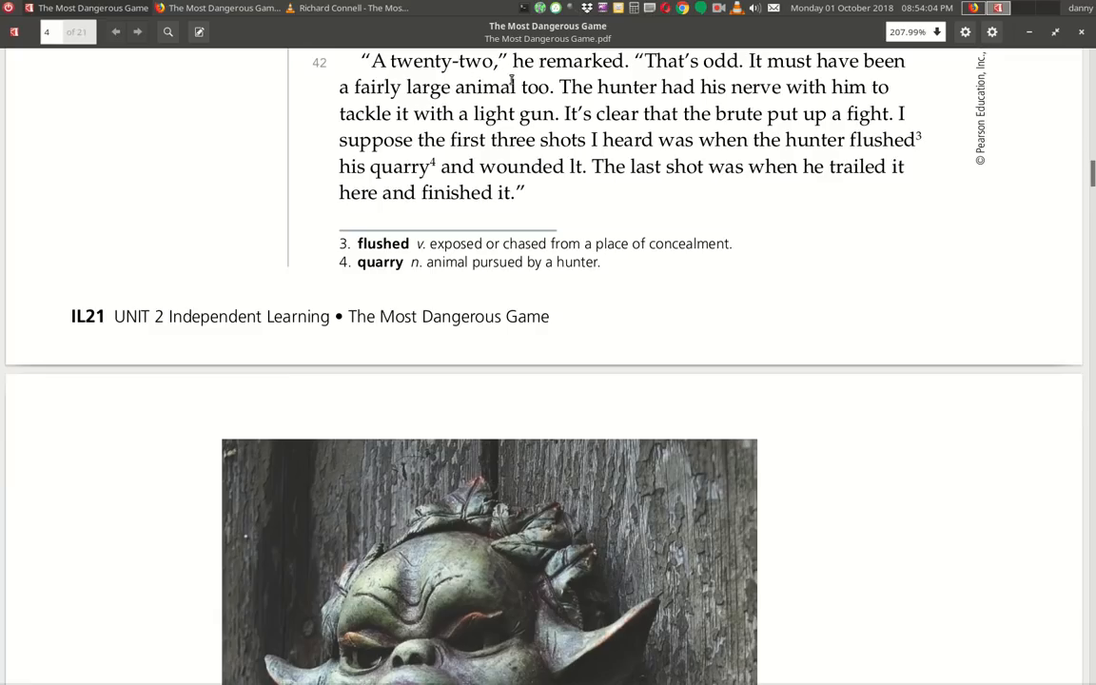
mouse_move(841, 74)
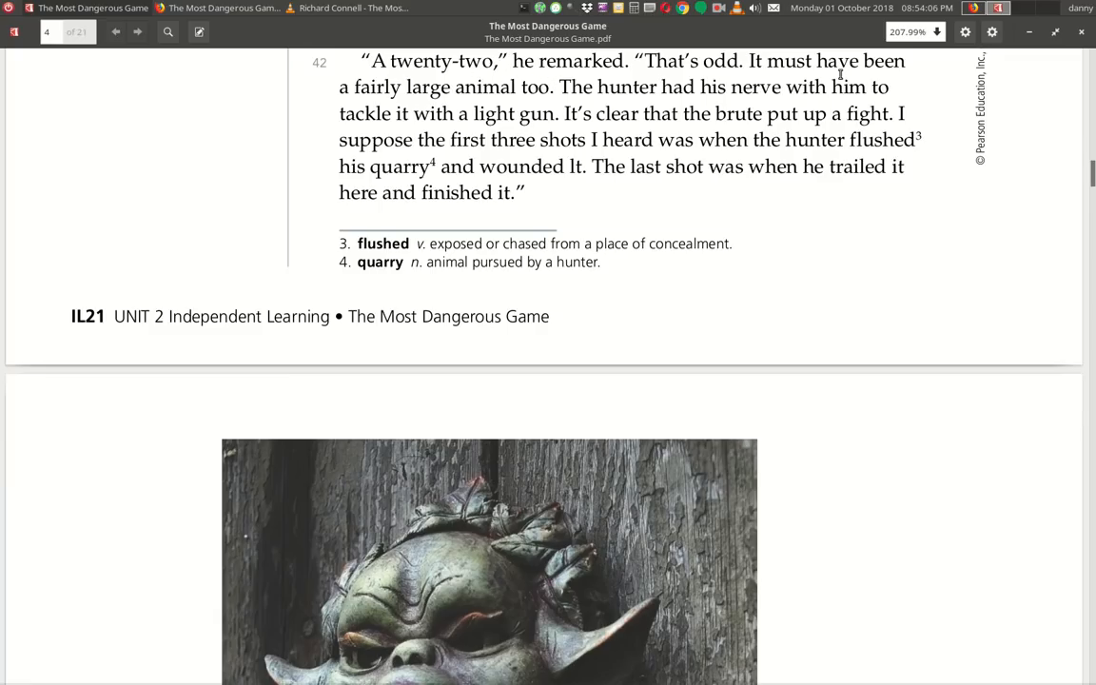
mouse_move(541, 107)
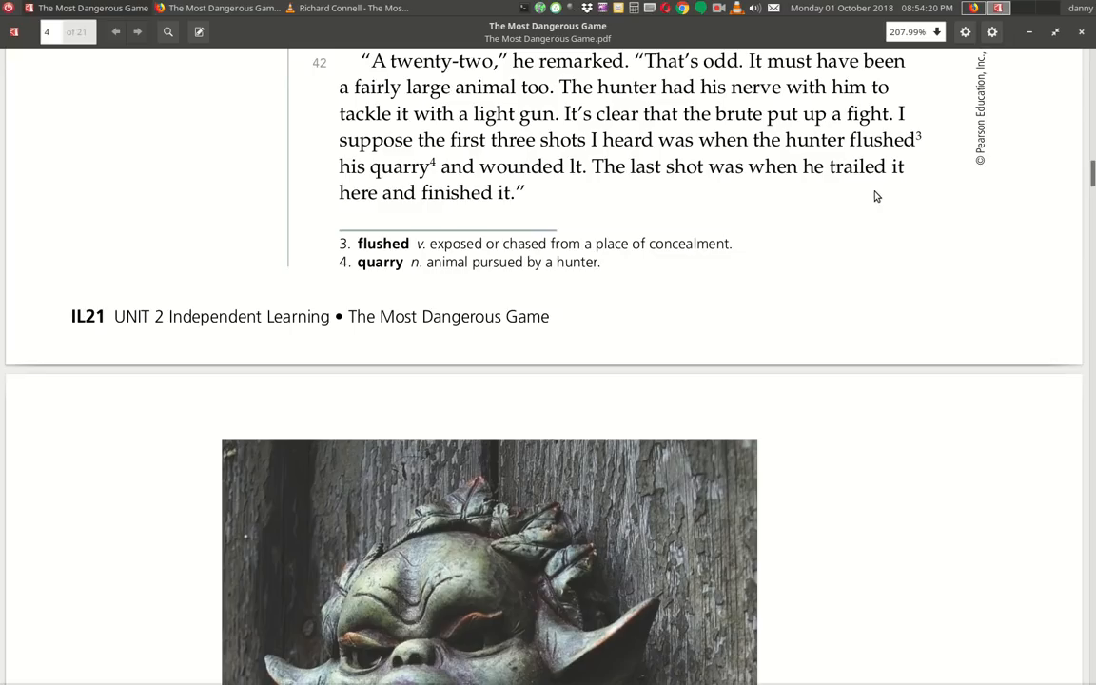
scroll("down", 3)
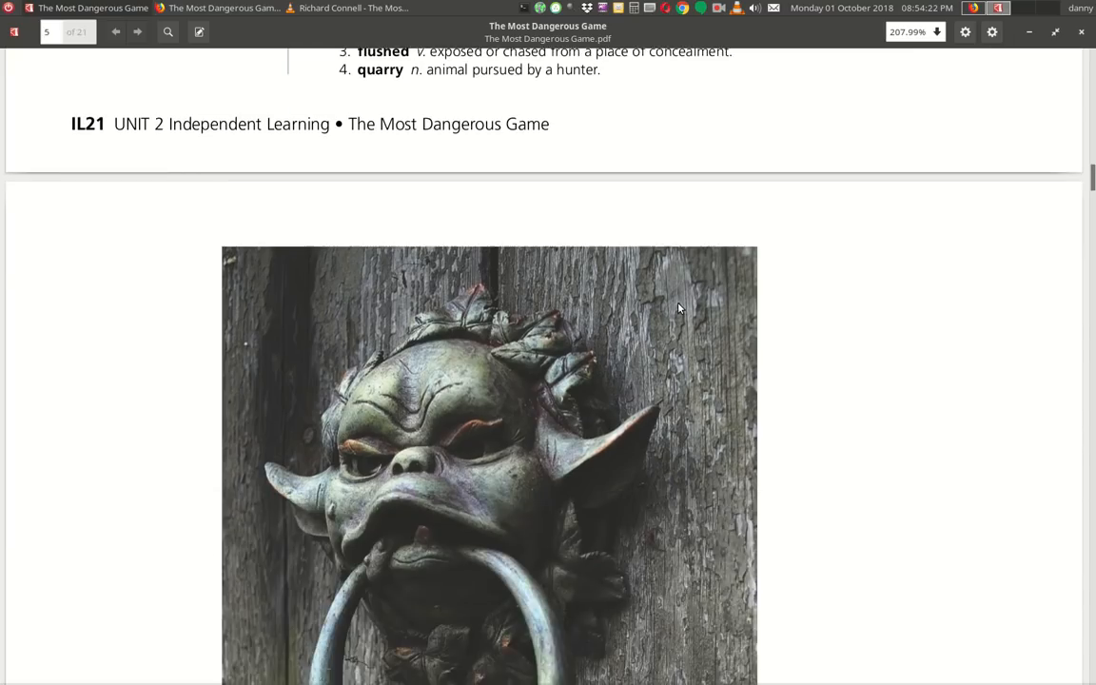
scroll("down", 3)
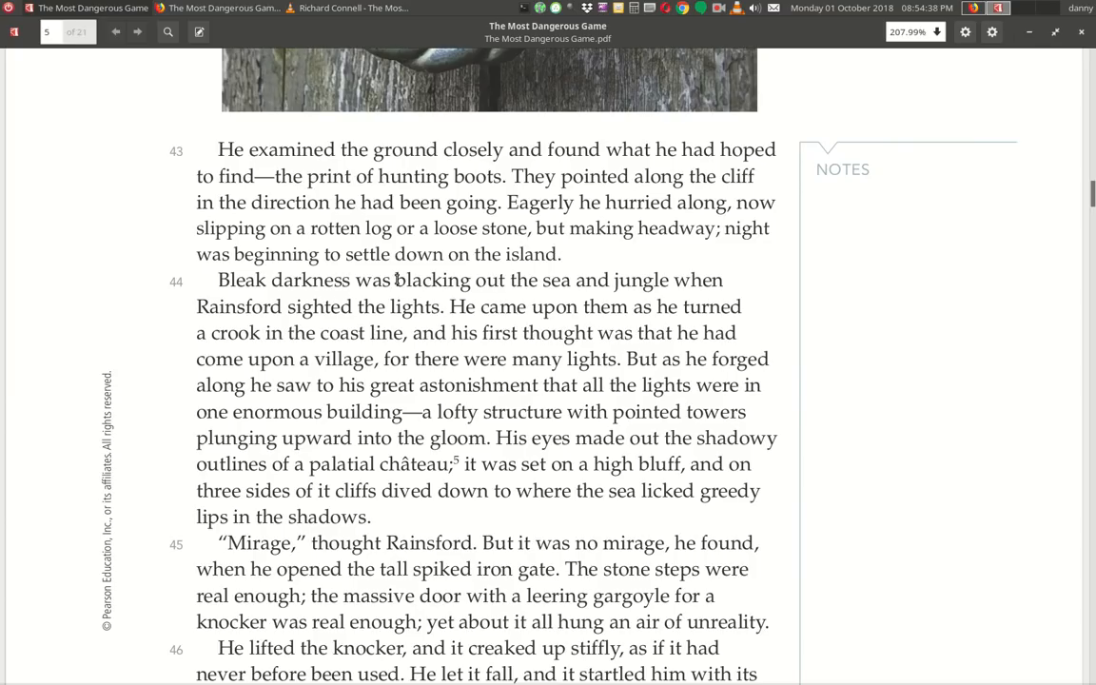
mouse_move(259, 295)
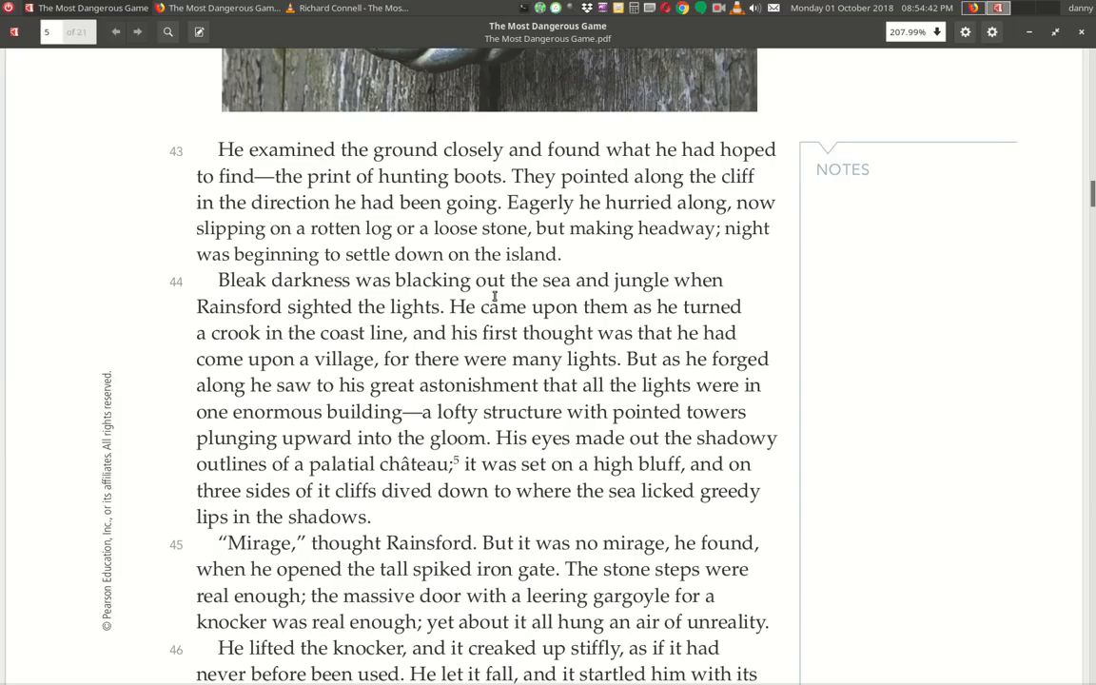
mouse_move(386, 323)
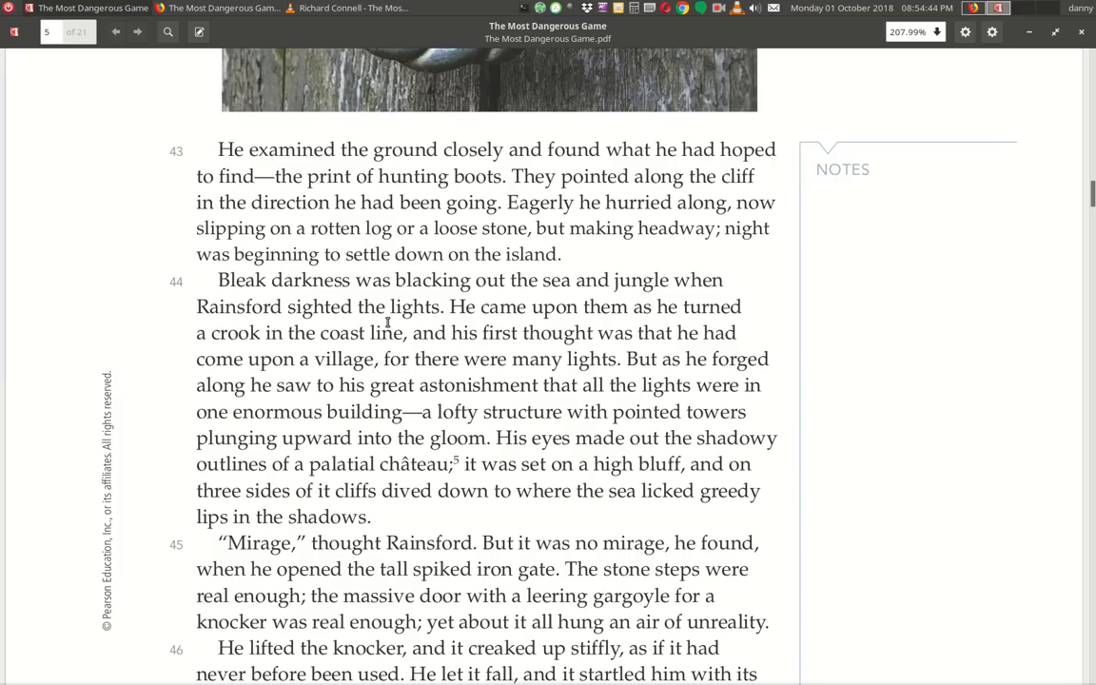
mouse_move(704, 331)
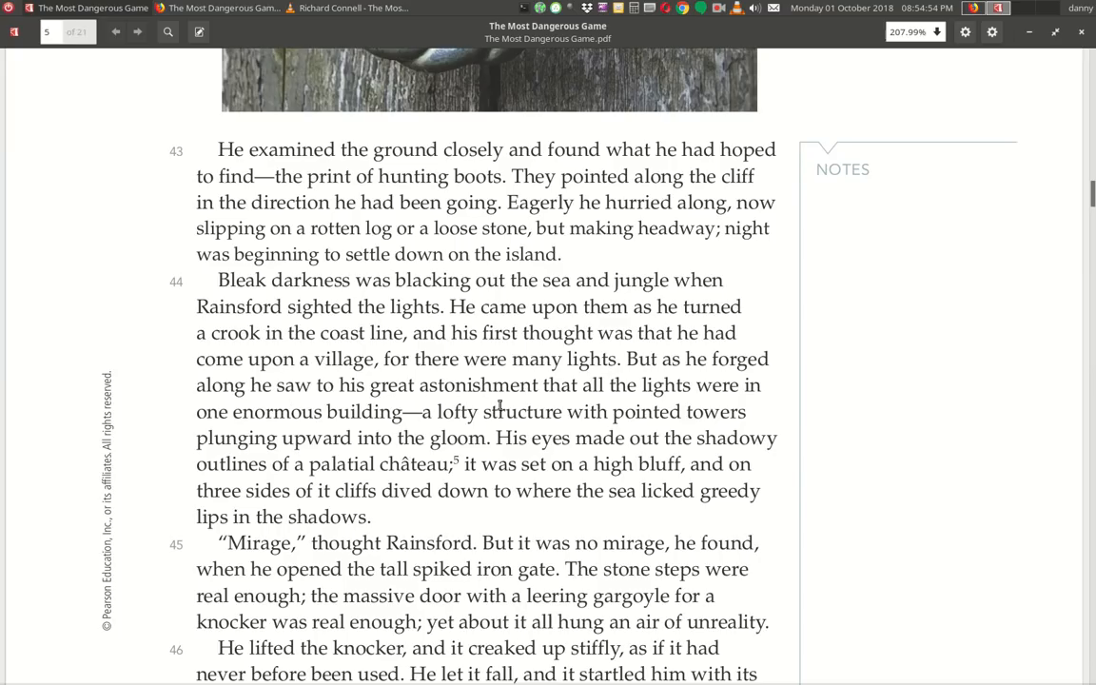
mouse_move(282, 416)
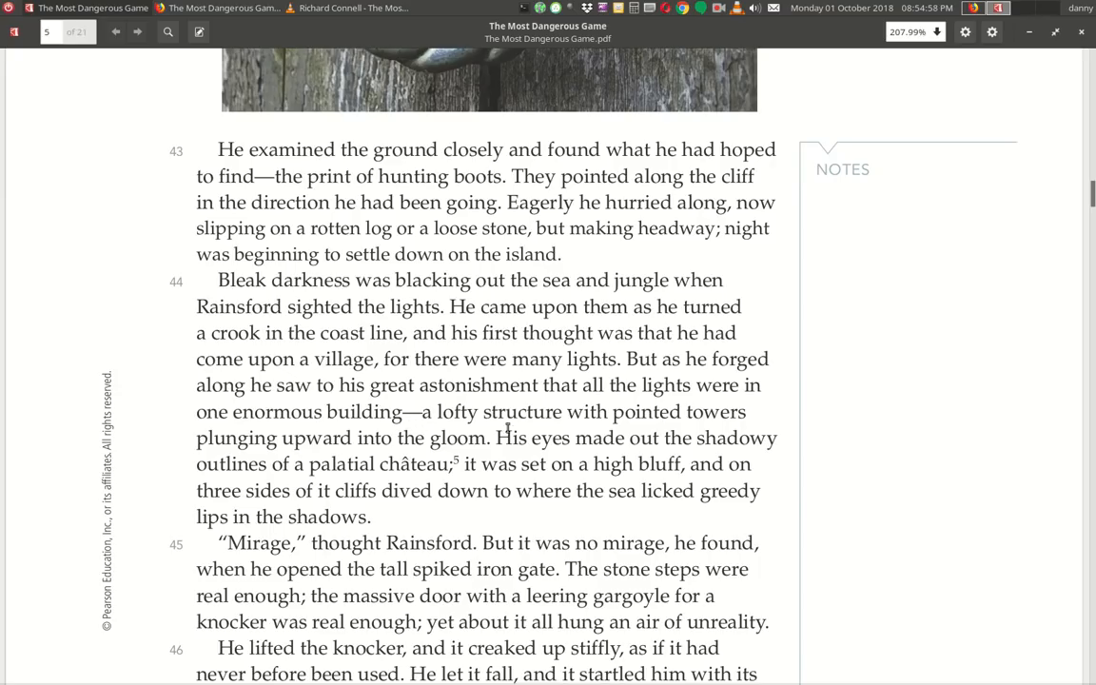
mouse_move(682, 439)
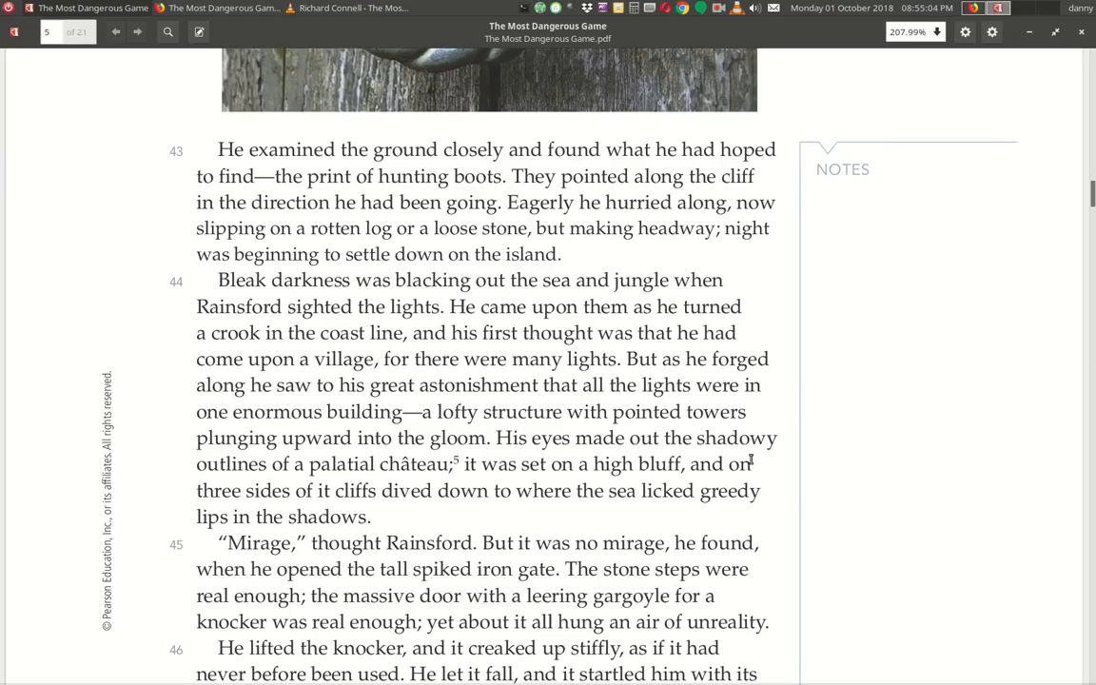
mouse_move(427, 485)
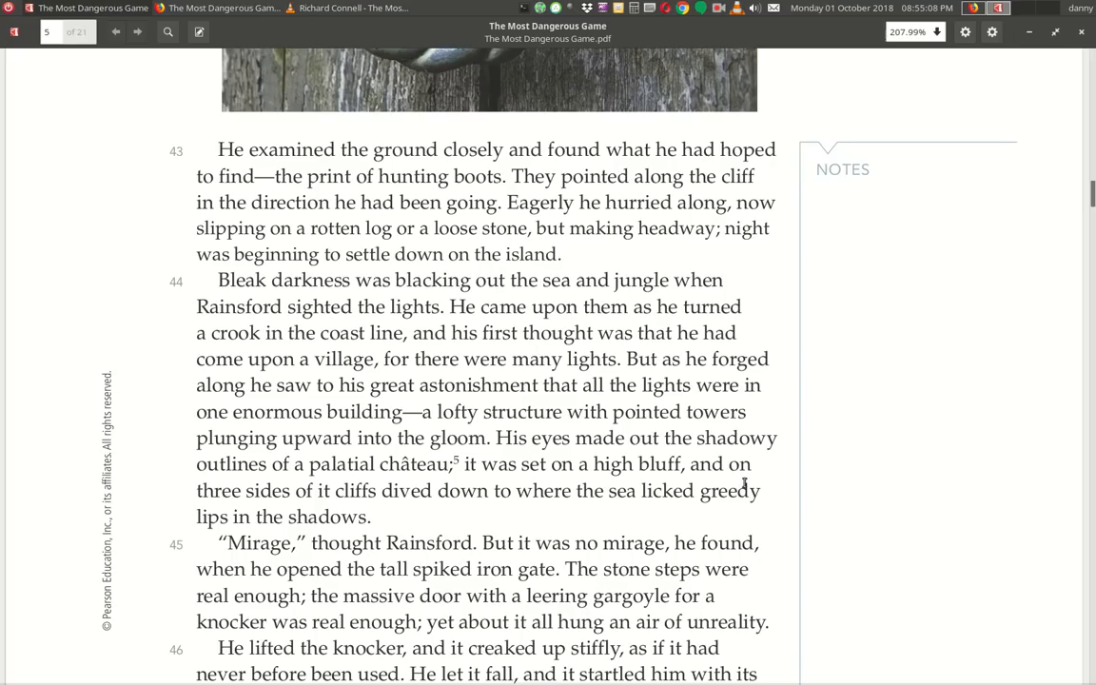
mouse_move(506, 506)
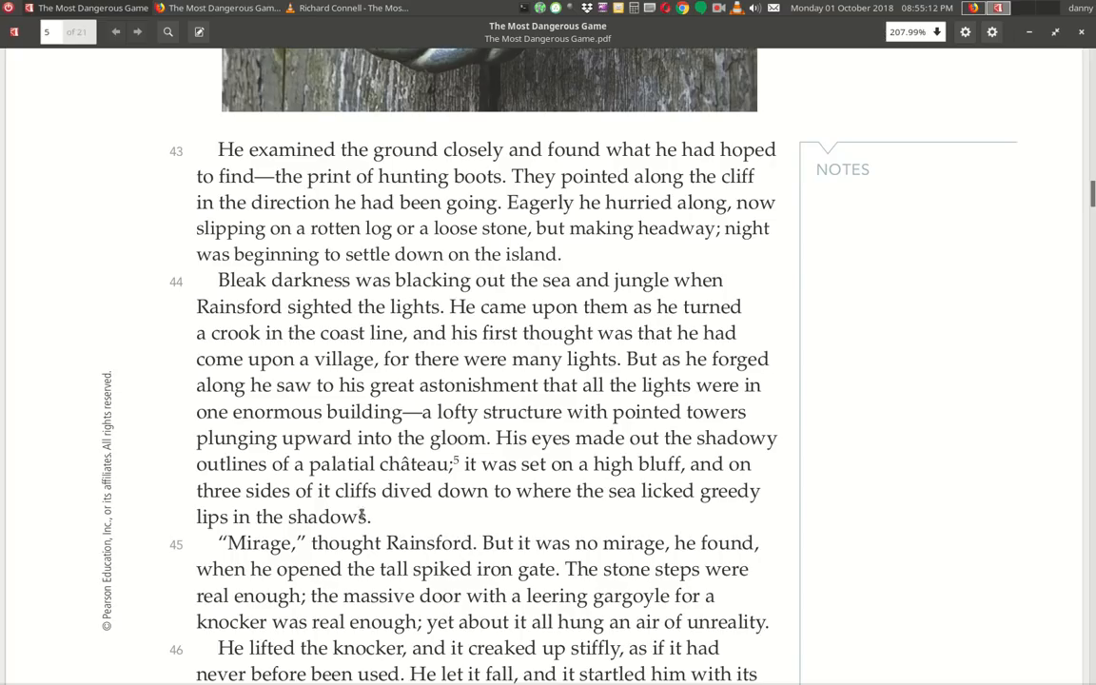
Scroll to the bottom of page IL22 showing paragraph 46 and the château footnote 5.
scroll("down", 3)
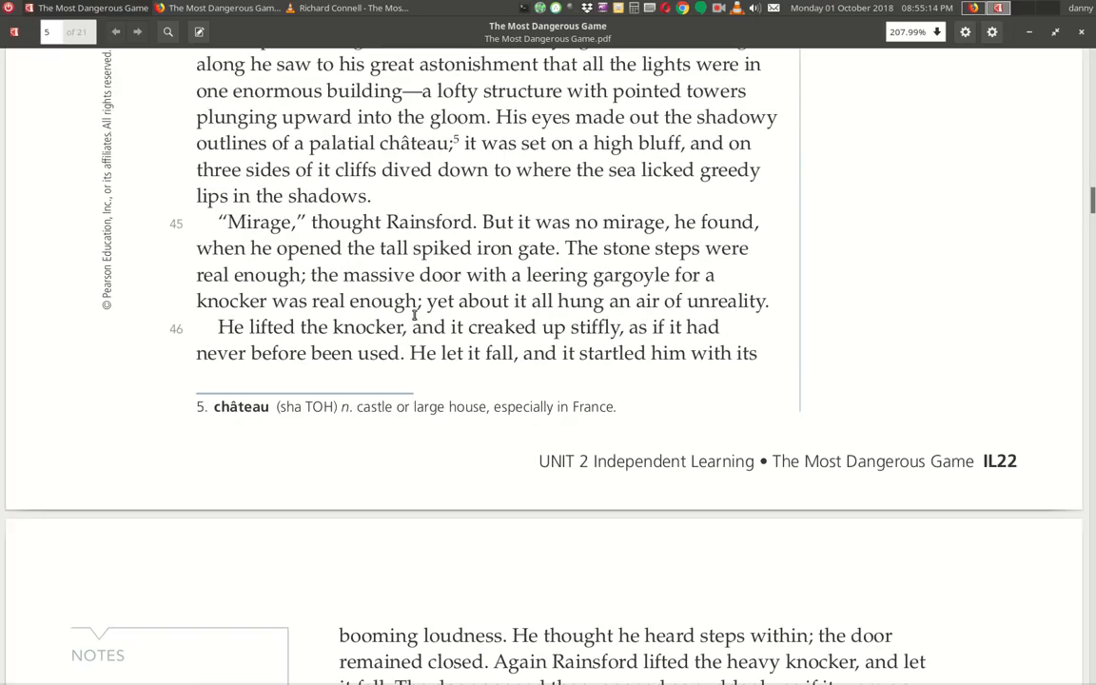
mouse_move(485, 249)
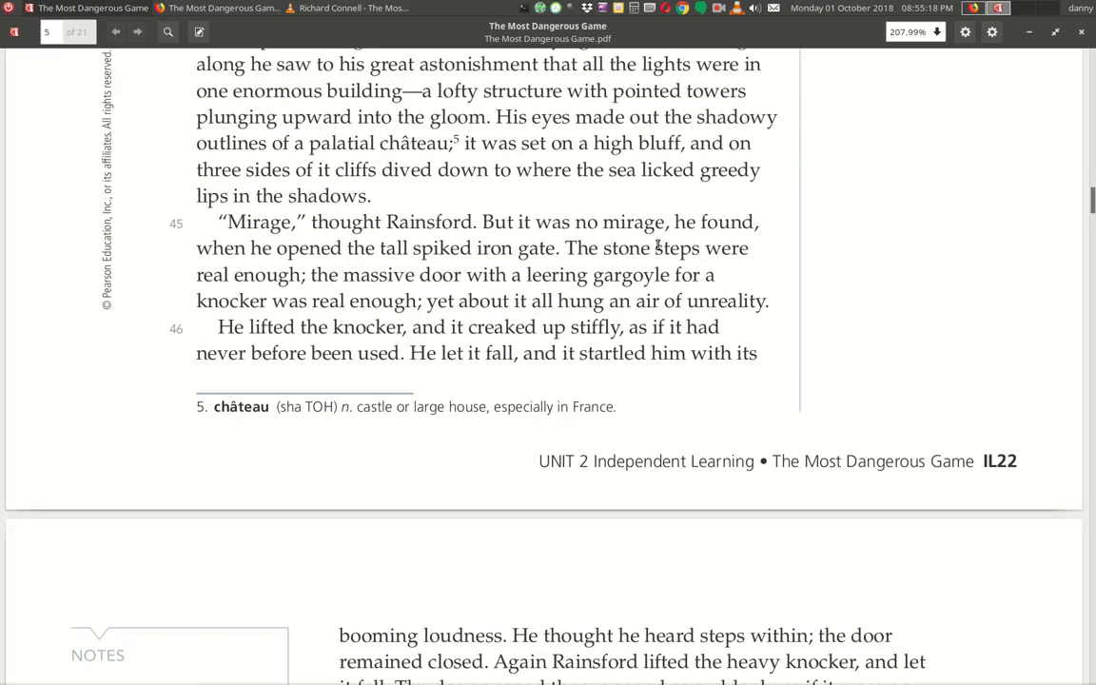
mouse_move(512, 262)
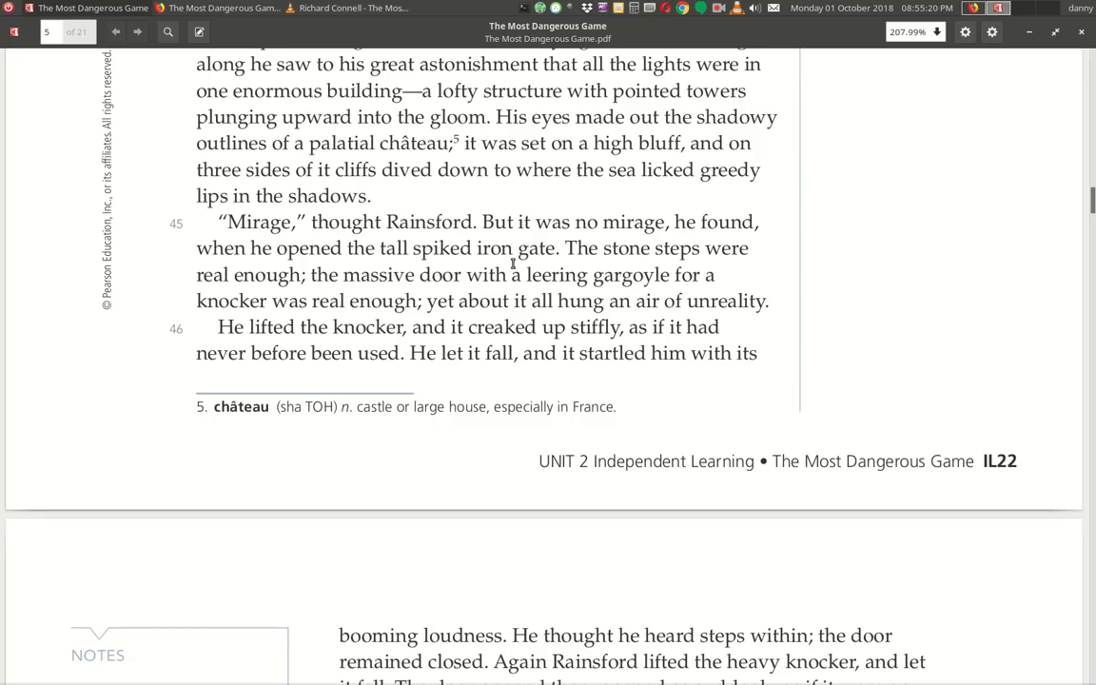
mouse_move(373, 298)
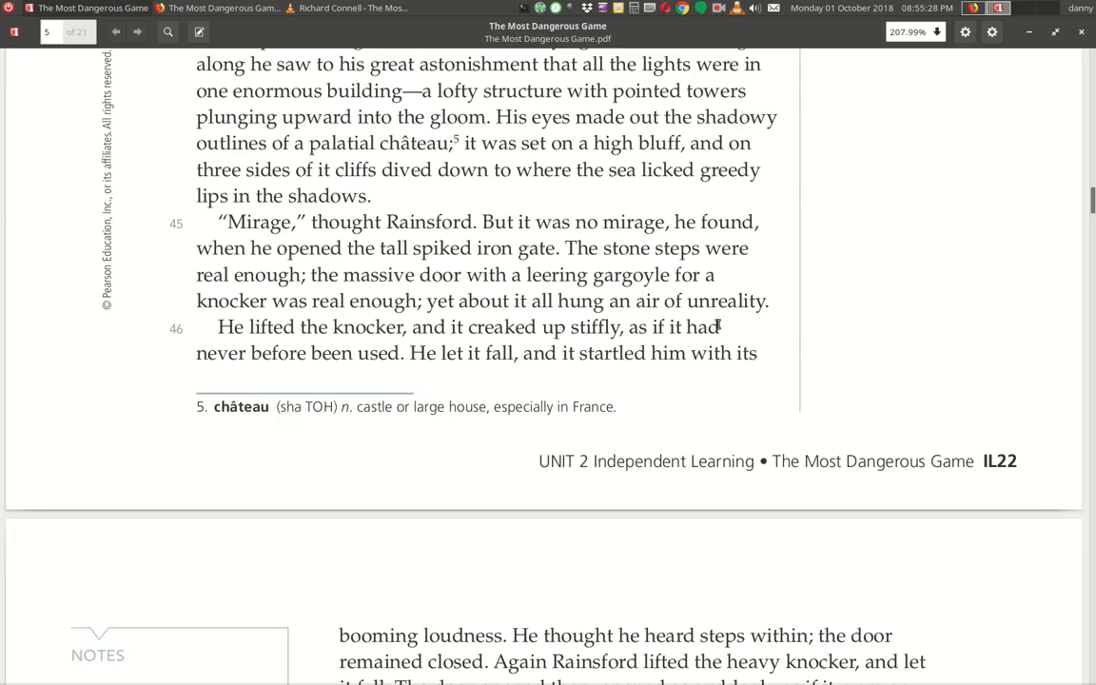
mouse_move(233, 342)
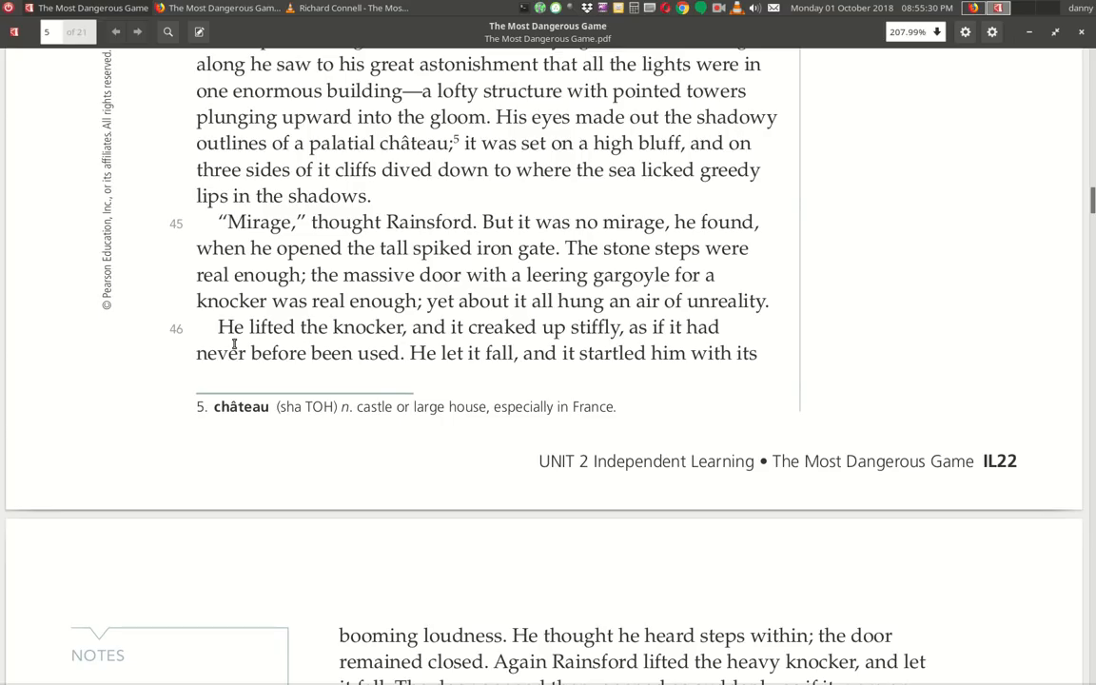
mouse_move(575, 339)
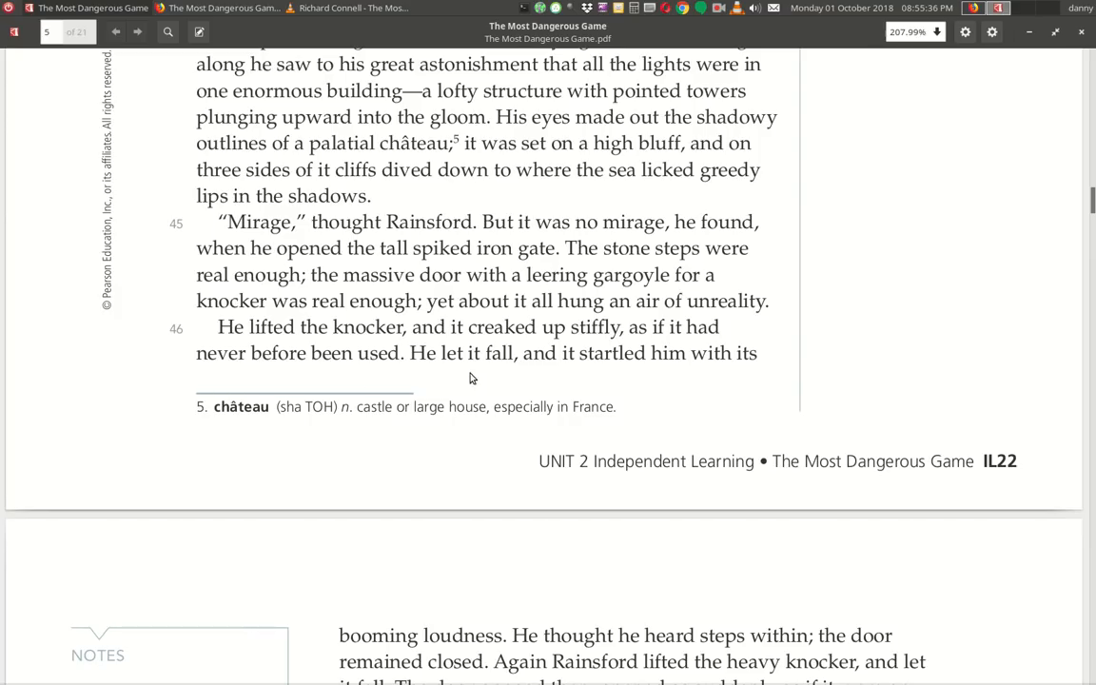
mouse_move(769, 379)
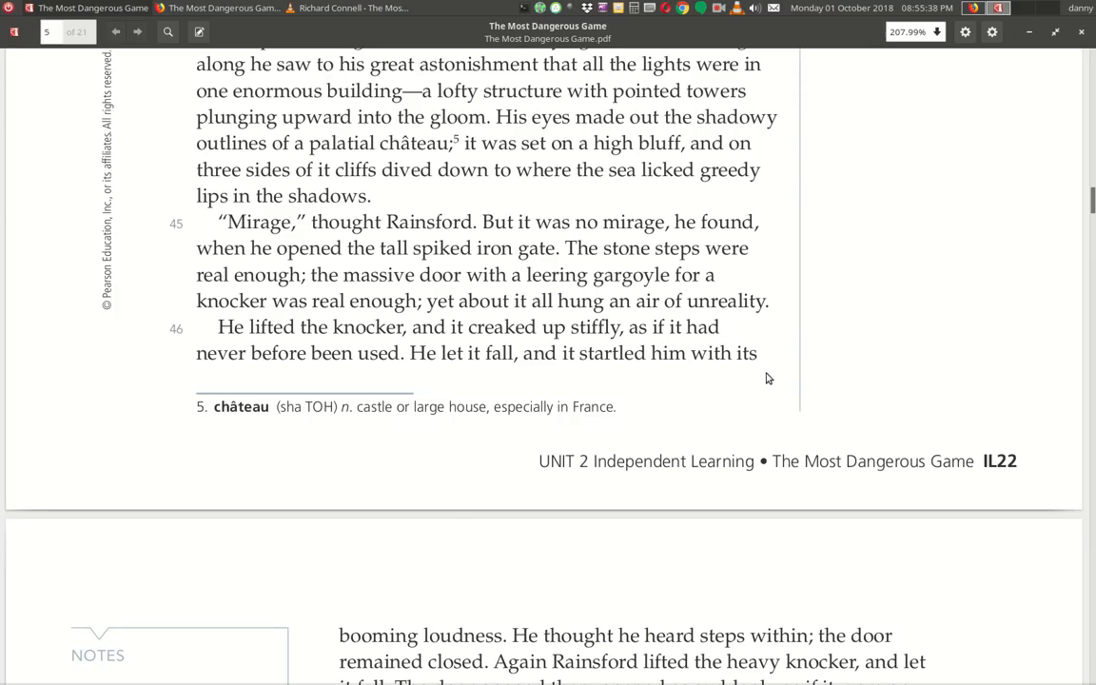
scroll("down", 3)
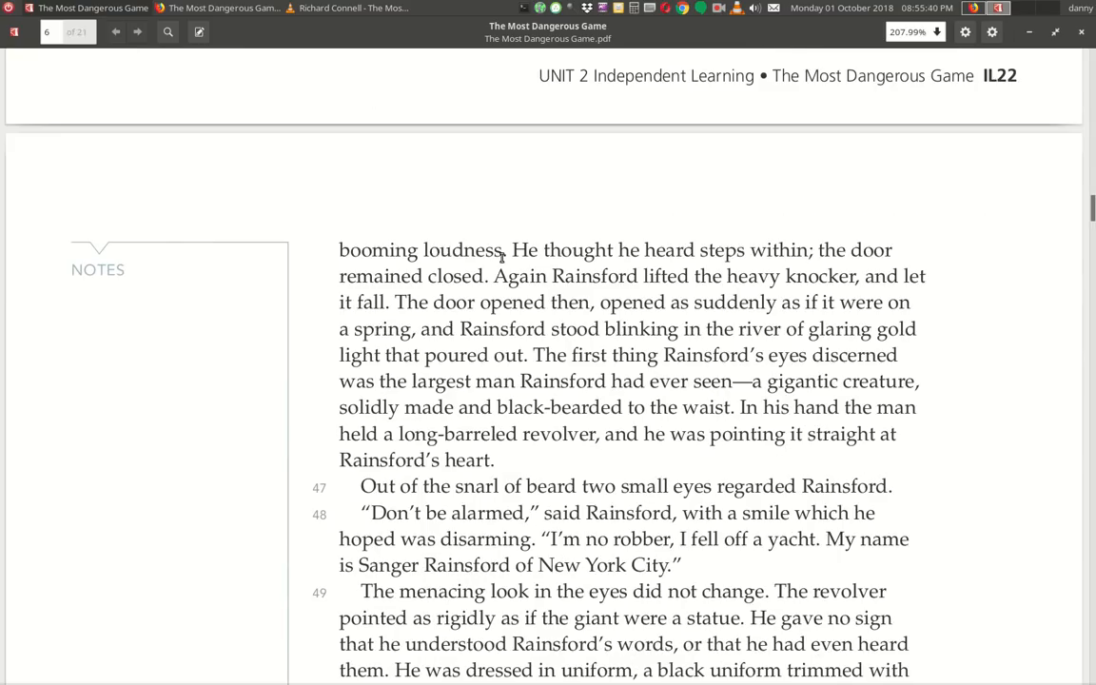
mouse_move(860, 270)
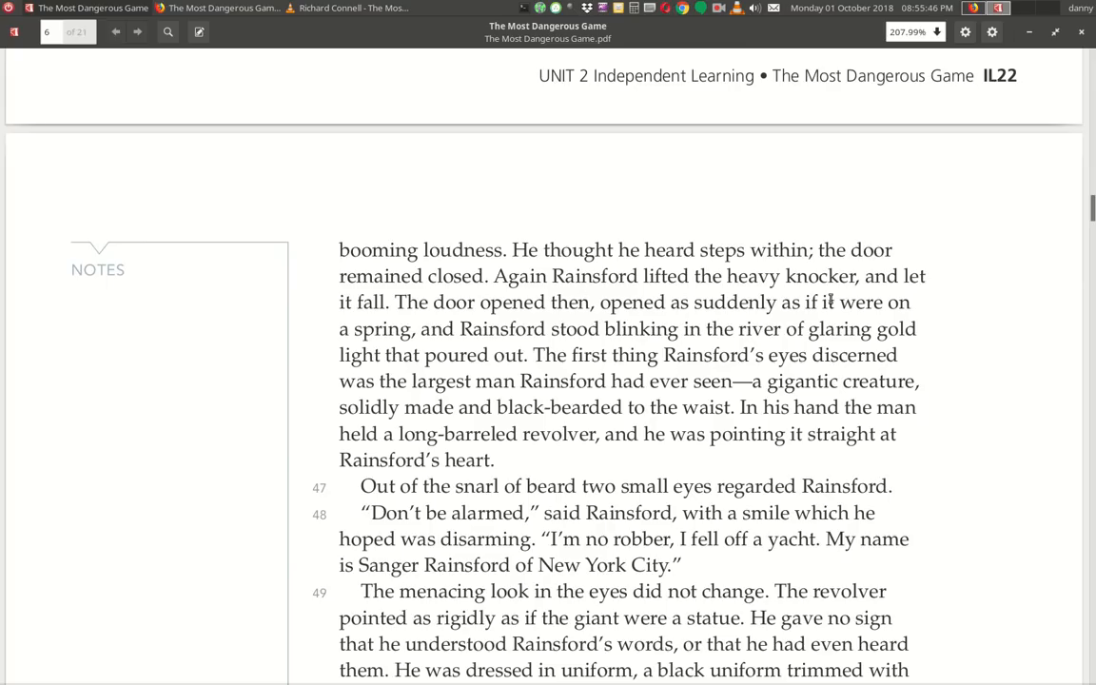
mouse_move(534, 320)
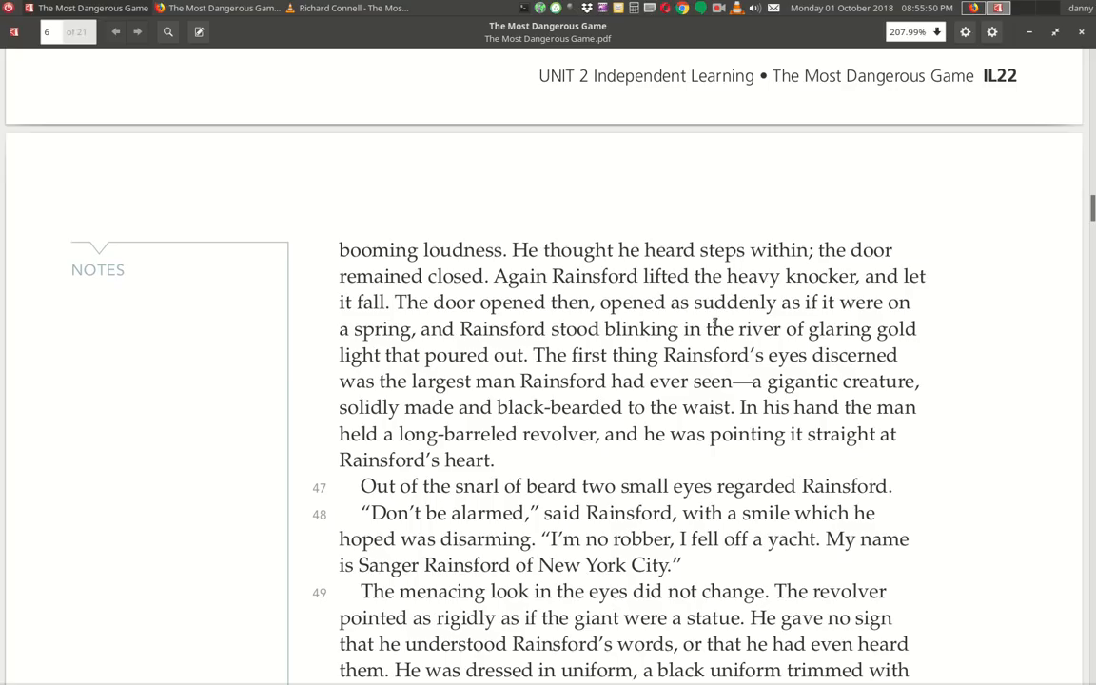
mouse_move(569, 348)
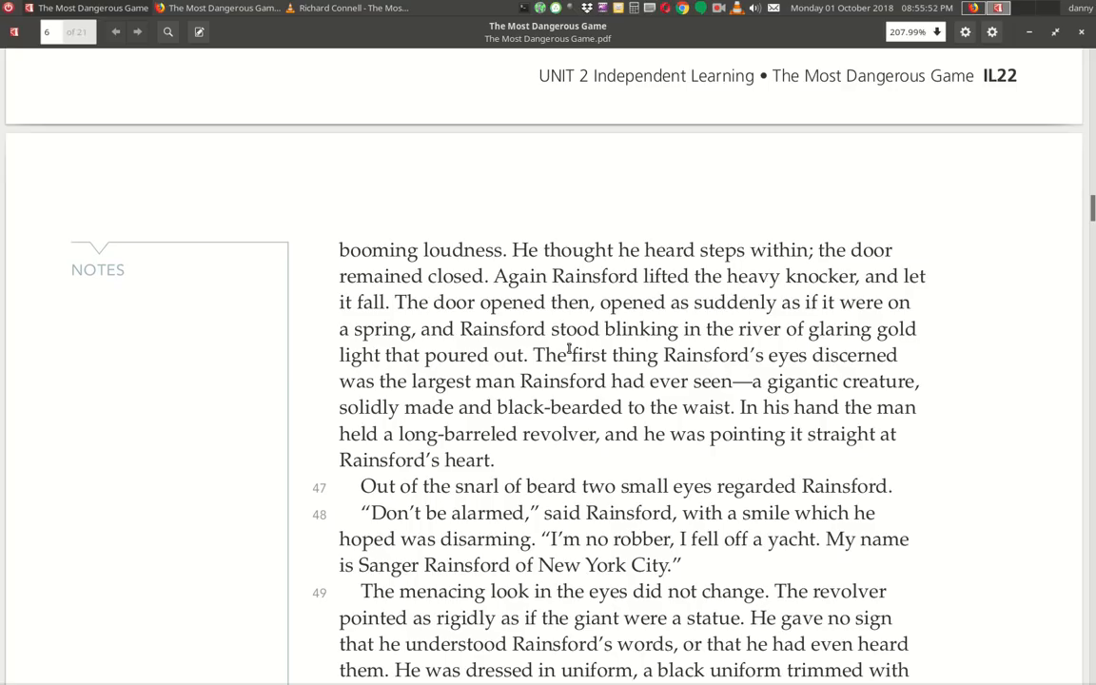
mouse_move(390, 378)
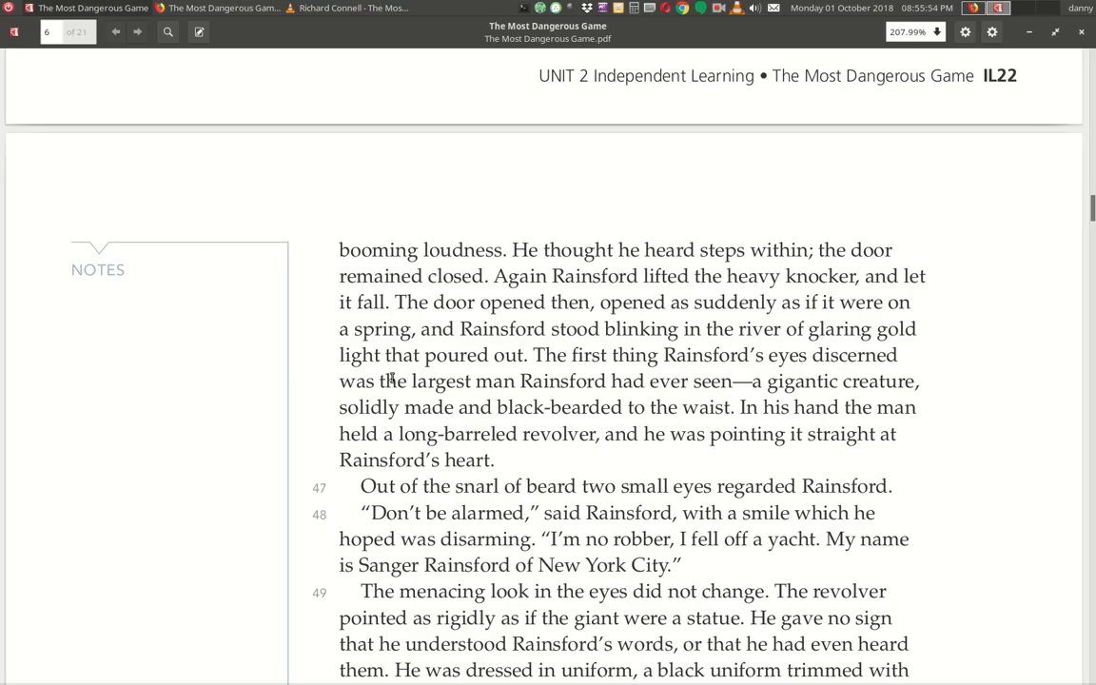
mouse_move(533, 366)
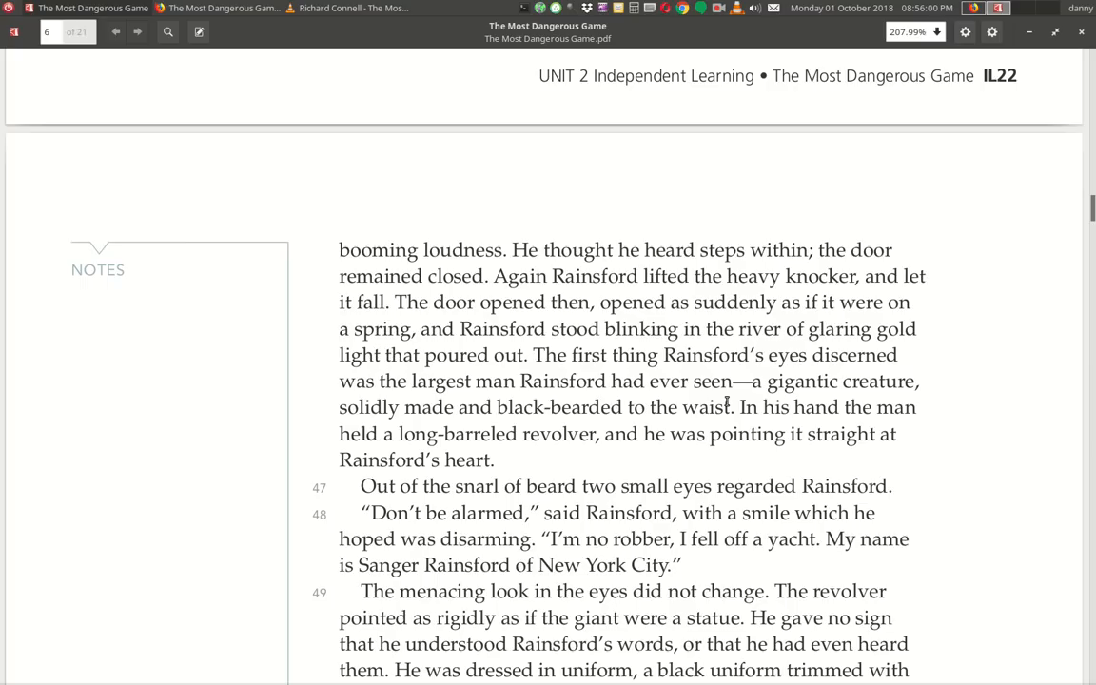
mouse_move(472, 441)
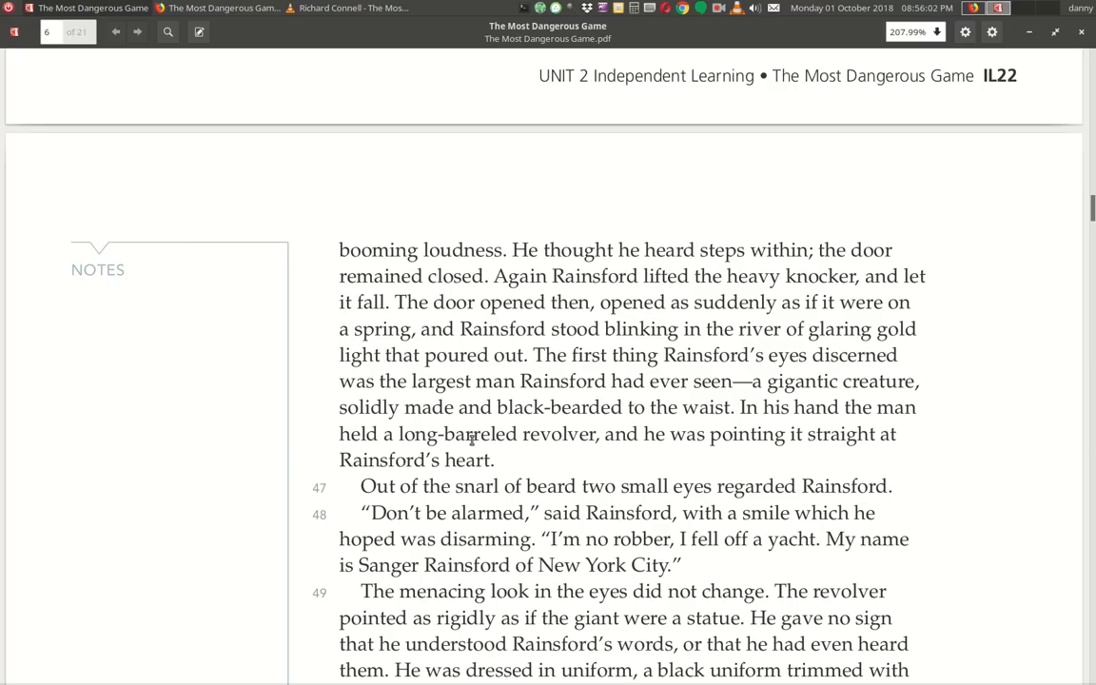
mouse_move(624, 430)
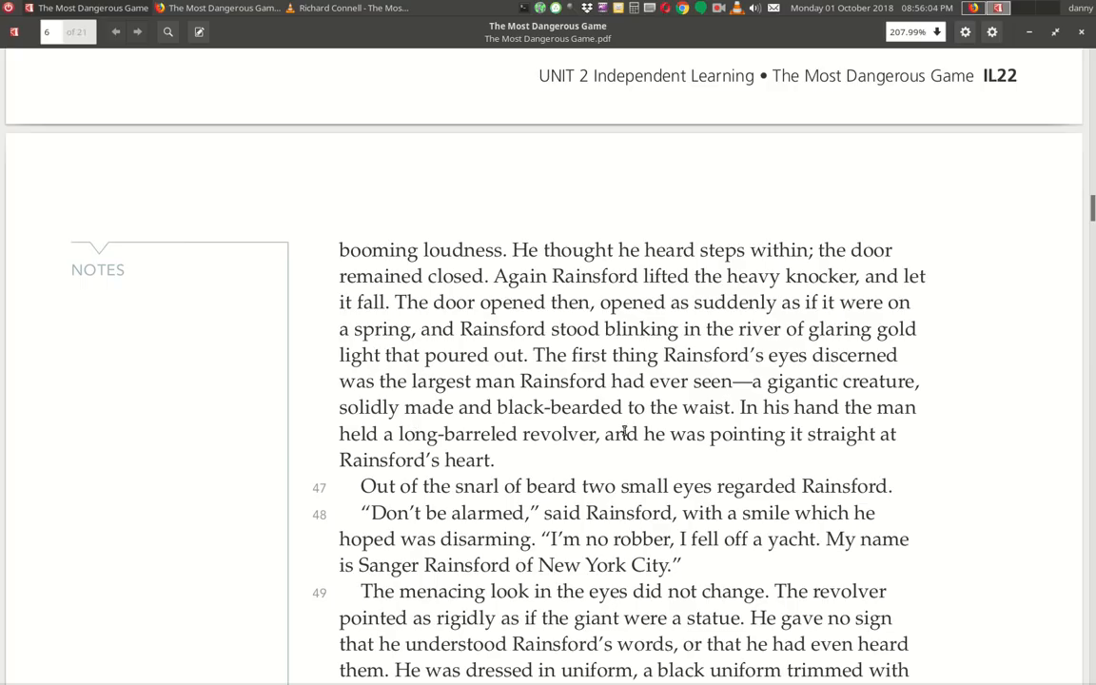
mouse_move(894, 419)
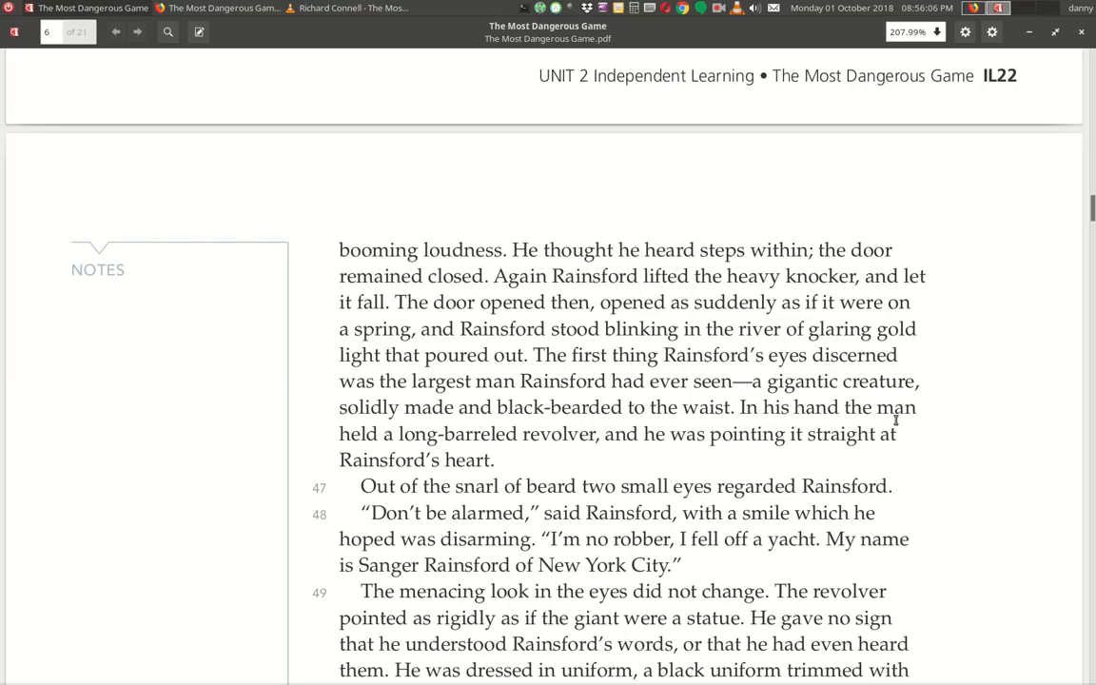
mouse_move(624, 449)
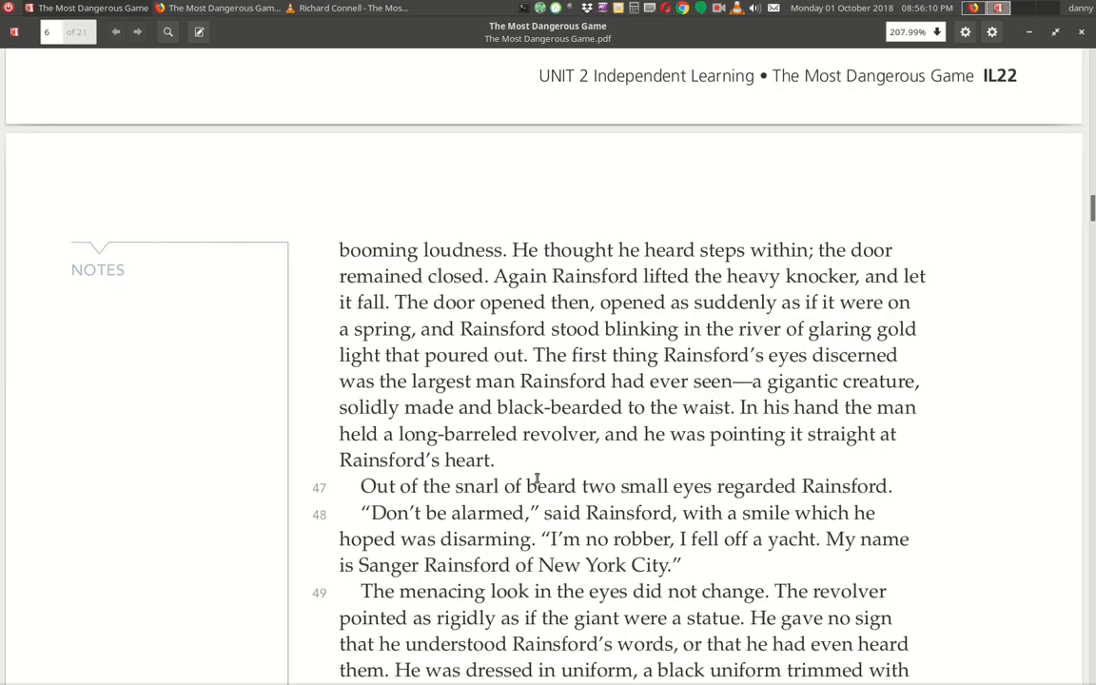
Scroll down to reveal paragraphs 50–51 where the man salutes and another approaches.
scroll("down", 3)
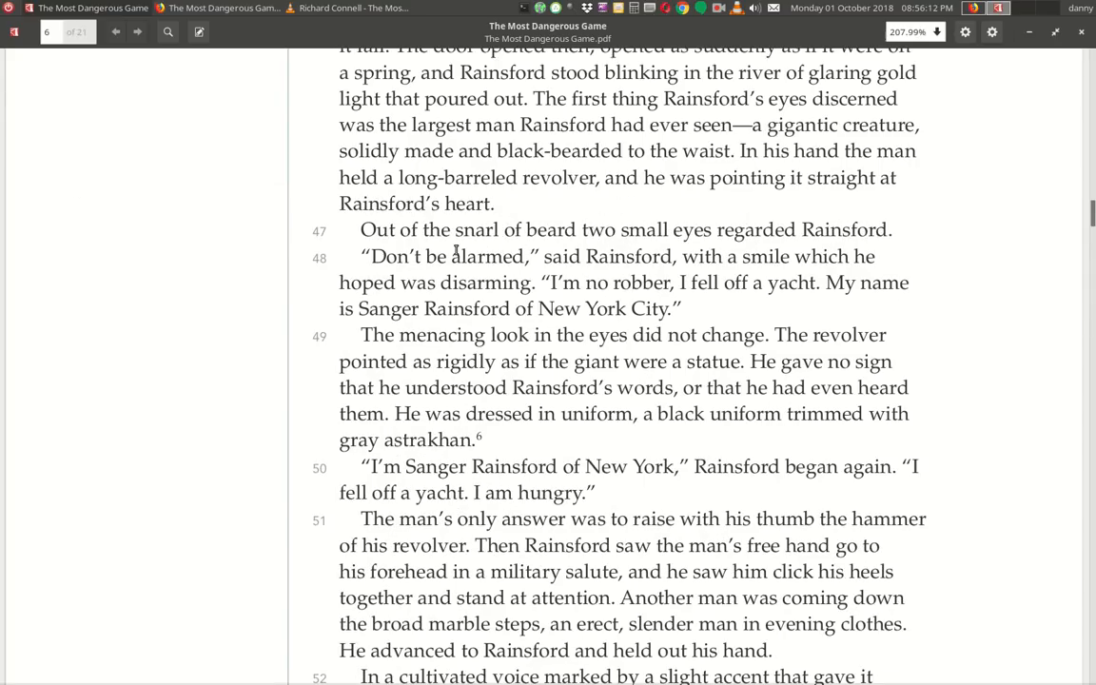
mouse_move(742, 239)
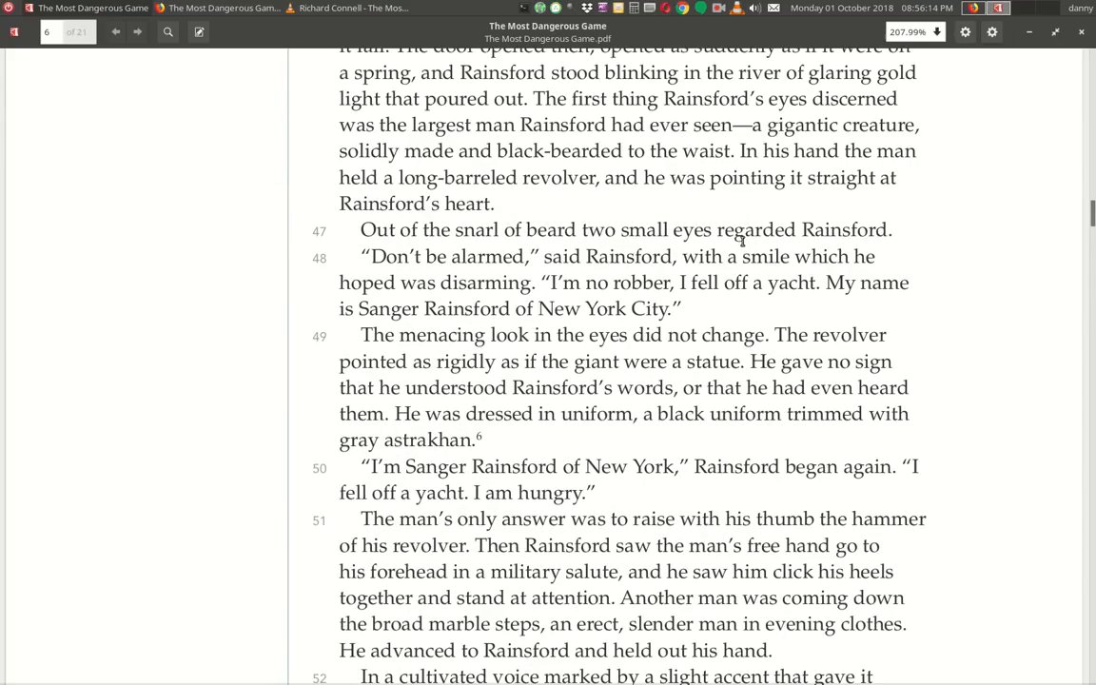
mouse_move(415, 275)
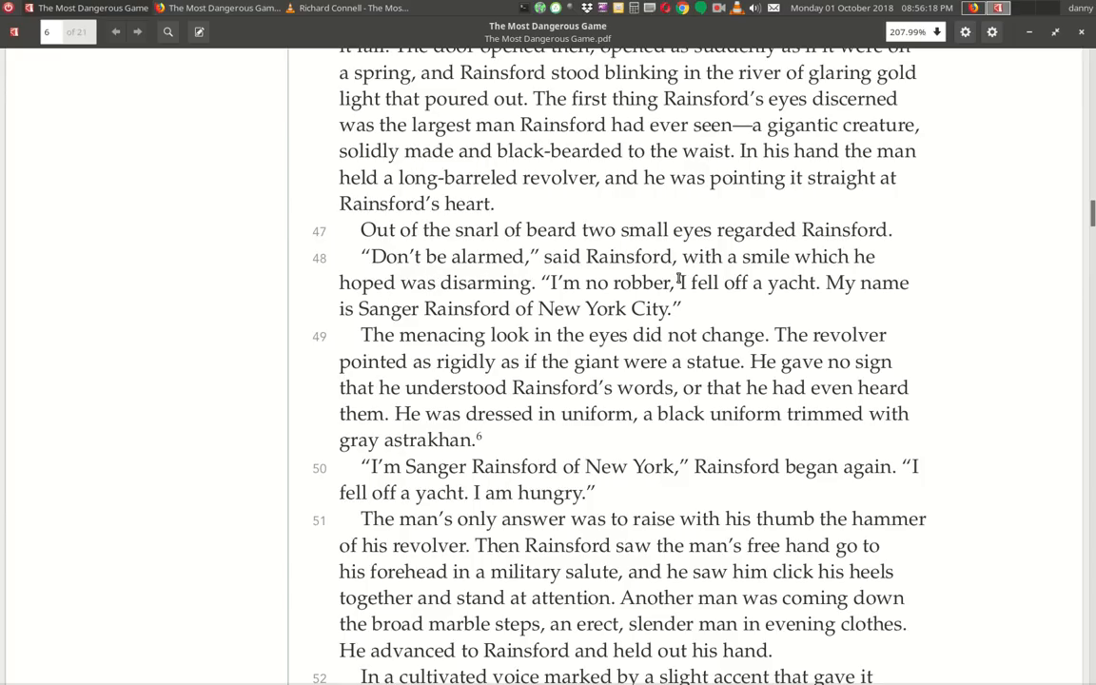
mouse_move(533, 308)
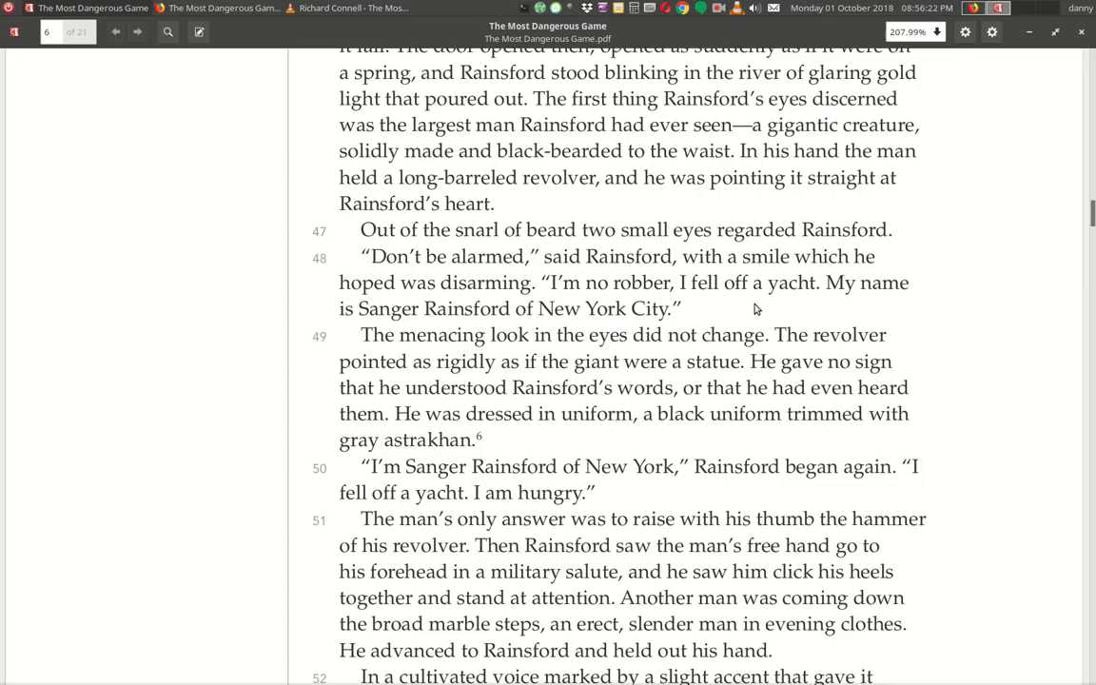
mouse_move(502, 333)
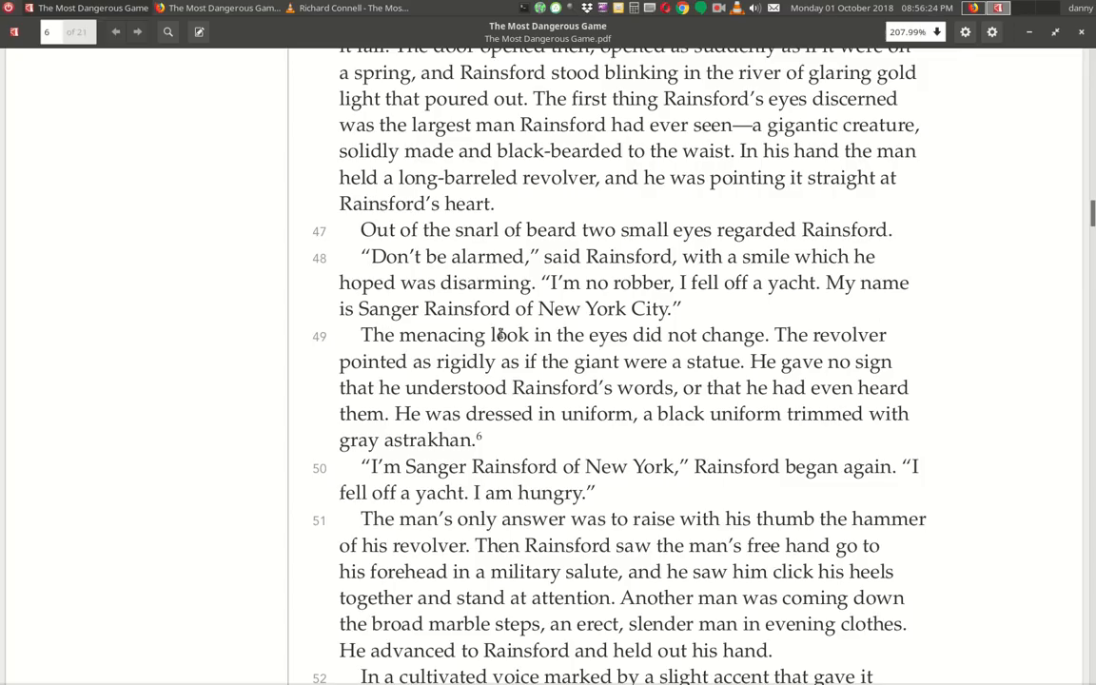
mouse_move(377, 357)
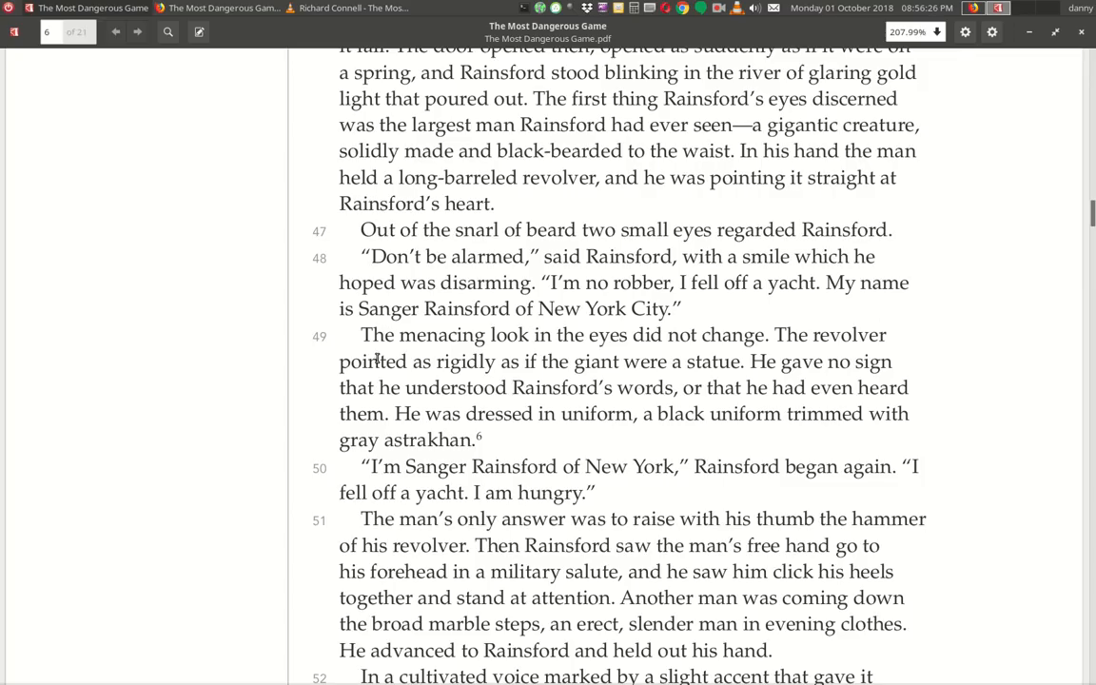
mouse_move(657, 354)
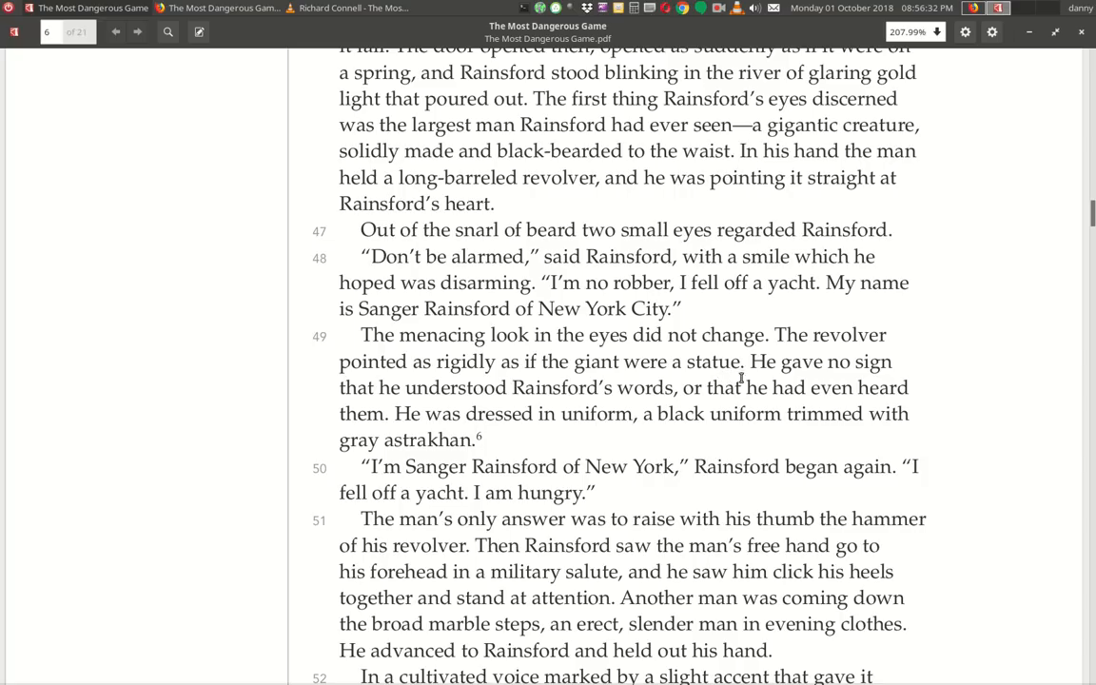
mouse_move(449, 411)
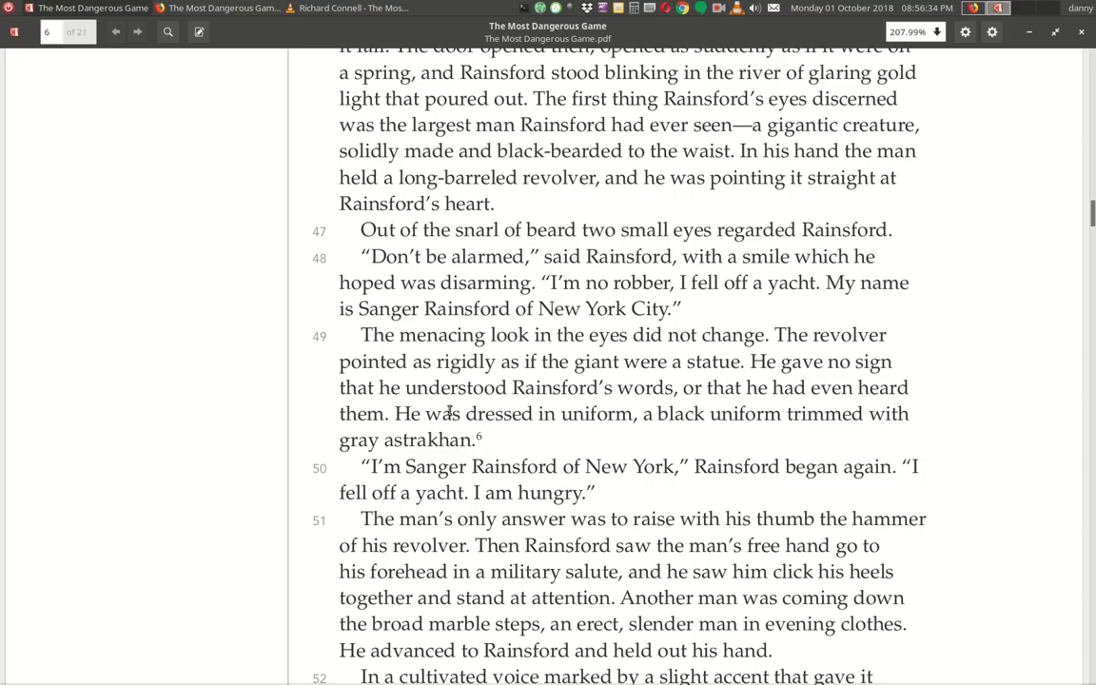
mouse_move(761, 407)
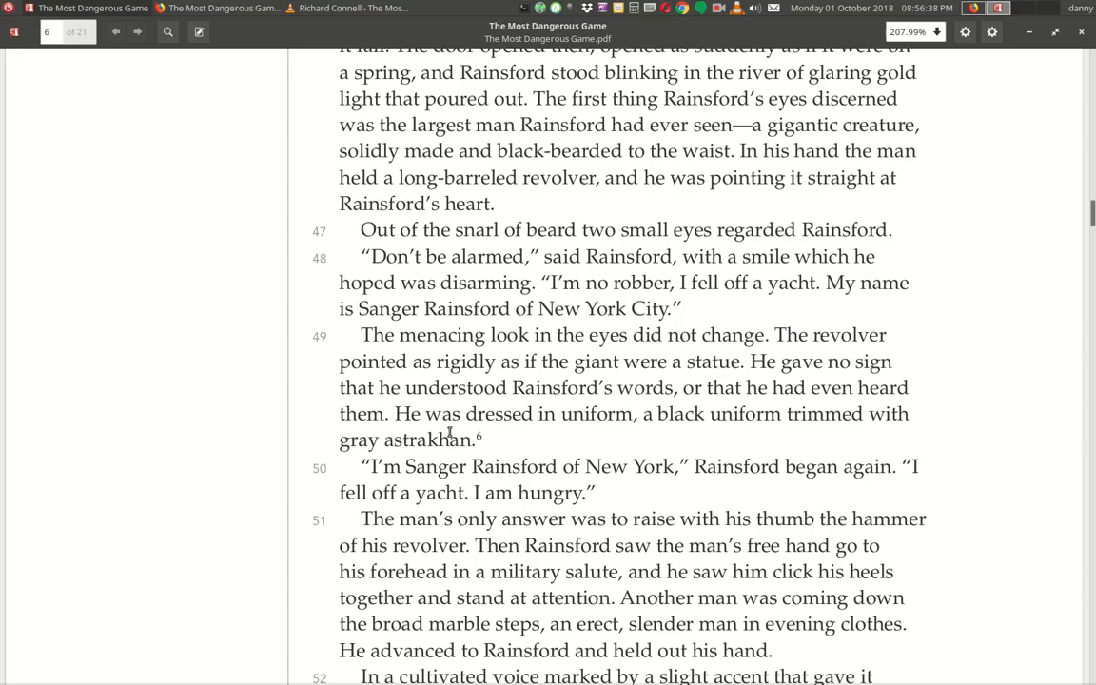
mouse_move(742, 441)
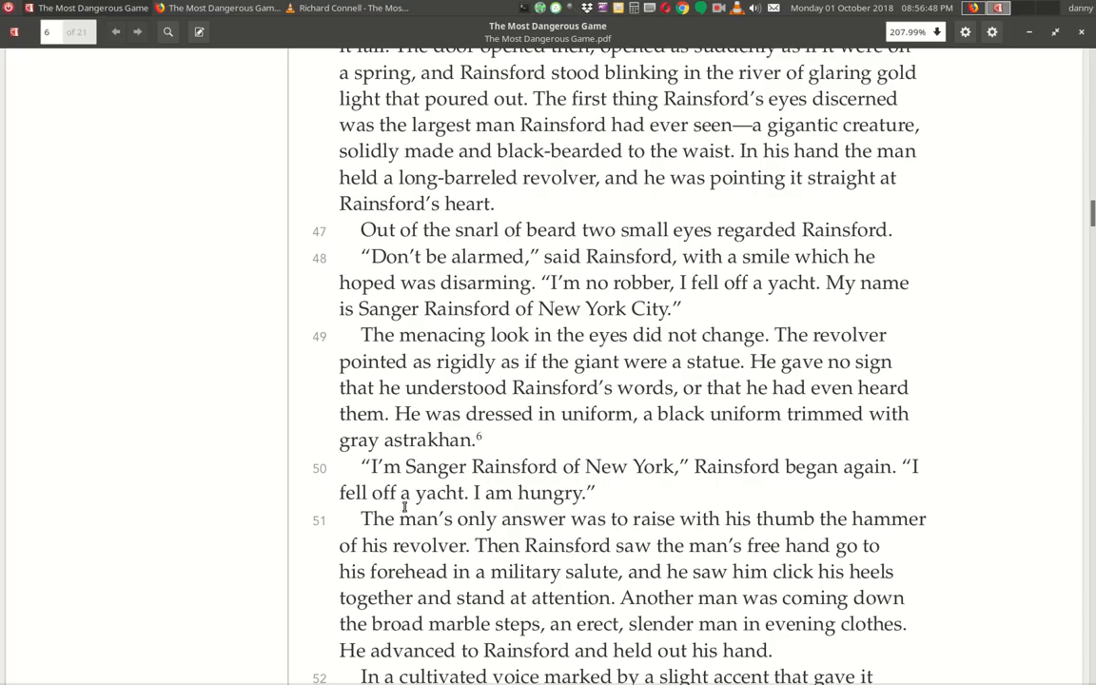
scroll("down", 3)
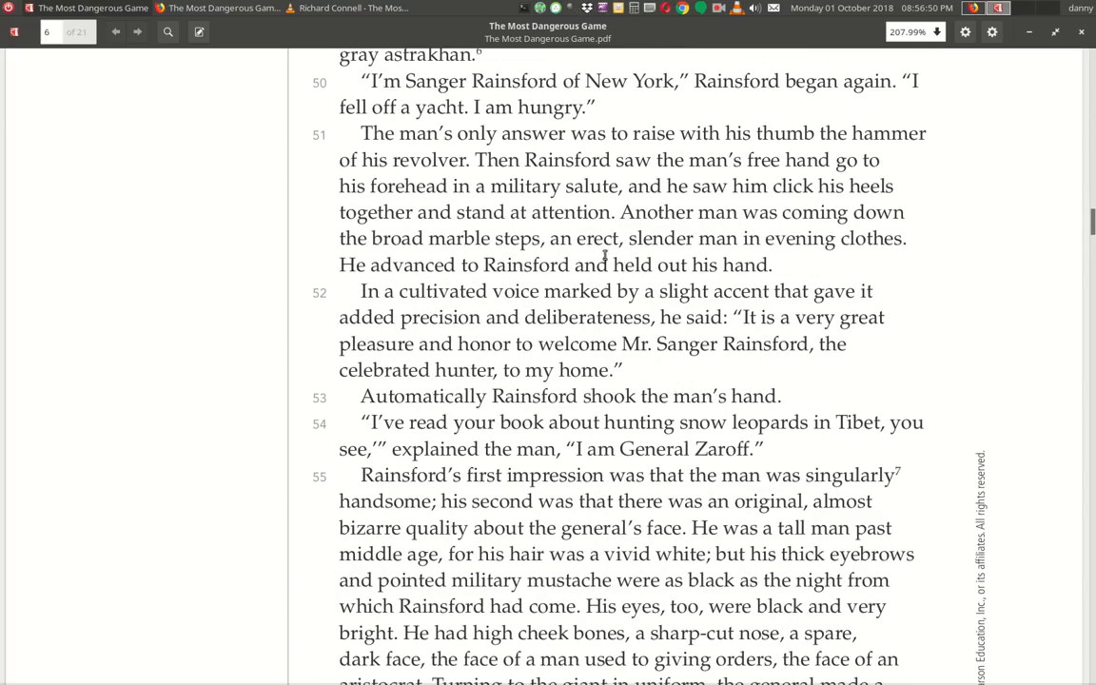
mouse_move(645, 152)
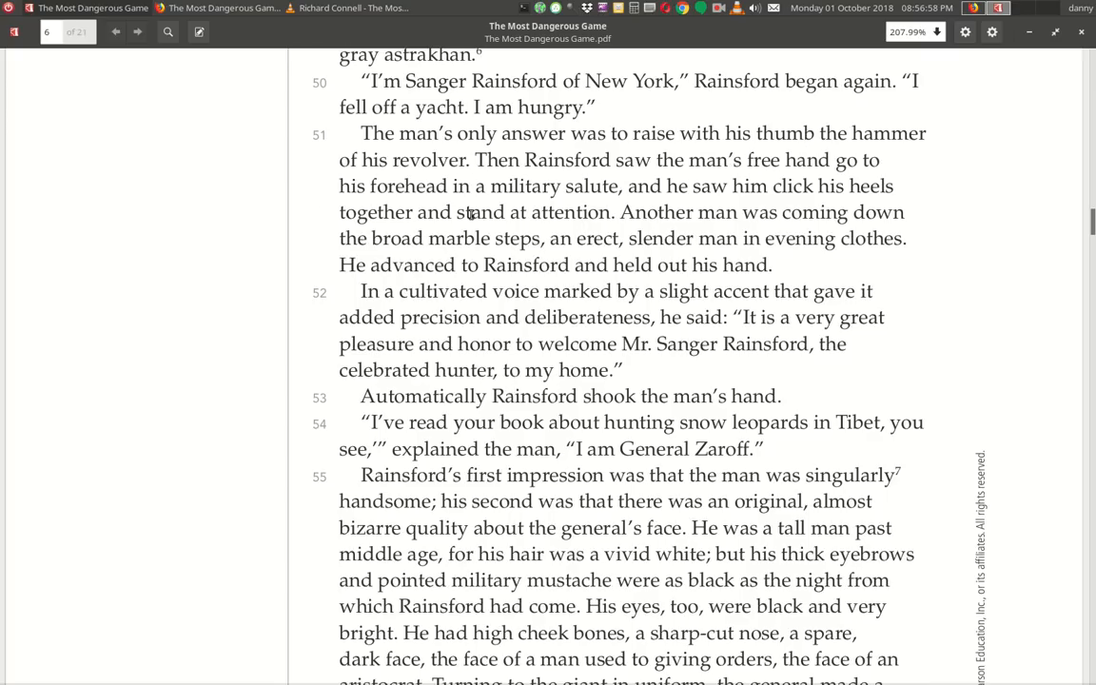
mouse_move(825, 210)
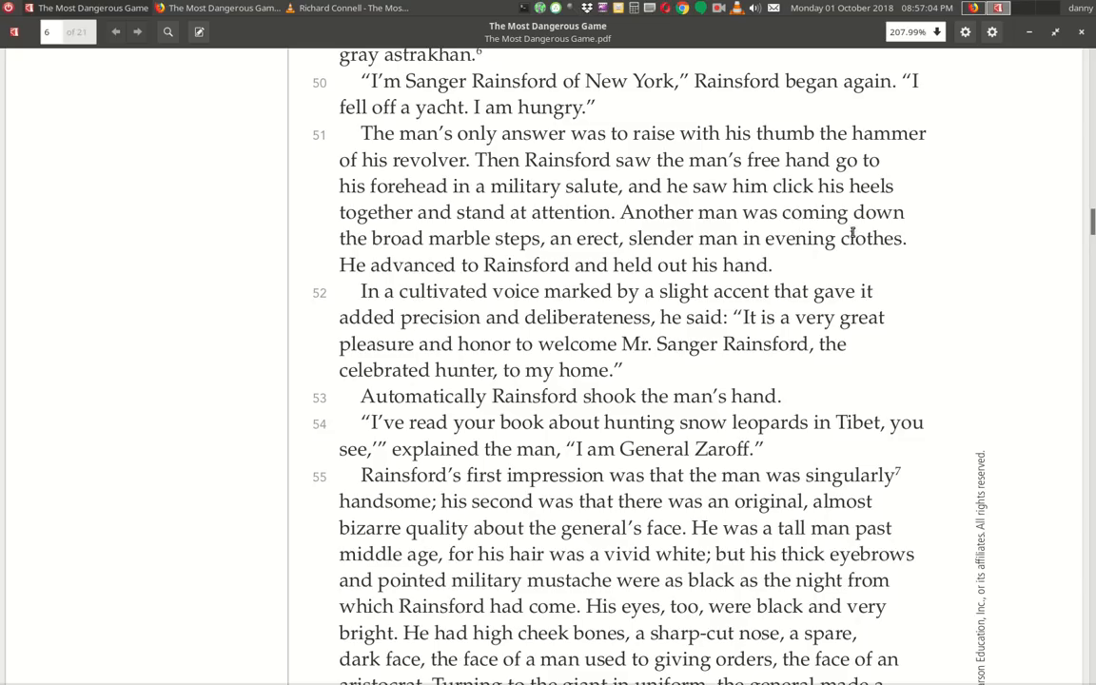
mouse_move(601, 259)
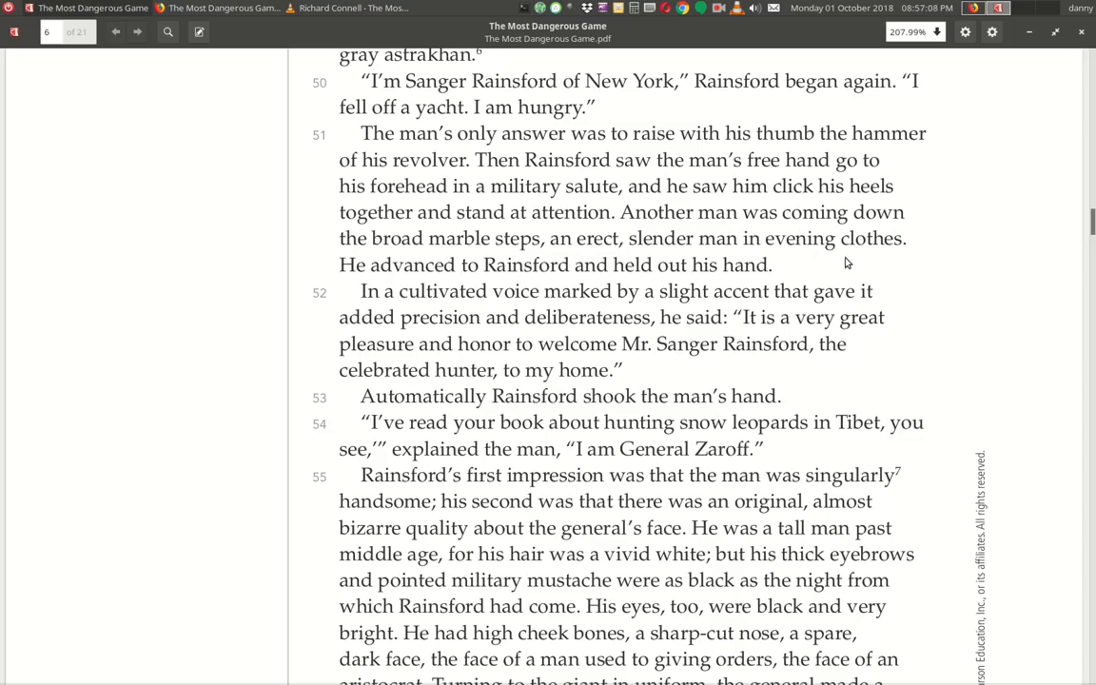
mouse_move(533, 285)
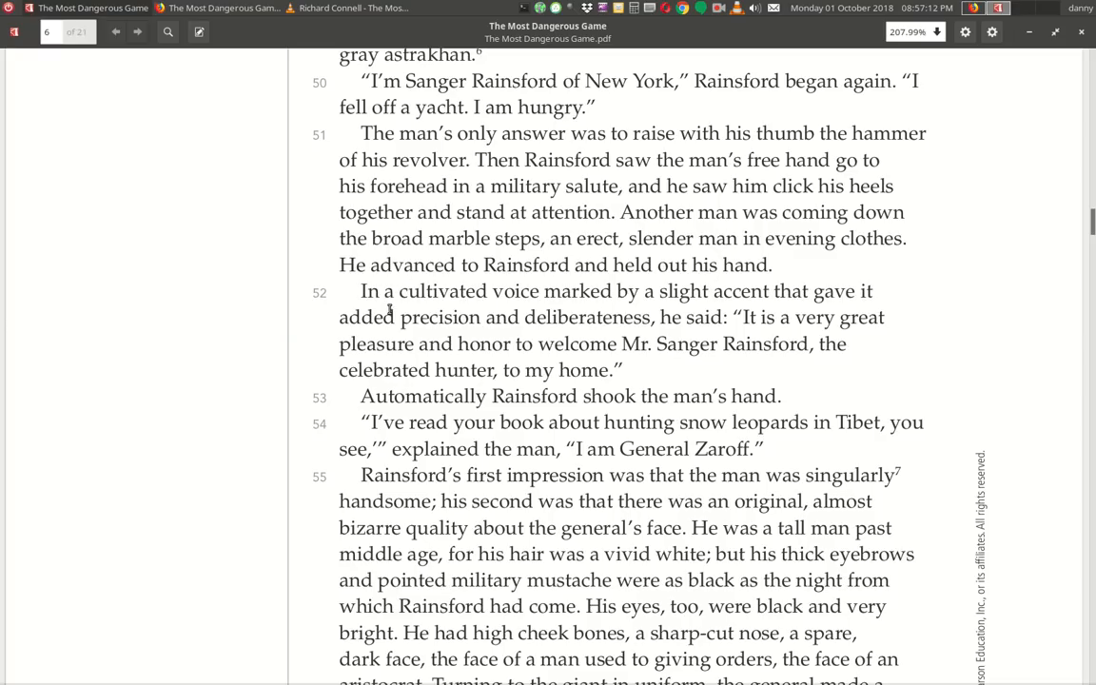
mouse_move(807, 304)
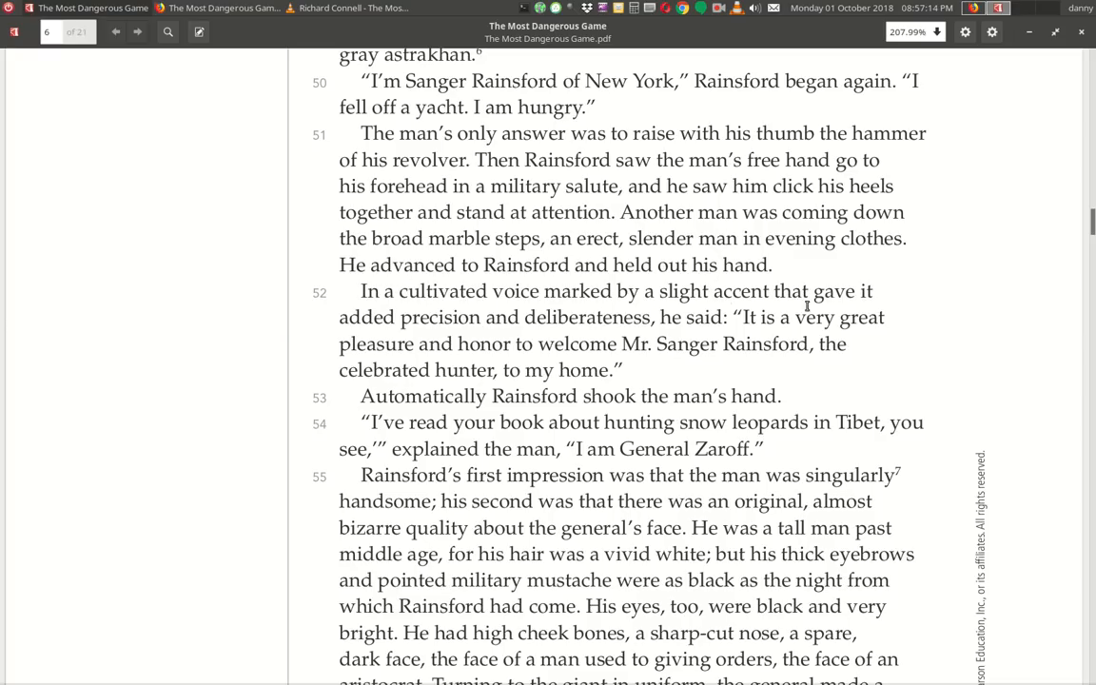
mouse_move(555, 339)
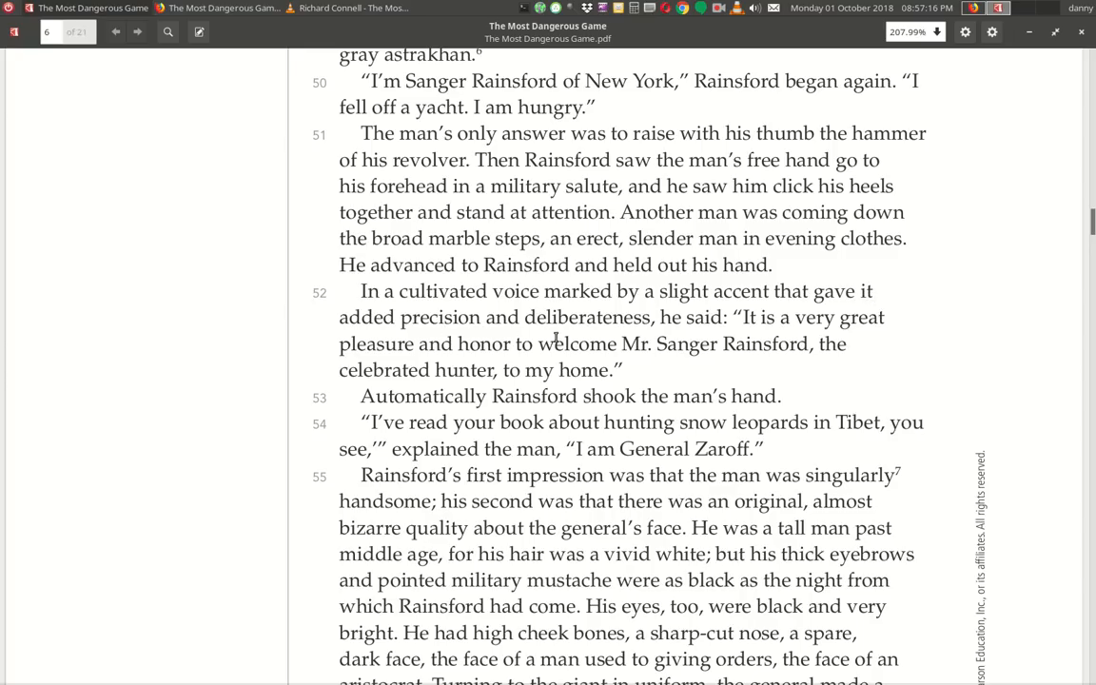
mouse_move(832, 337)
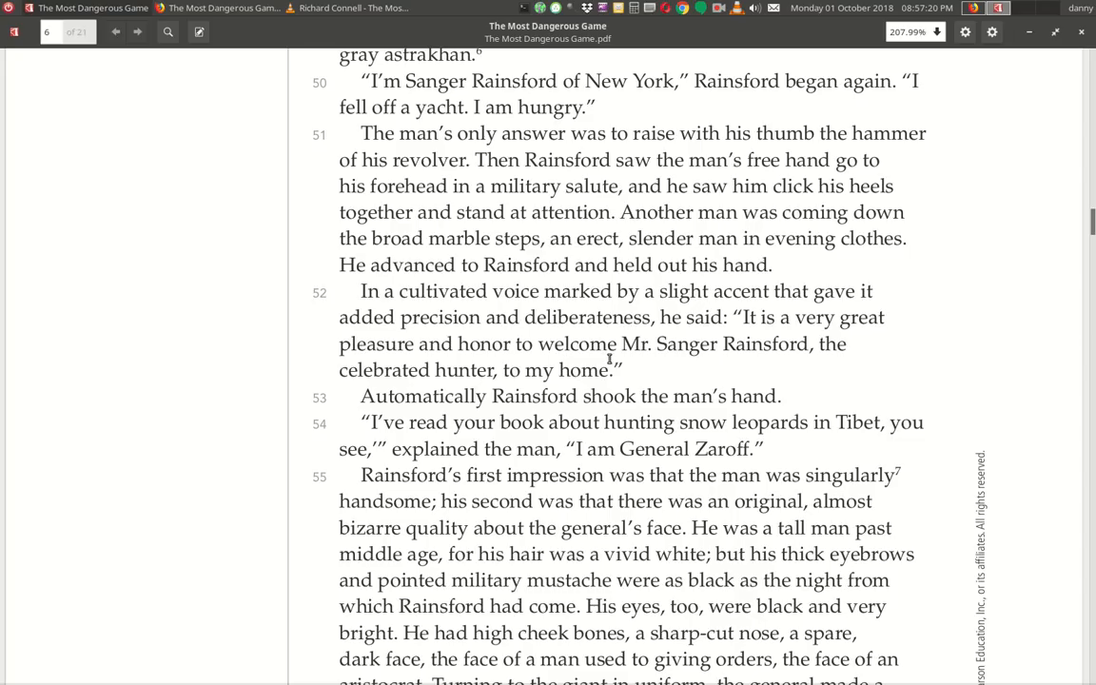
mouse_move(380, 388)
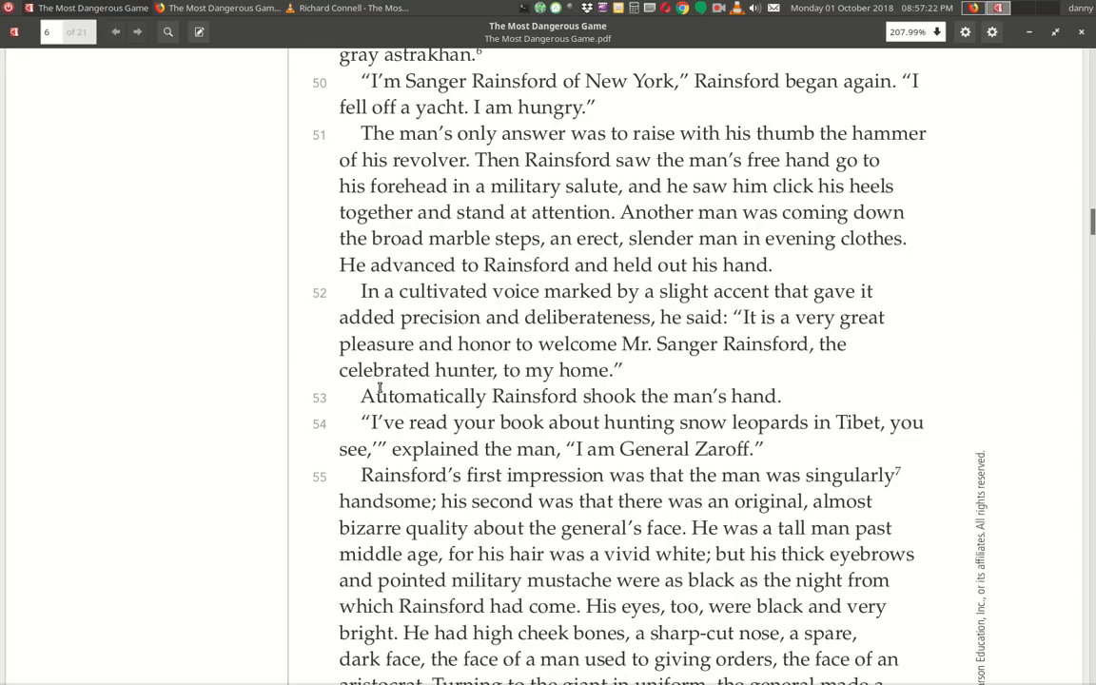
mouse_move(388, 422)
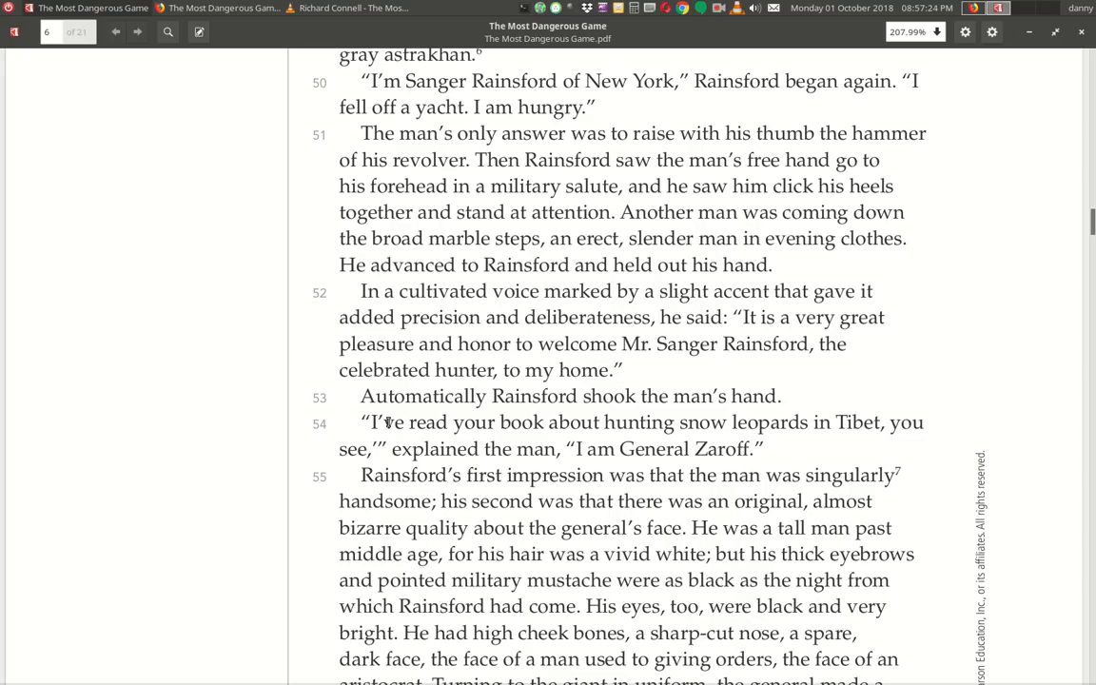
mouse_move(618, 411)
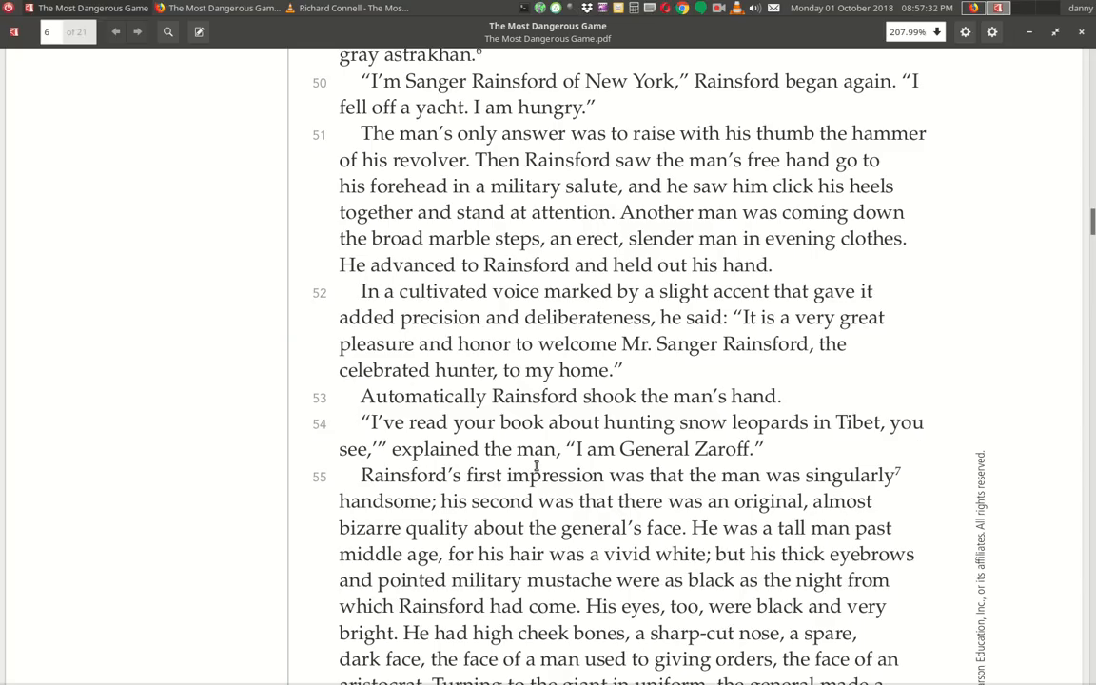
scroll("down", 3)
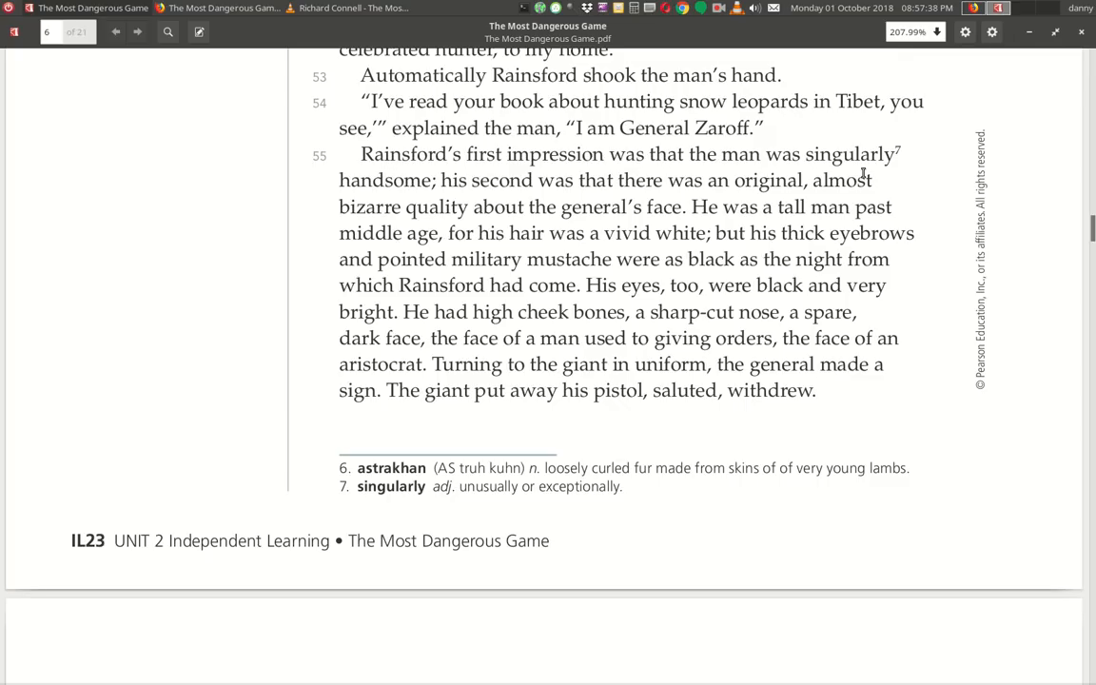
mouse_move(574, 198)
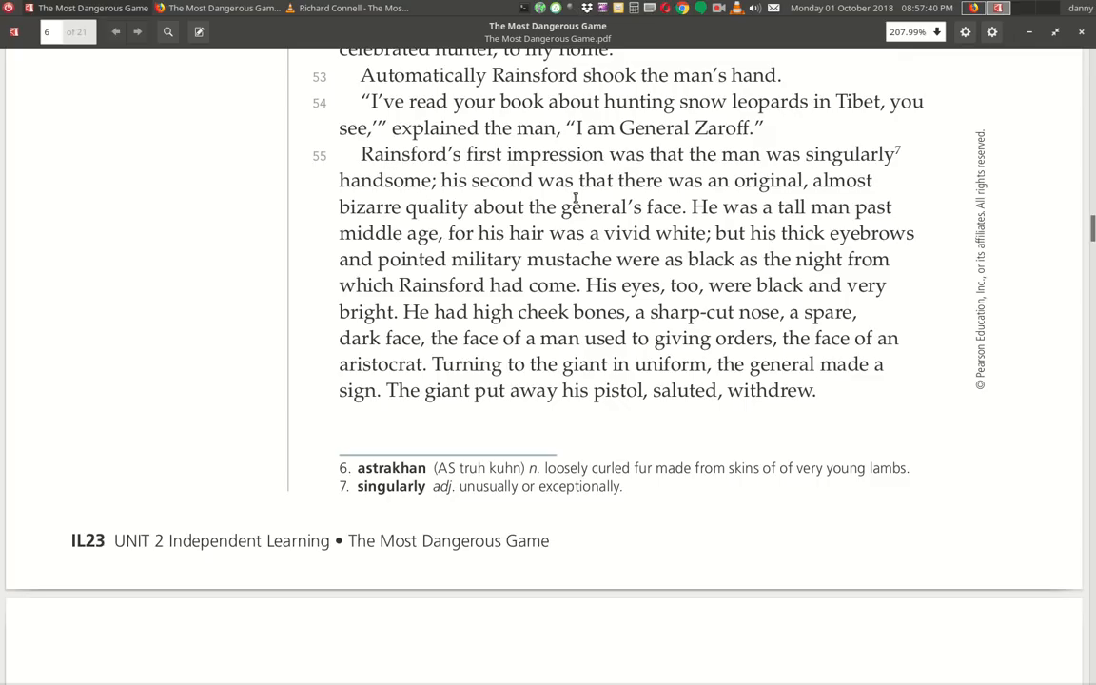
mouse_move(339, 232)
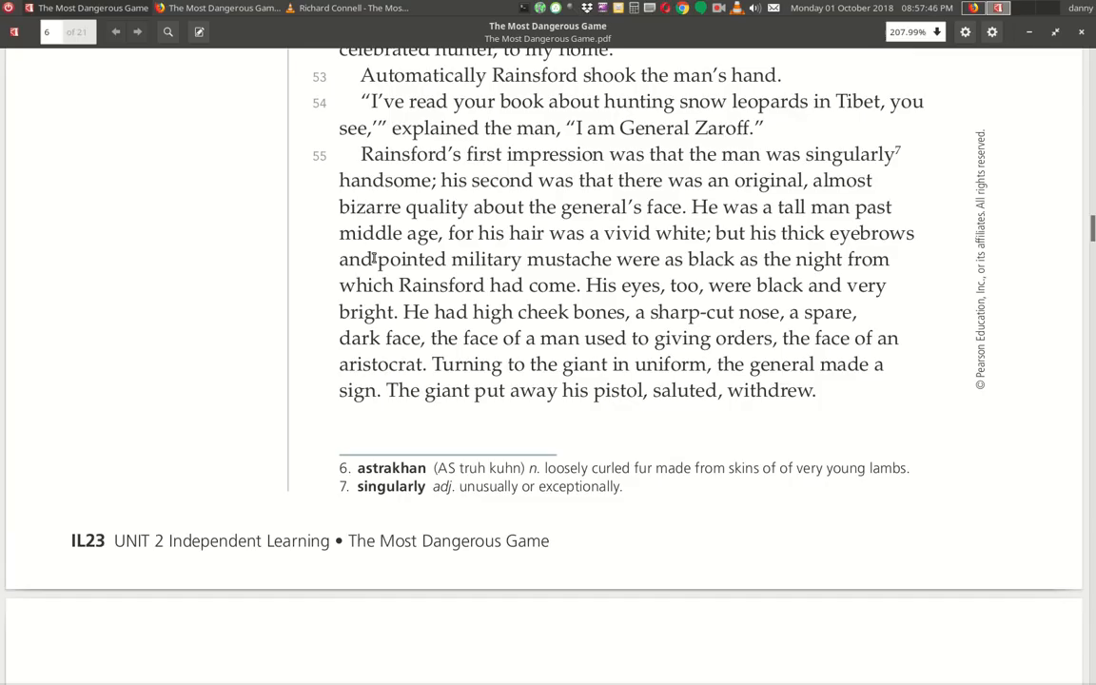
mouse_move(719, 251)
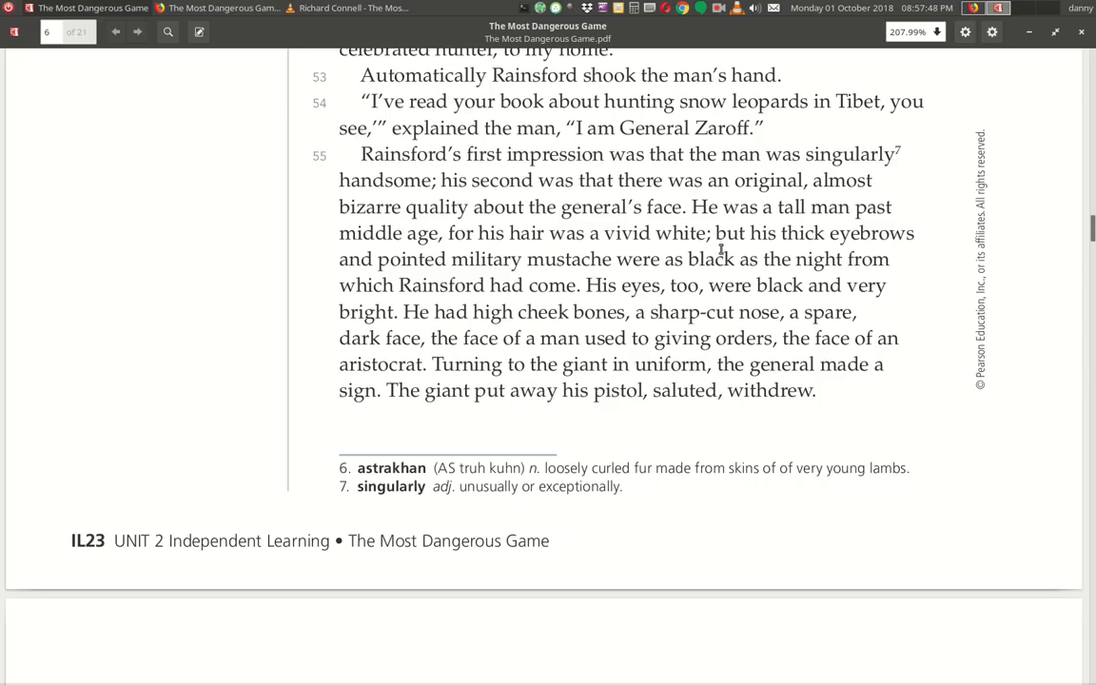
mouse_move(422, 279)
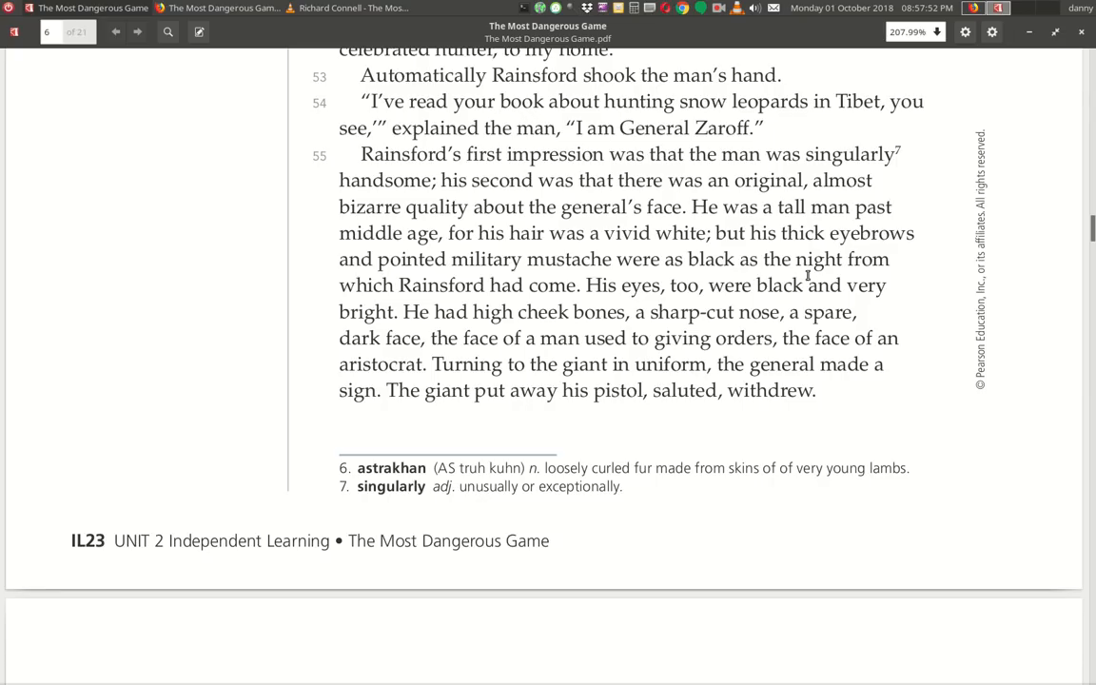
mouse_move(550, 305)
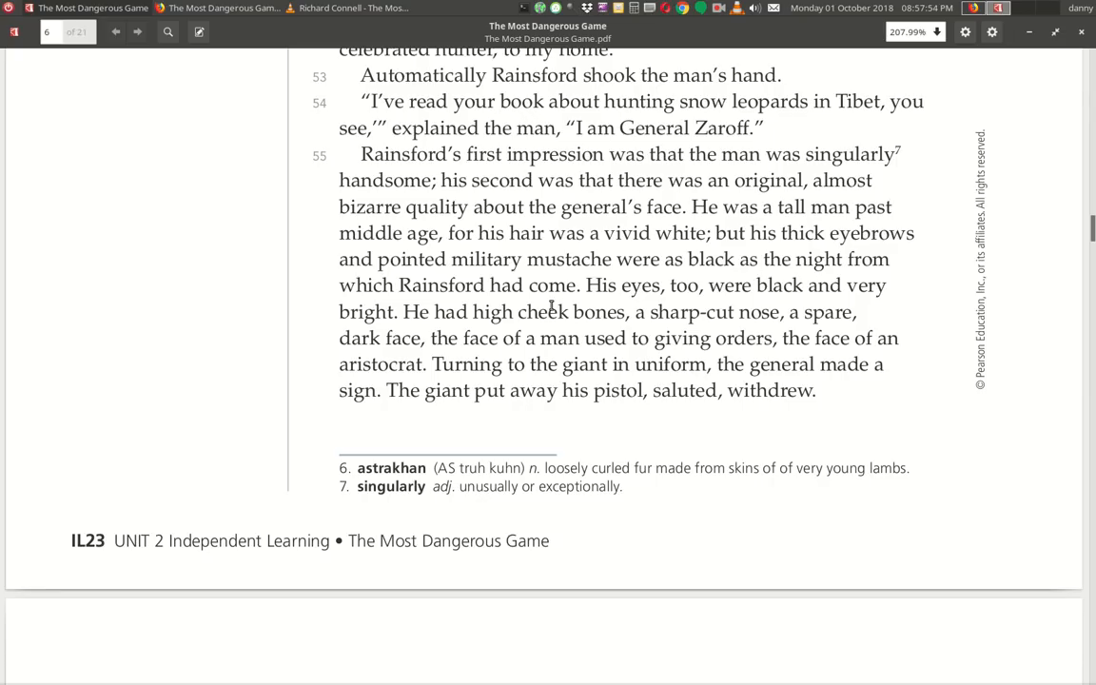
mouse_move(841, 318)
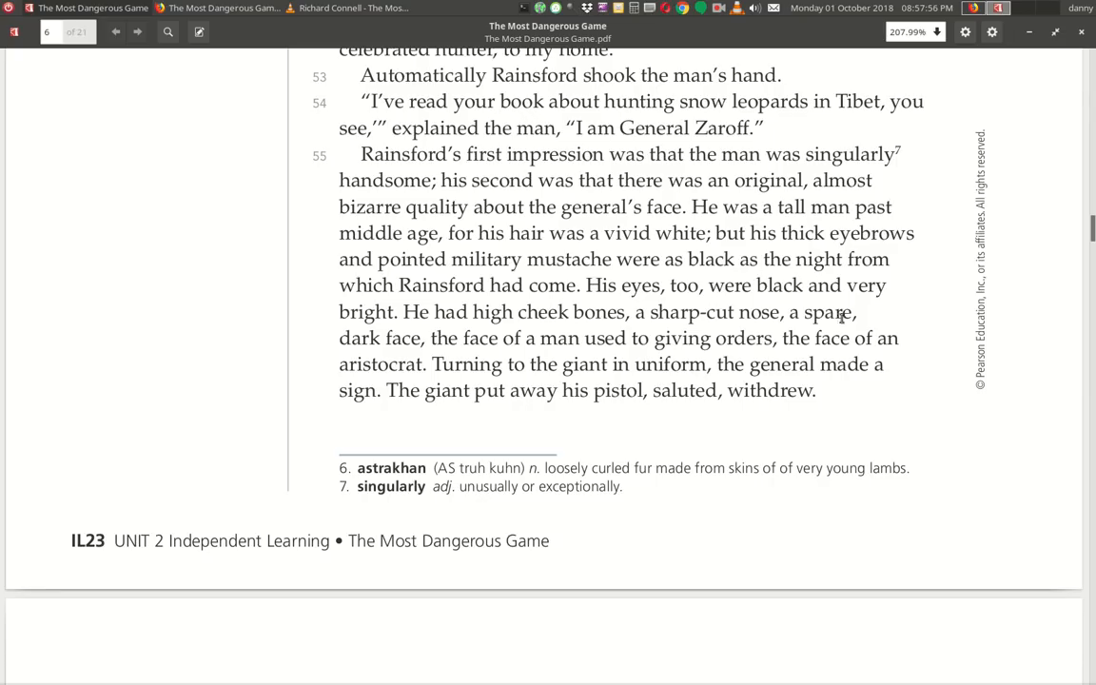
mouse_move(428, 333)
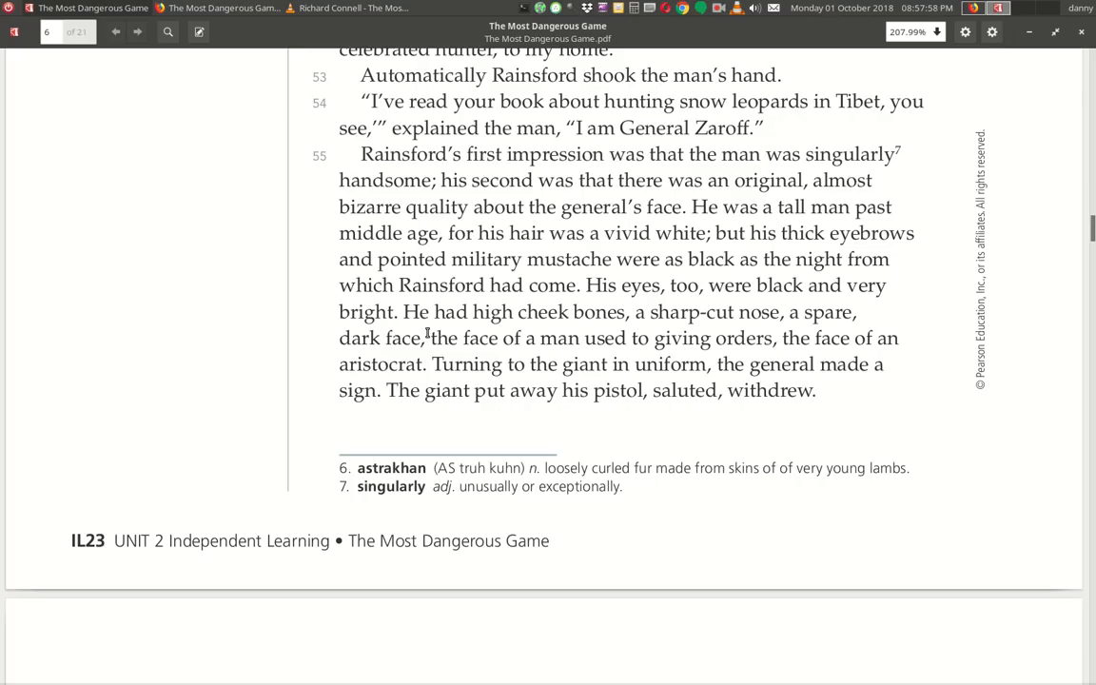
mouse_move(806, 331)
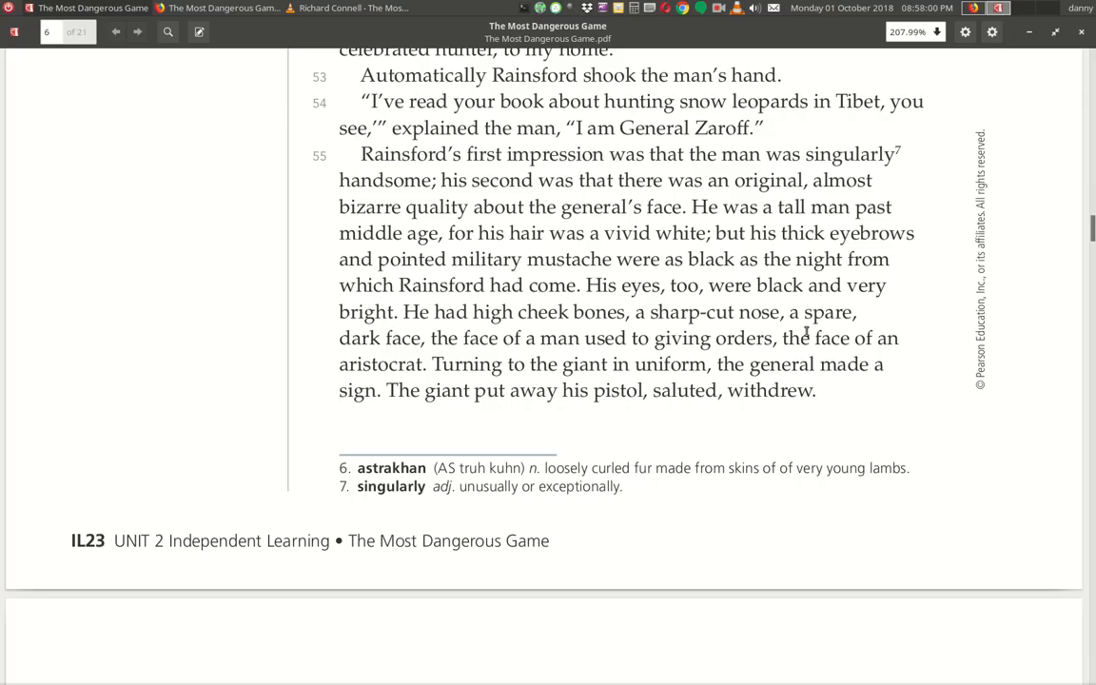
mouse_move(438, 354)
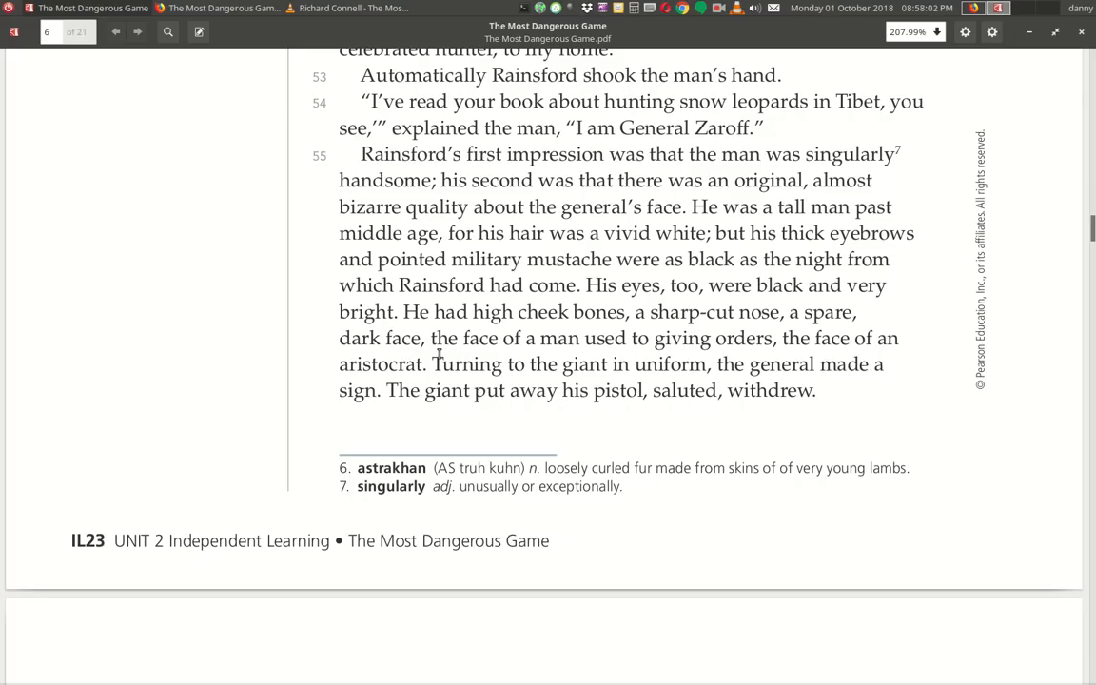
mouse_move(795, 360)
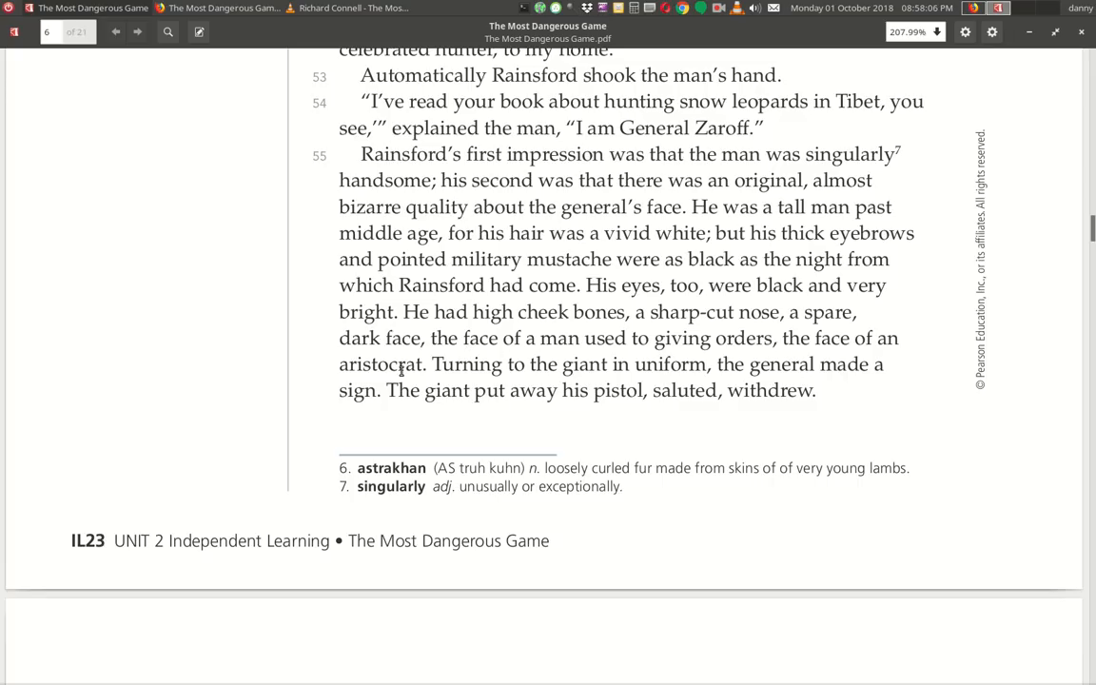
mouse_move(669, 379)
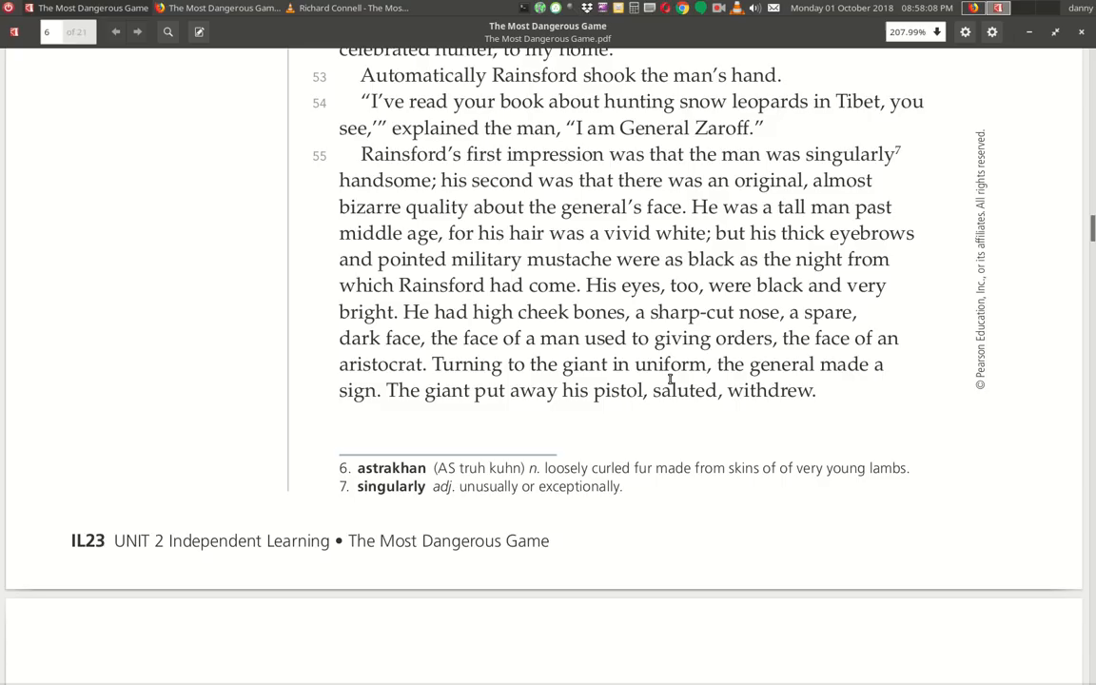
mouse_move(479, 415)
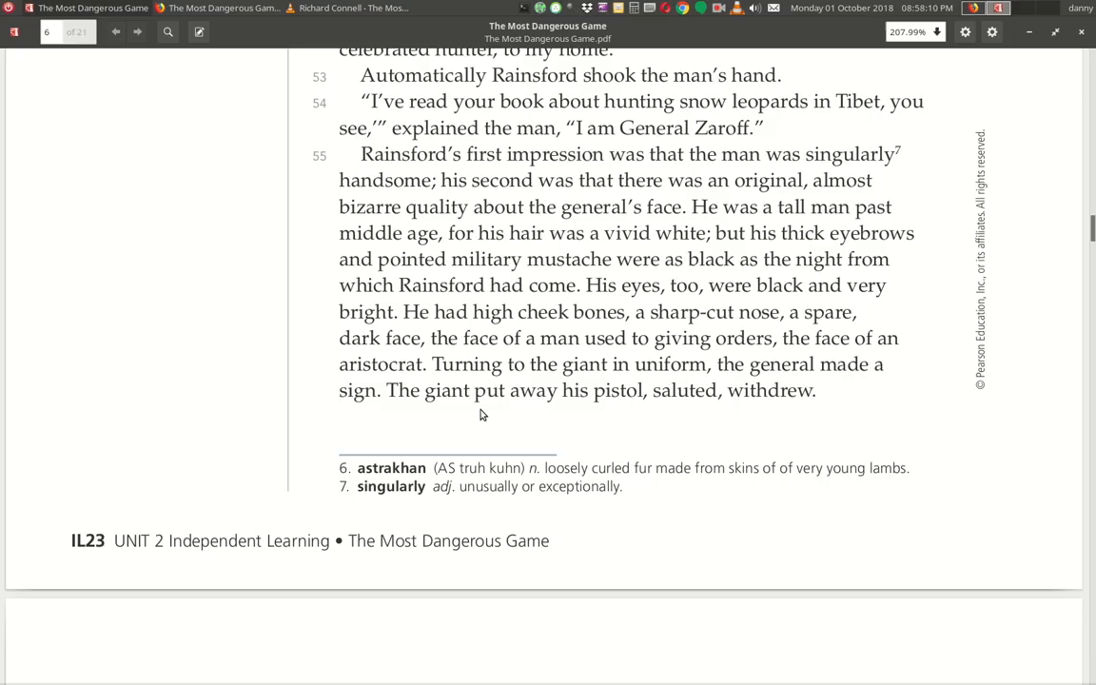
mouse_move(715, 415)
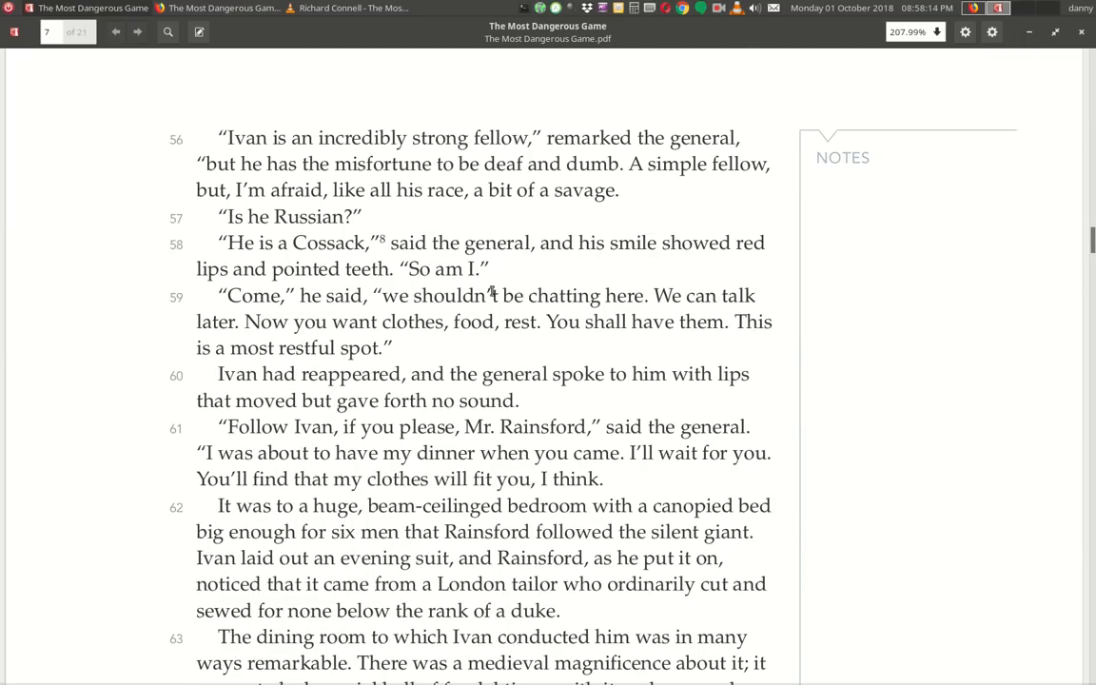
mouse_move(446, 160)
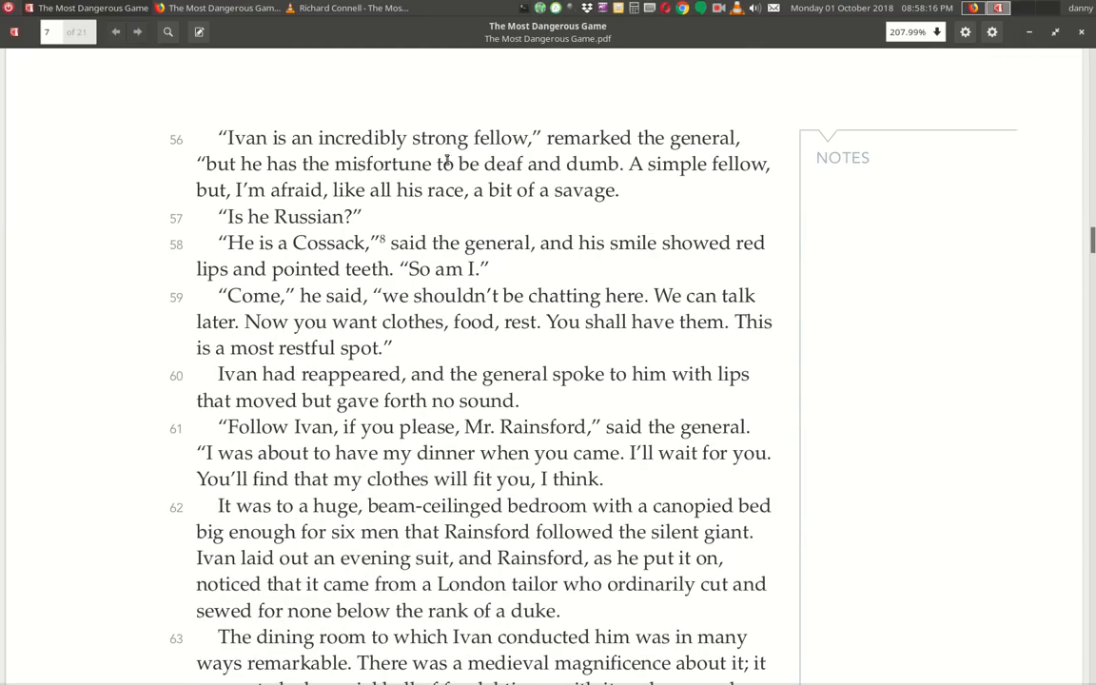
mouse_move(227, 182)
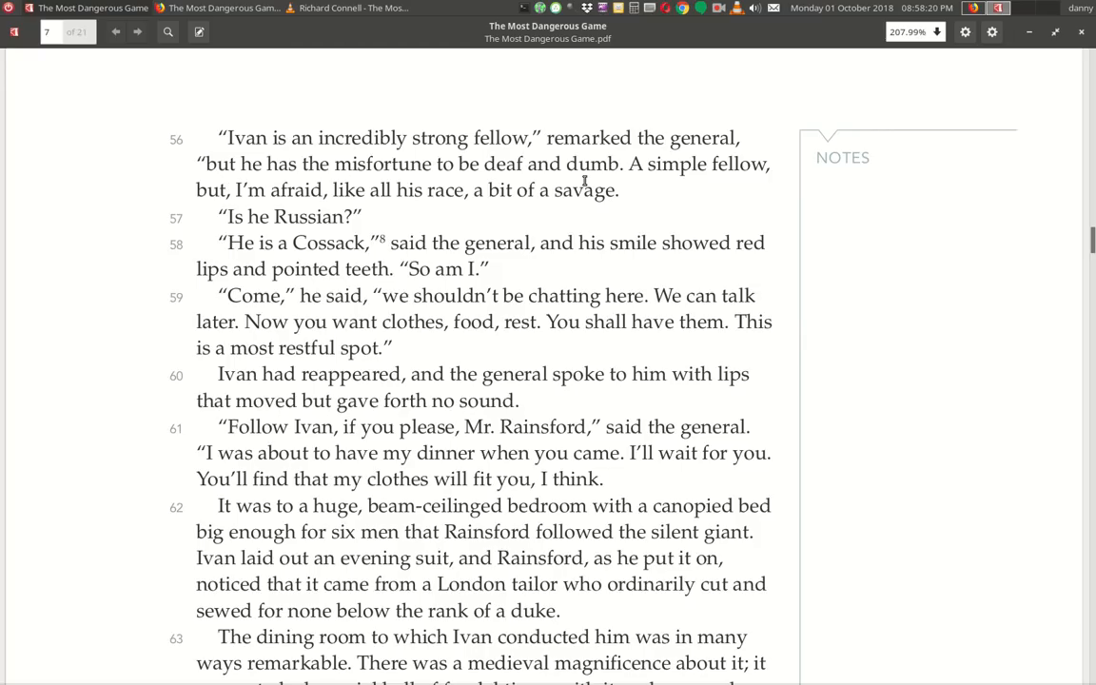
mouse_move(236, 202)
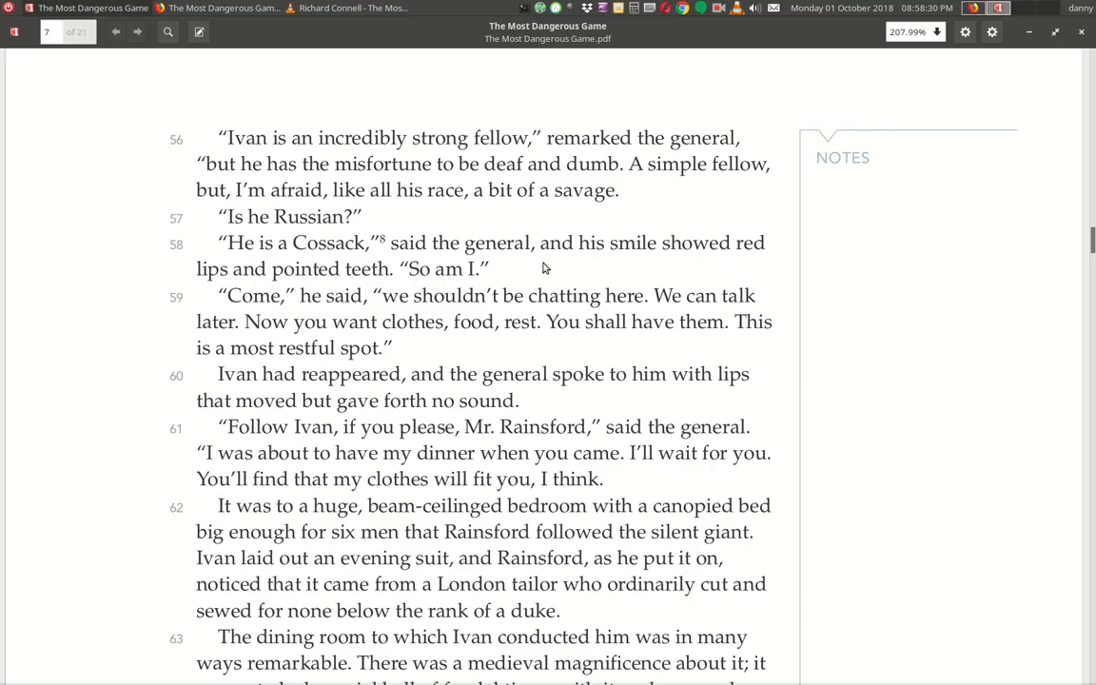
mouse_move(475, 290)
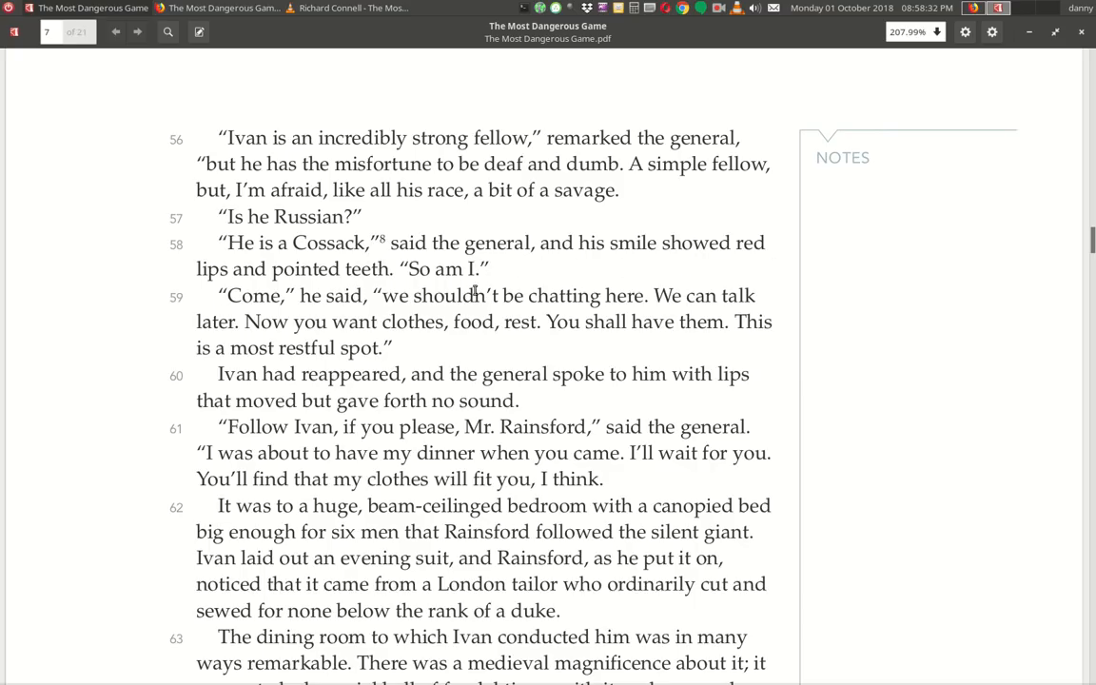
mouse_move(240, 316)
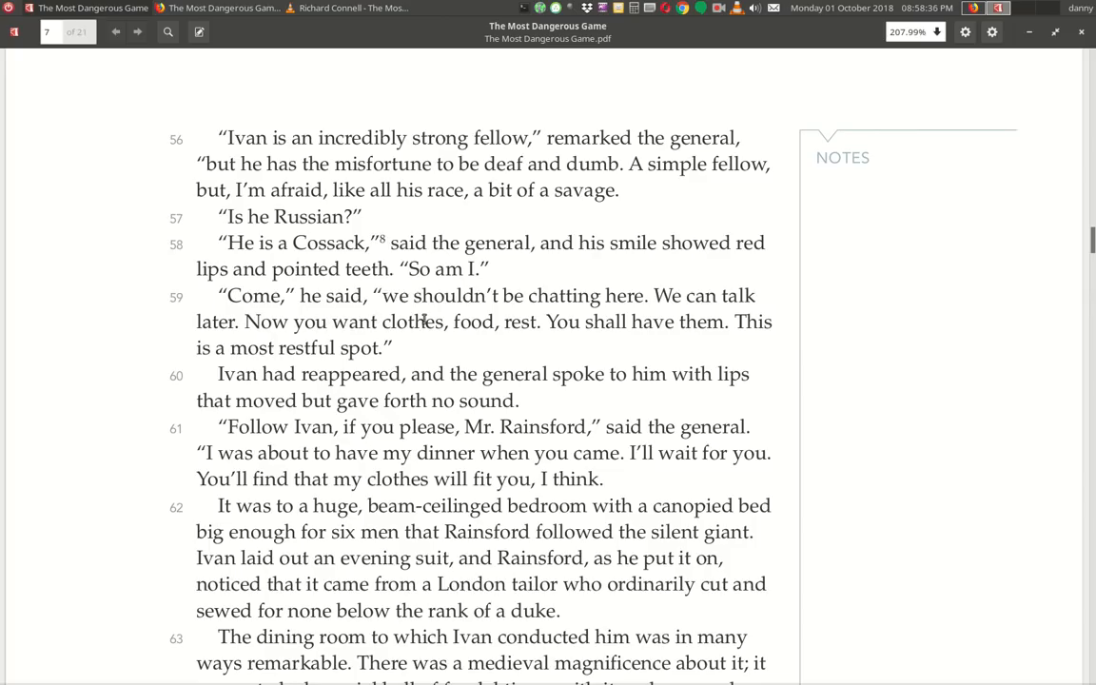
mouse_move(719, 319)
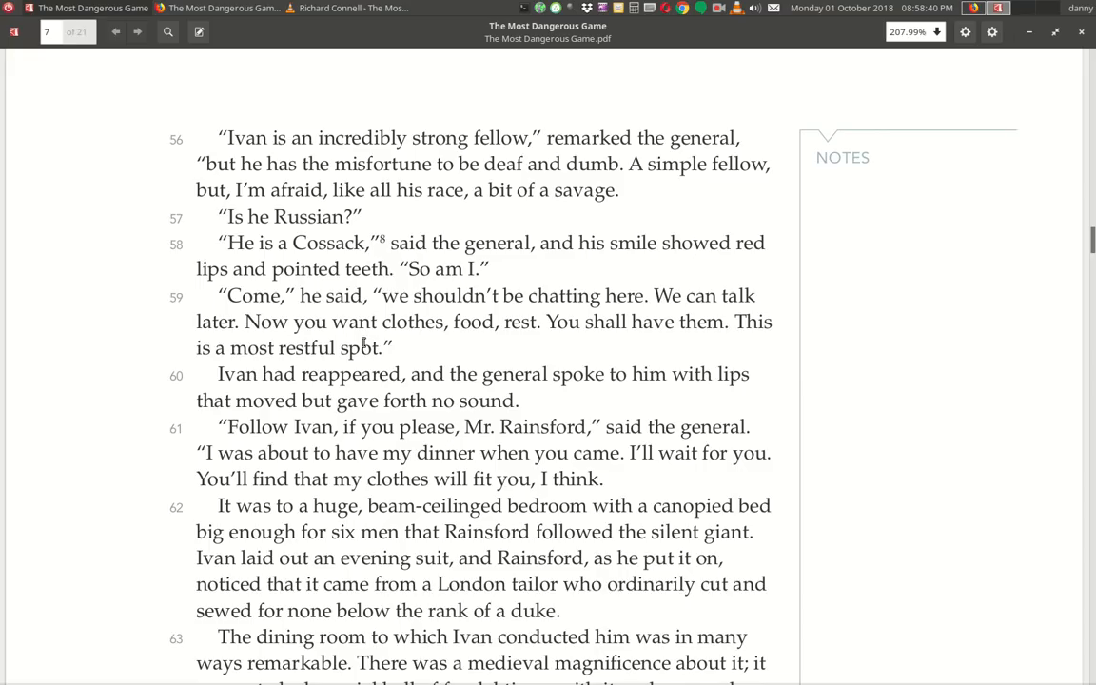
mouse_move(537, 337)
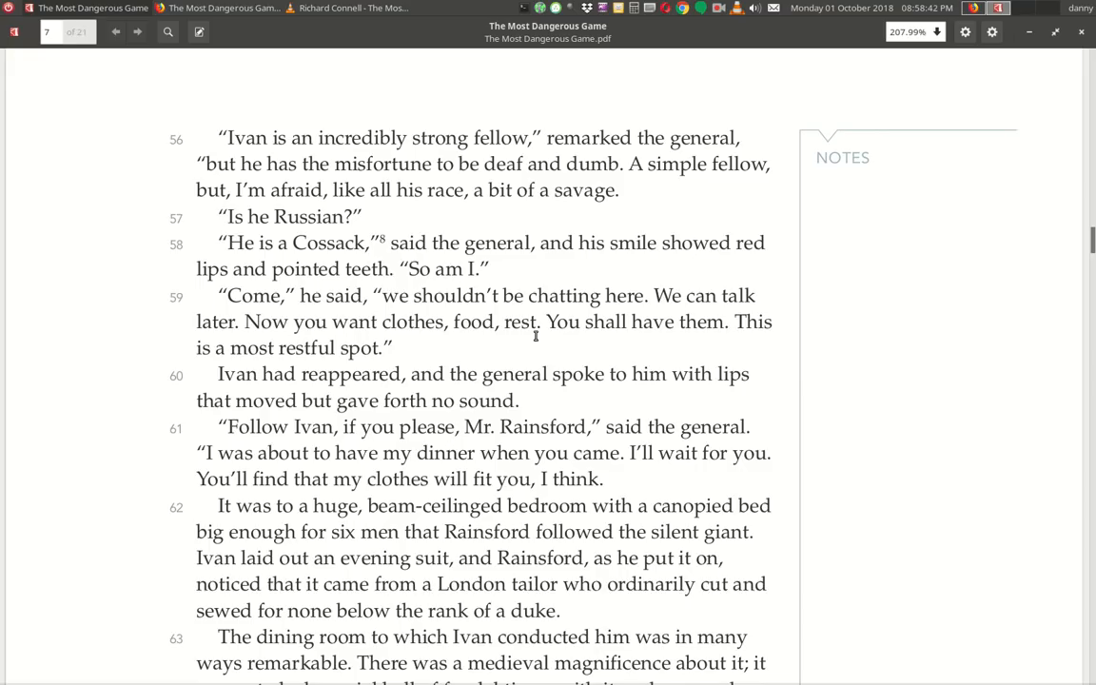
mouse_move(765, 344)
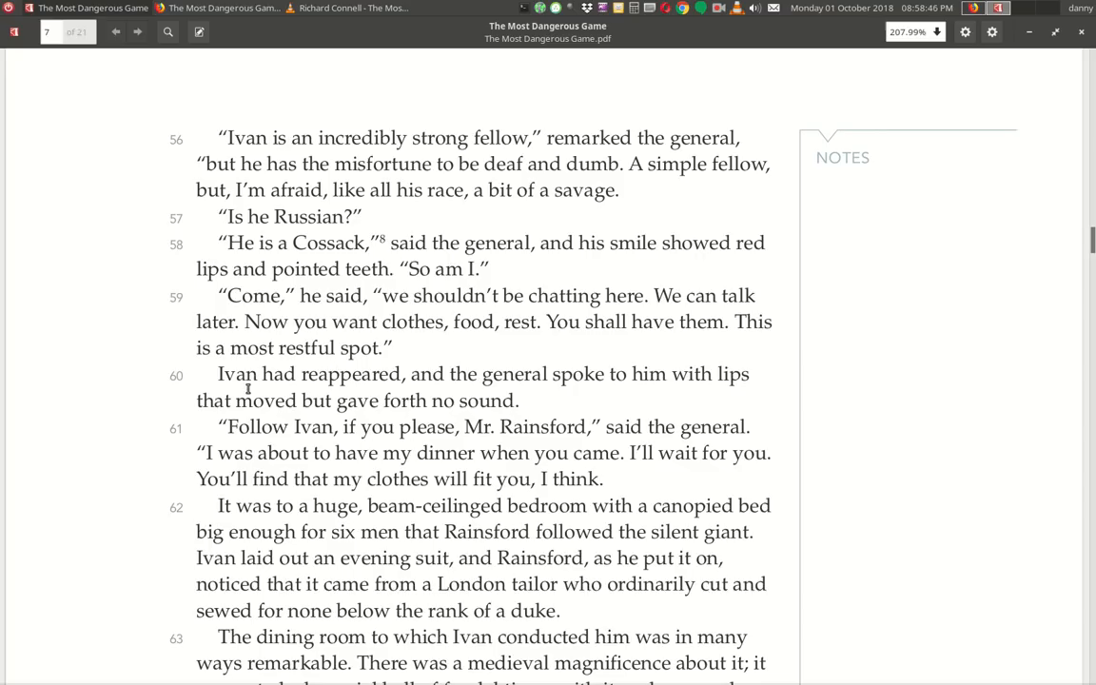
mouse_move(308, 392)
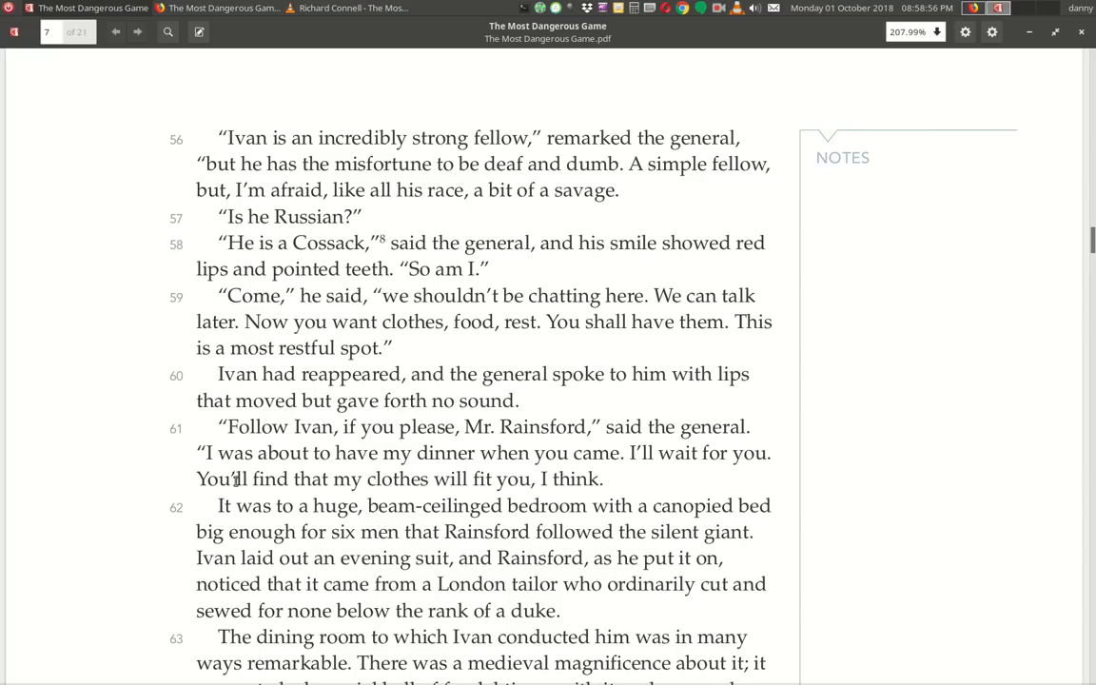
mouse_move(628, 476)
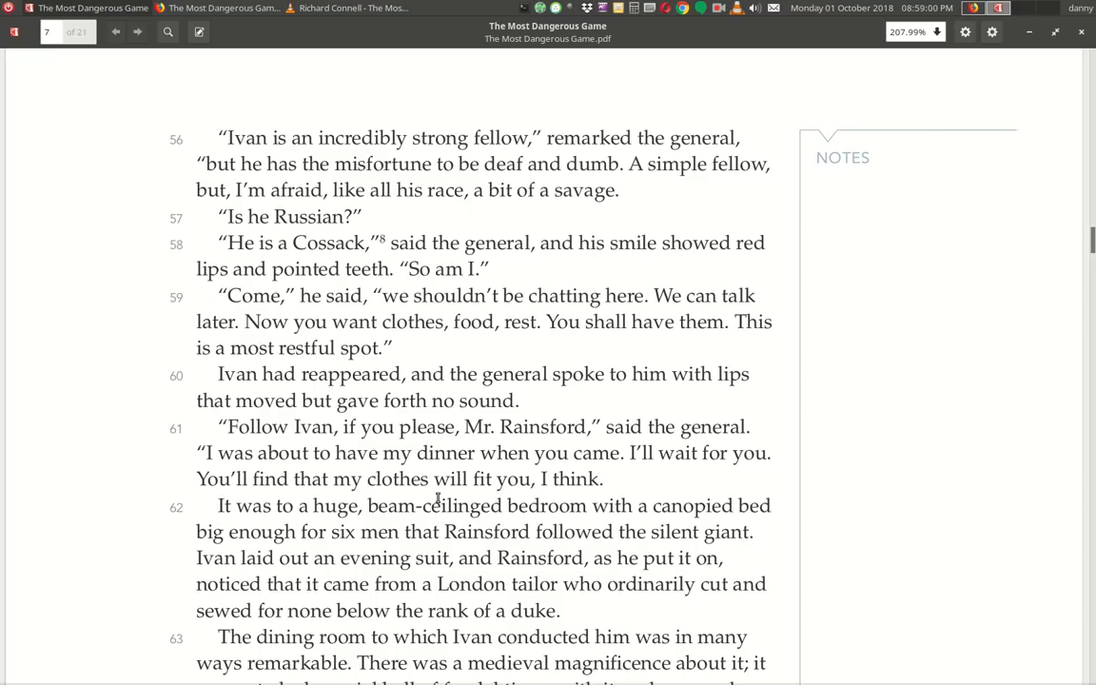
scroll("down", 3)
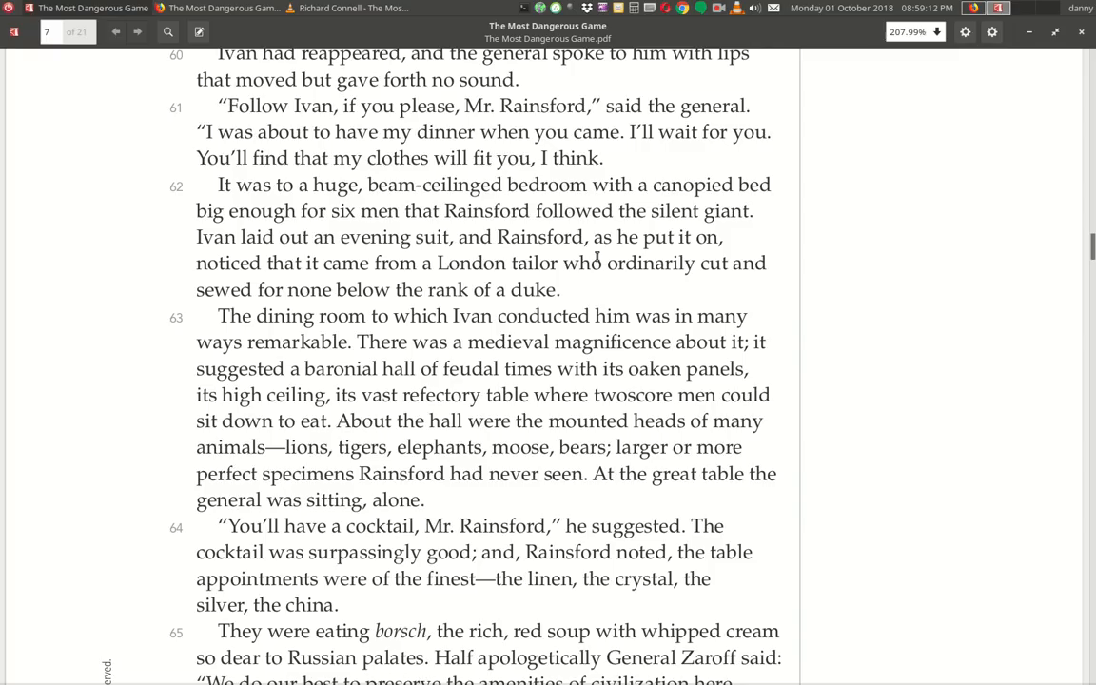
mouse_move(304, 289)
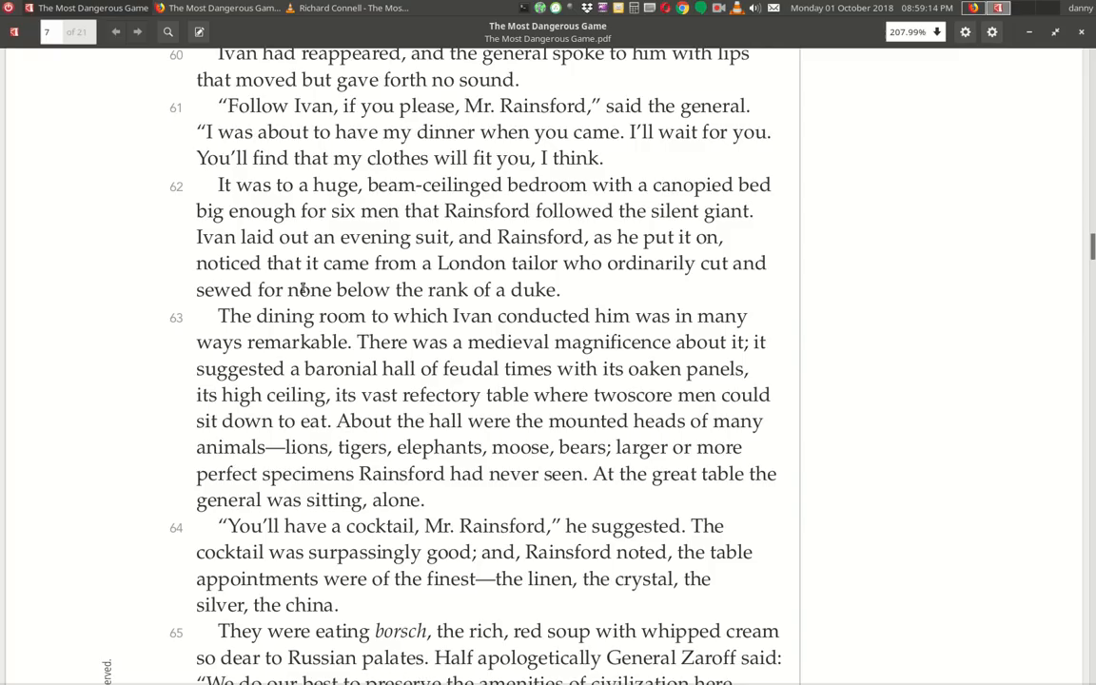
mouse_move(736, 289)
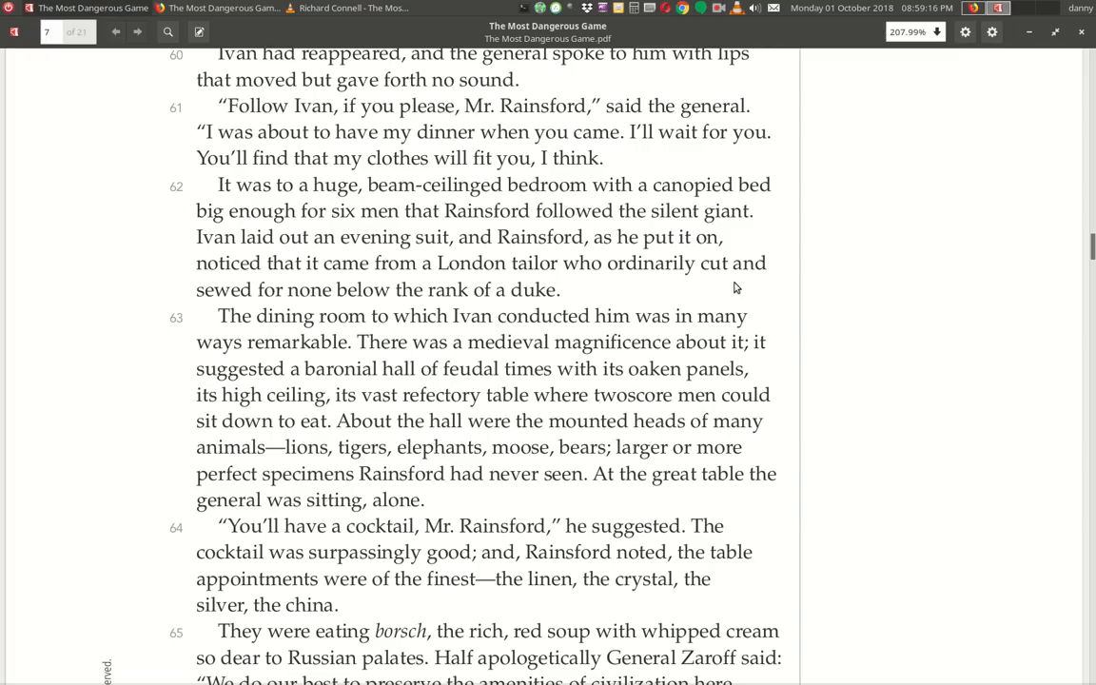
mouse_move(466, 308)
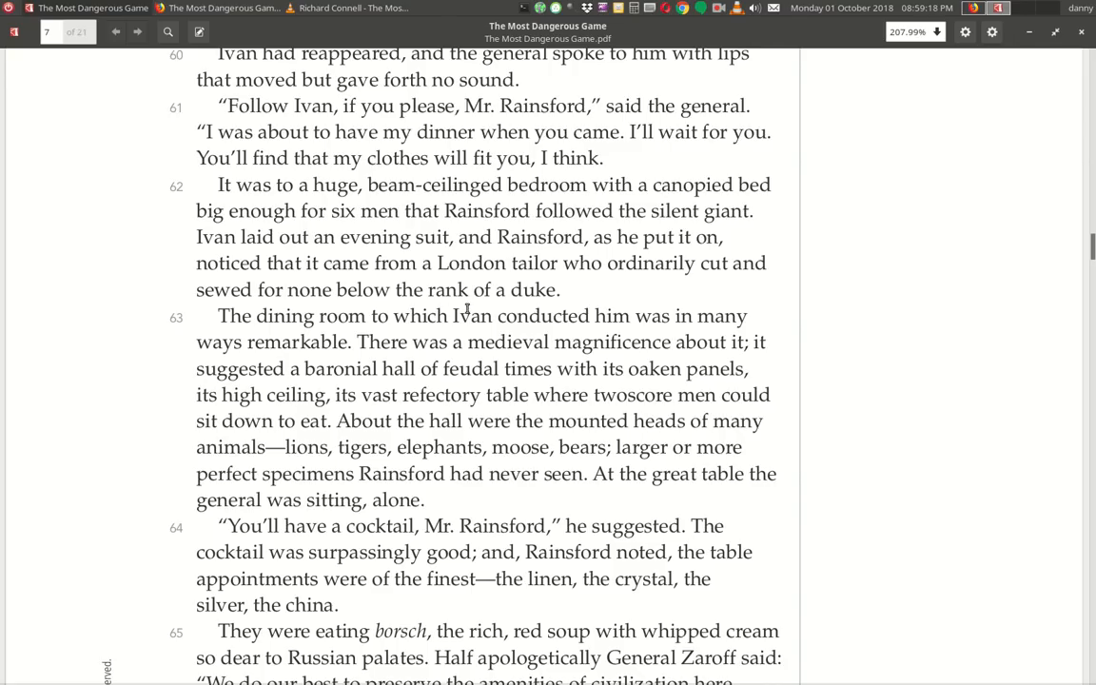
mouse_move(267, 350)
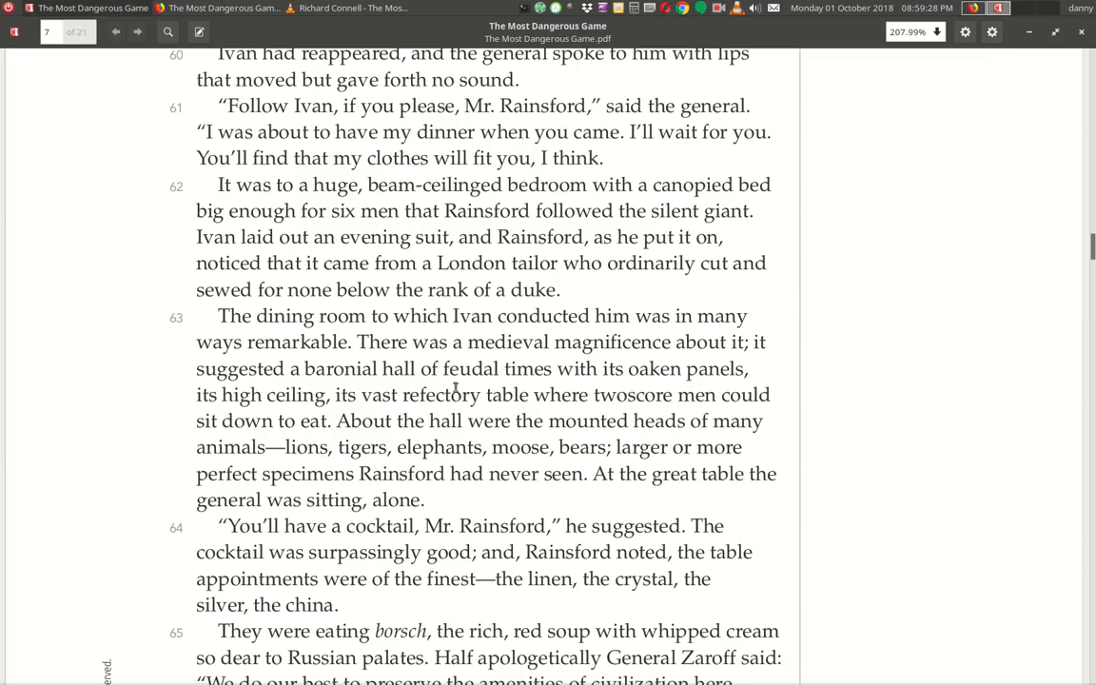
mouse_move(731, 388)
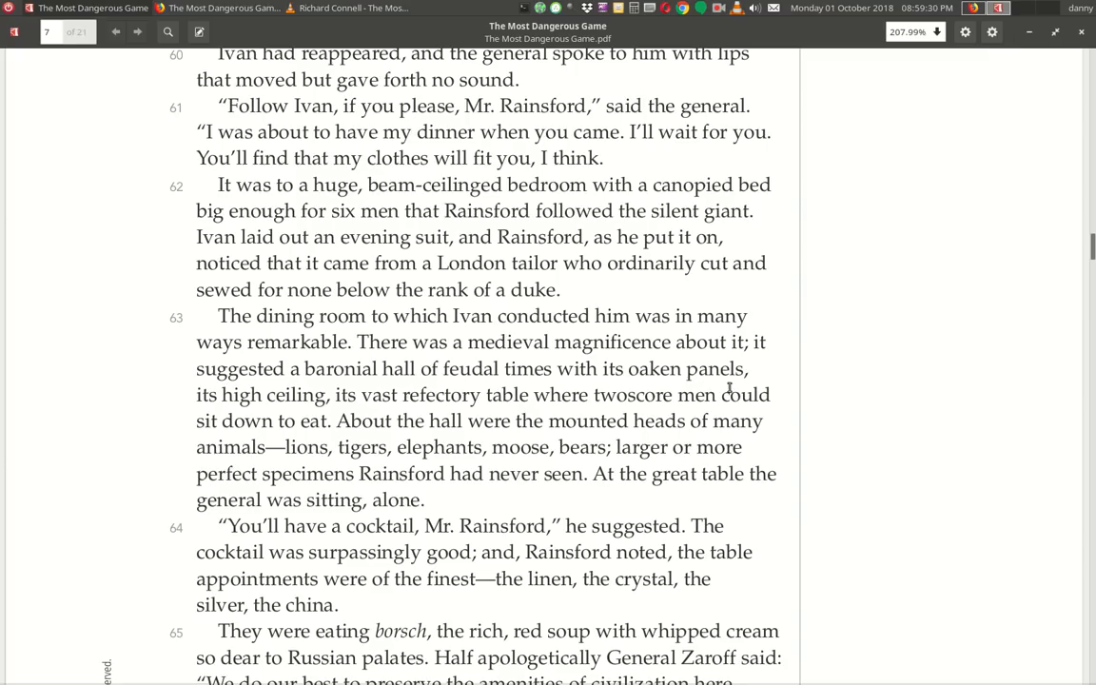
mouse_move(352, 419)
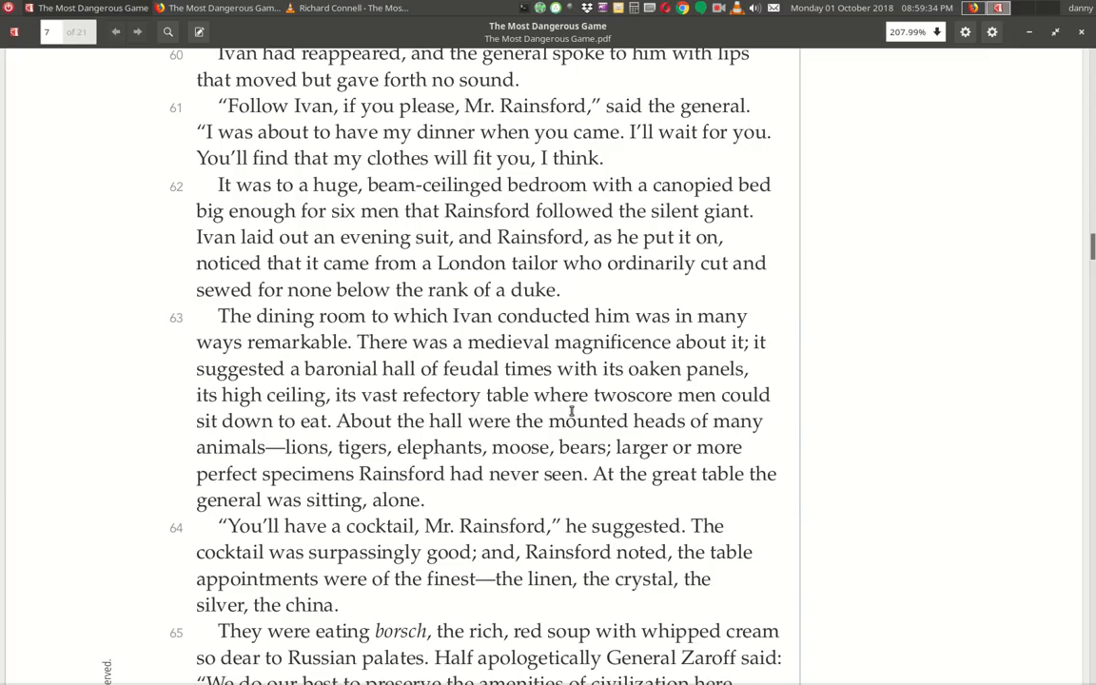
mouse_move(342, 441)
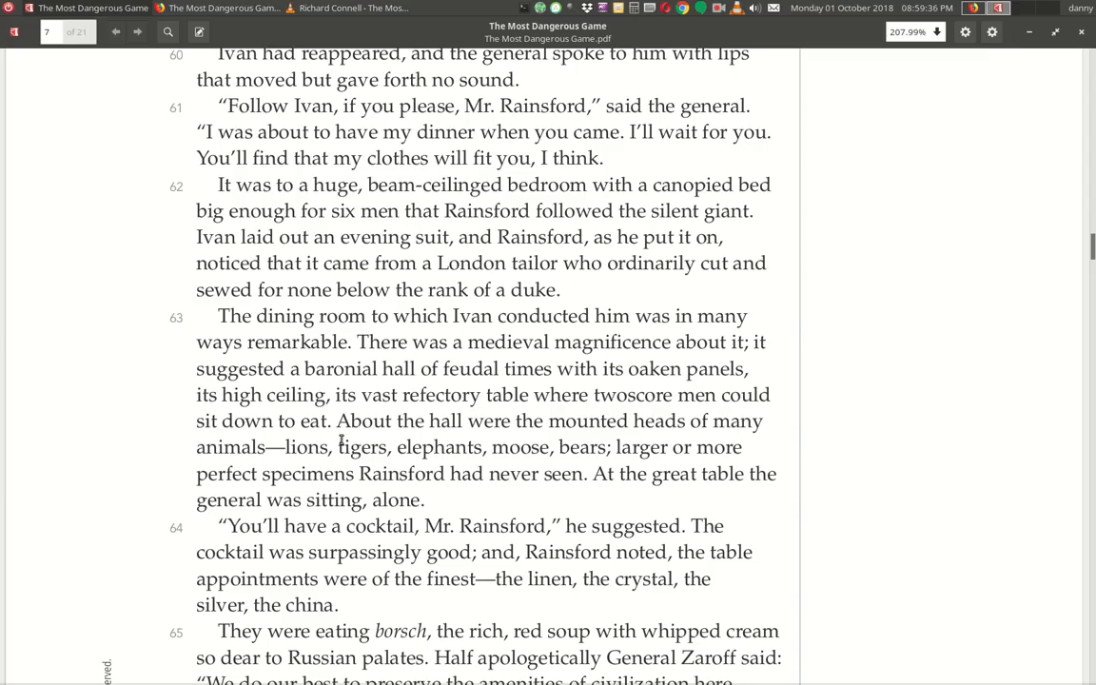
mouse_move(578, 444)
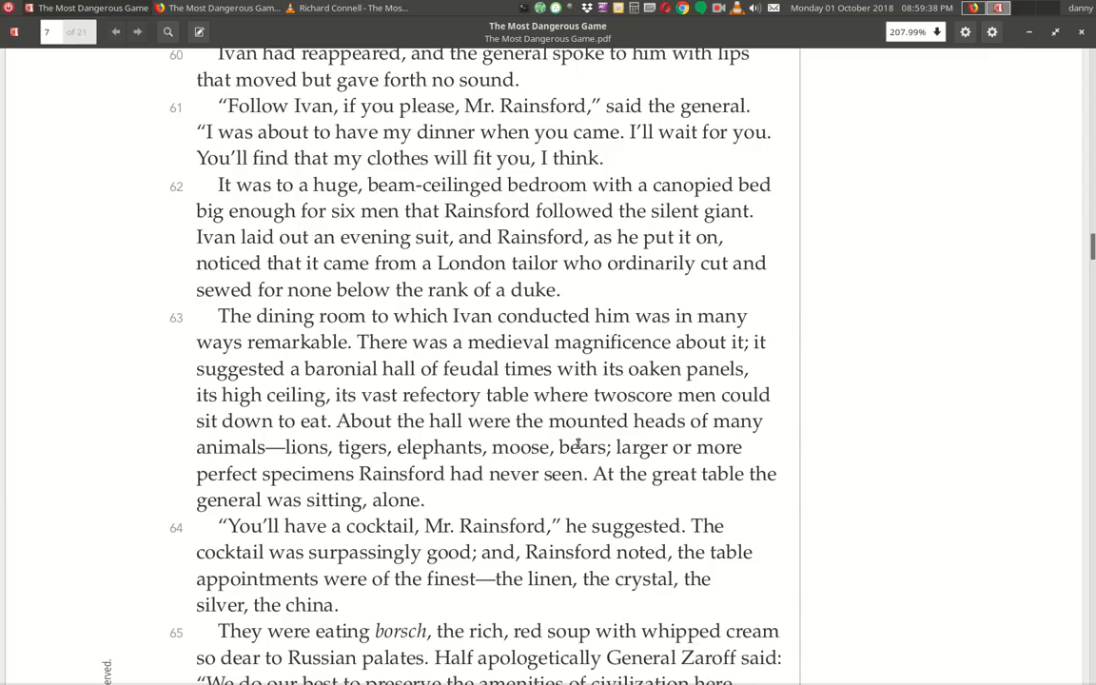
mouse_move(308, 466)
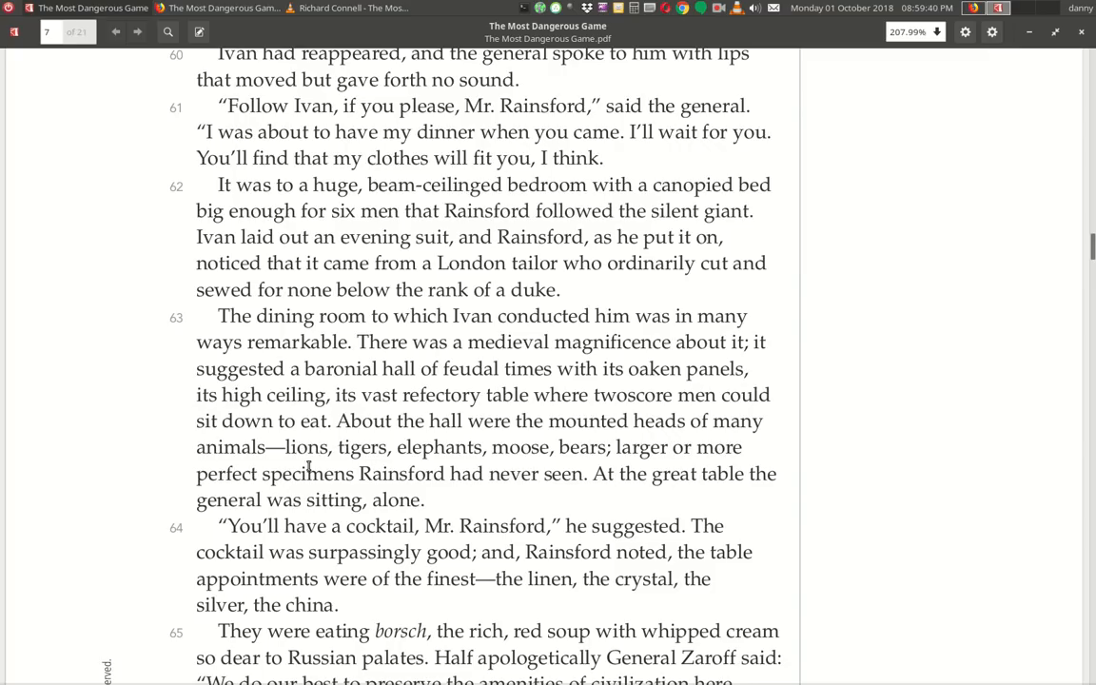
mouse_move(491, 467)
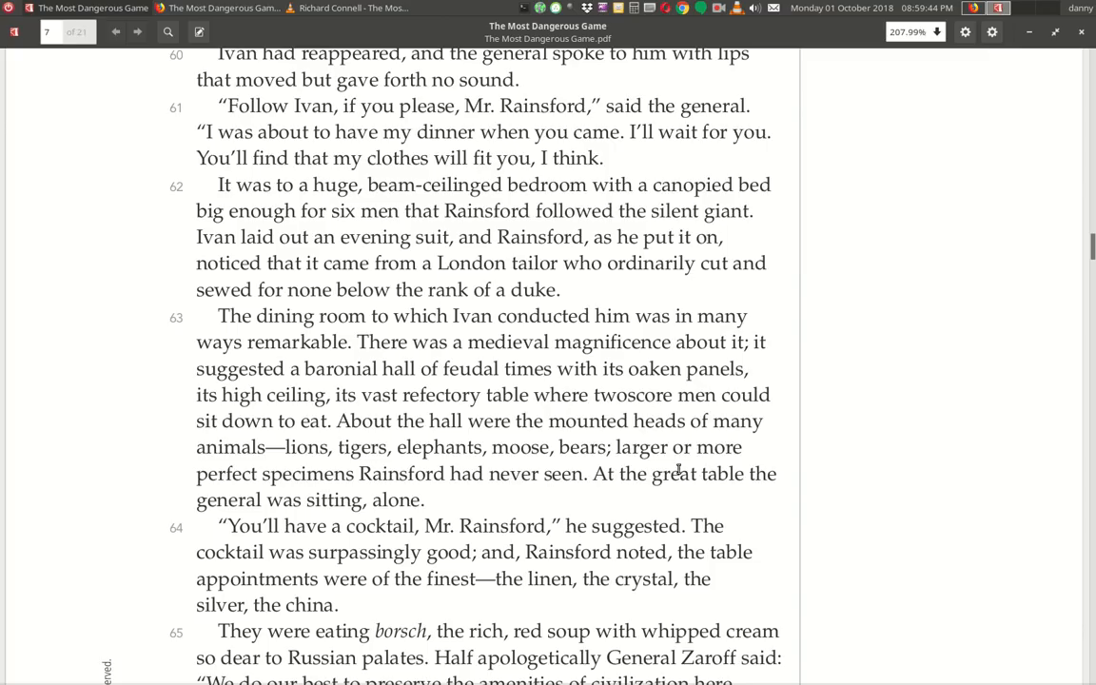
mouse_move(399, 487)
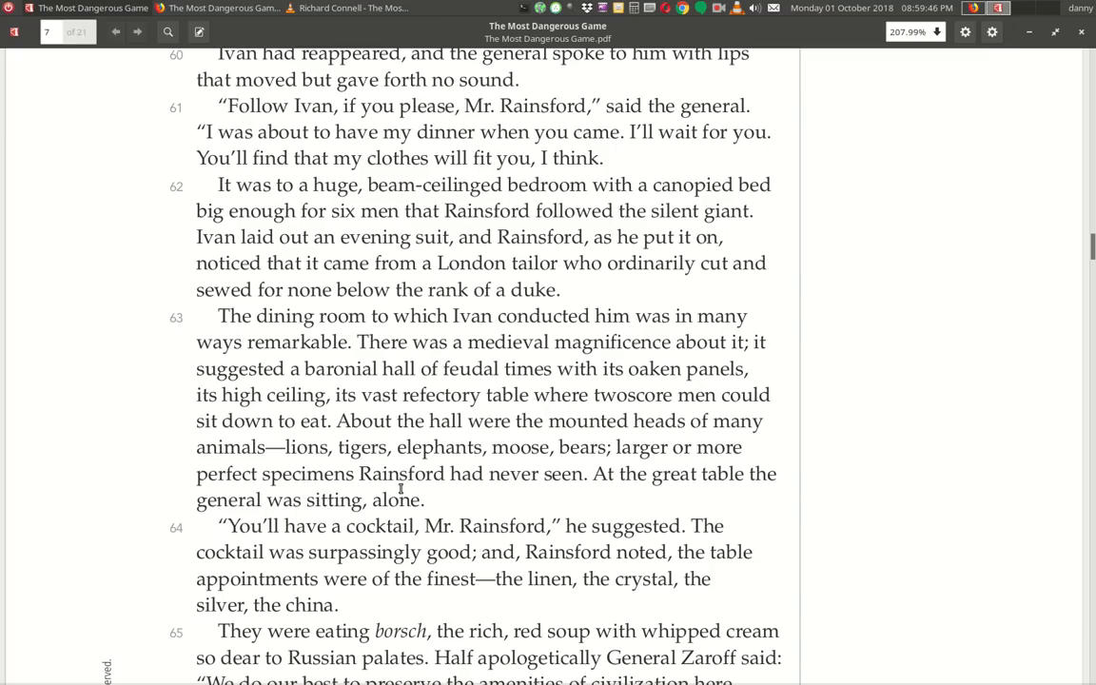
mouse_move(563, 502)
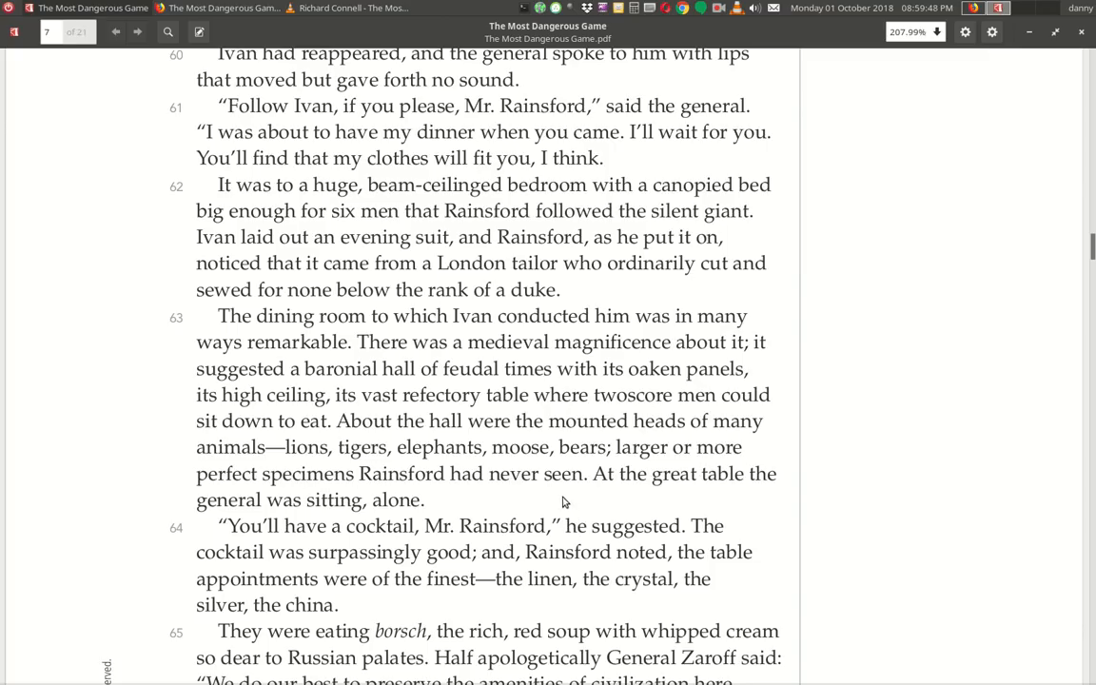
mouse_move(354, 518)
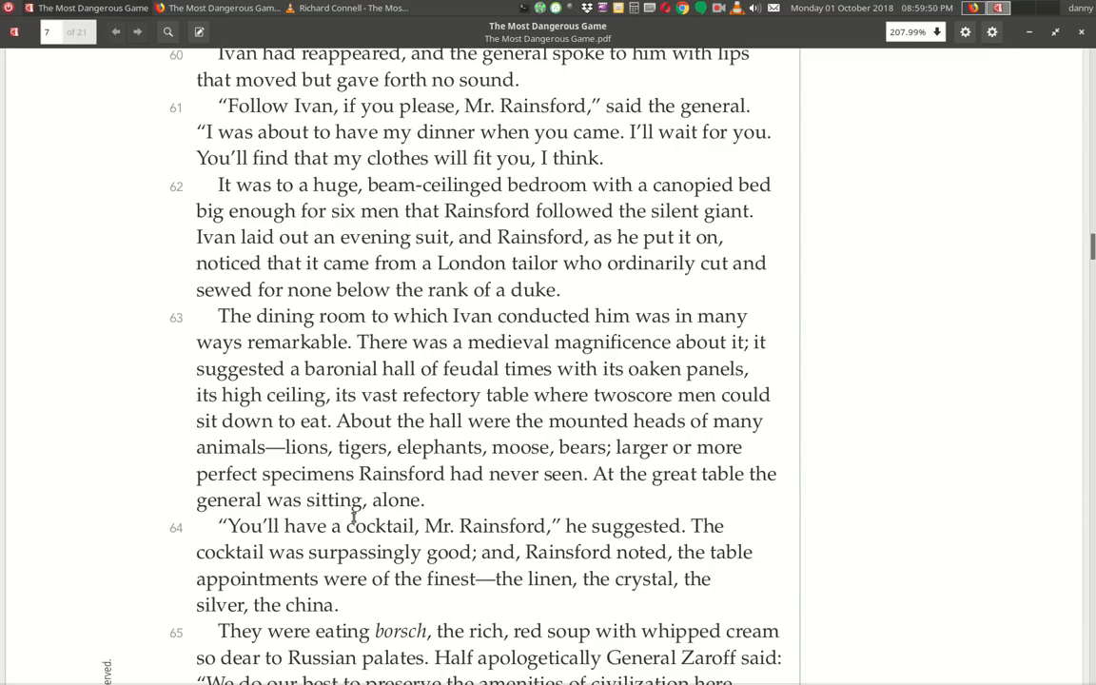
Scroll down to paragraphs 64–66 and the IL24 footnotes for Cossack and cosmopolite.
scroll("down", 3)
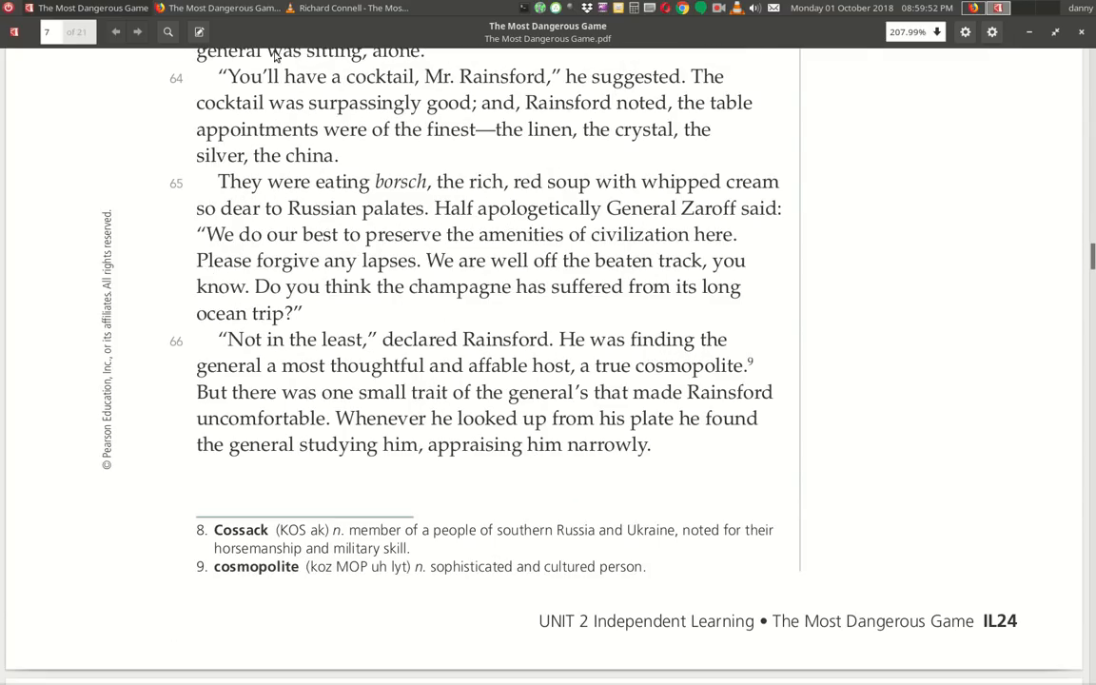
mouse_move(543, 93)
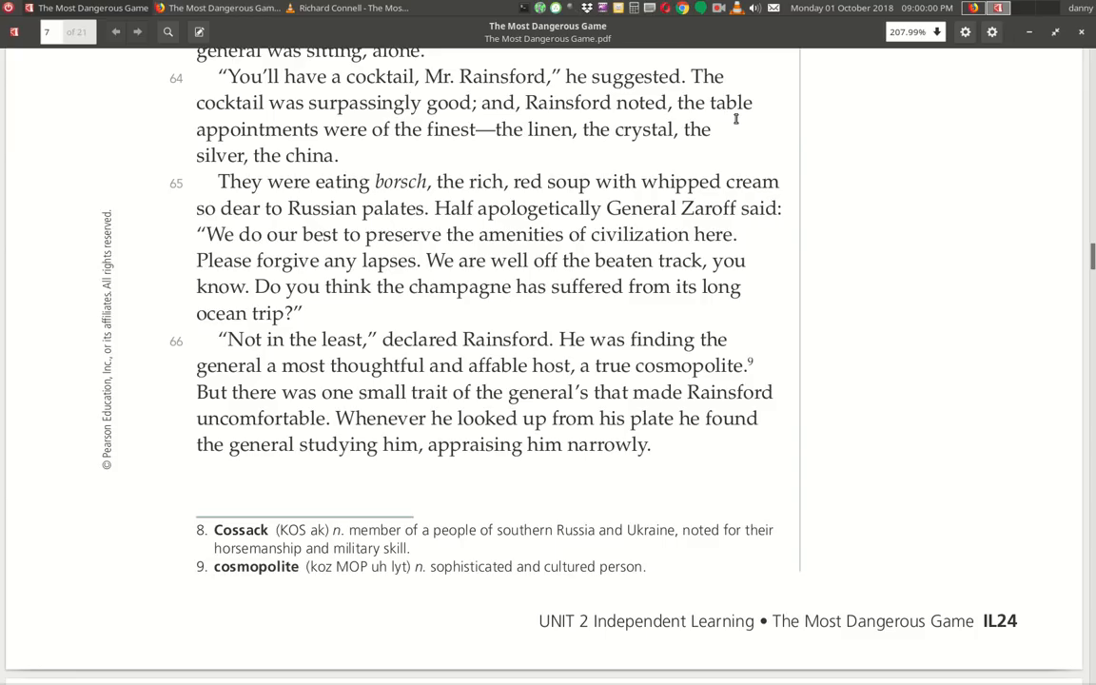
mouse_move(487, 154)
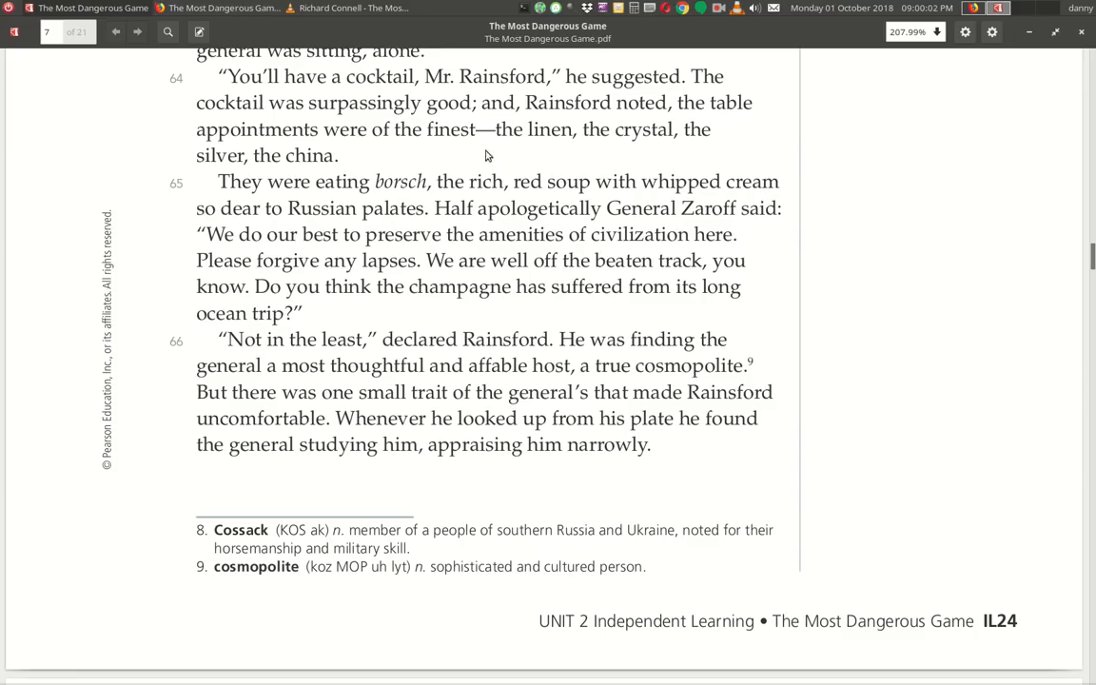
mouse_move(358, 171)
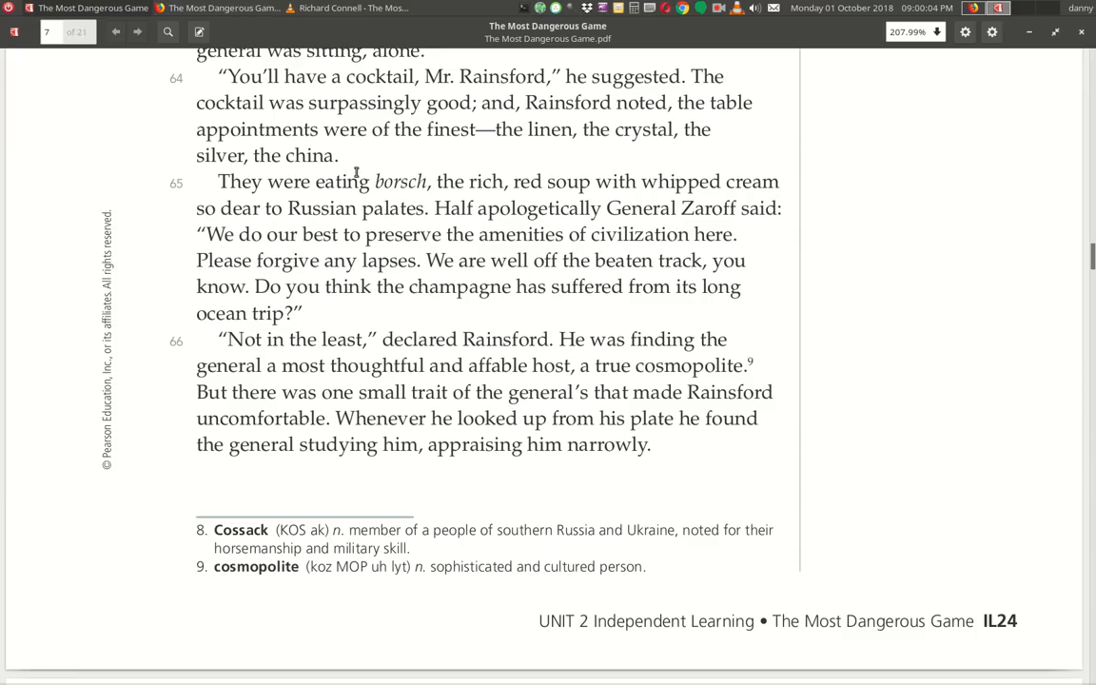
mouse_move(369, 194)
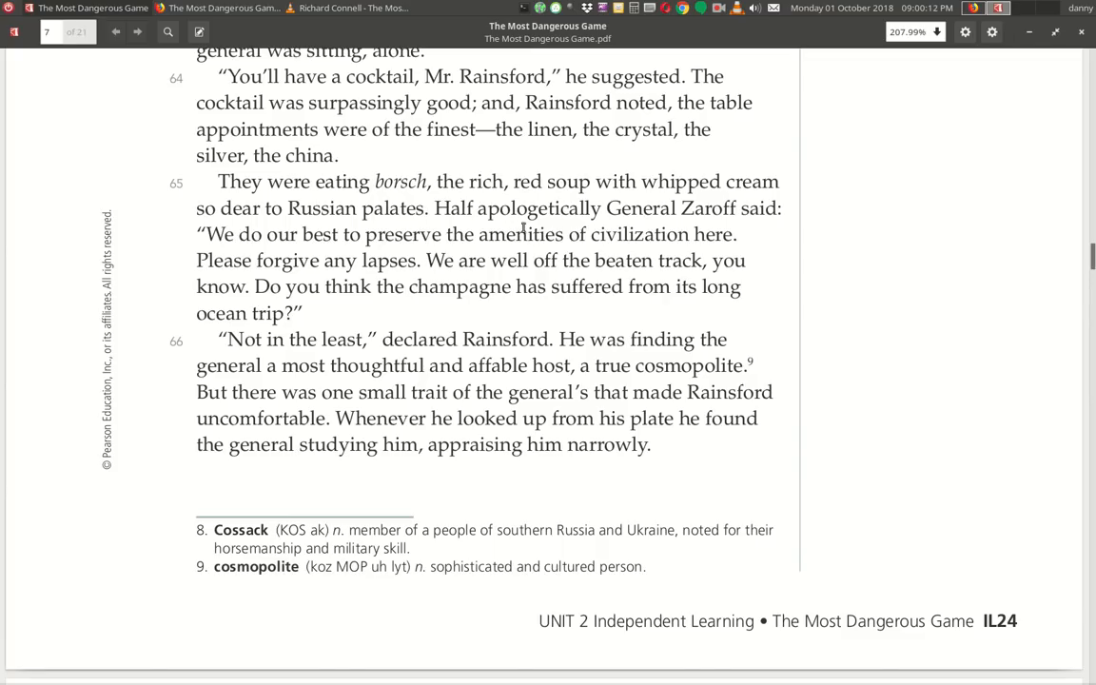
mouse_move(342, 251)
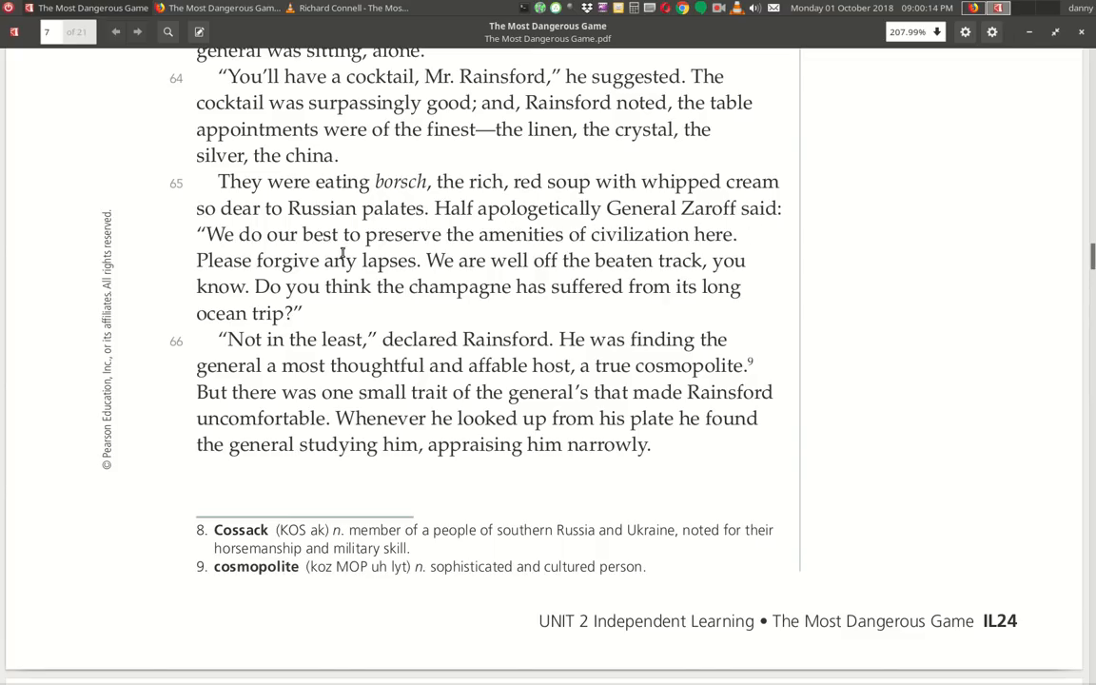
mouse_move(677, 259)
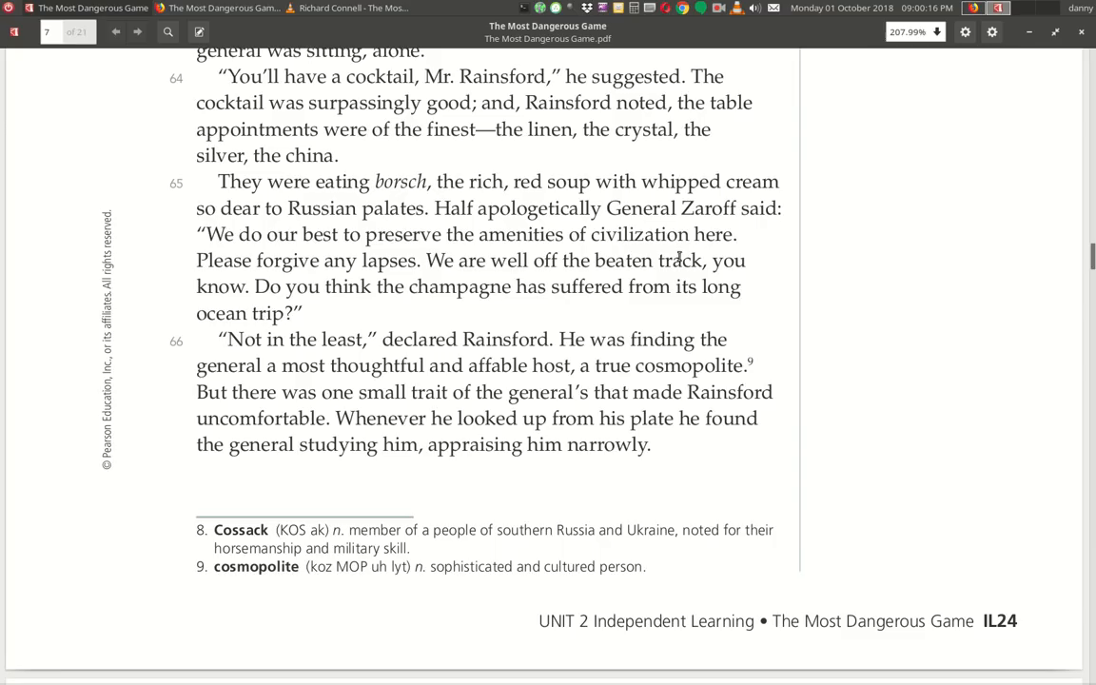
mouse_move(358, 285)
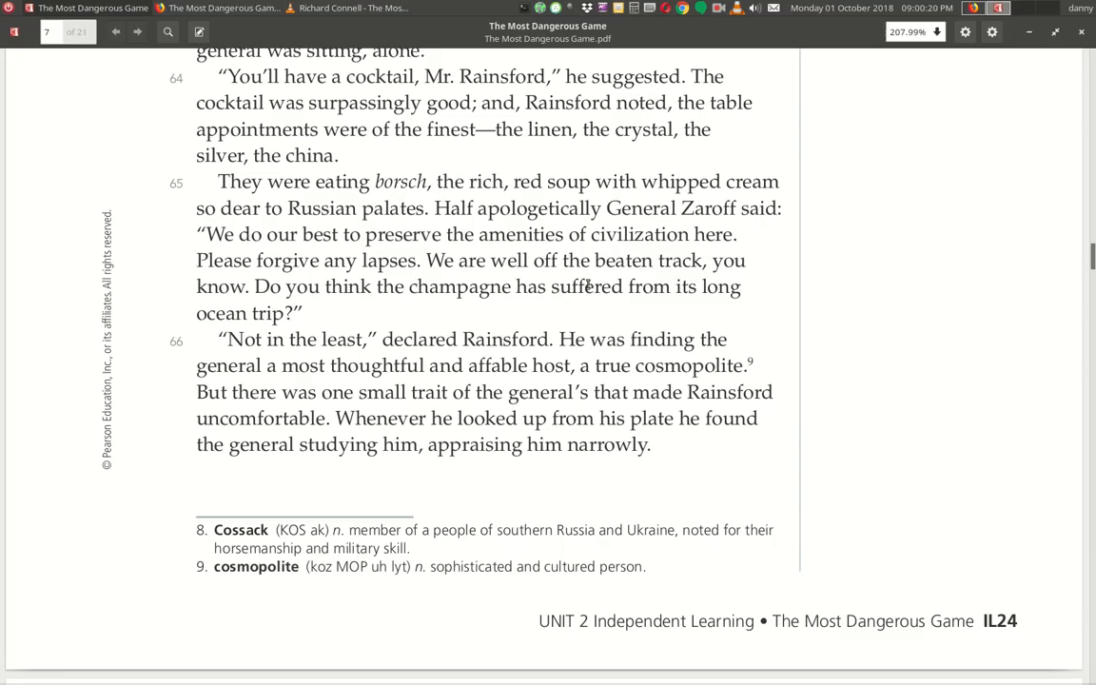
mouse_move(400, 314)
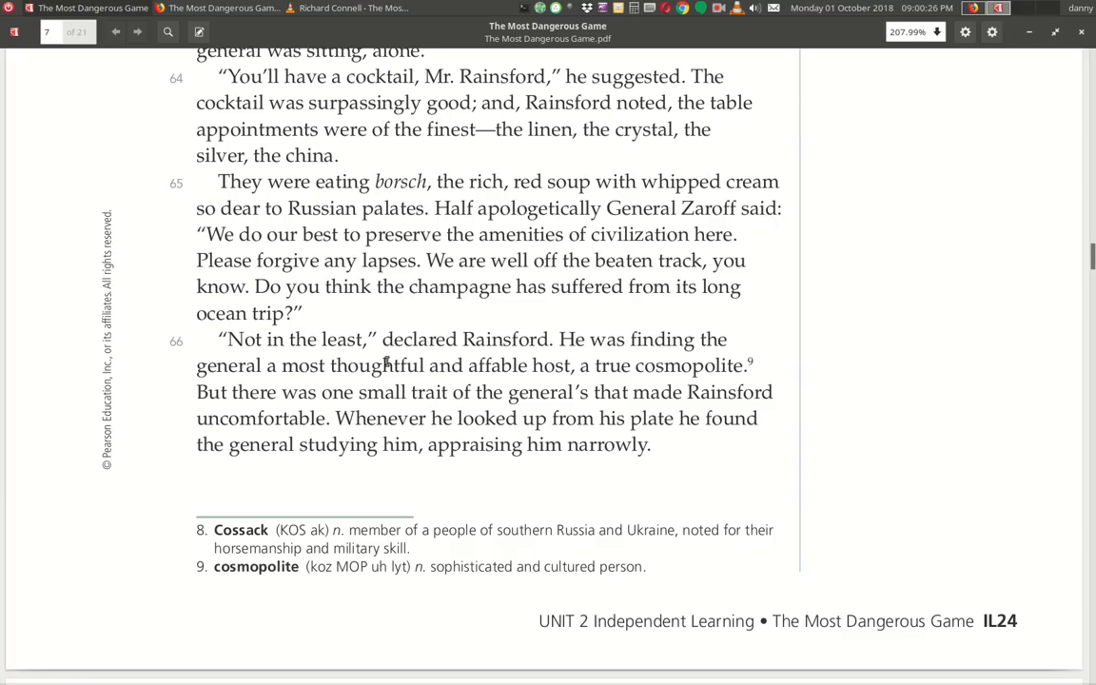
mouse_move(639, 354)
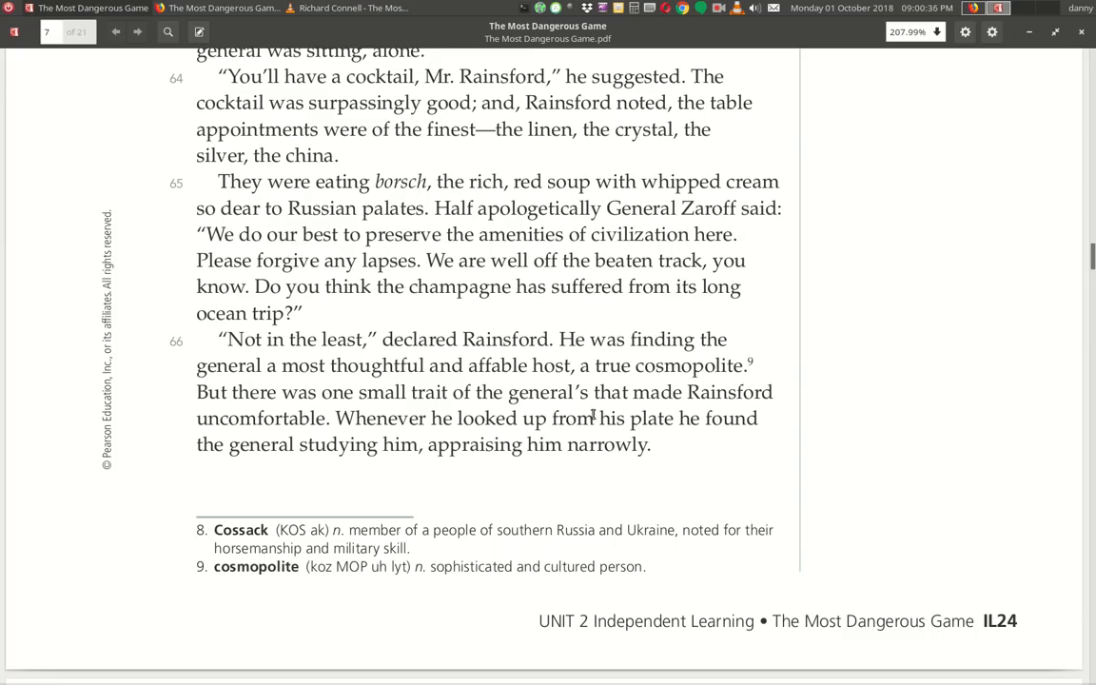
mouse_move(419, 428)
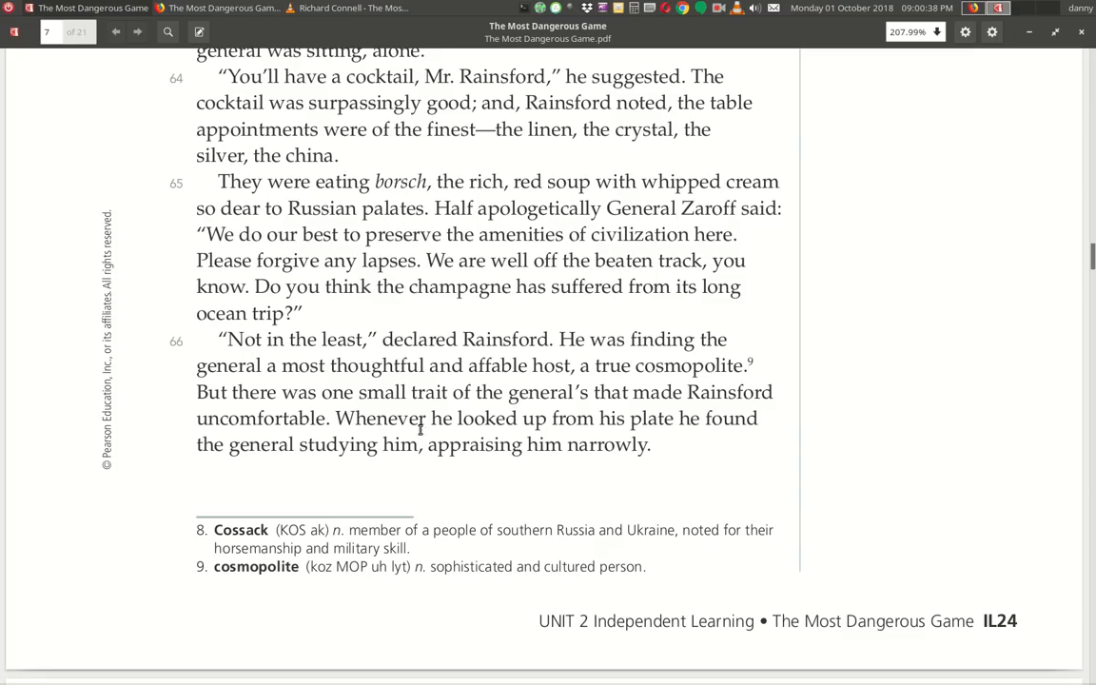
mouse_move(392, 472)
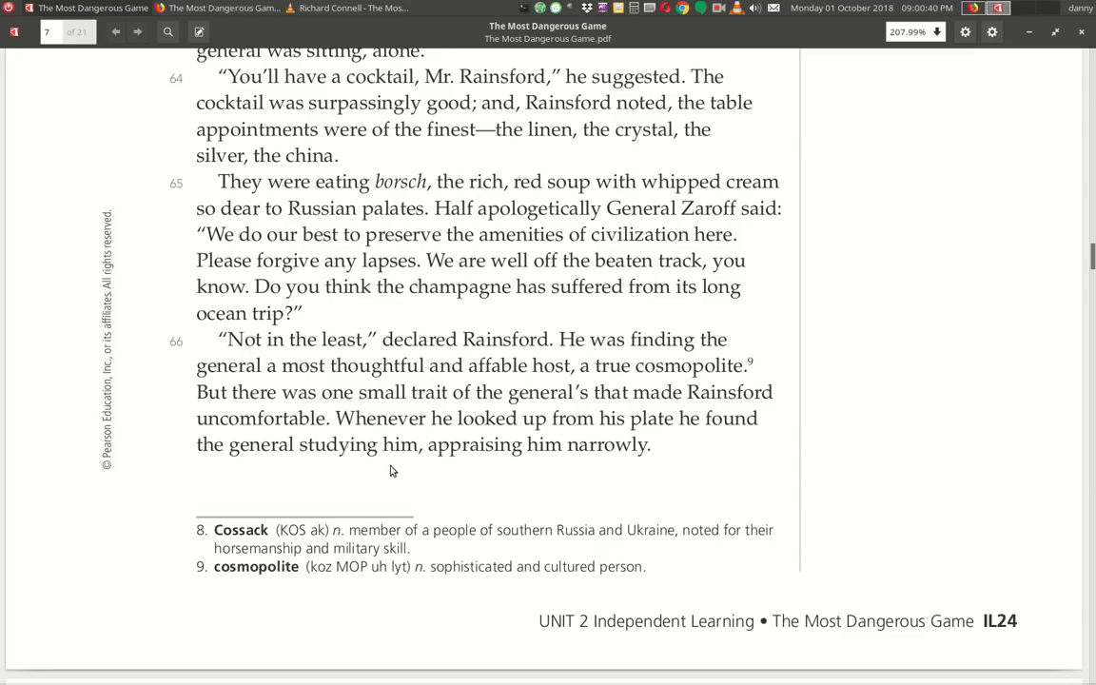
mouse_move(617, 485)
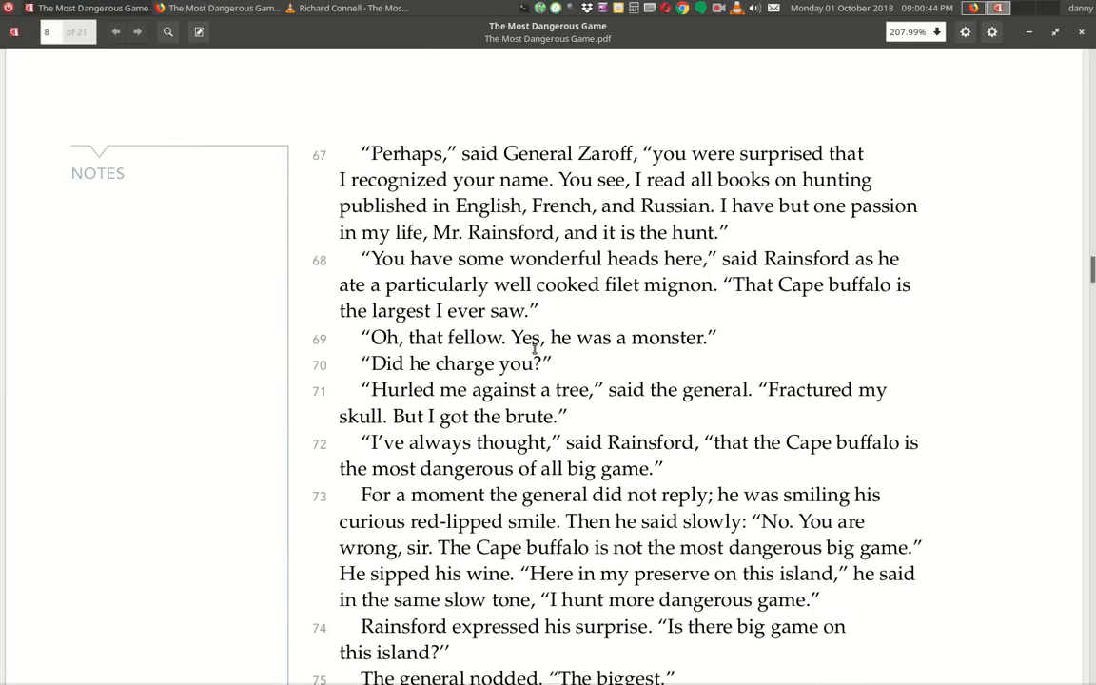
mouse_move(483, 172)
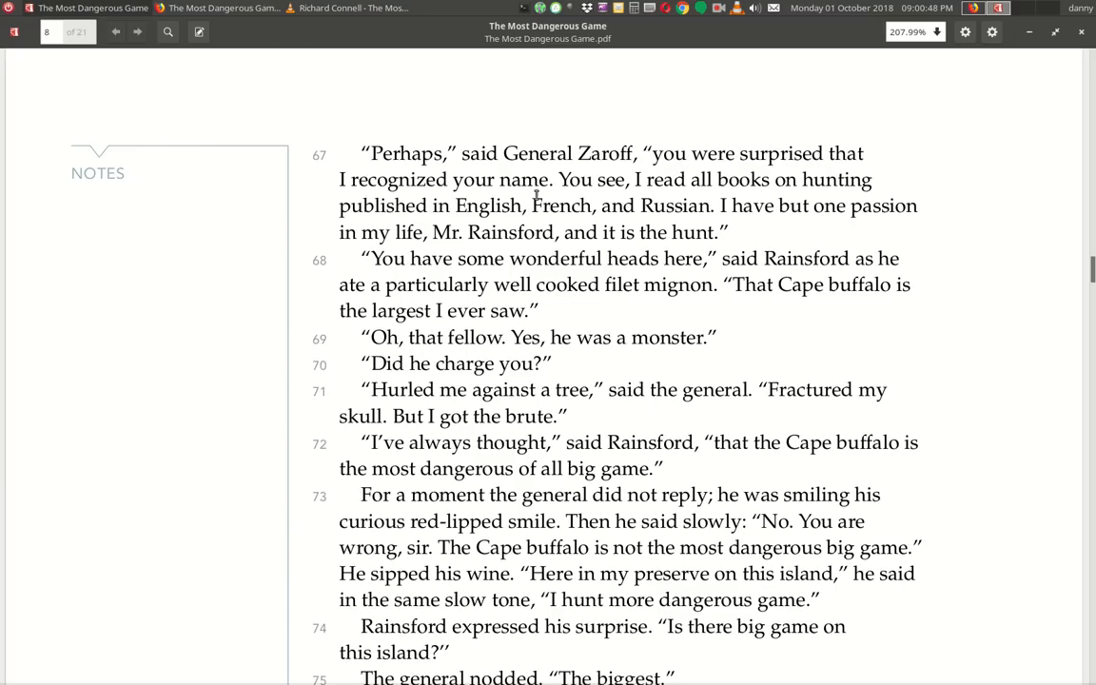
mouse_move(818, 202)
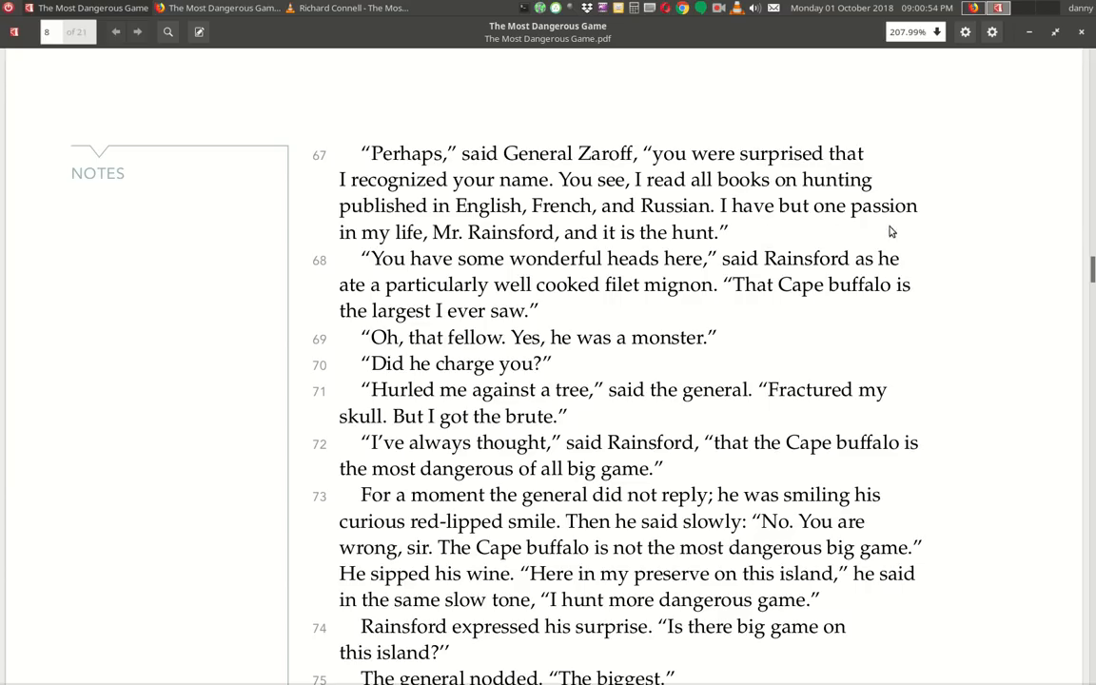
mouse_move(561, 249)
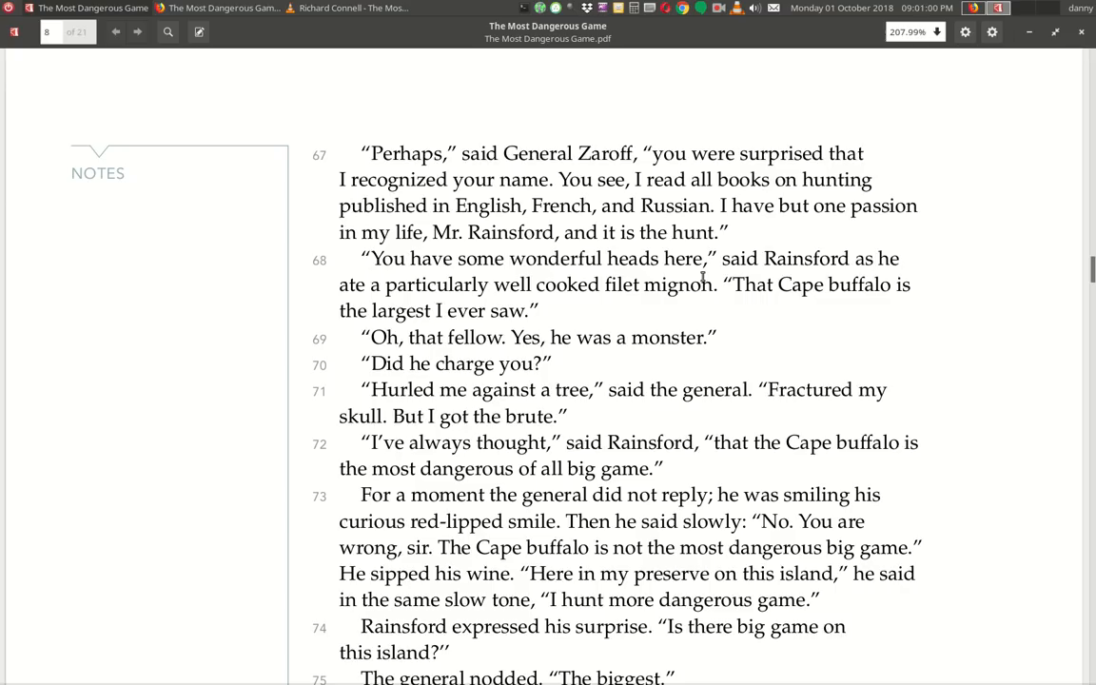
mouse_move(510, 305)
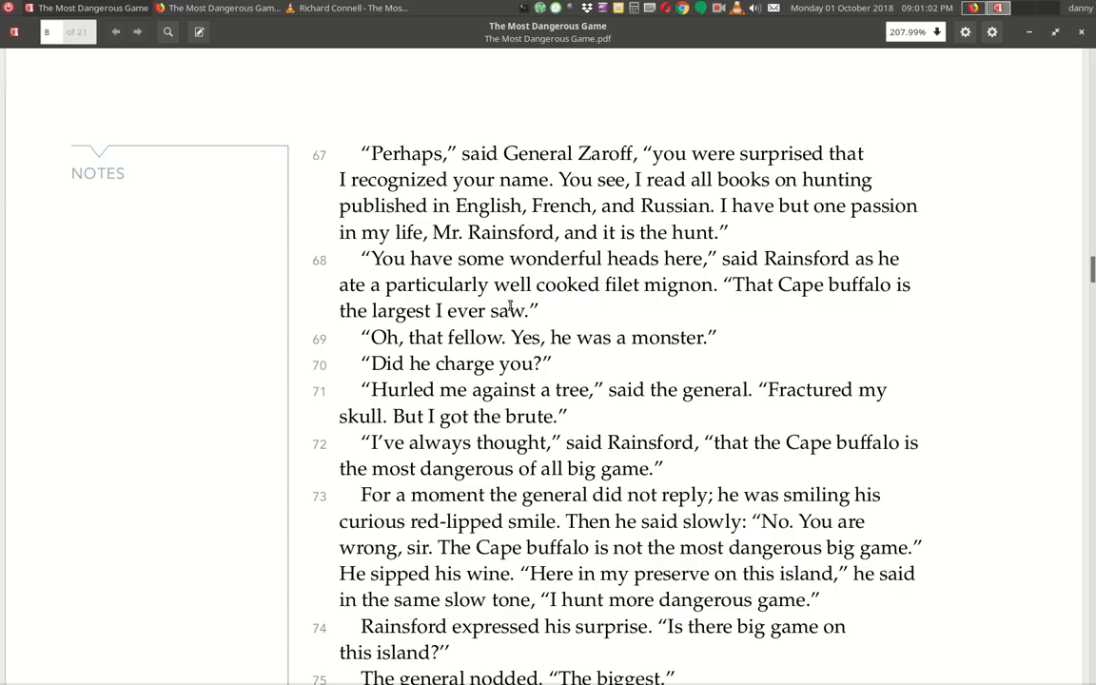
mouse_move(754, 301)
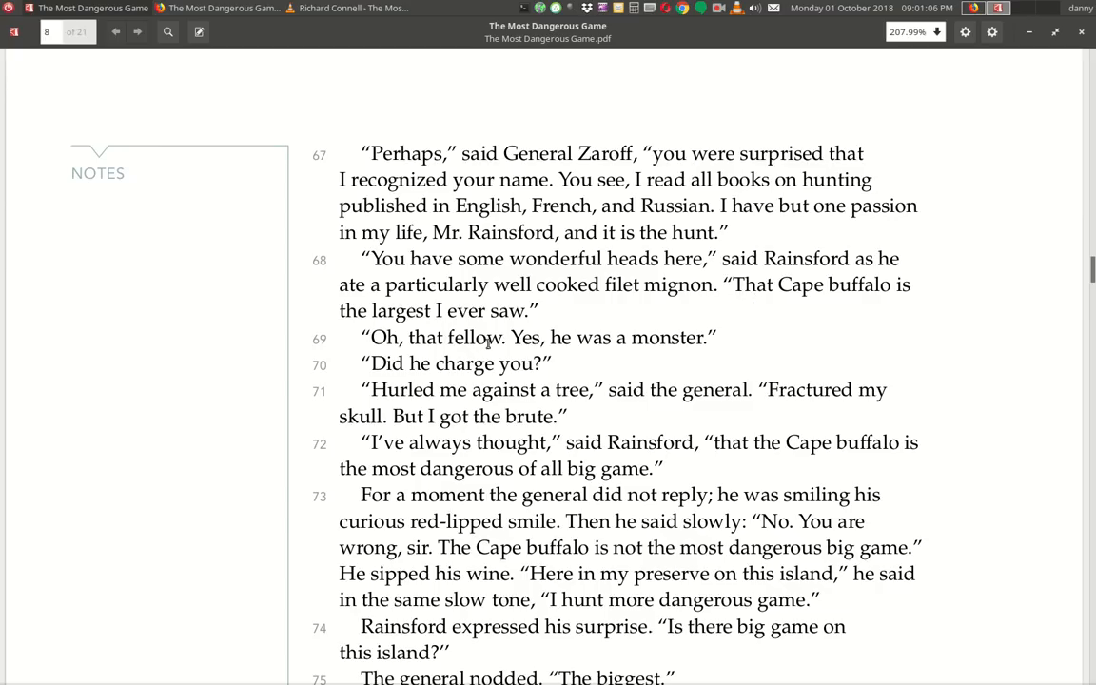
mouse_move(519, 354)
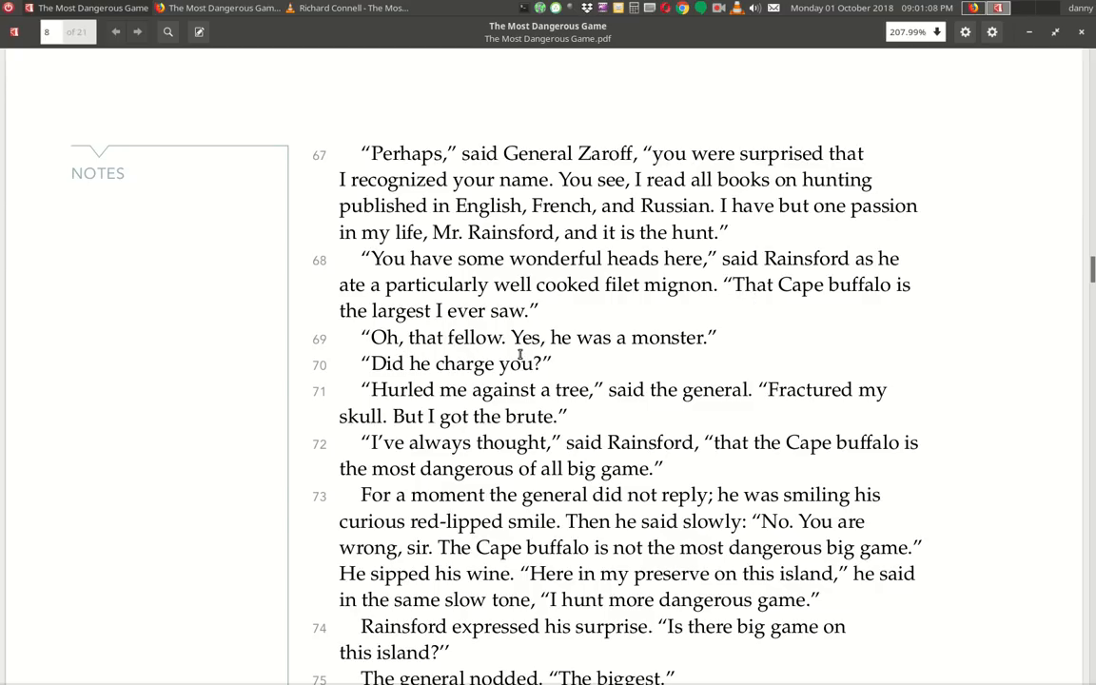
mouse_move(376, 380)
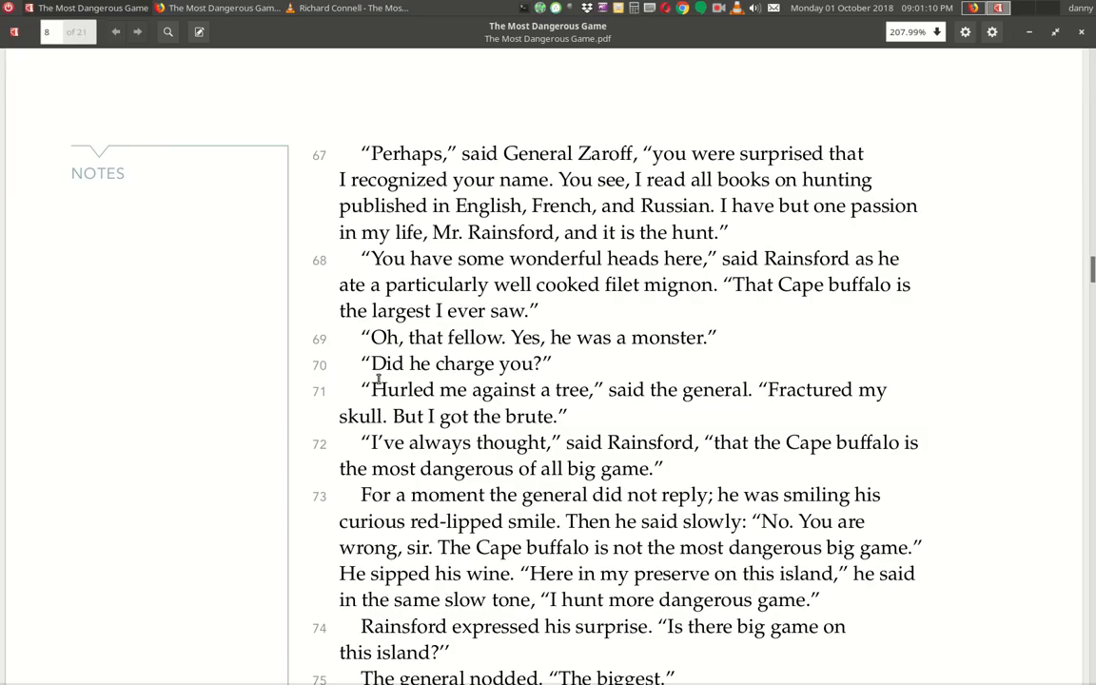
mouse_move(395, 411)
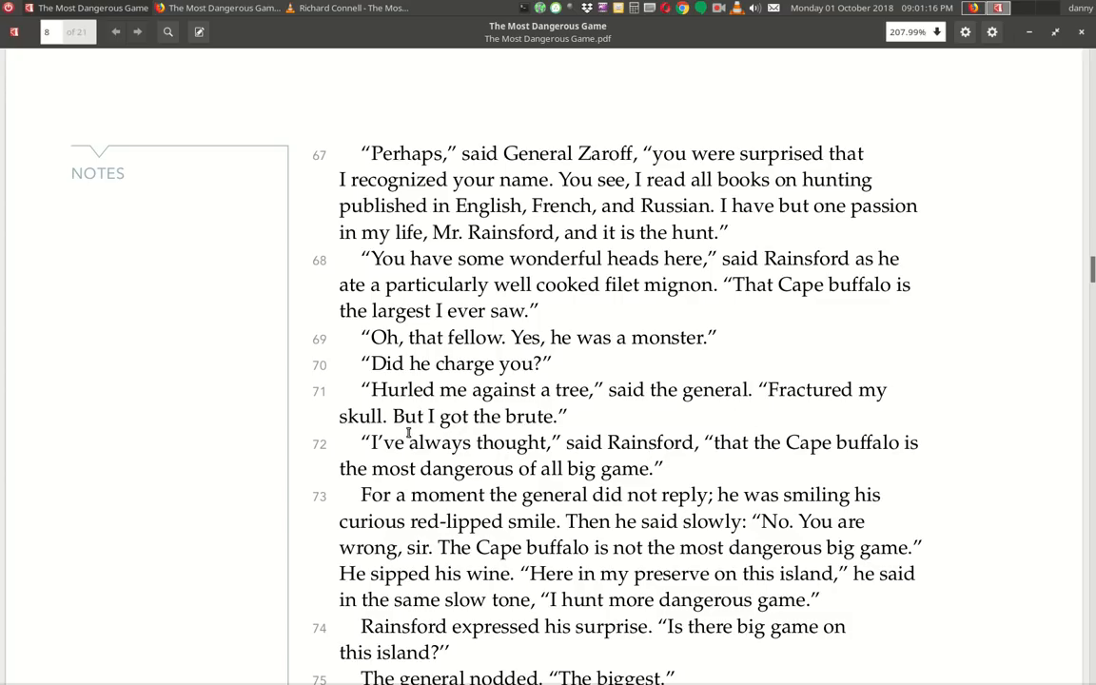
mouse_move(378, 457)
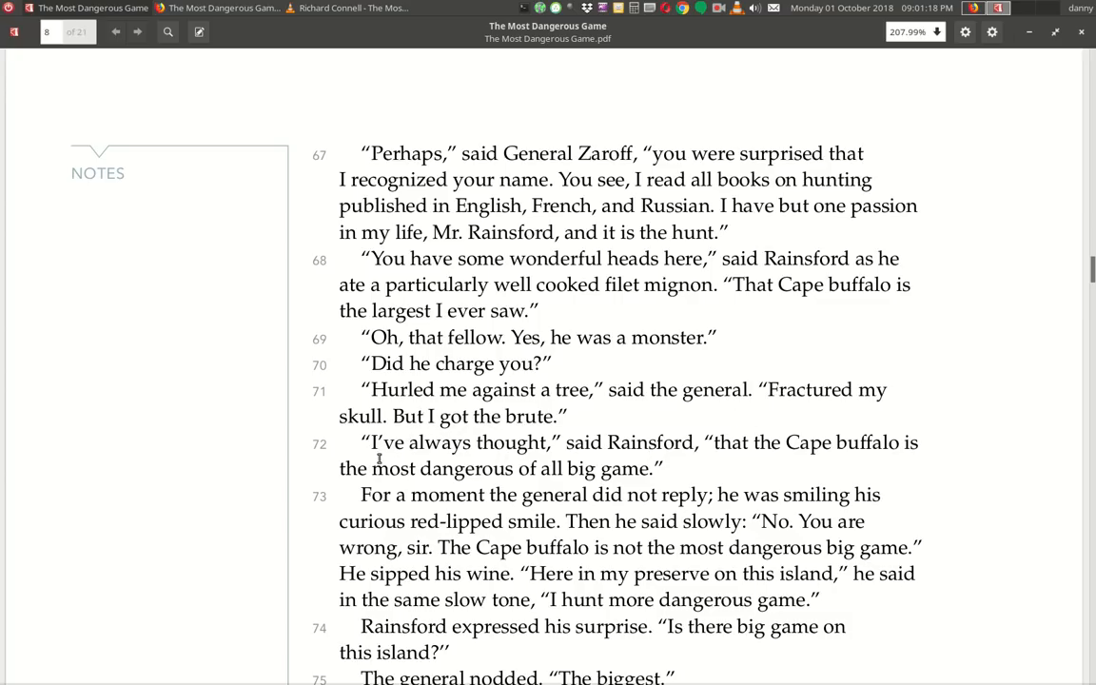
mouse_move(759, 466)
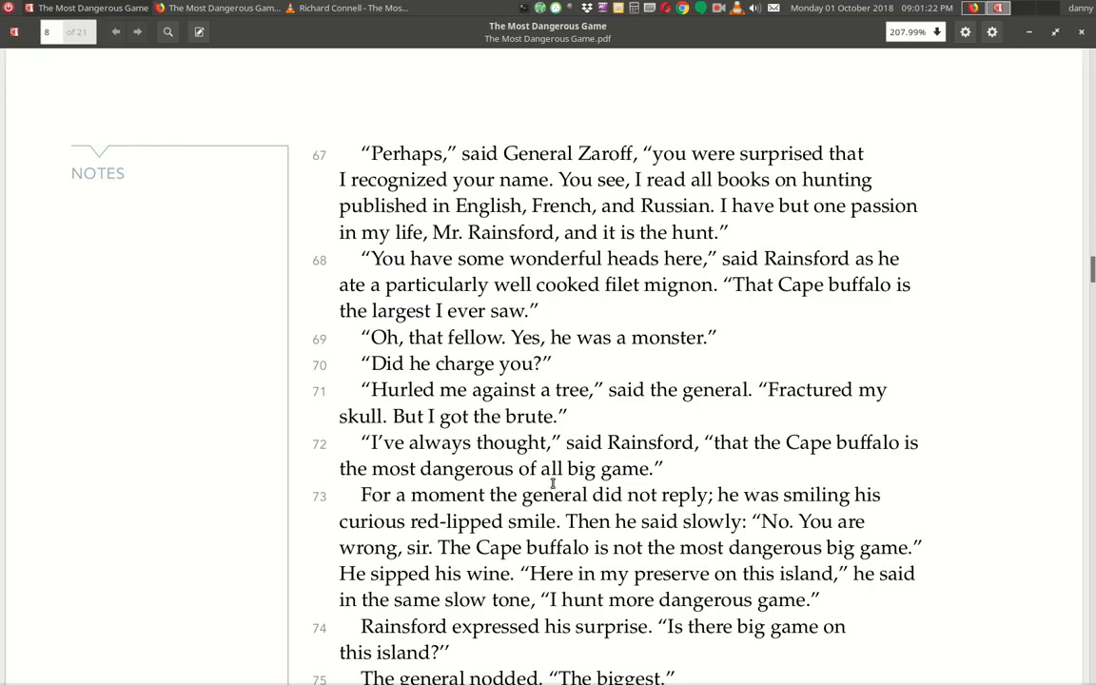
Scroll to the next page showing paragraphs 71–81, where the general hunts game beyond tigers.
scroll("down", 3)
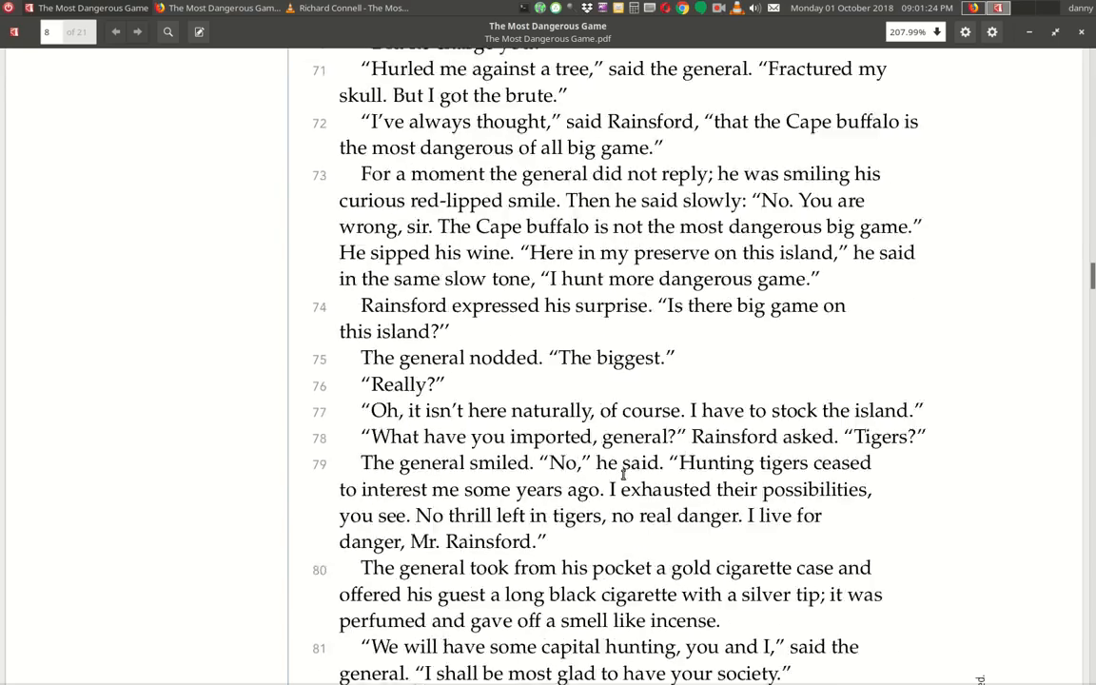
Scroll down to paragraphs 80–85 and the IL25 footer, the general beginning his life story.
scroll("down", 3)
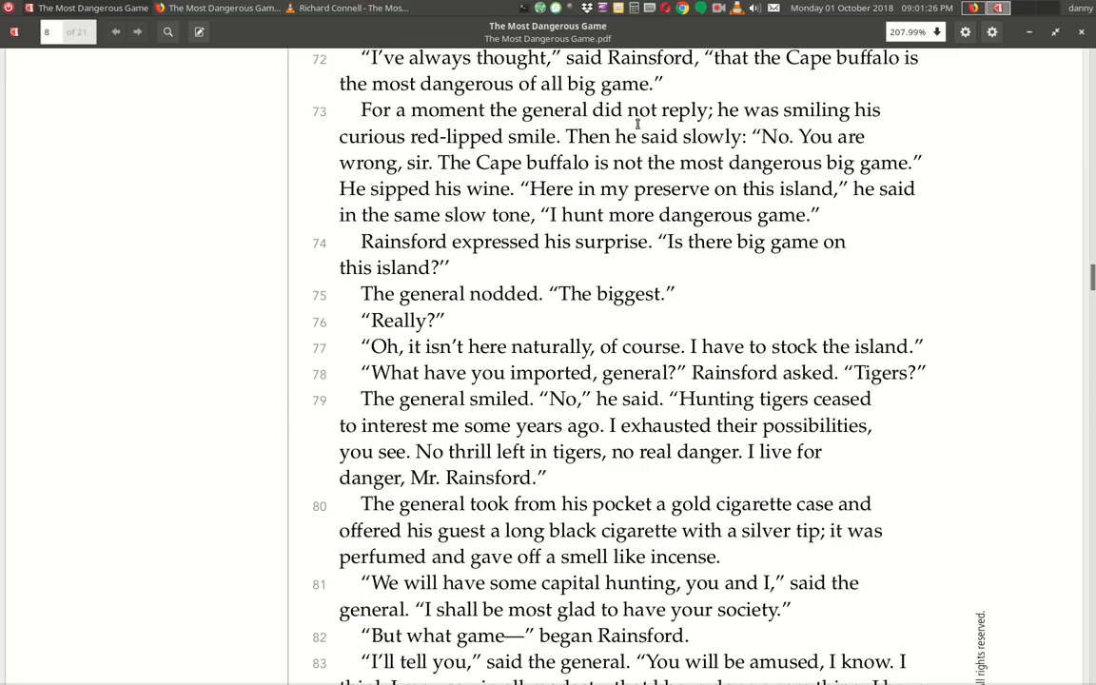
mouse_move(697, 144)
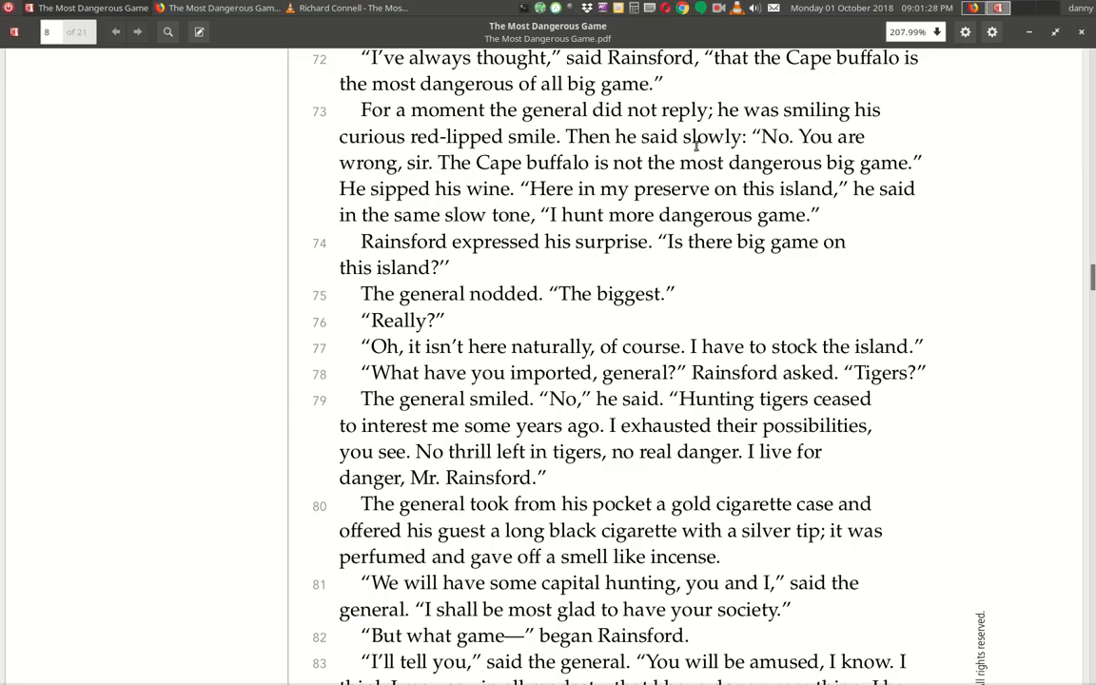
mouse_move(567, 156)
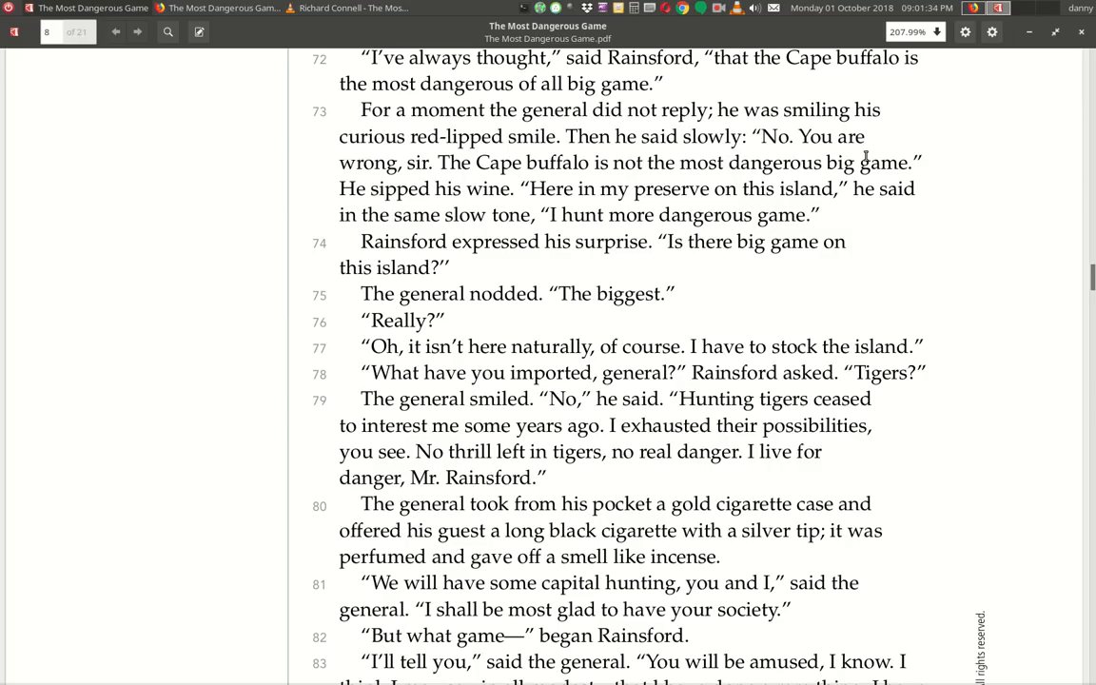
mouse_move(535, 175)
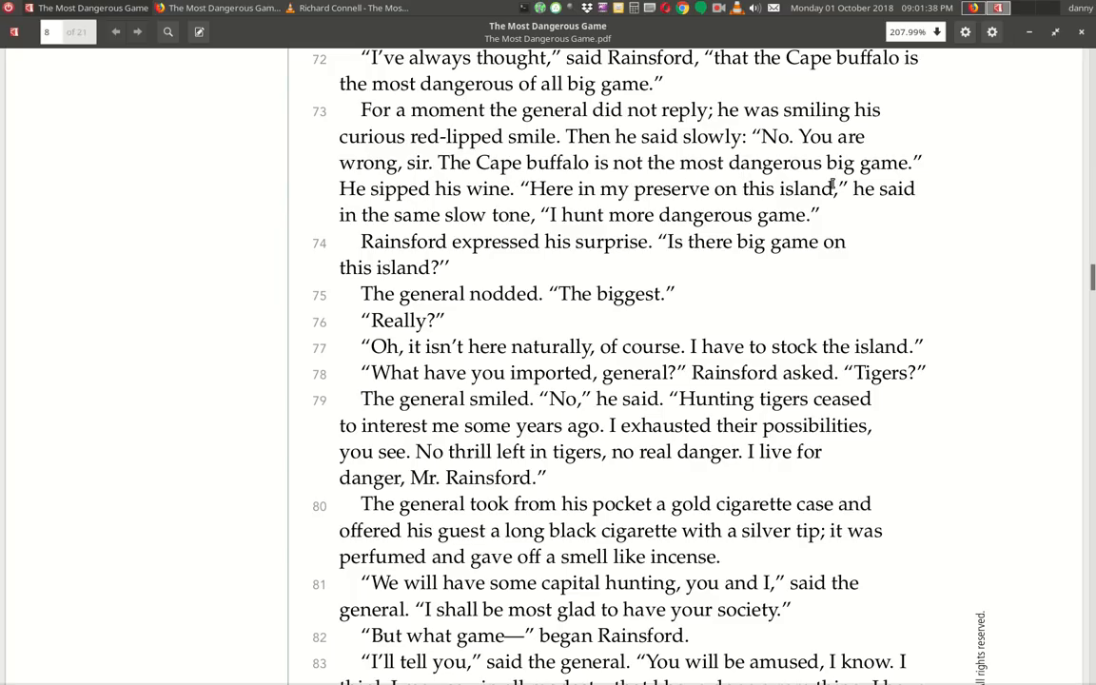
mouse_move(365, 206)
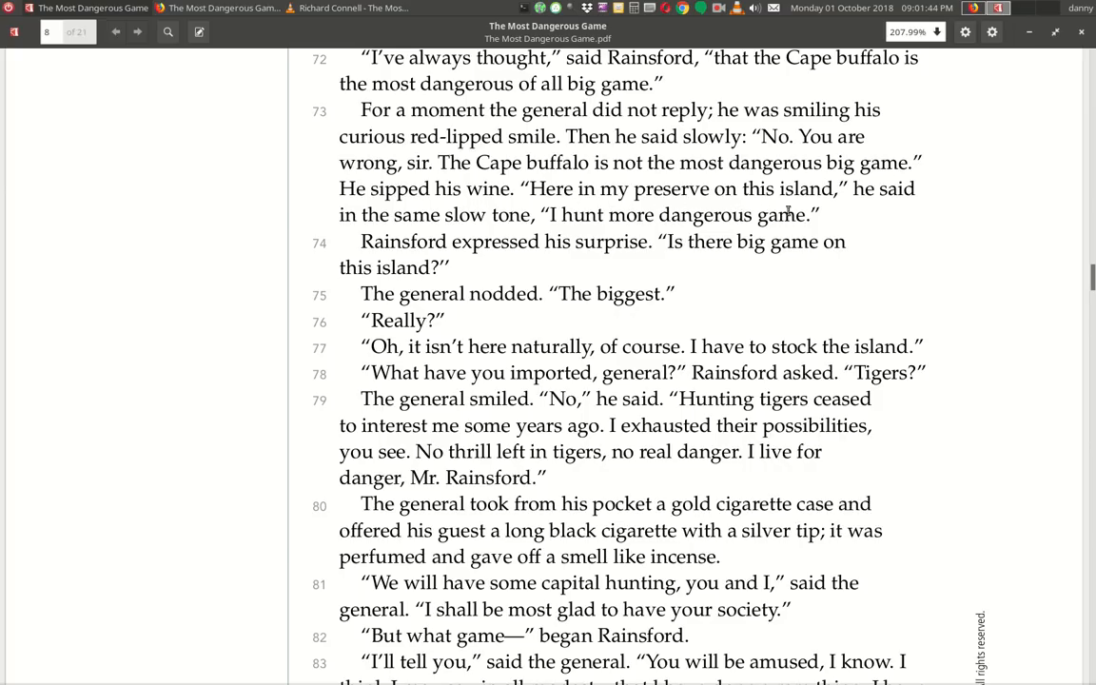
mouse_move(482, 228)
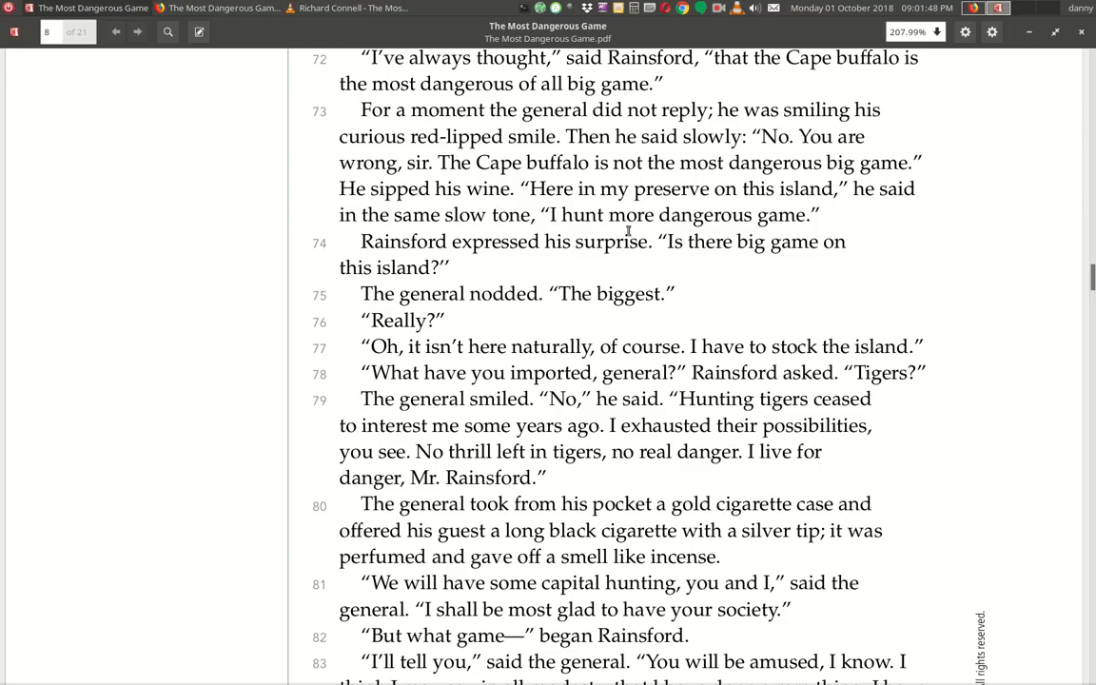
mouse_move(666, 282)
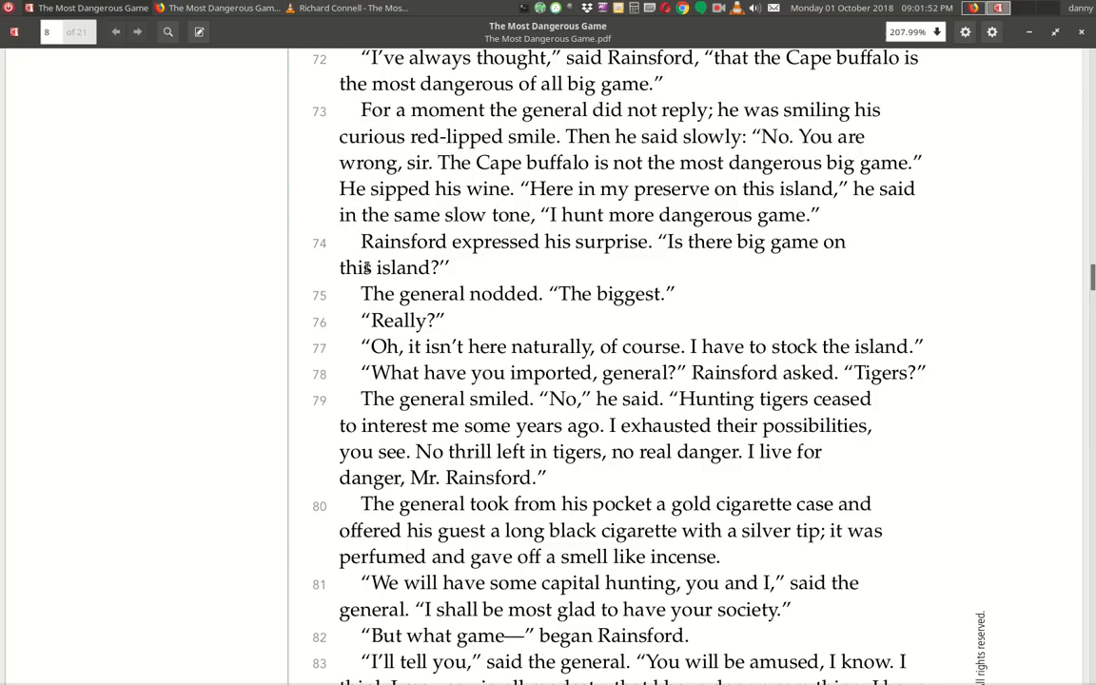
mouse_move(605, 263)
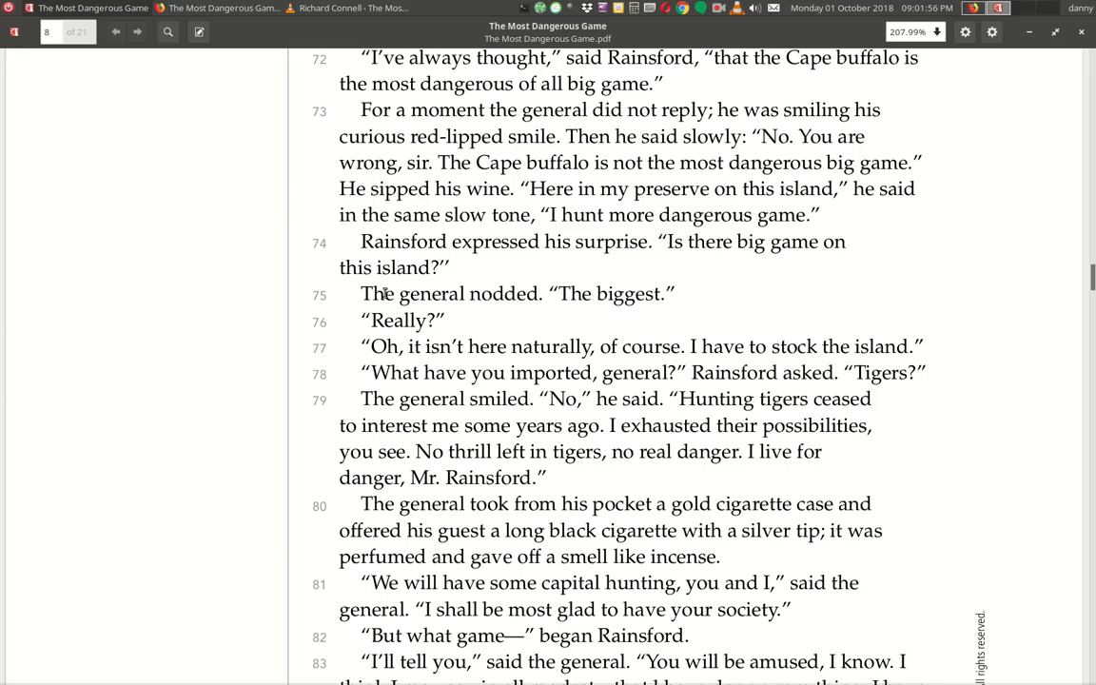
mouse_move(597, 316)
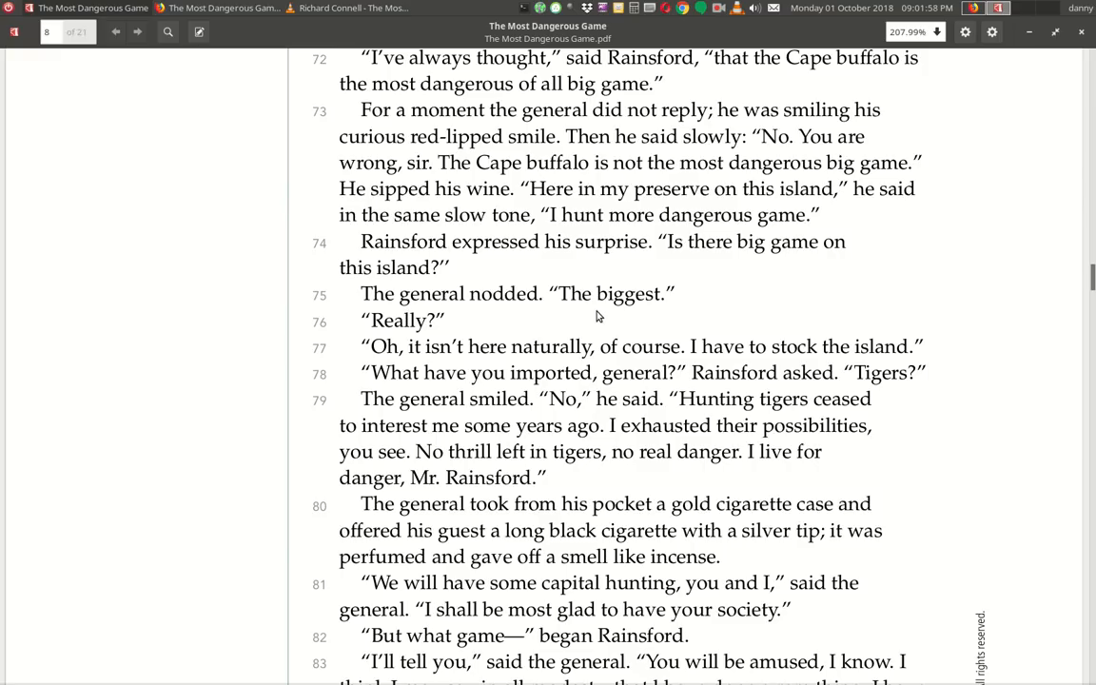
mouse_move(369, 340)
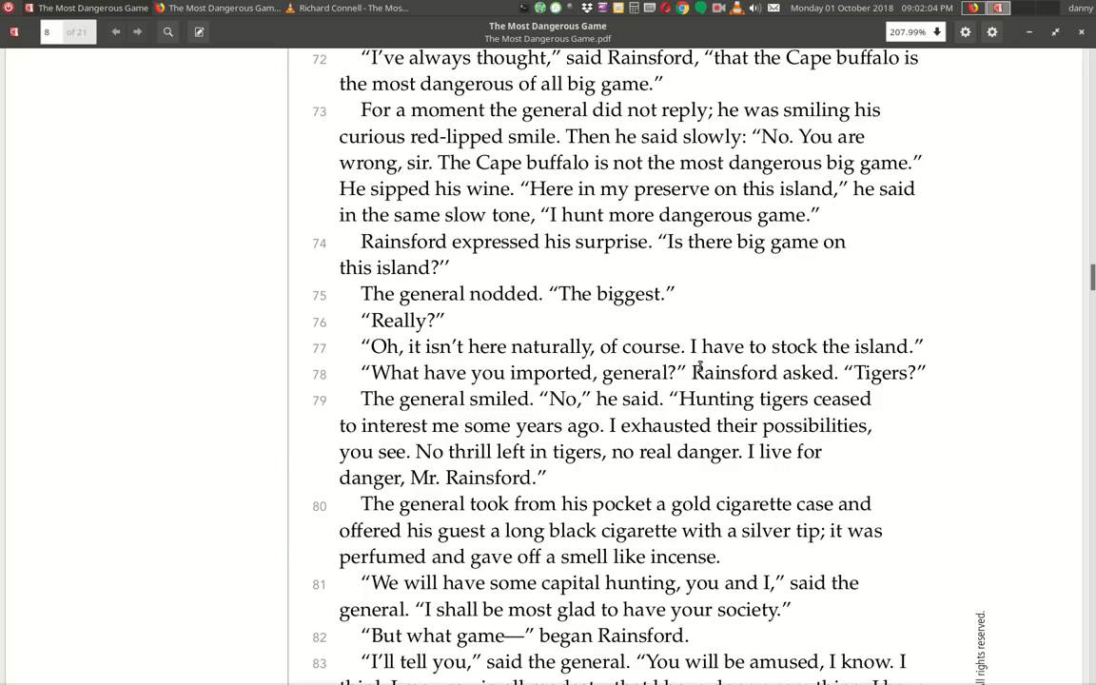
mouse_move(917, 358)
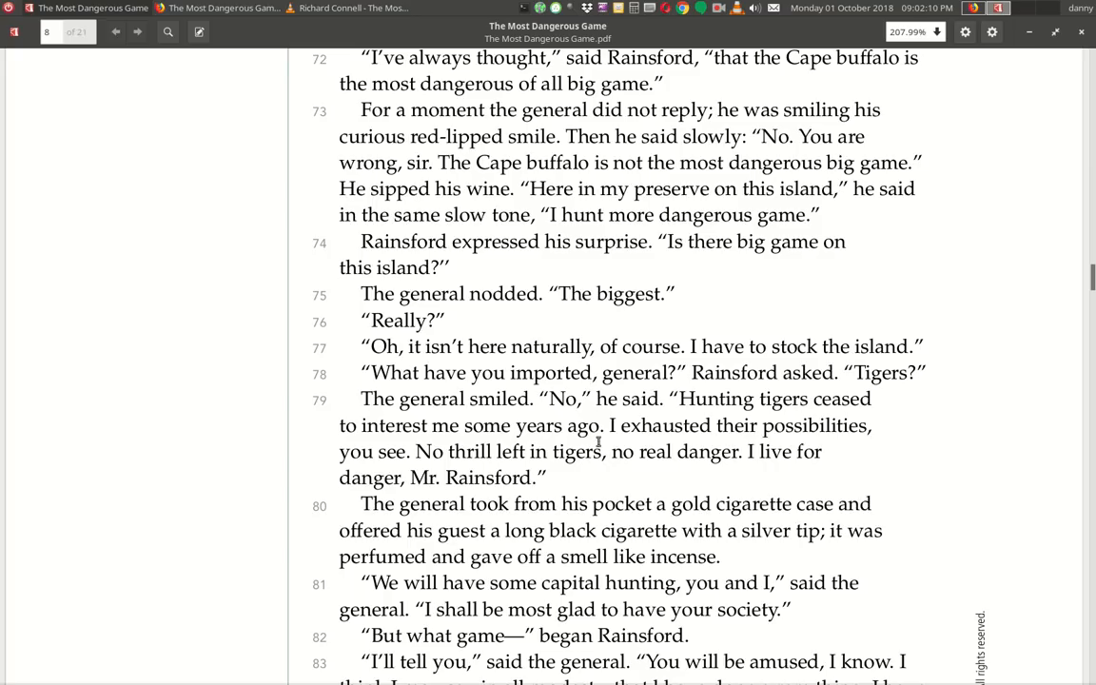
mouse_move(577, 419)
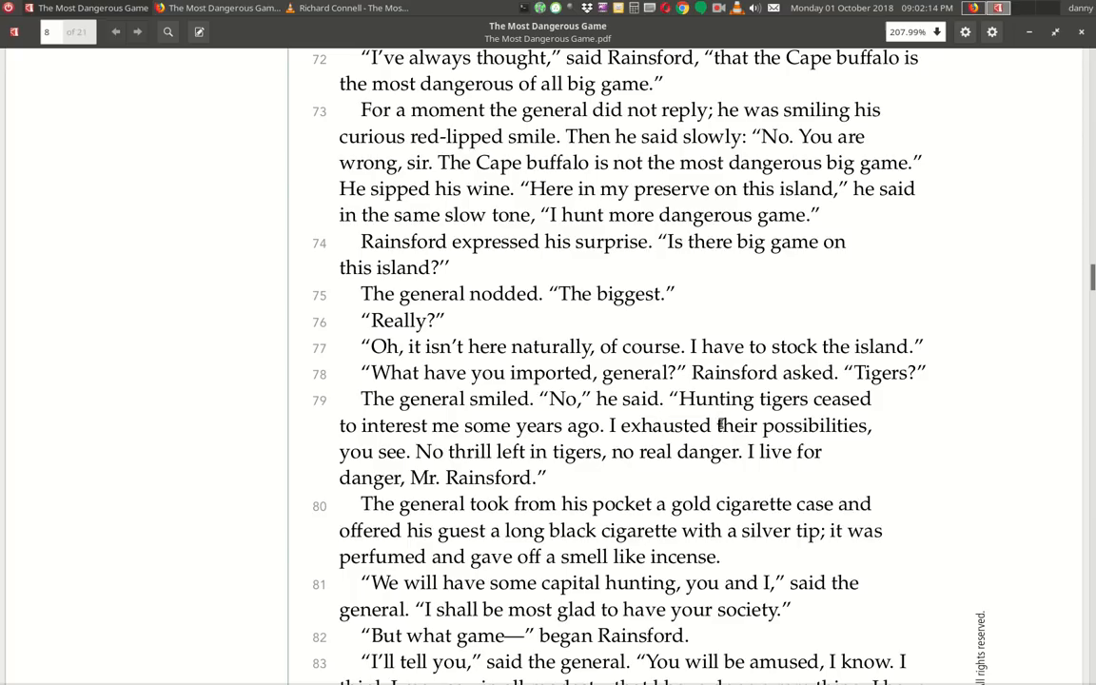
mouse_move(523, 438)
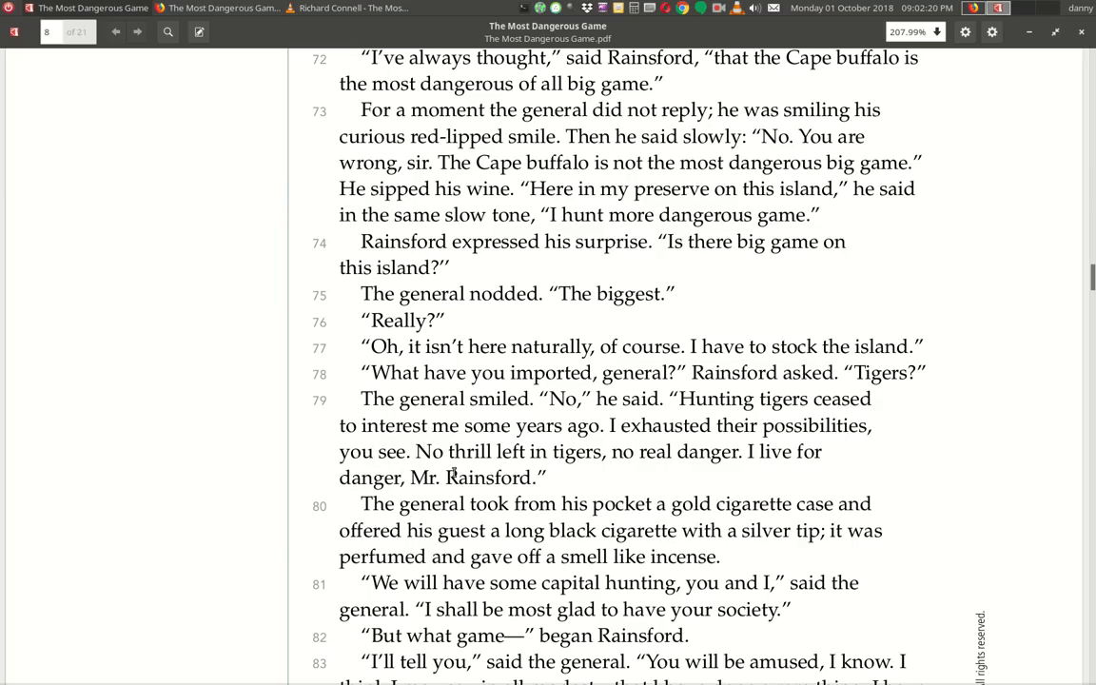
mouse_move(682, 480)
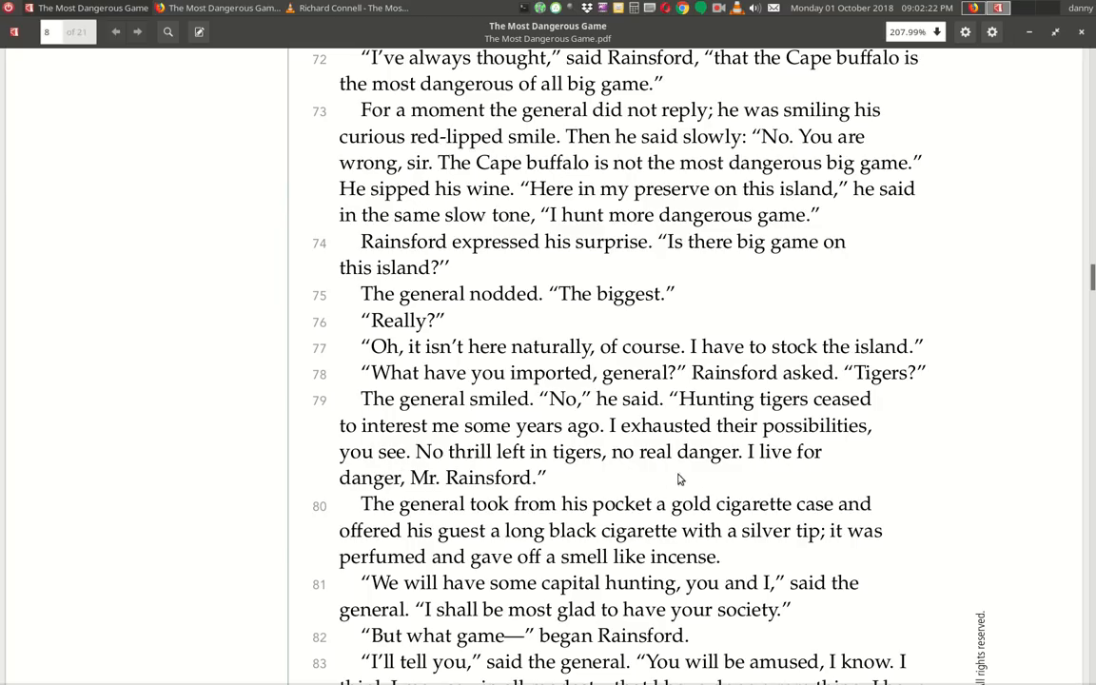
mouse_move(522, 504)
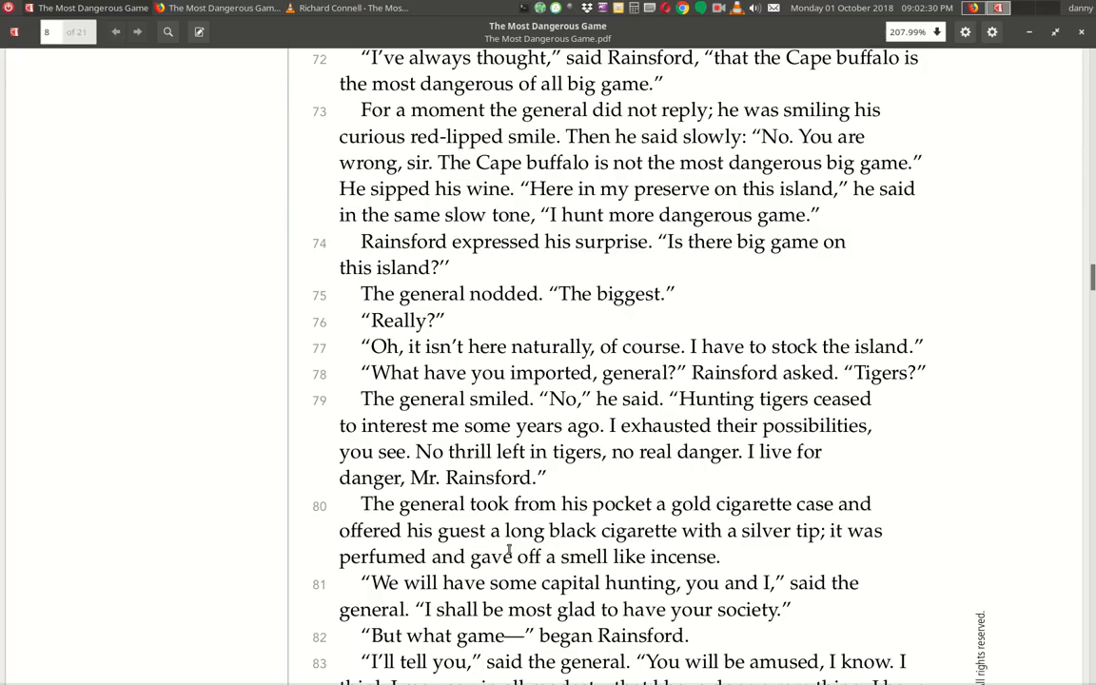
mouse_move(853, 552)
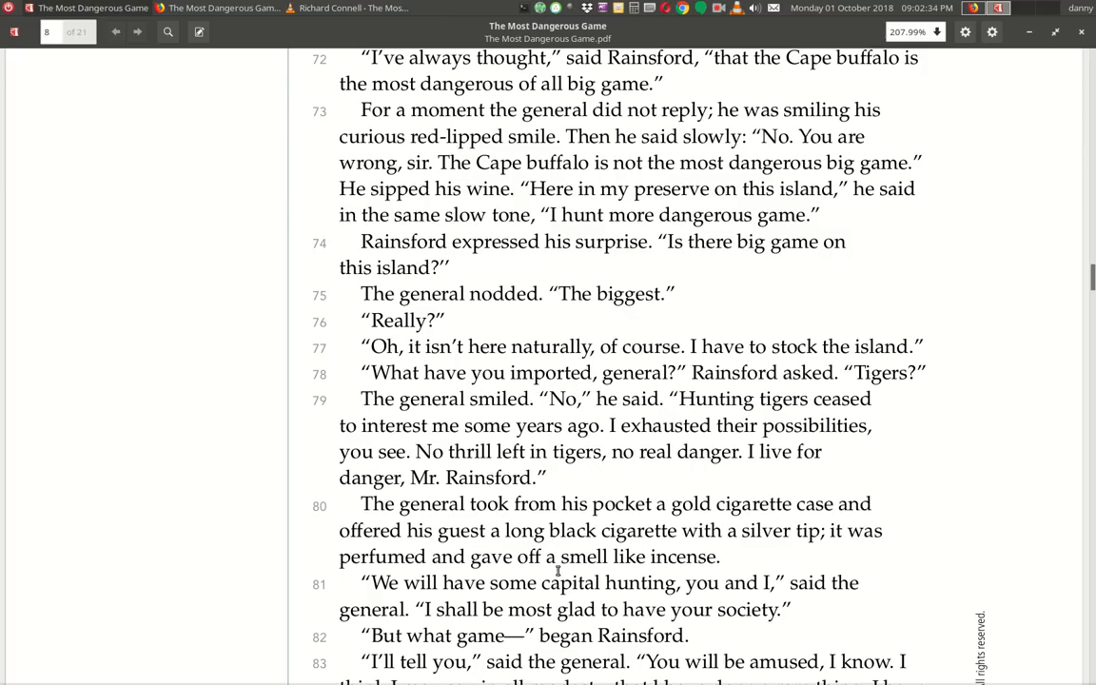
scroll("down", 3)
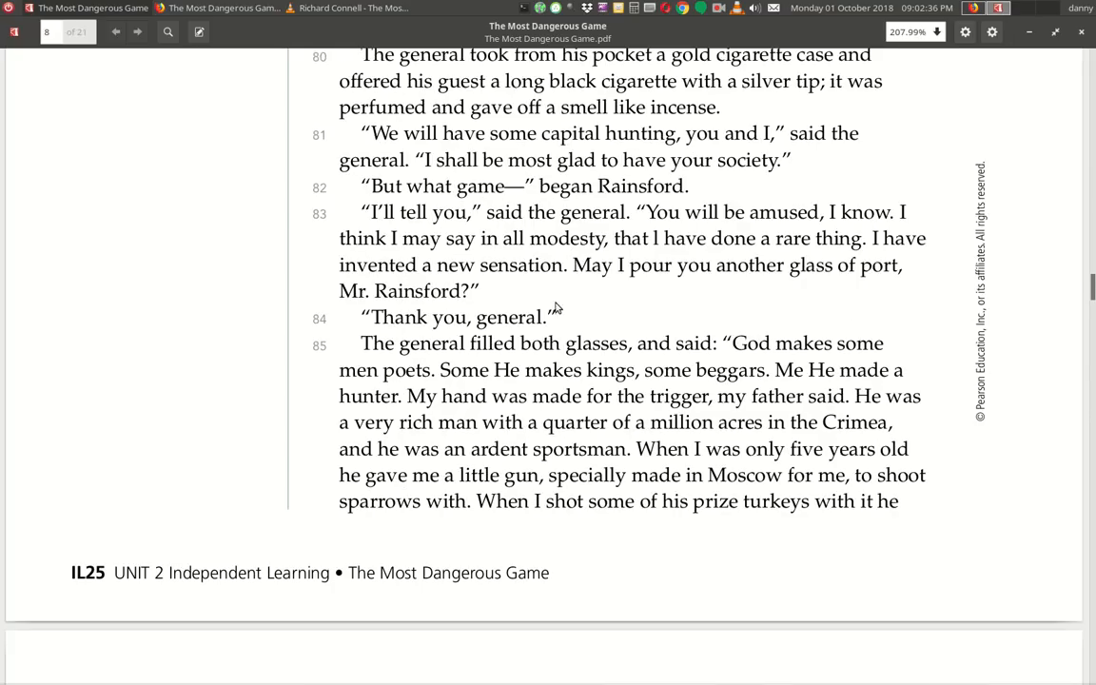
mouse_move(656, 152)
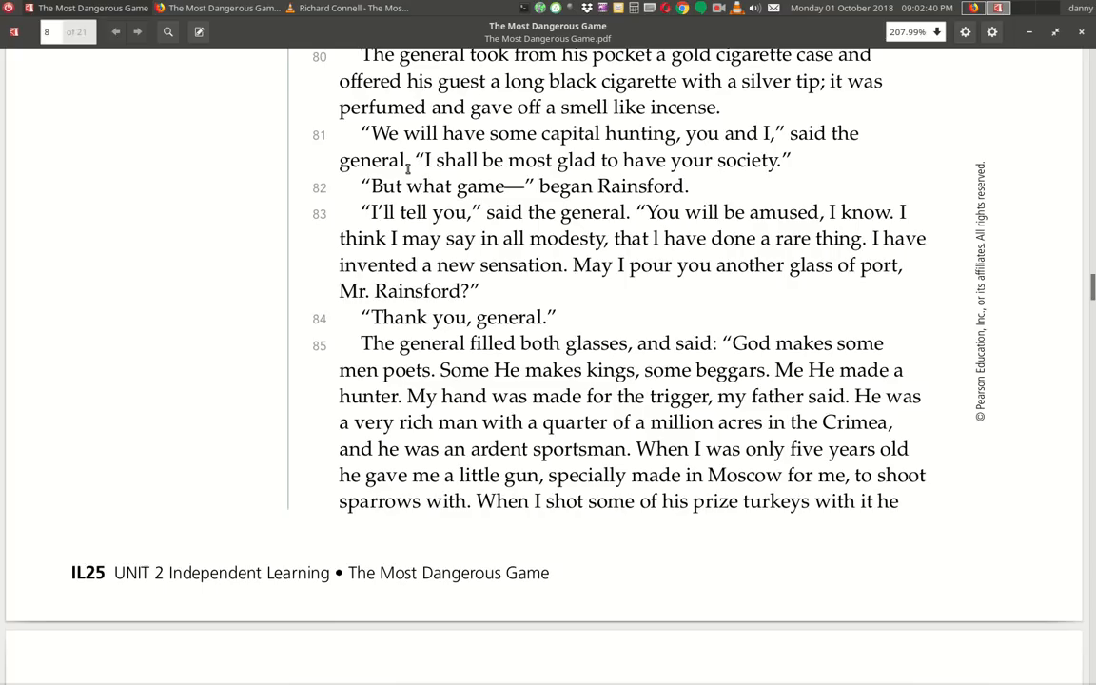
mouse_move(753, 183)
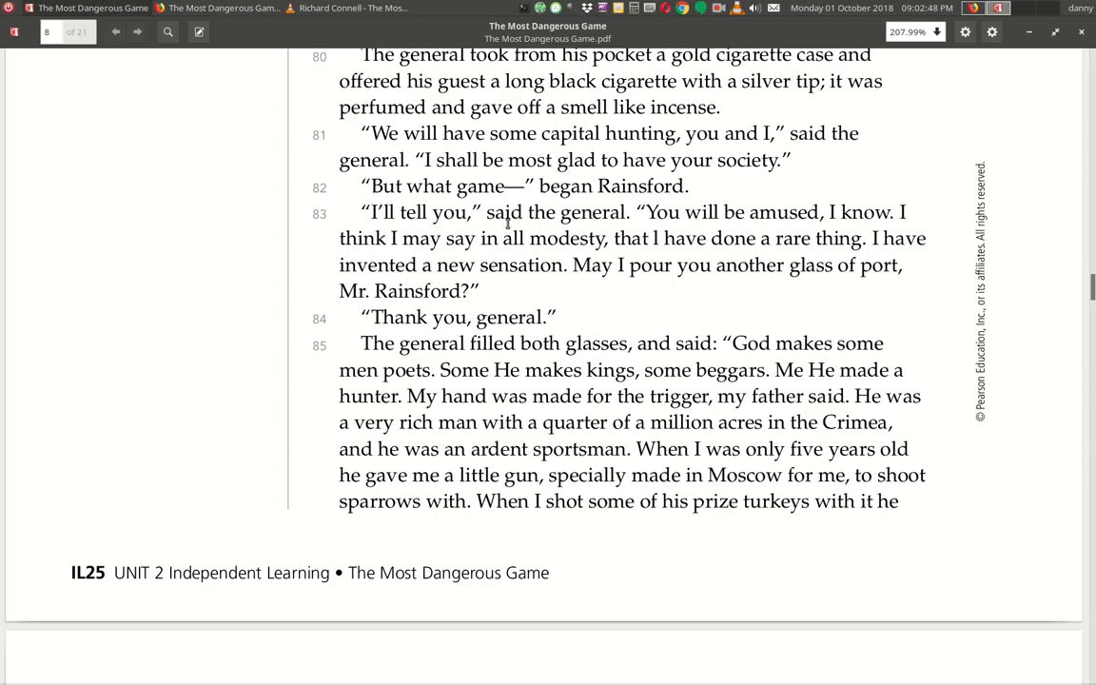
mouse_move(961, 221)
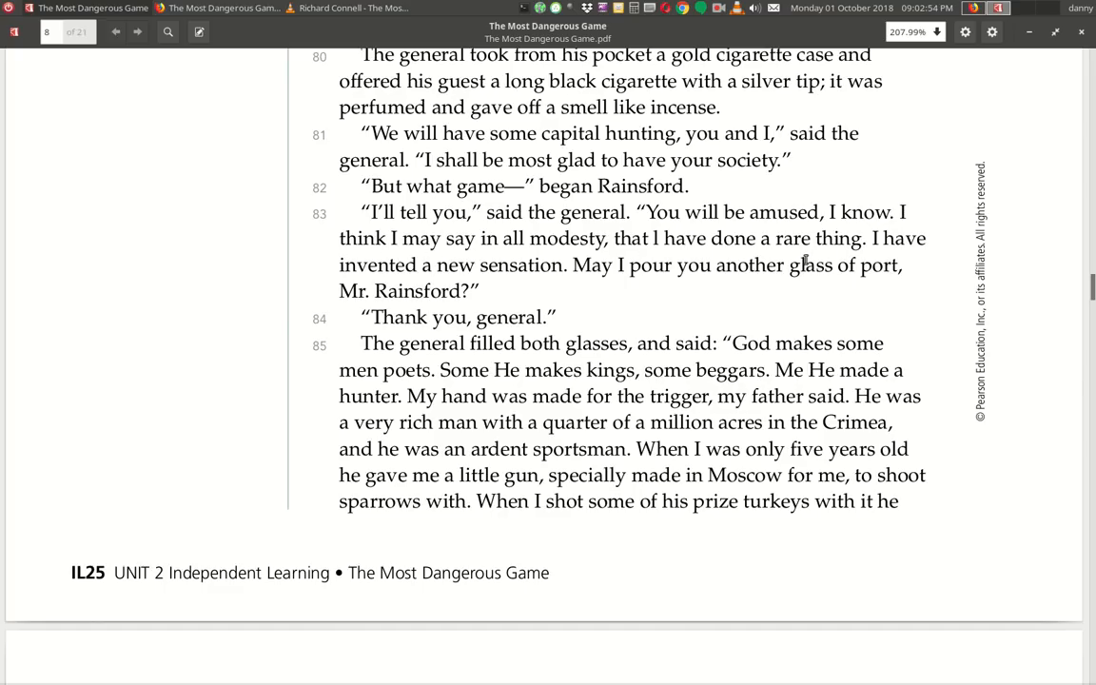
mouse_move(578, 295)
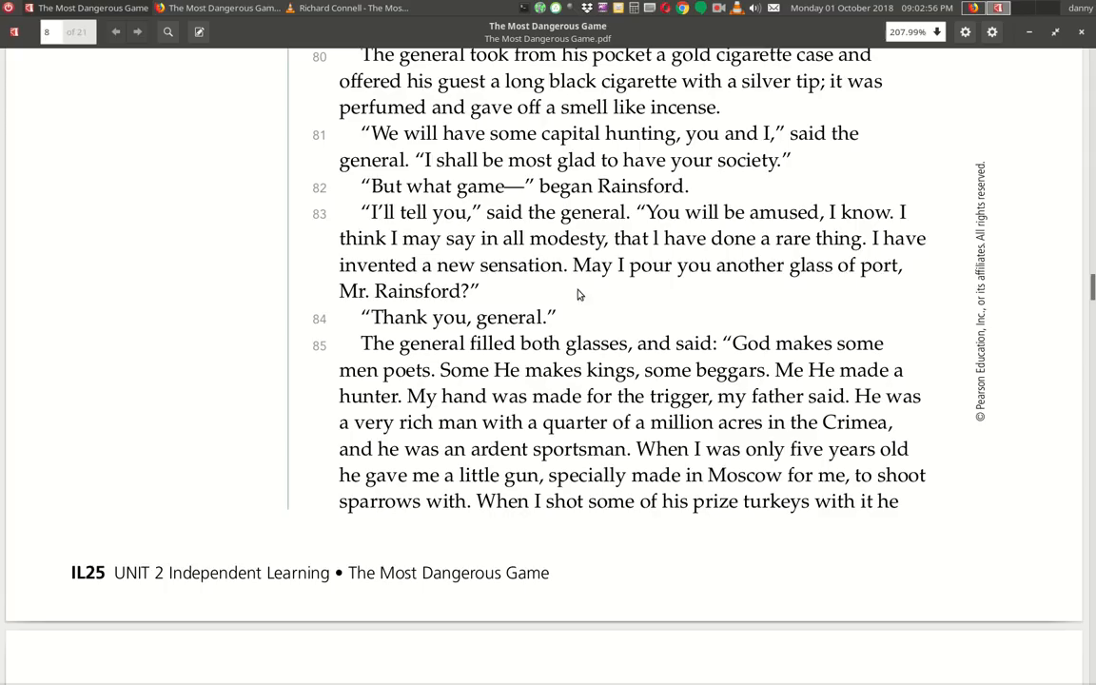
mouse_move(556, 286)
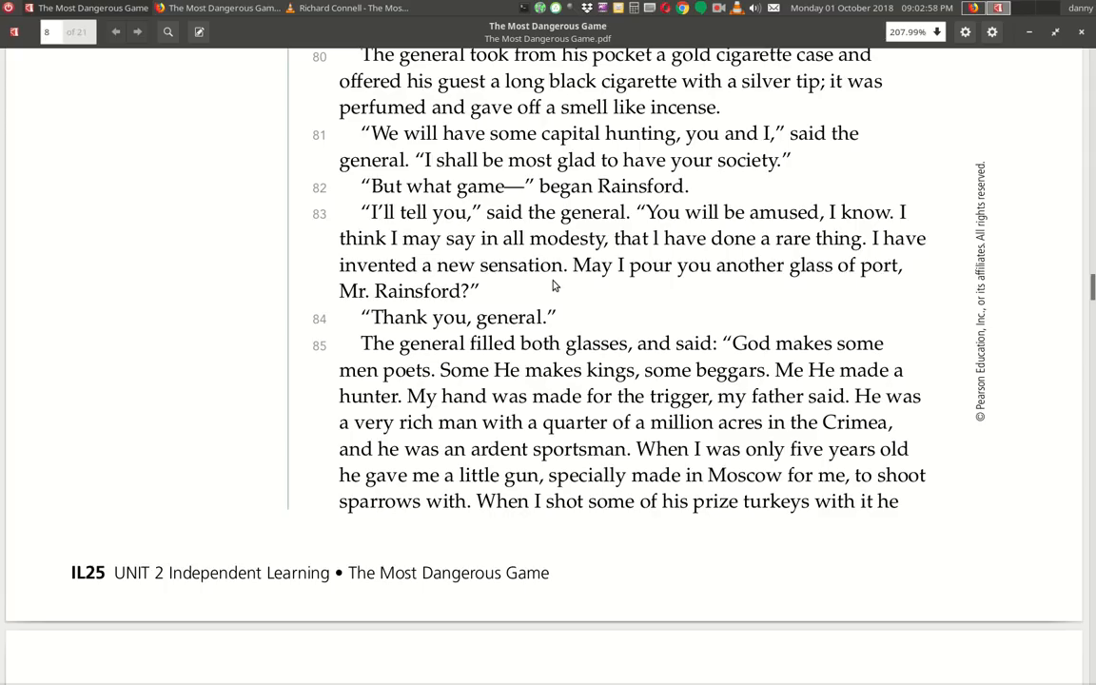
mouse_move(529, 327)
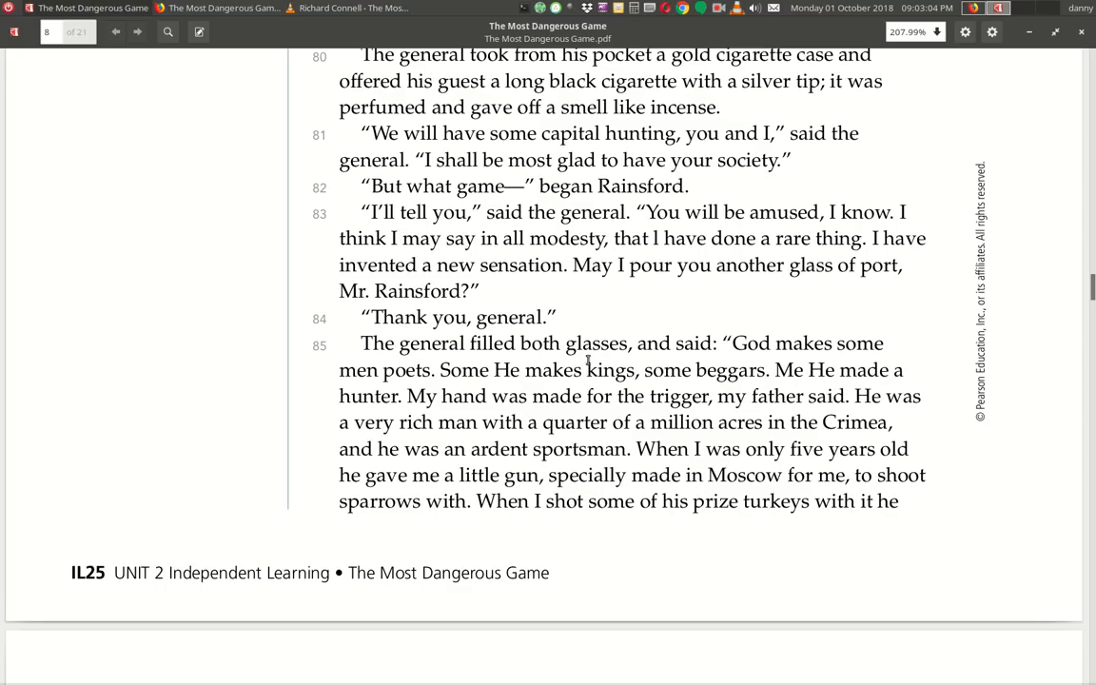
mouse_move(417, 399)
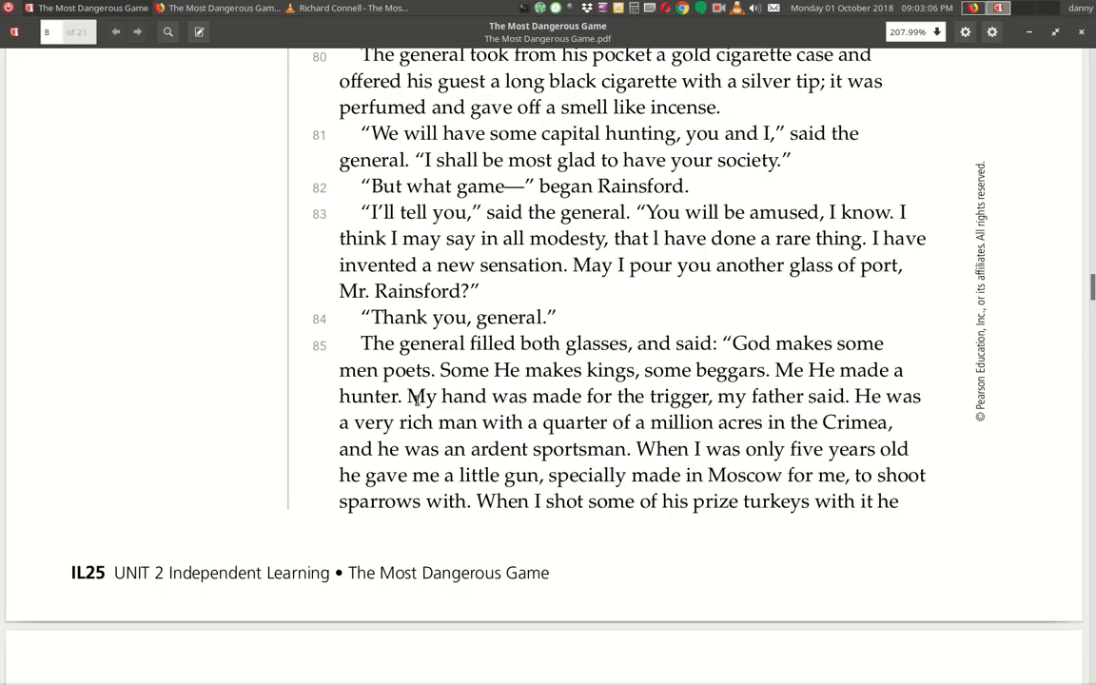
mouse_move(648, 397)
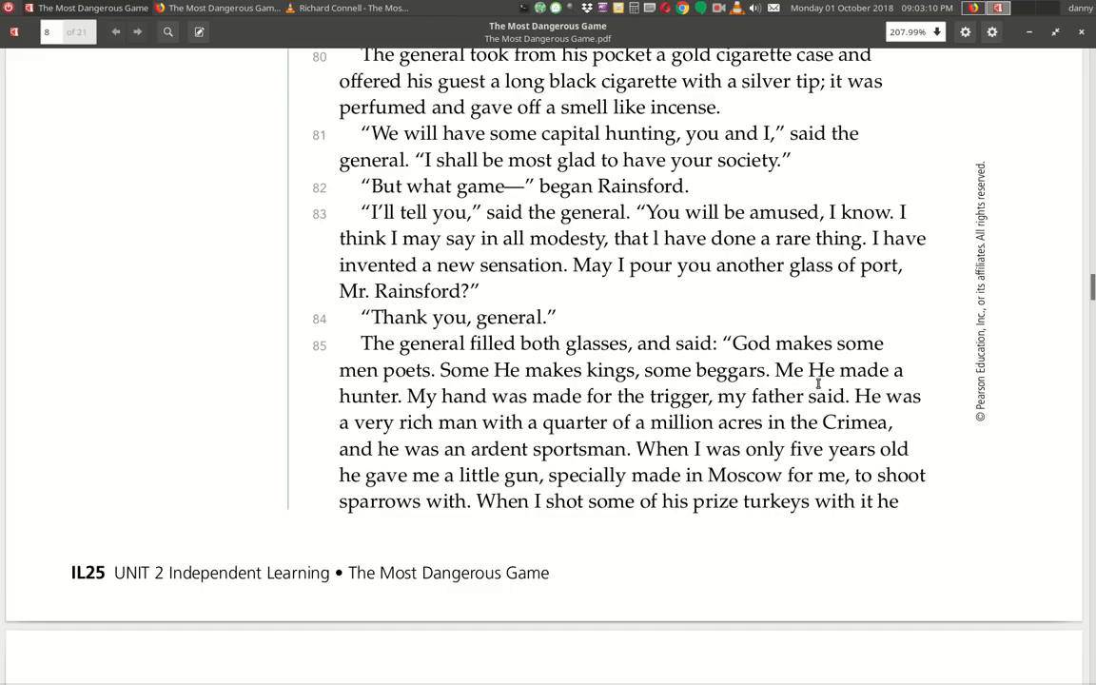
mouse_move(343, 409)
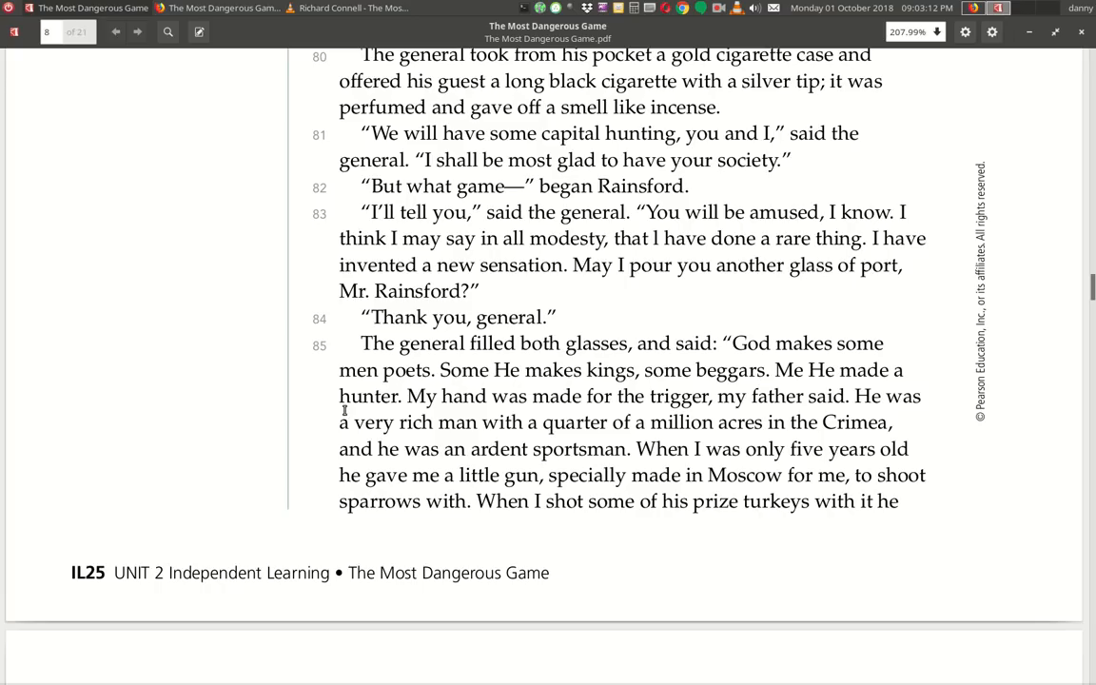
mouse_move(708, 407)
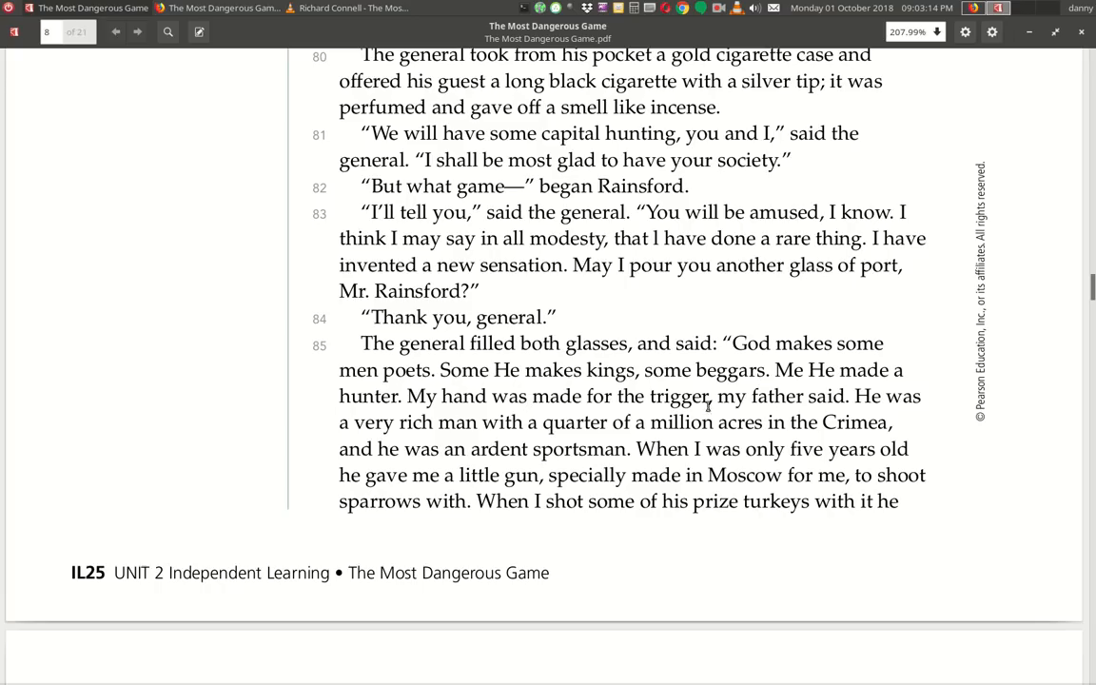
mouse_move(600, 434)
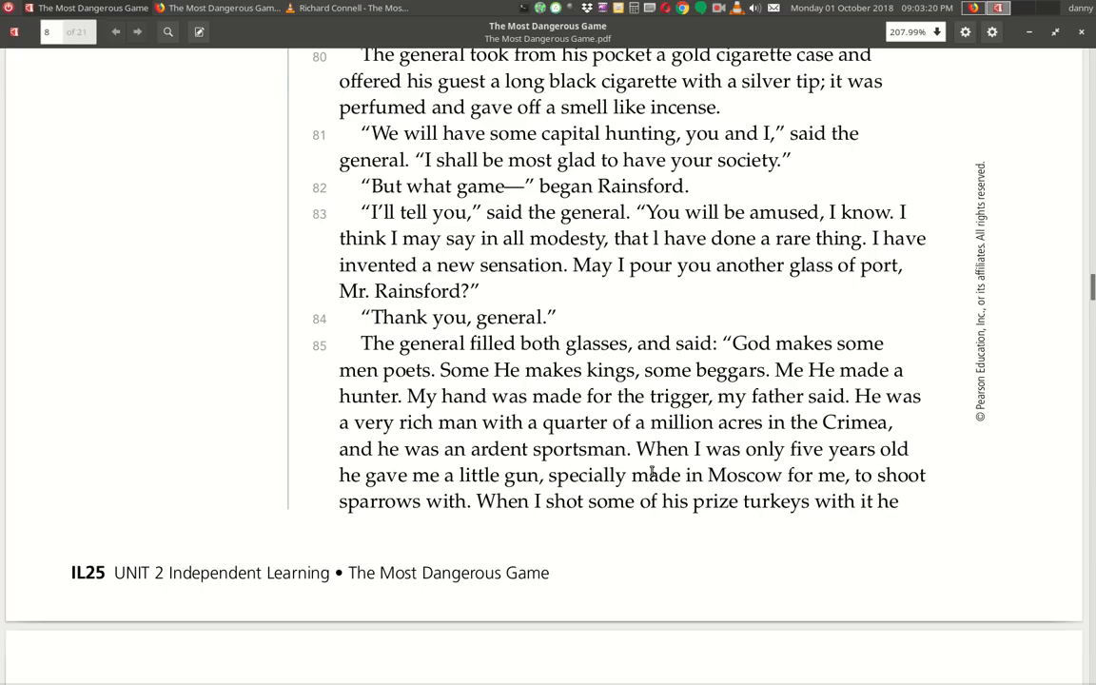
mouse_move(456, 531)
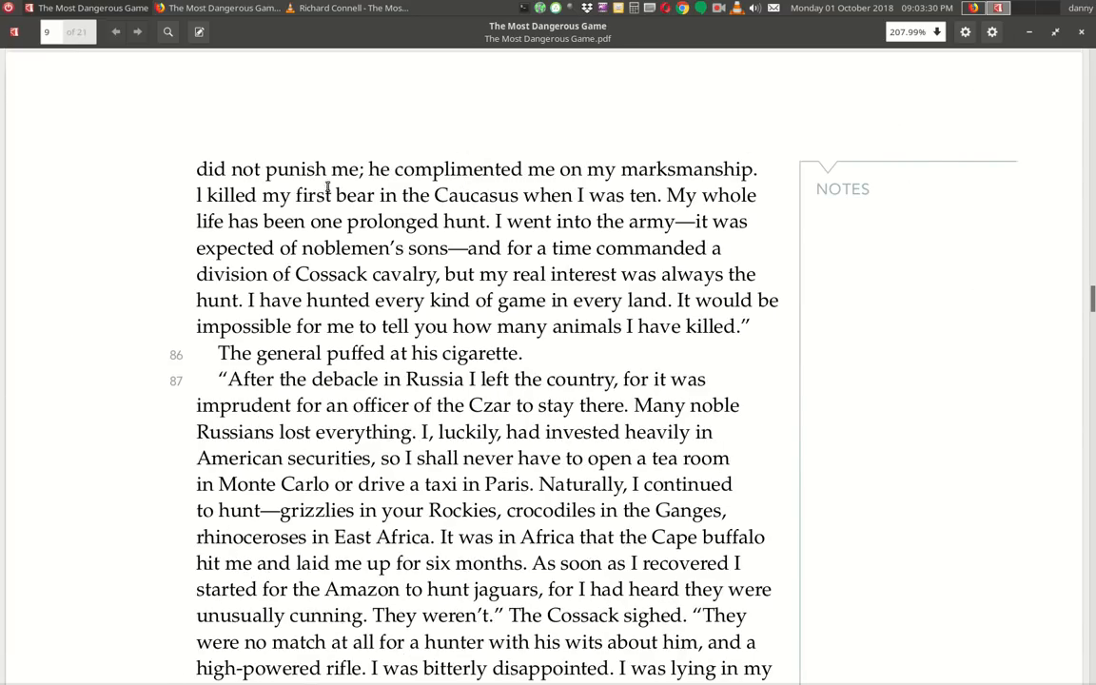
mouse_move(597, 188)
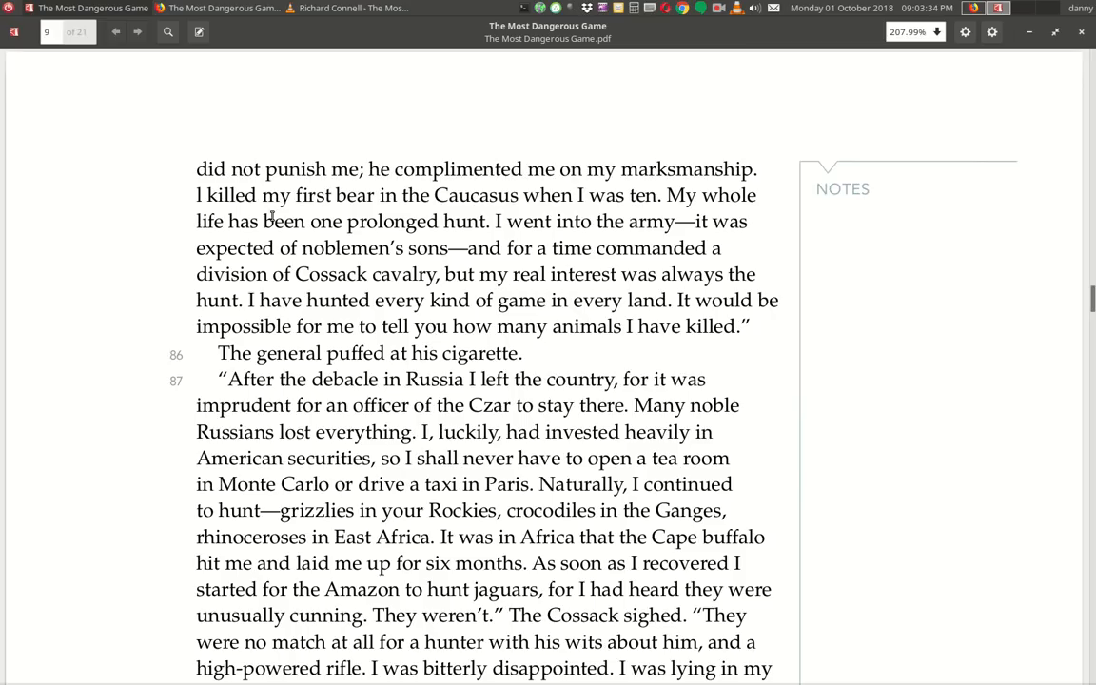
mouse_move(597, 215)
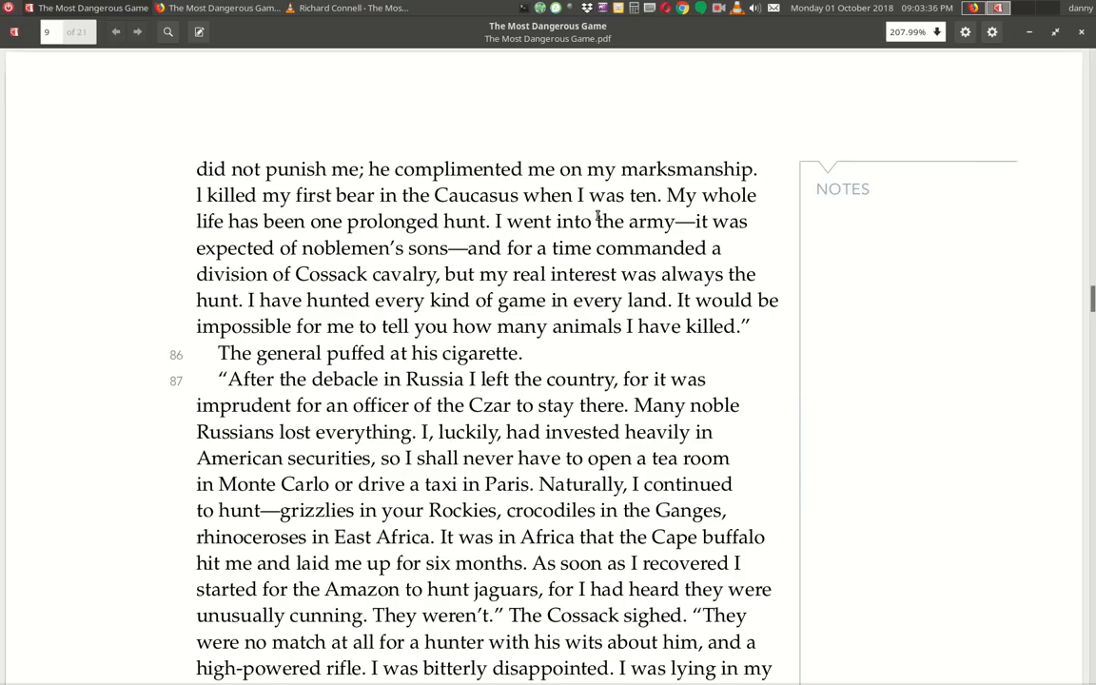
mouse_move(333, 248)
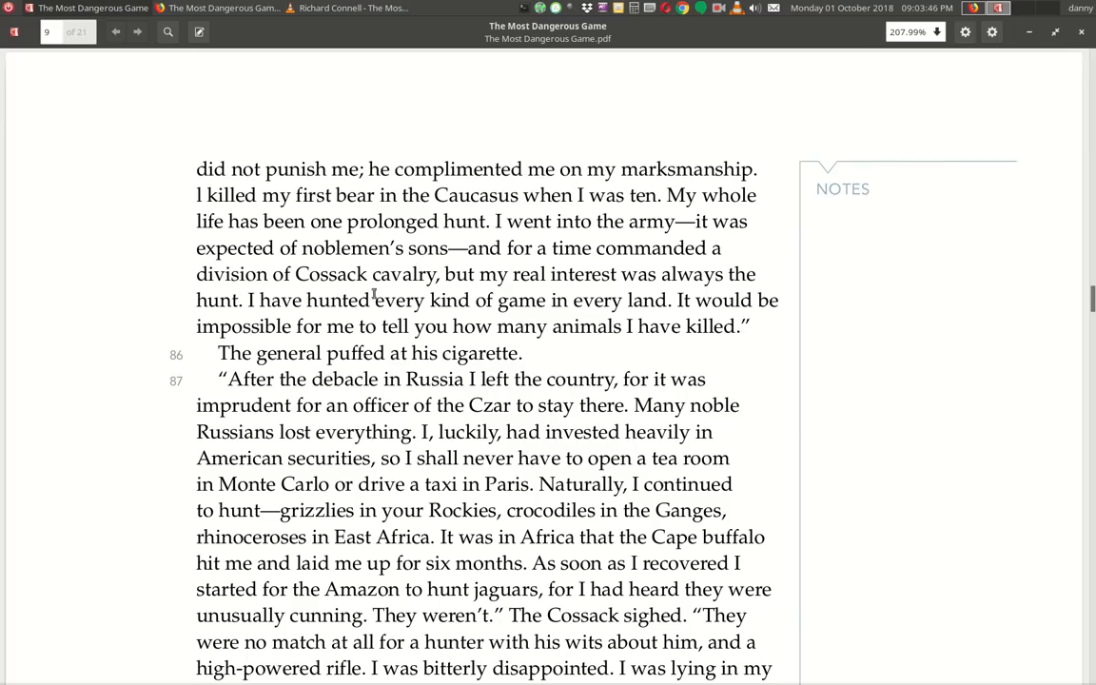
mouse_move(605, 303)
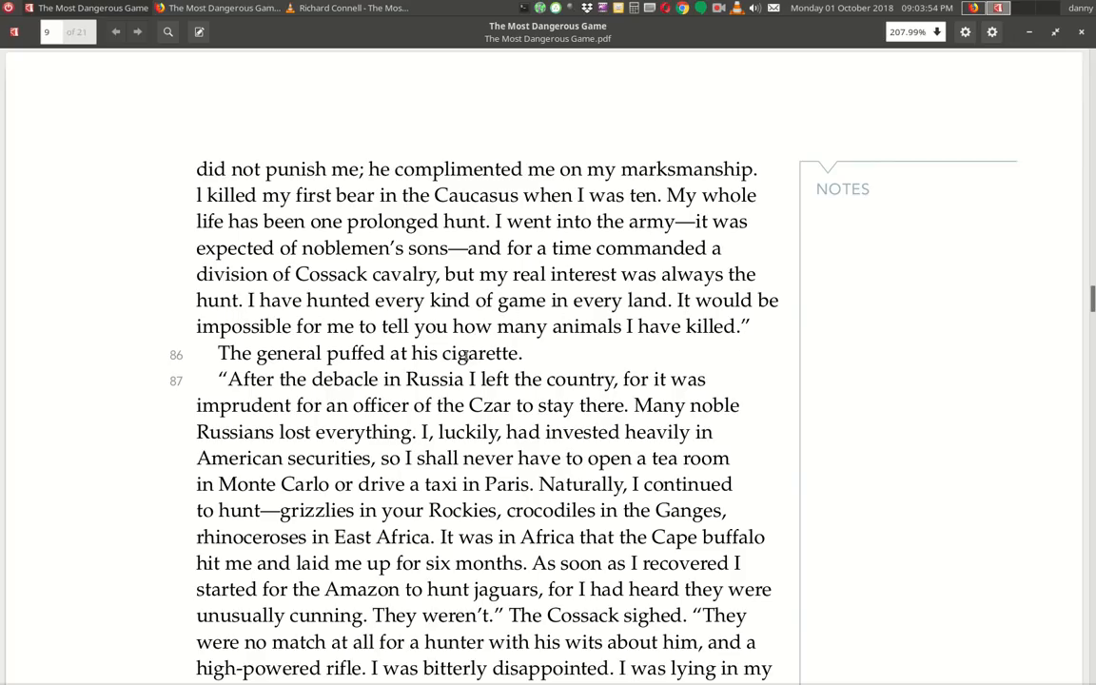
mouse_move(605, 351)
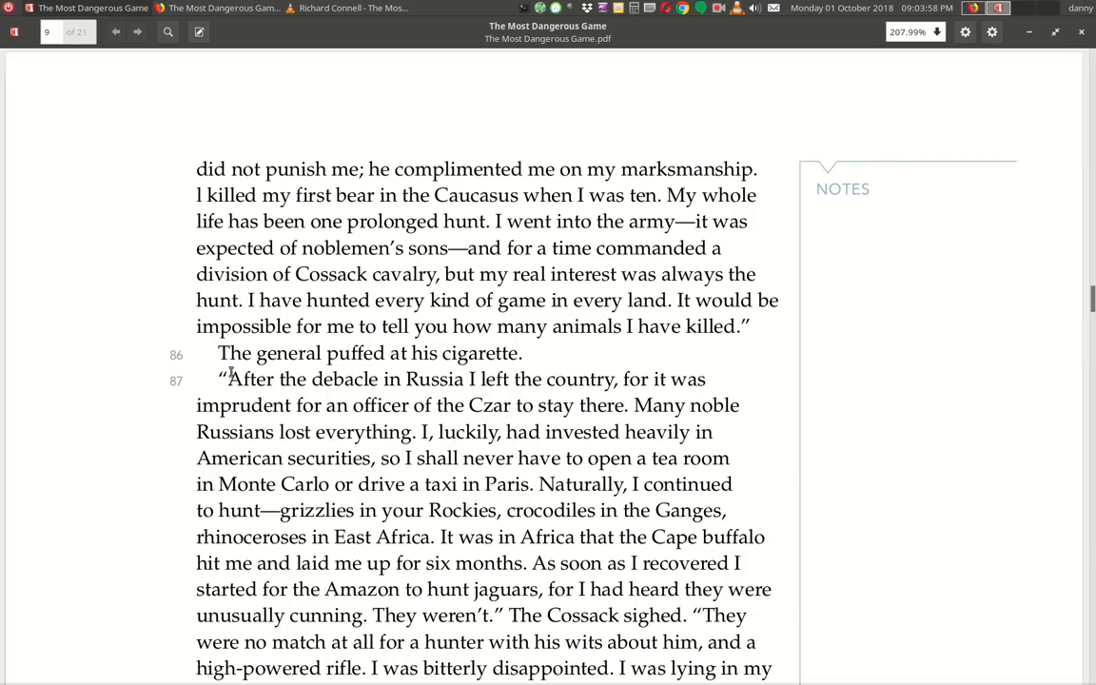
scroll("down", 3)
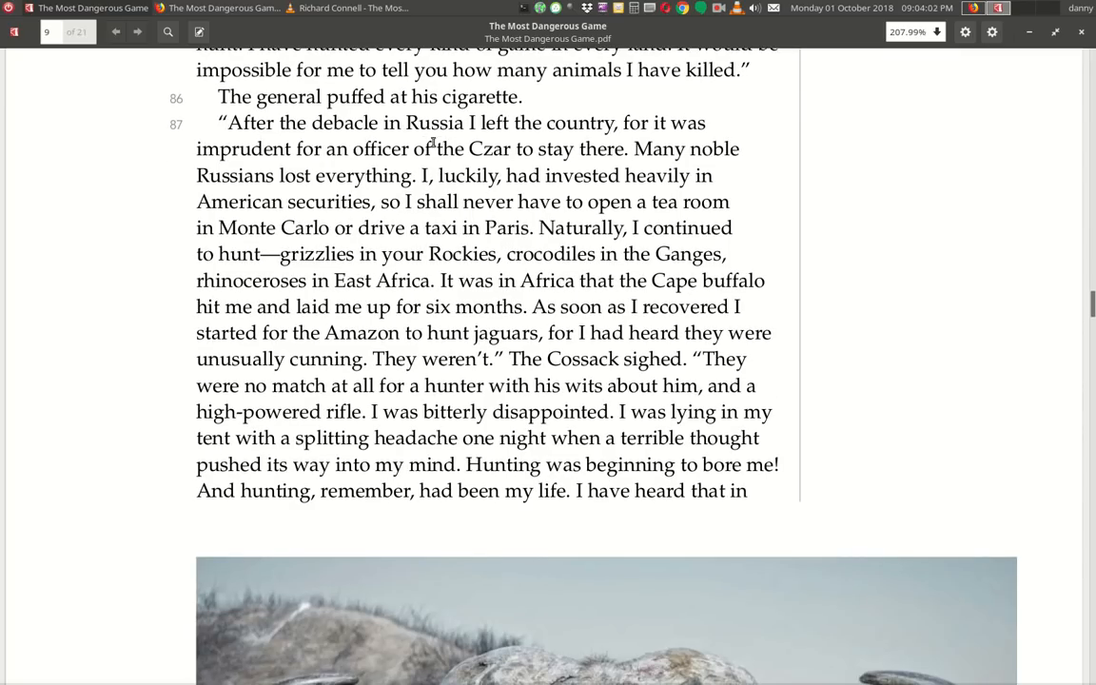
mouse_move(679, 135)
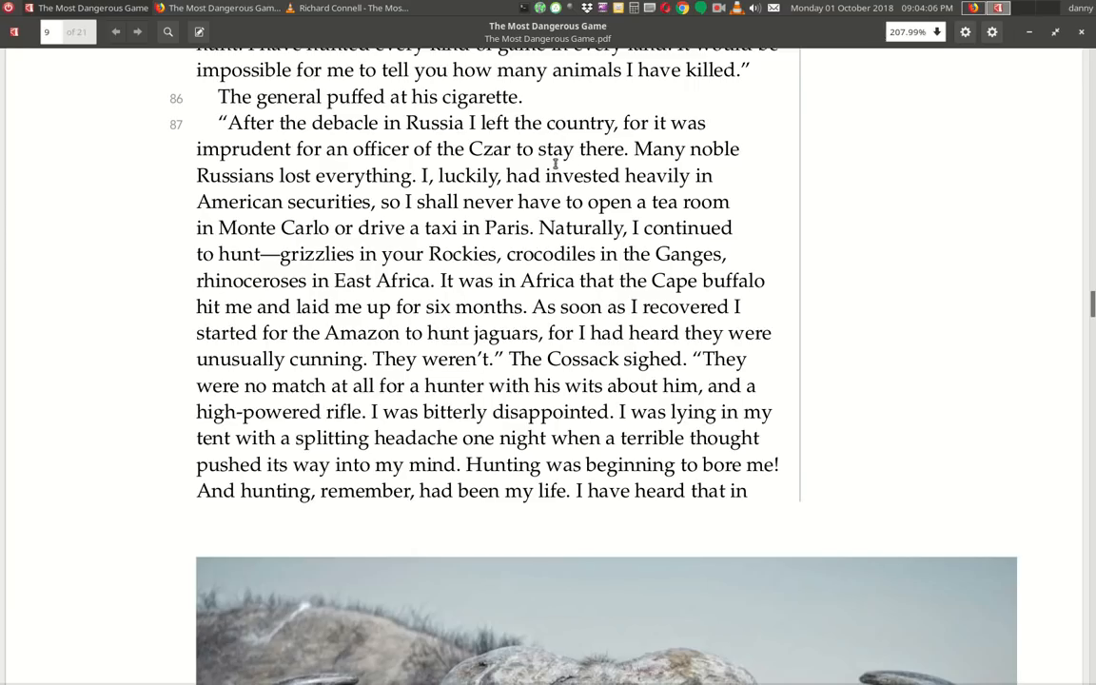
mouse_move(293, 186)
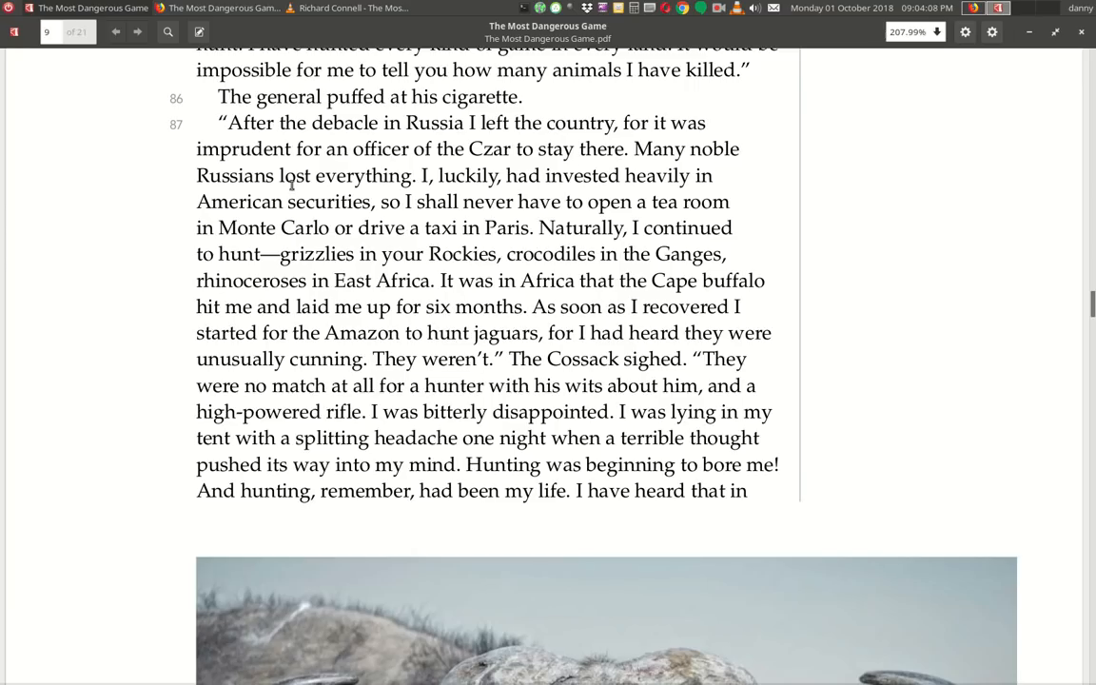
mouse_move(445, 196)
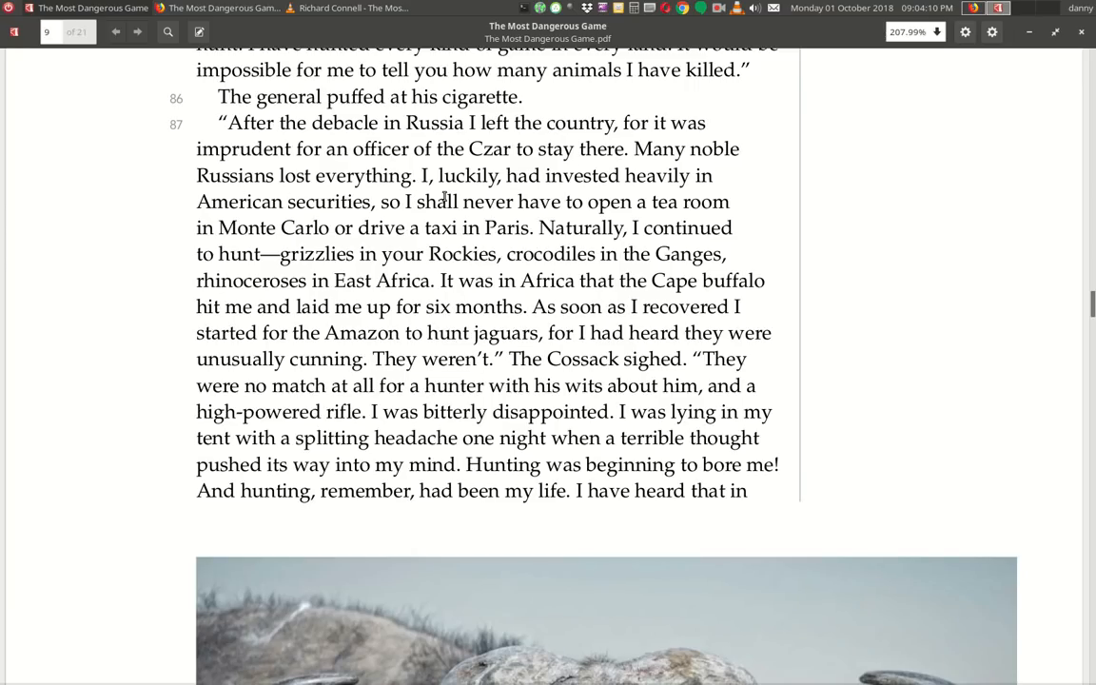
mouse_move(160, 215)
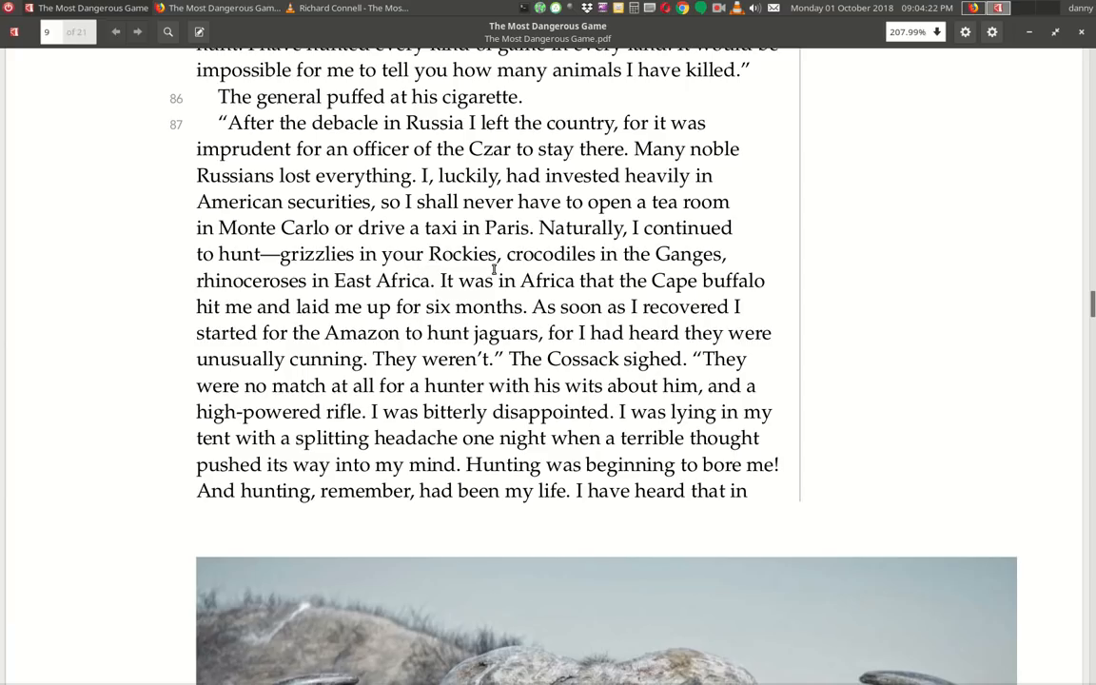
mouse_move(727, 268)
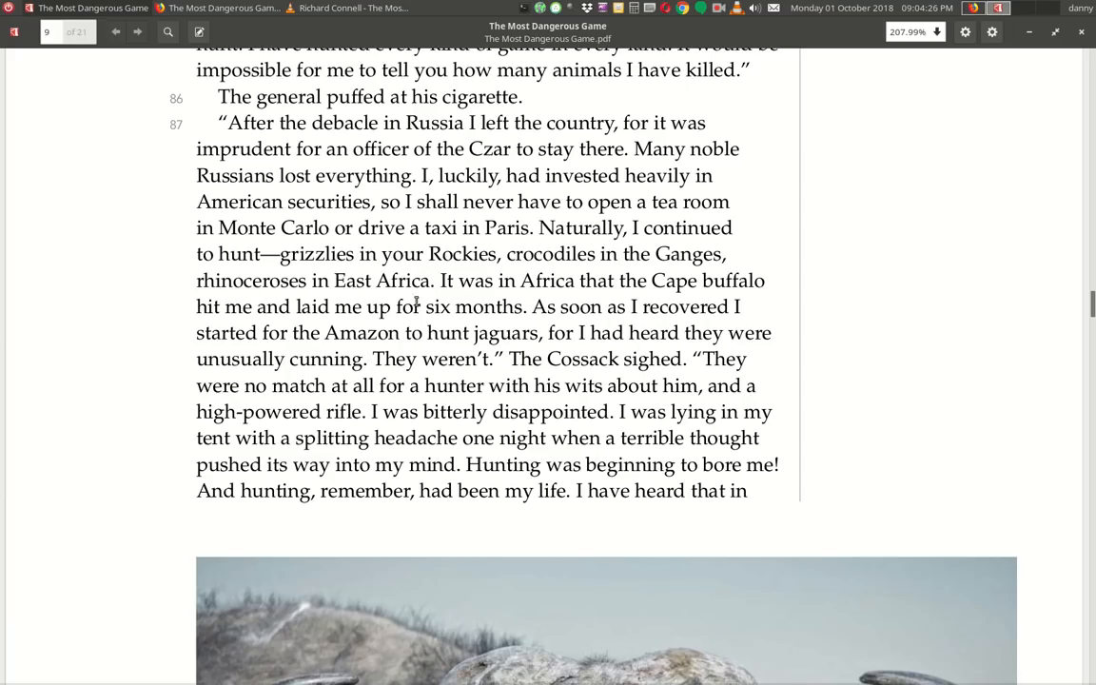
mouse_move(719, 295)
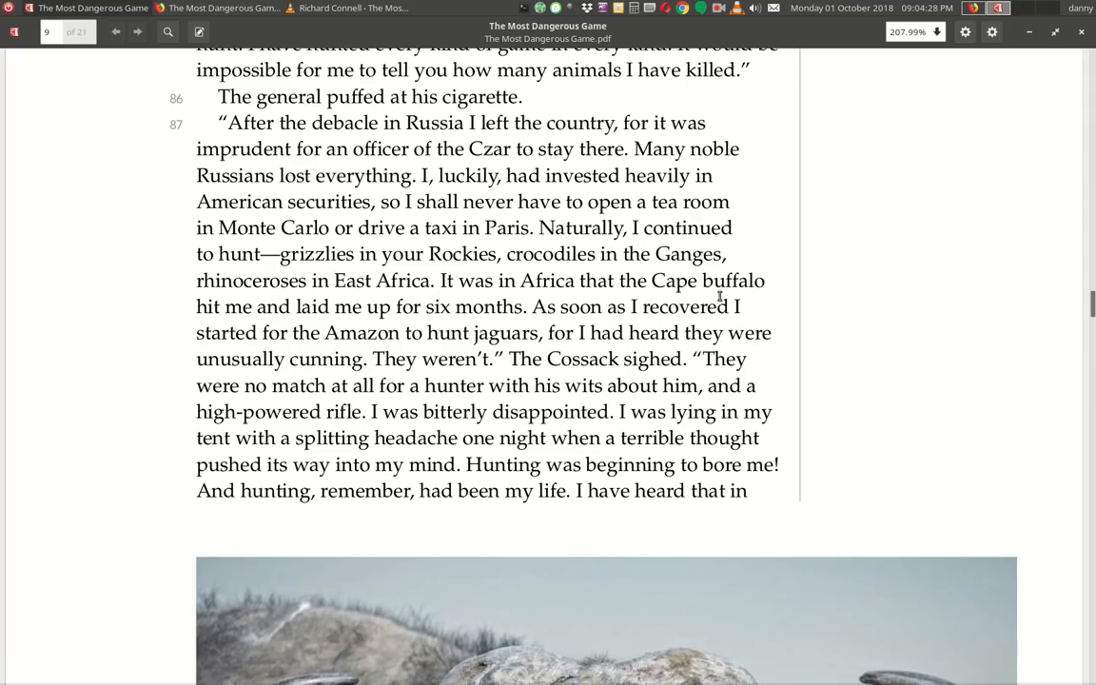
mouse_move(468, 321)
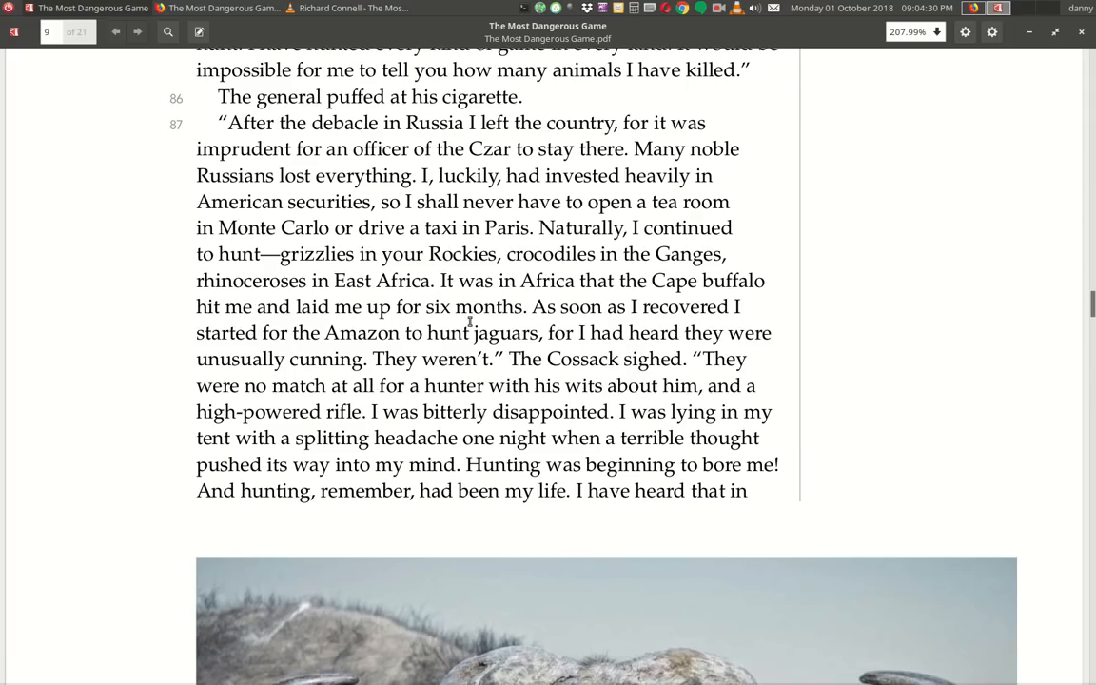
mouse_move(647, 327)
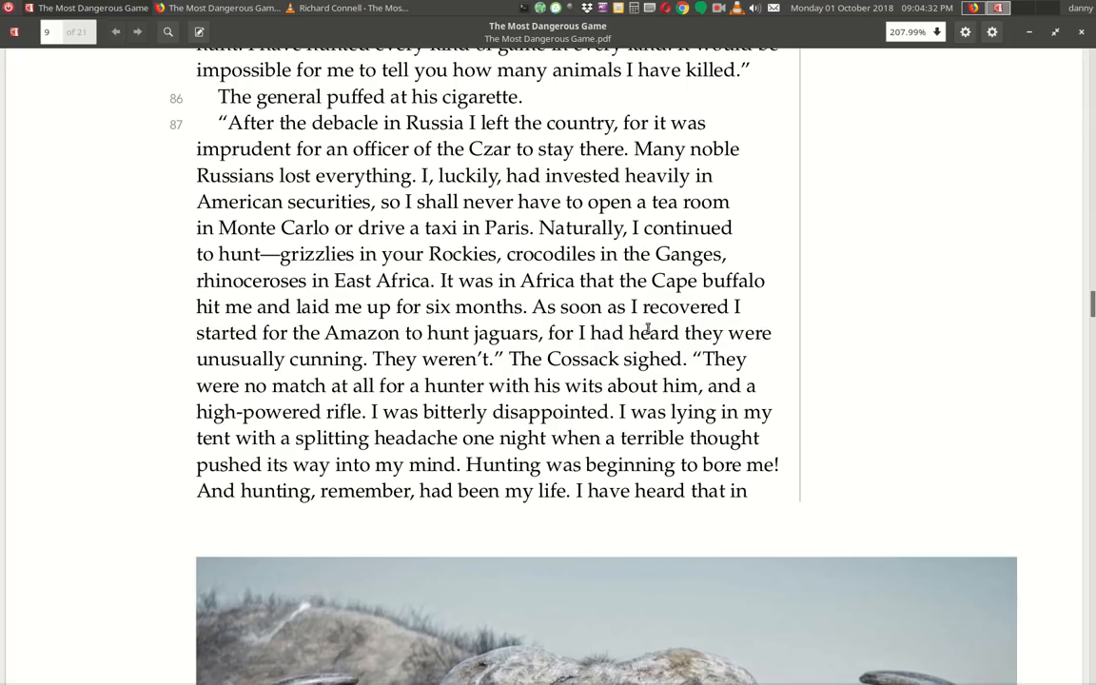
mouse_move(456, 346)
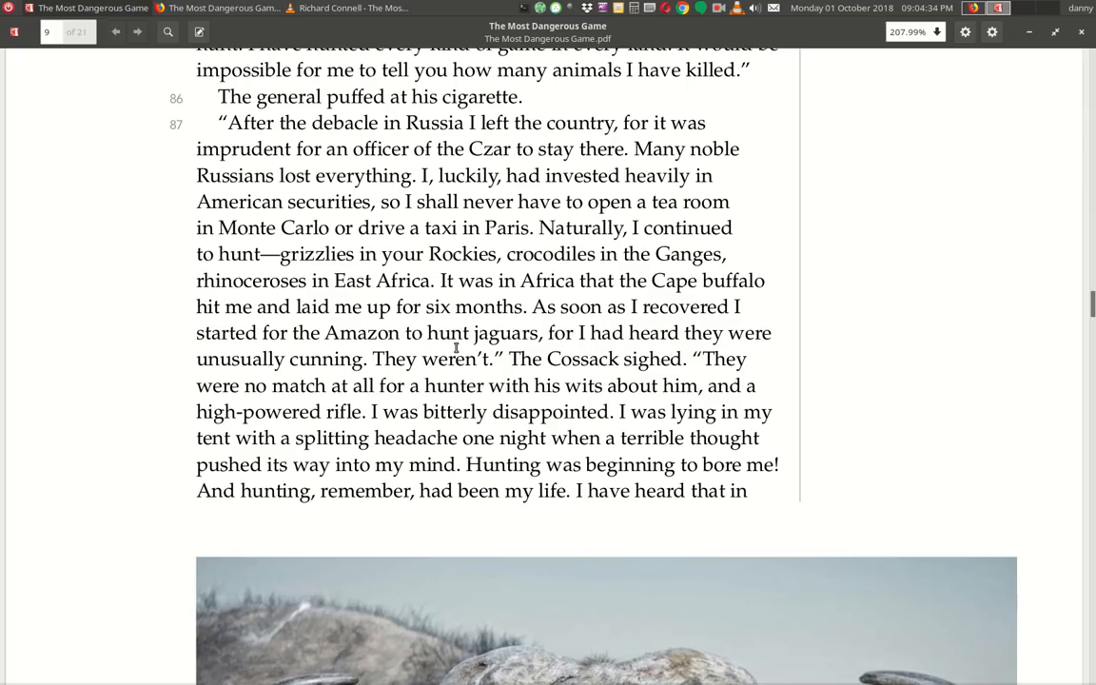
mouse_move(712, 346)
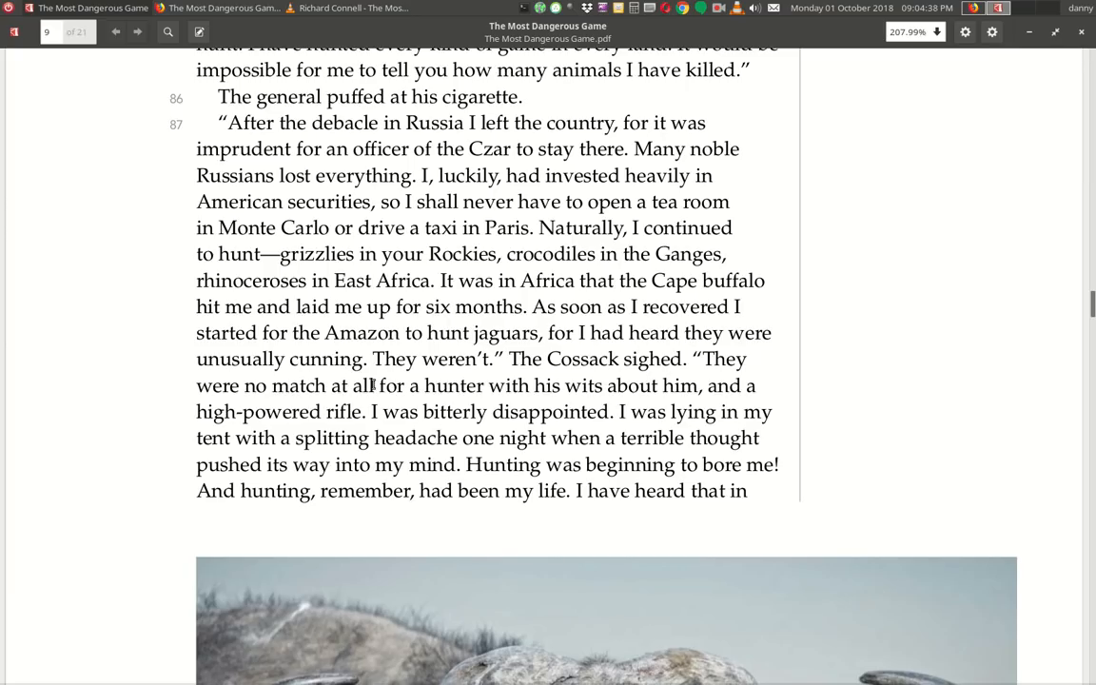
mouse_move(649, 384)
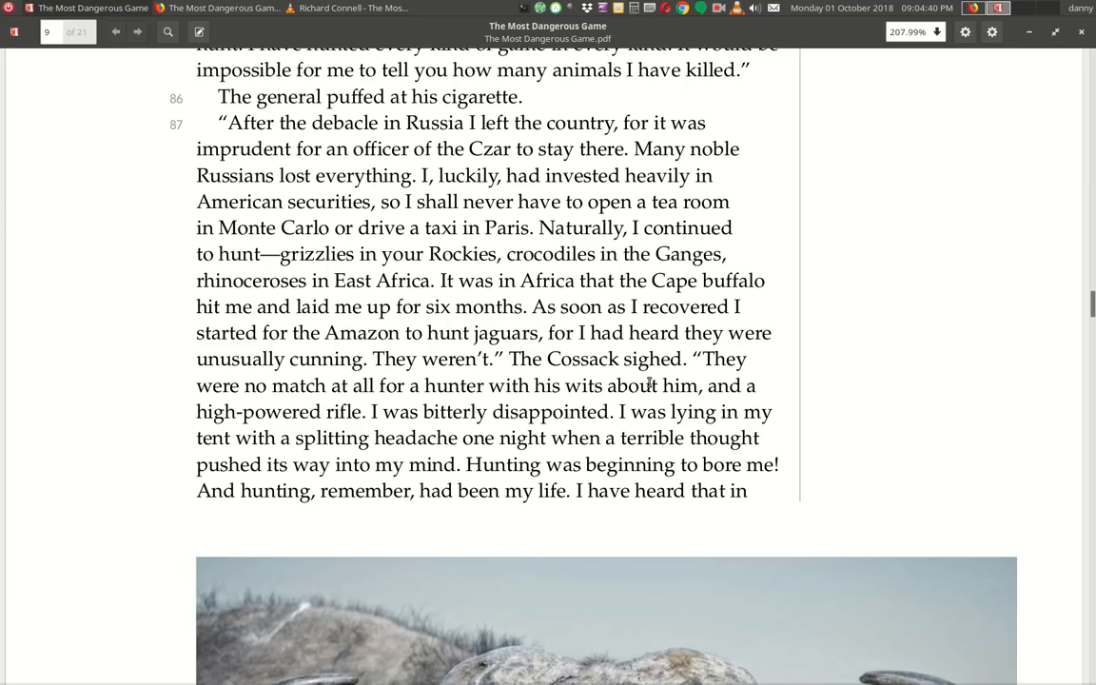
mouse_move(403, 404)
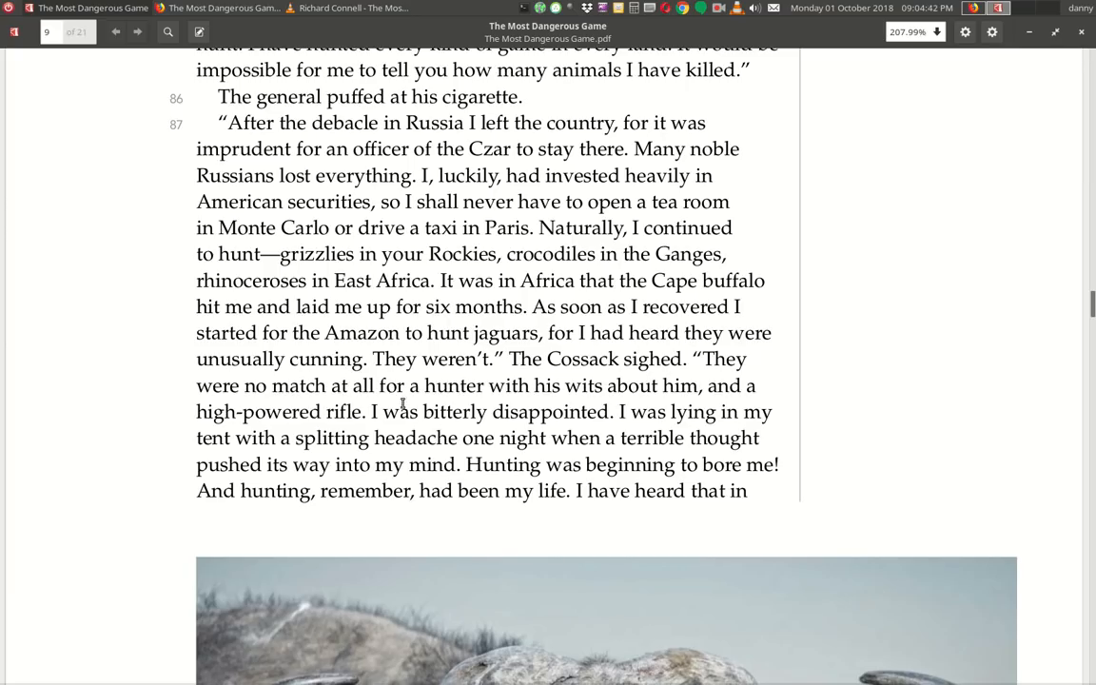
mouse_move(716, 411)
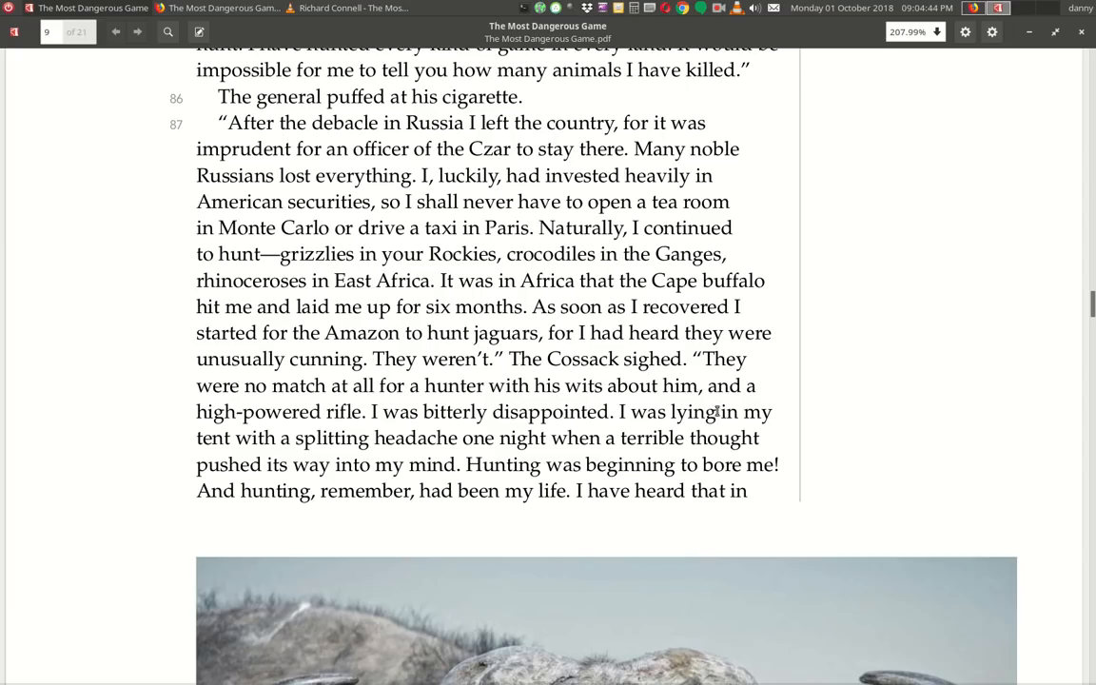
mouse_move(362, 430)
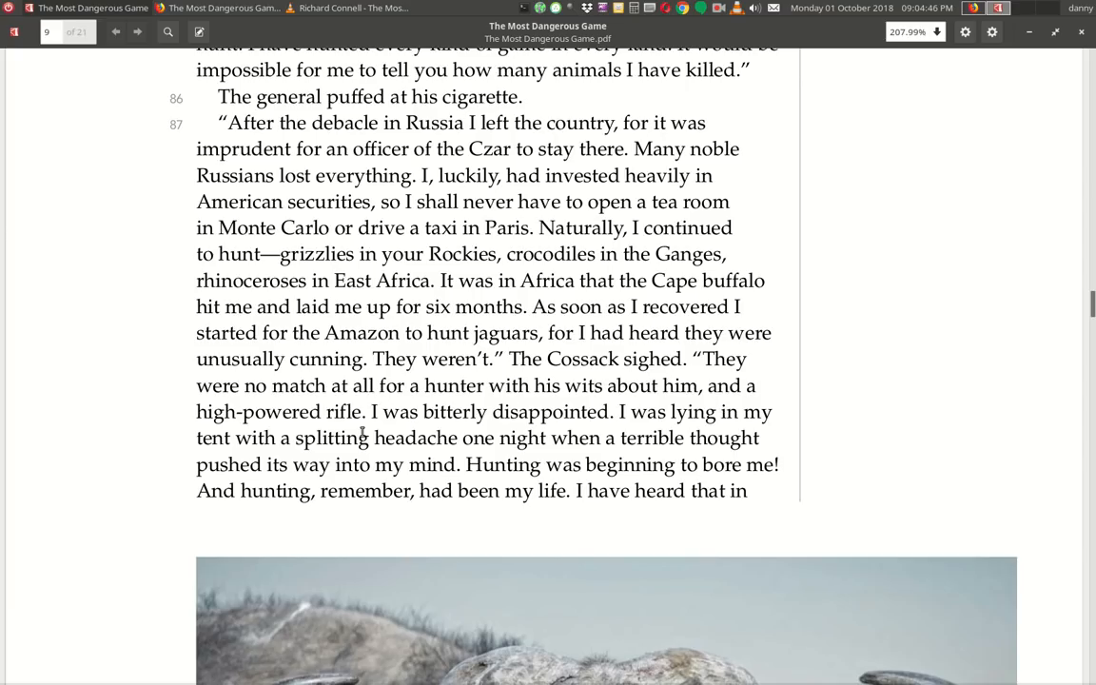
mouse_move(605, 430)
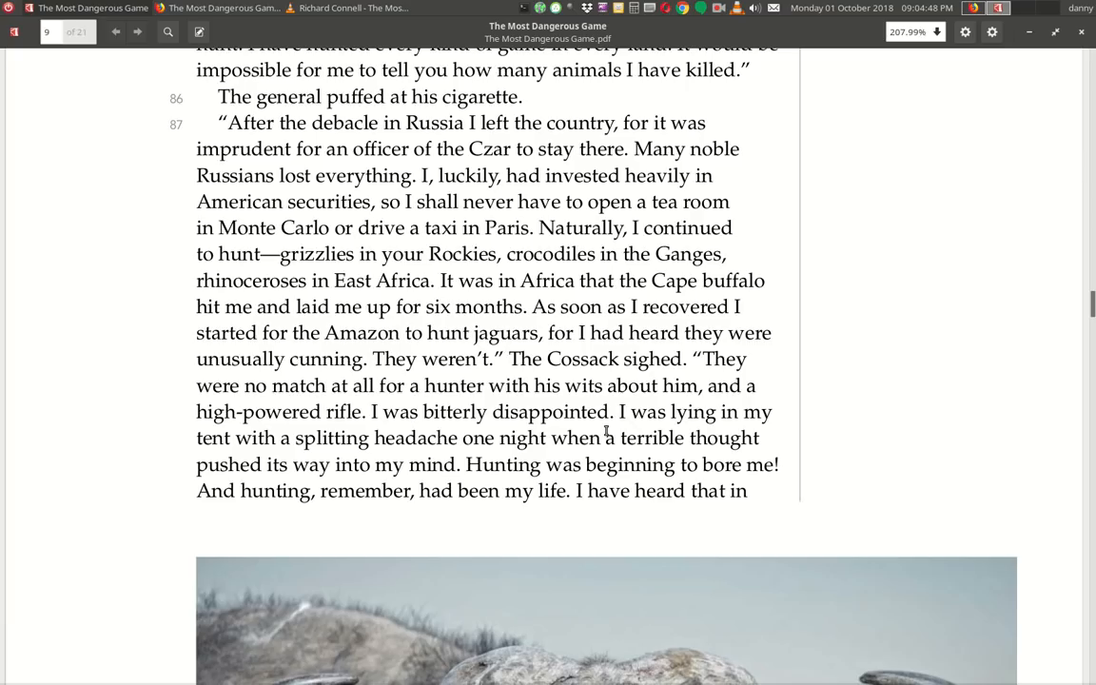
mouse_move(333, 449)
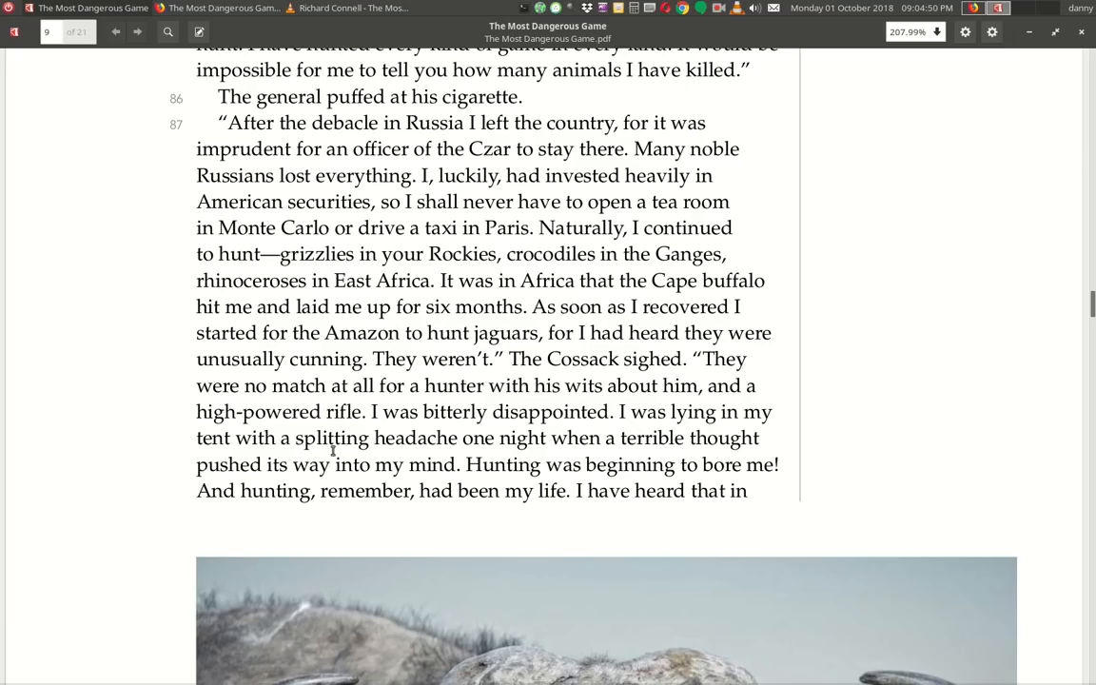
mouse_move(561, 464)
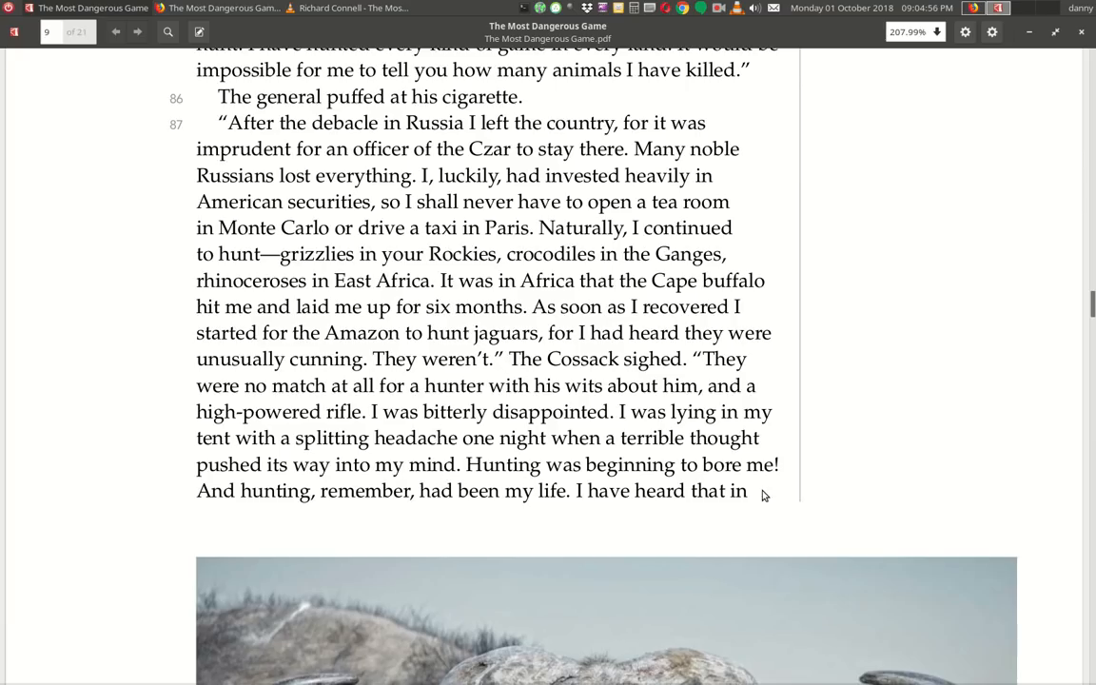
mouse_move(438, 514)
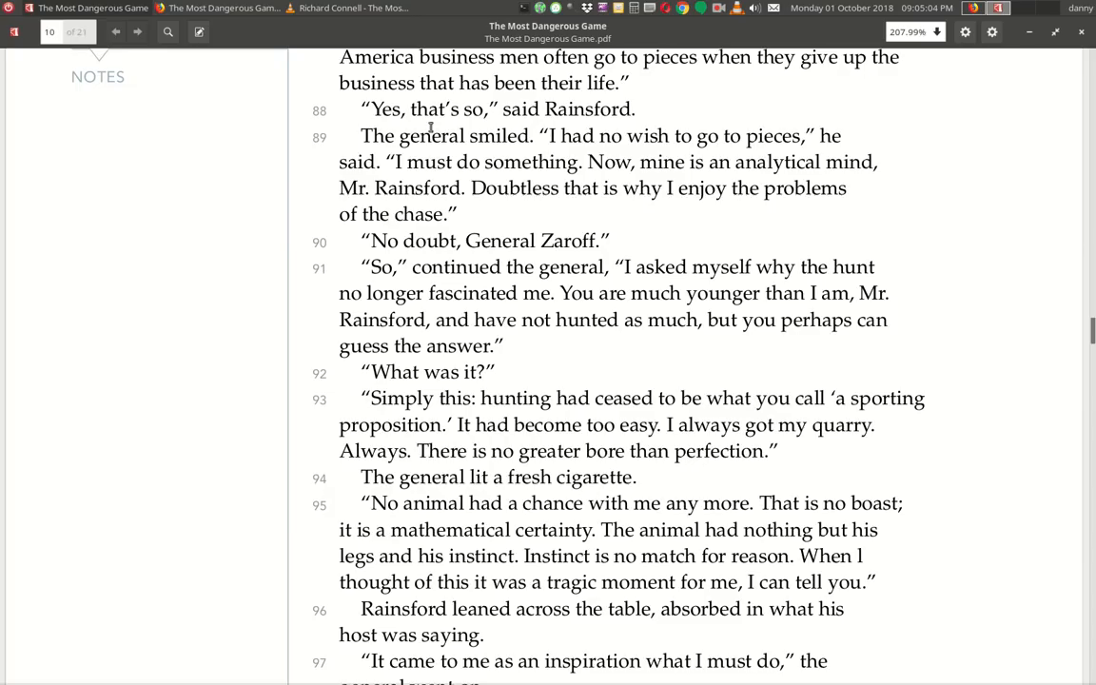
mouse_move(369, 129)
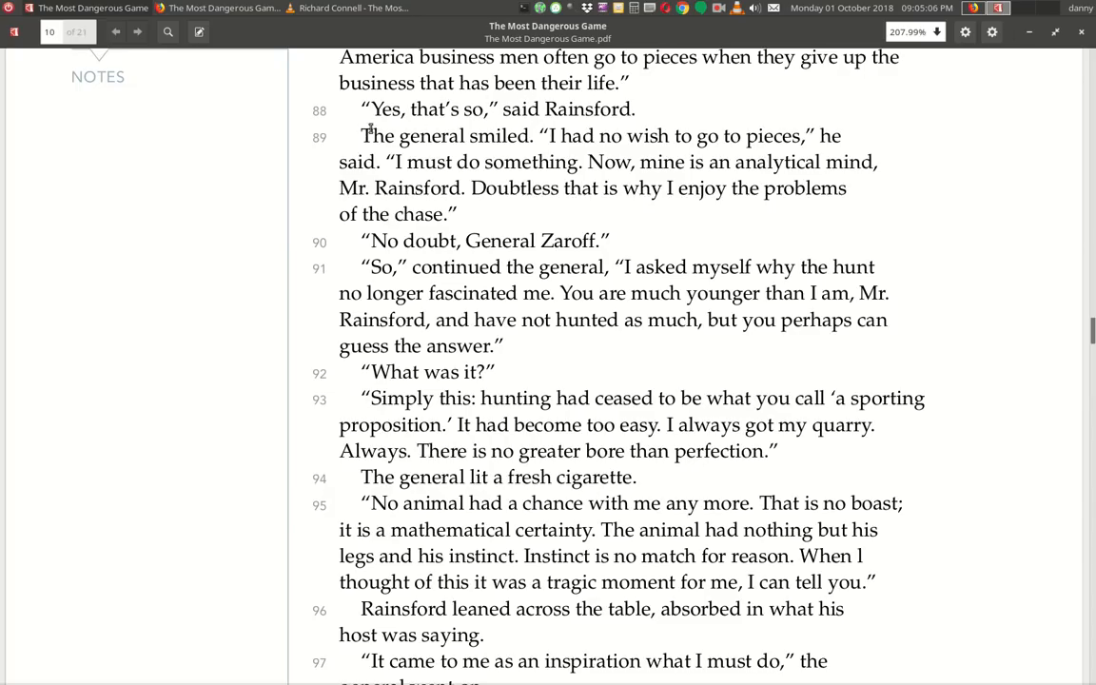
mouse_move(601, 127)
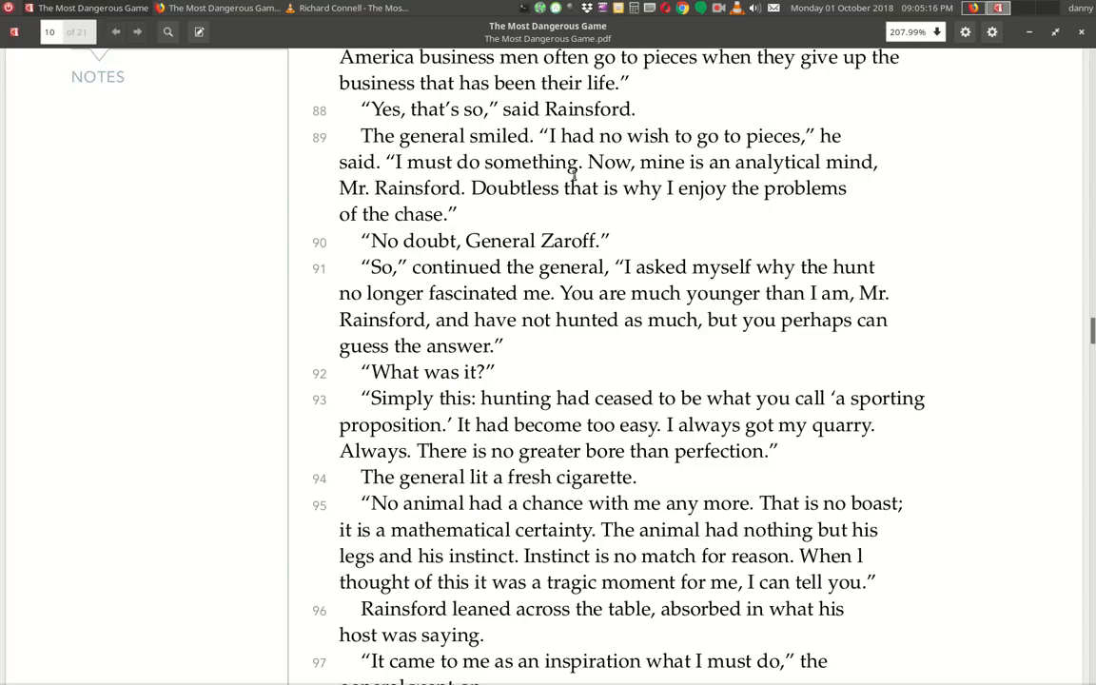
mouse_move(707, 188)
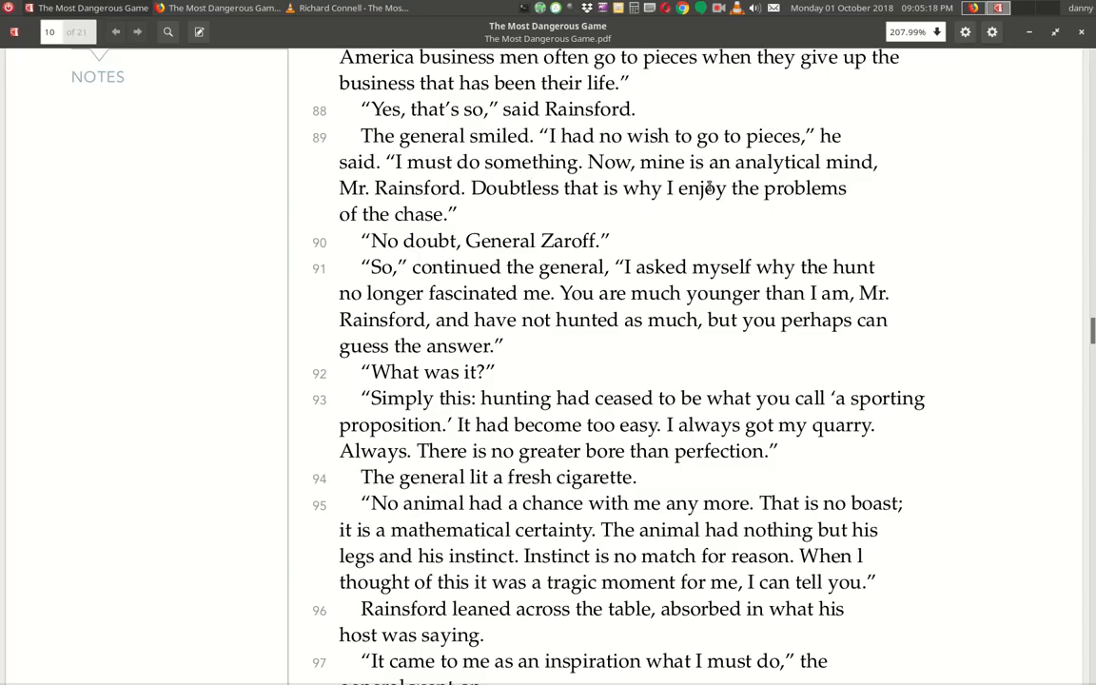
mouse_move(476, 213)
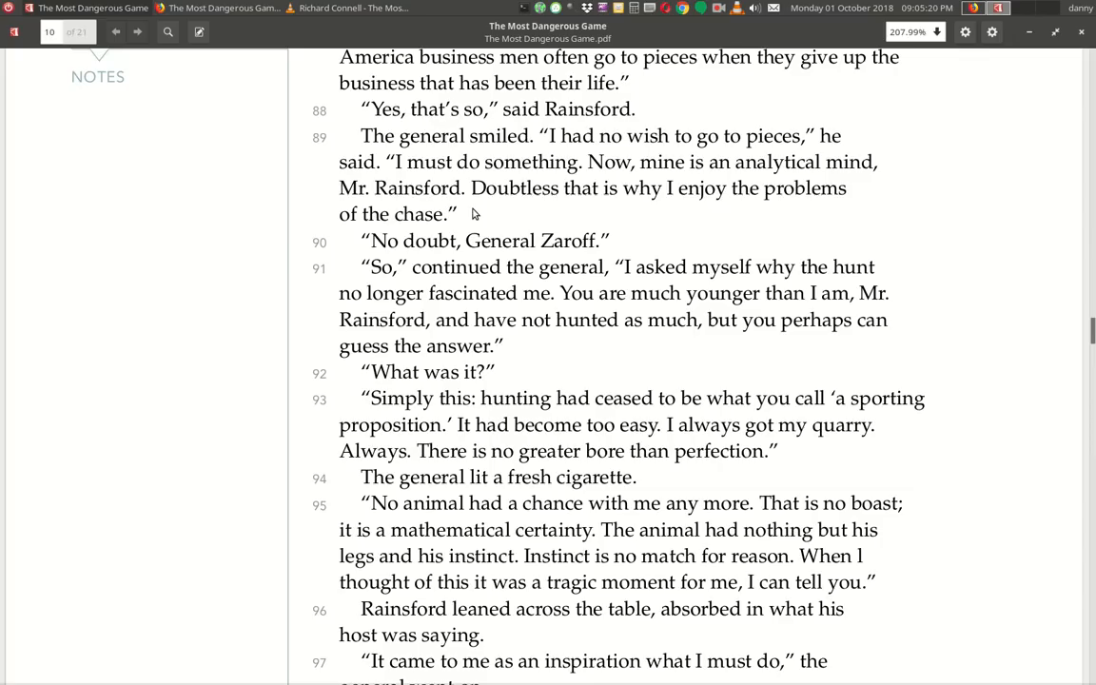
mouse_move(708, 213)
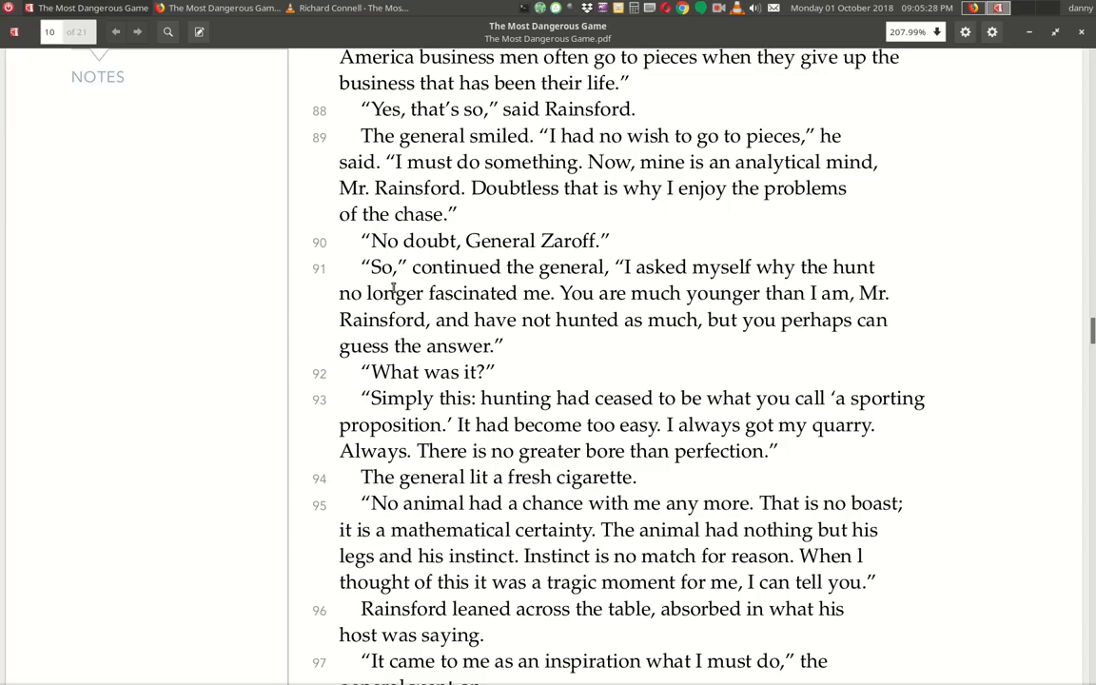
mouse_move(774, 282)
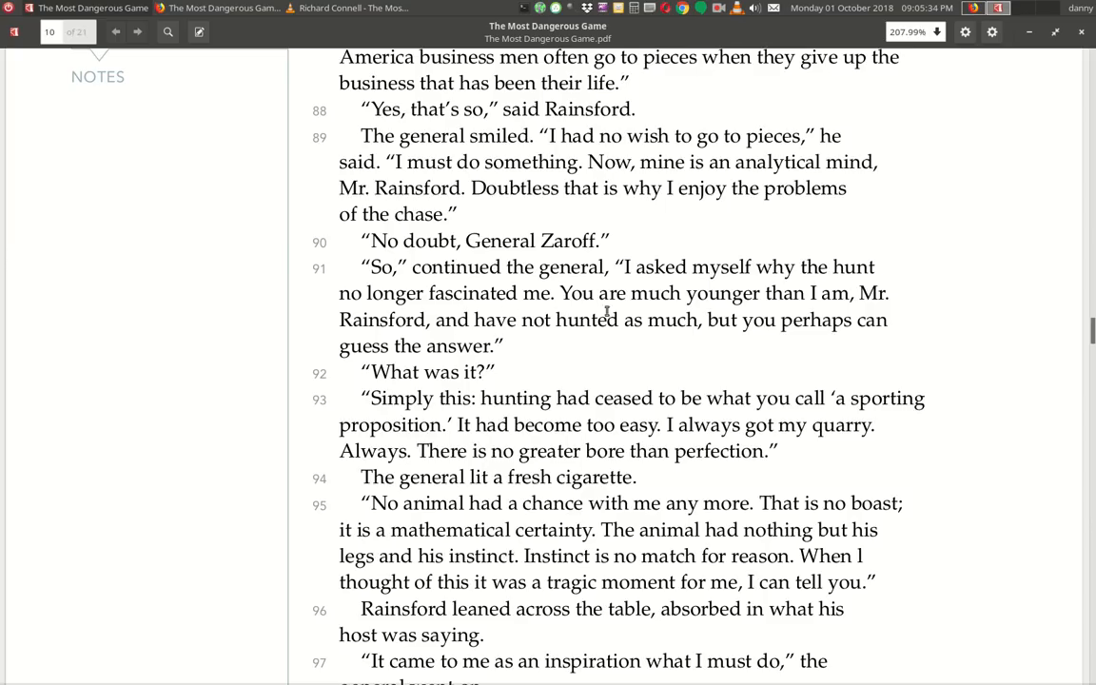
mouse_move(419, 312)
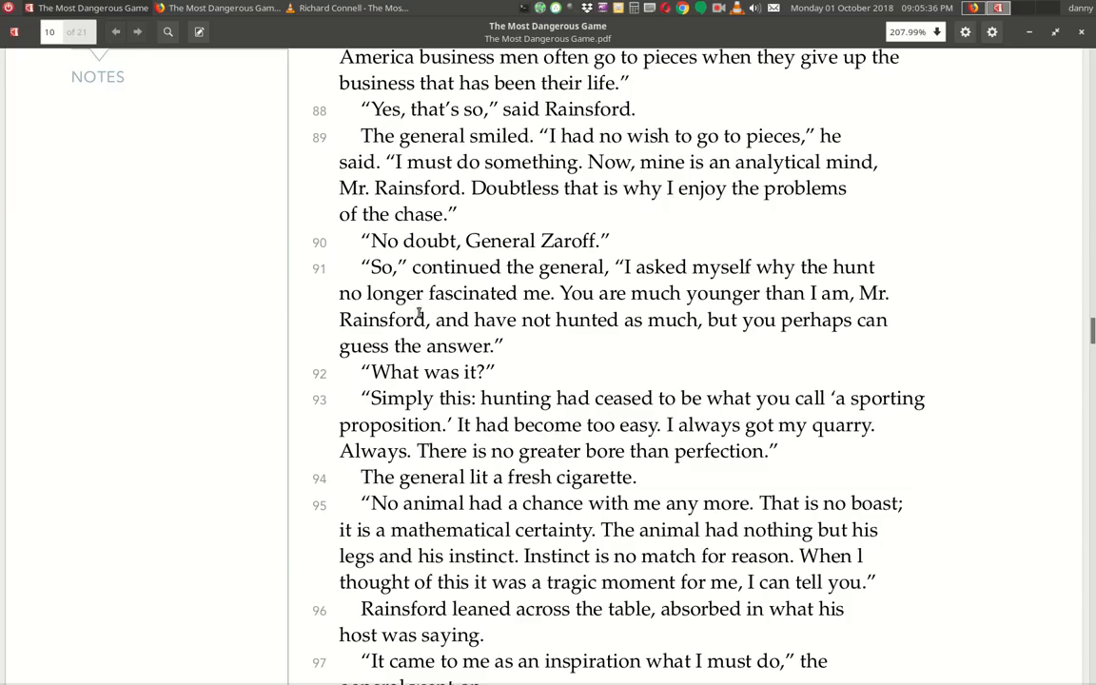
mouse_move(727, 343)
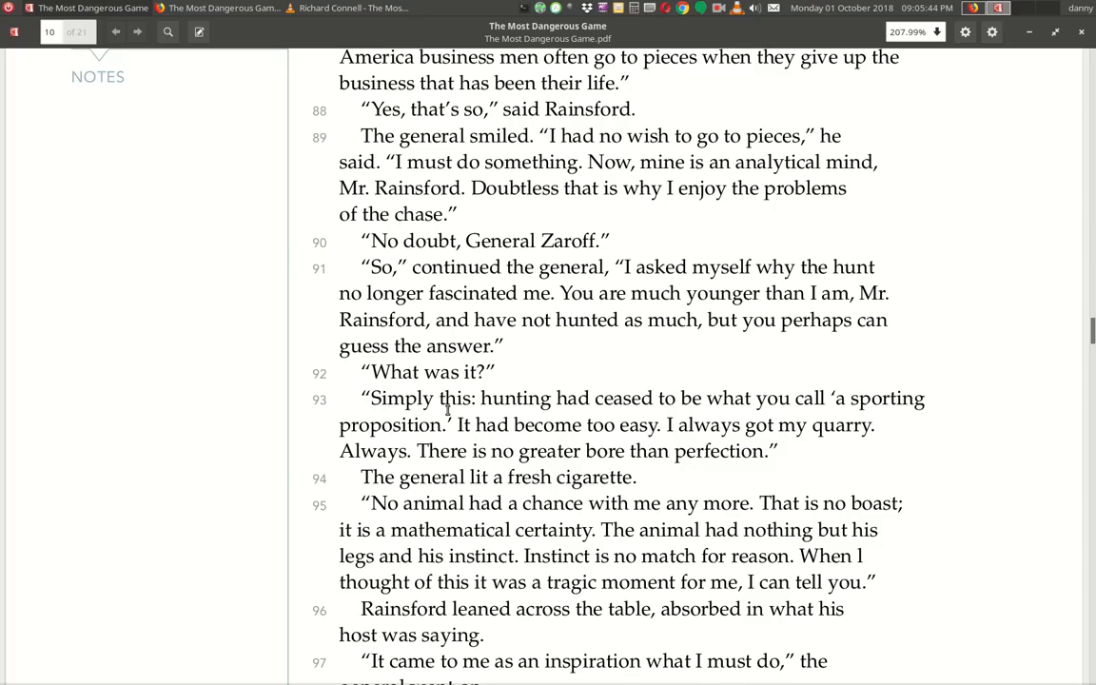
mouse_move(628, 417)
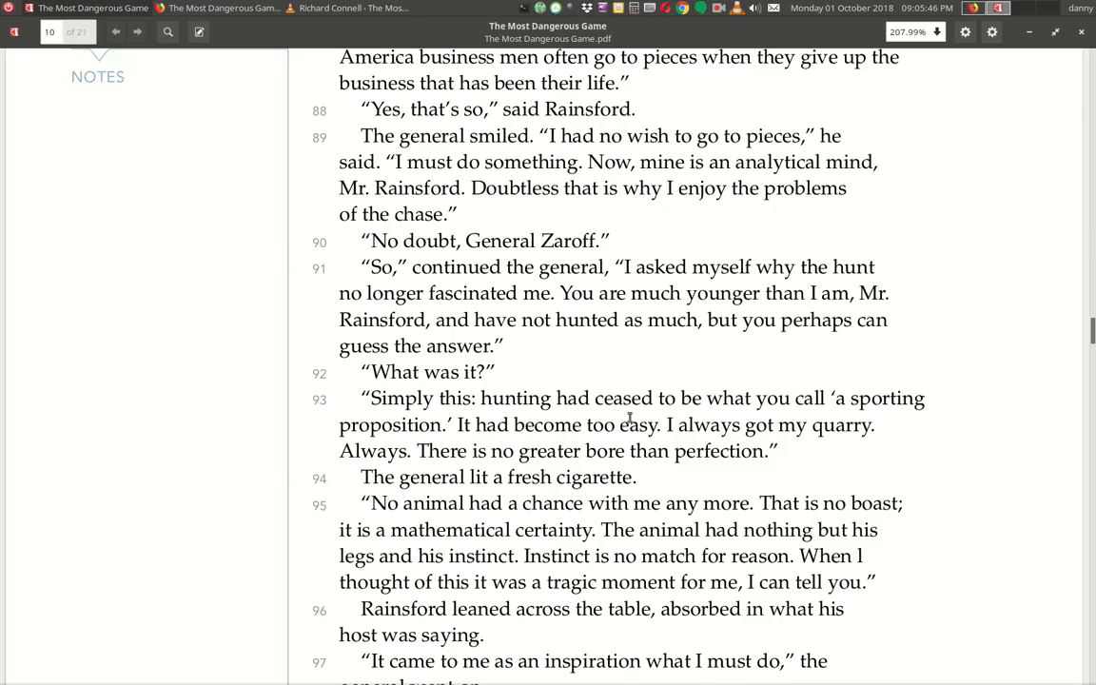
mouse_move(910, 409)
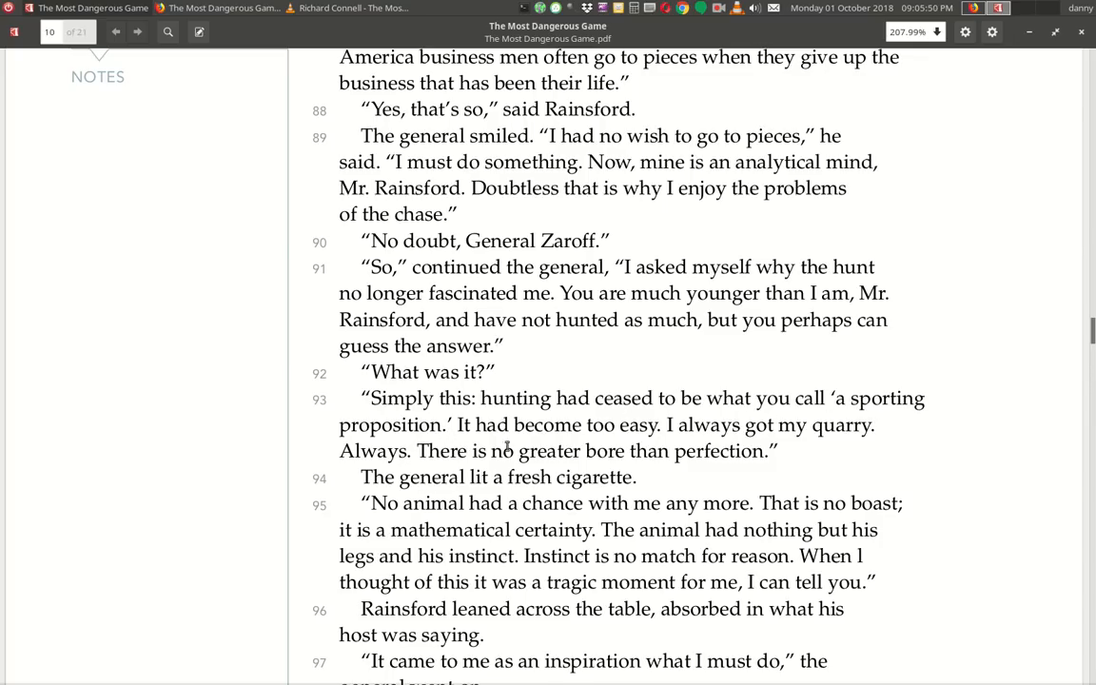
mouse_move(719, 437)
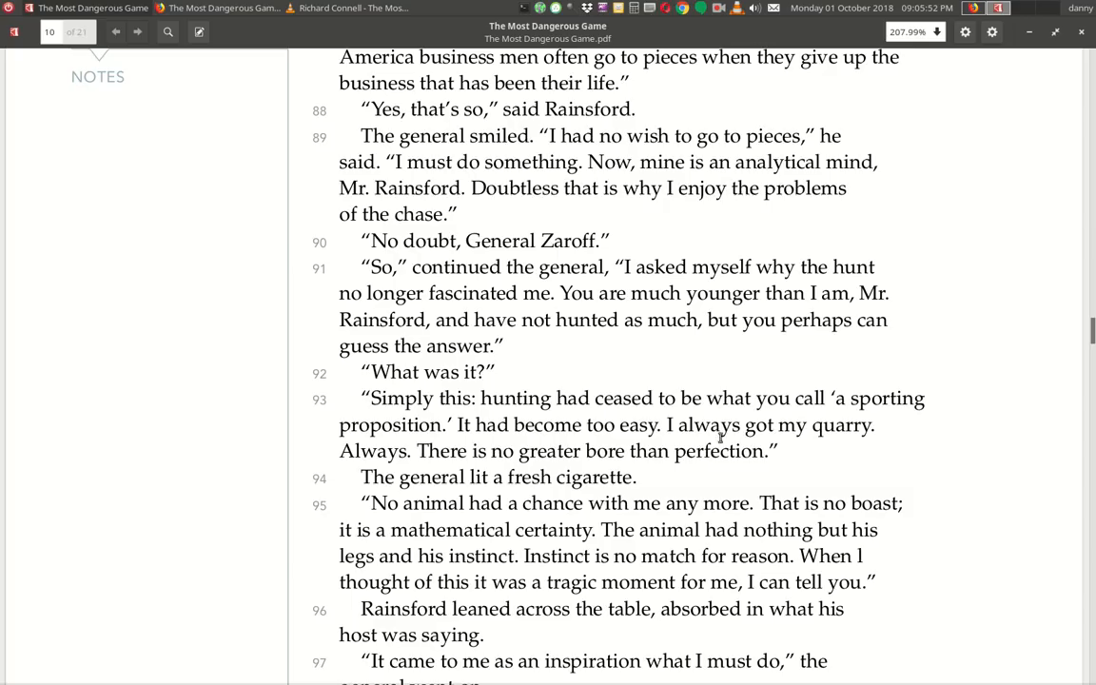
mouse_move(386, 470)
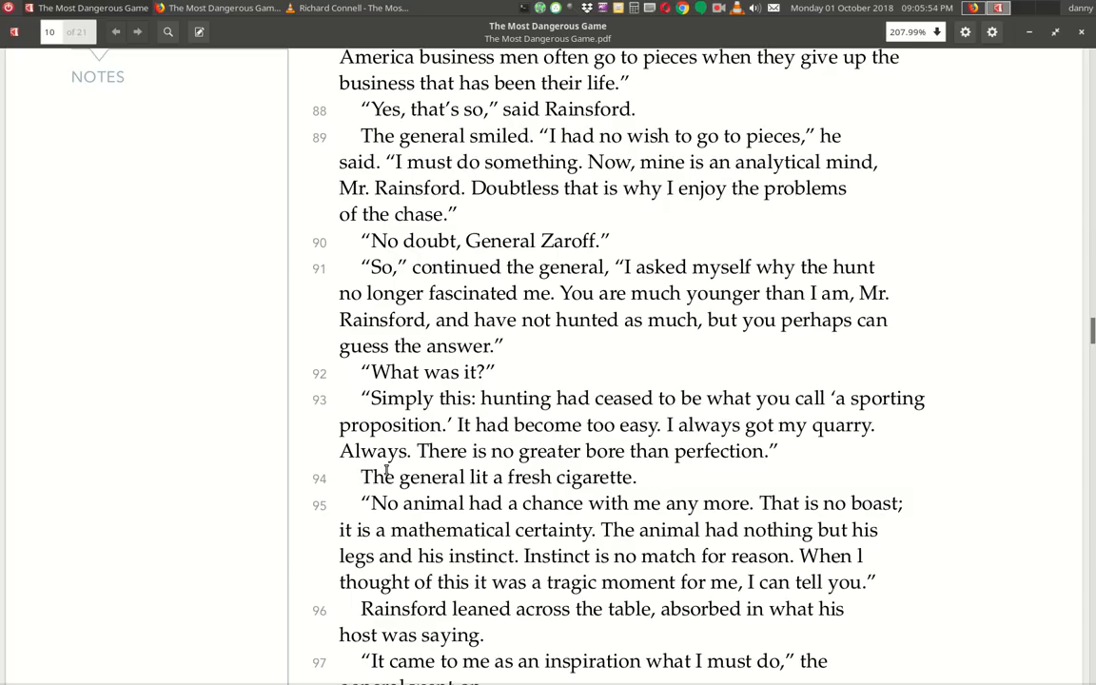
mouse_move(561, 464)
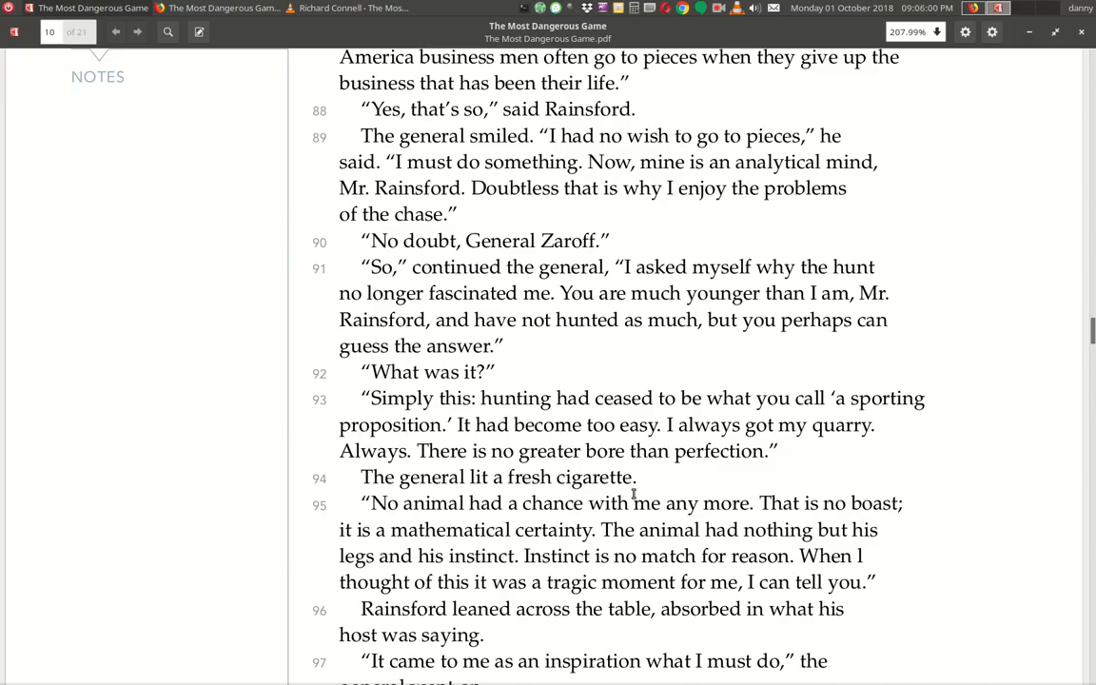
Scroll down to paragraphs 93–102, where the general says he invented a new animal.
scroll("down", 3)
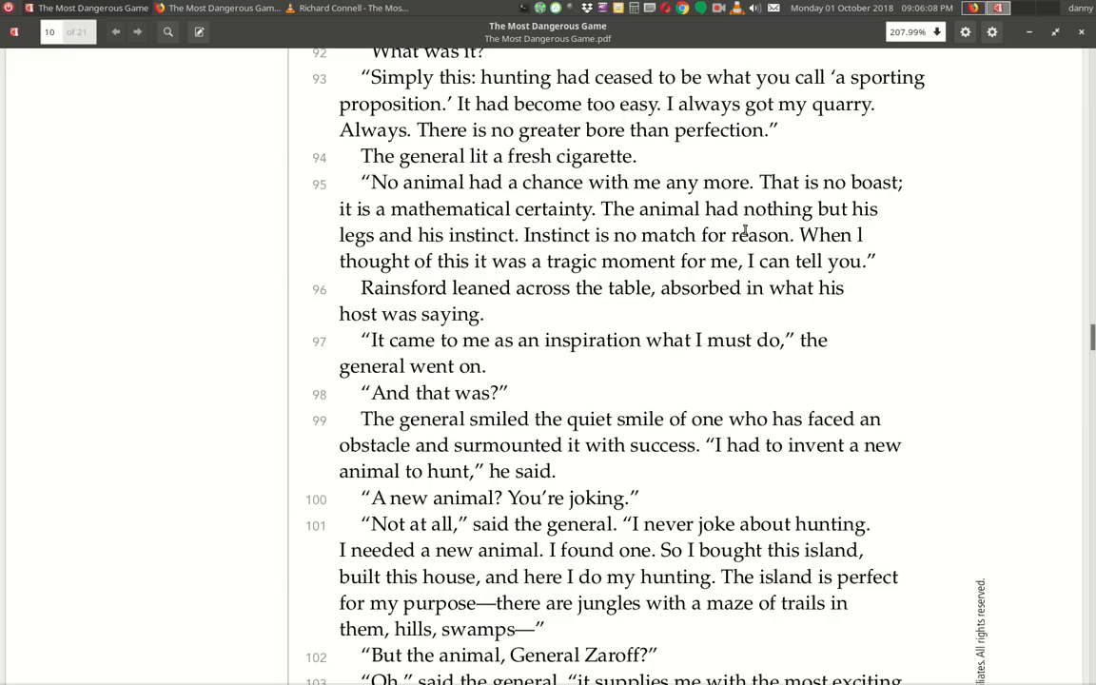
mouse_move(487, 257)
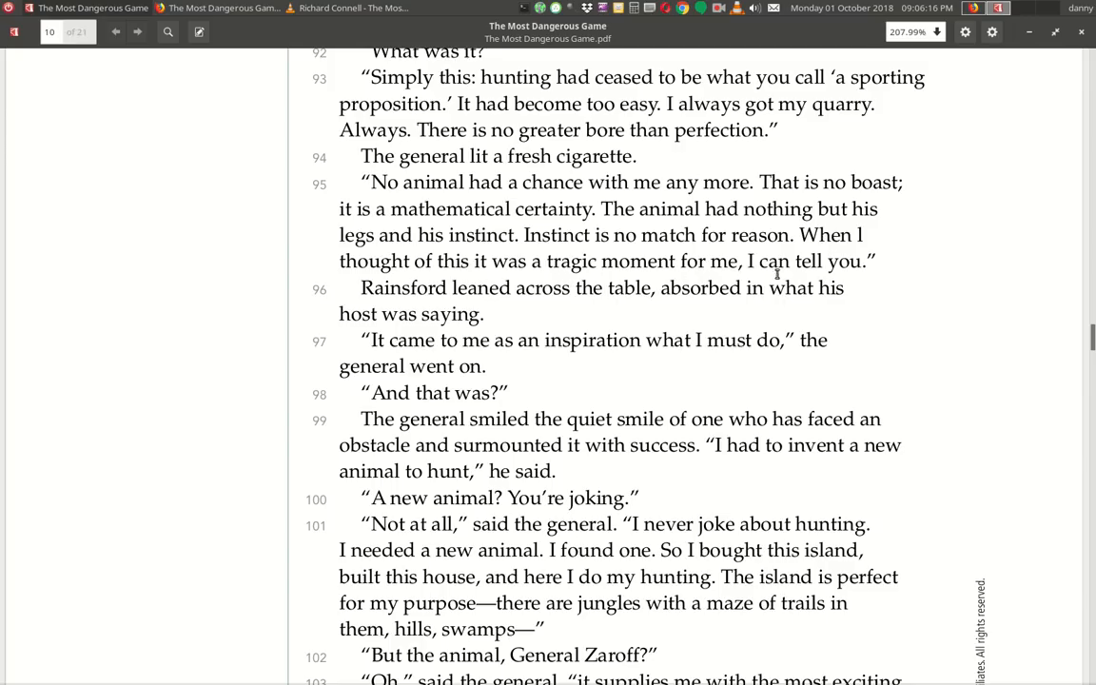
mouse_move(390, 308)
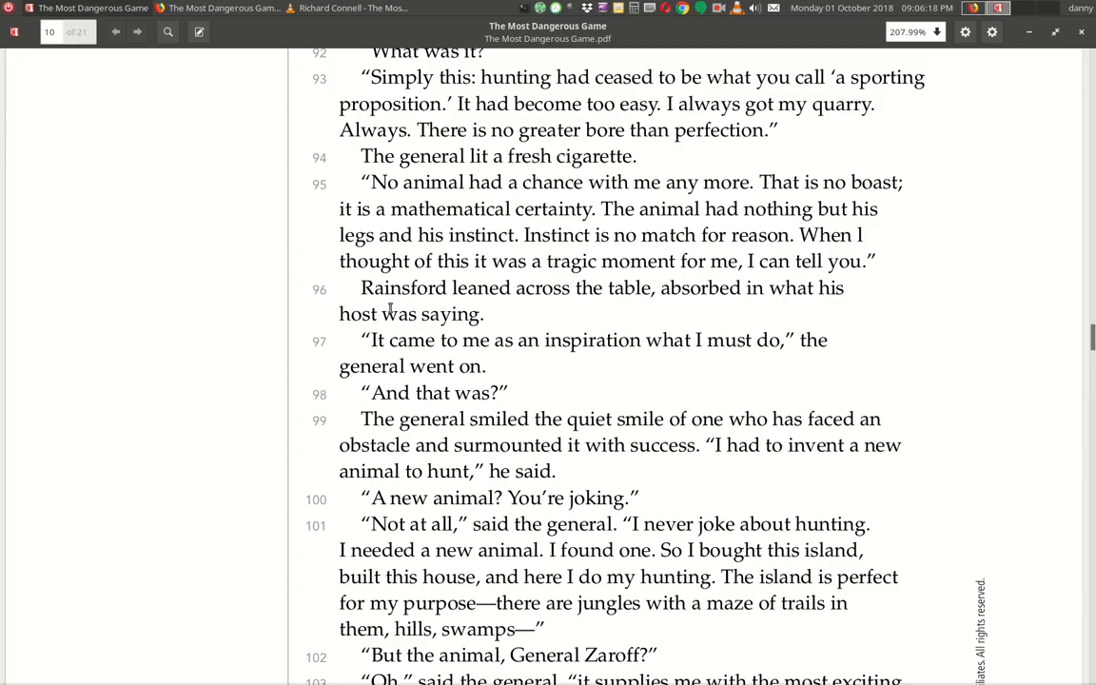
mouse_move(678, 302)
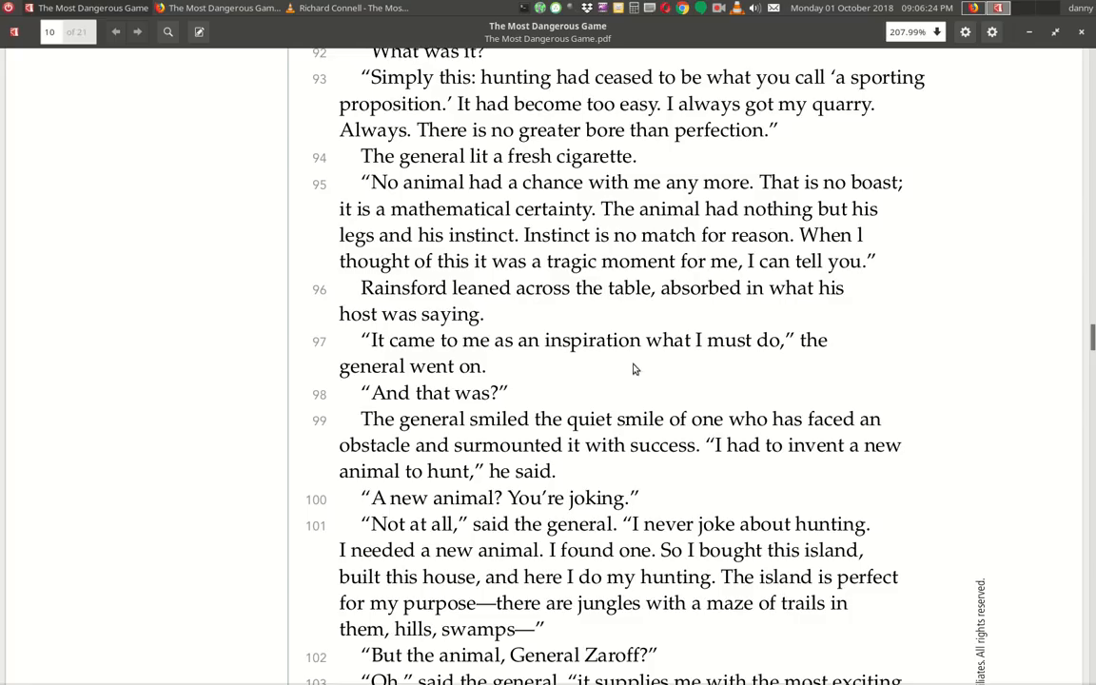
mouse_move(810, 378)
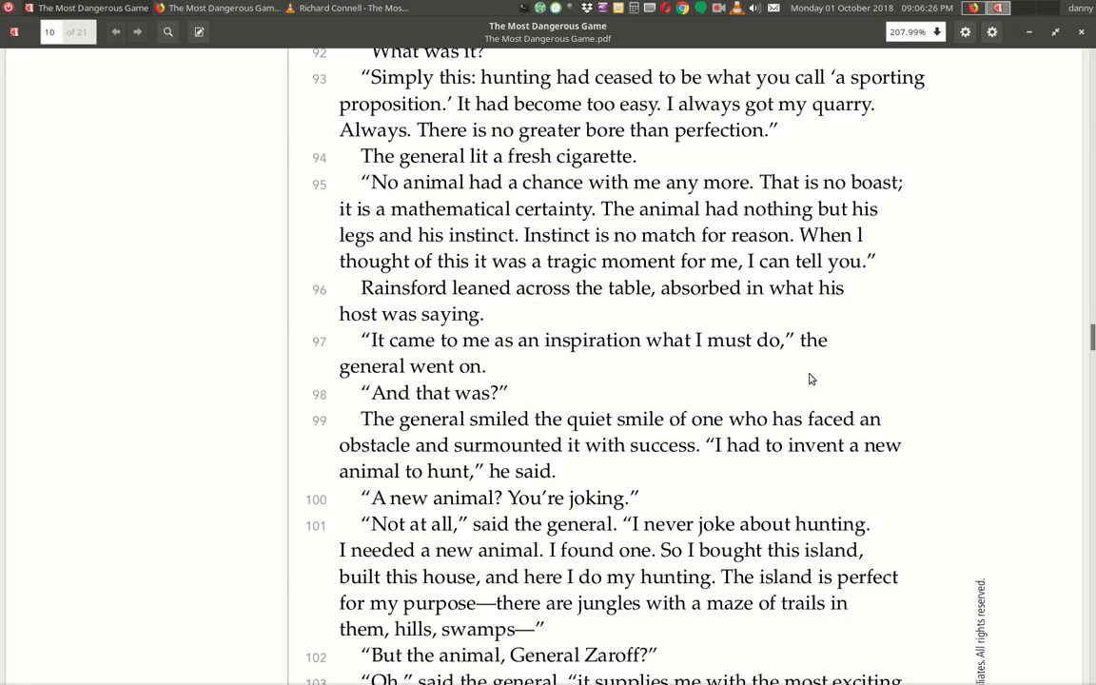
mouse_move(476, 411)
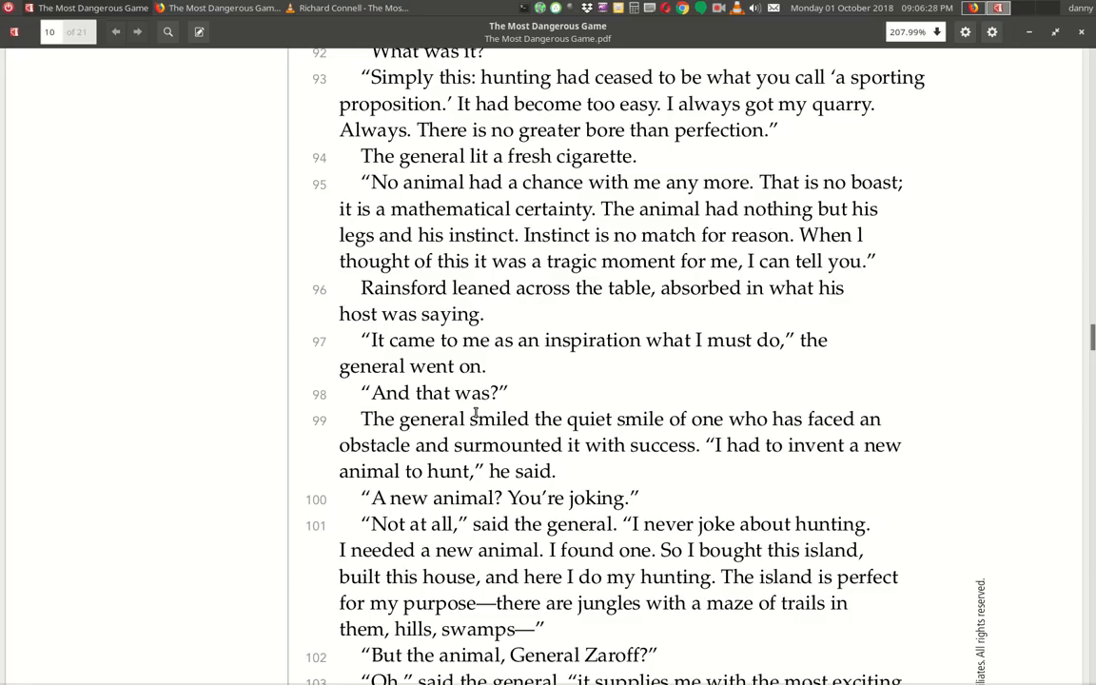
mouse_move(472, 445)
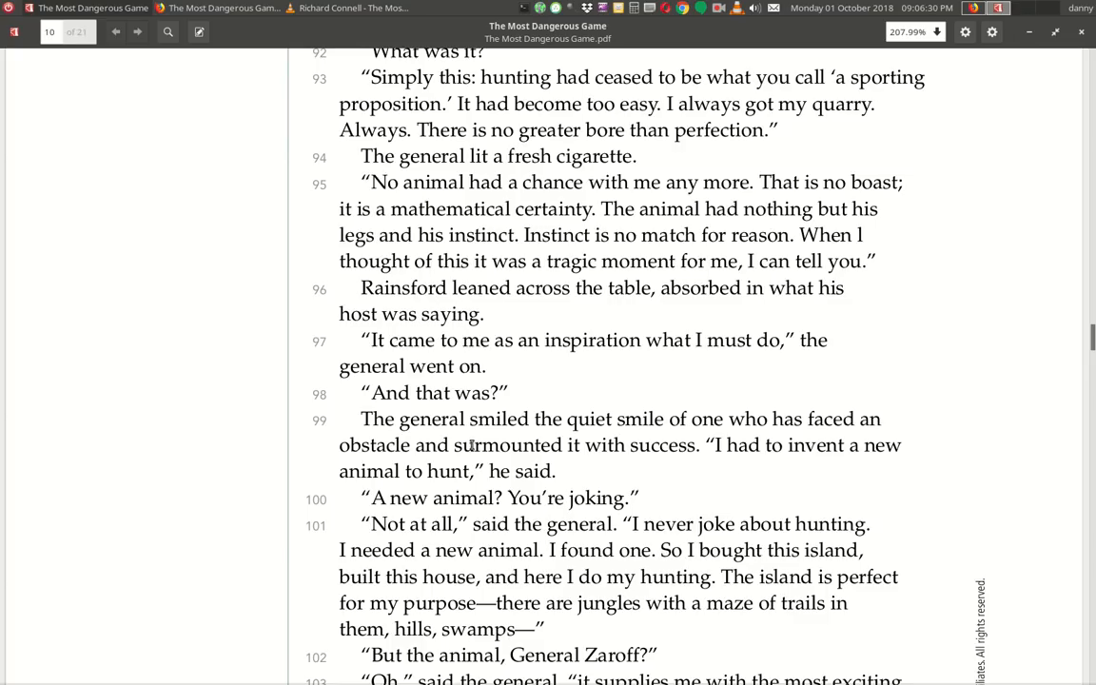
mouse_move(748, 438)
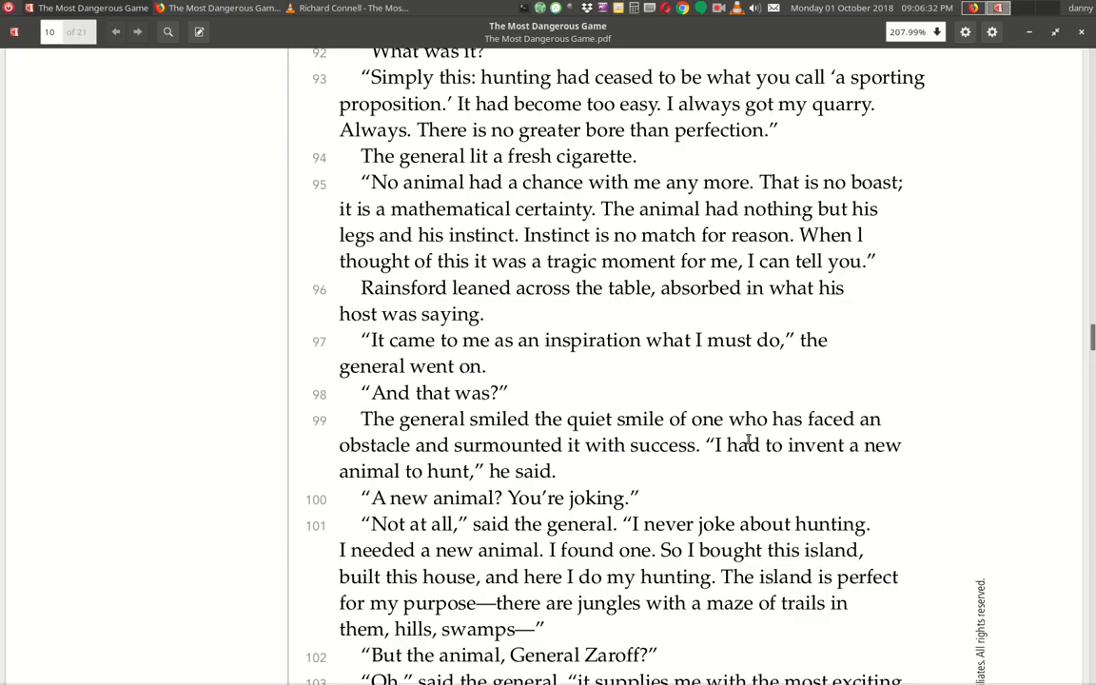
mouse_move(536, 476)
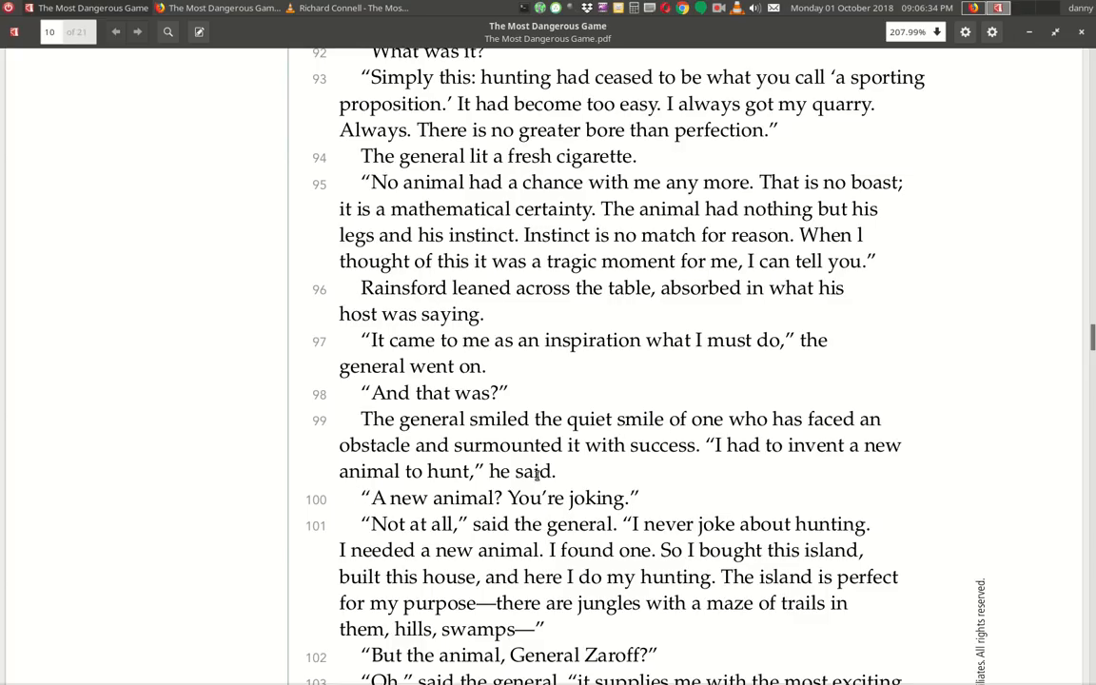
mouse_move(726, 468)
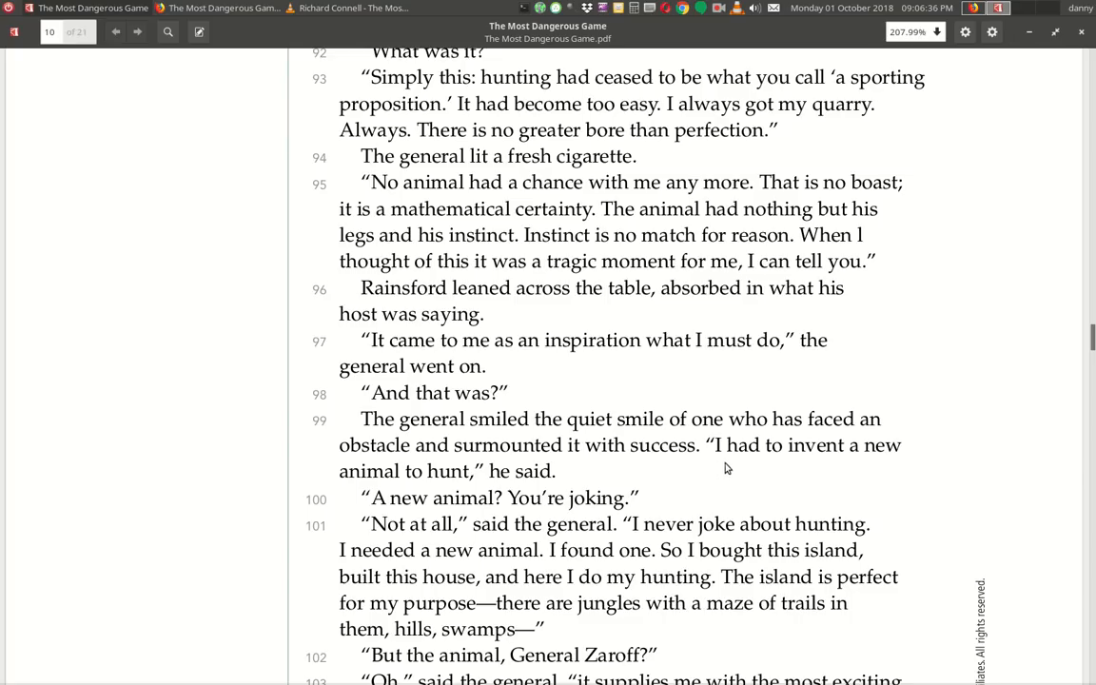
mouse_move(894, 468)
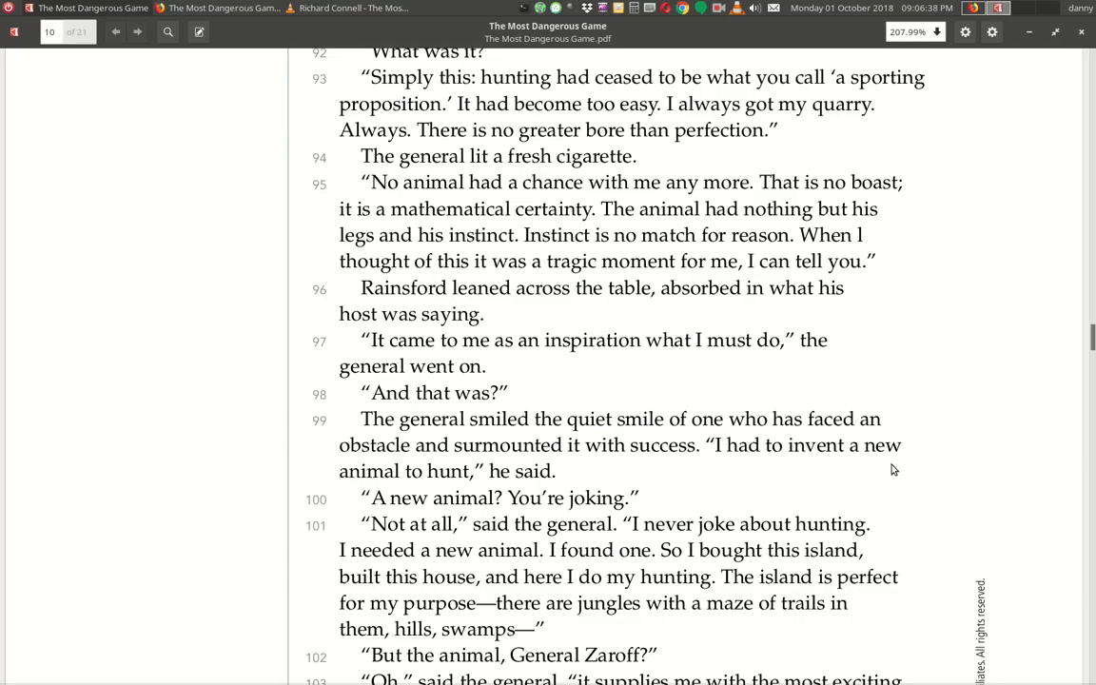
mouse_move(540, 492)
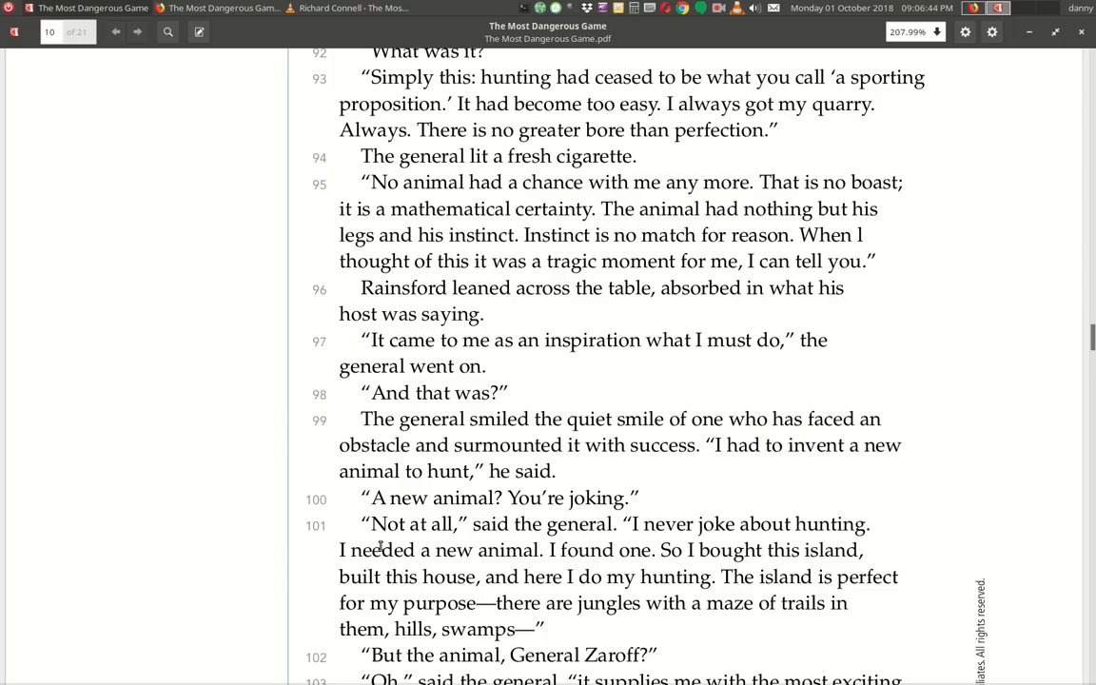
mouse_move(612, 543)
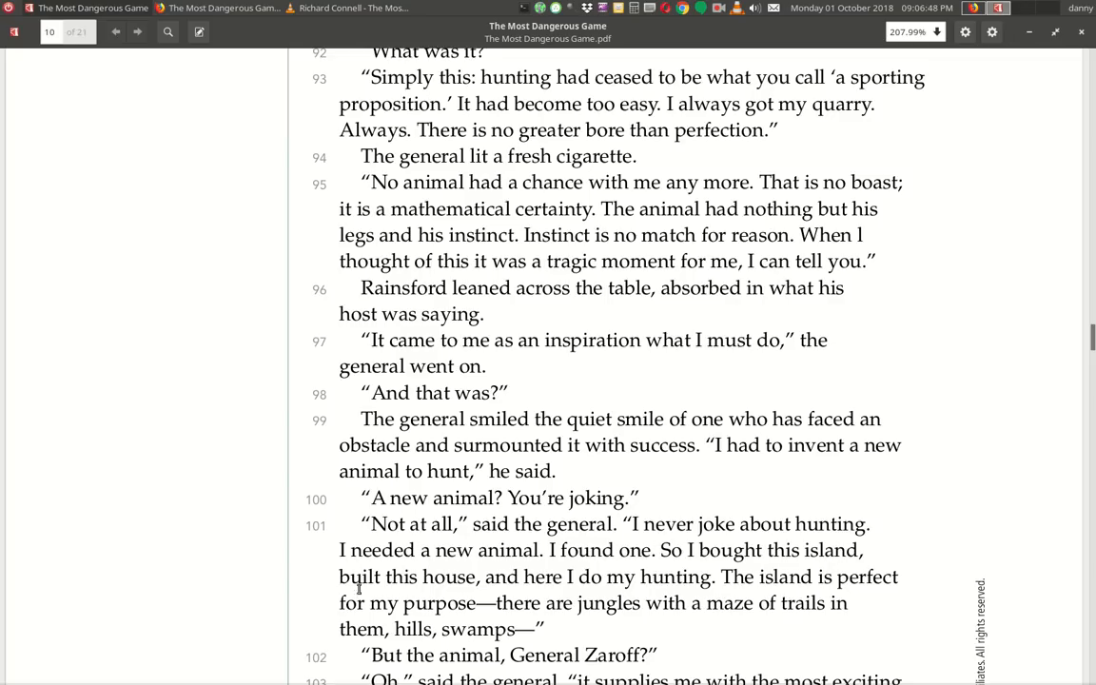
mouse_move(666, 572)
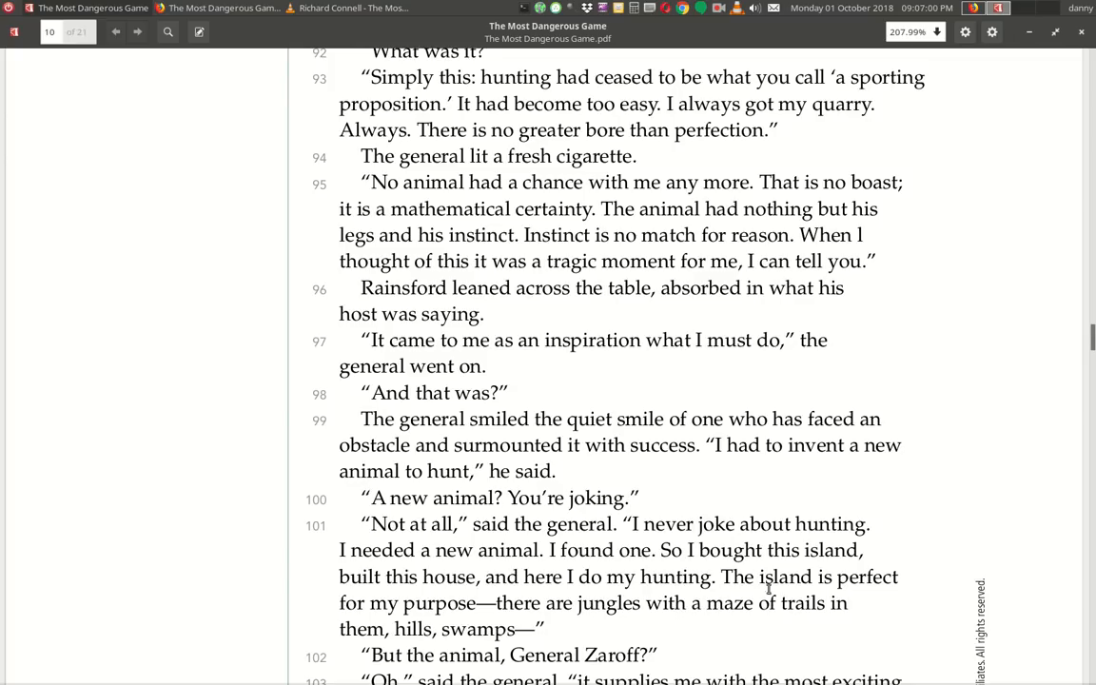
Scroll to the bottom of page IL27, paragraphs 101–108 ending 'But no animal can reason.'.
scroll("down", 3)
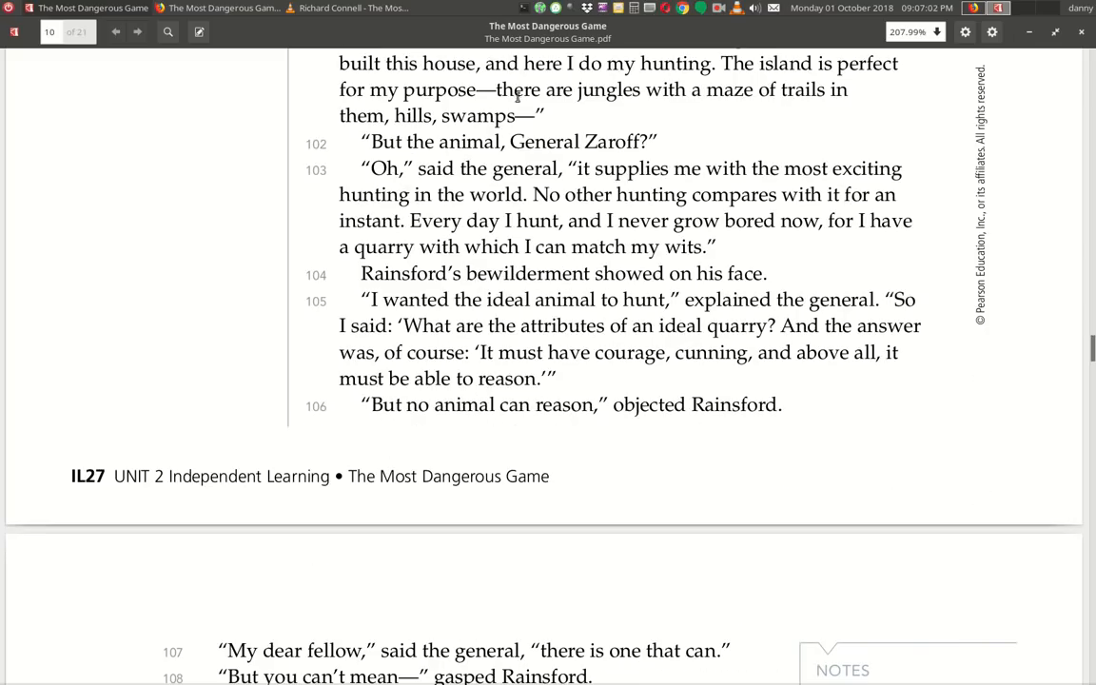
mouse_move(527, 156)
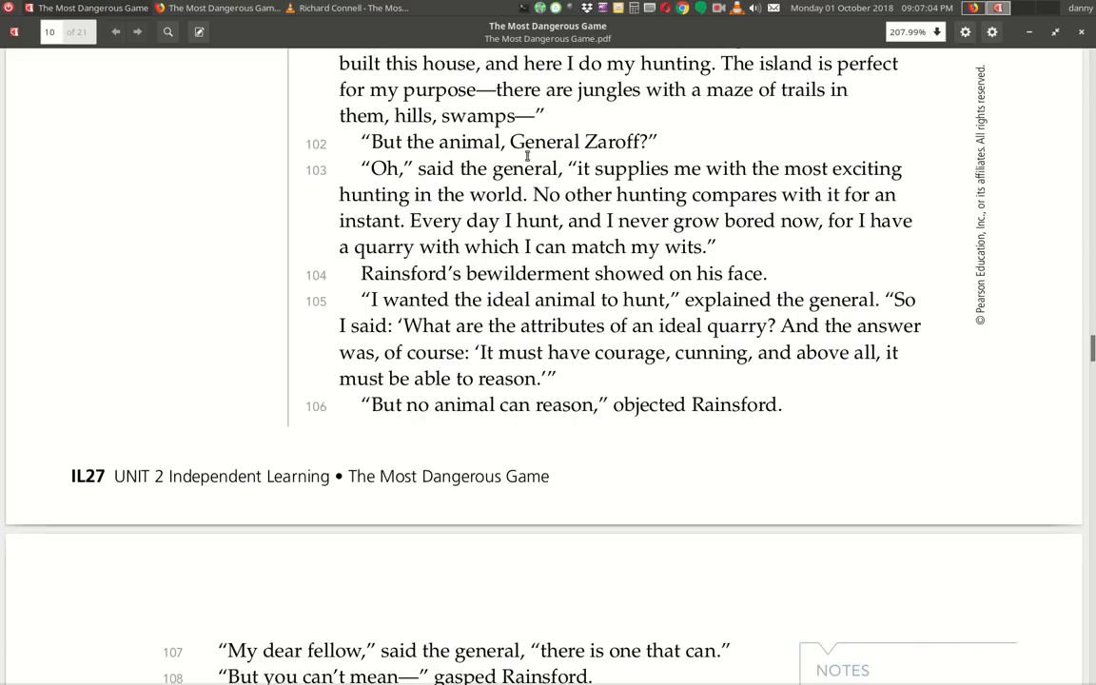
mouse_move(395, 183)
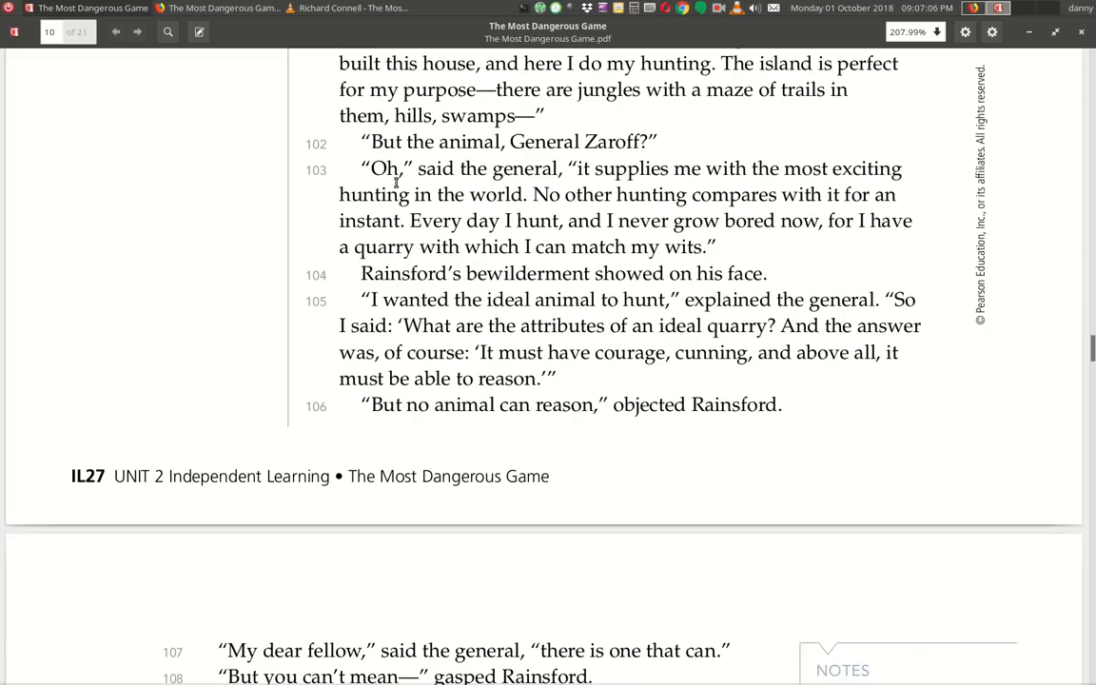
mouse_move(609, 182)
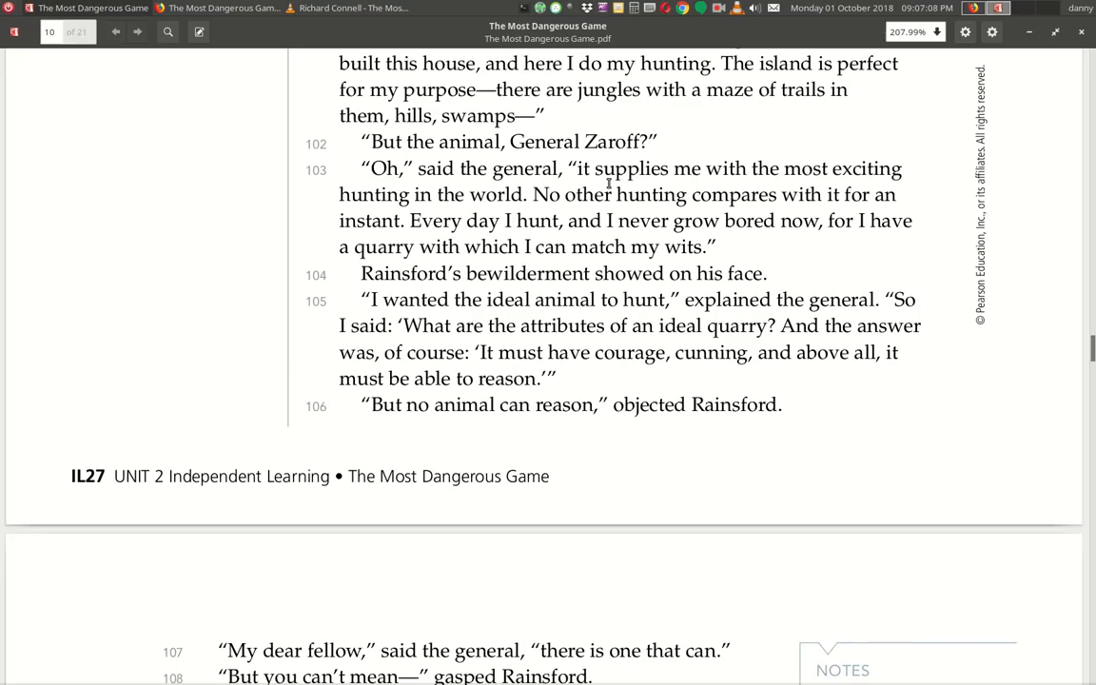
mouse_move(464, 213)
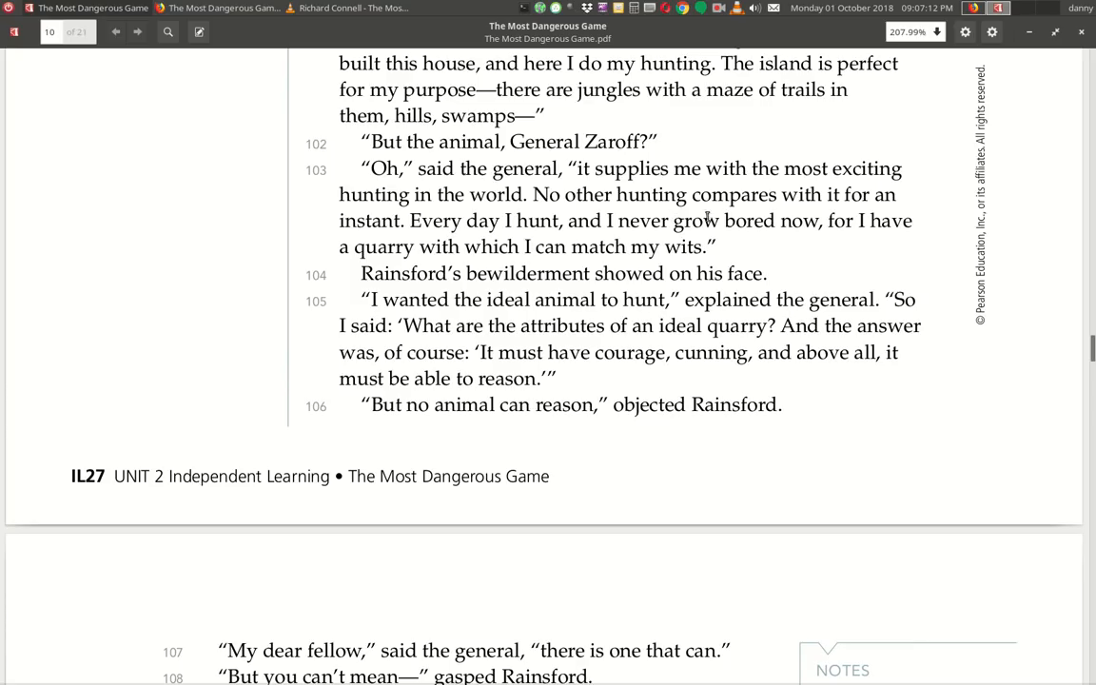
mouse_move(441, 246)
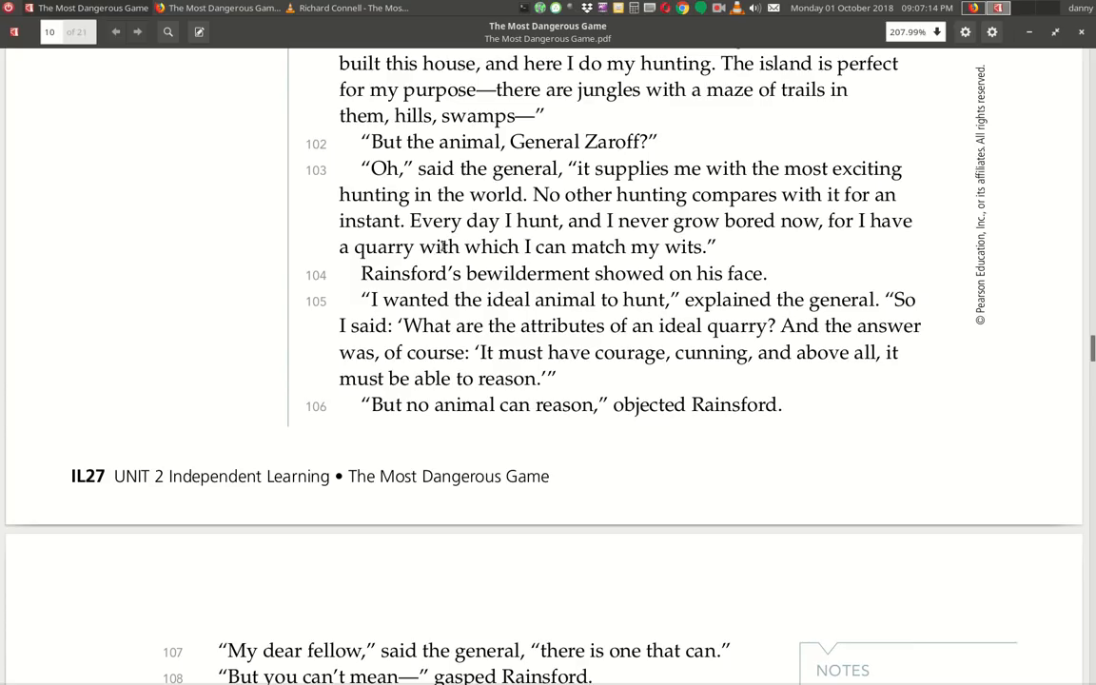
mouse_move(823, 258)
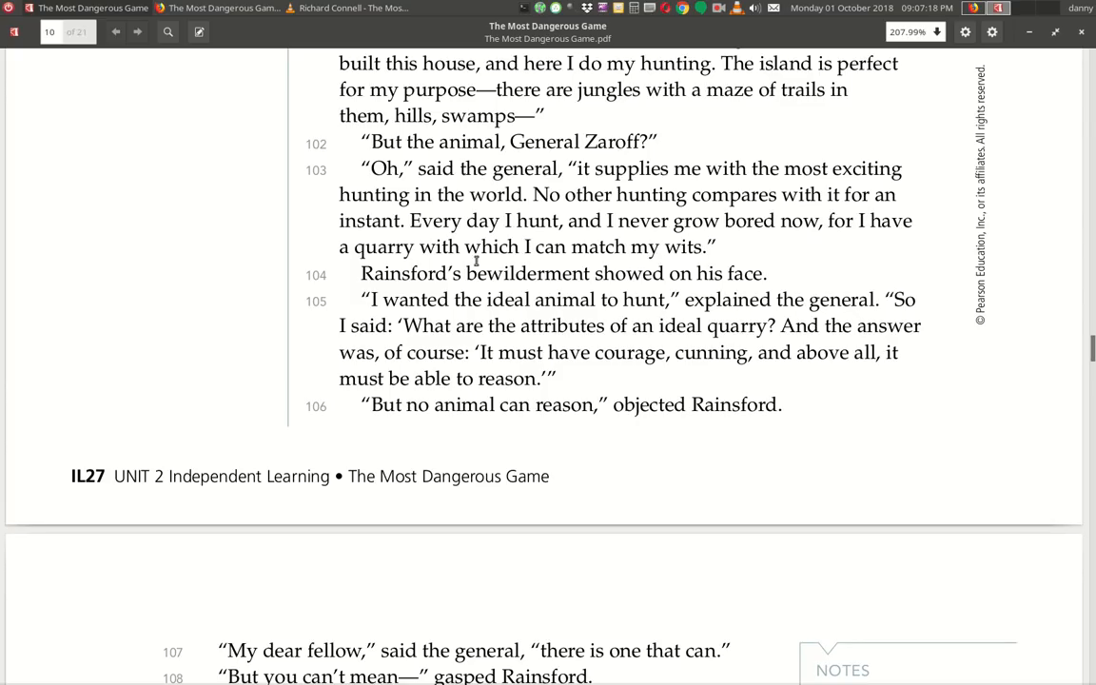
mouse_move(411, 303)
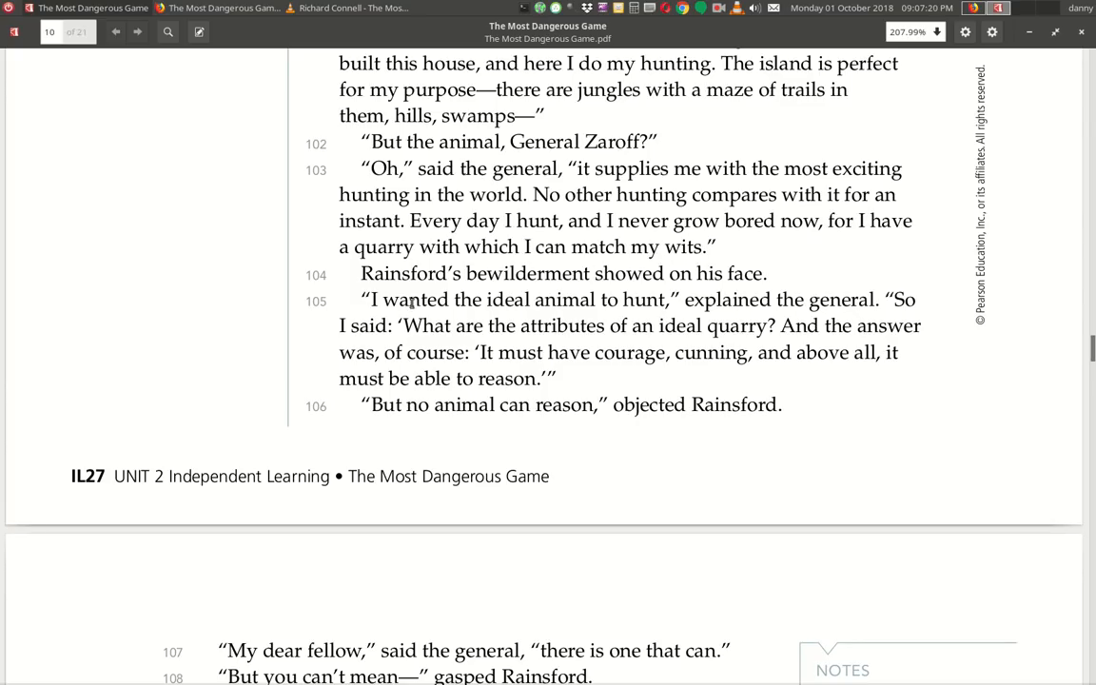
mouse_move(651, 293)
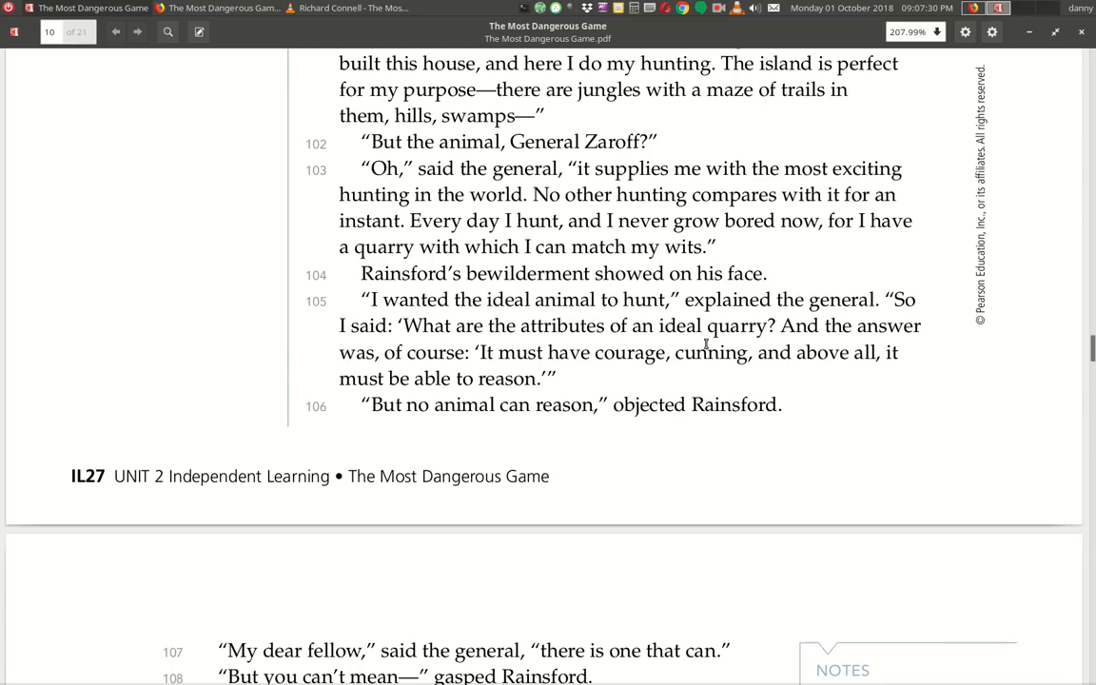
mouse_move(438, 384)
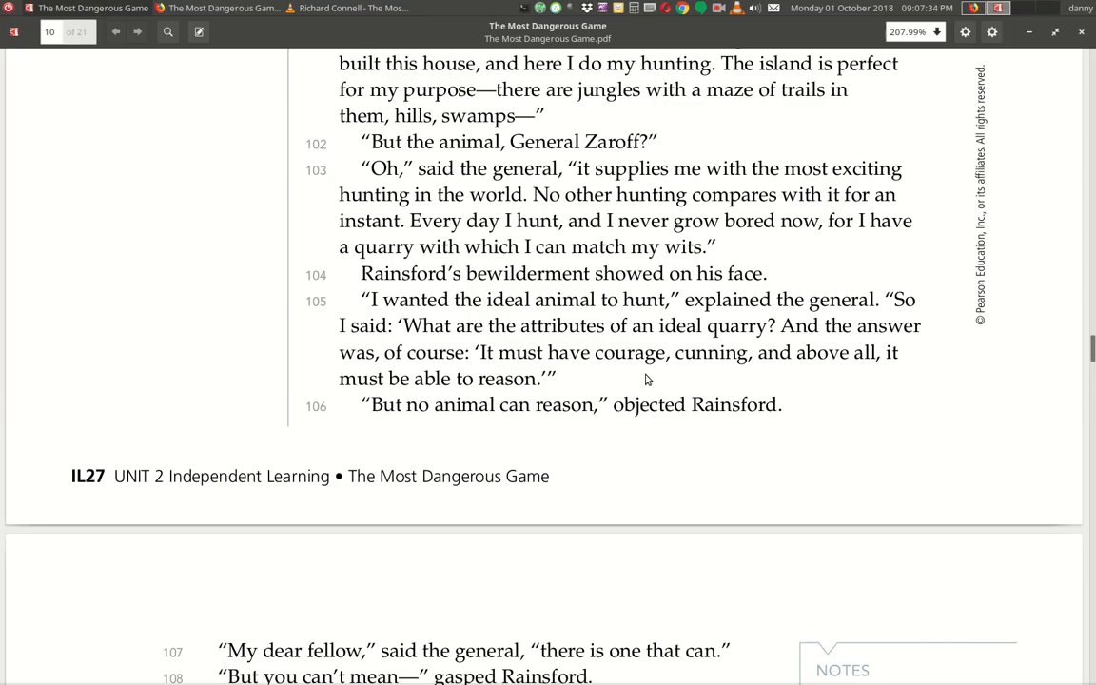
mouse_move(598, 394)
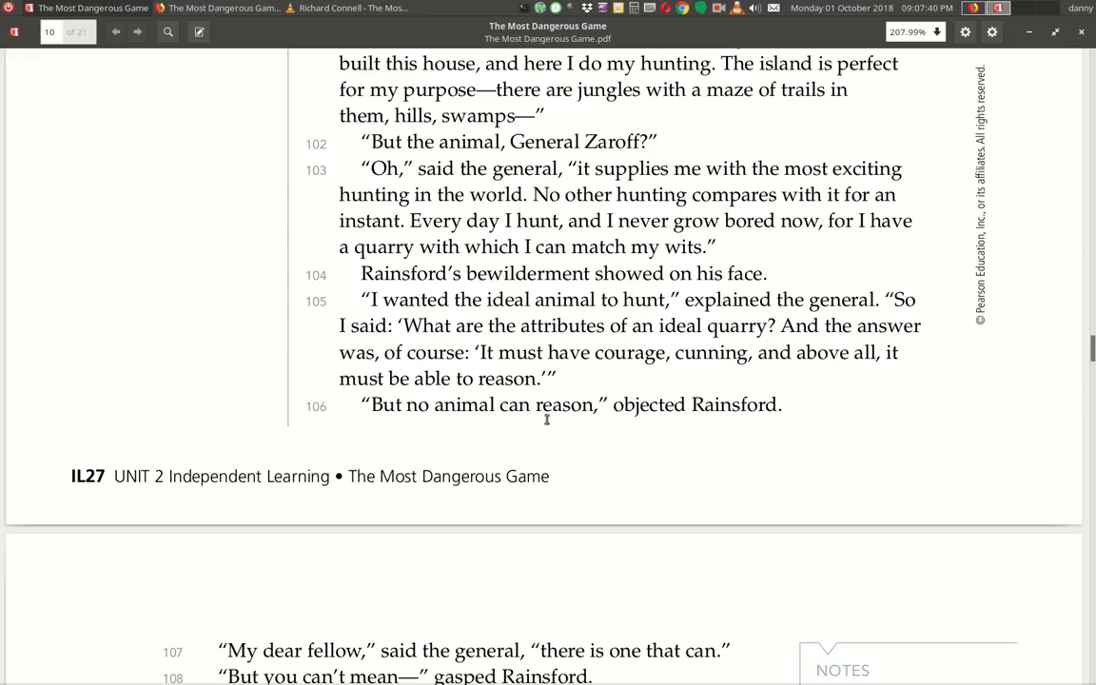
Scroll past the page break to paragraphs 107–115, starting 'My dear fellow, there is one that can.'.
scroll("down", 3)
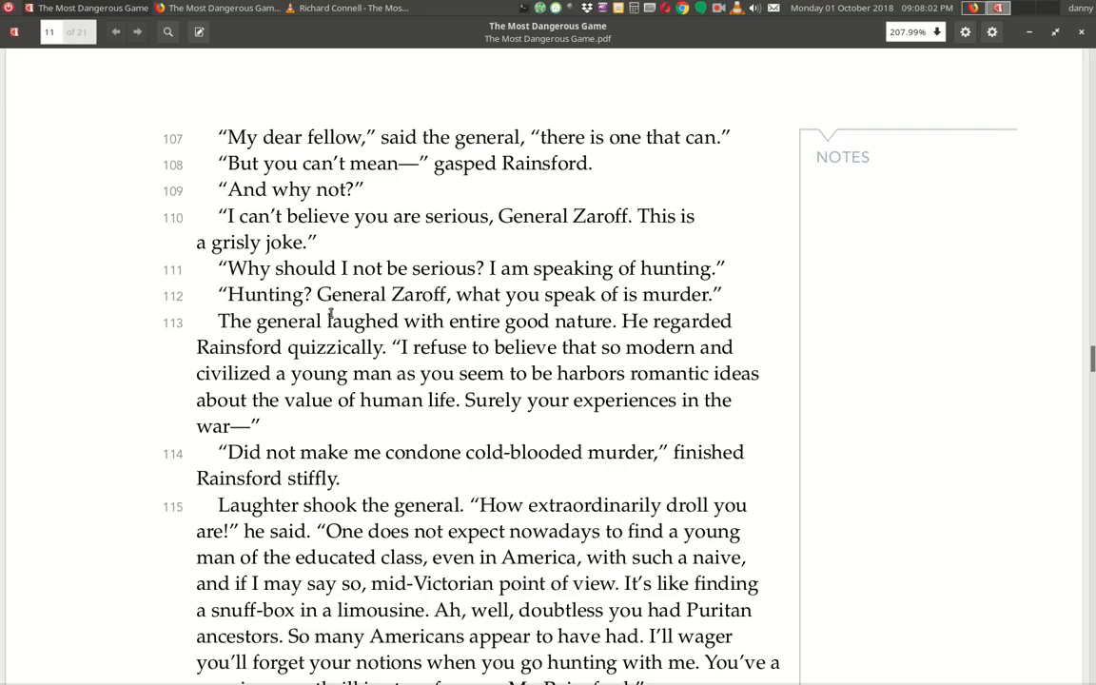
mouse_move(700, 316)
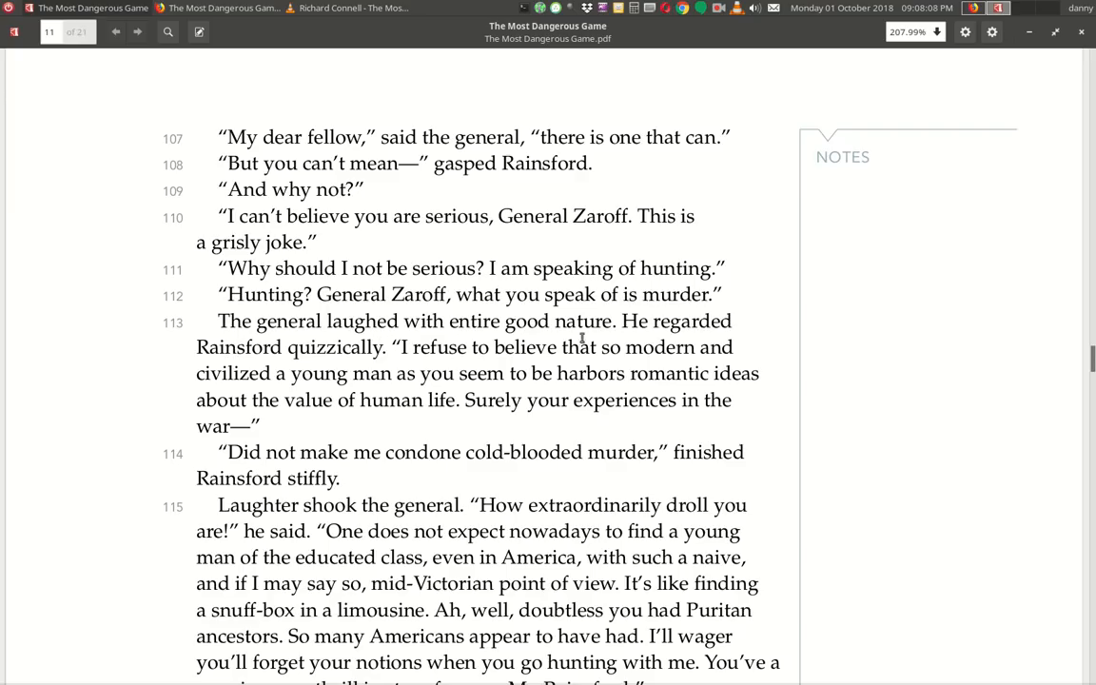
mouse_move(361, 365)
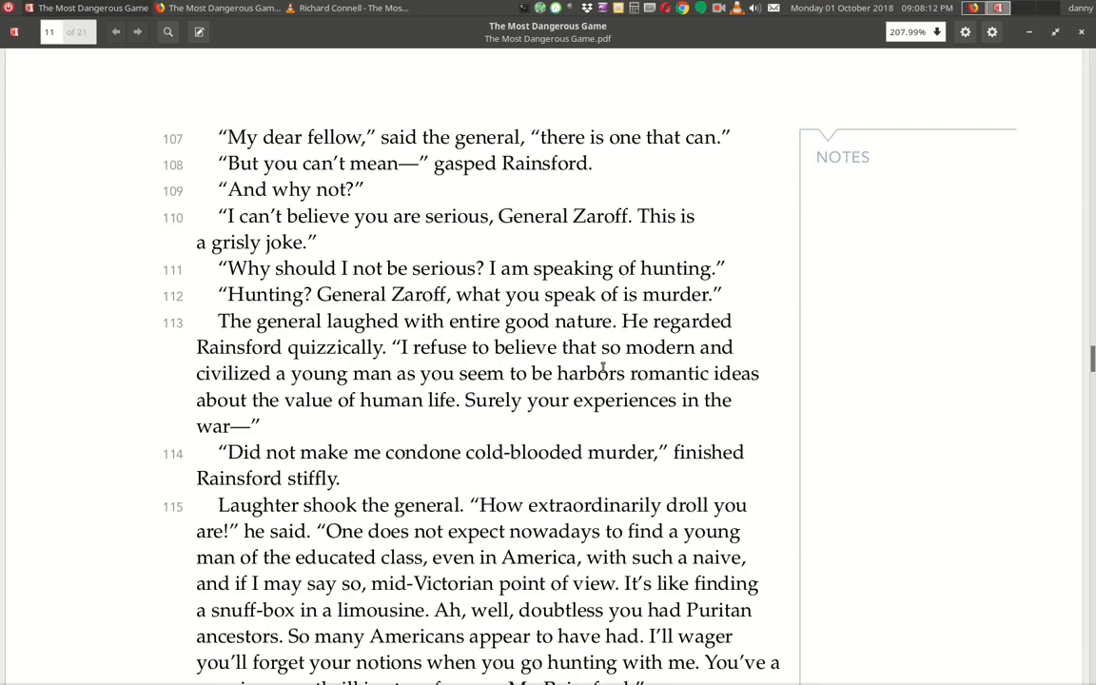
mouse_move(403, 394)
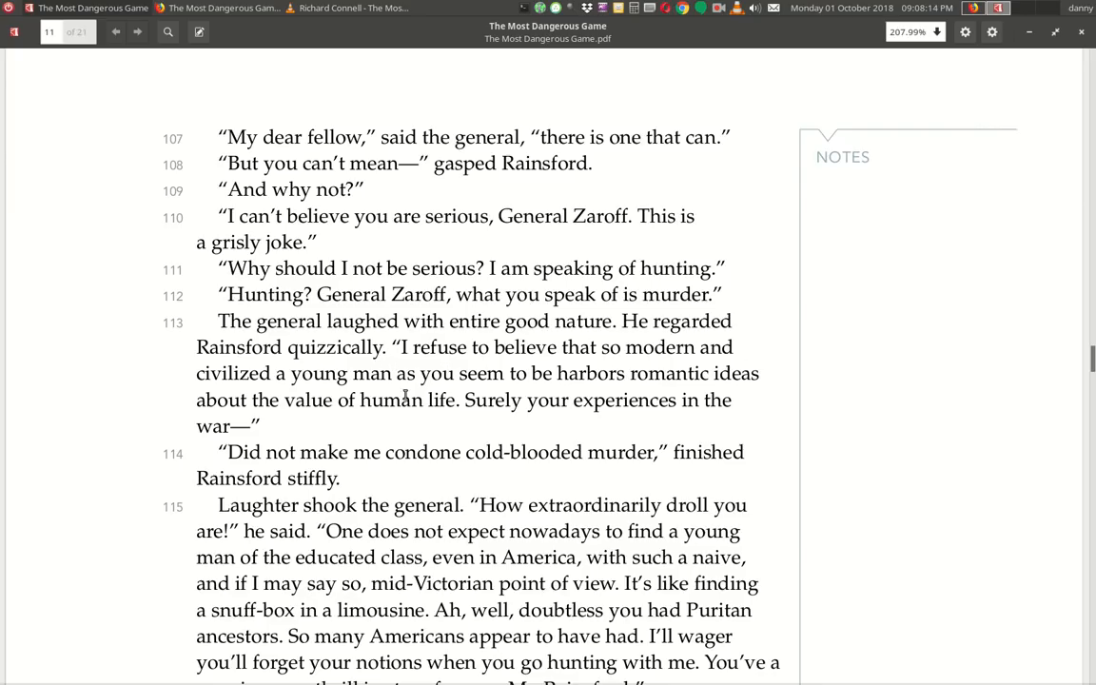
mouse_move(681, 392)
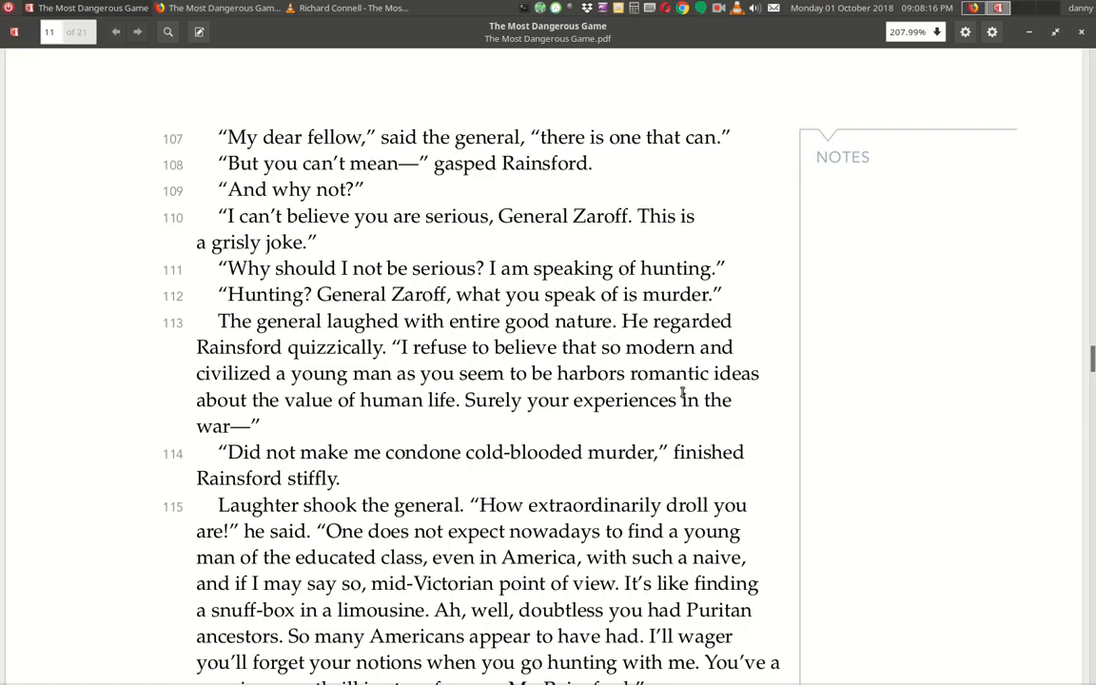
mouse_move(438, 415)
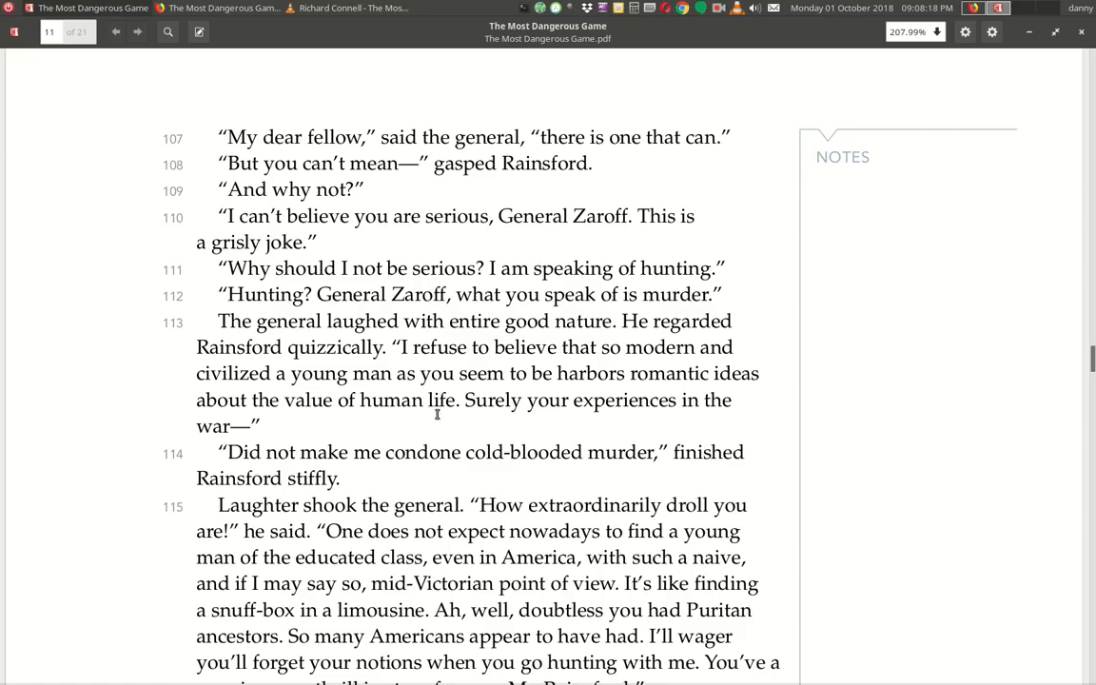
mouse_move(687, 415)
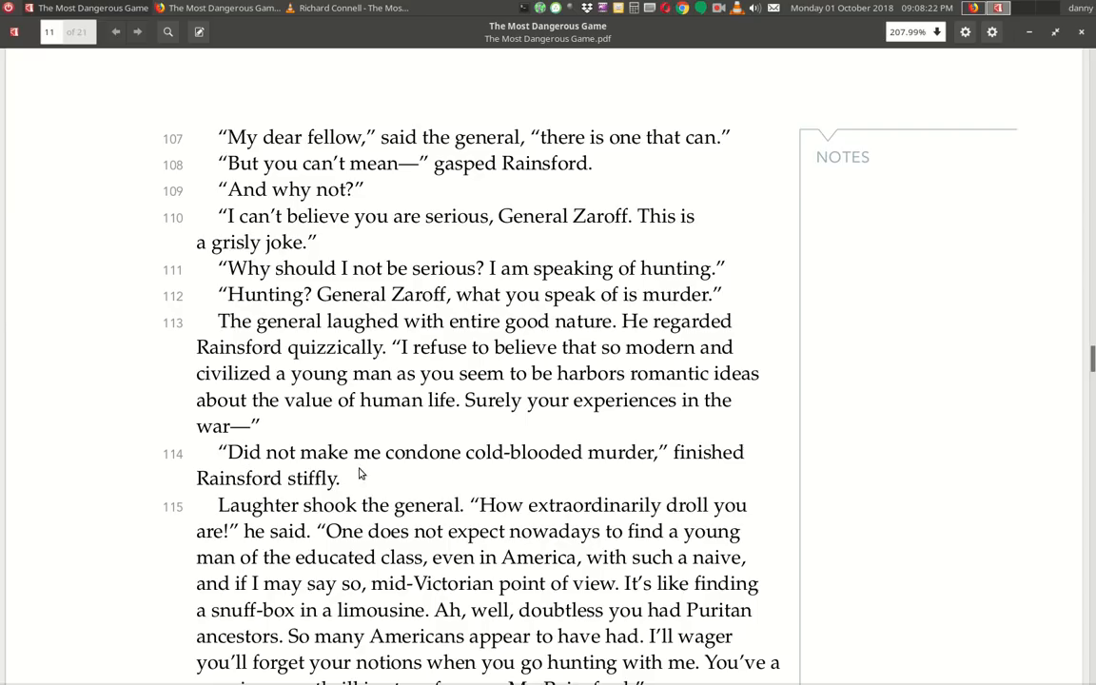
mouse_move(635, 478)
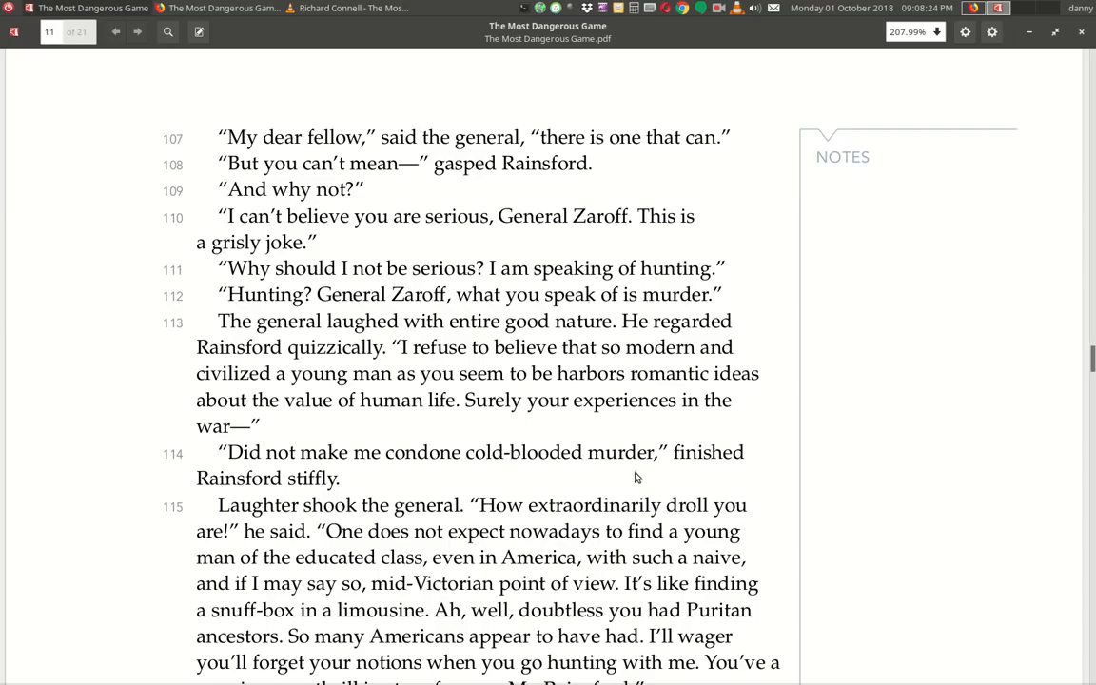
Scroll slightly so paragraph 115 ends and Rainsford's 'I'm a hunter, not a murderer' appears.
scroll("down", 3)
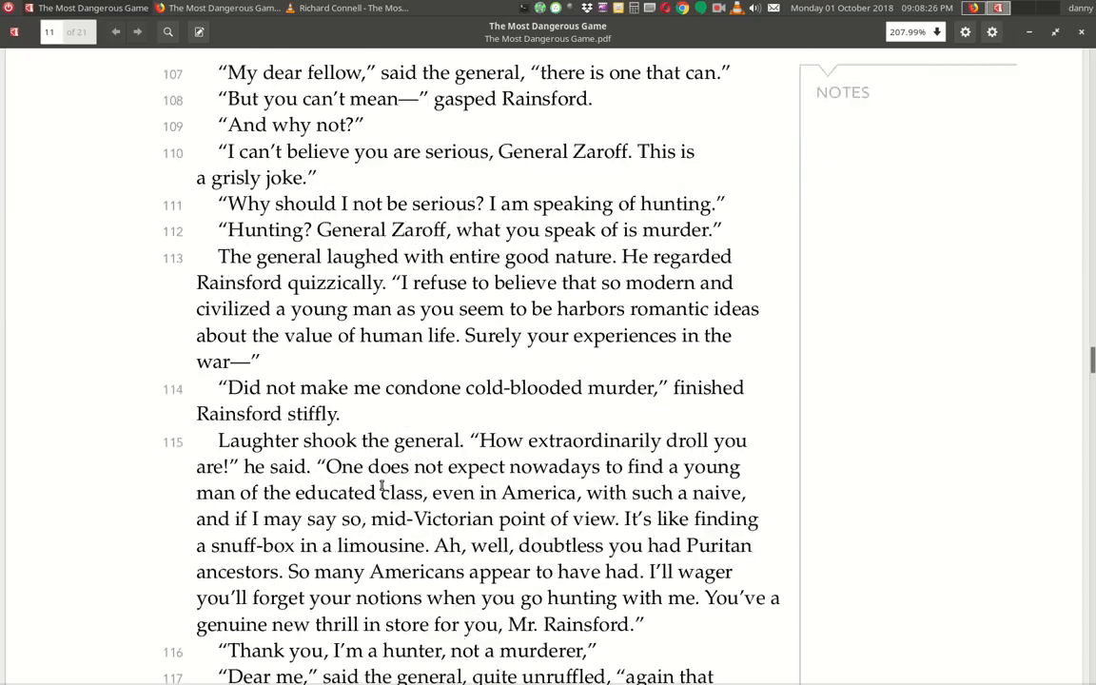
Scroll down to paragraphs 116–123, the 'Life is for the strong' speech and Ship-Trap island.
scroll("down", 3)
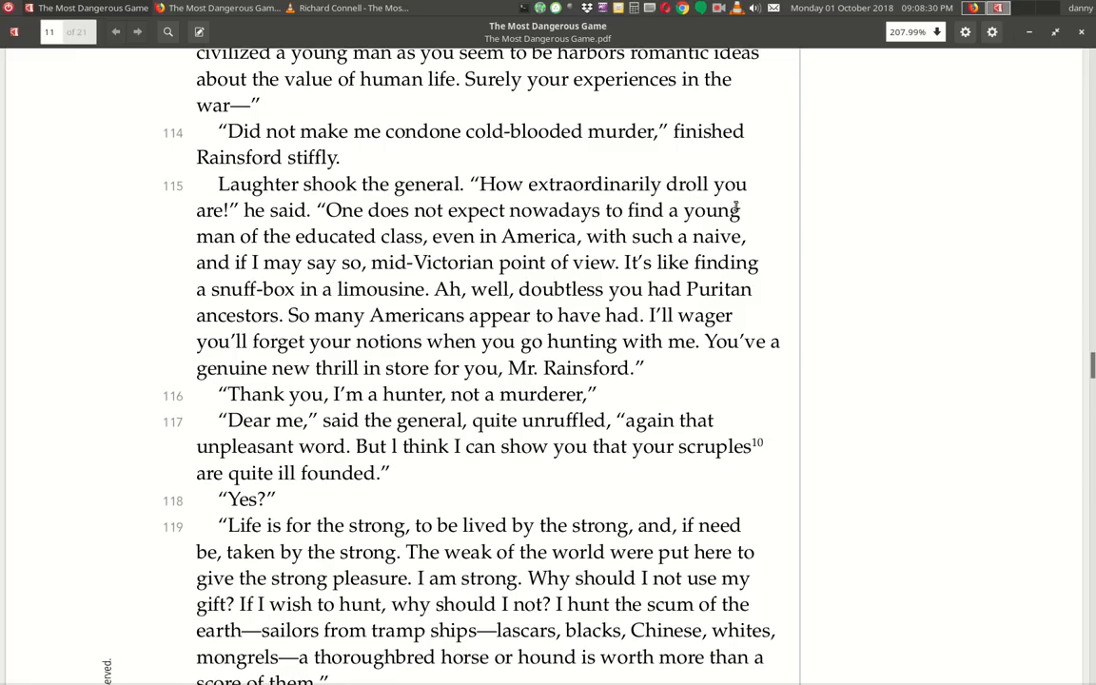
mouse_move(348, 254)
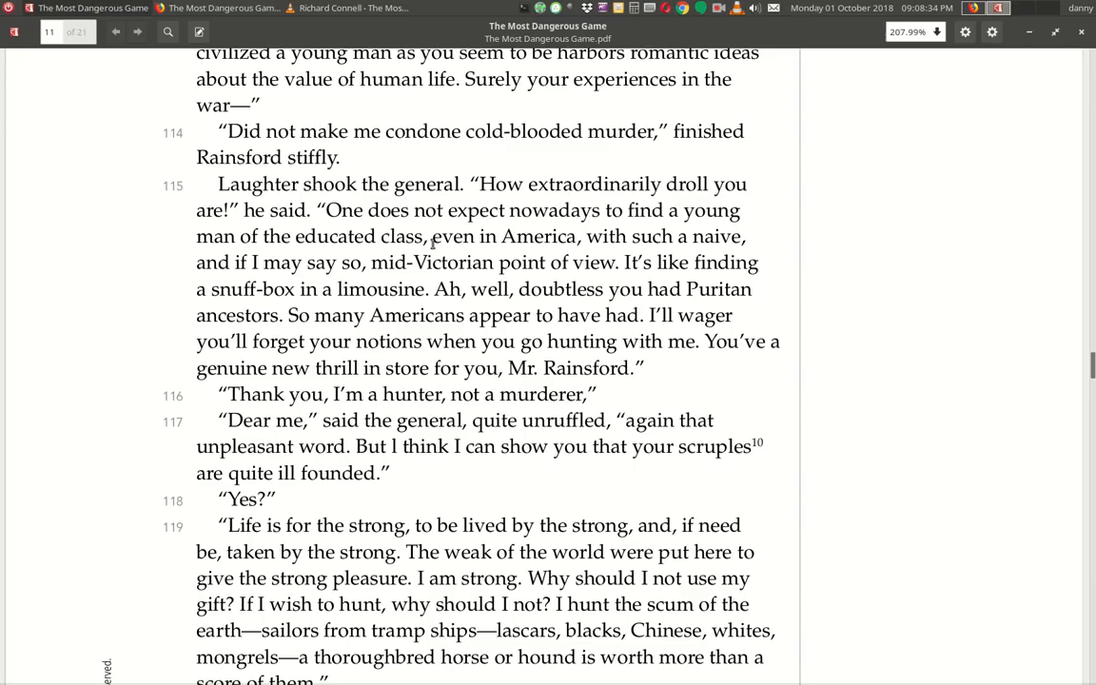
mouse_move(491, 259)
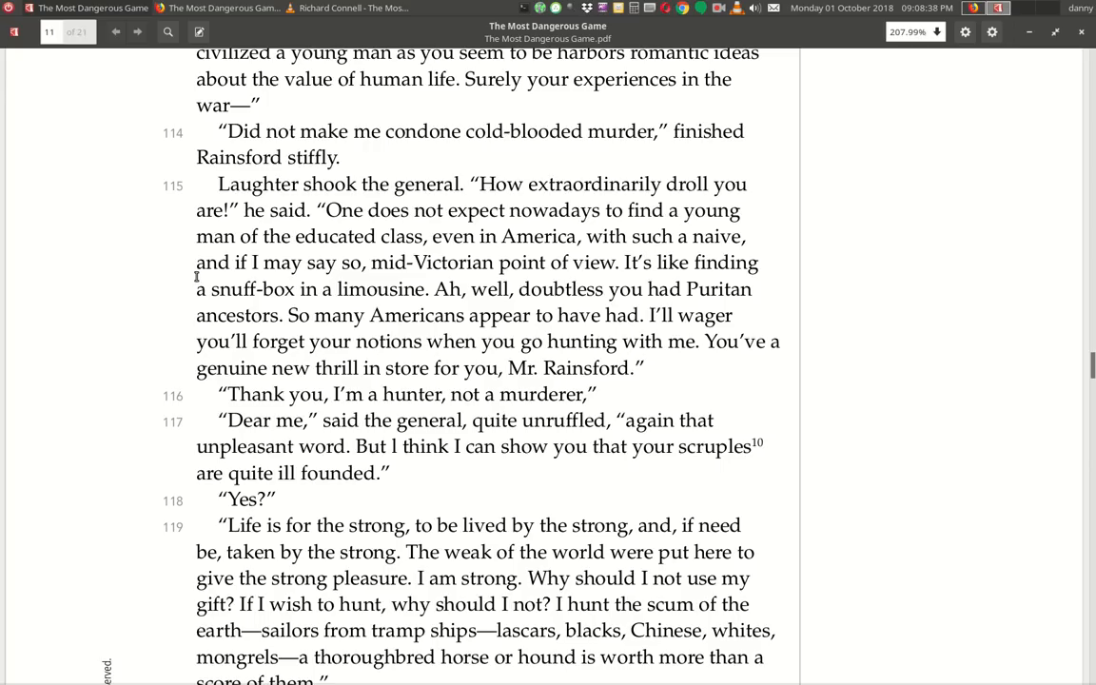
mouse_move(441, 282)
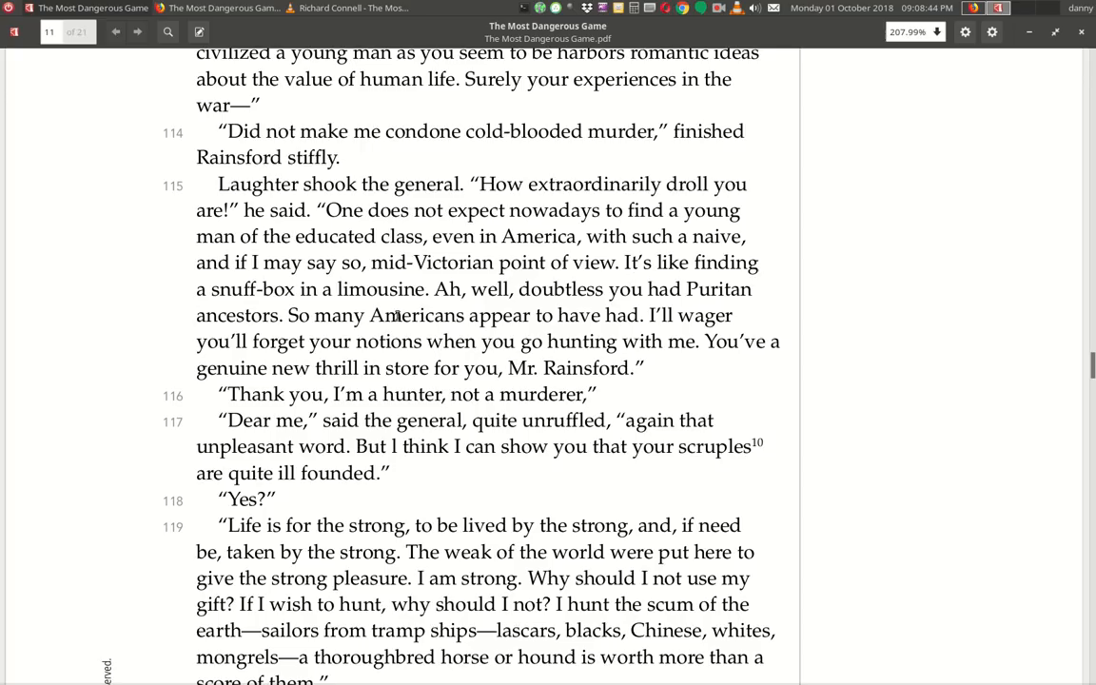
mouse_move(497, 314)
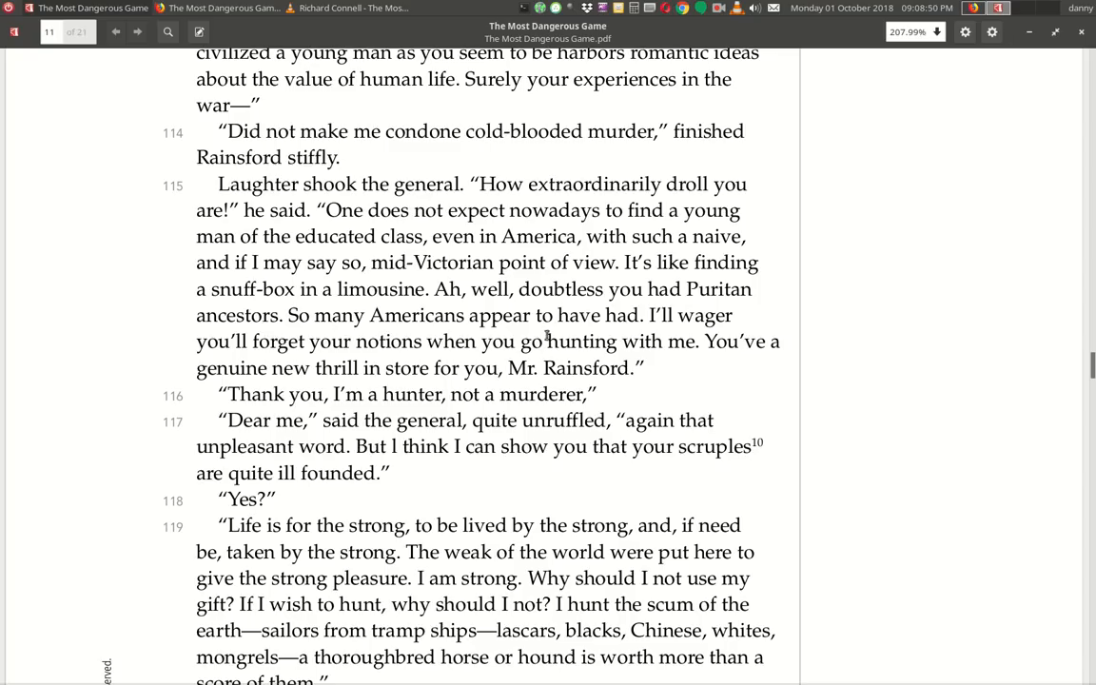
mouse_move(721, 339)
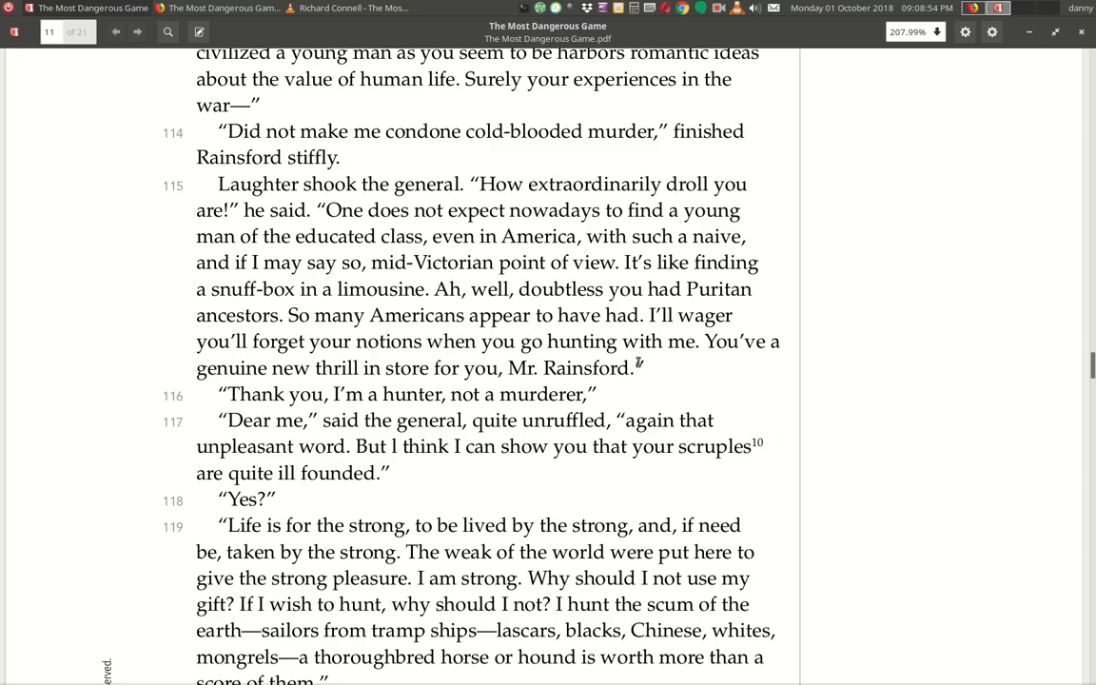
mouse_move(287, 407)
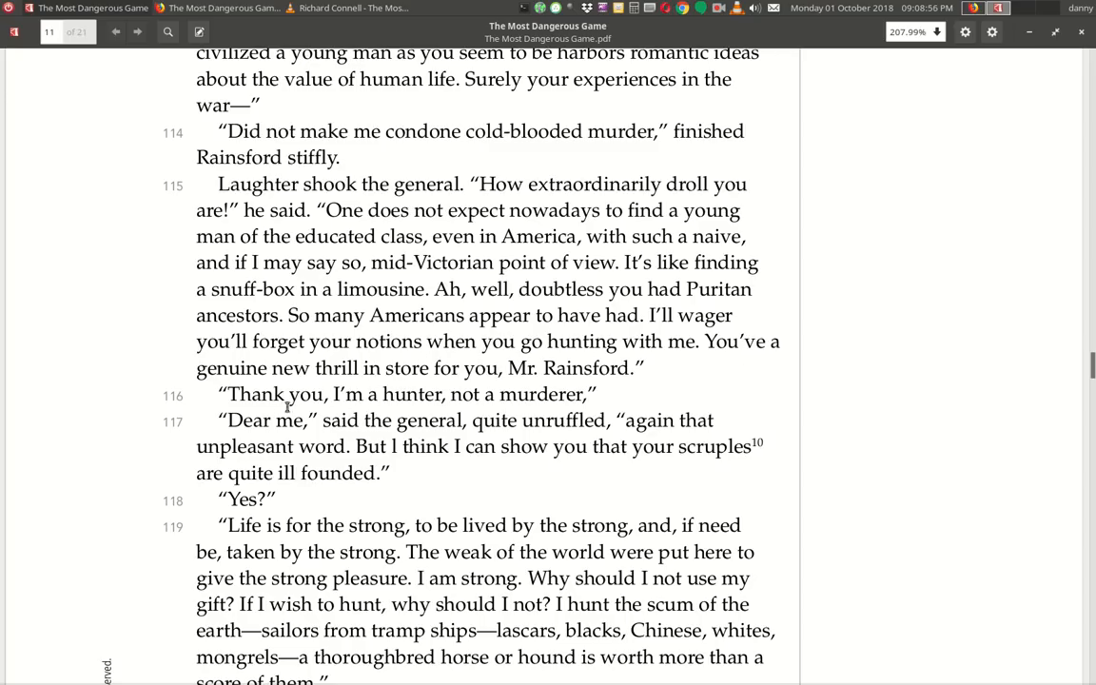
mouse_move(495, 388)
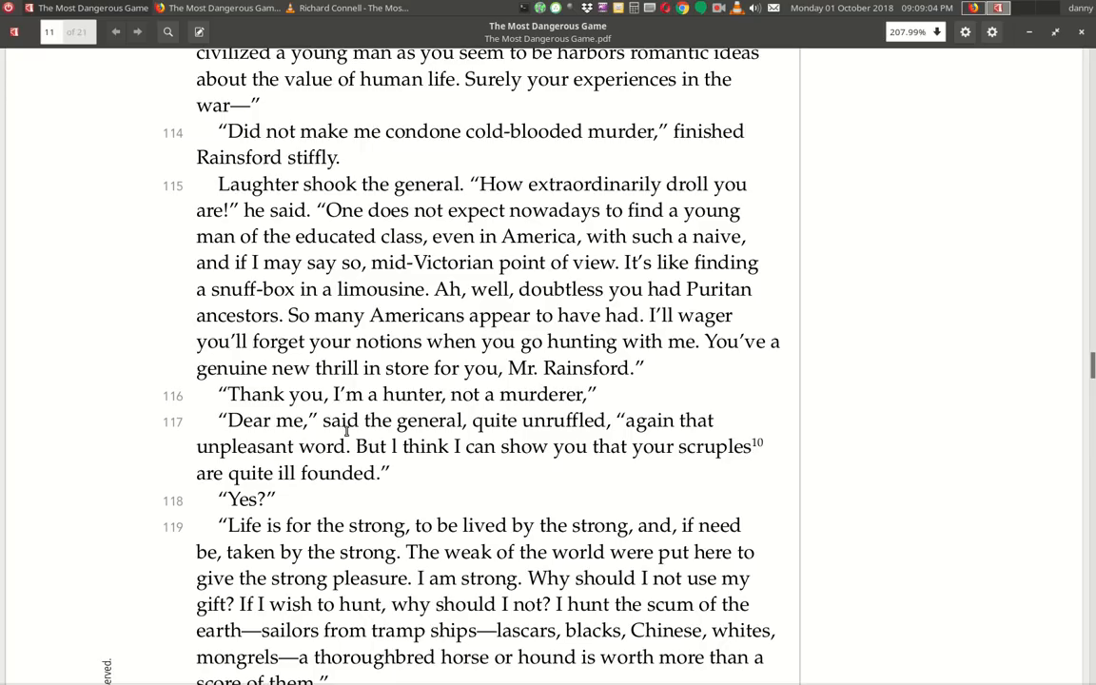
mouse_move(670, 441)
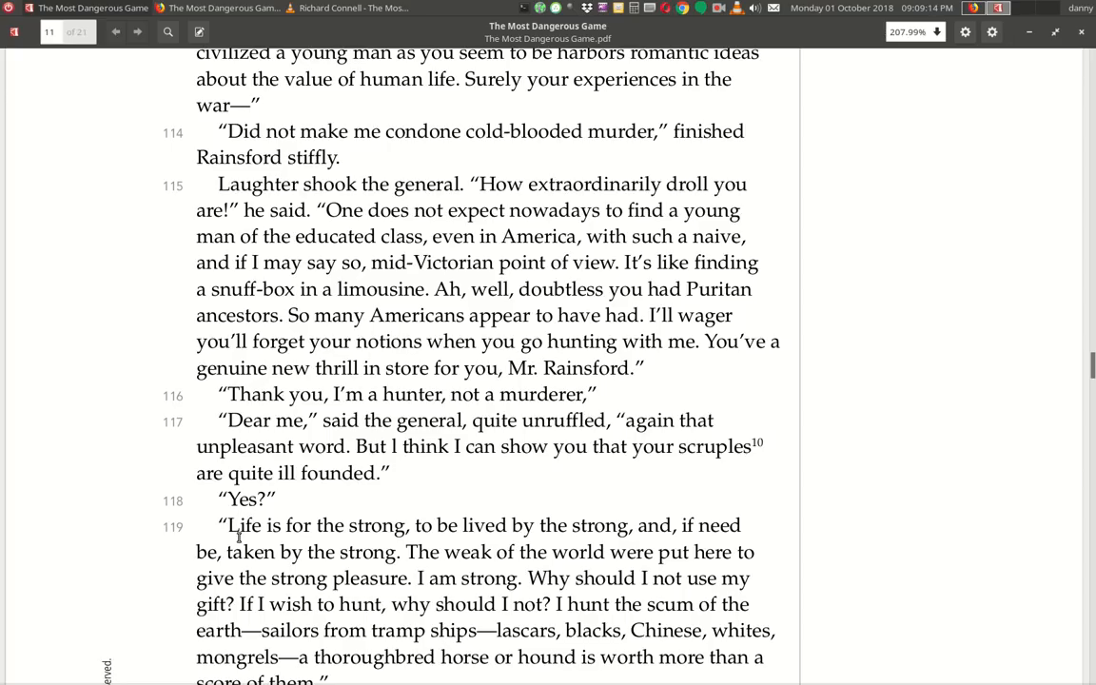
mouse_move(472, 548)
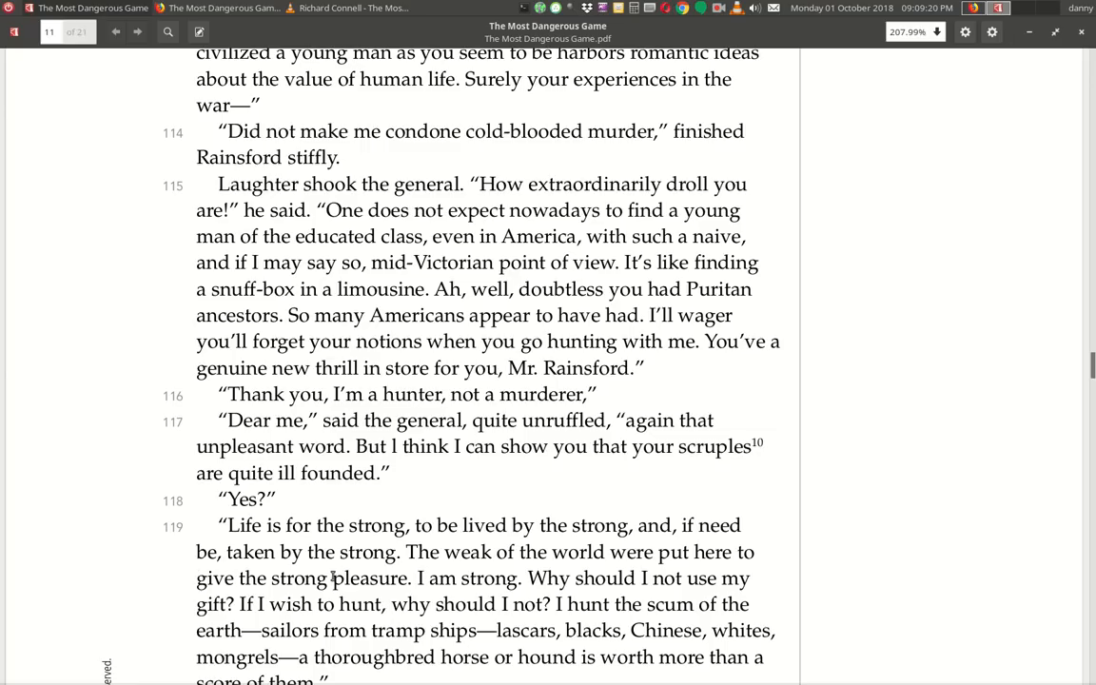
mouse_move(579, 573)
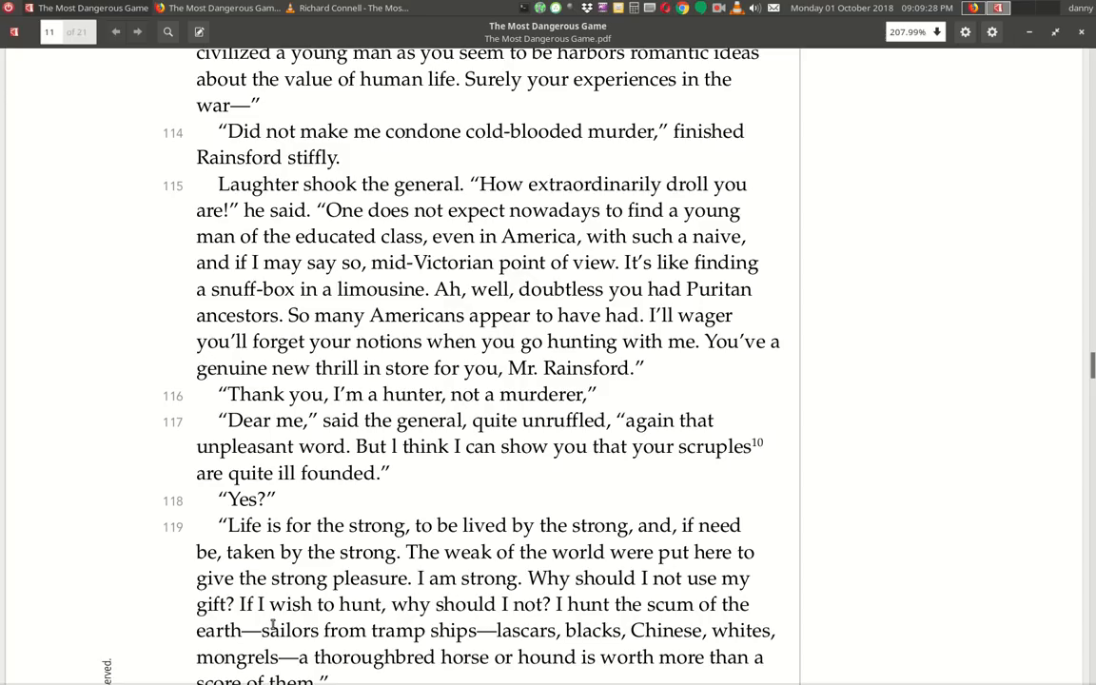
mouse_move(590, 620)
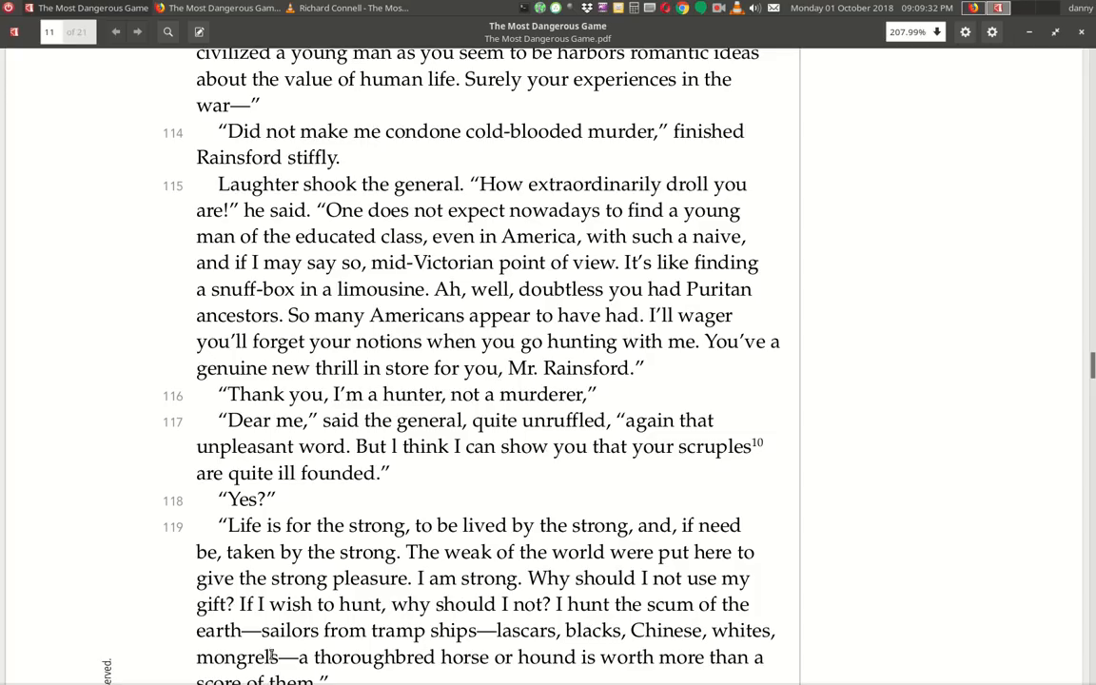
mouse_move(567, 653)
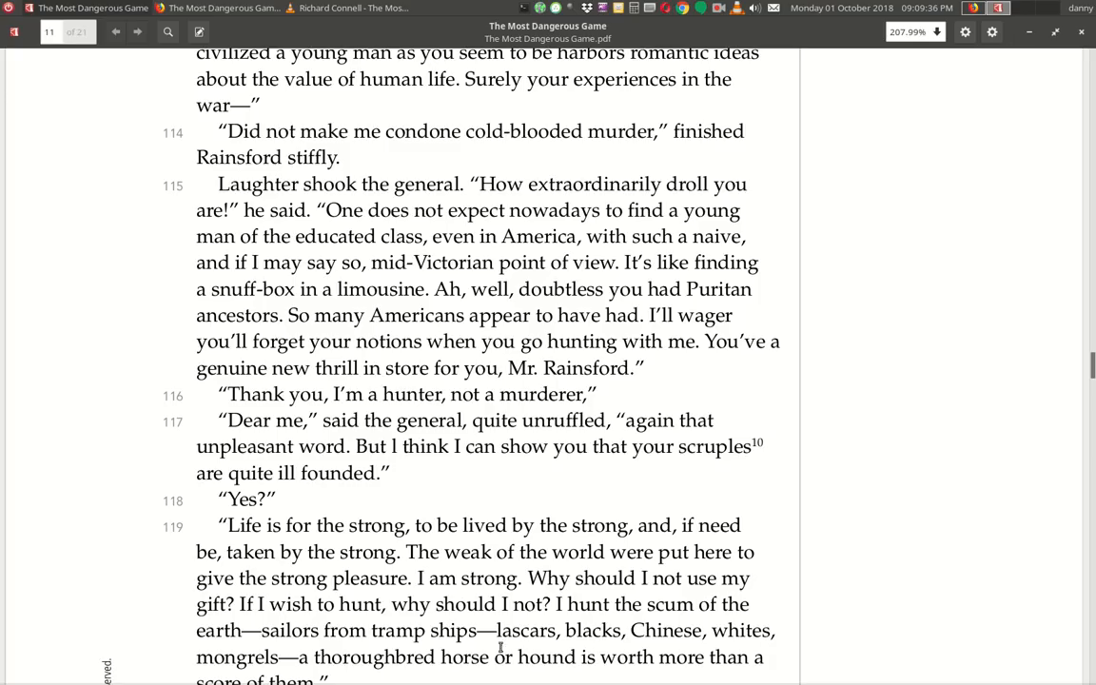
scroll("down", 3)
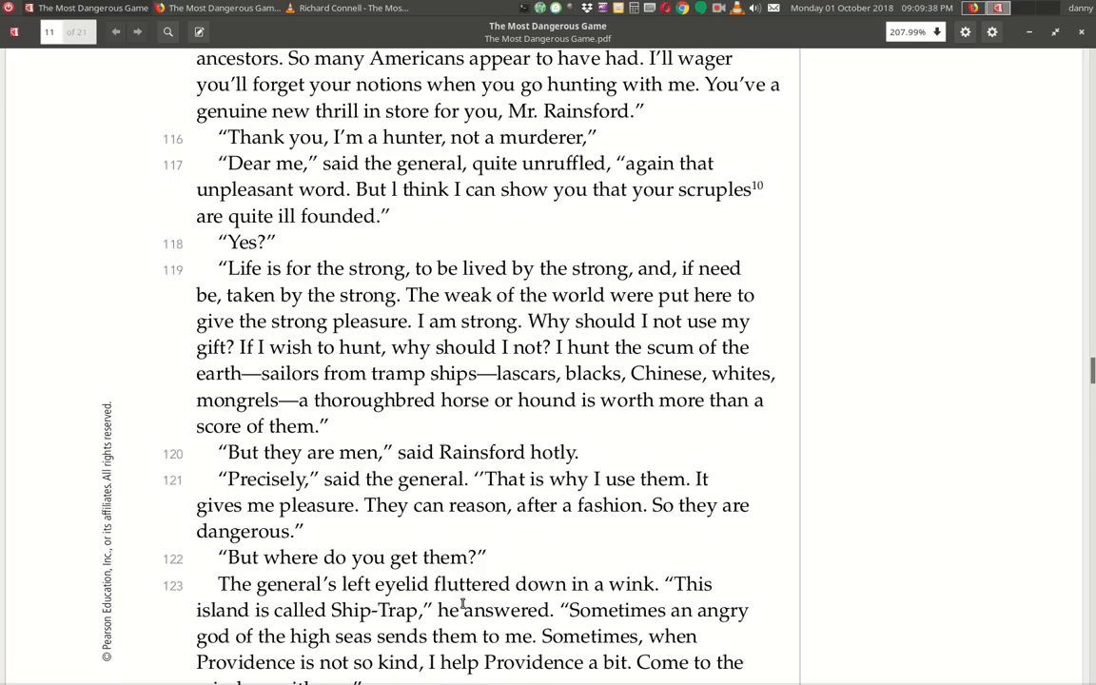
Scroll past paragraph 124 and the scruples footnote onto paragraphs 125–130 about the false channel lights.
scroll("down", 3)
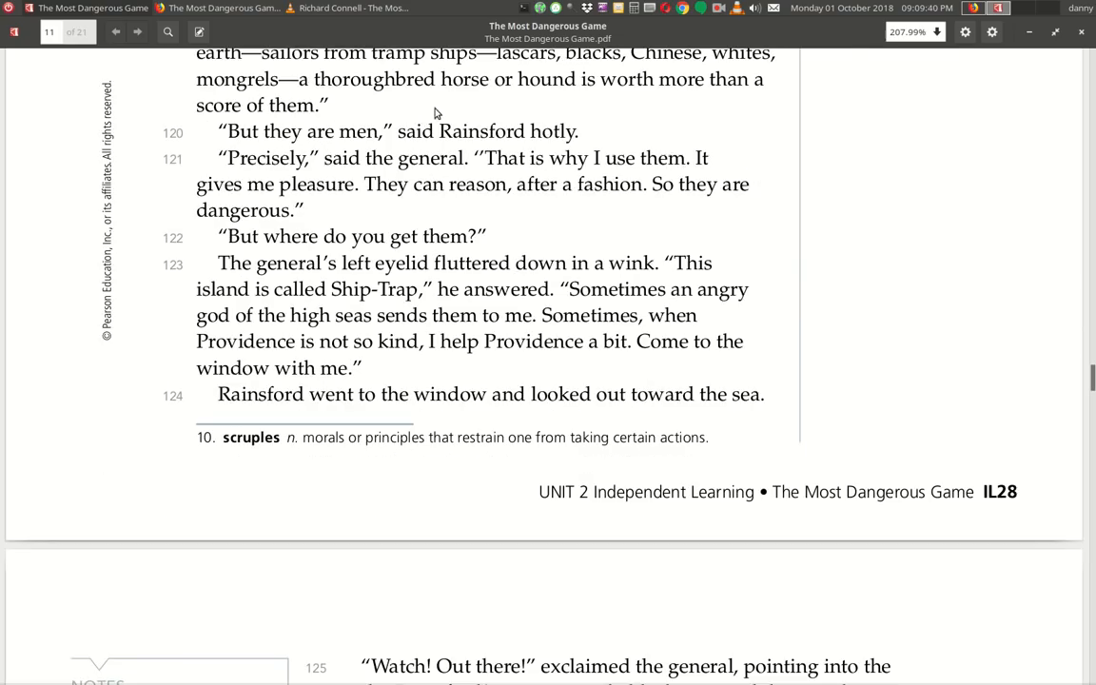
mouse_move(240, 153)
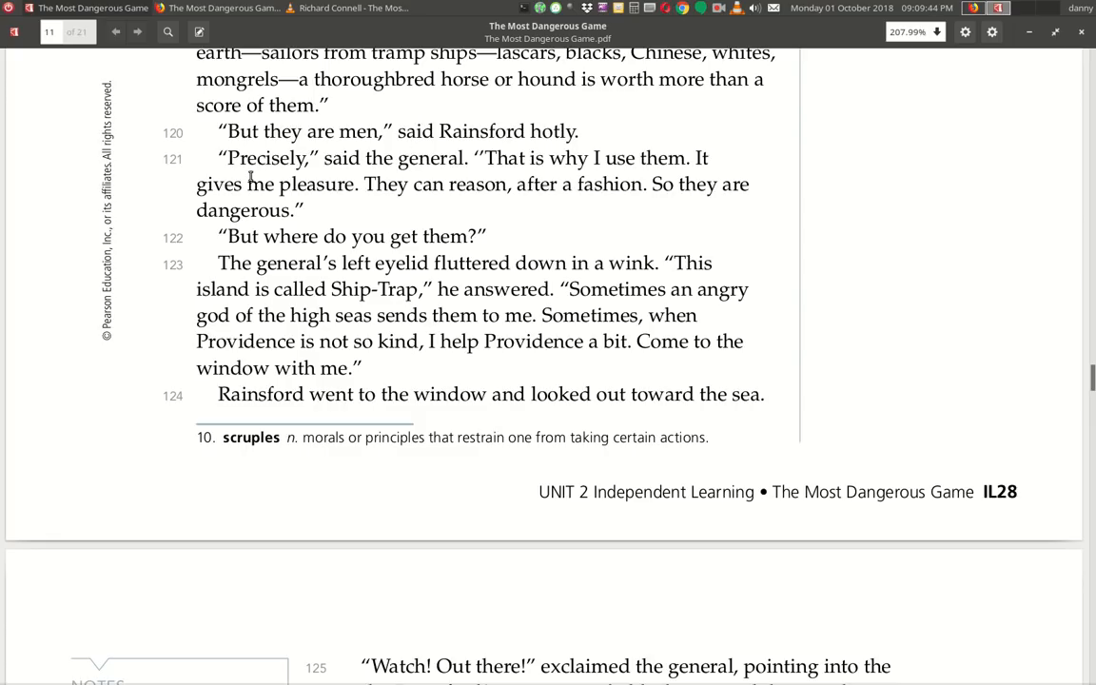
mouse_move(439, 175)
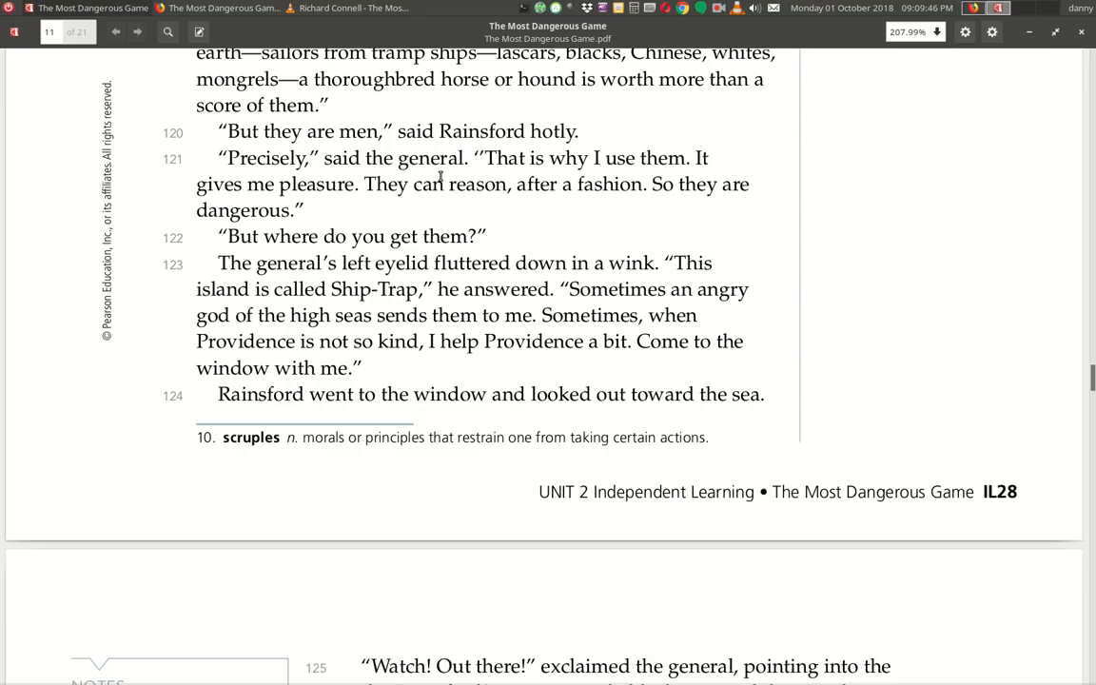
mouse_move(495, 217)
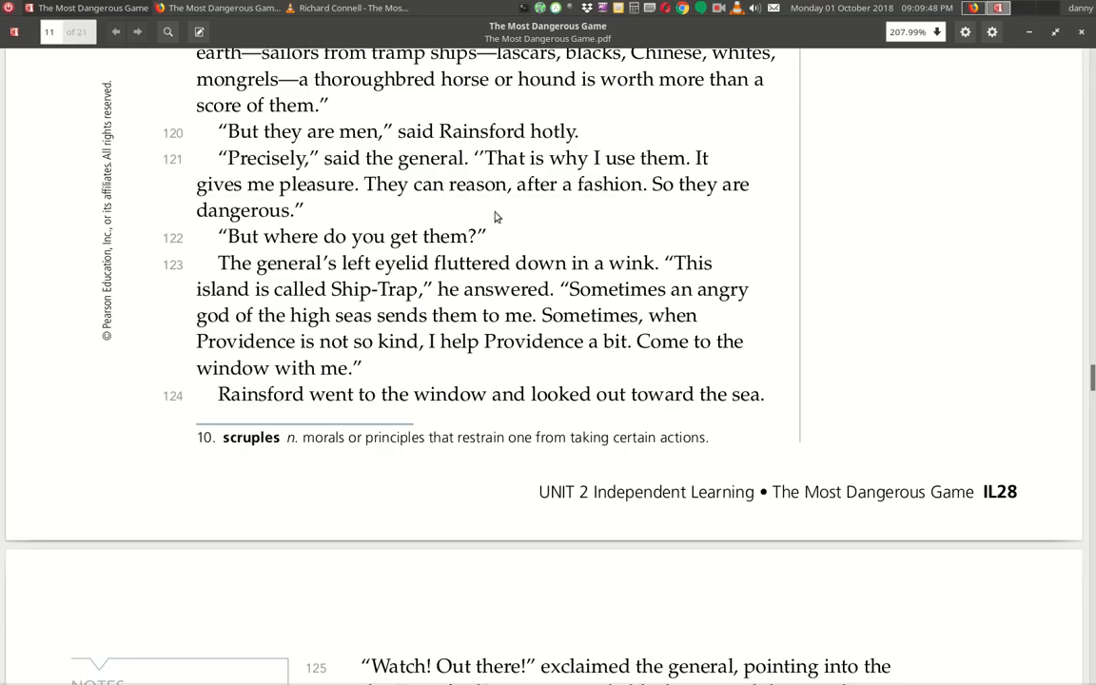
mouse_move(434, 209)
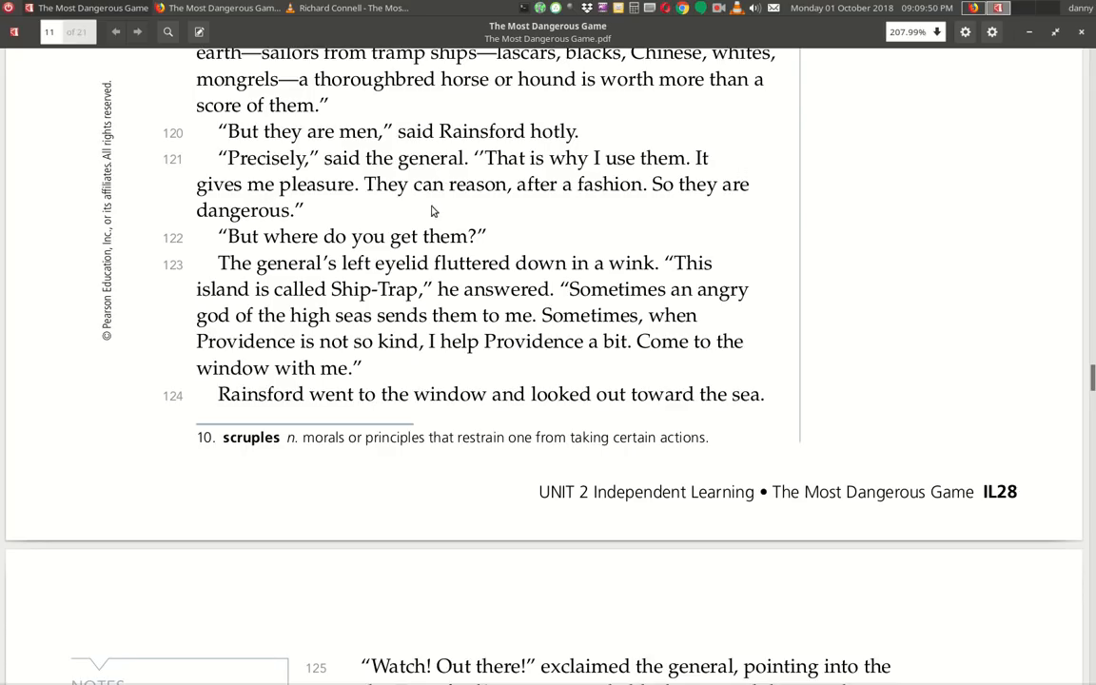
mouse_move(666, 207)
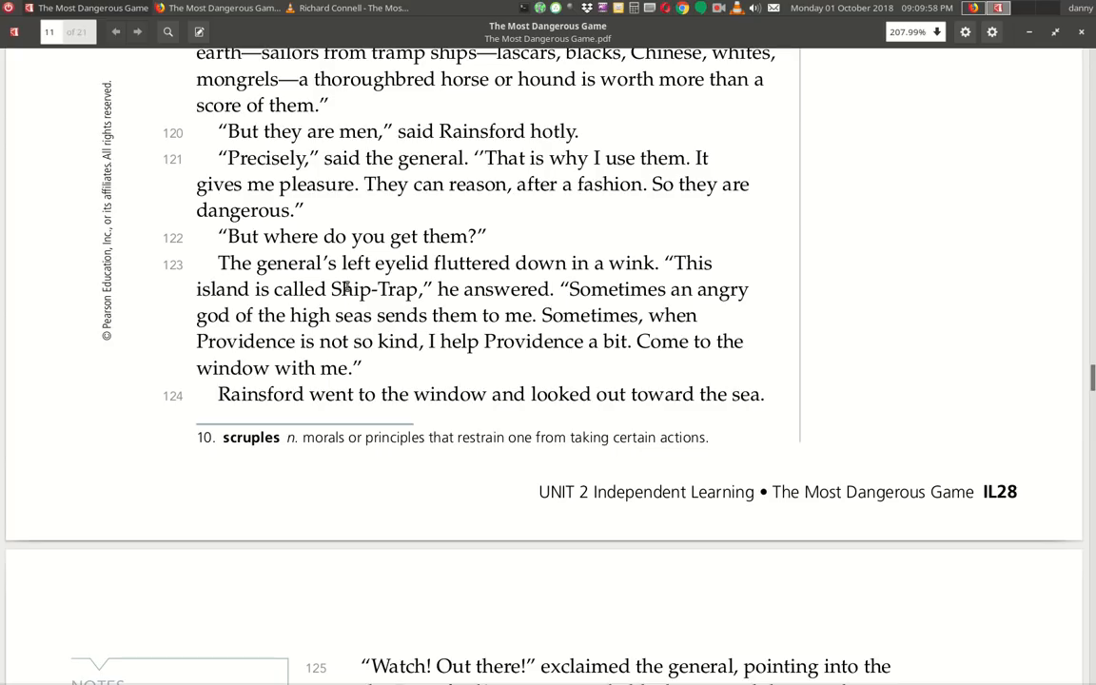
mouse_move(612, 282)
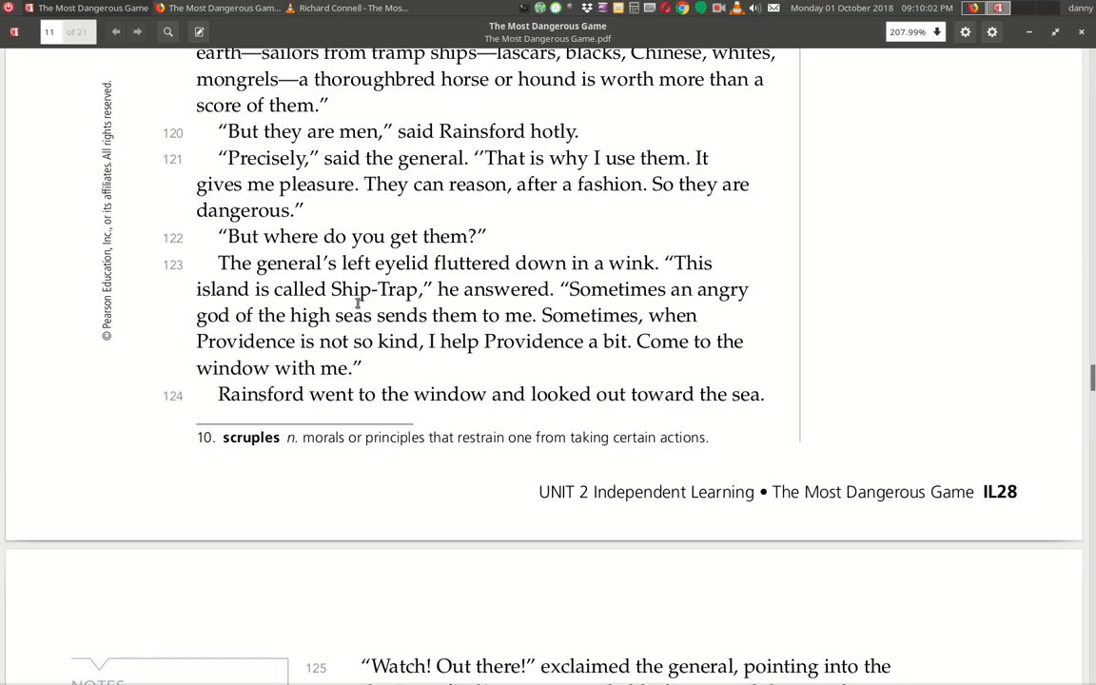
mouse_move(560, 304)
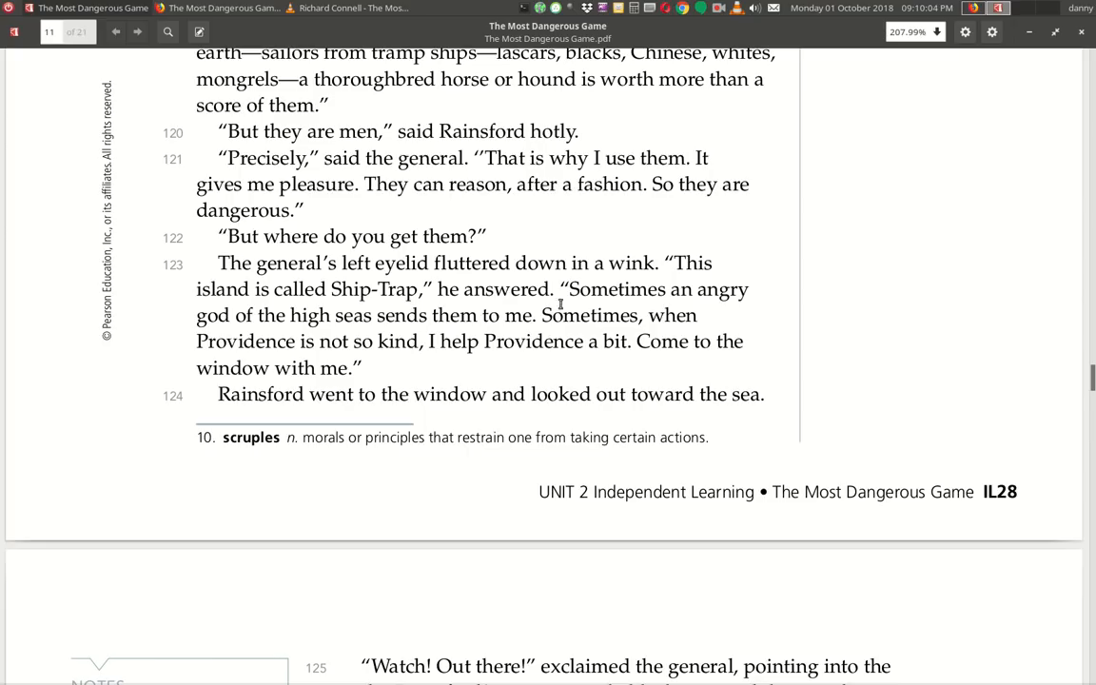
mouse_move(392, 327)
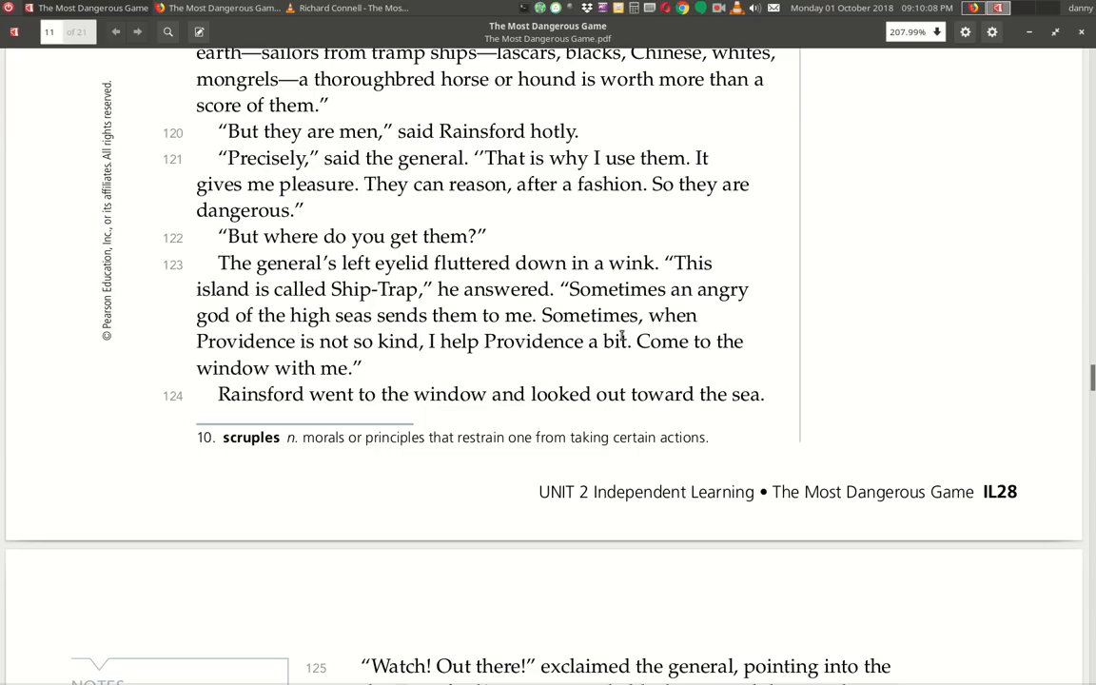
mouse_move(438, 365)
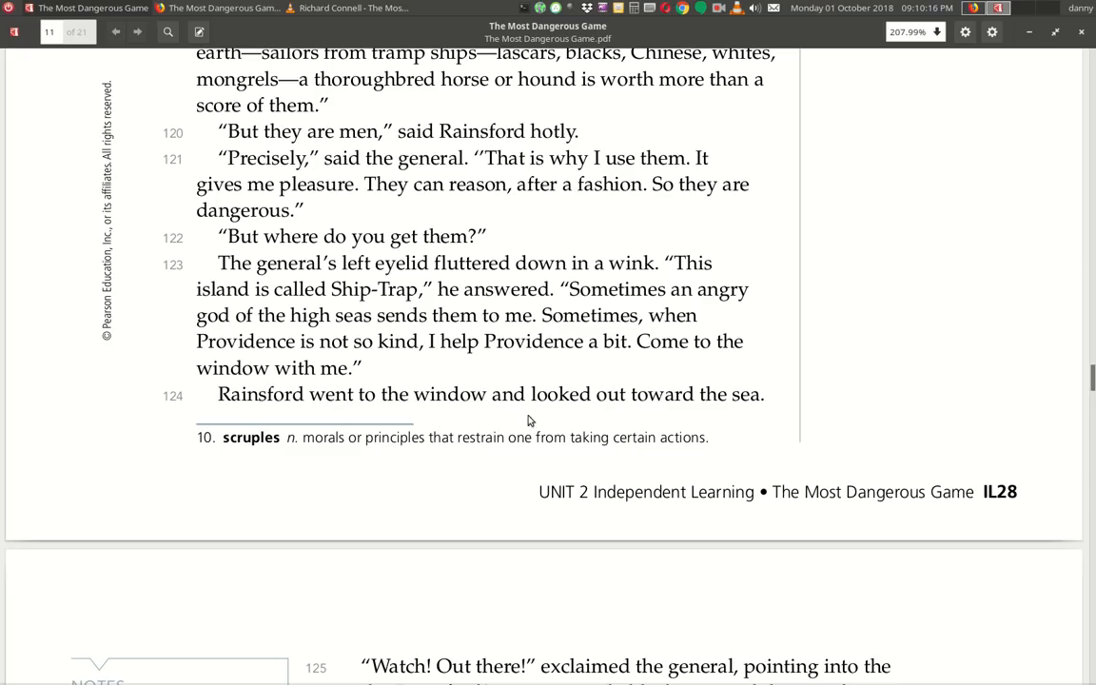
scroll("down", 3)
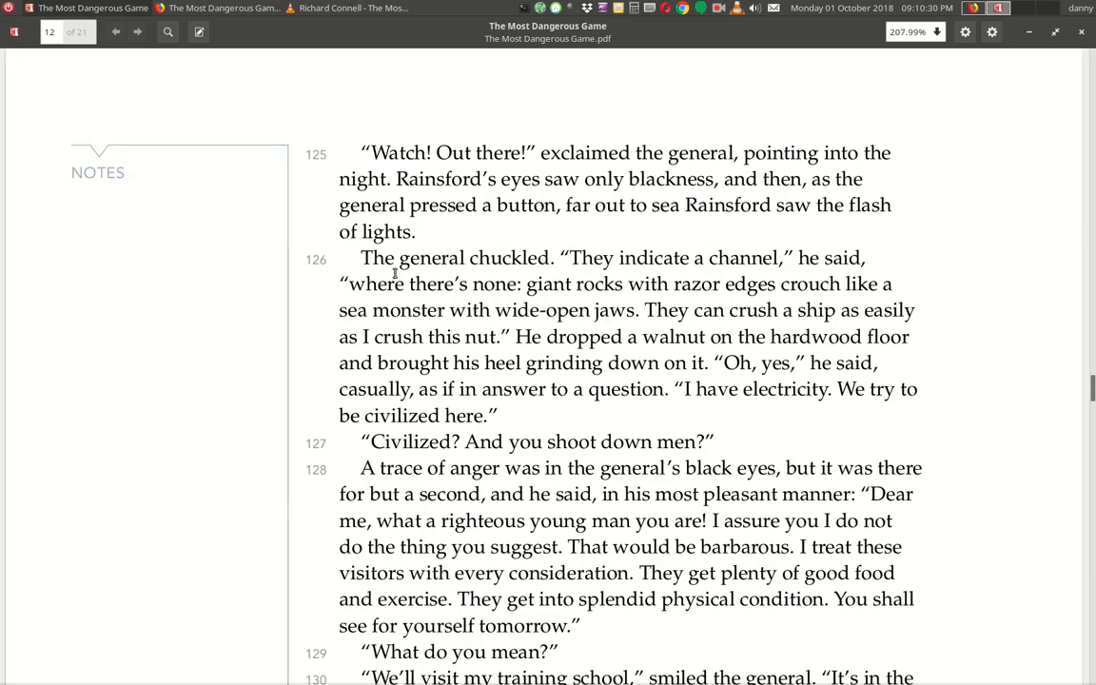
mouse_move(502, 283)
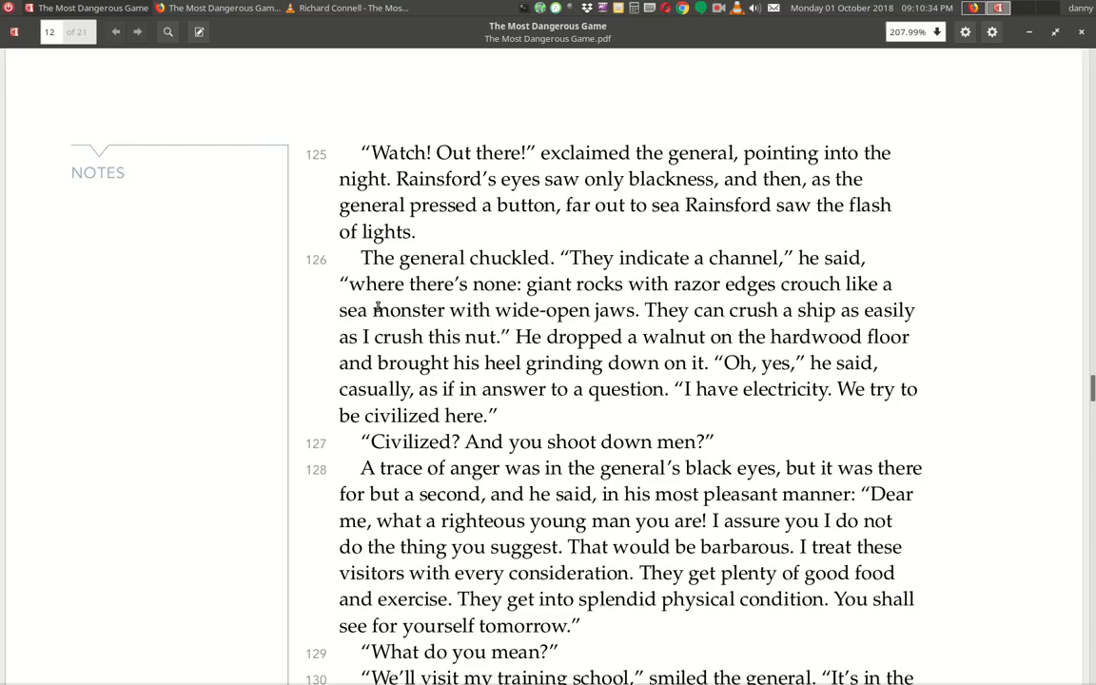
mouse_move(683, 304)
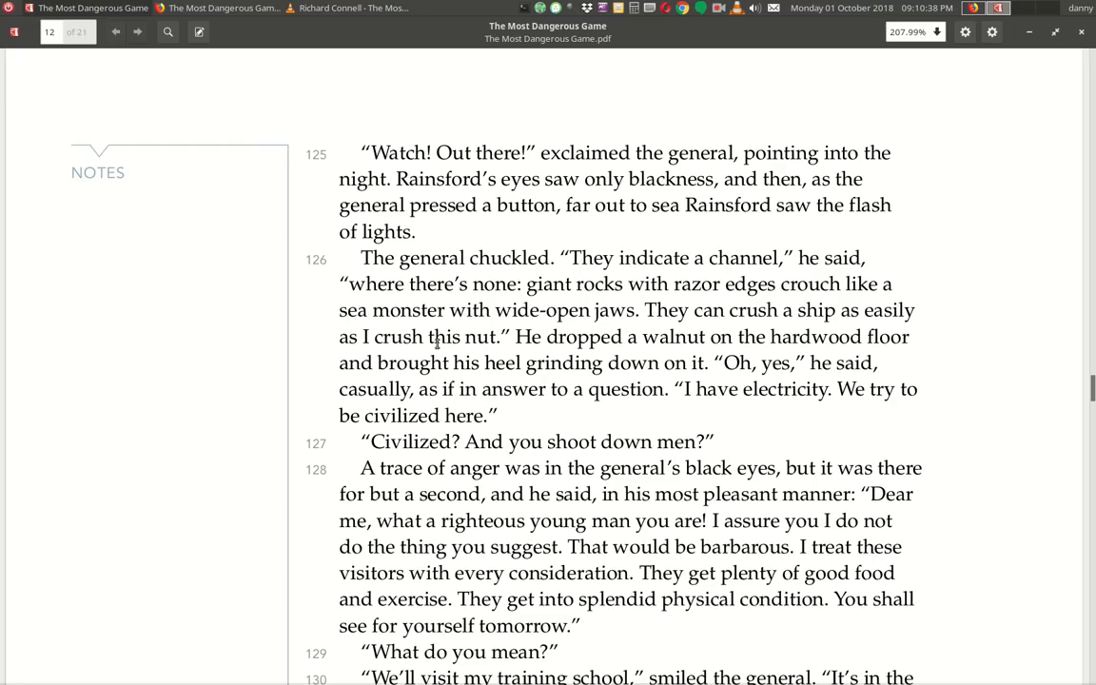
mouse_move(632, 329)
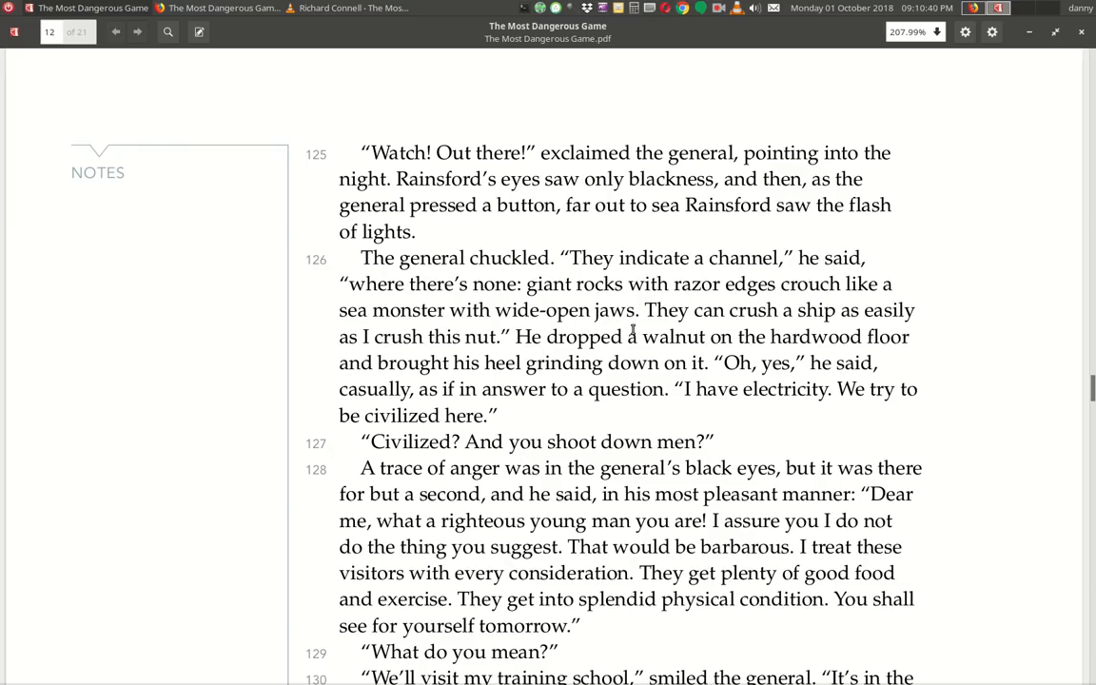
mouse_move(408, 347)
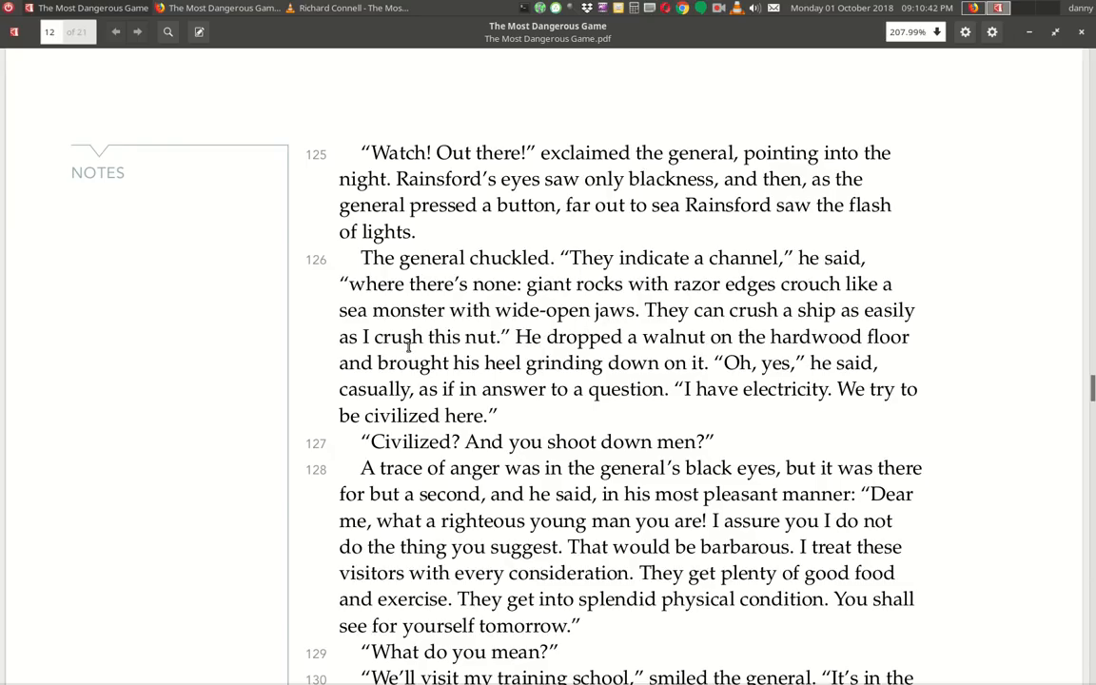
mouse_move(571, 354)
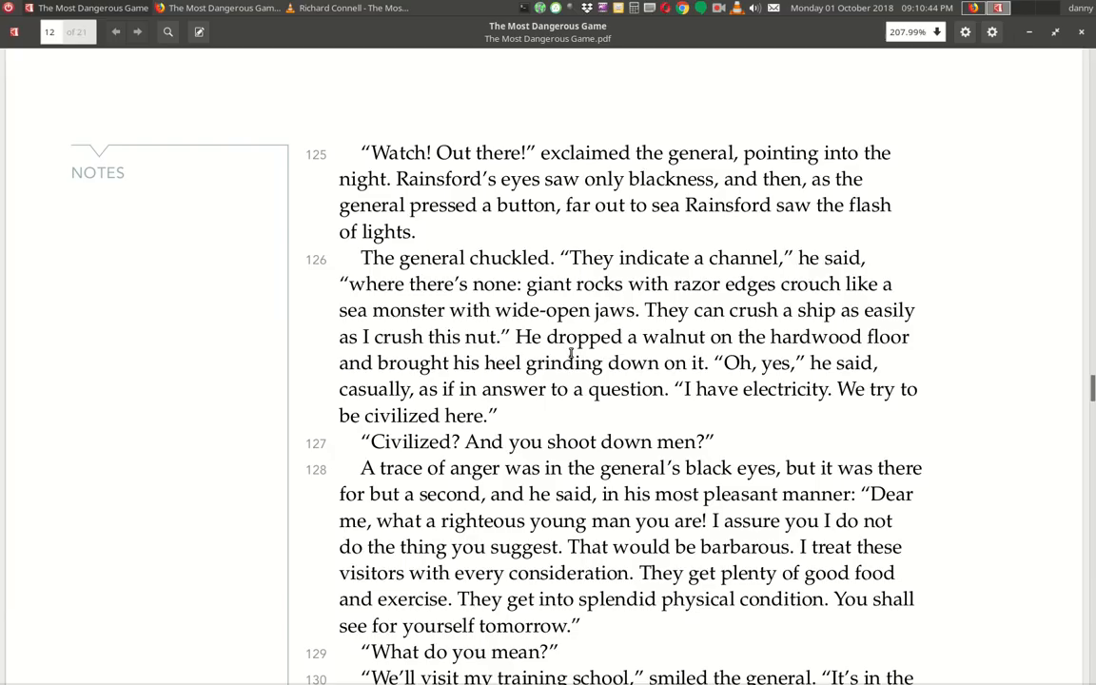
mouse_move(763, 381)
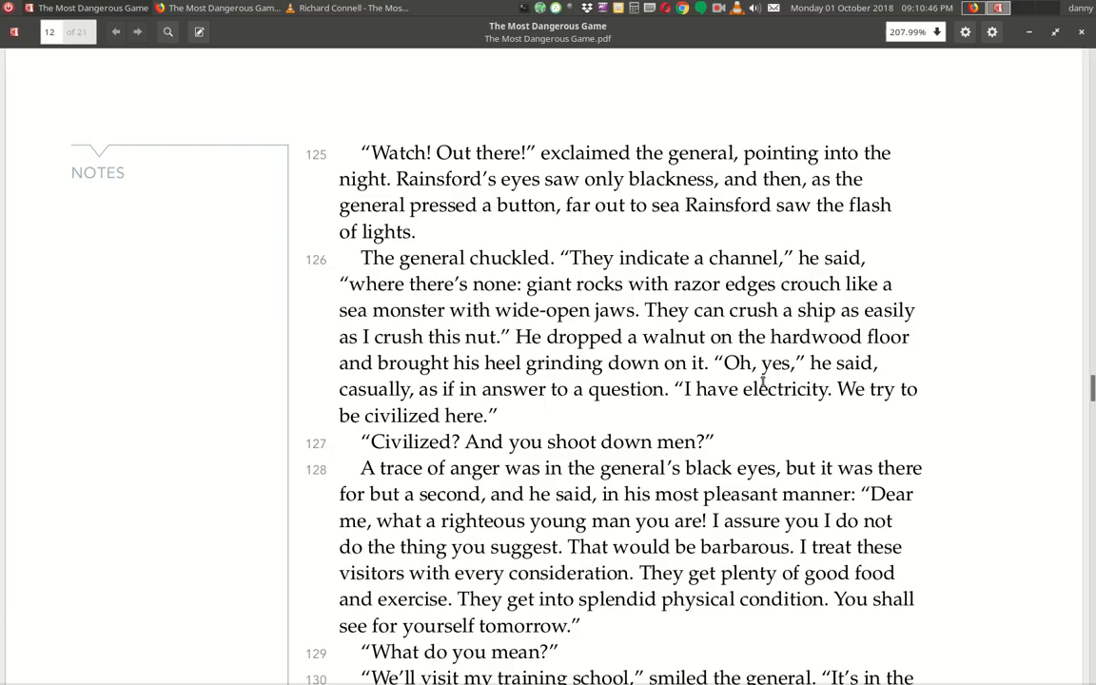
mouse_move(708, 383)
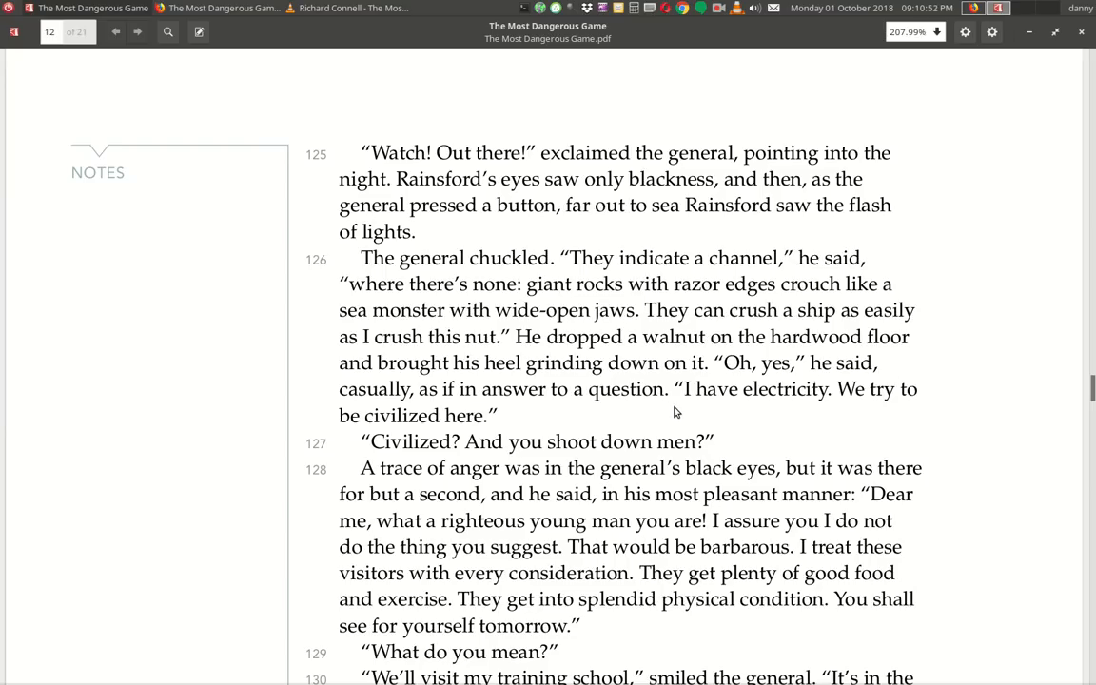
mouse_move(962, 414)
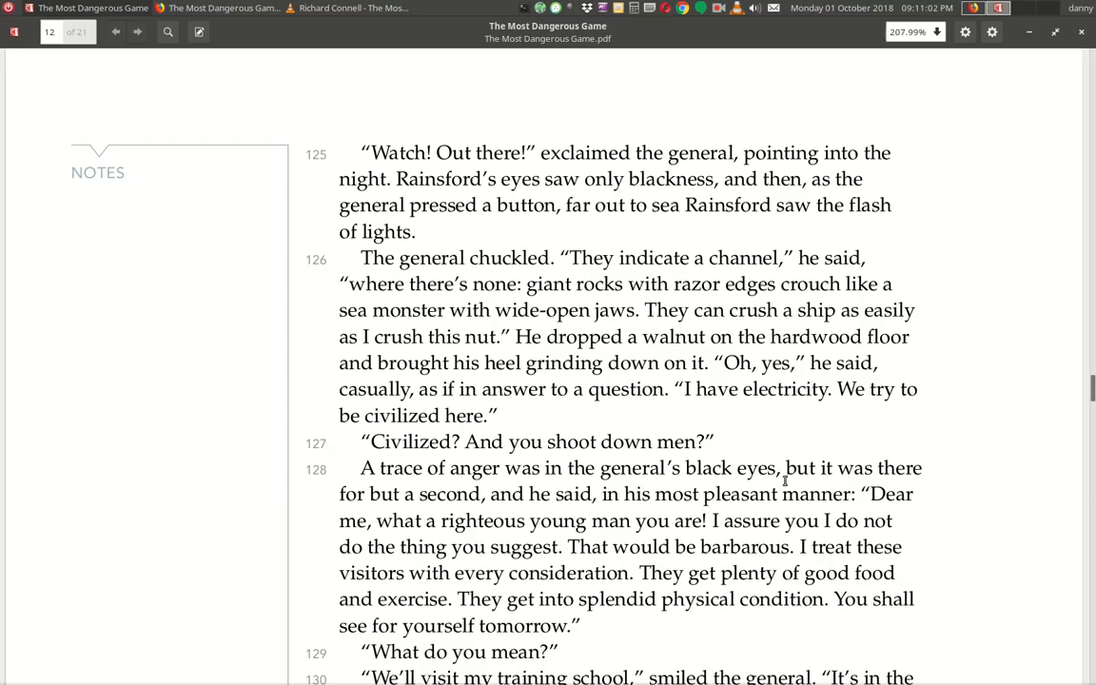
mouse_move(418, 504)
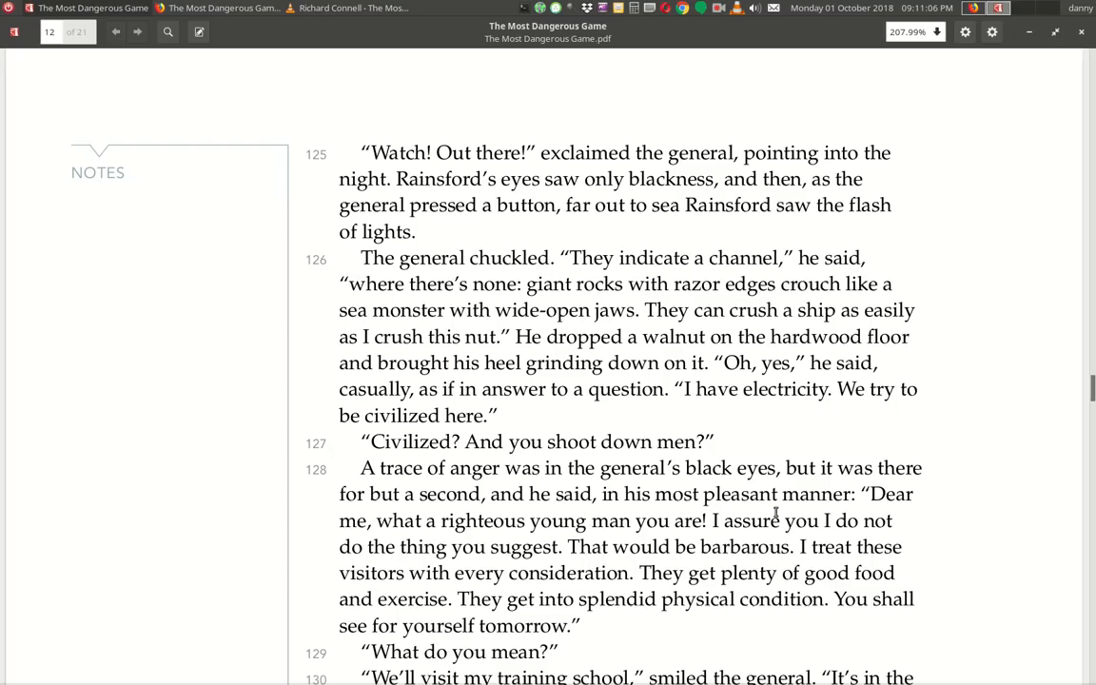
mouse_move(468, 537)
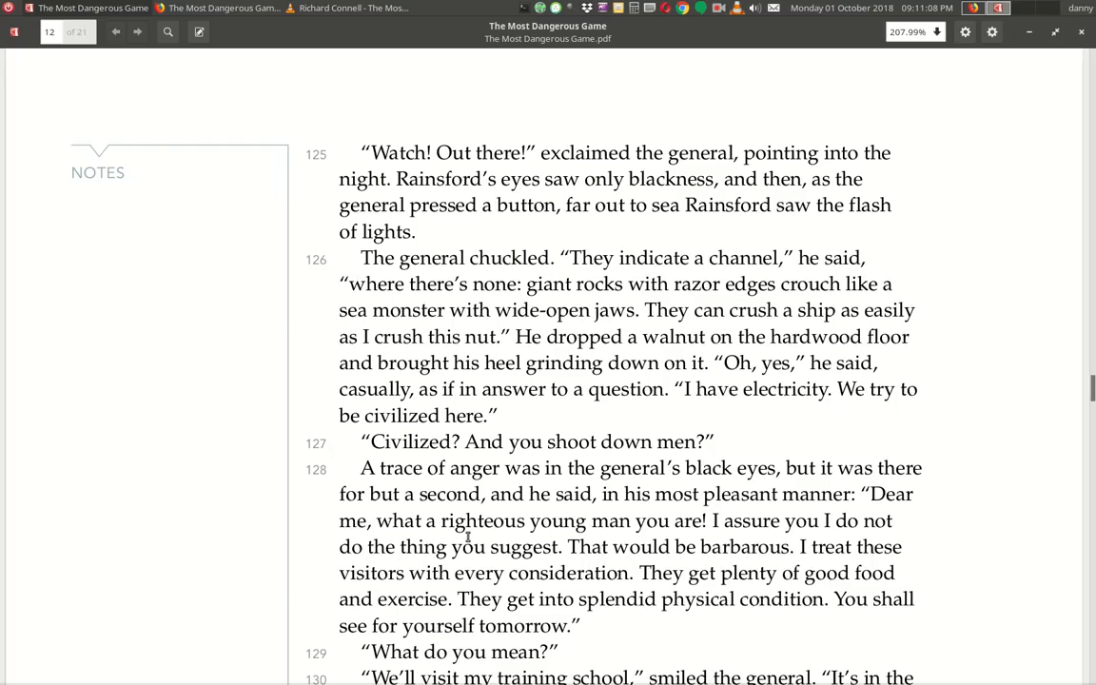
mouse_move(727, 531)
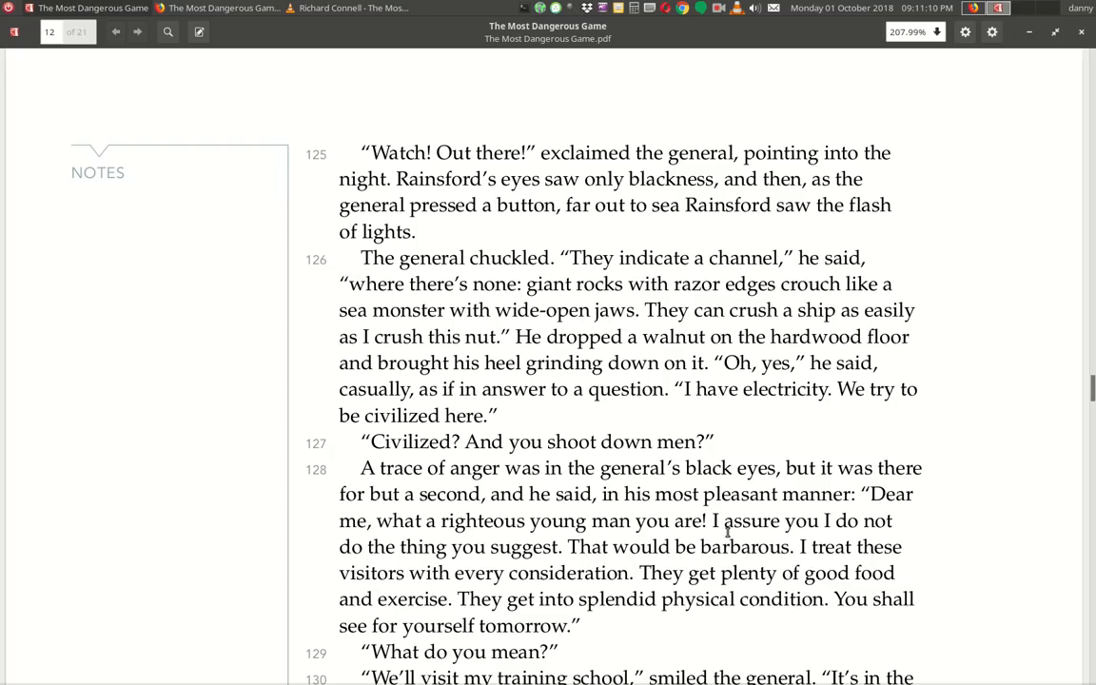
mouse_move(480, 571)
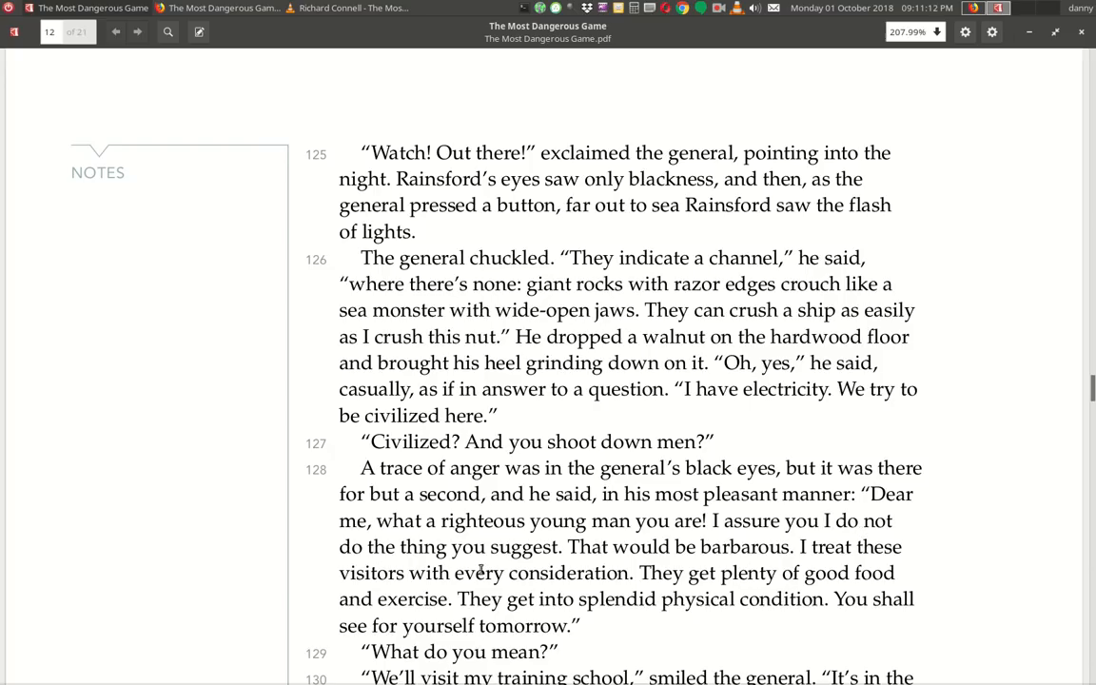
mouse_move(712, 563)
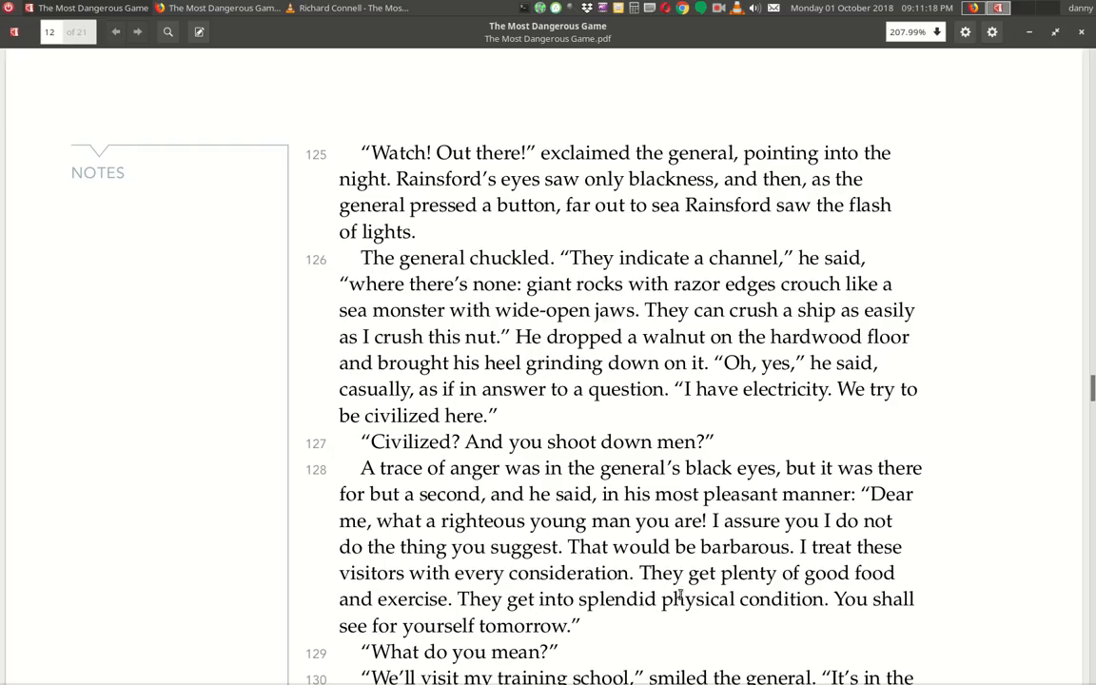
mouse_move(491, 620)
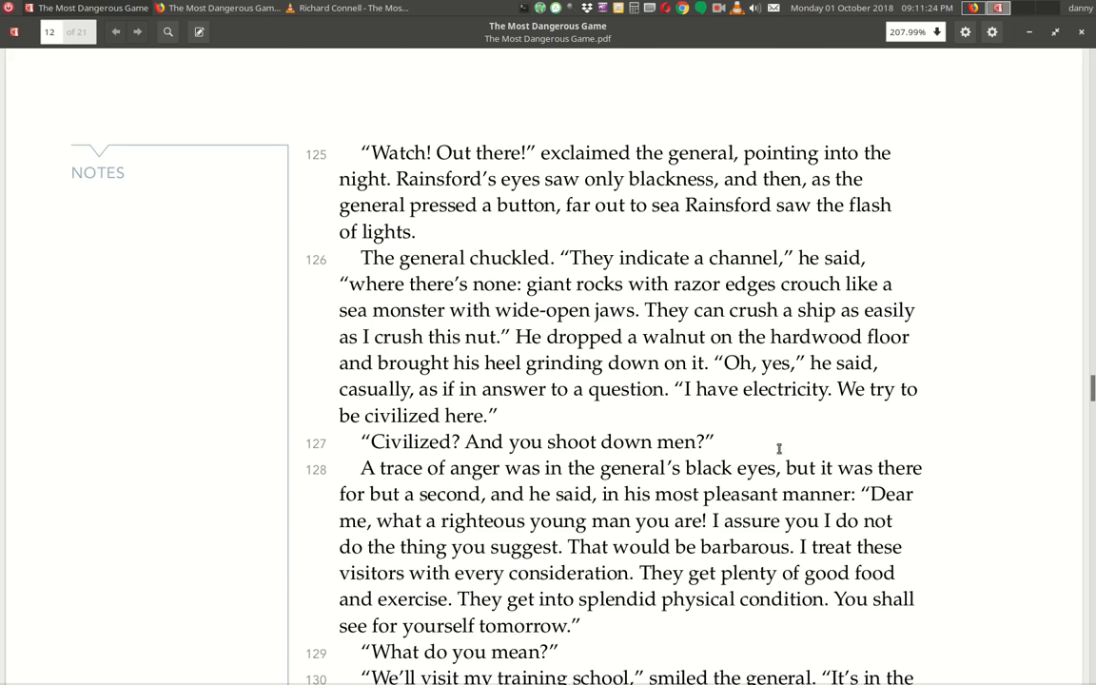
Scroll down to paragraphs 129–135 about the training school and the three-hour hunting game.
scroll("down", 3)
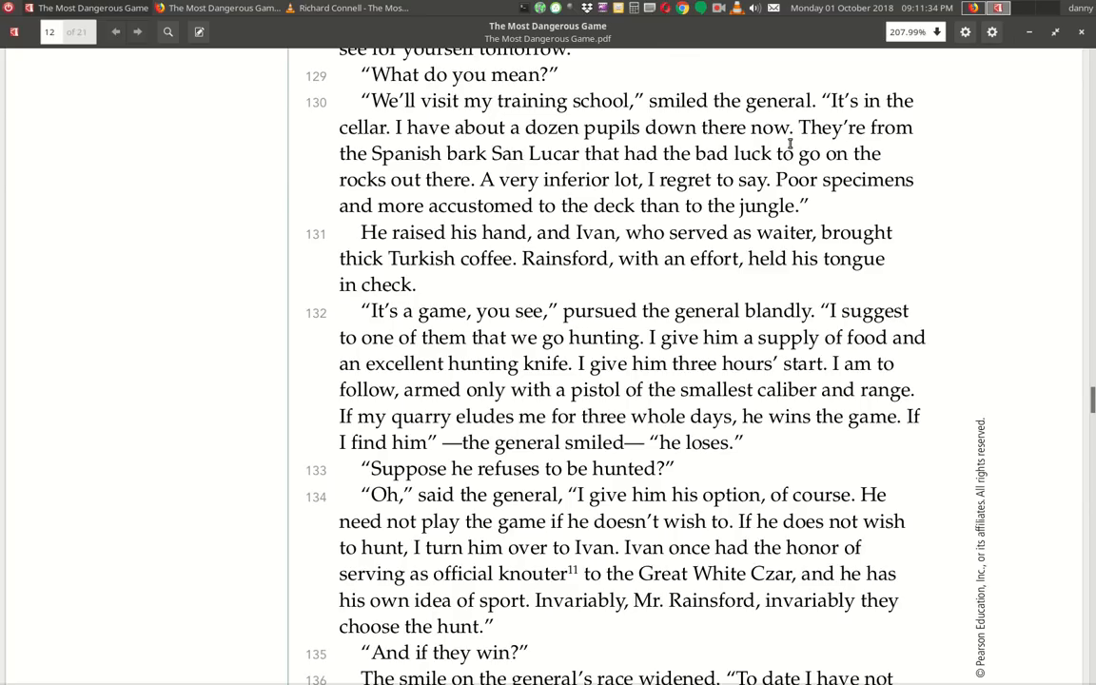
mouse_move(570, 171)
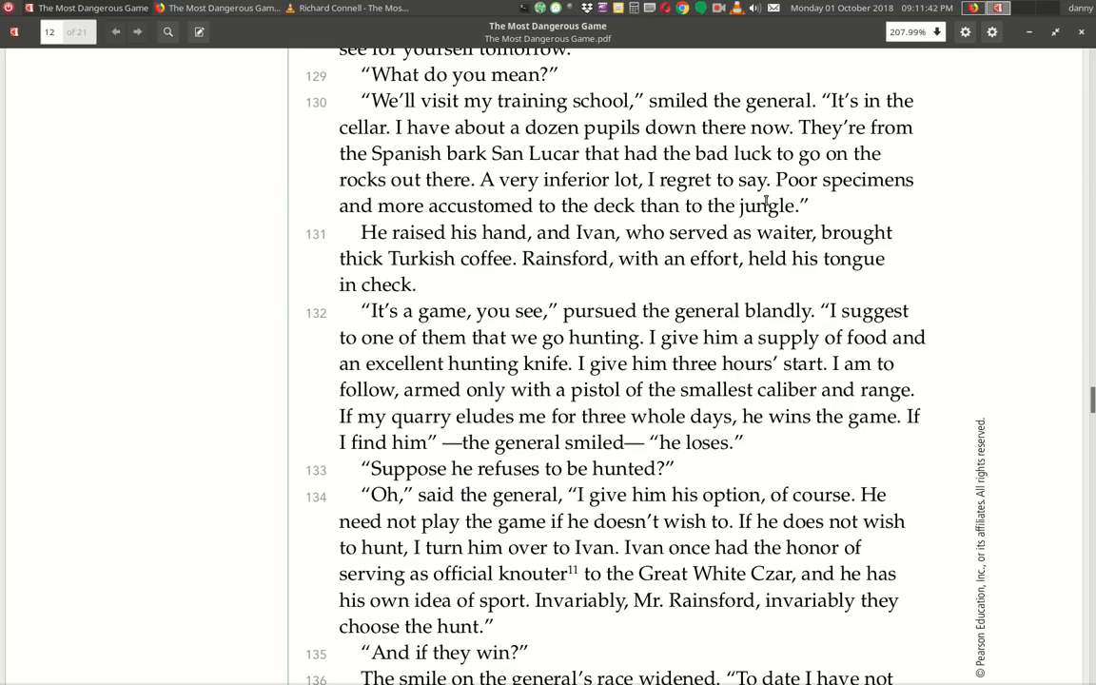
mouse_move(548, 226)
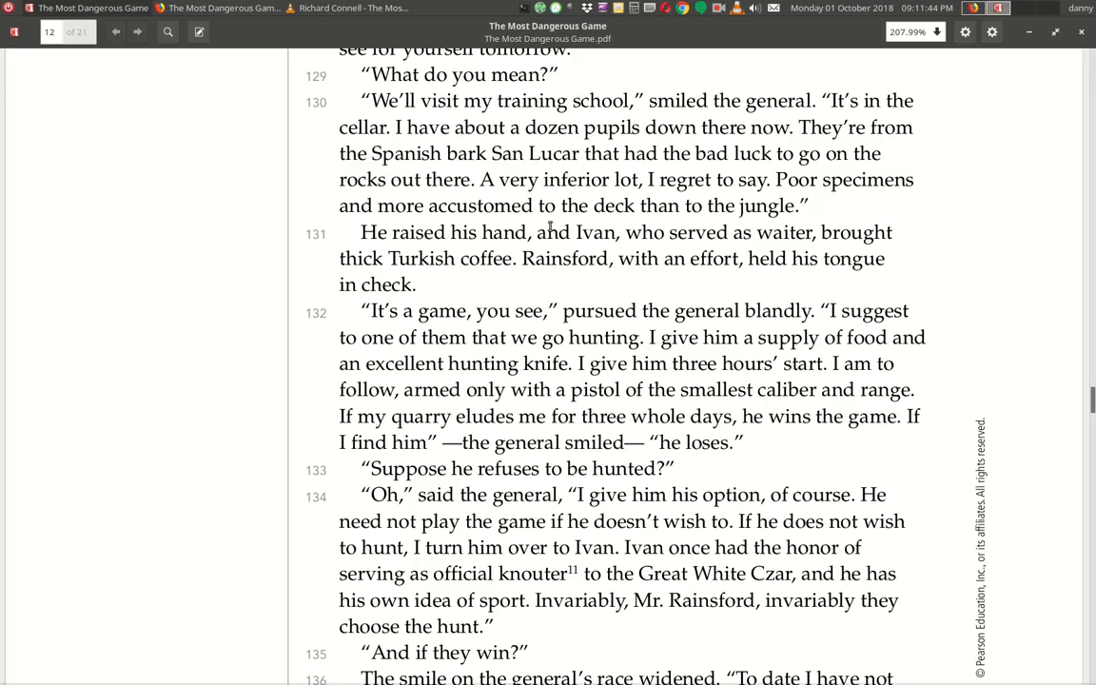
mouse_move(373, 251)
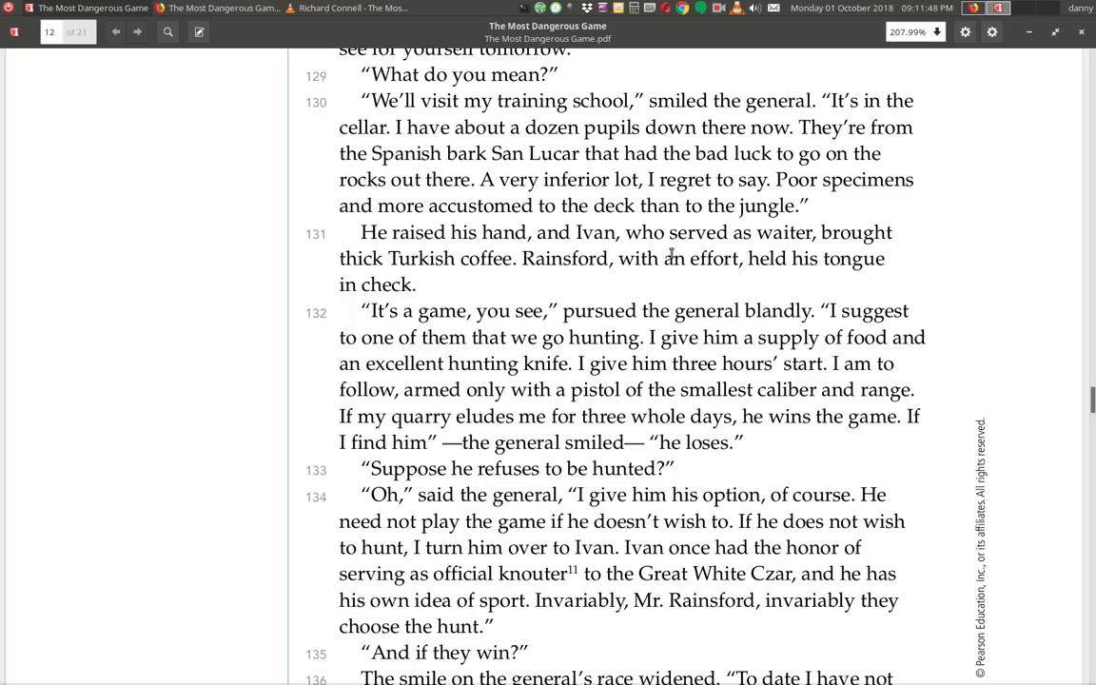
mouse_move(453, 288)
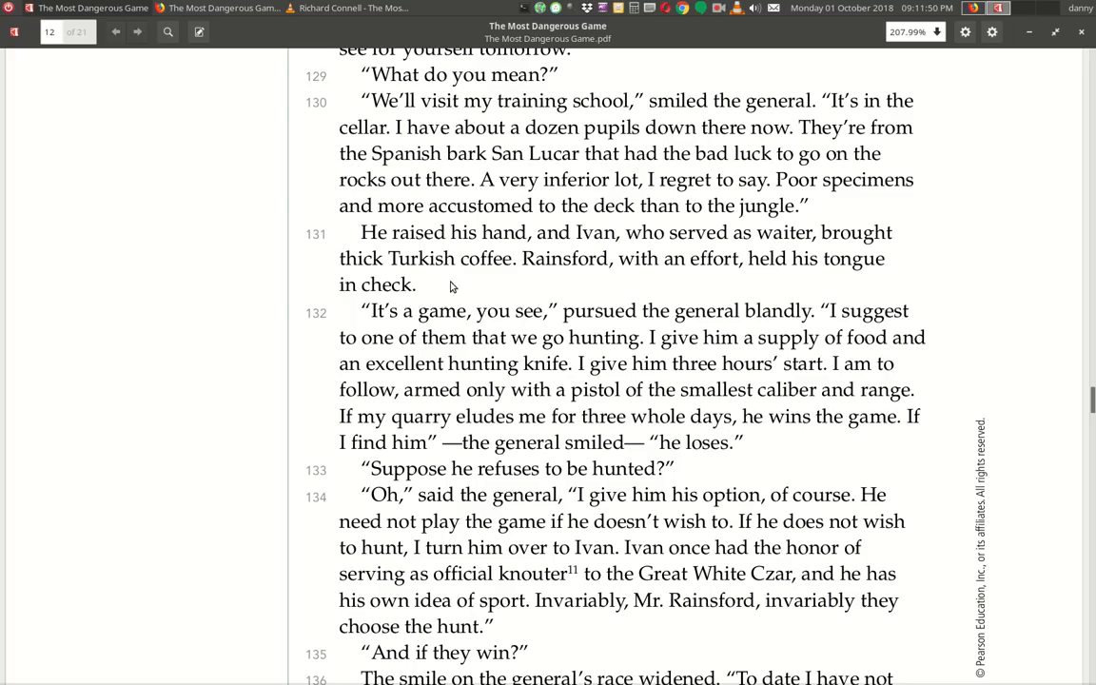
mouse_move(695, 281)
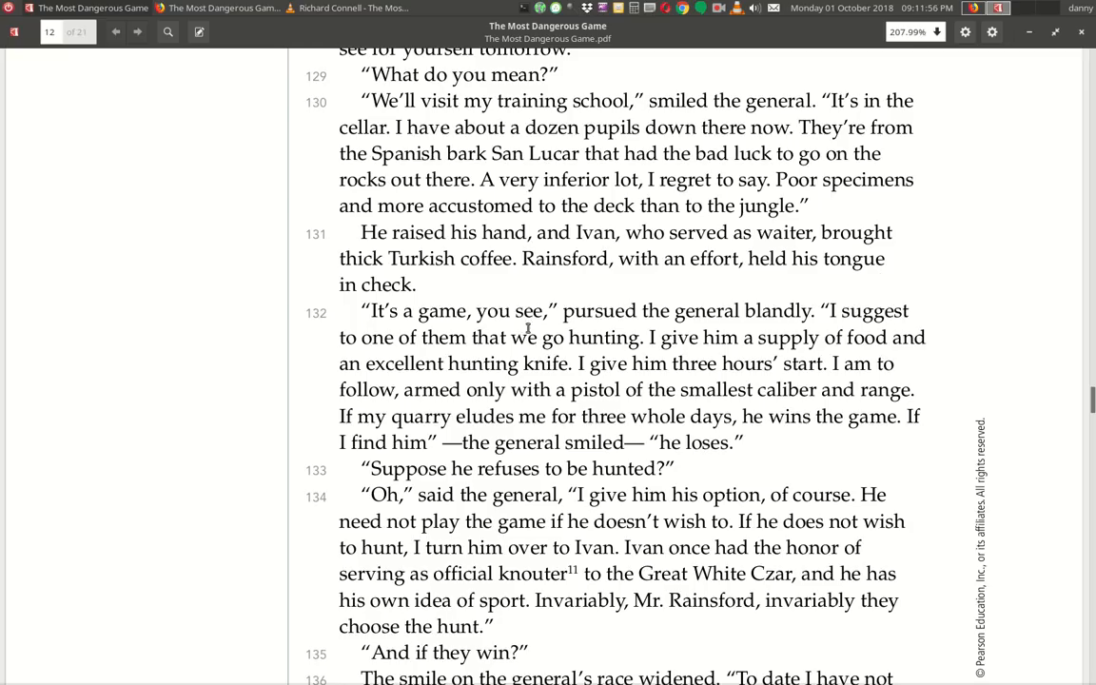
mouse_move(788, 325)
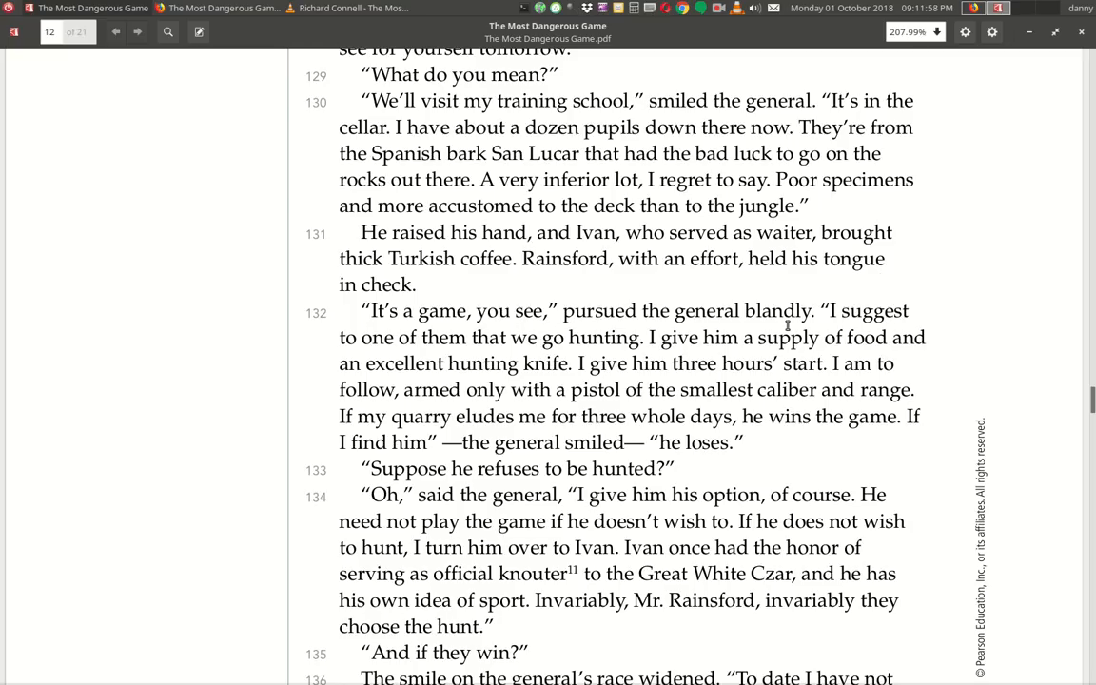
mouse_move(479, 352)
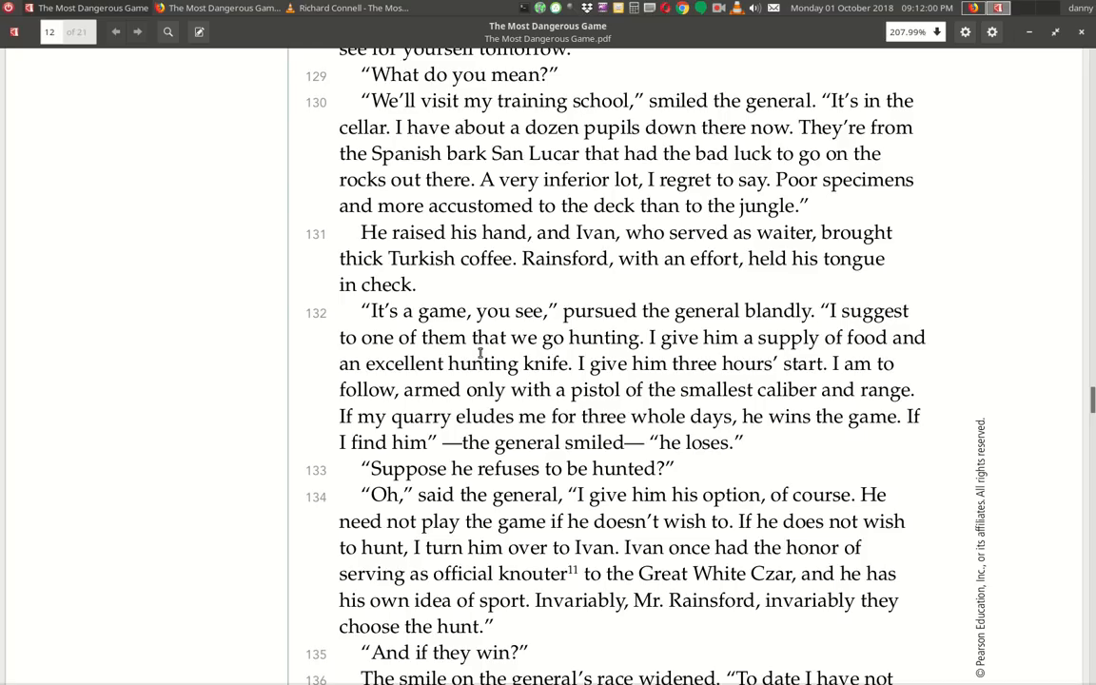
mouse_move(768, 358)
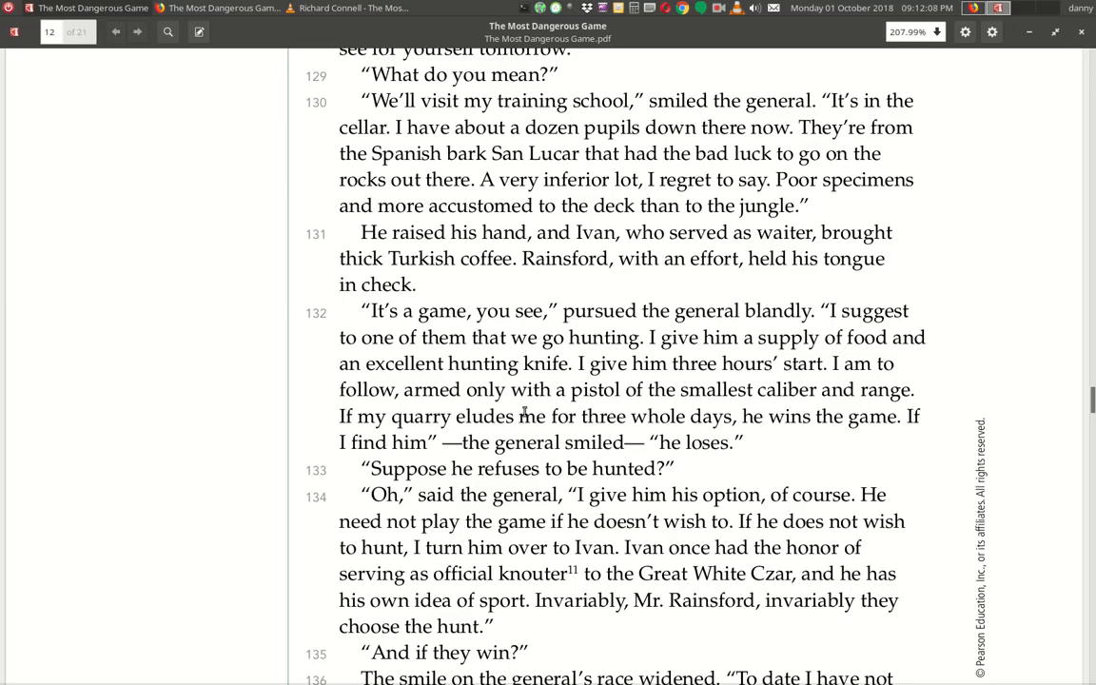
mouse_move(875, 412)
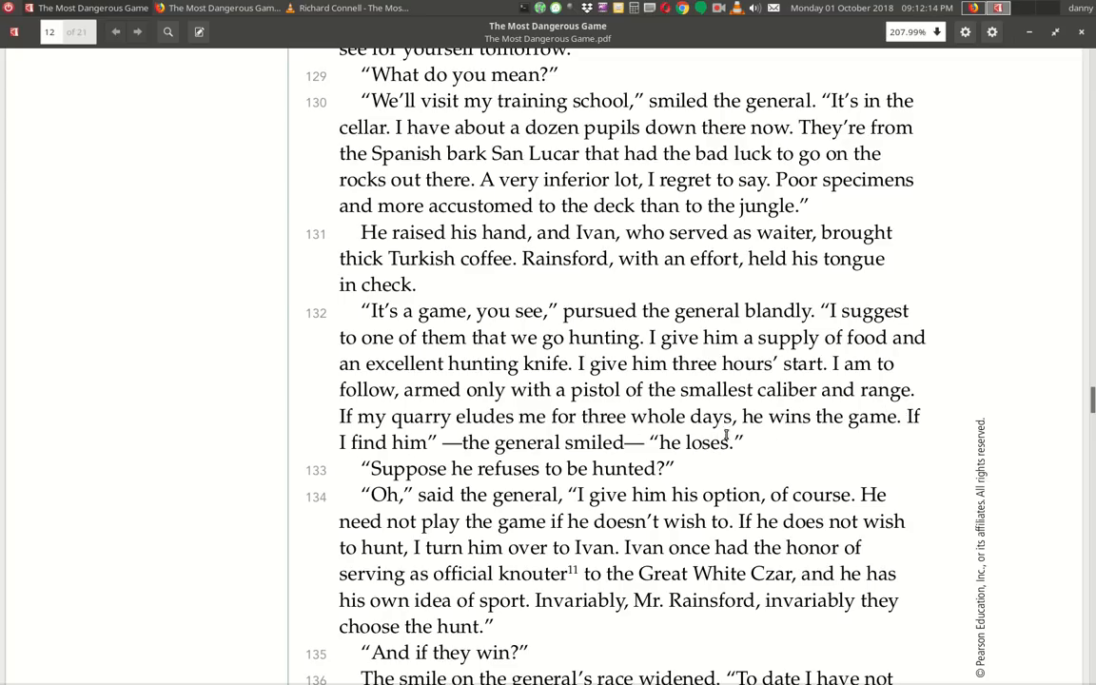
mouse_move(365, 483)
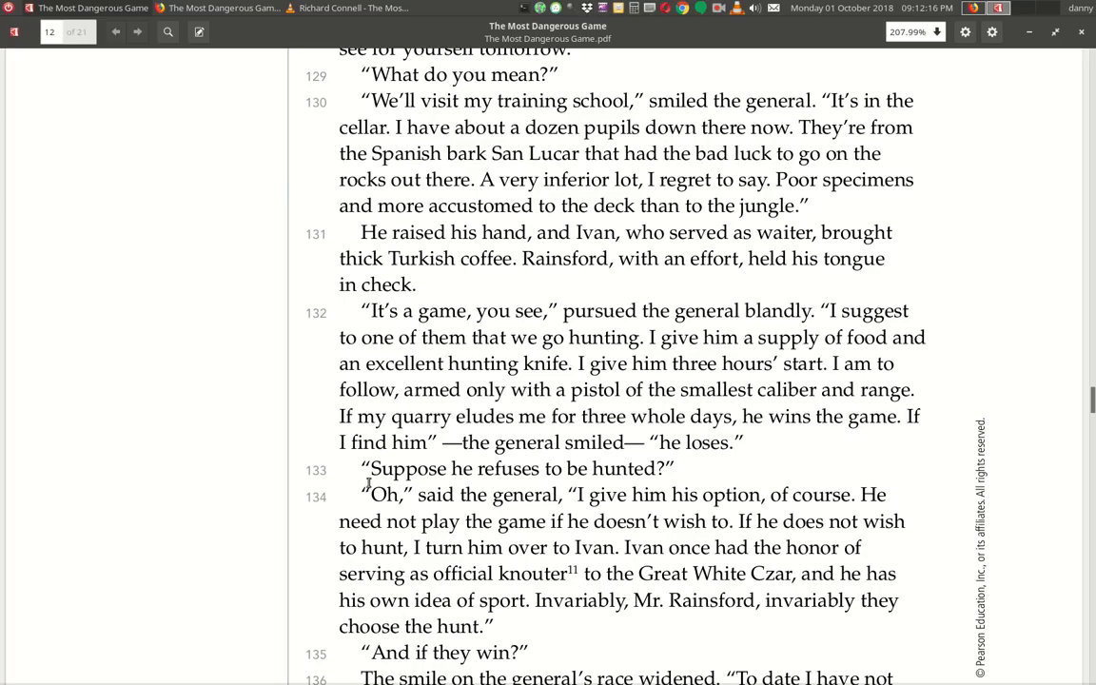
mouse_move(605, 472)
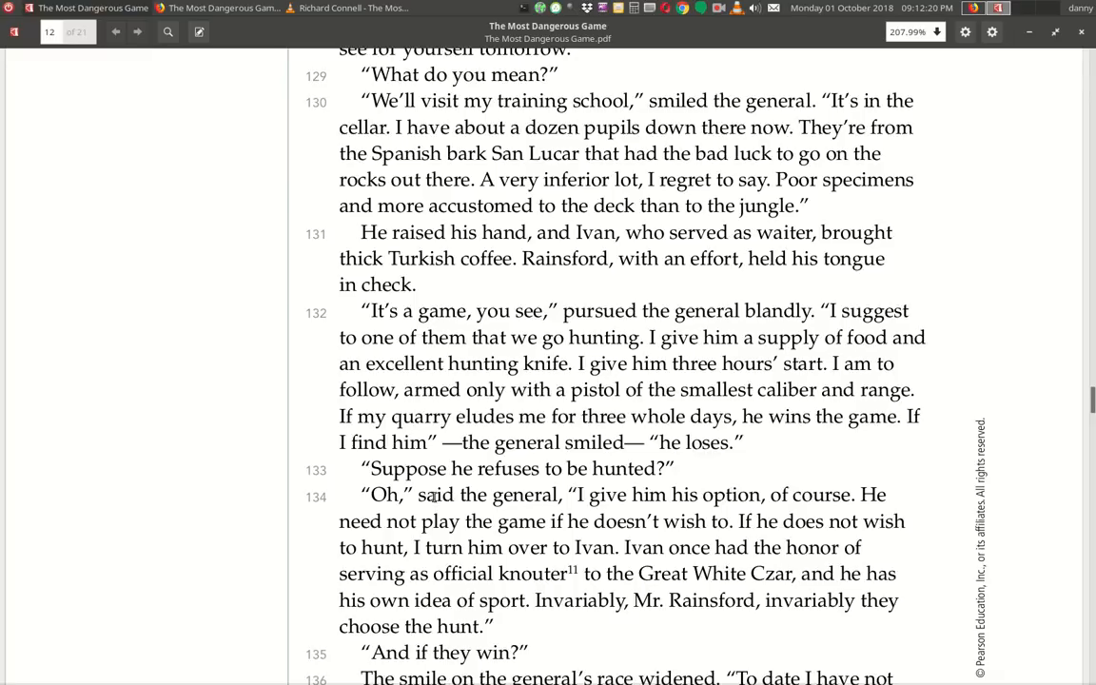
Scroll to the page bottom showing paragraph 136, 'To date I have not lost,' and the knouter footnote.
scroll("down", 3)
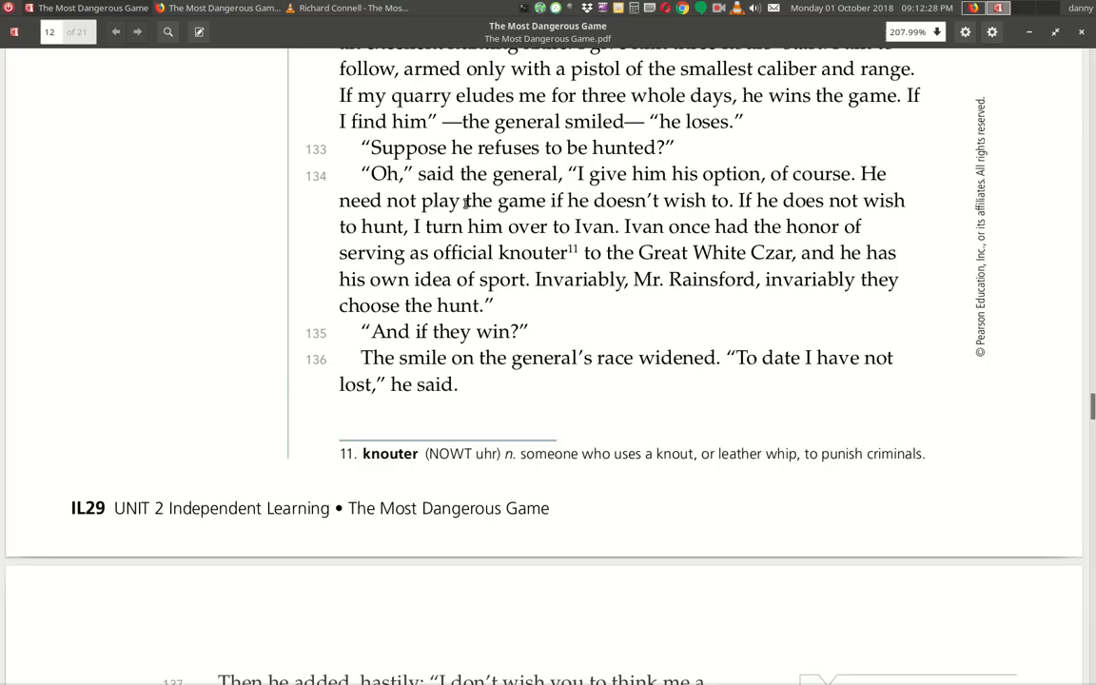
mouse_move(722, 213)
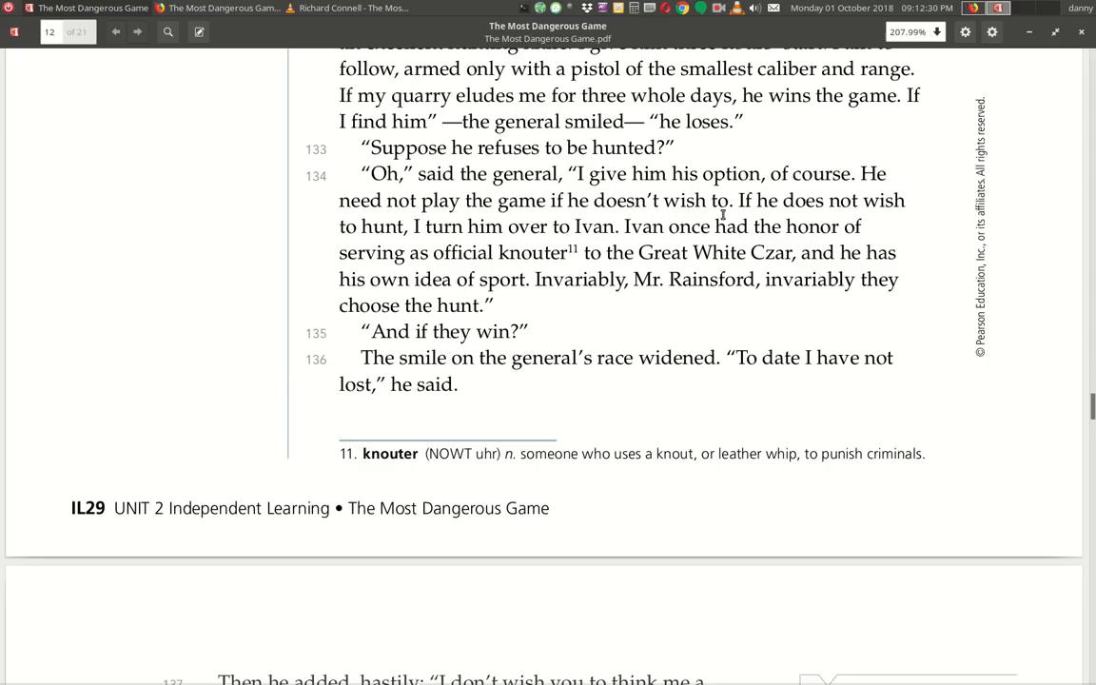
mouse_move(491, 240)
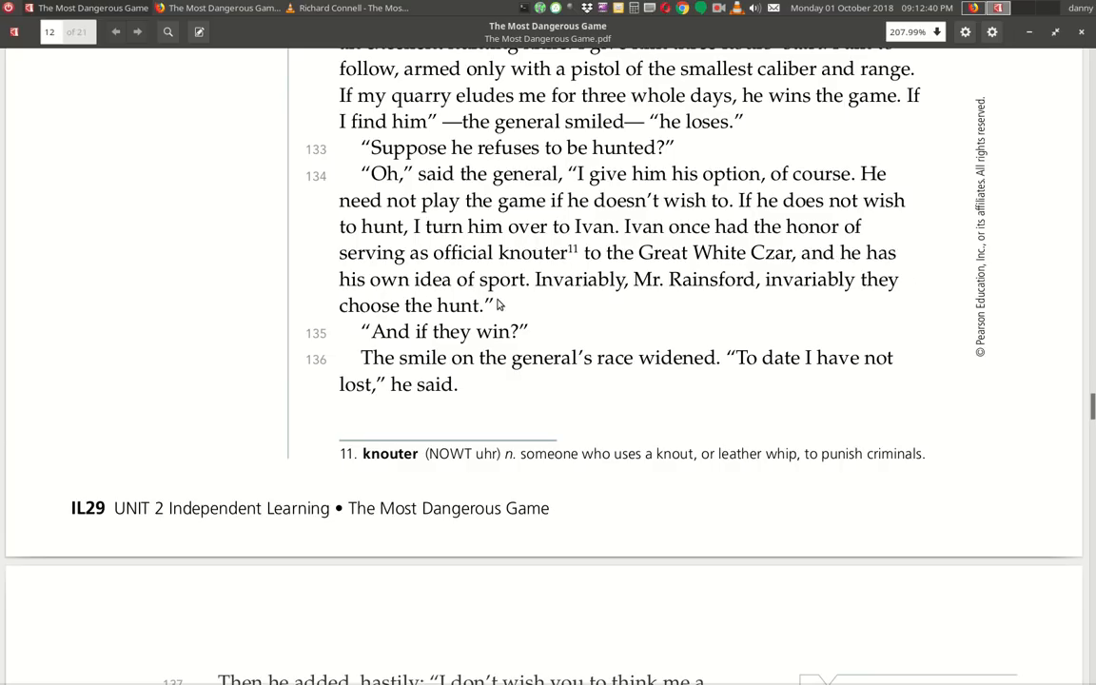
mouse_move(586, 300)
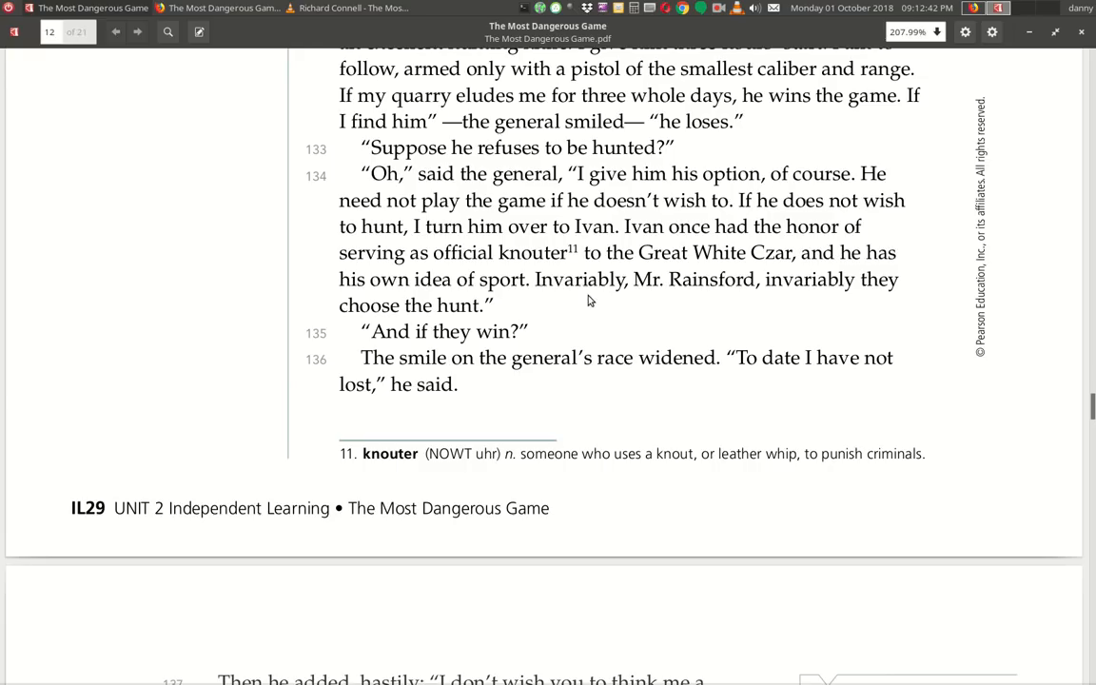
mouse_move(863, 306)
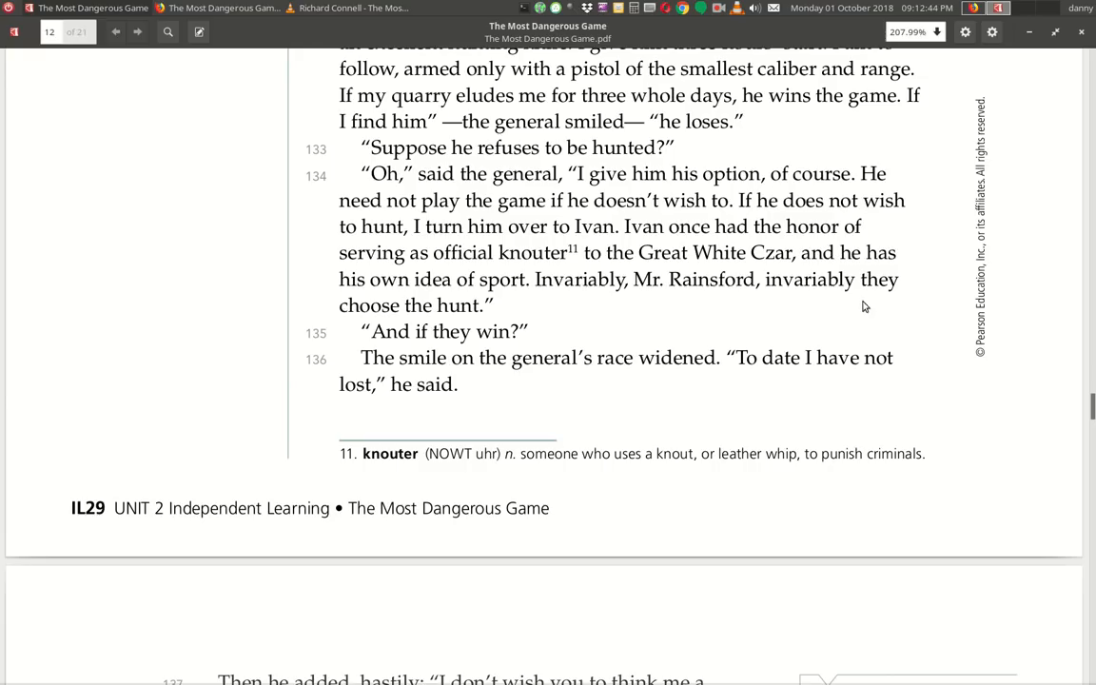
mouse_move(487, 331)
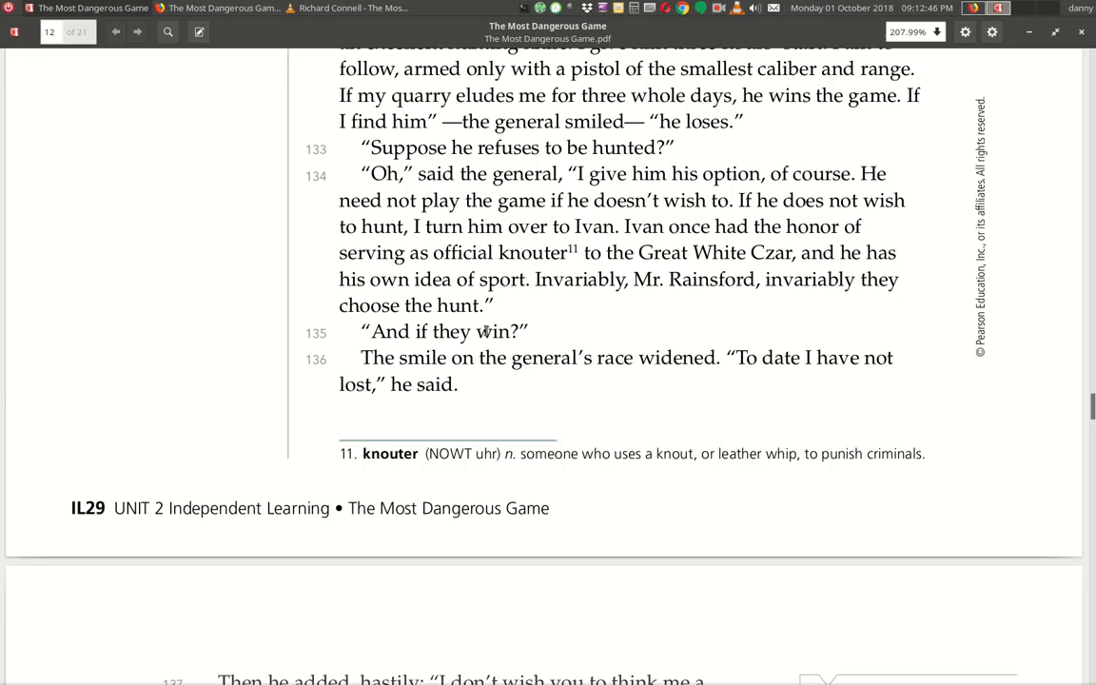
mouse_move(502, 357)
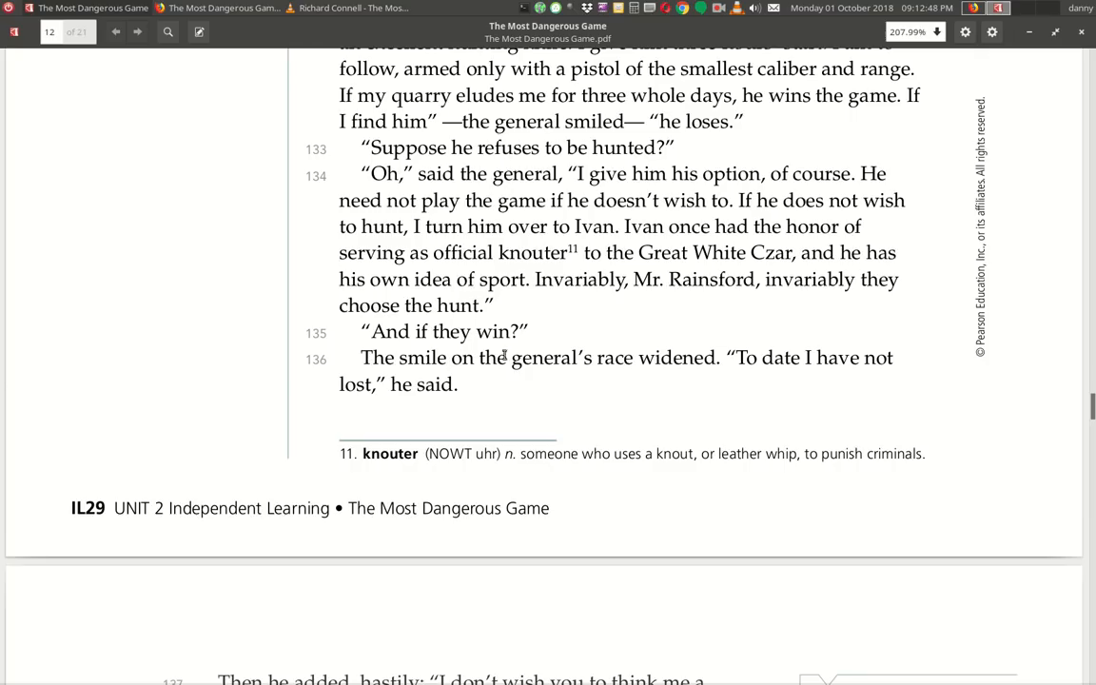
mouse_move(626, 384)
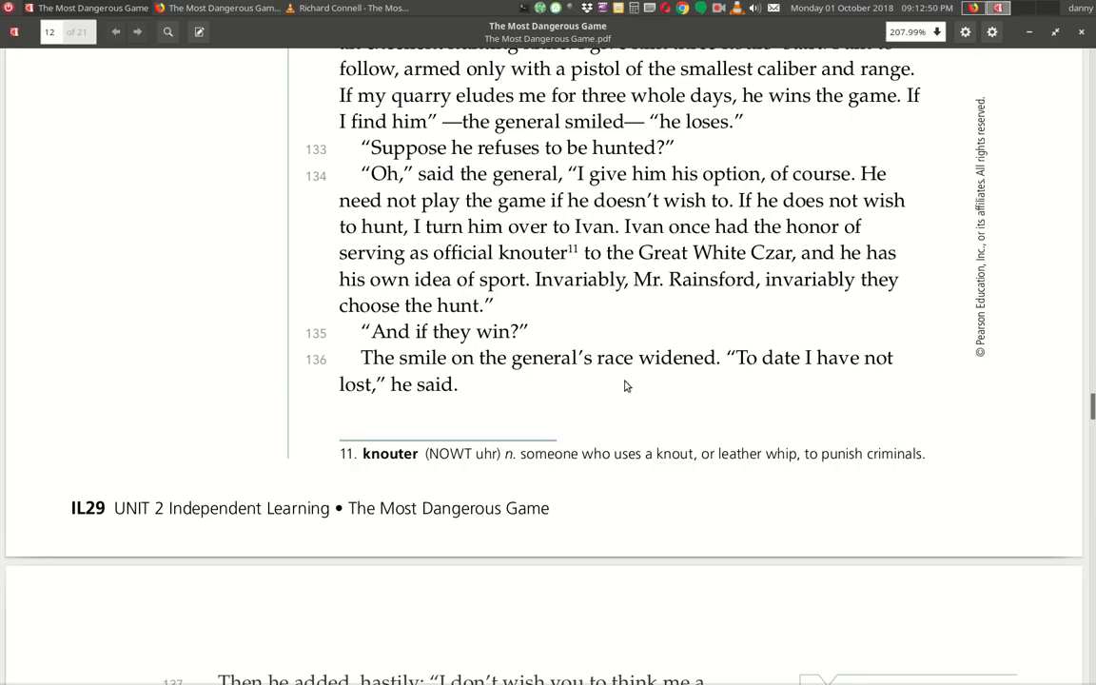
mouse_move(860, 380)
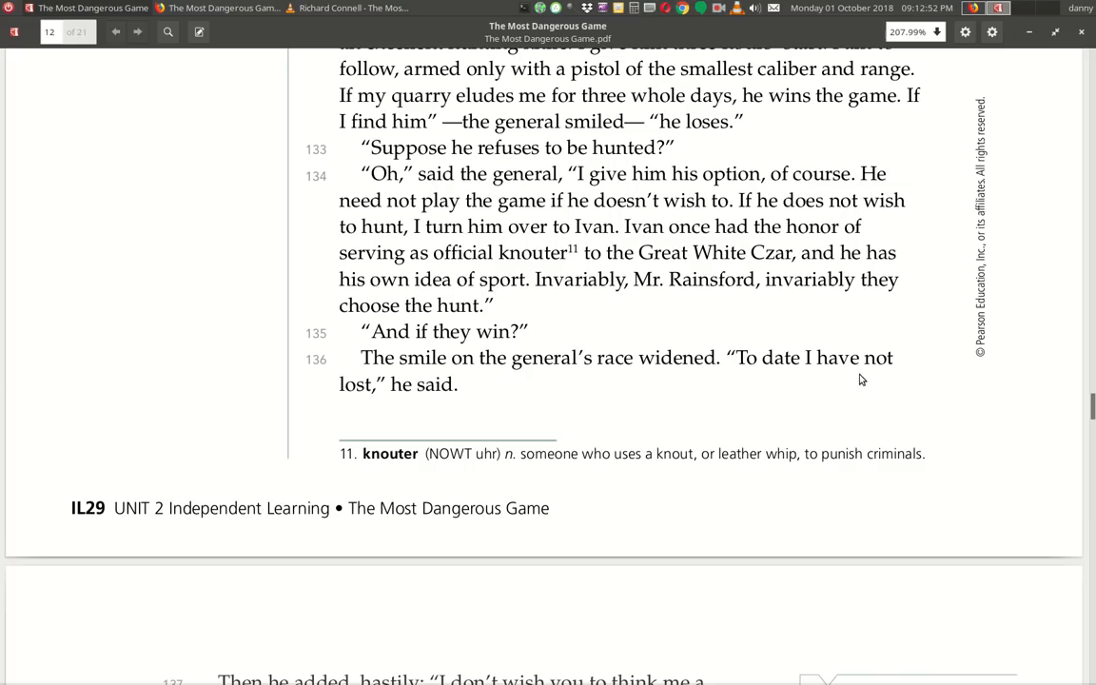
Scroll down past page IL29 so paragraphs 137–144 on the next page come into view.
scroll("down", 3)
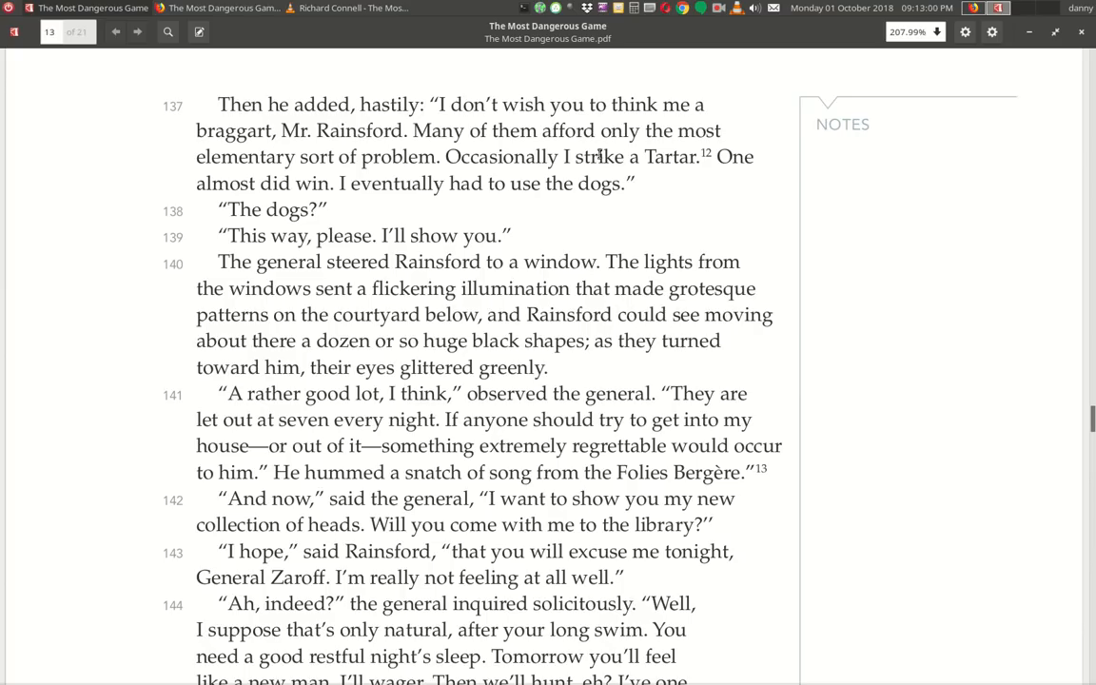
mouse_move(422, 171)
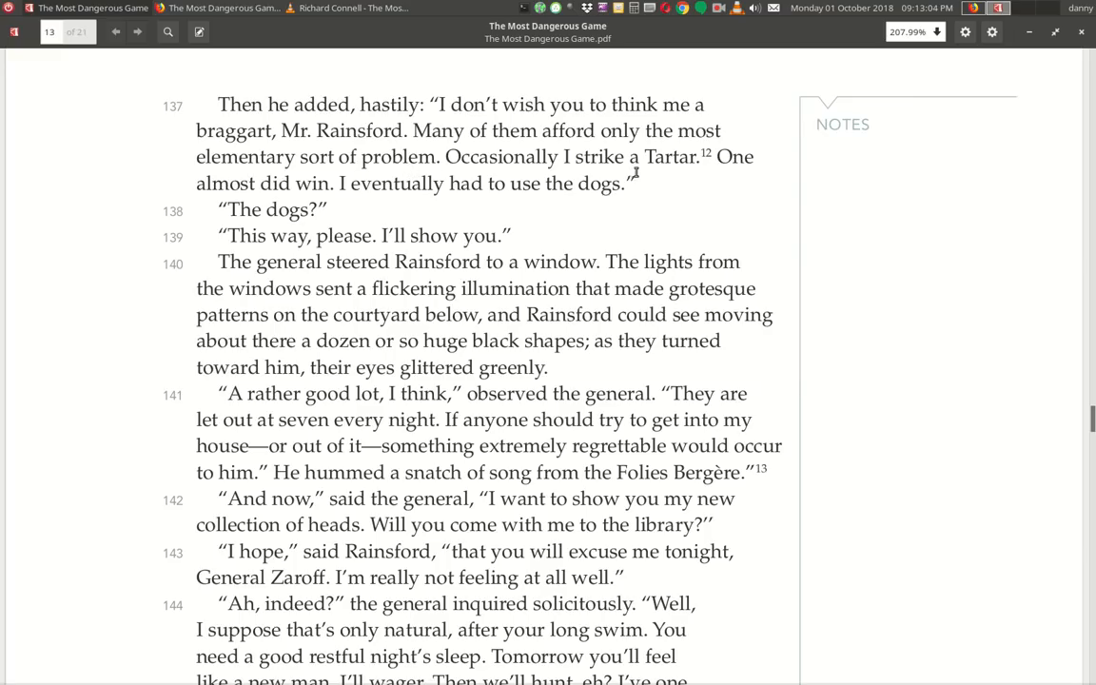
mouse_move(210, 217)
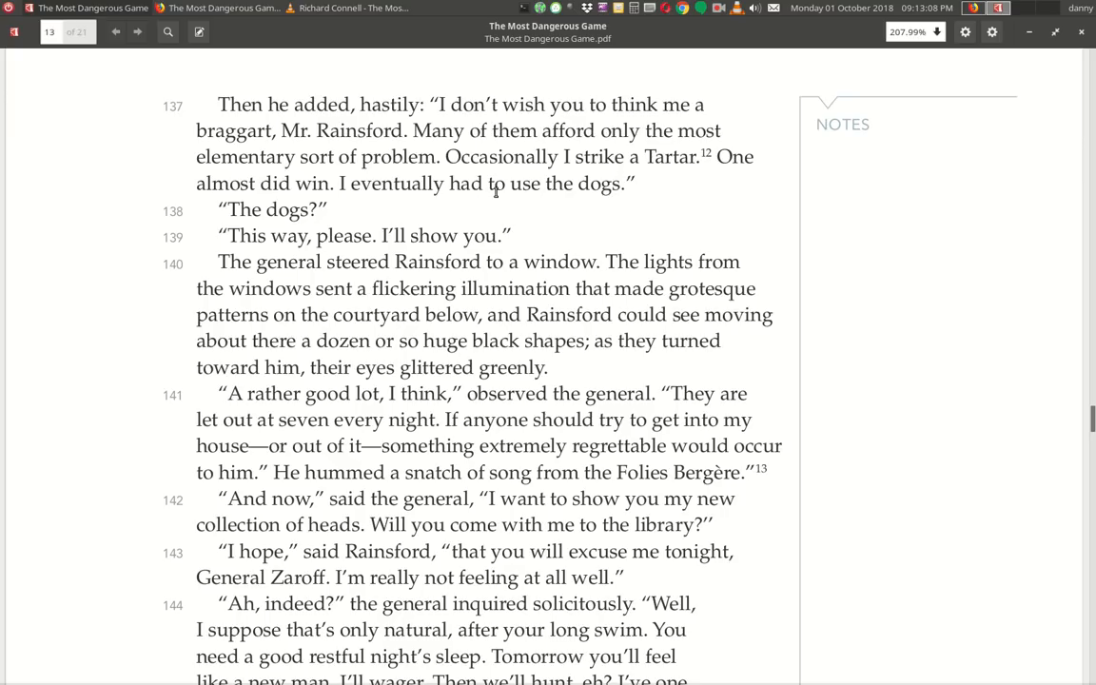
mouse_move(293, 221)
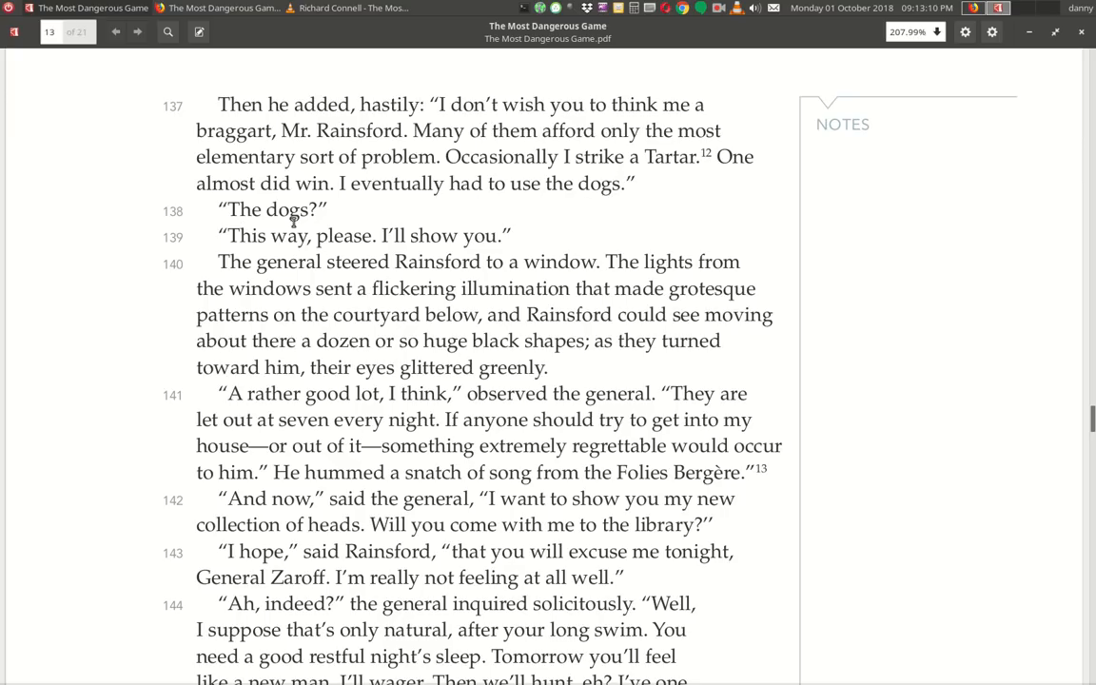
mouse_move(266, 249)
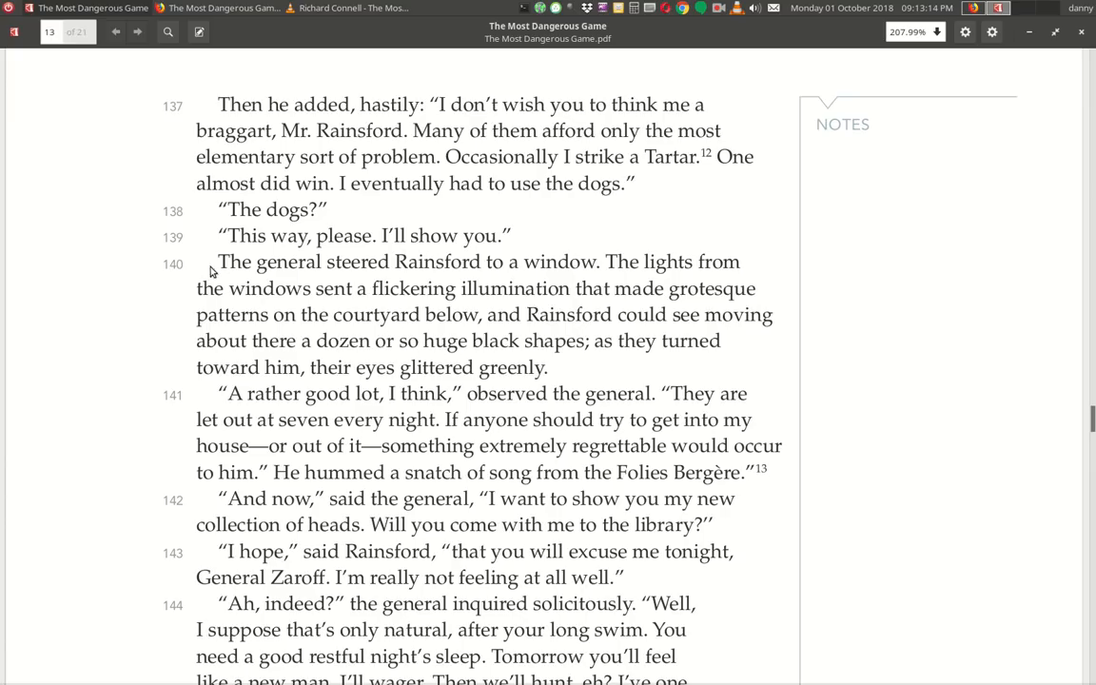
mouse_move(438, 277)
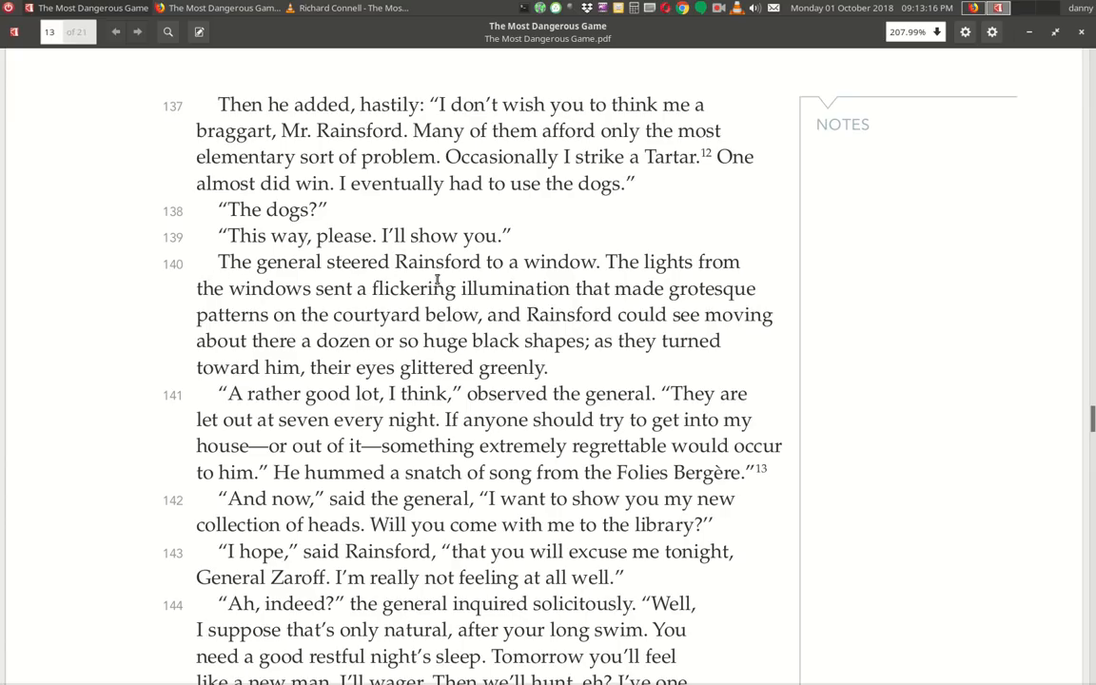
mouse_move(622, 289)
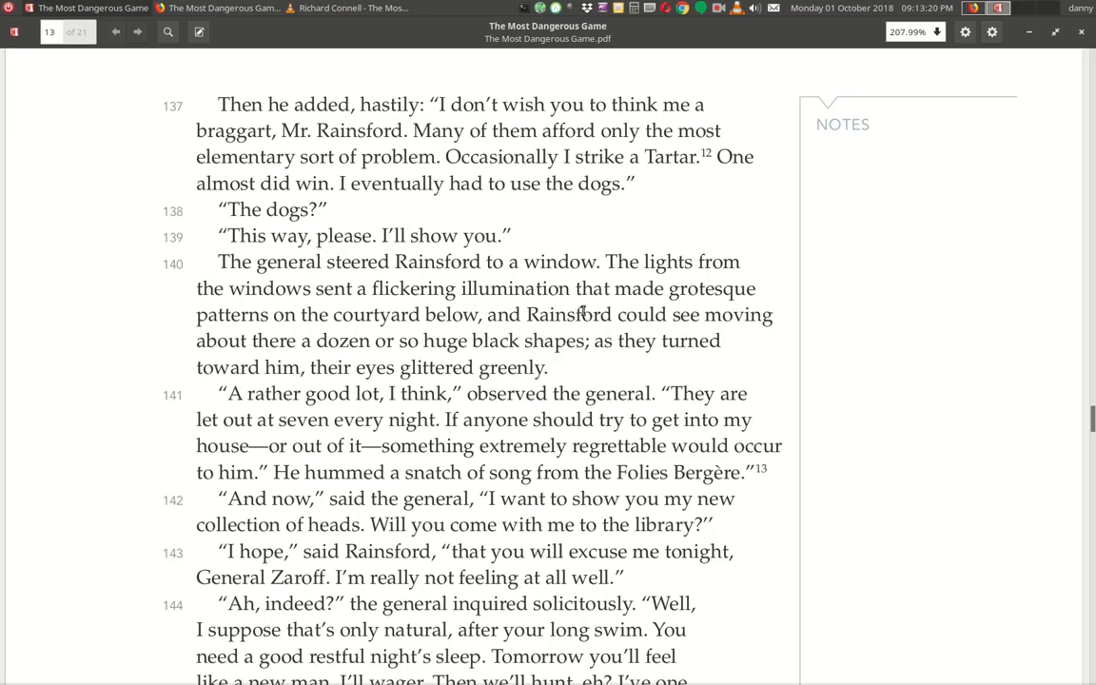
mouse_move(478, 333)
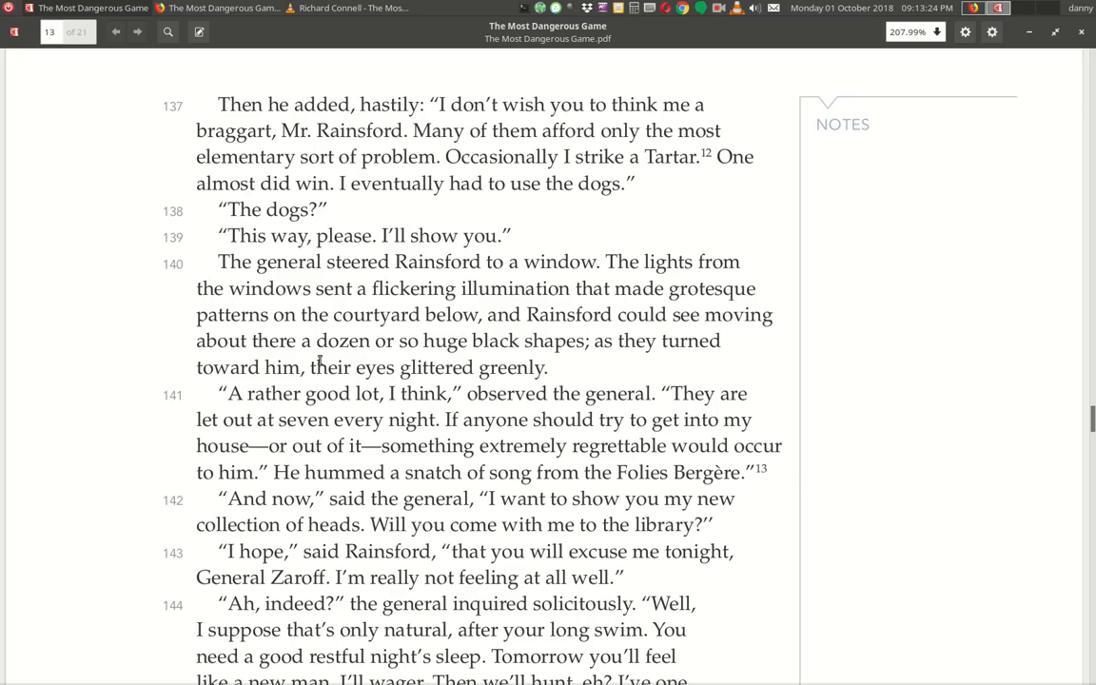
mouse_move(560, 371)
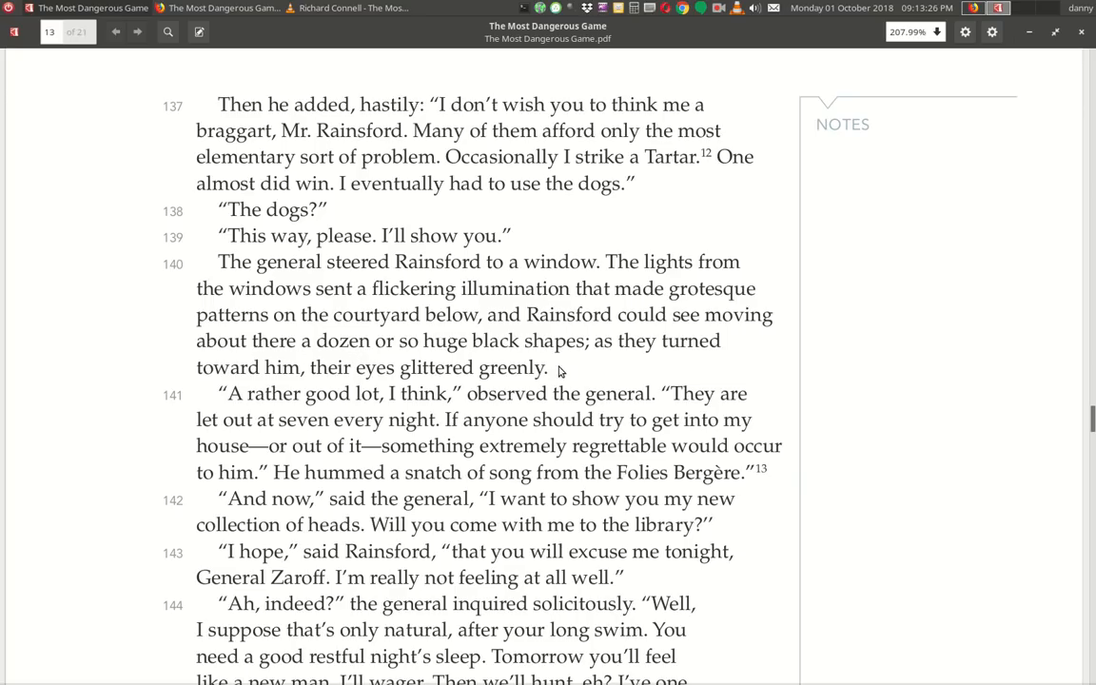
mouse_move(409, 392)
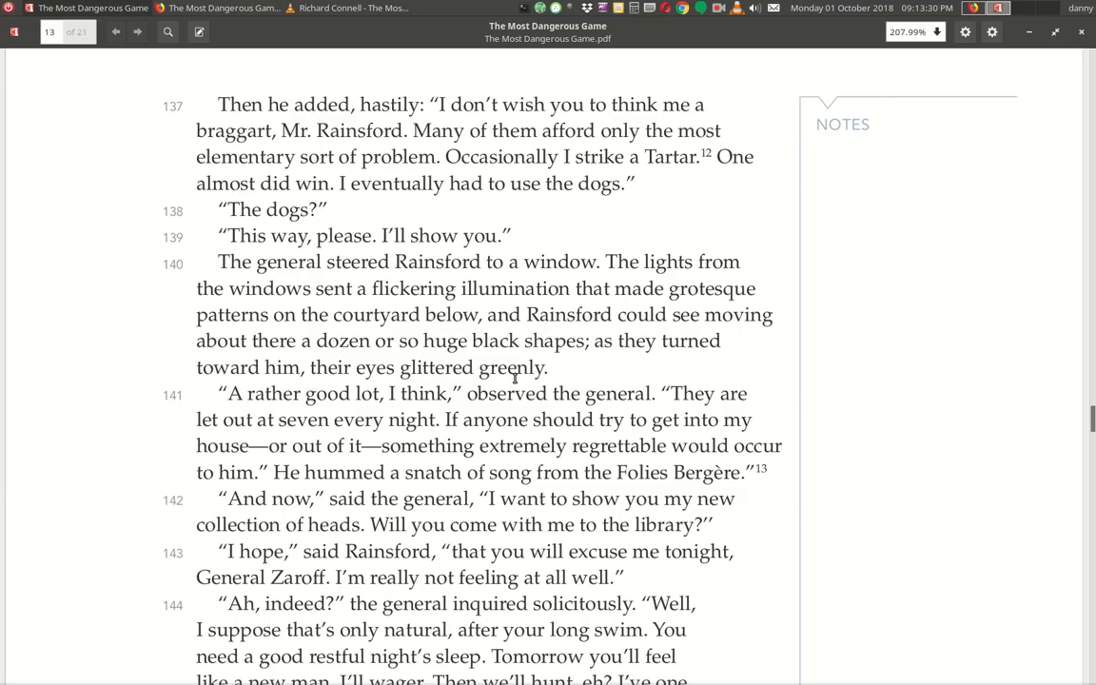
mouse_move(337, 419)
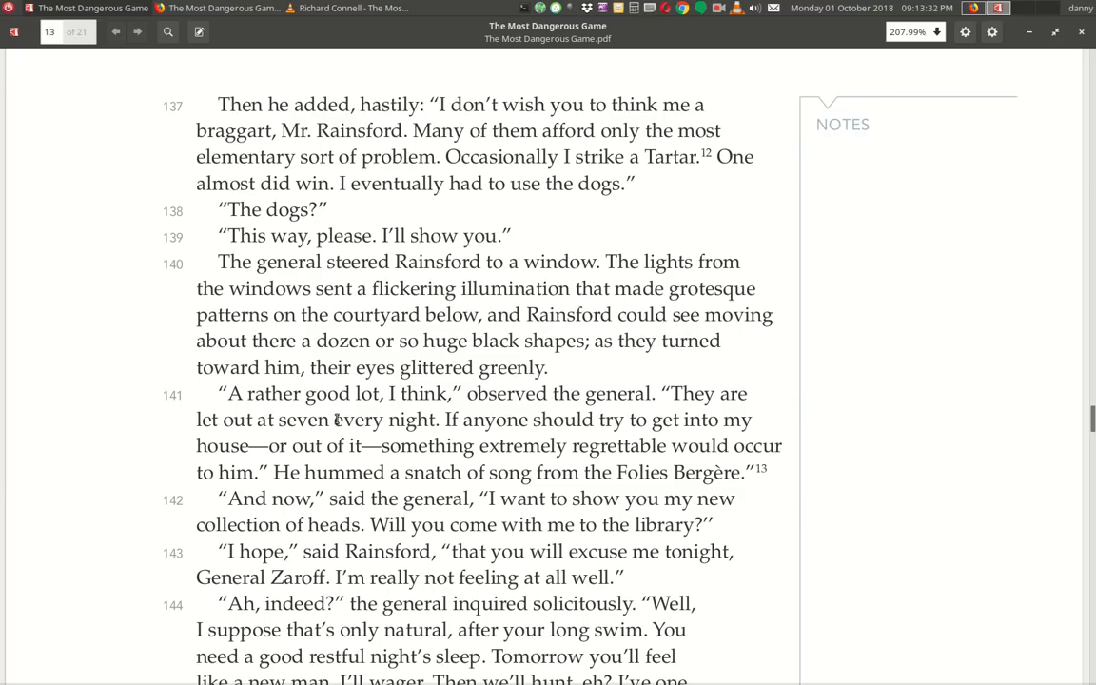
mouse_move(493, 411)
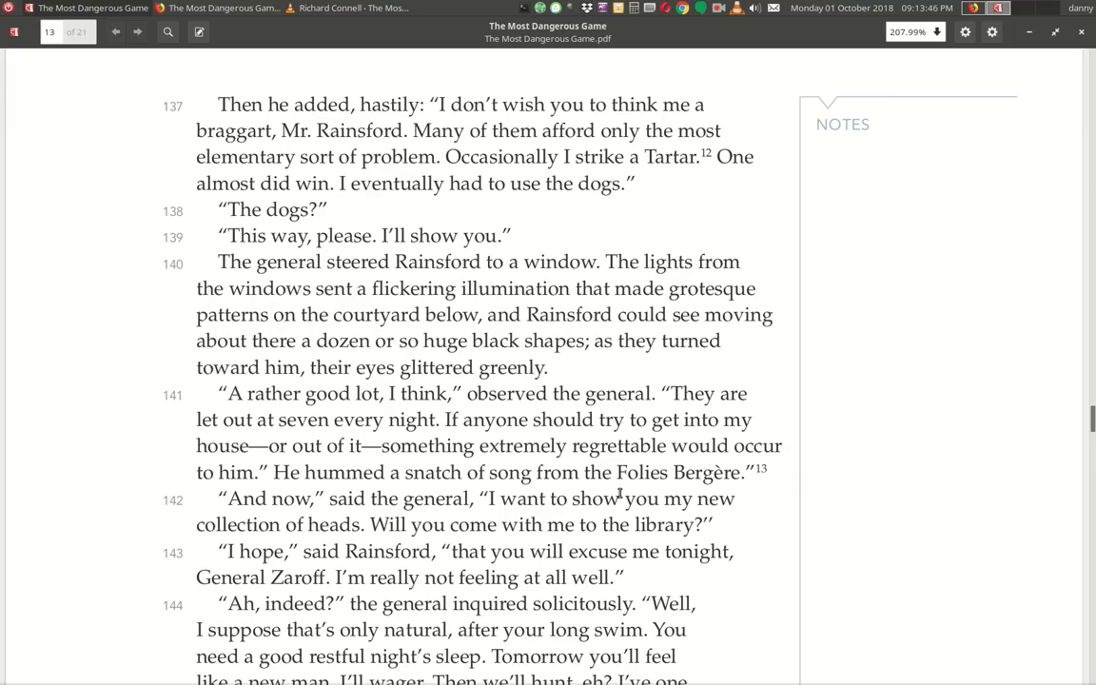
mouse_move(257, 523)
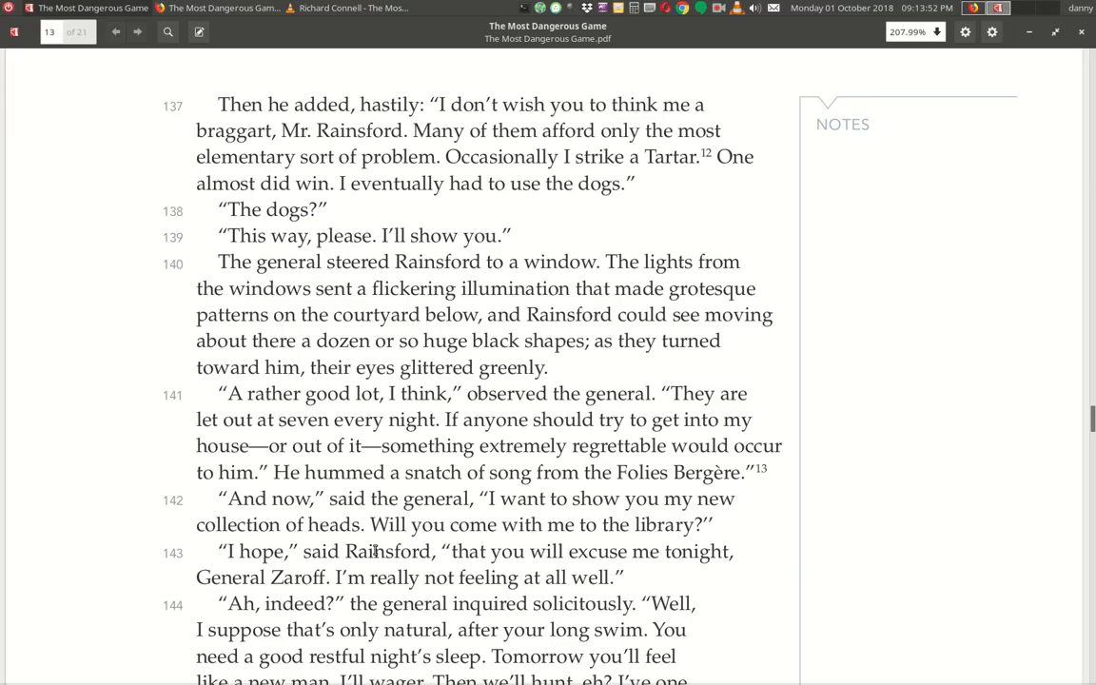
mouse_move(601, 517)
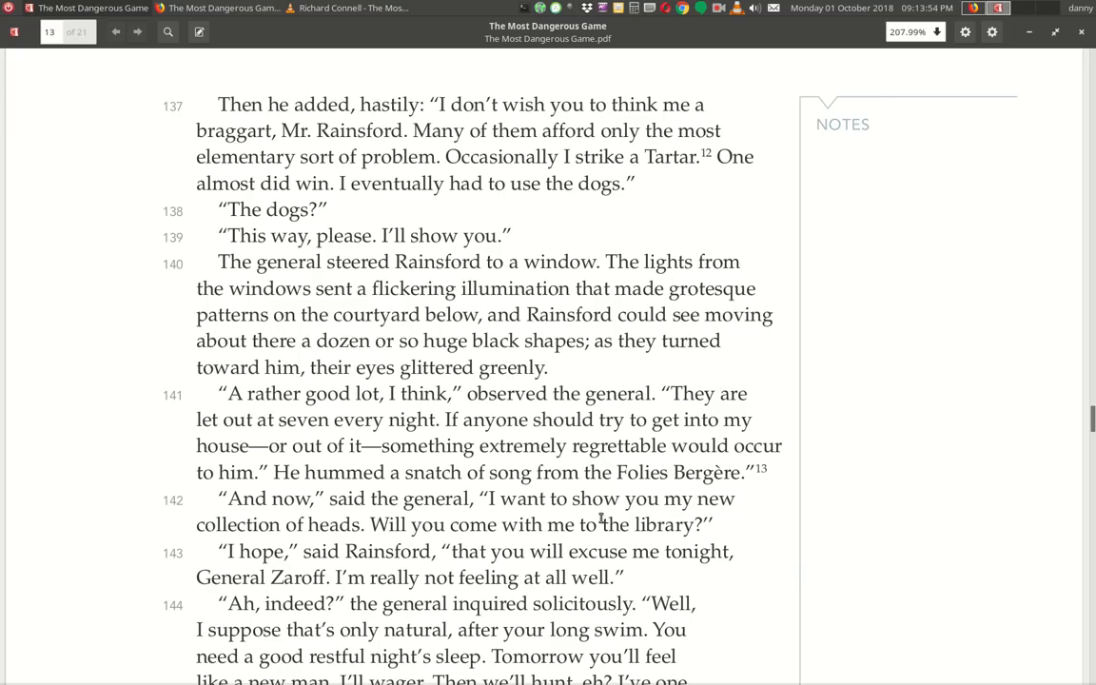
Scroll down so paragraphs 142–147, where Rainsford lies awake in bed, are on screen.
scroll("down", 3)
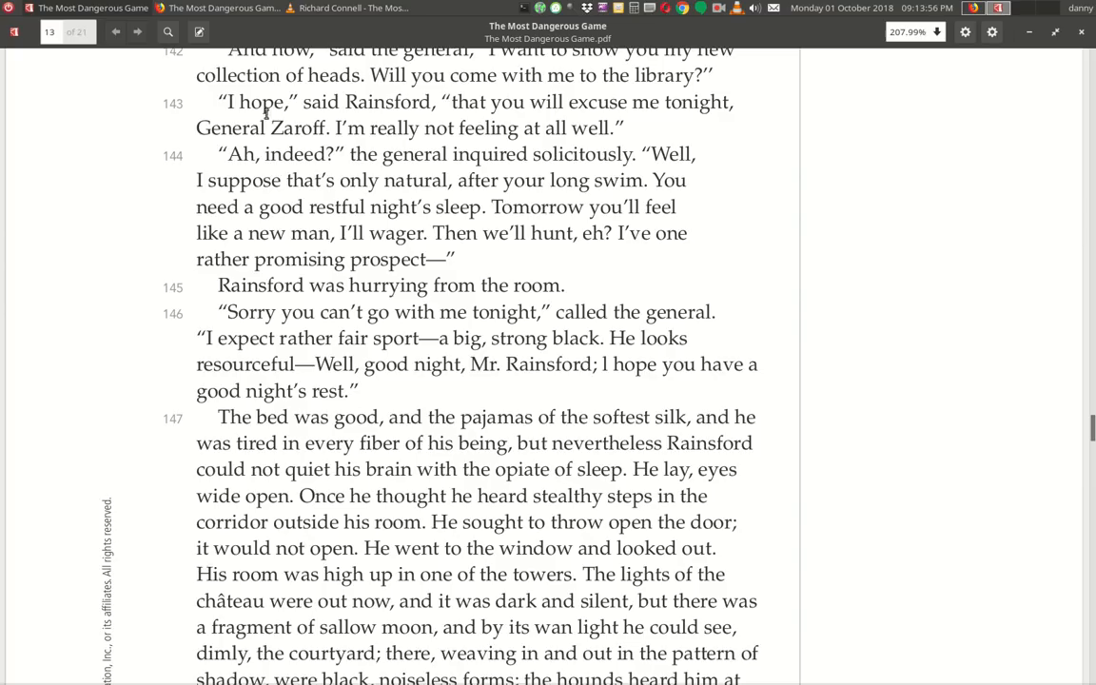
mouse_move(588, 129)
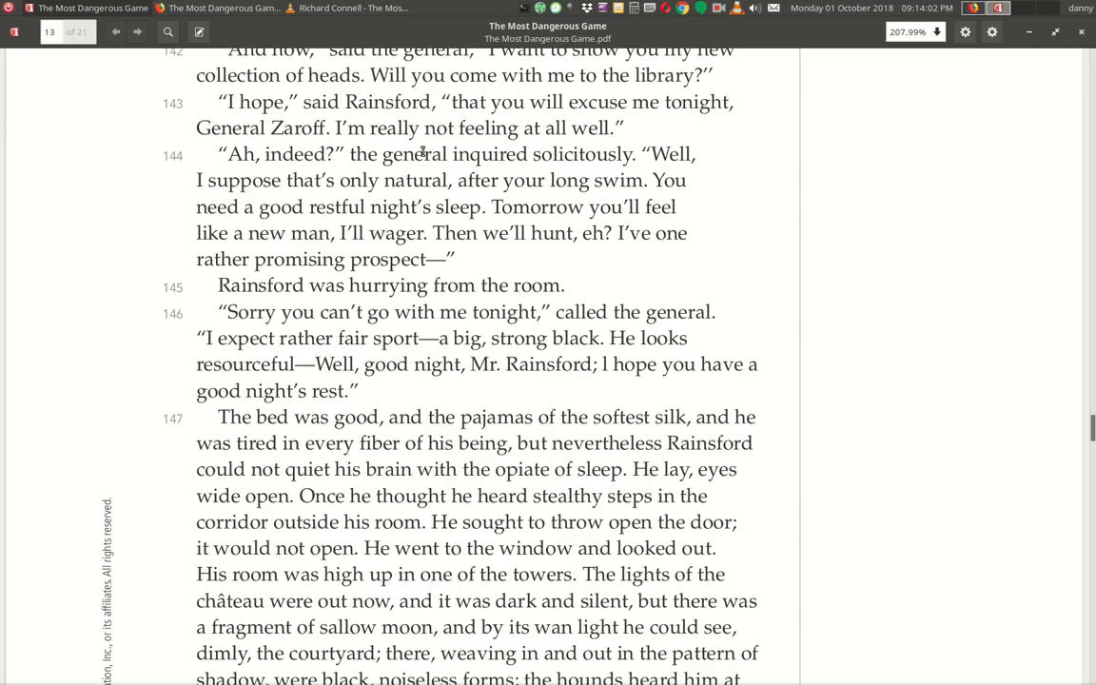
mouse_move(392, 175)
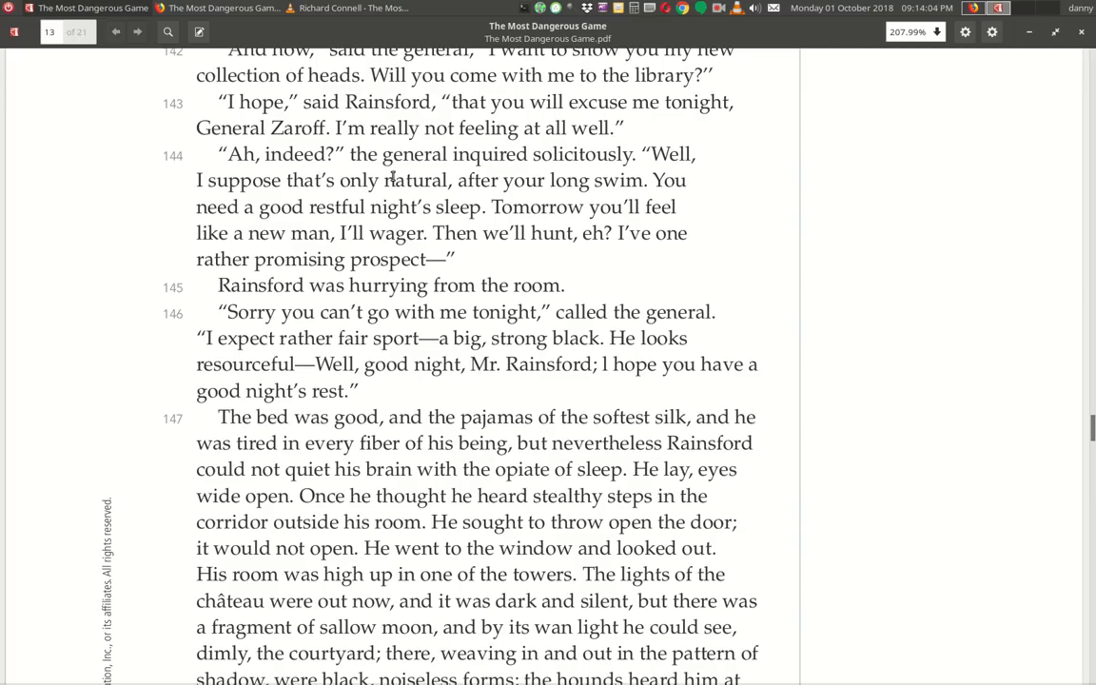
mouse_move(647, 178)
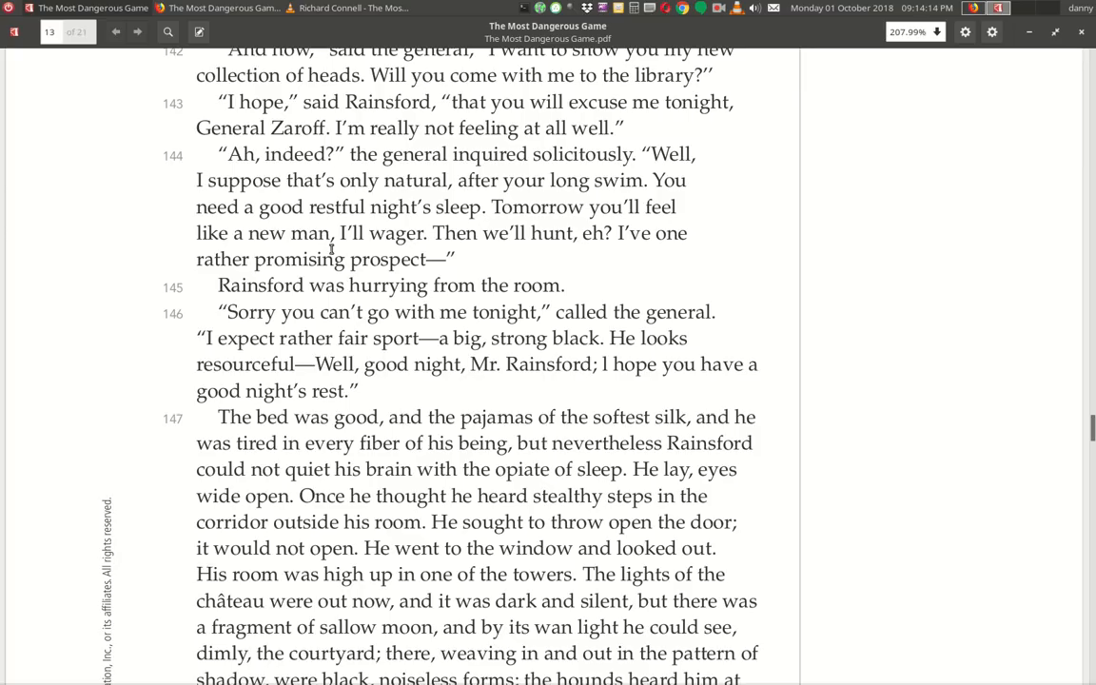
mouse_move(612, 254)
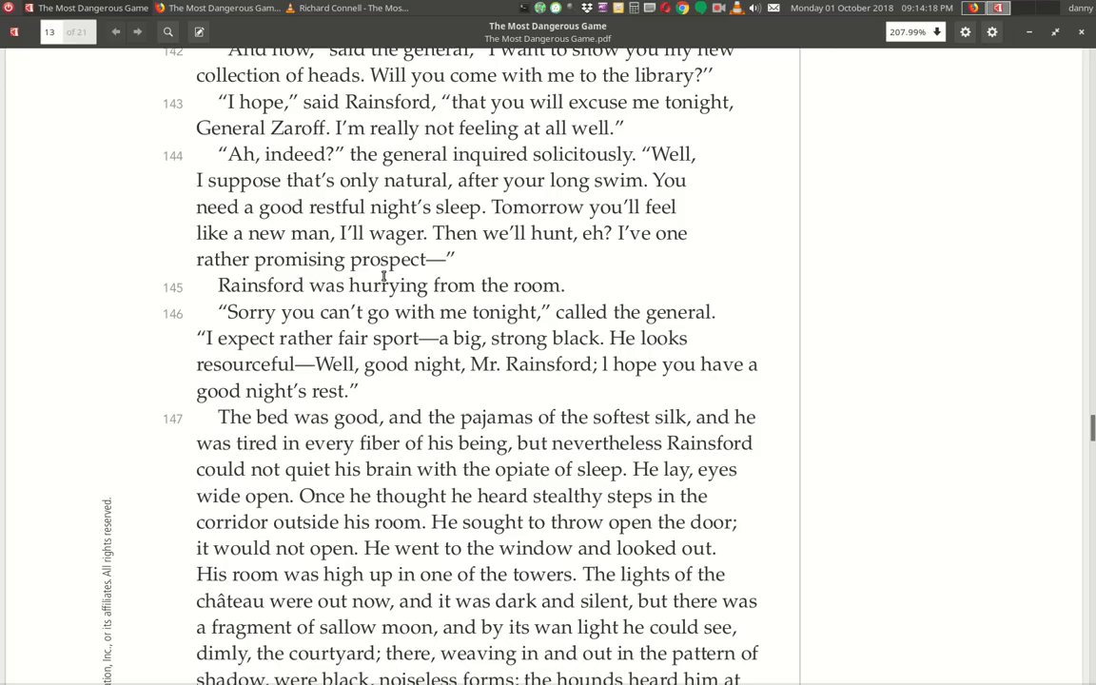
mouse_move(373, 304)
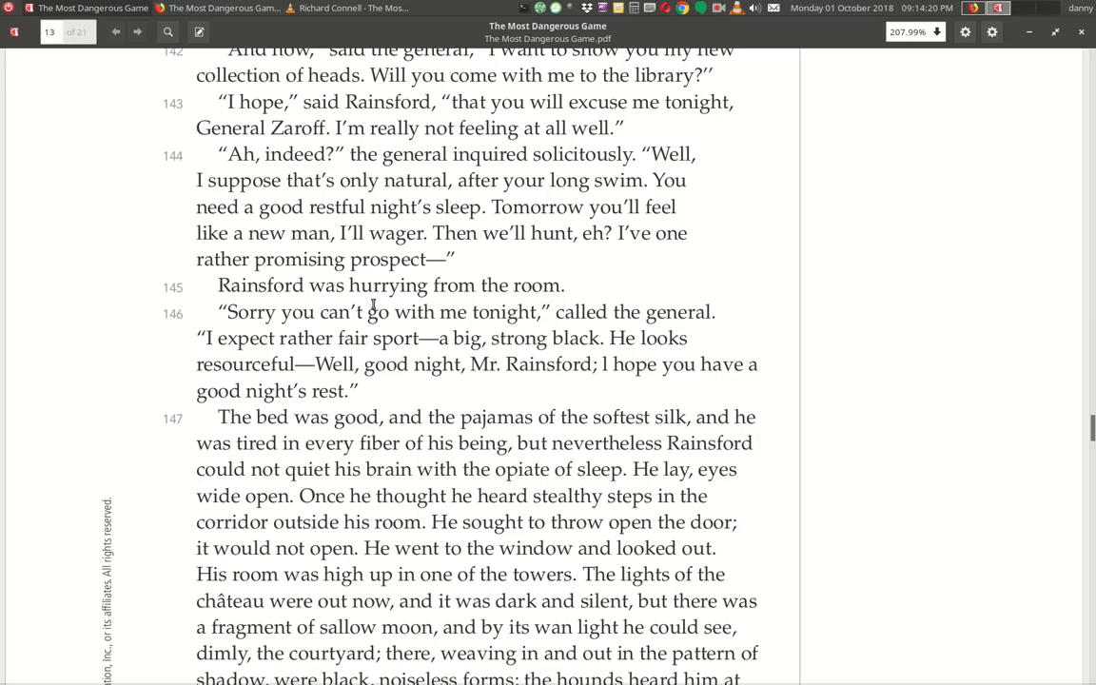
mouse_move(274, 331)
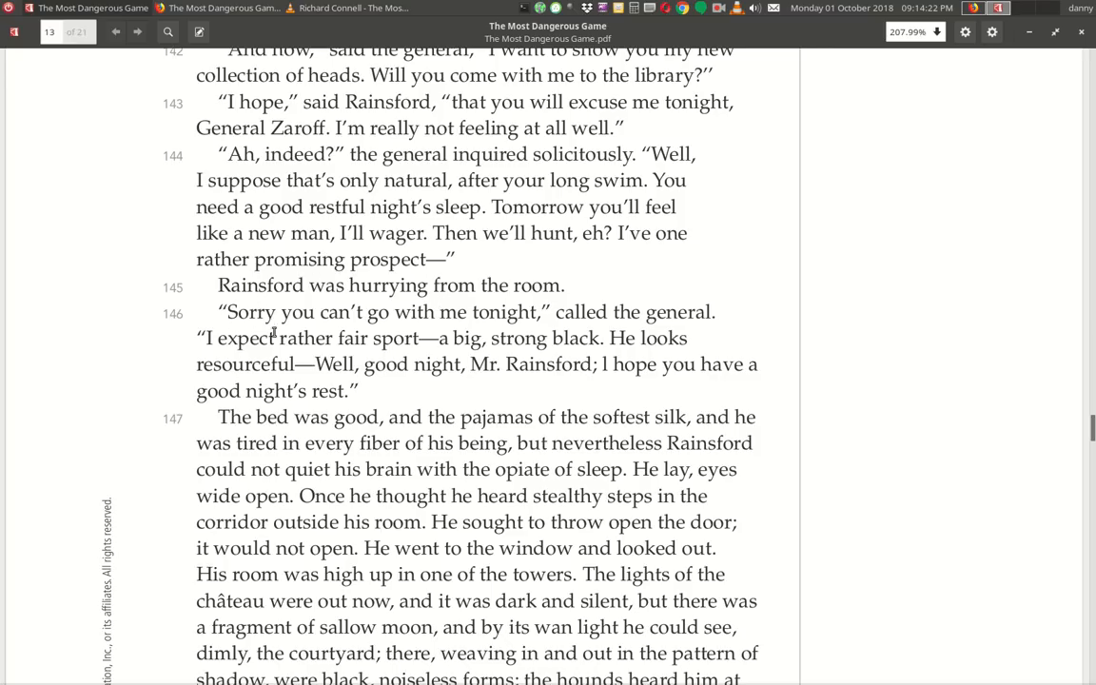
mouse_move(551, 339)
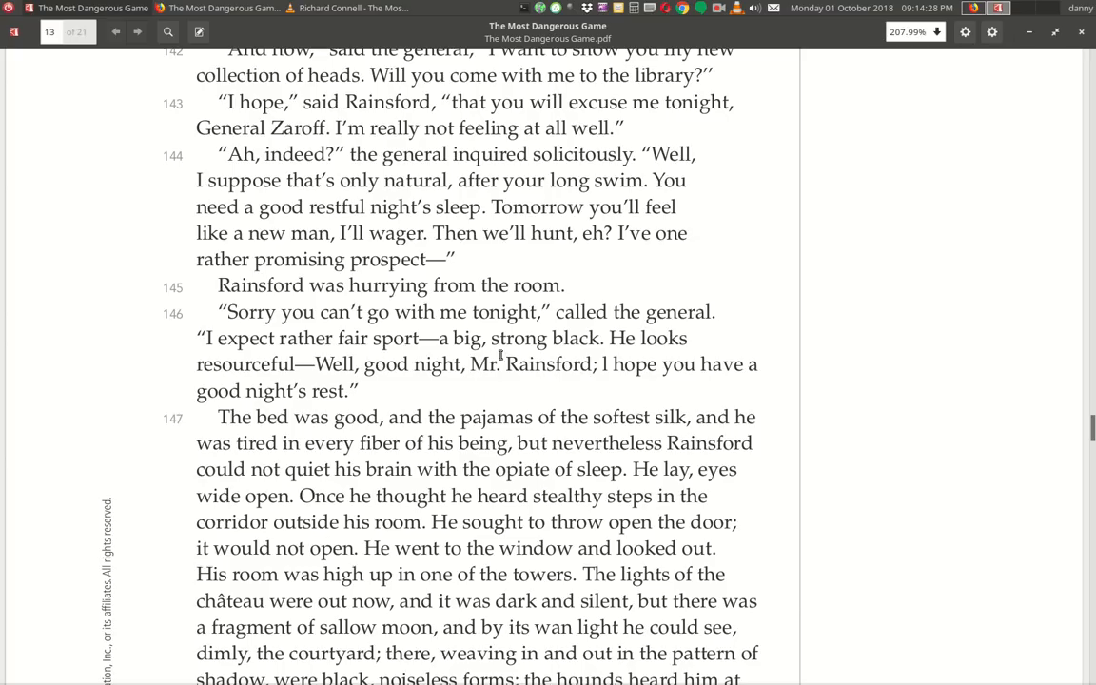
mouse_move(297, 384)
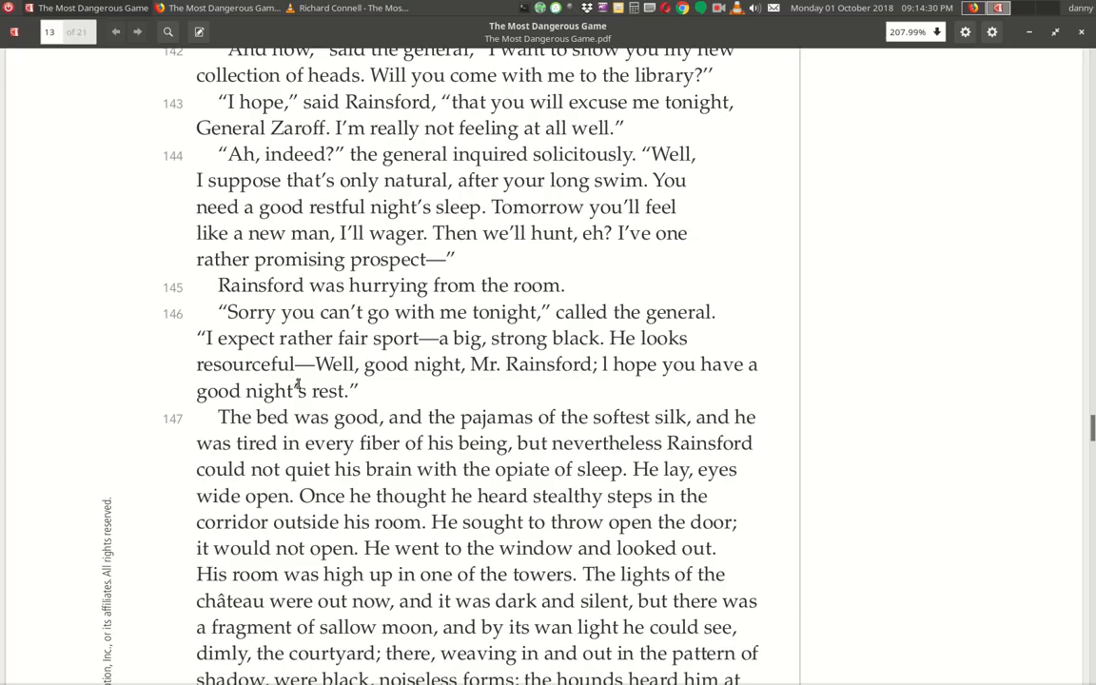
mouse_move(599, 397)
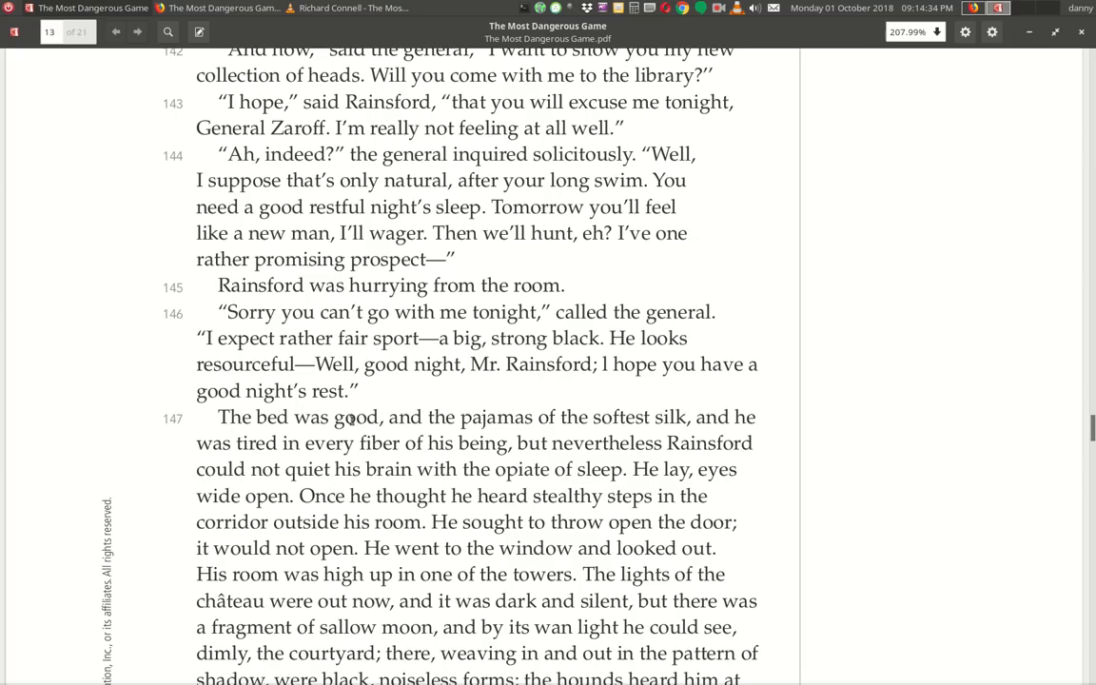
Scroll down to show all of paragraph 147 and footnotes 12–13 ending page IL30.
scroll("down", 3)
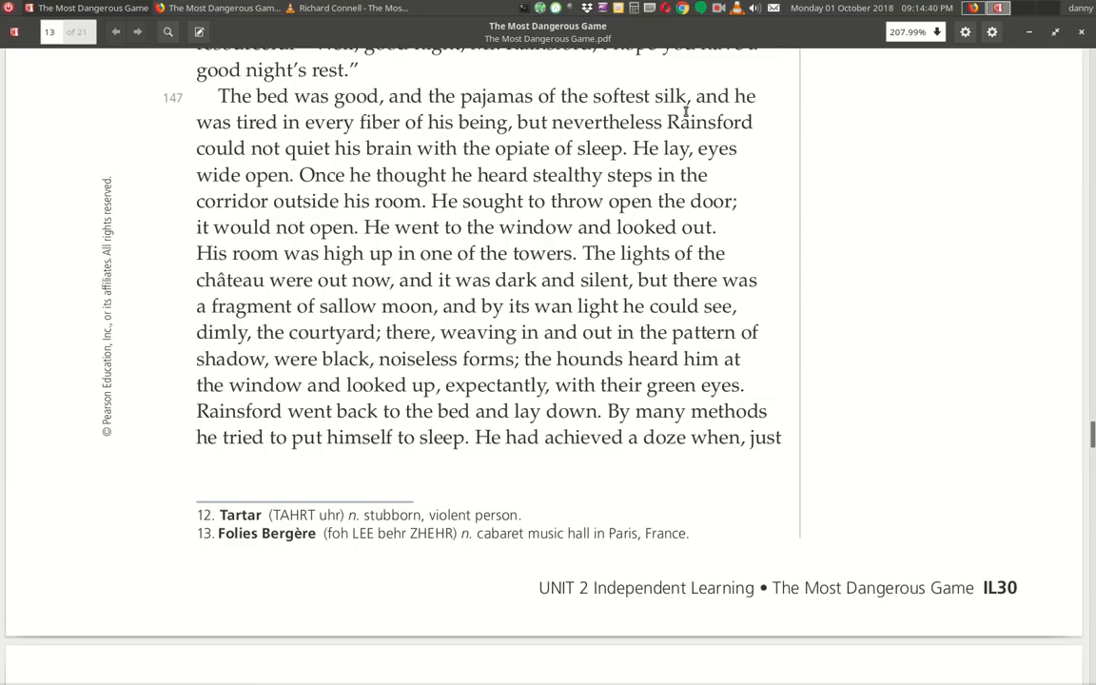
mouse_move(388, 141)
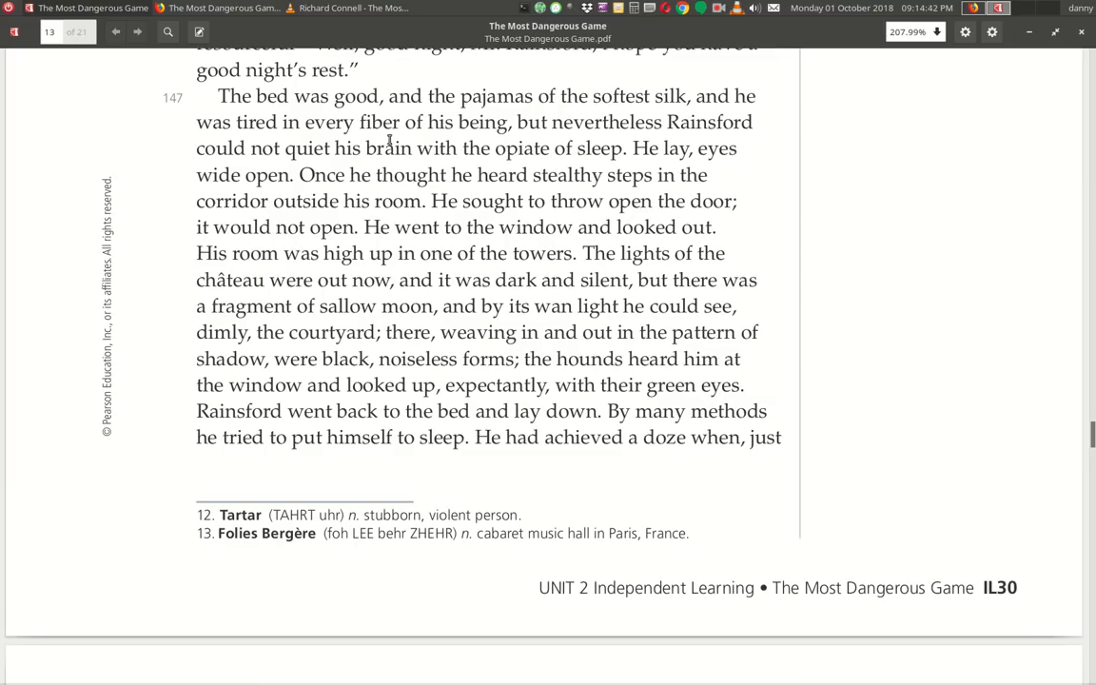
mouse_move(682, 123)
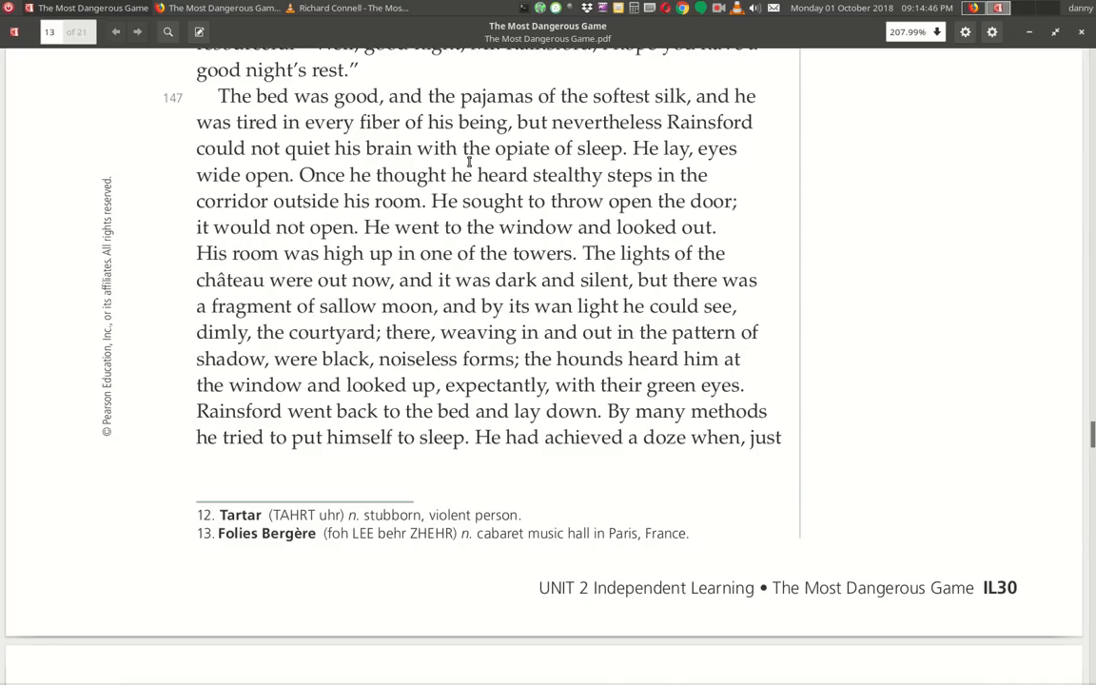
mouse_move(689, 166)
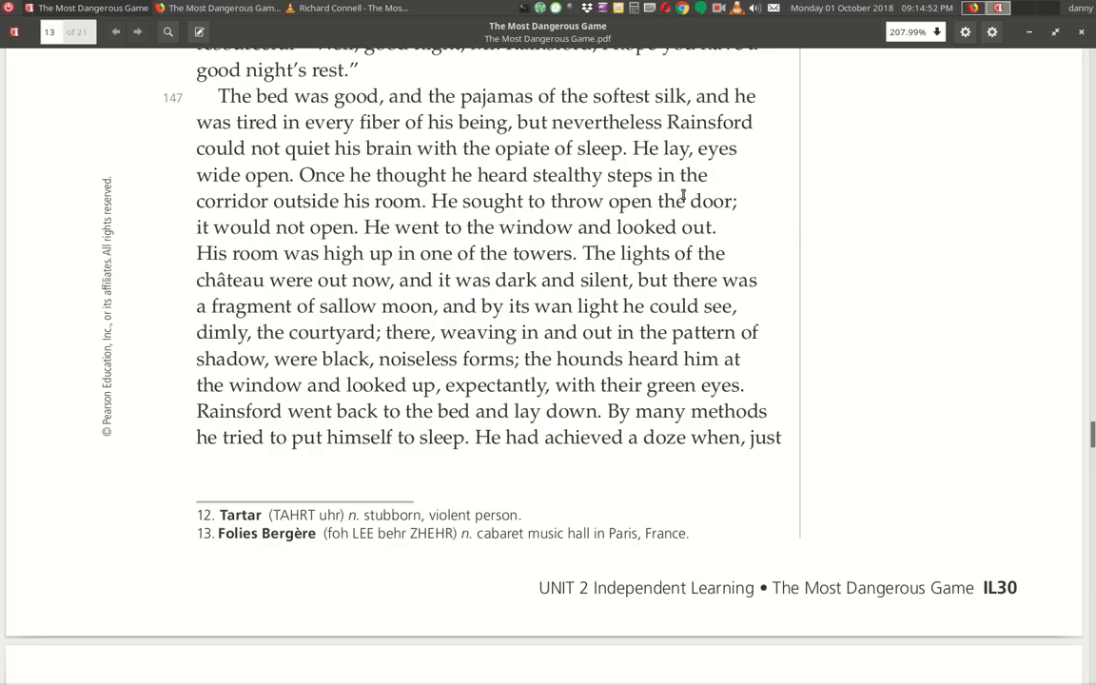
mouse_move(415, 222)
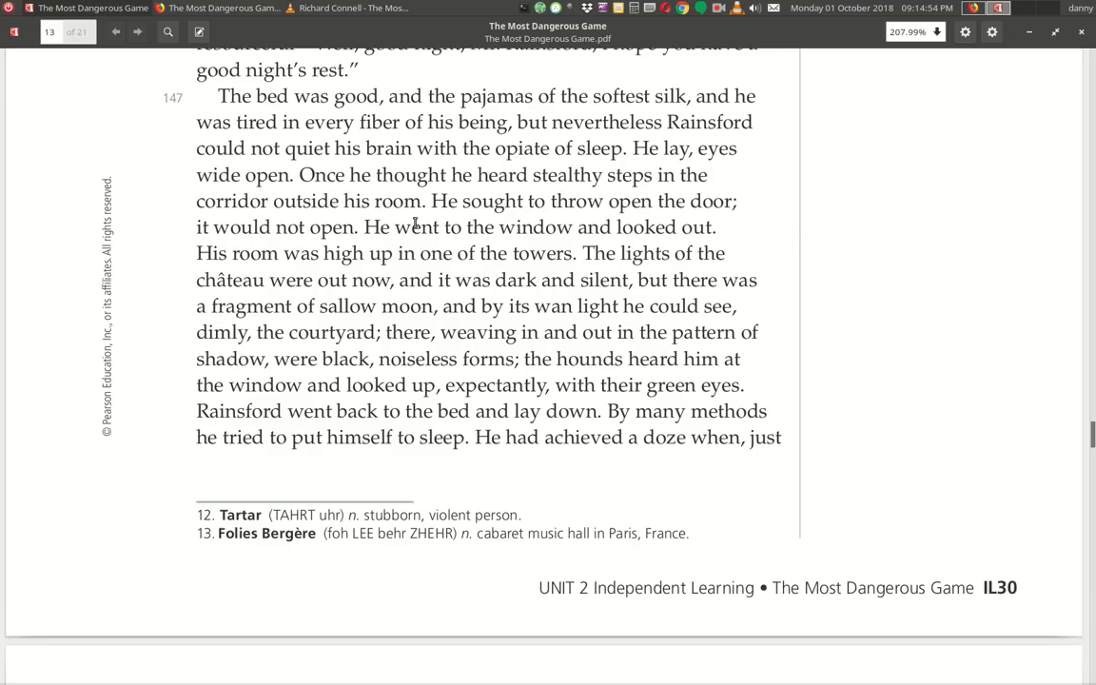
mouse_move(355, 247)
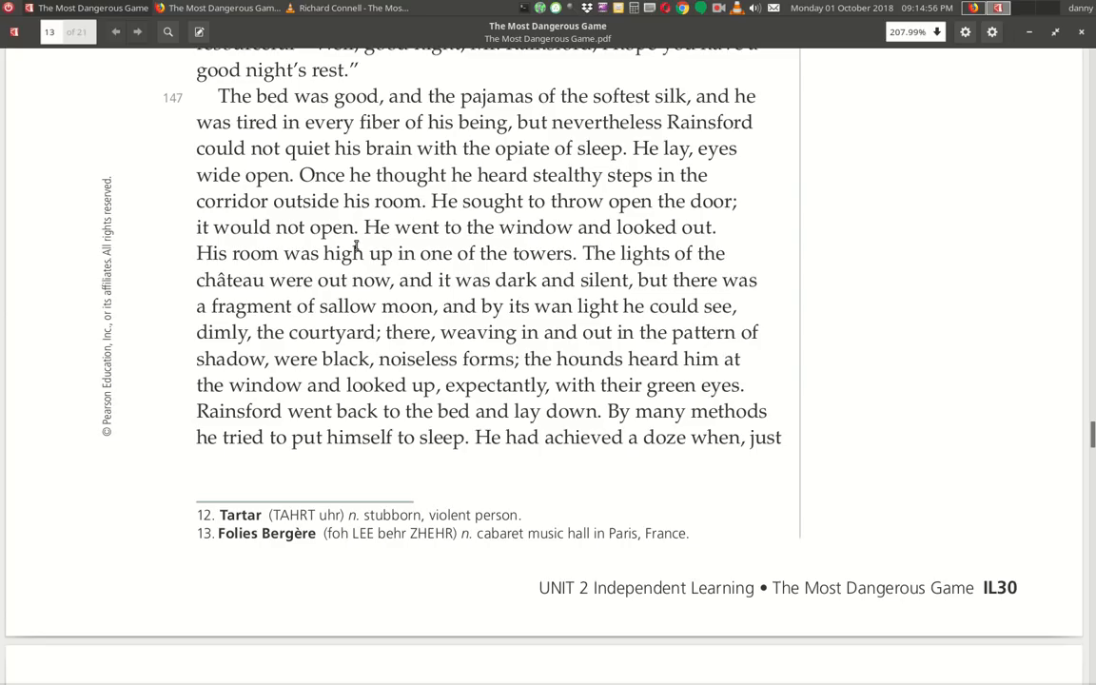
mouse_move(407, 251)
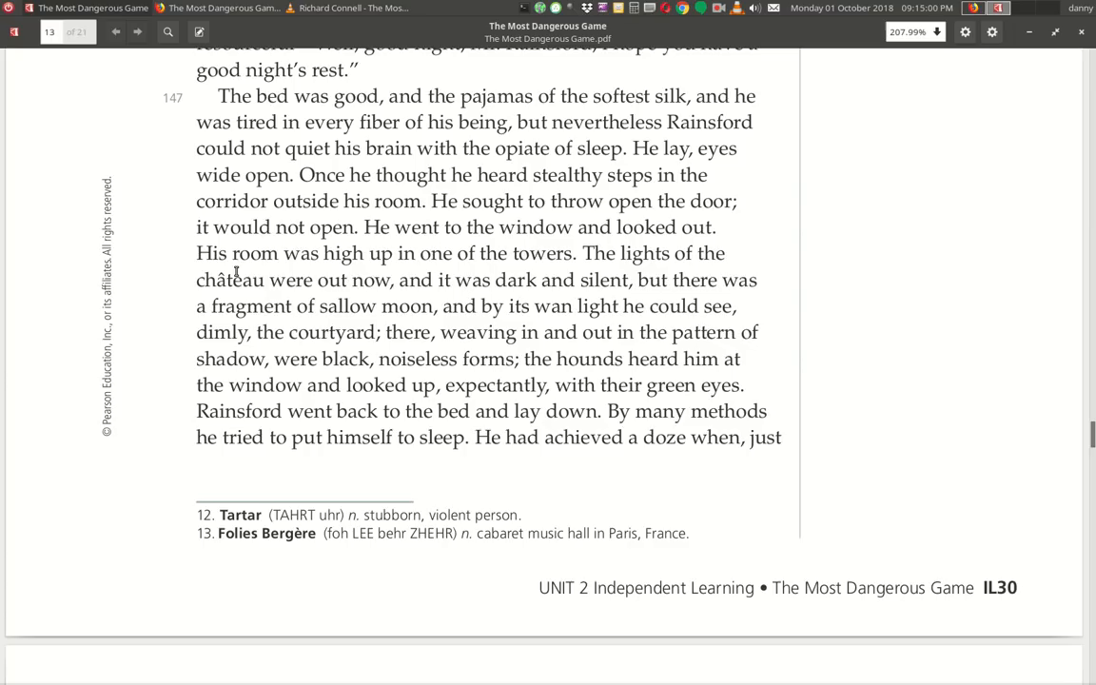
mouse_move(567, 270)
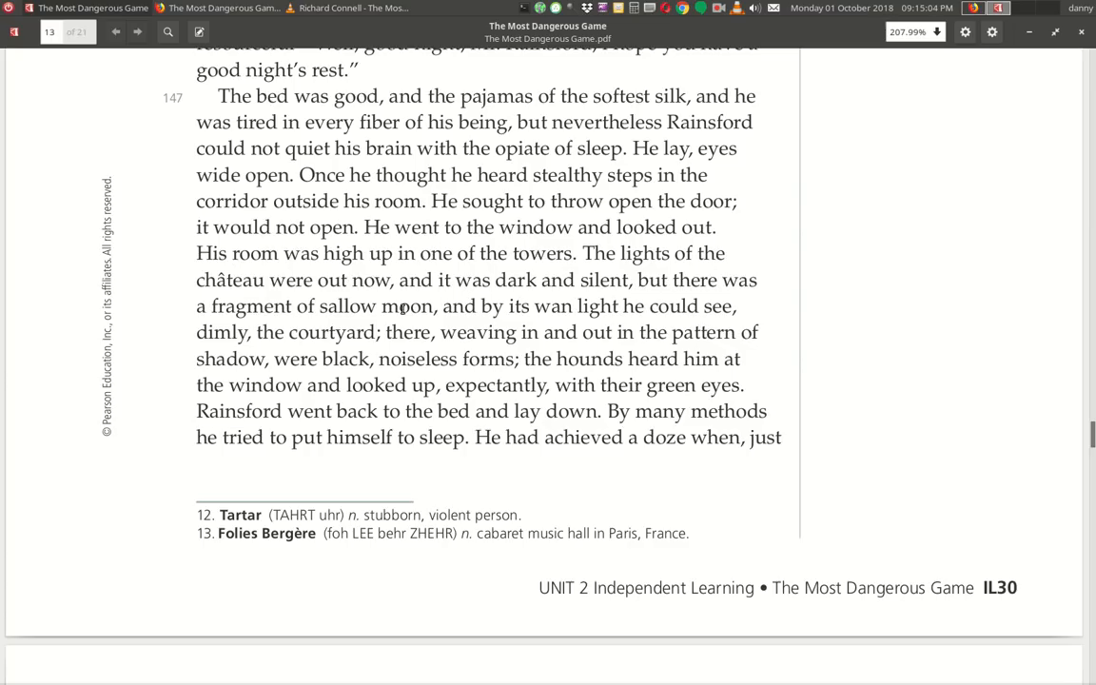
mouse_move(643, 303)
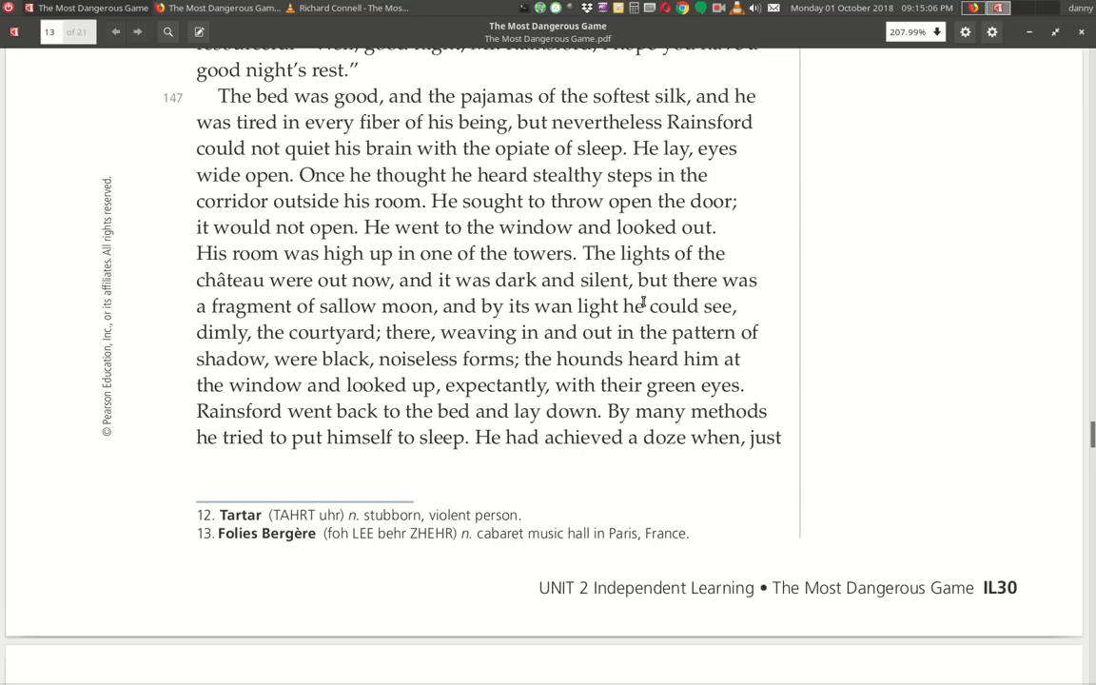
mouse_move(354, 327)
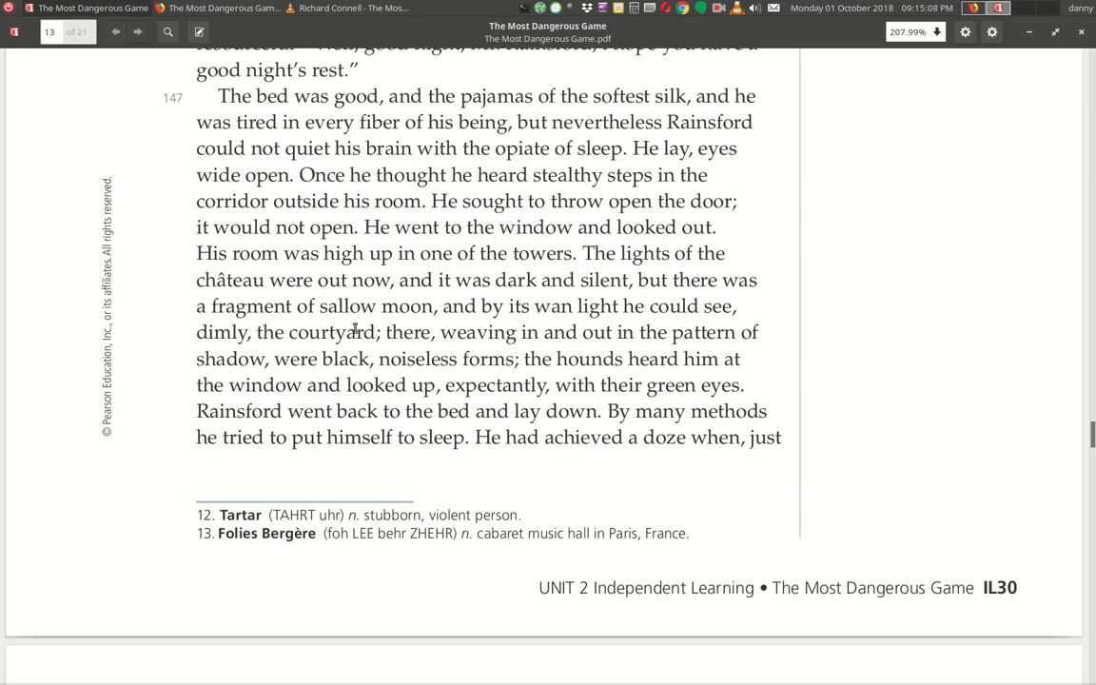
mouse_move(525, 329)
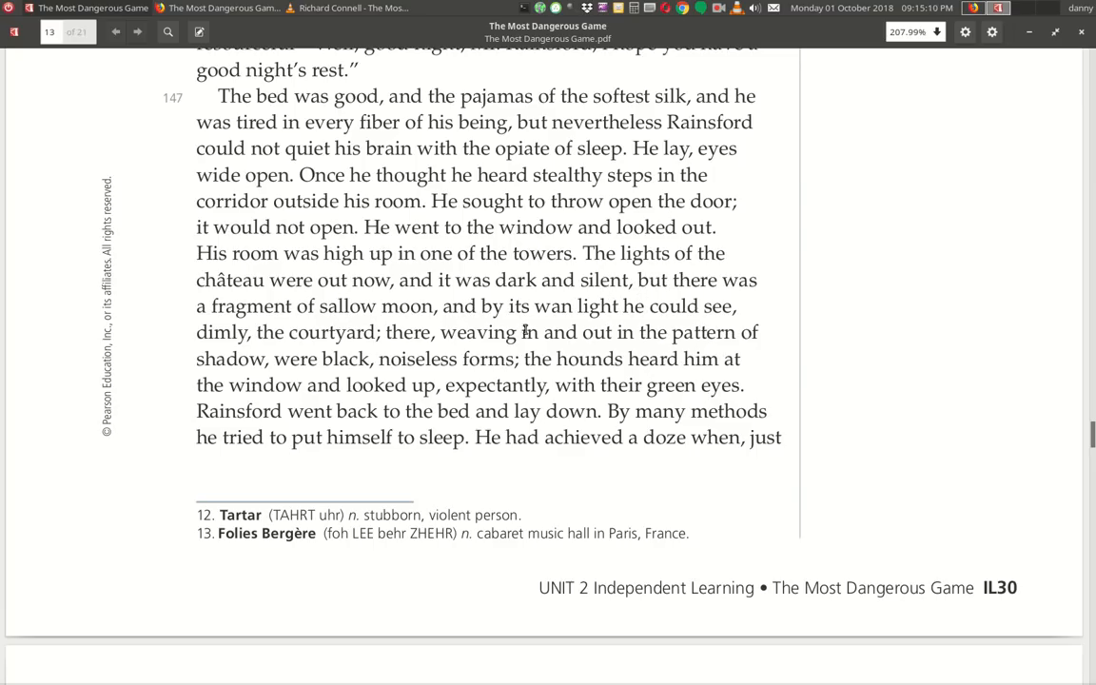
mouse_move(328, 350)
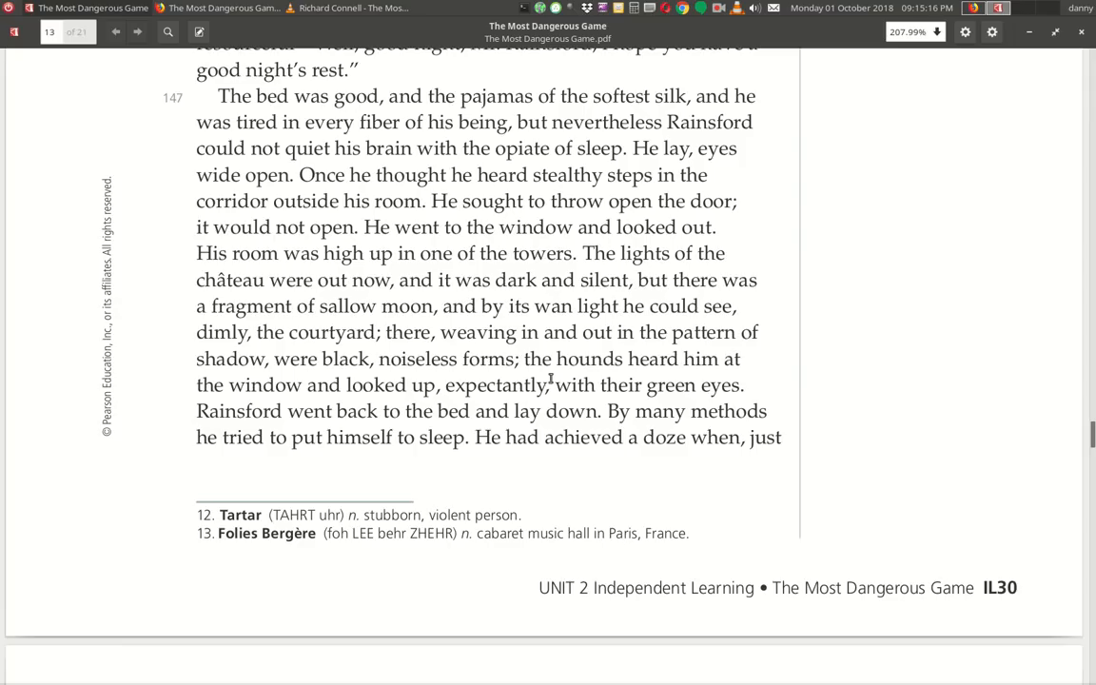
mouse_move(510, 381)
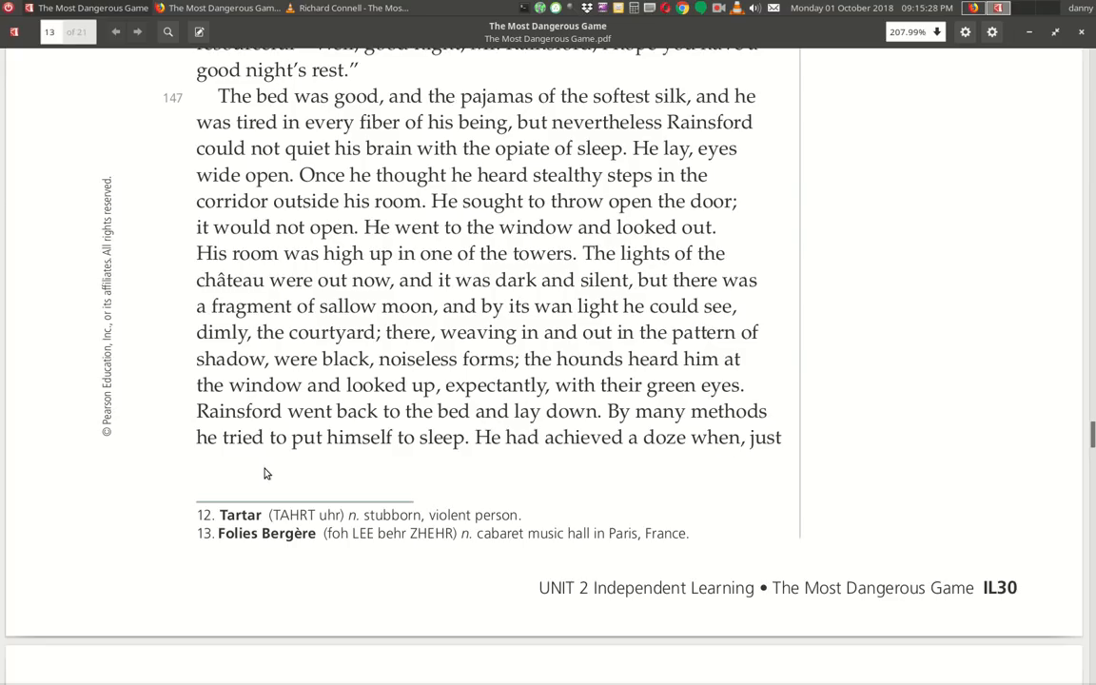
mouse_move(589, 456)
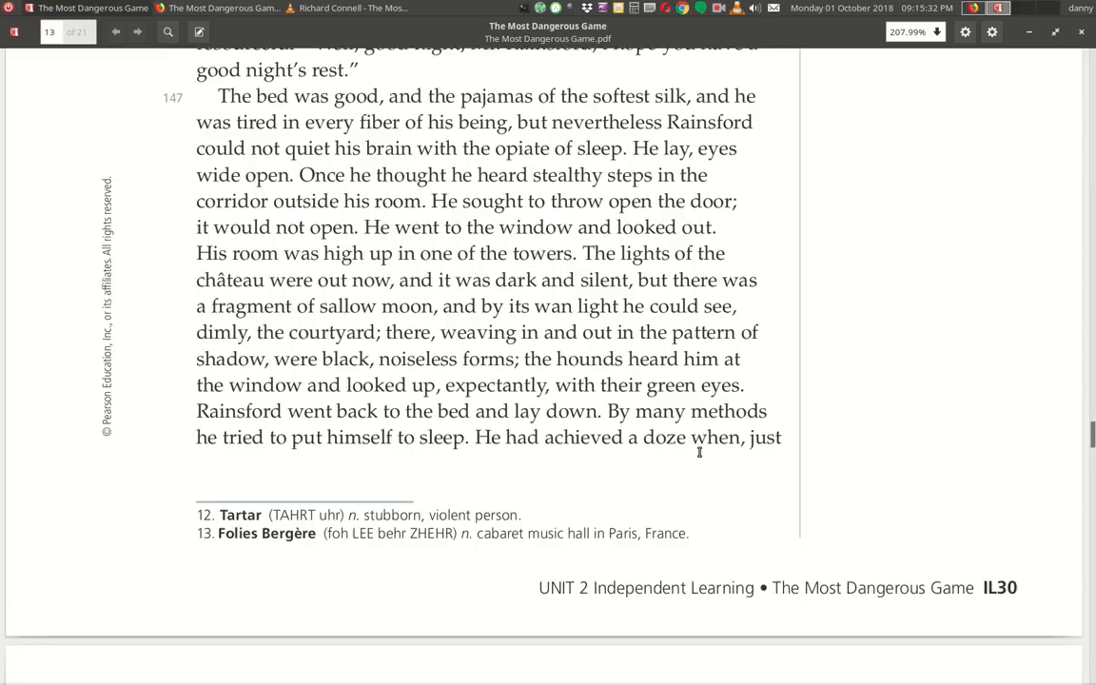
Scroll onto the next page so paragraphs 148–153 at luncheon with Zaroff are visible.
scroll("down", 3)
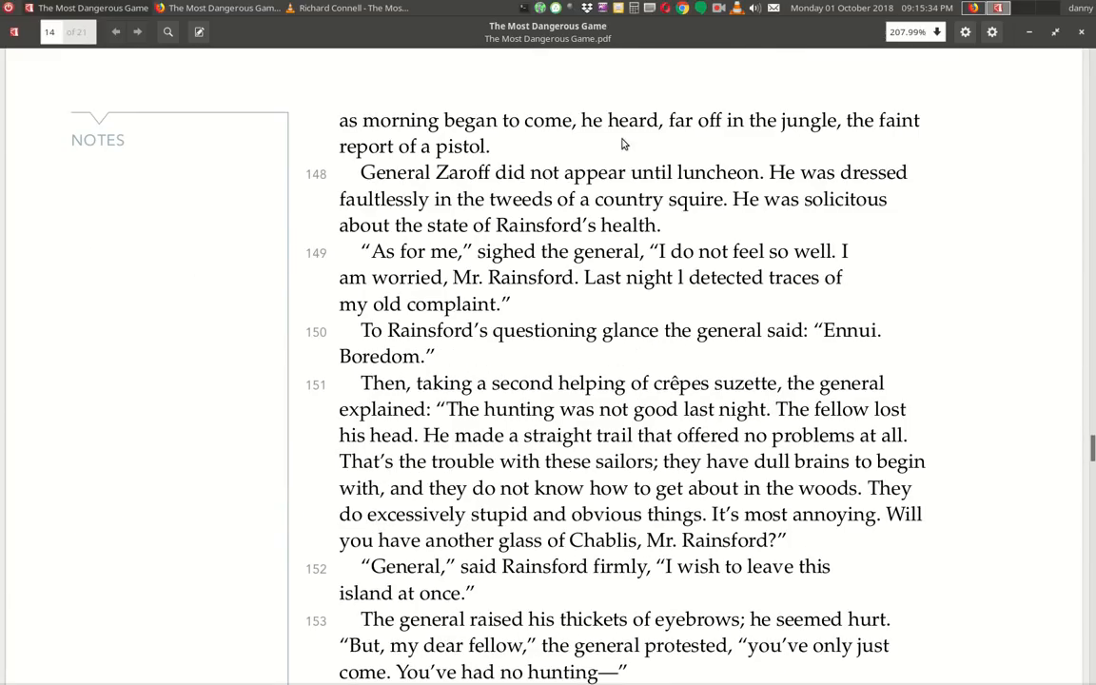
mouse_move(270, 164)
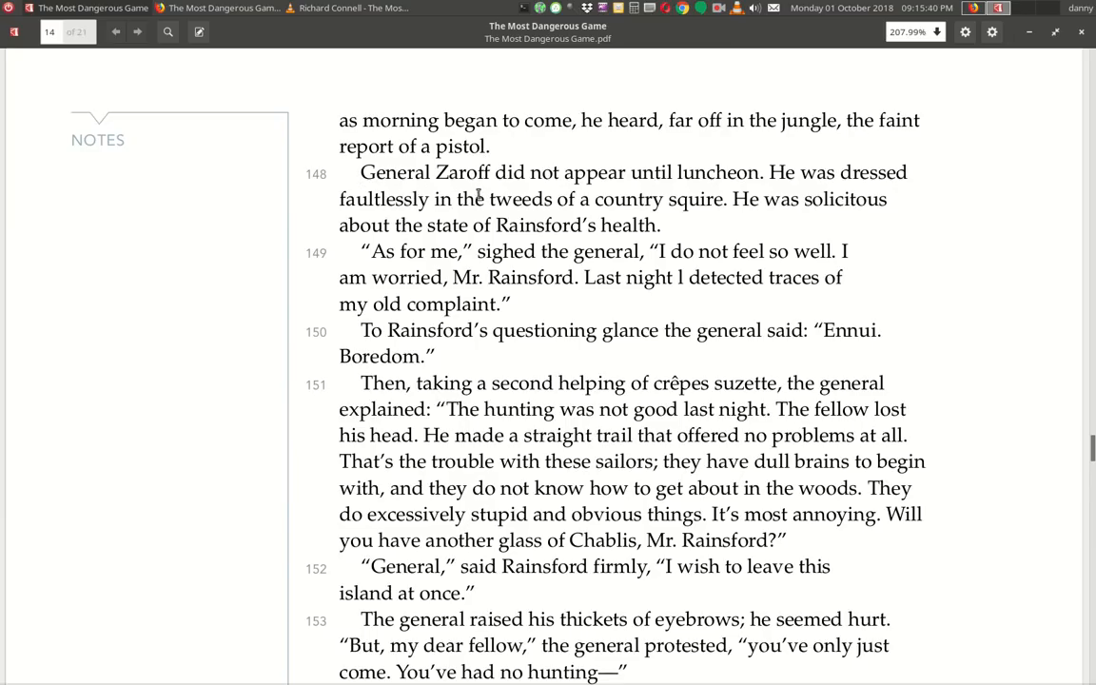
mouse_move(883, 191)
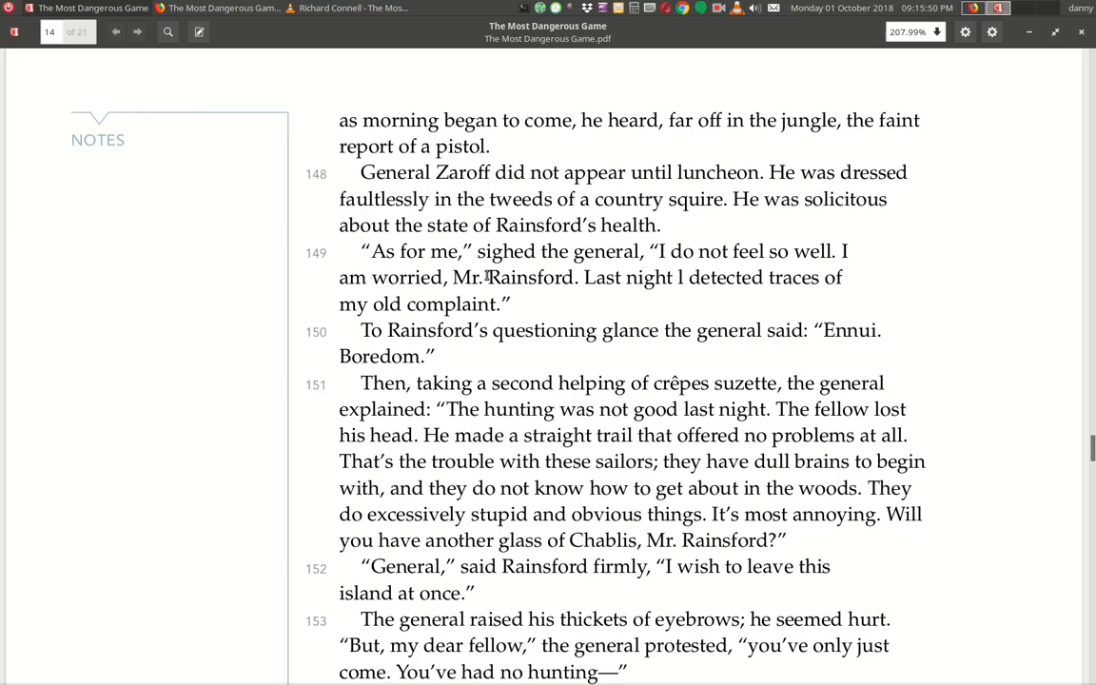
mouse_move(814, 281)
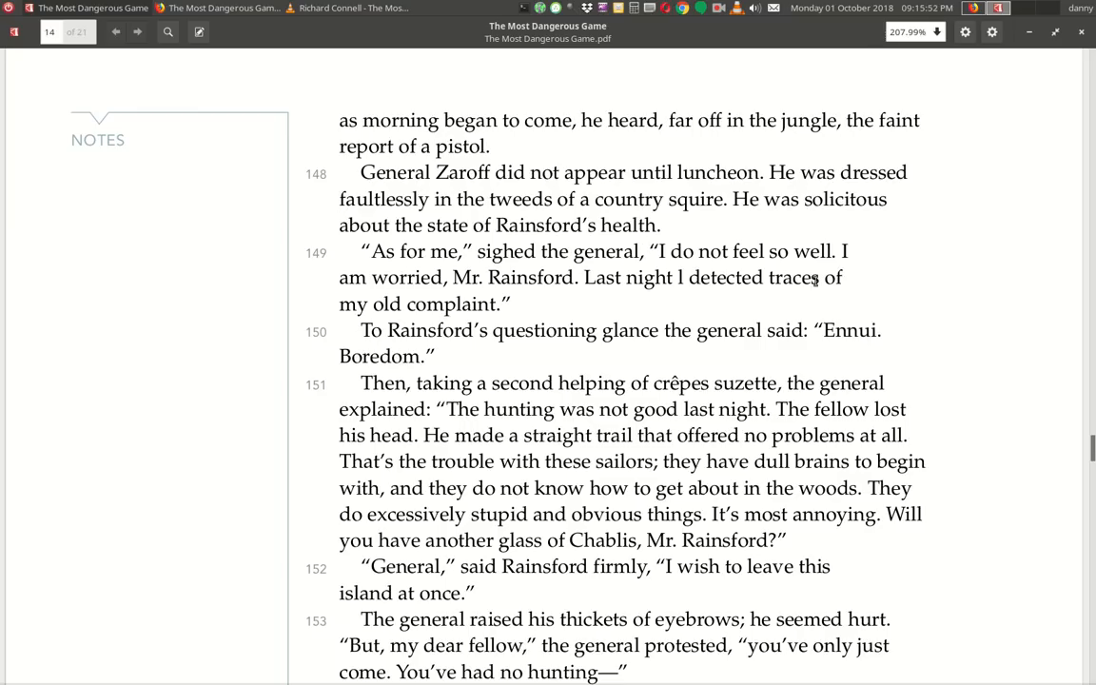
mouse_move(537, 303)
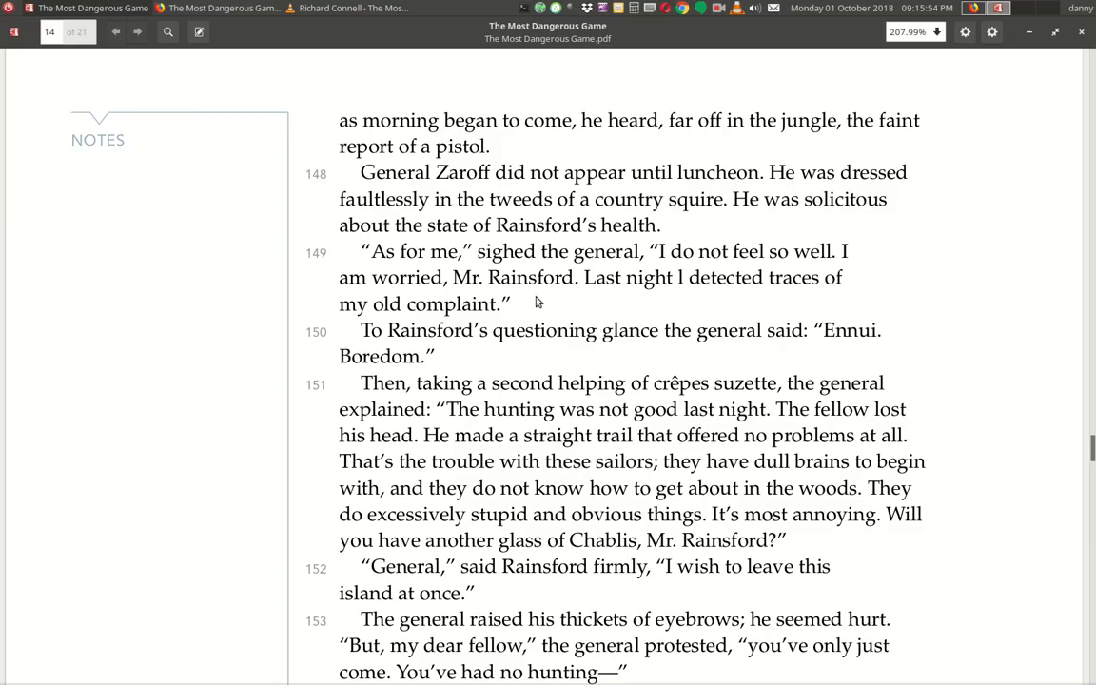
mouse_move(657, 310)
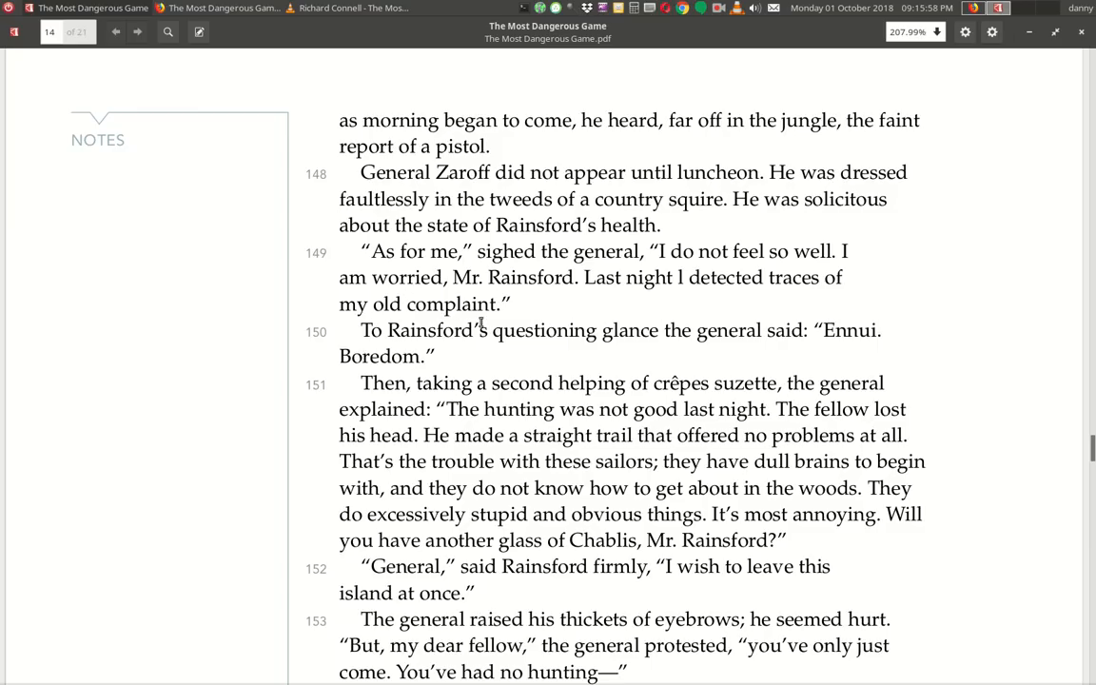
mouse_move(518, 356)
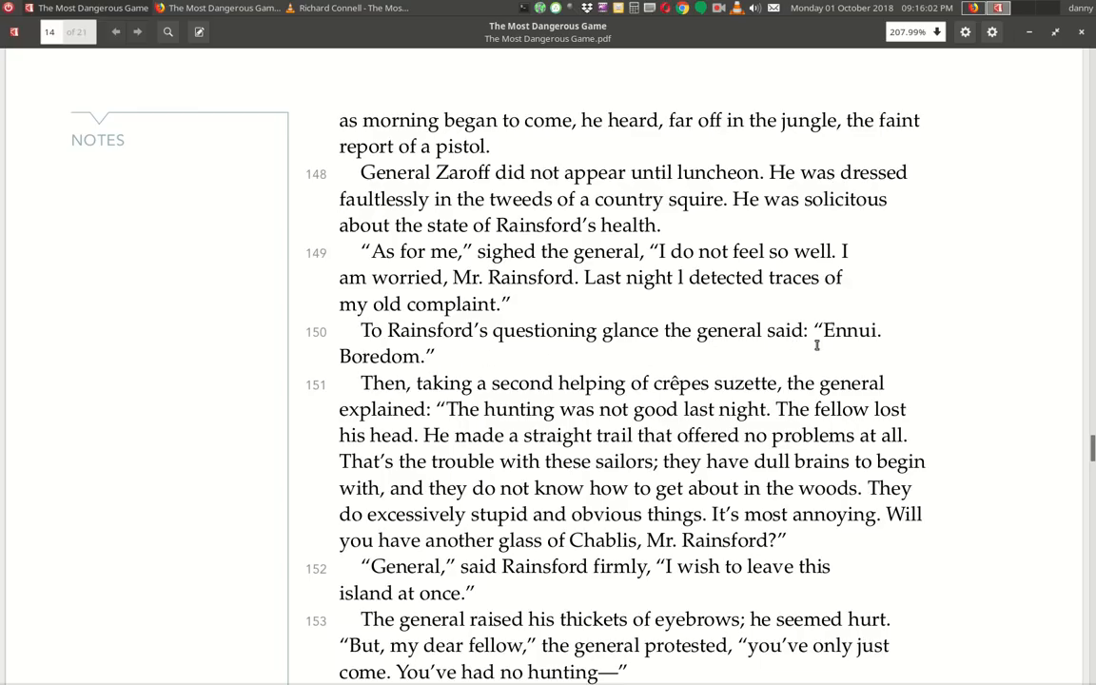
mouse_move(314, 375)
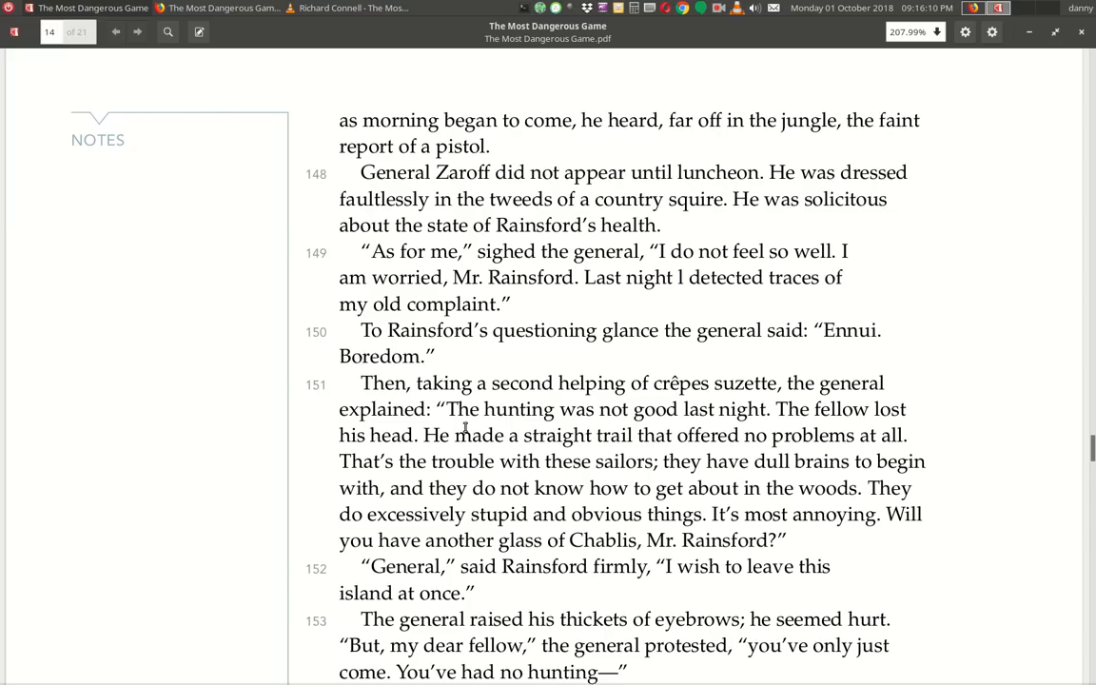
mouse_move(803, 430)
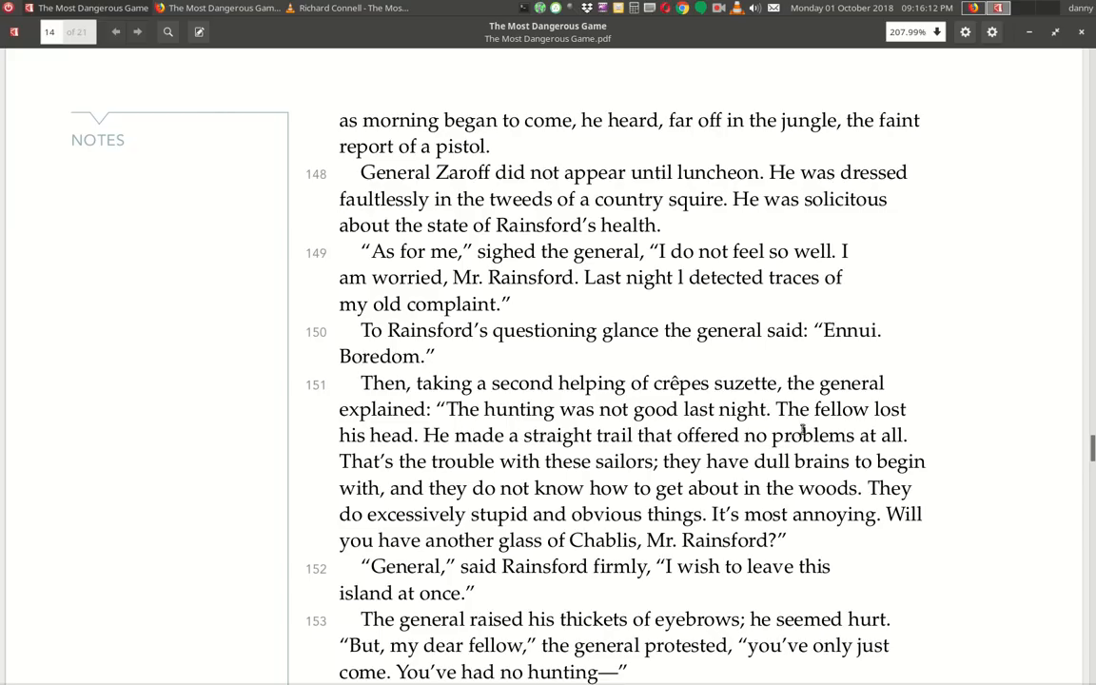
mouse_move(529, 452)
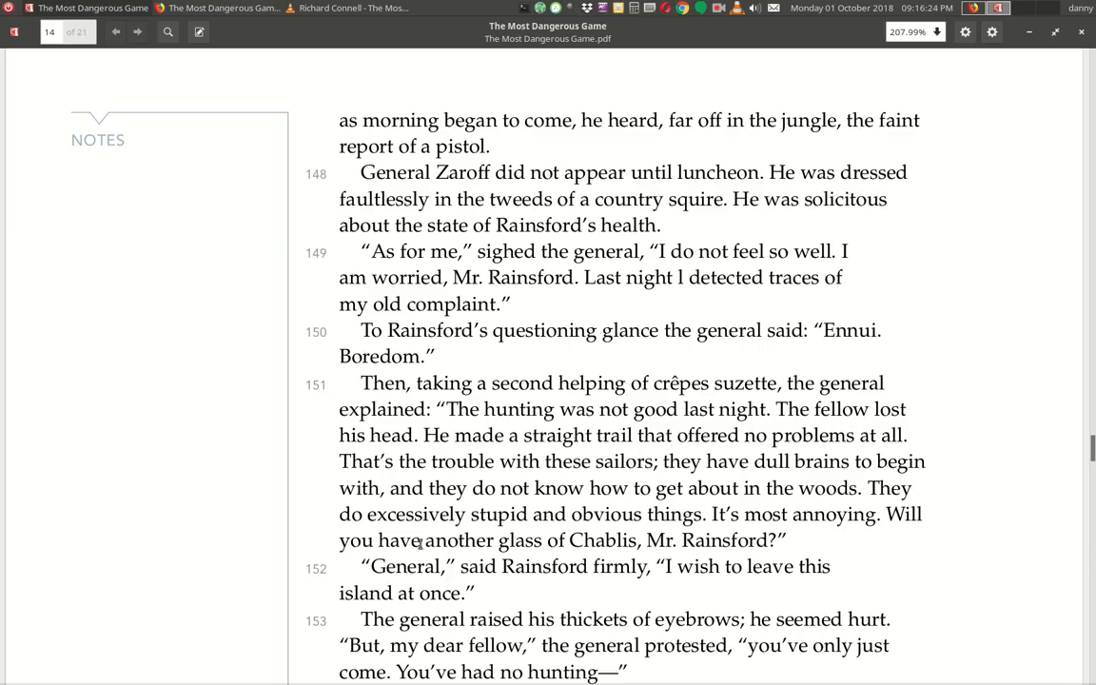
mouse_move(761, 533)
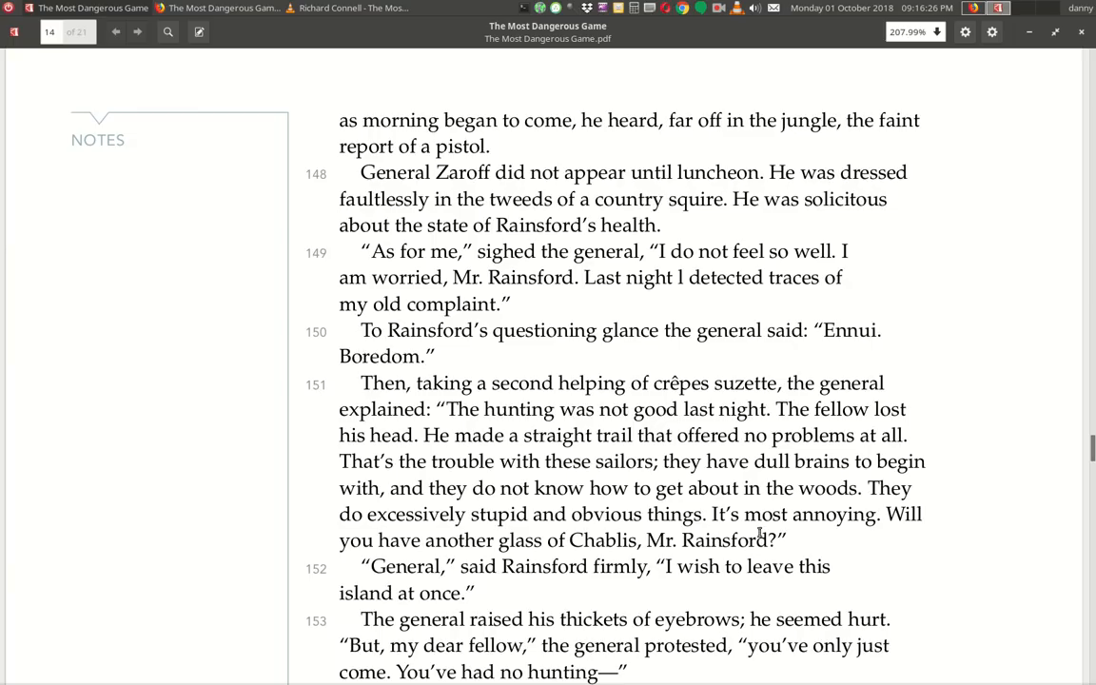
mouse_move(442, 563)
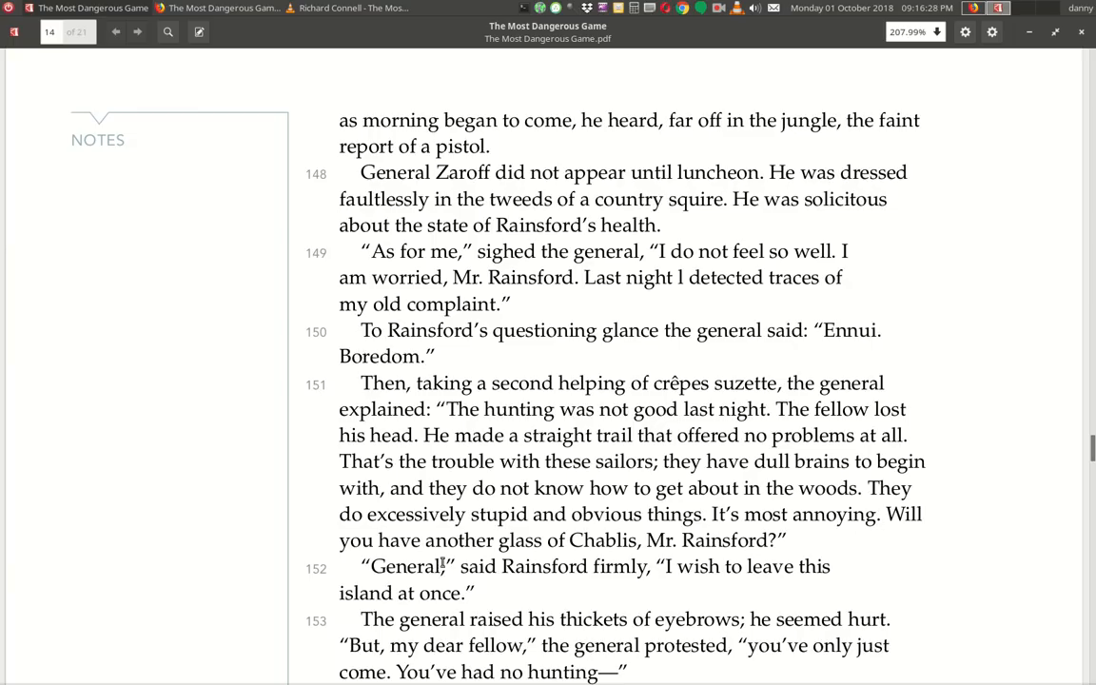
Scroll down to paragraphs 152–161, where the general proposes hunting Rainsford tonight.
scroll("down", 3)
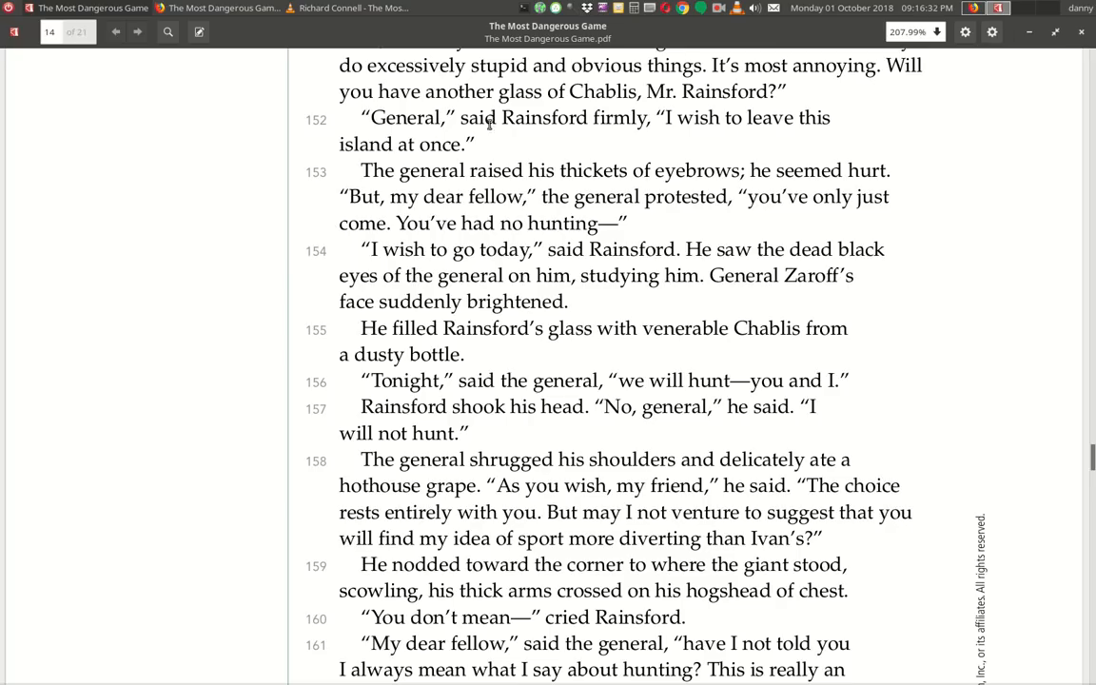
mouse_move(784, 142)
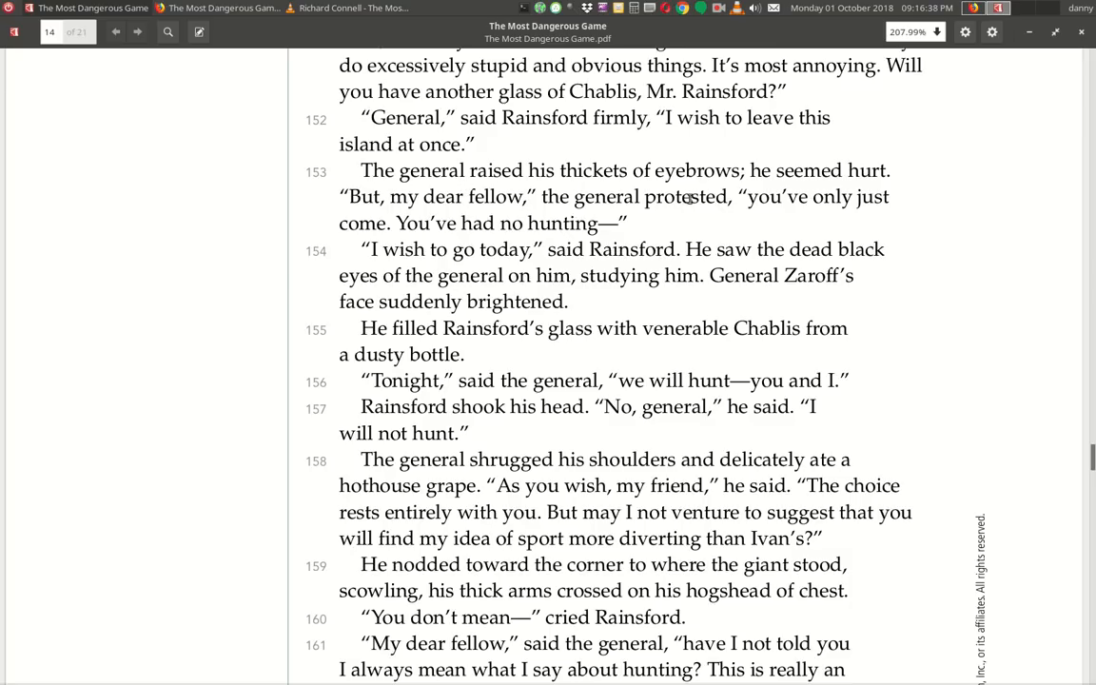
mouse_move(453, 228)
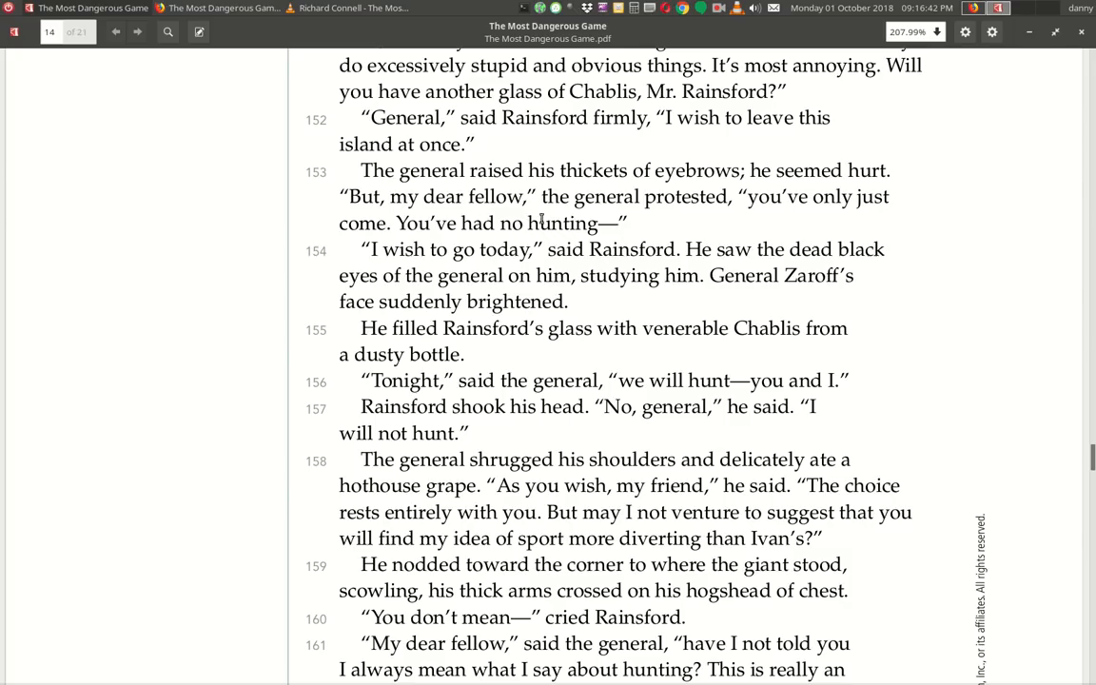
mouse_move(382, 247)
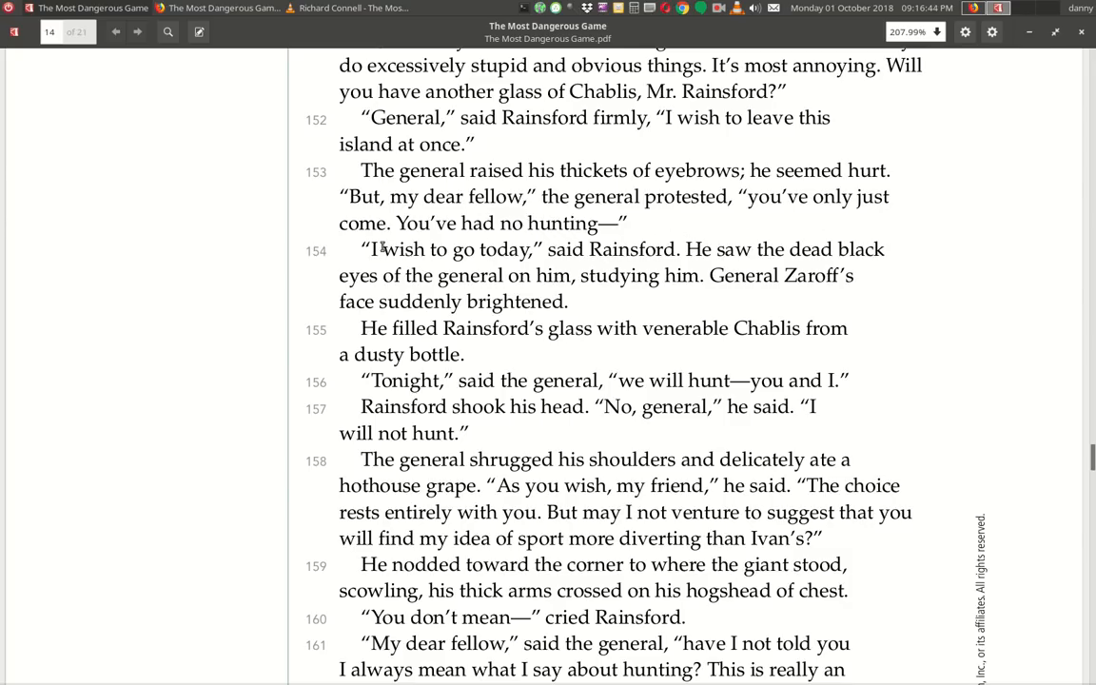
mouse_move(369, 269)
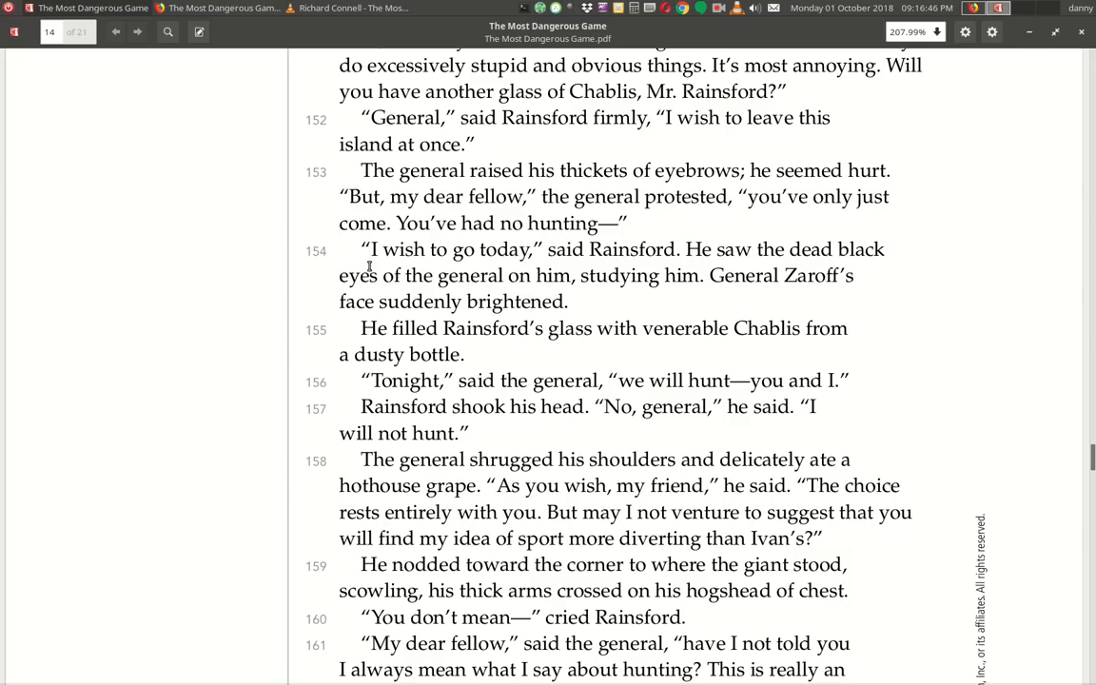
mouse_move(586, 266)
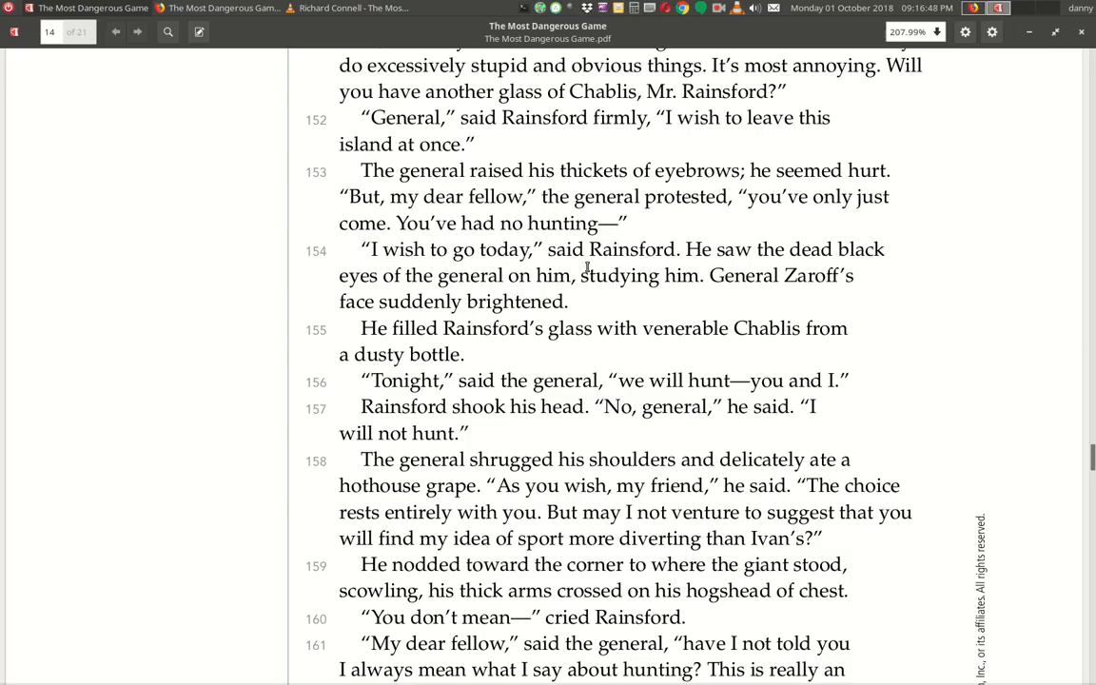
mouse_move(864, 282)
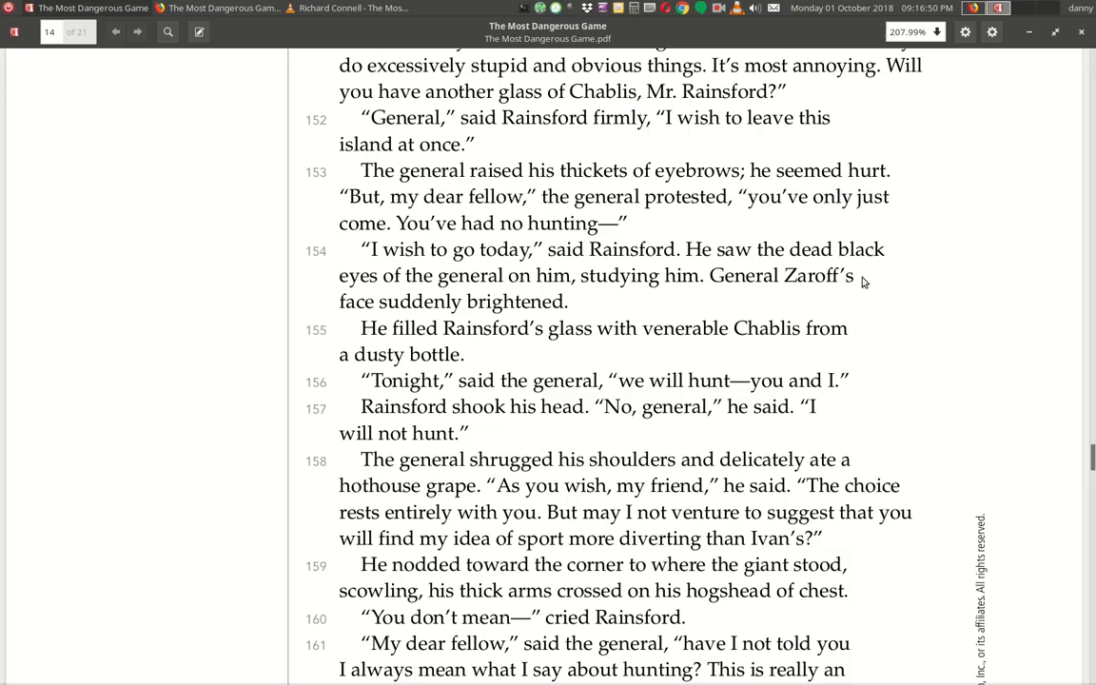
mouse_move(681, 294)
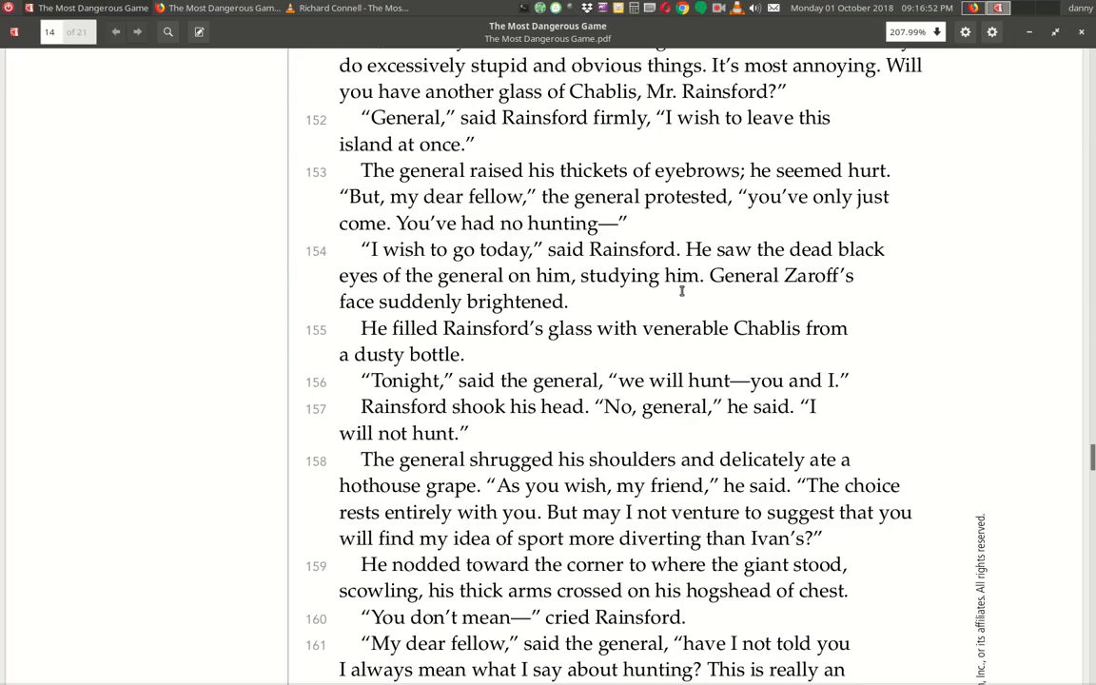
mouse_move(381, 324)
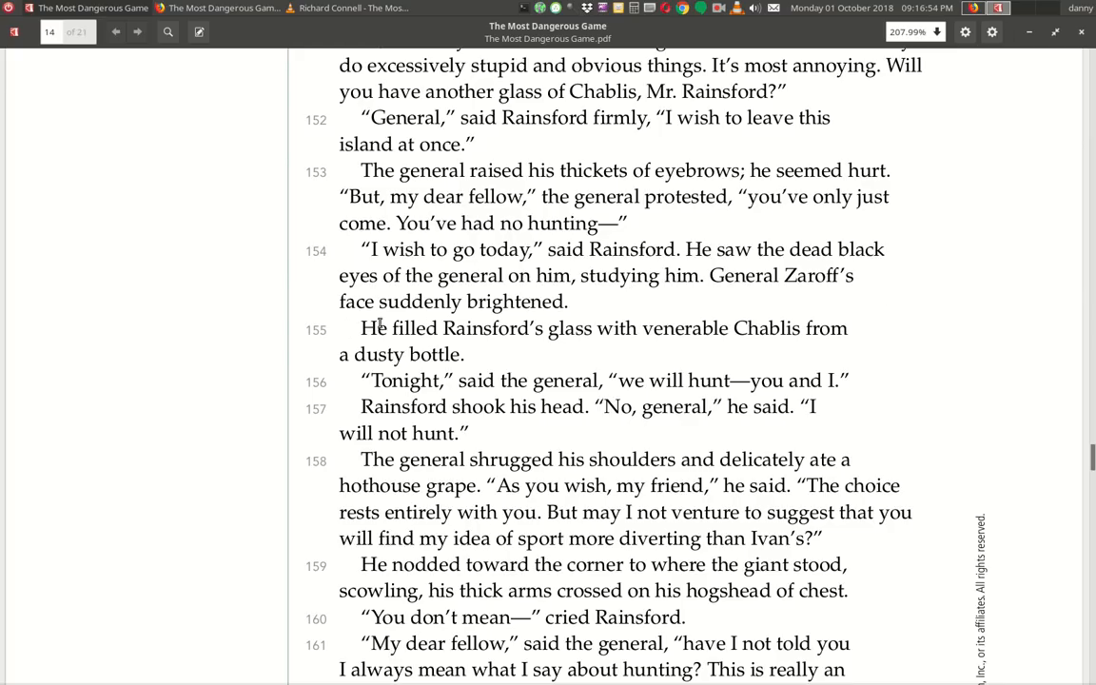
mouse_move(409, 351)
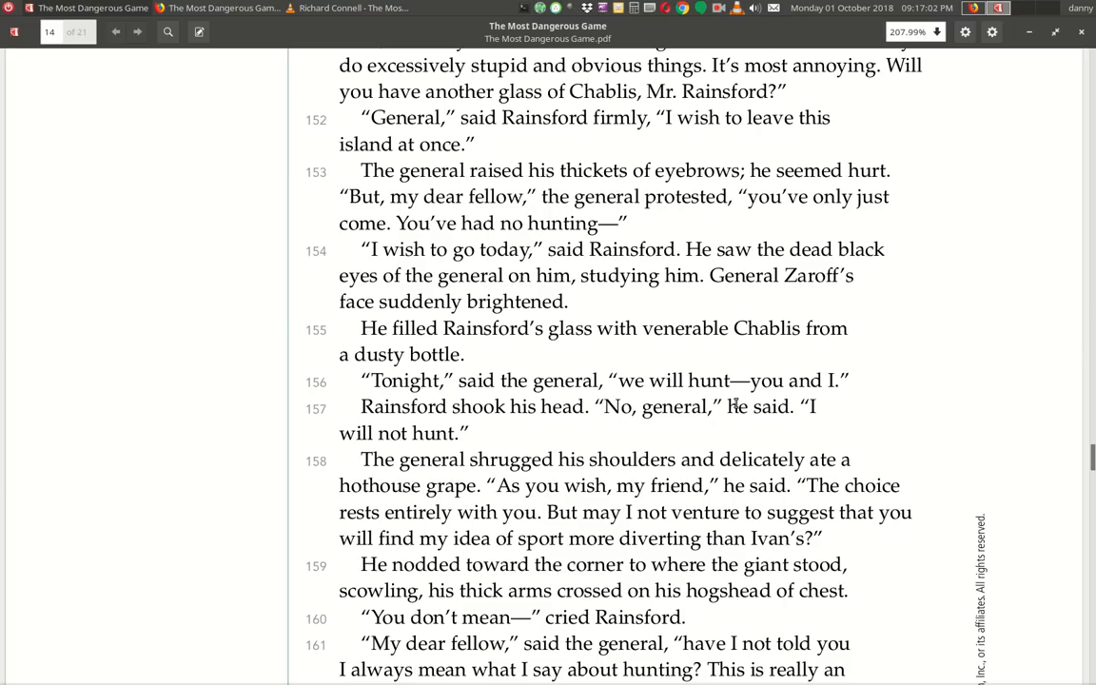
mouse_move(369, 426)
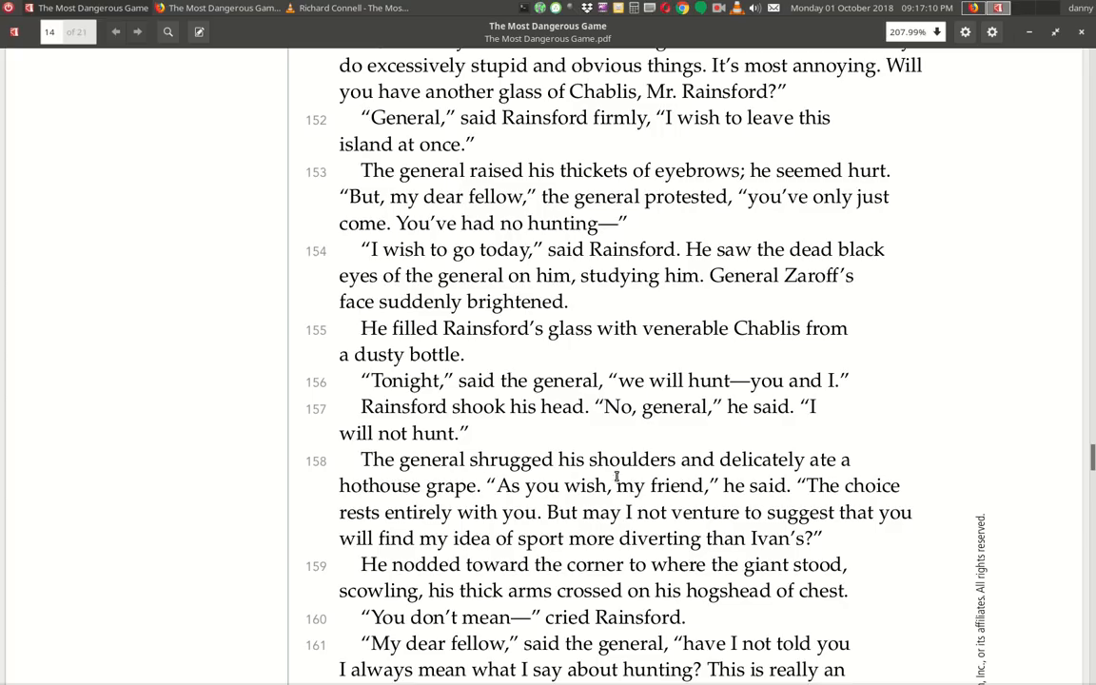
mouse_move(474, 496)
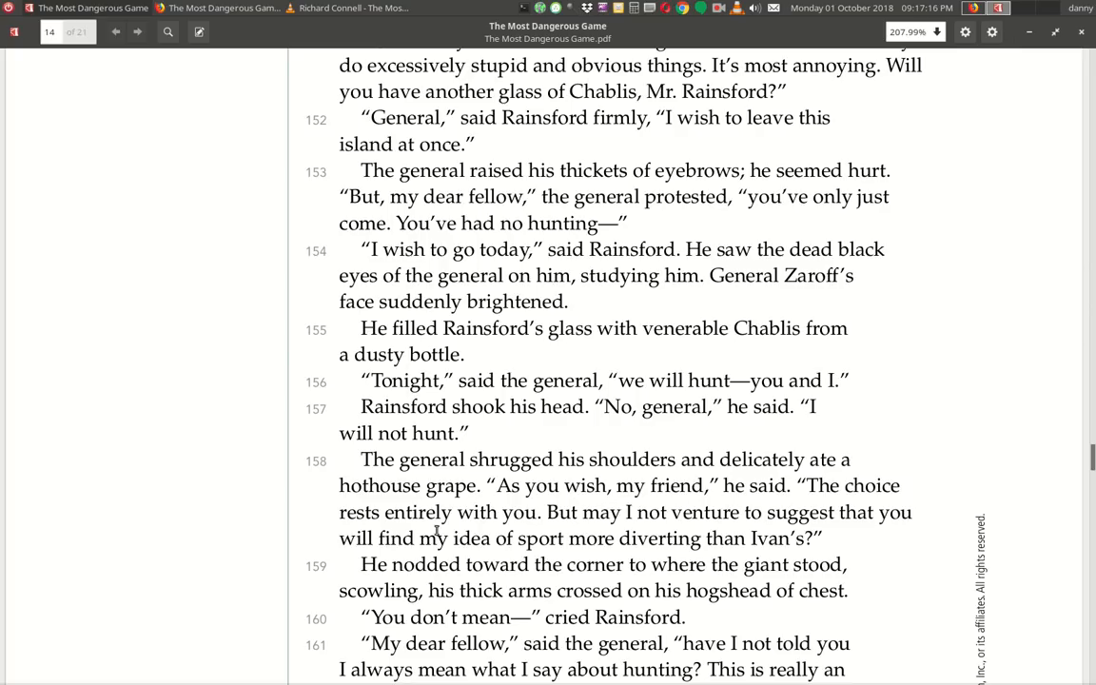
mouse_move(710, 532)
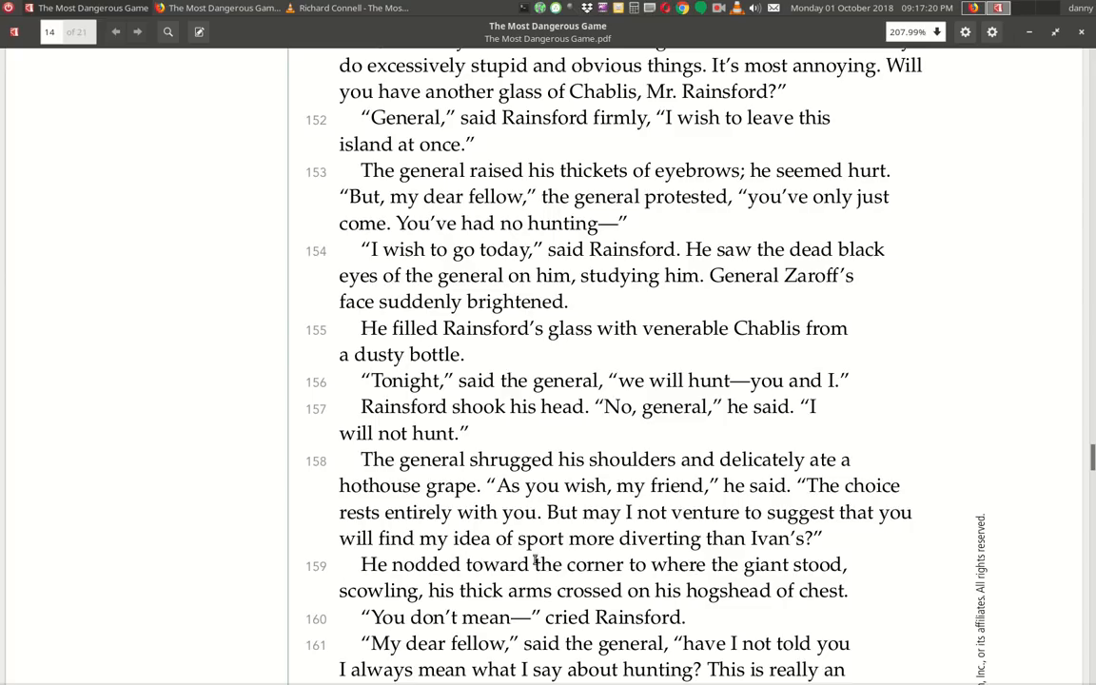
Scroll down to paragraphs 155–162 and footnote 14 on foeman.
scroll("down", 3)
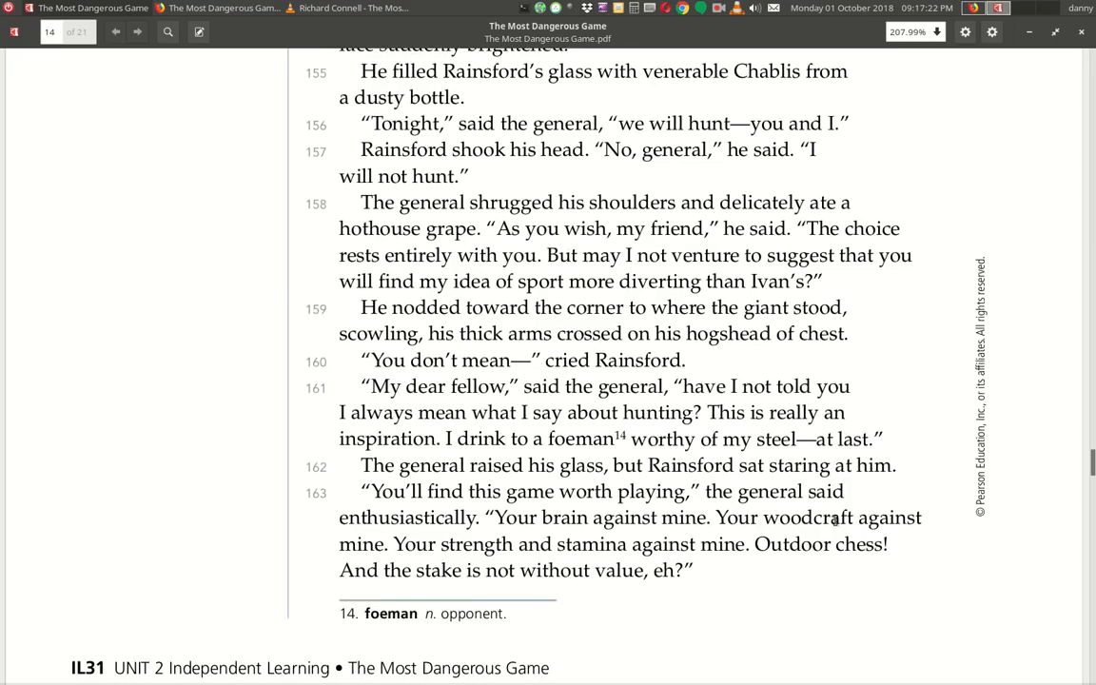
Scroll past the bottom of page 14 so paragraphs 164–165 about the midnight deadline appear.
scroll("down", 3)
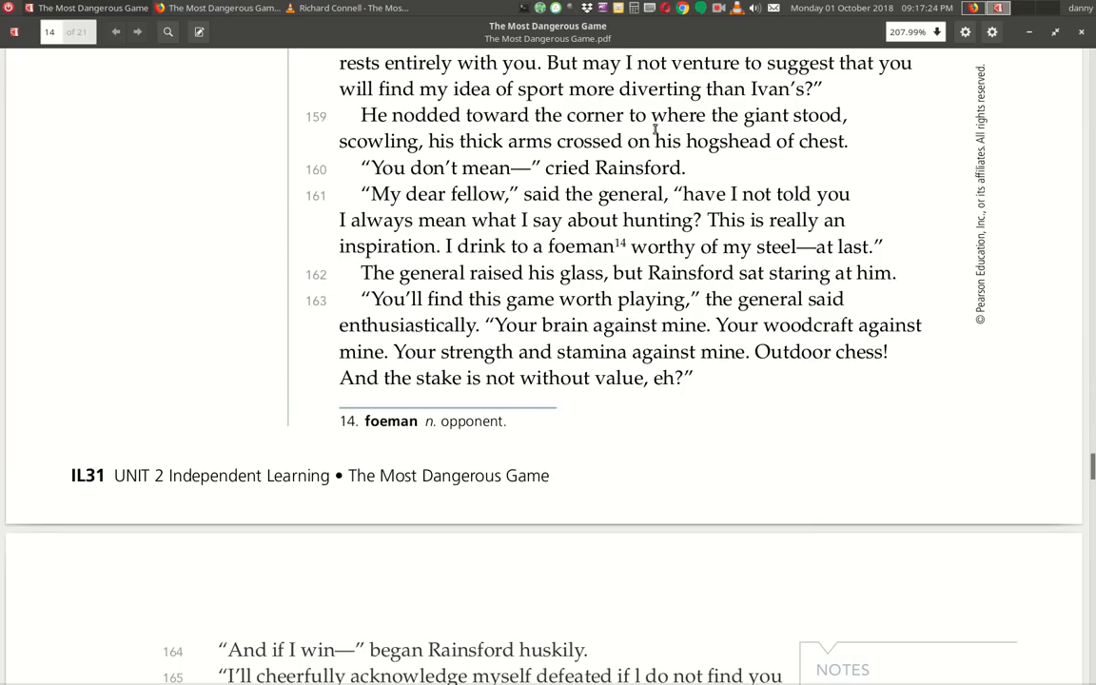
mouse_move(415, 156)
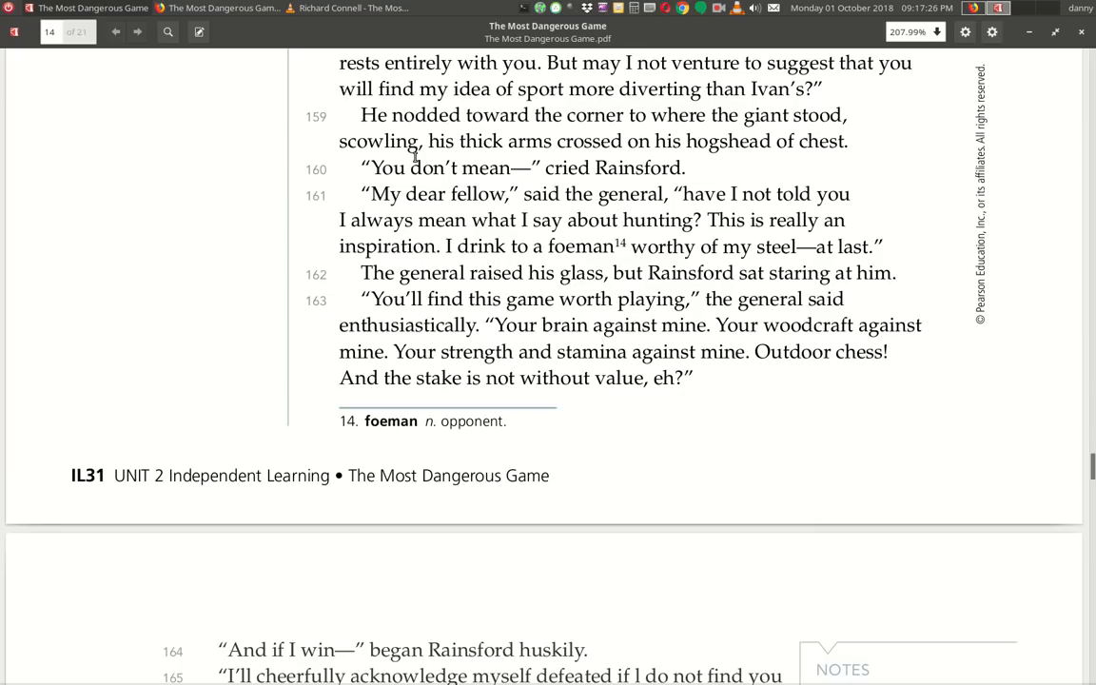
mouse_move(719, 148)
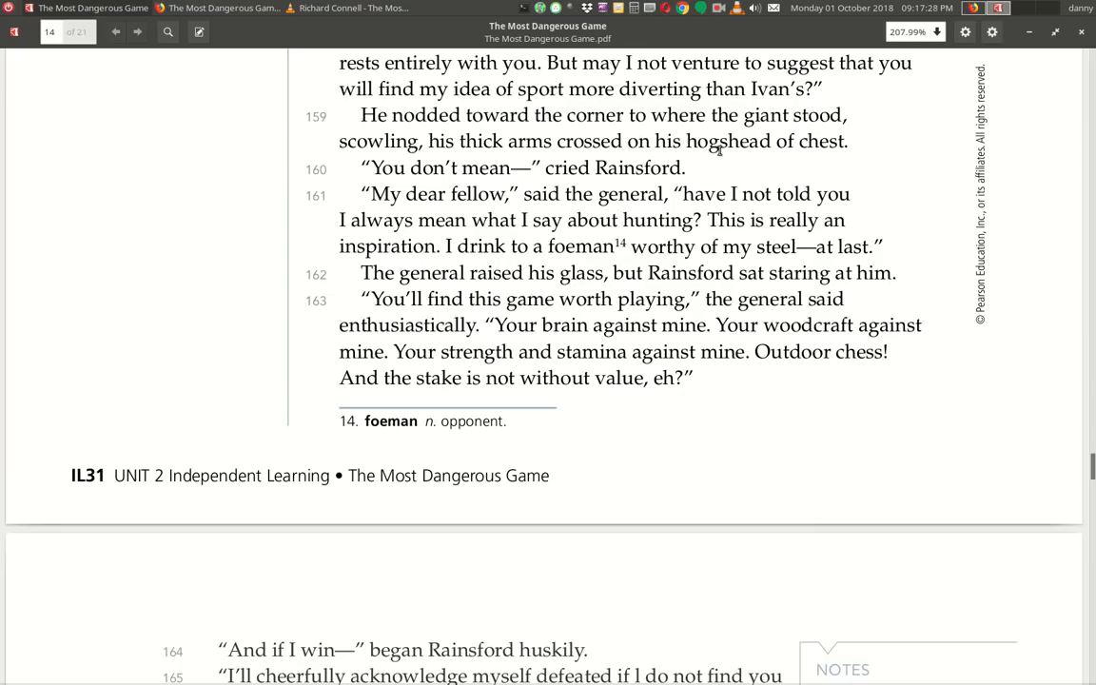
mouse_move(430, 192)
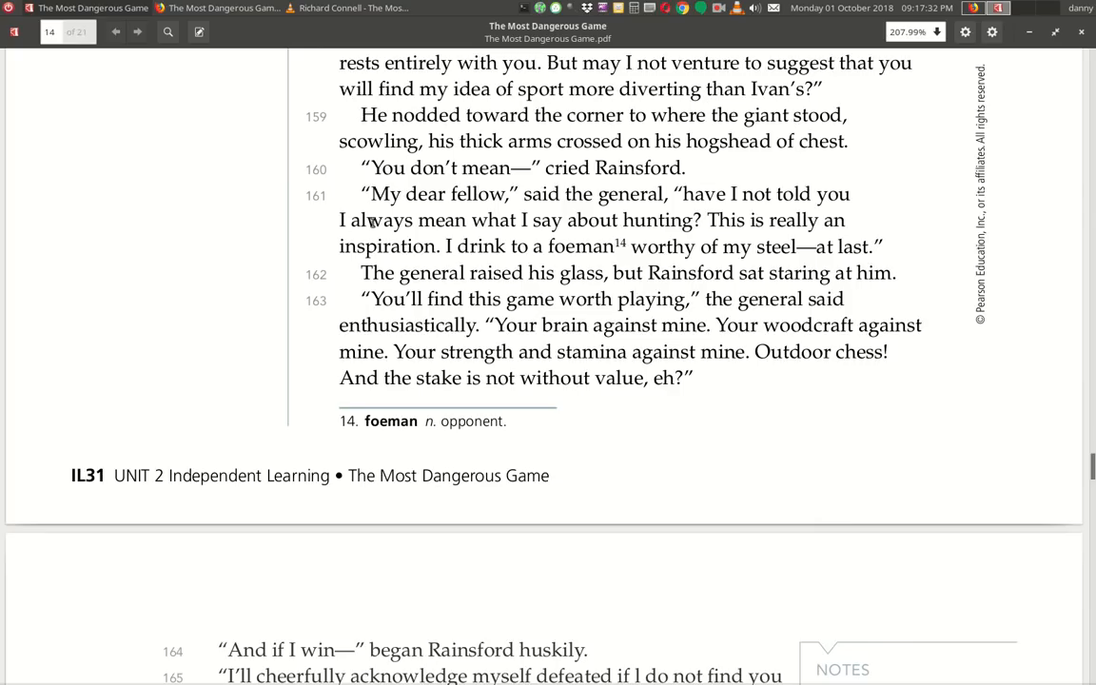
mouse_move(573, 212)
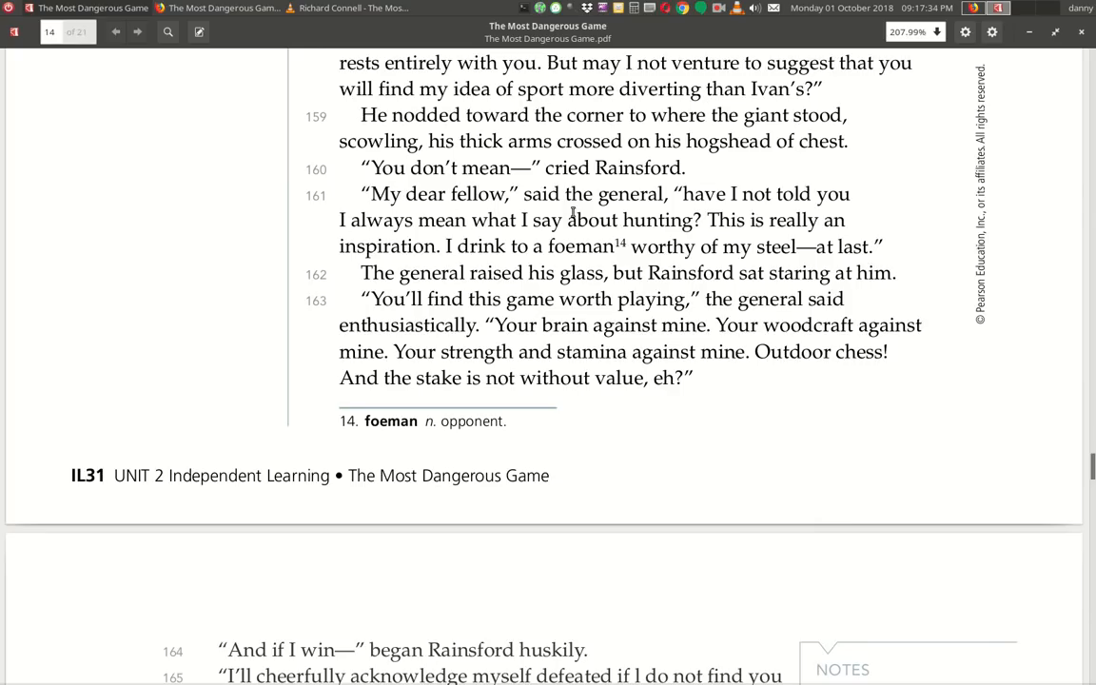
mouse_move(480, 244)
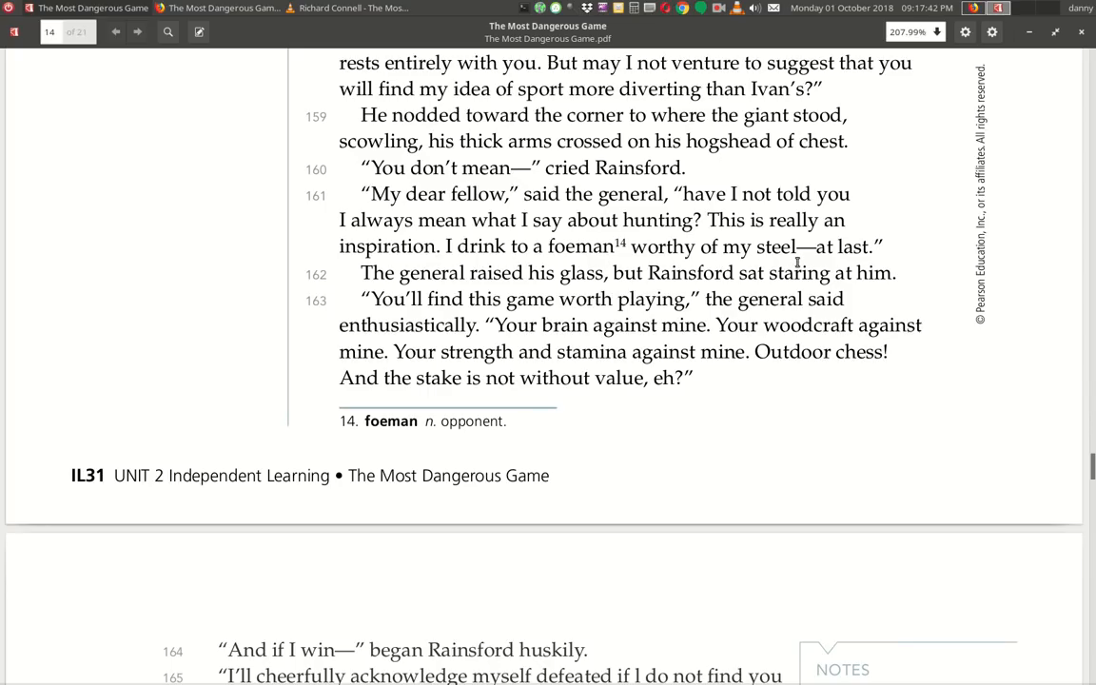
mouse_move(399, 293)
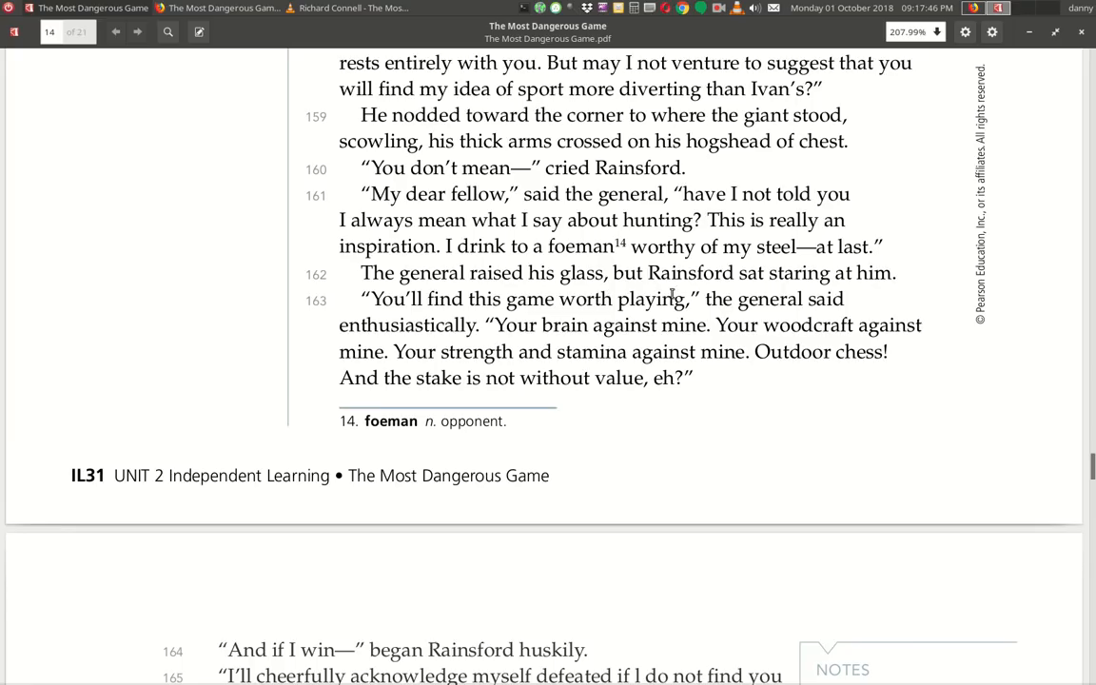
mouse_move(375, 339)
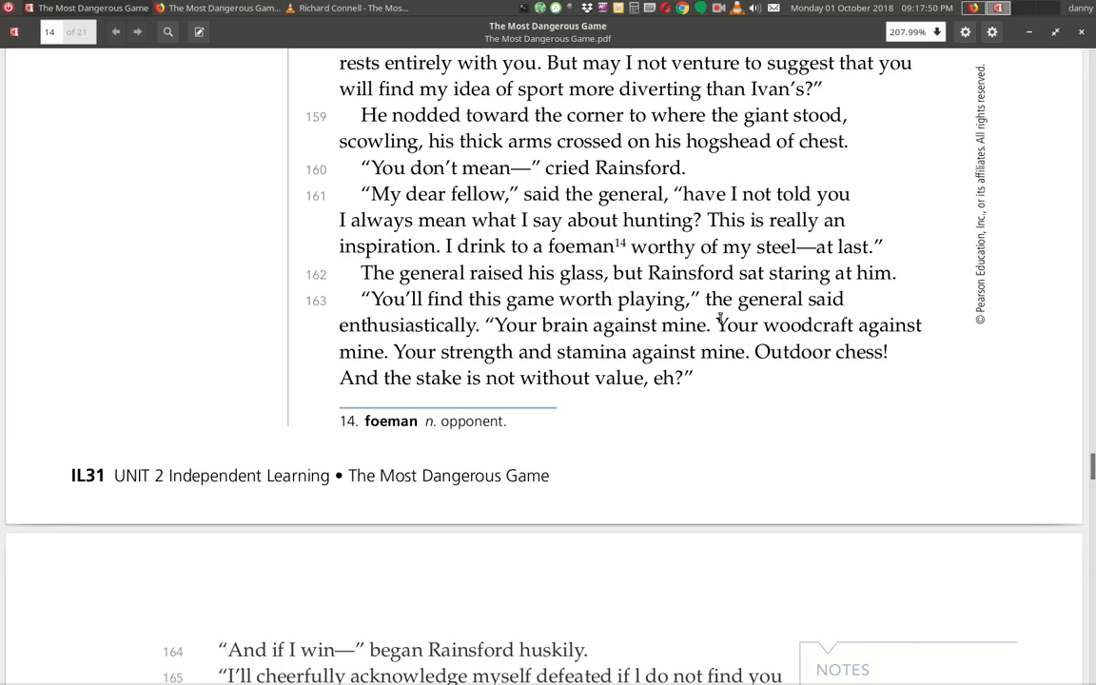
mouse_move(491, 348)
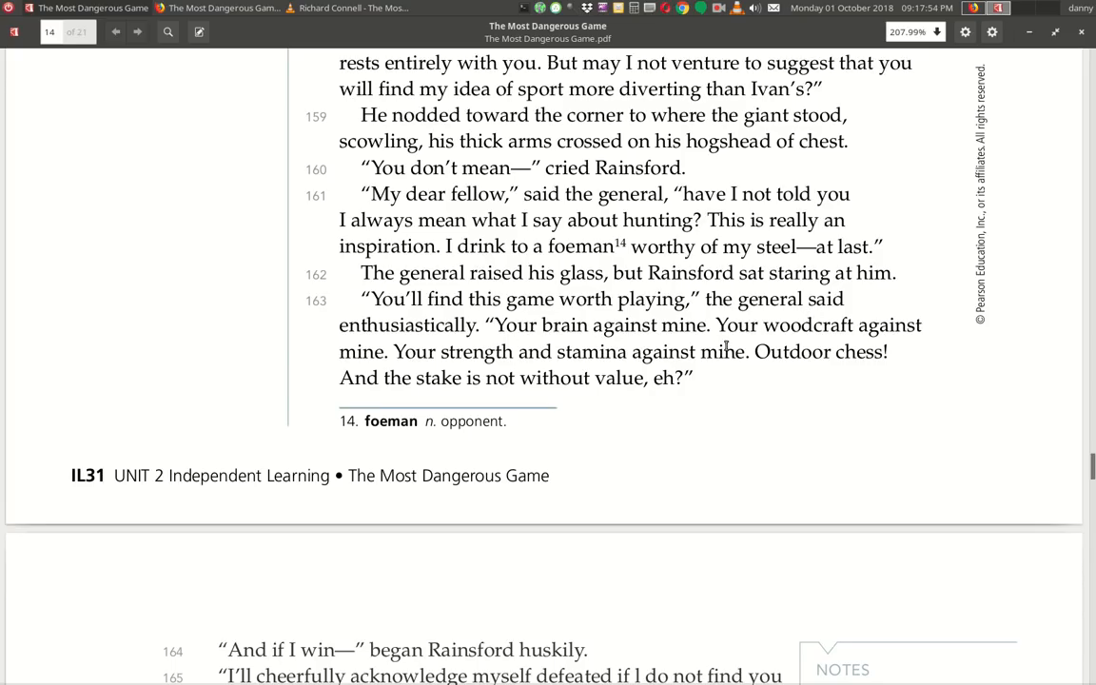
mouse_move(445, 365)
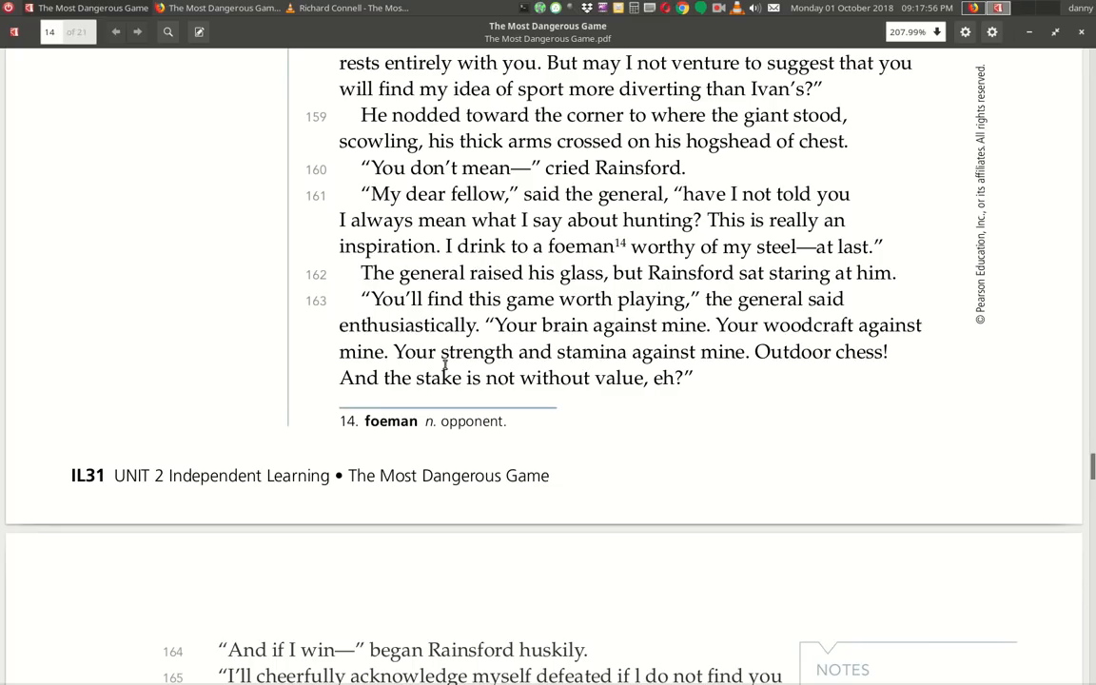
mouse_move(730, 365)
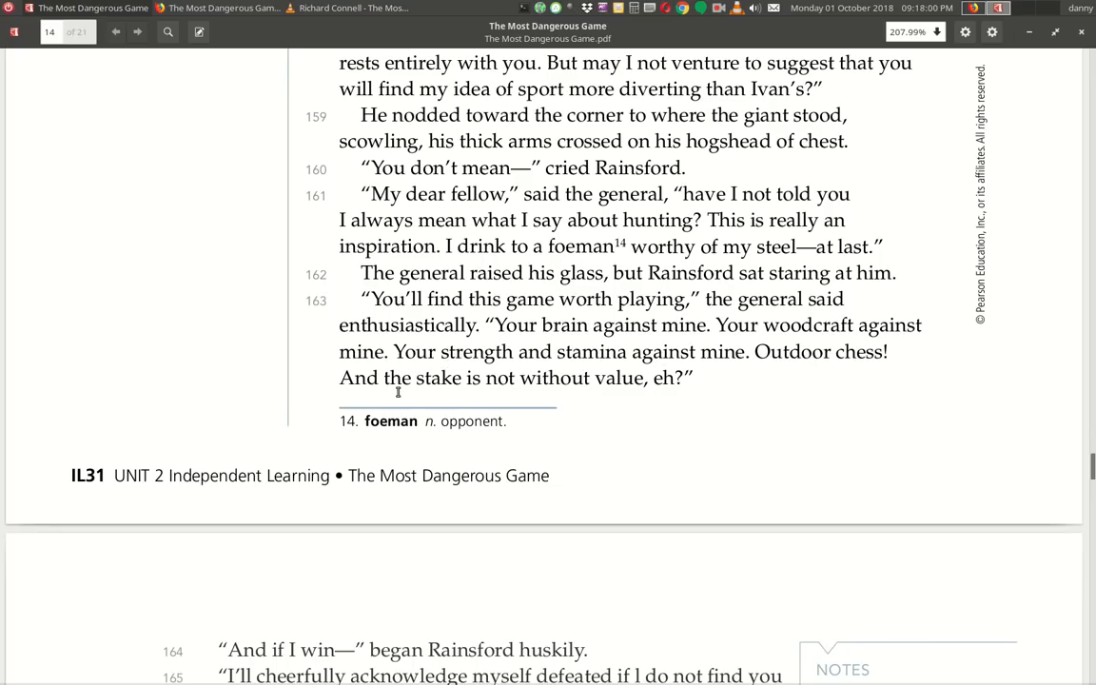
scroll("down", 3)
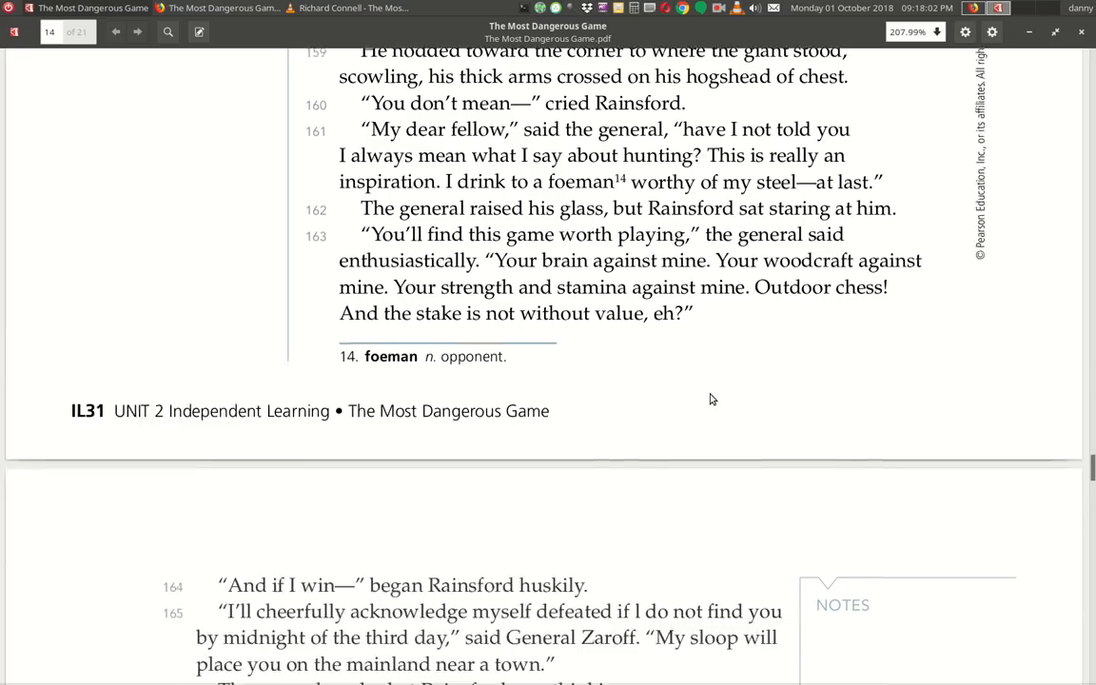
Scroll so page 15 fills the view with paragraphs 164–171 about moccasins and Death Swamp.
scroll("down", 3)
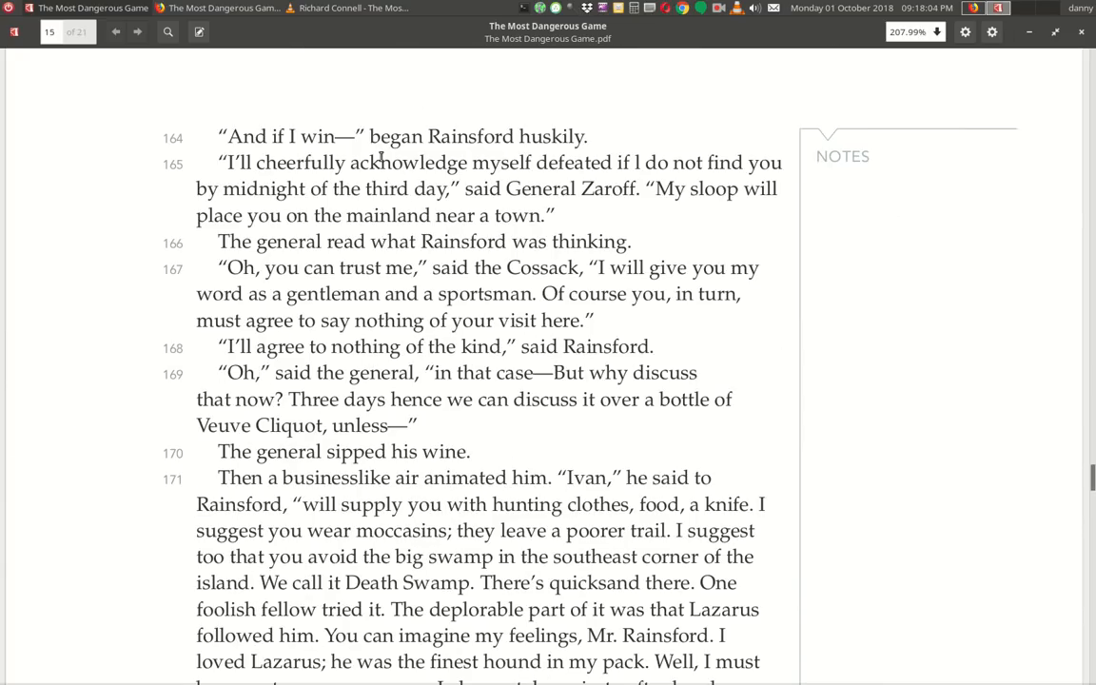
mouse_move(576, 148)
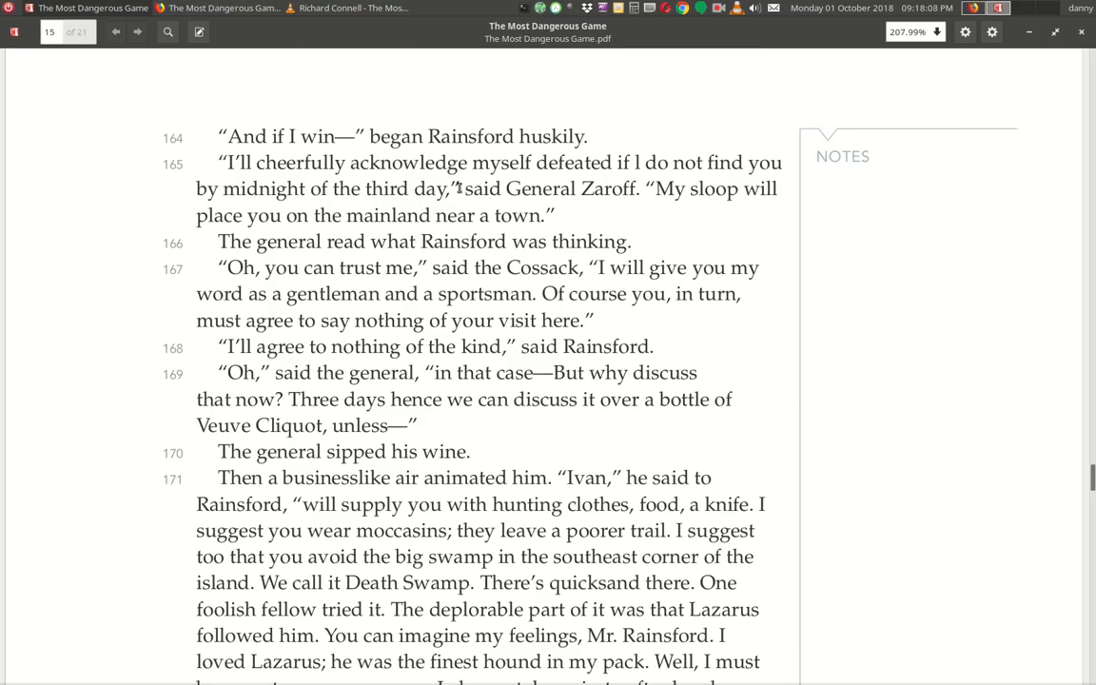
mouse_move(786, 185)
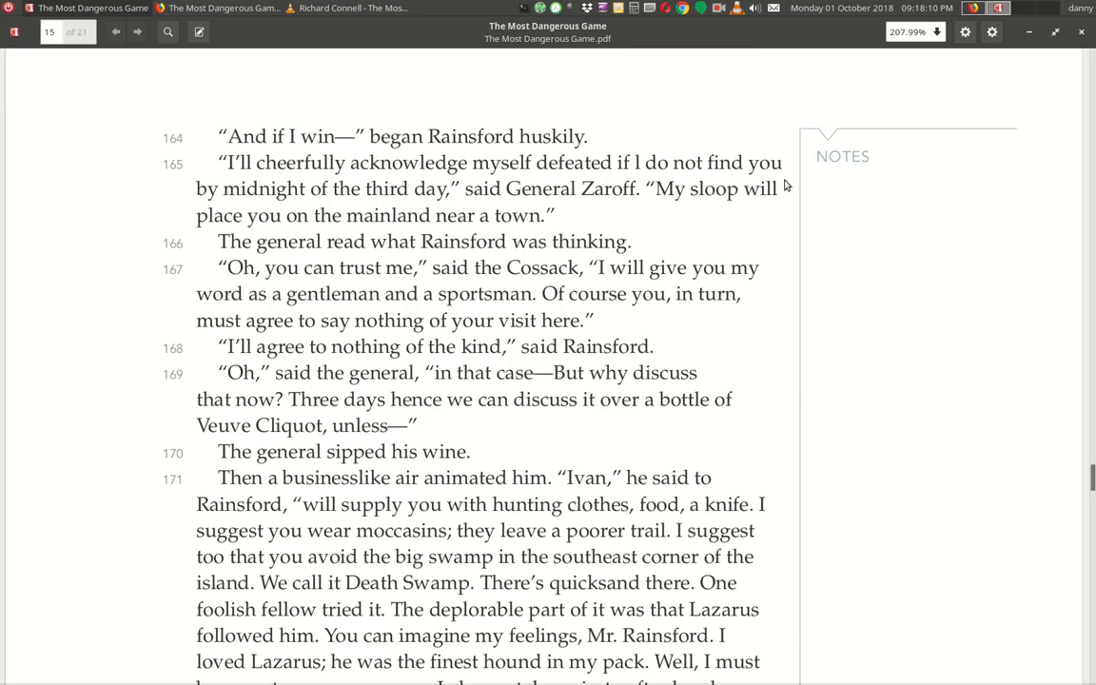
mouse_move(468, 205)
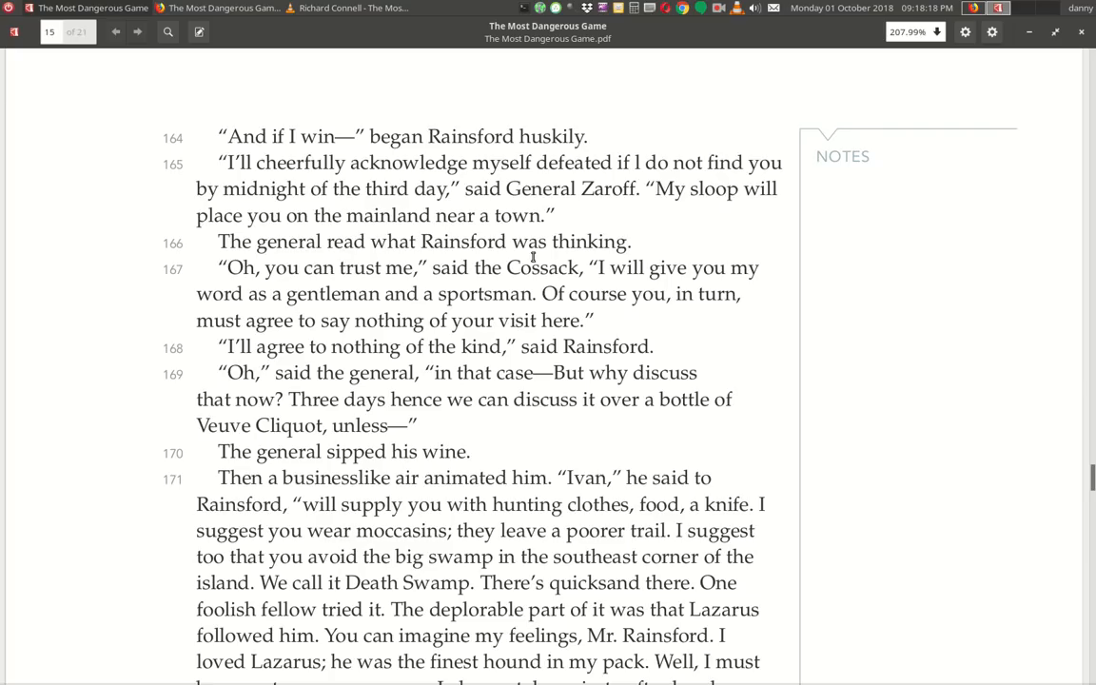
mouse_move(331, 285)
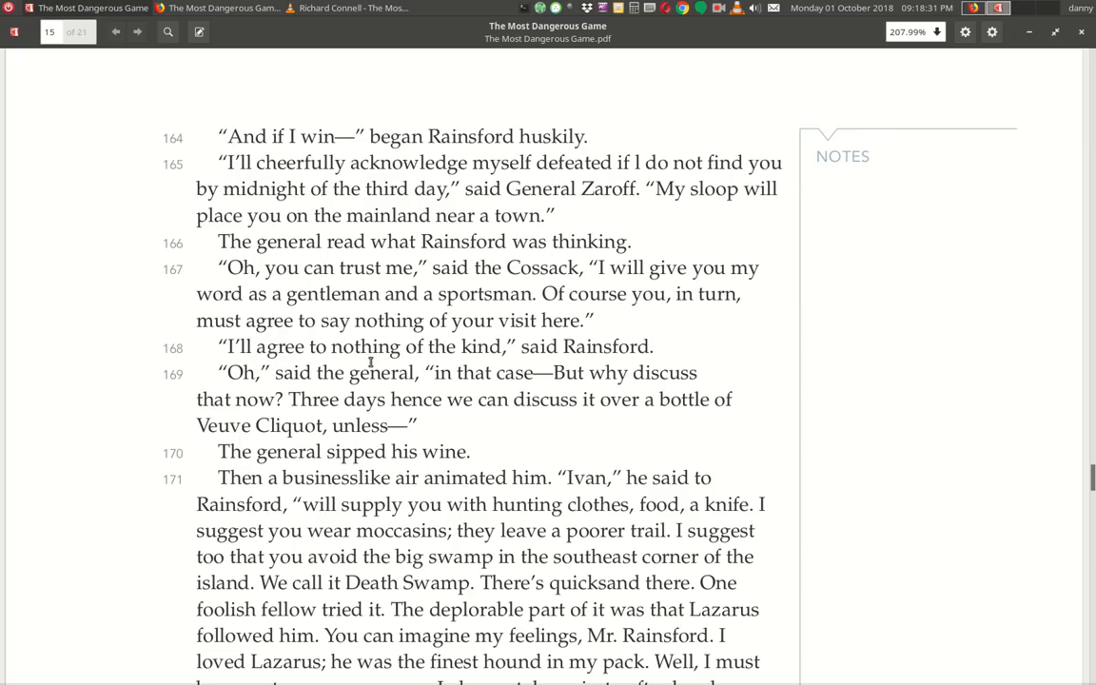
mouse_move(658, 366)
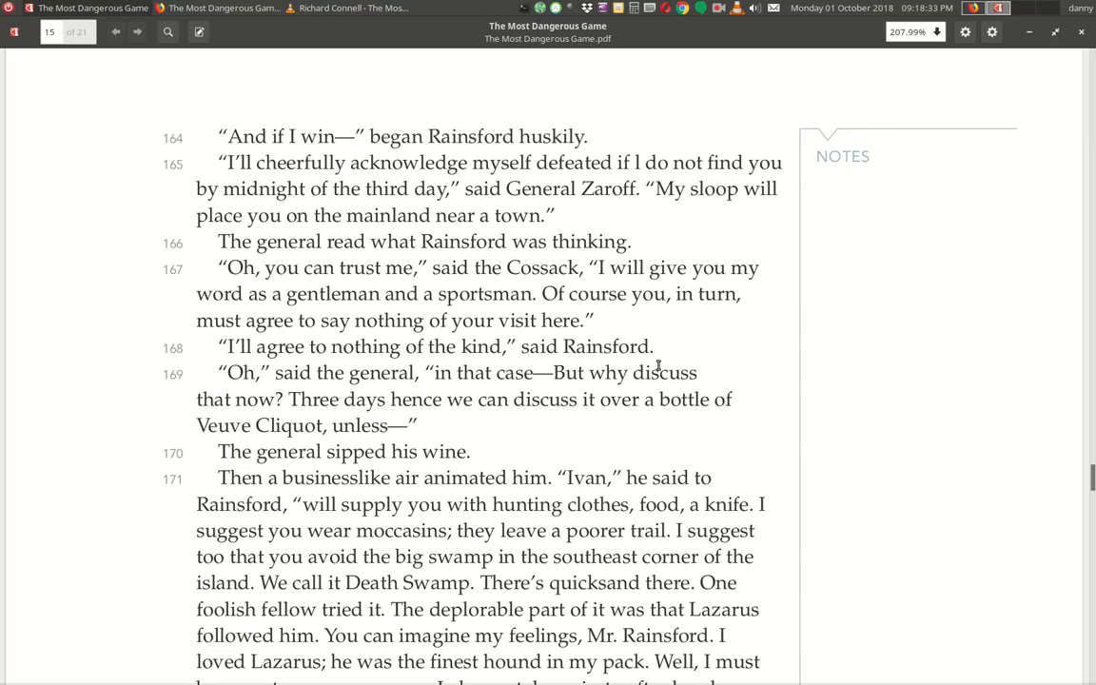
mouse_move(286, 390)
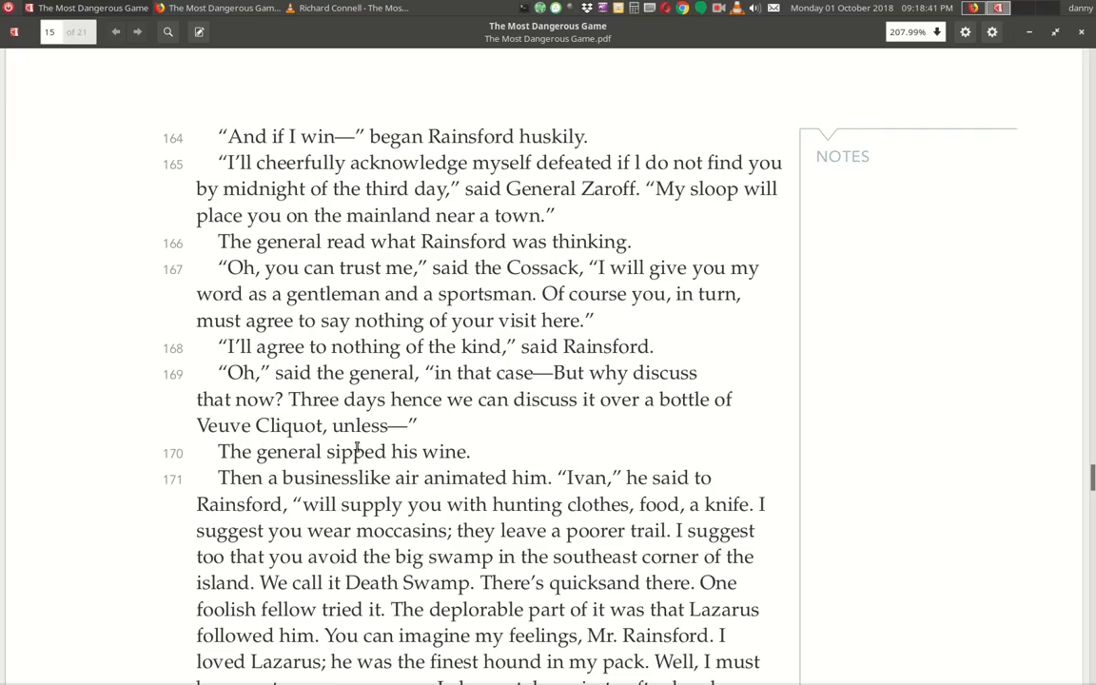
mouse_move(270, 441)
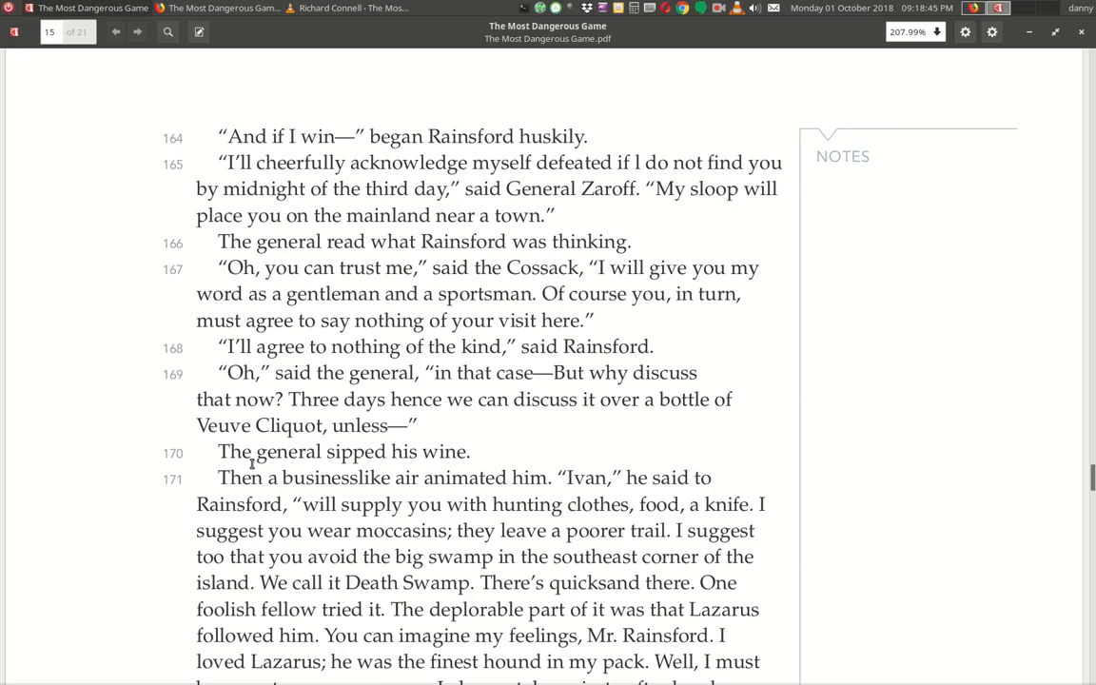
mouse_move(441, 476)
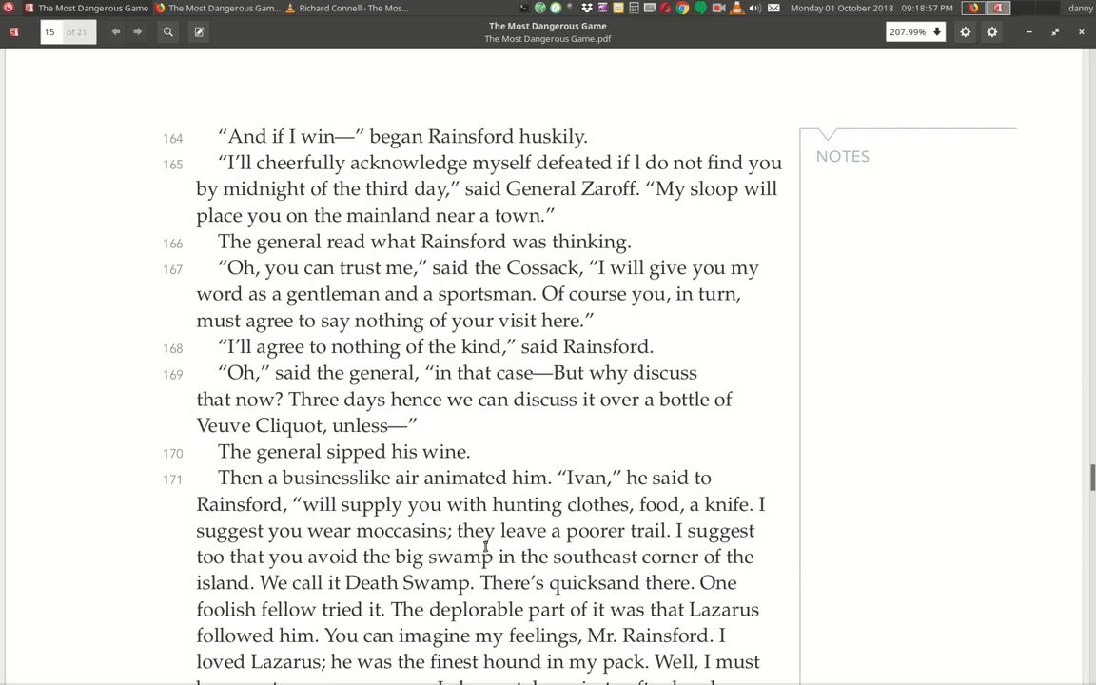
mouse_move(662, 548)
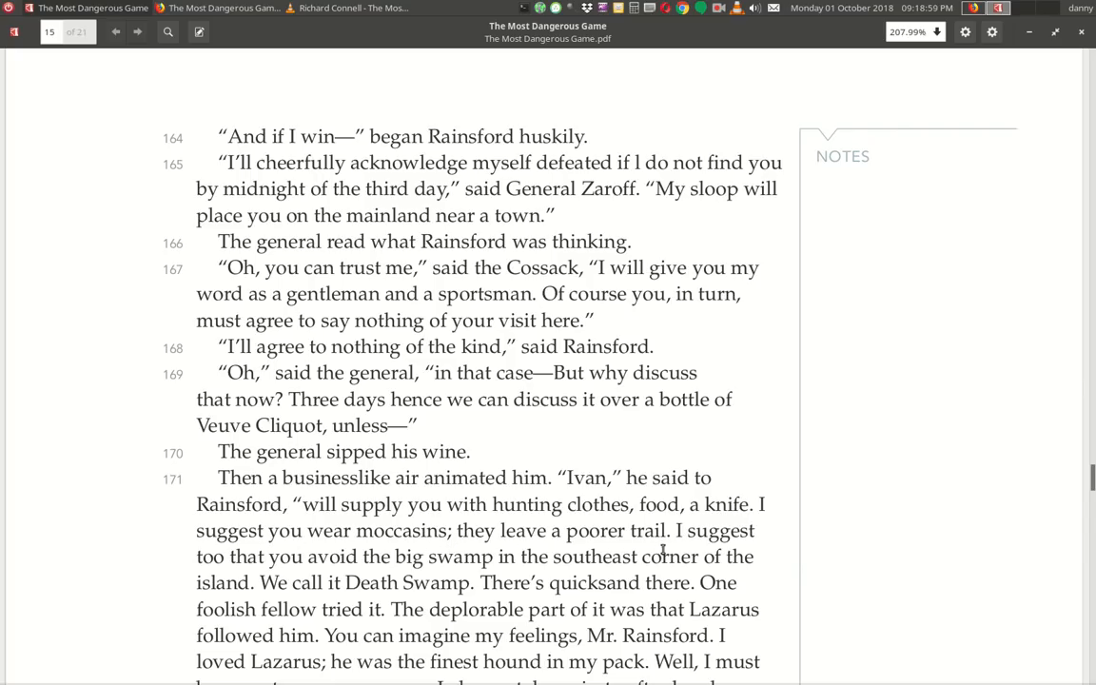
mouse_move(502, 571)
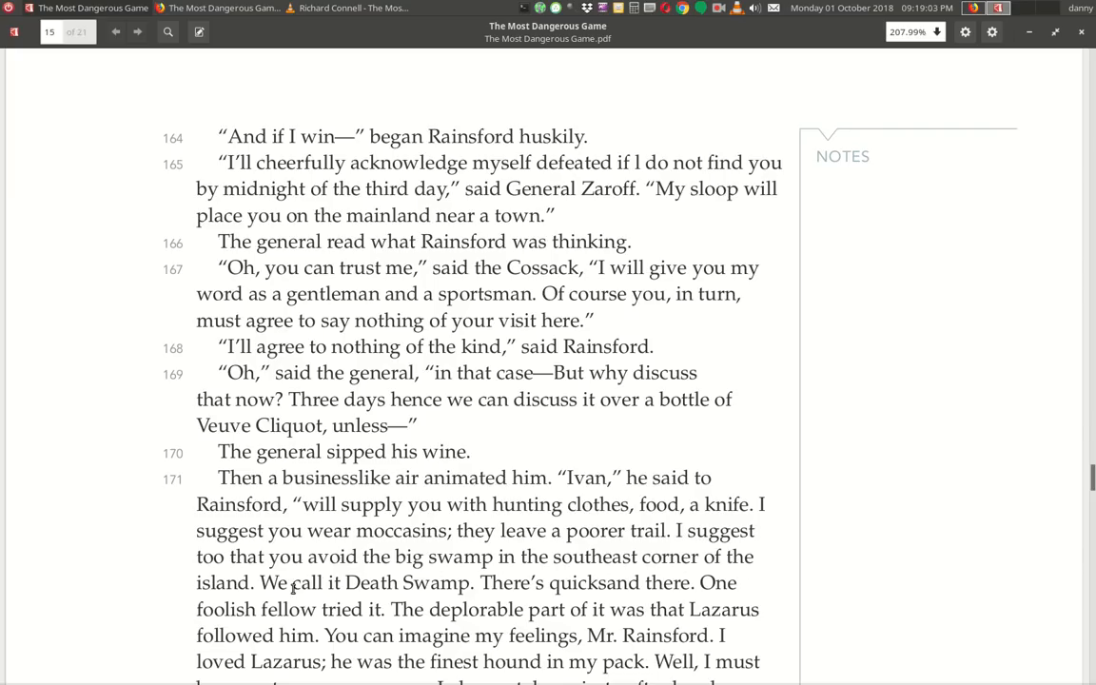
mouse_move(441, 605)
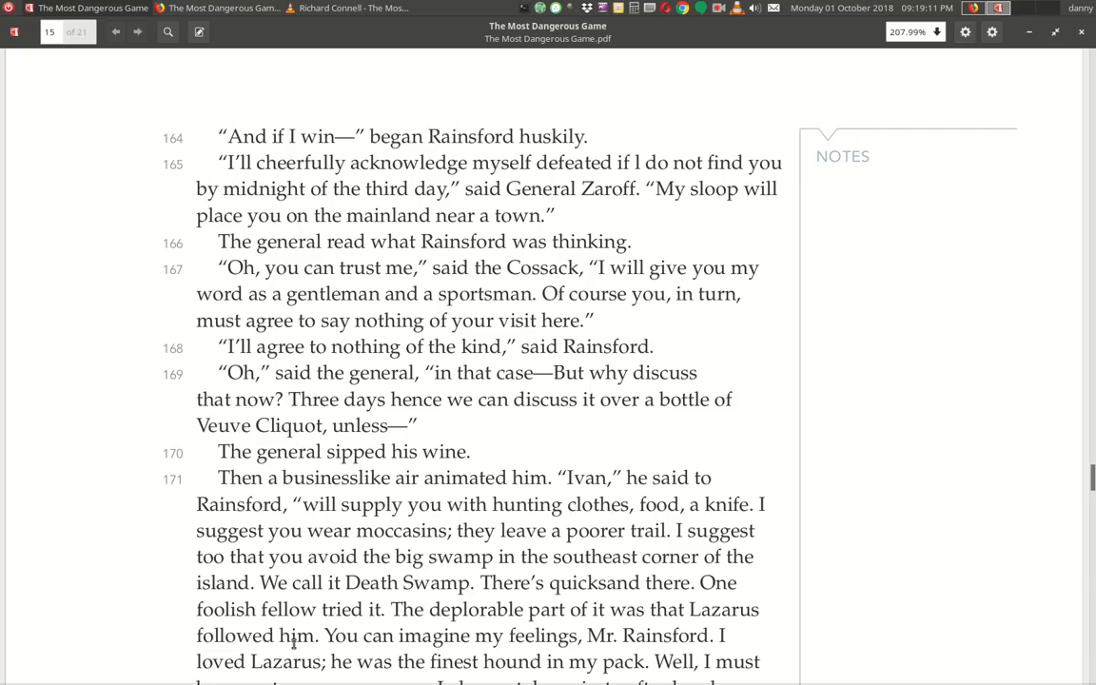
mouse_move(631, 647)
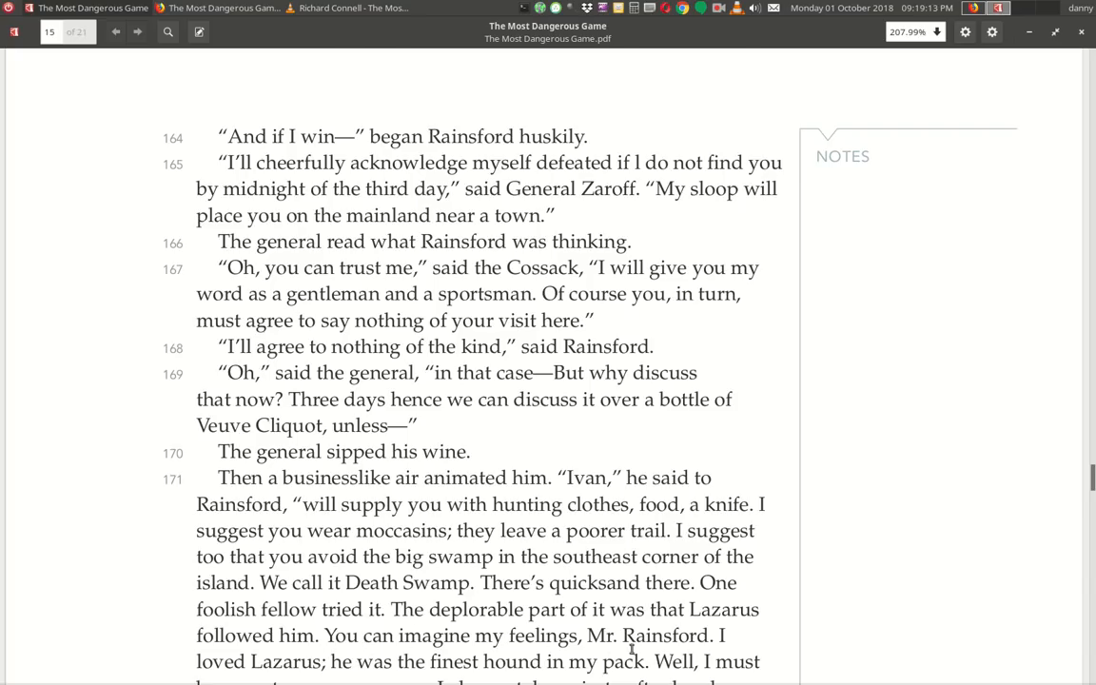
scroll("down", 3)
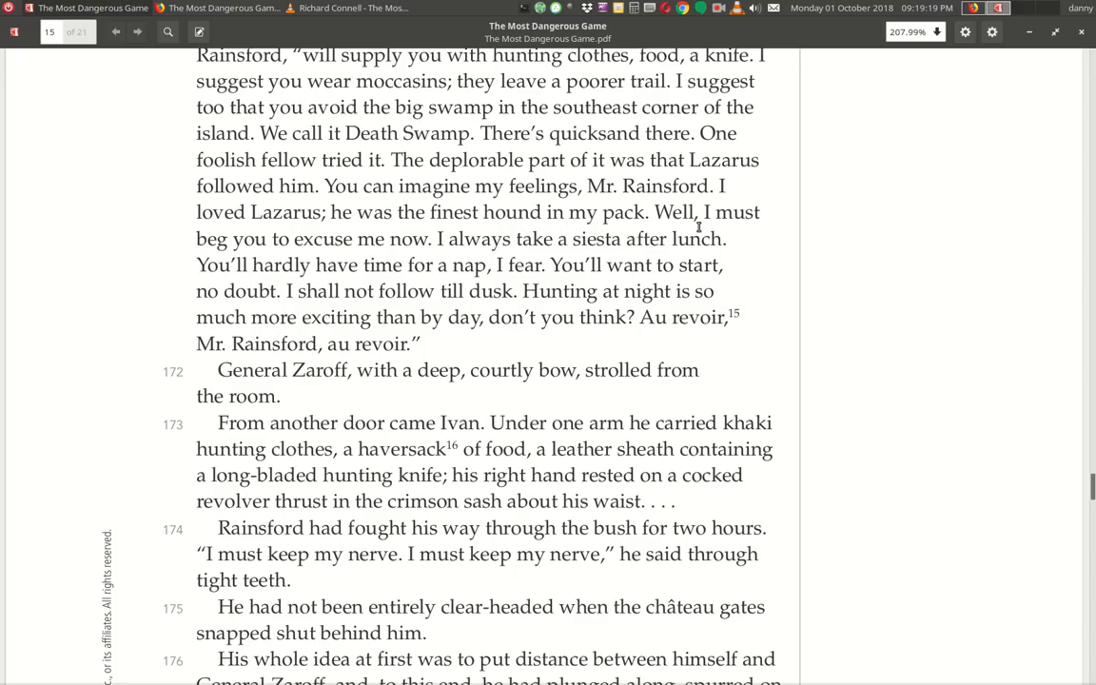
mouse_move(412, 259)
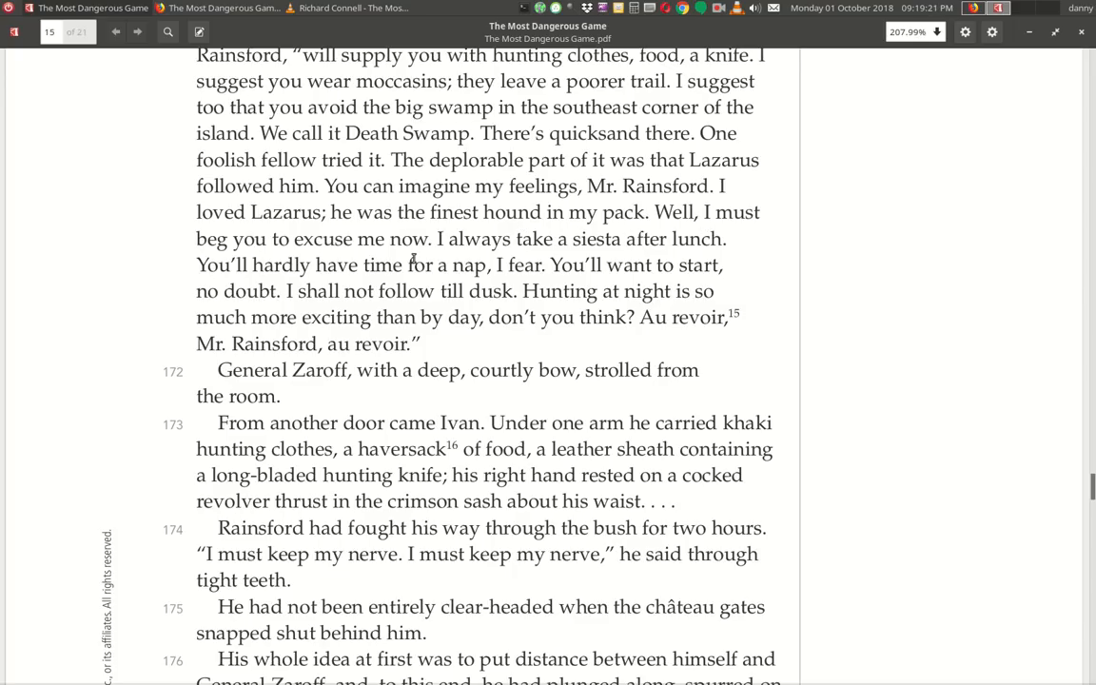
mouse_move(514, 277)
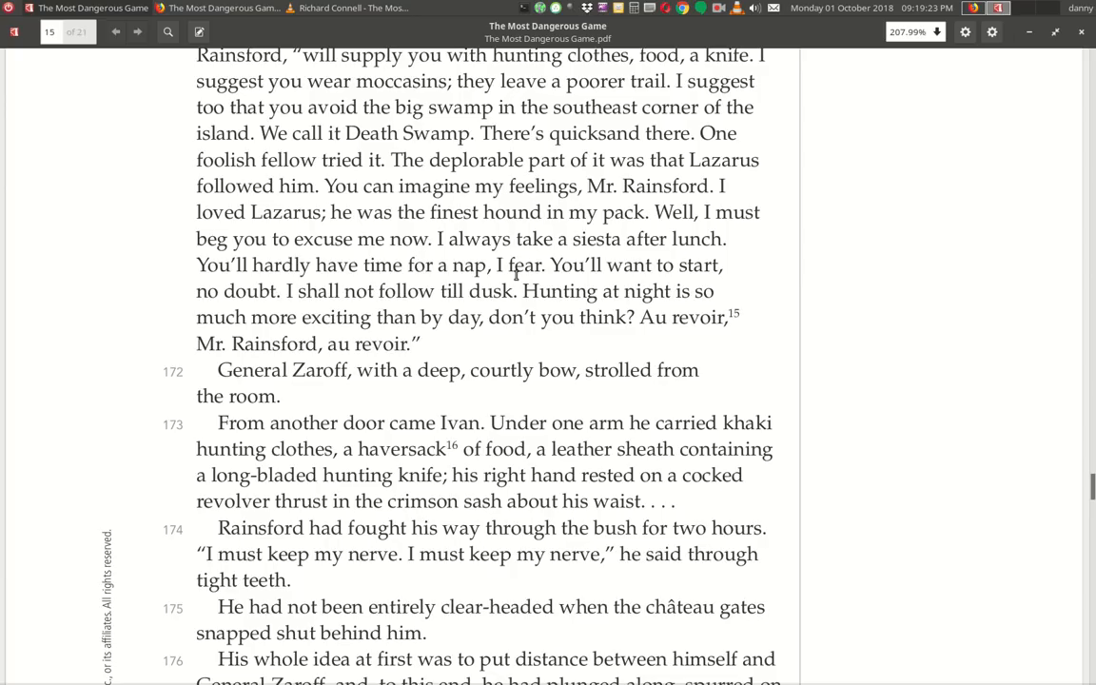
mouse_move(382, 283)
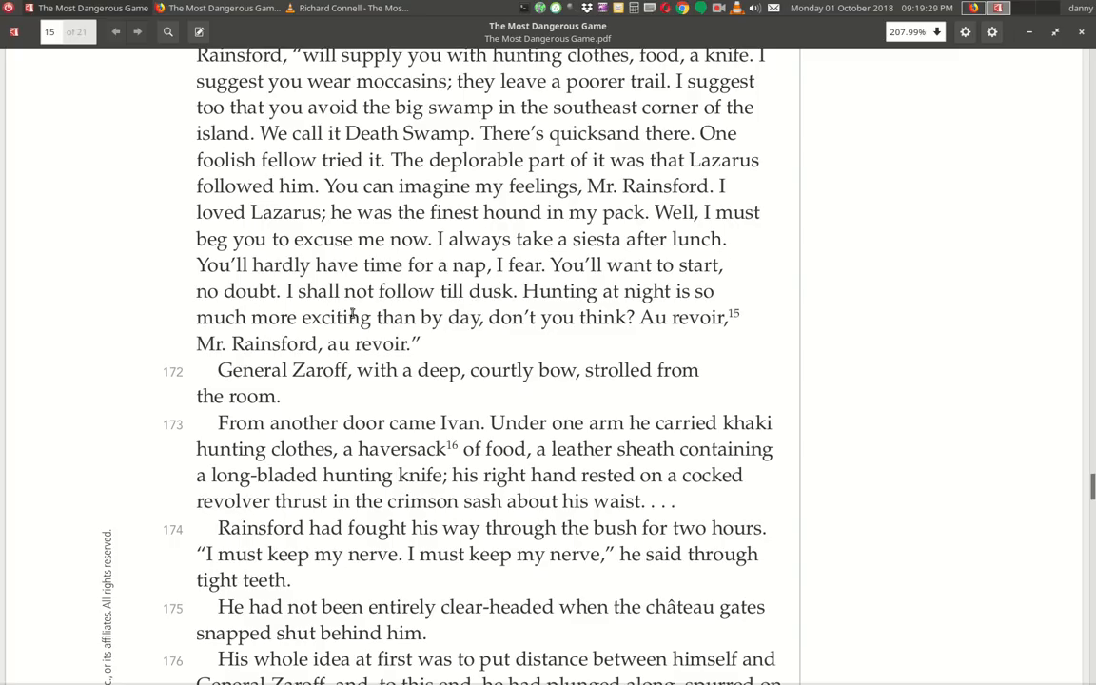
mouse_move(529, 308)
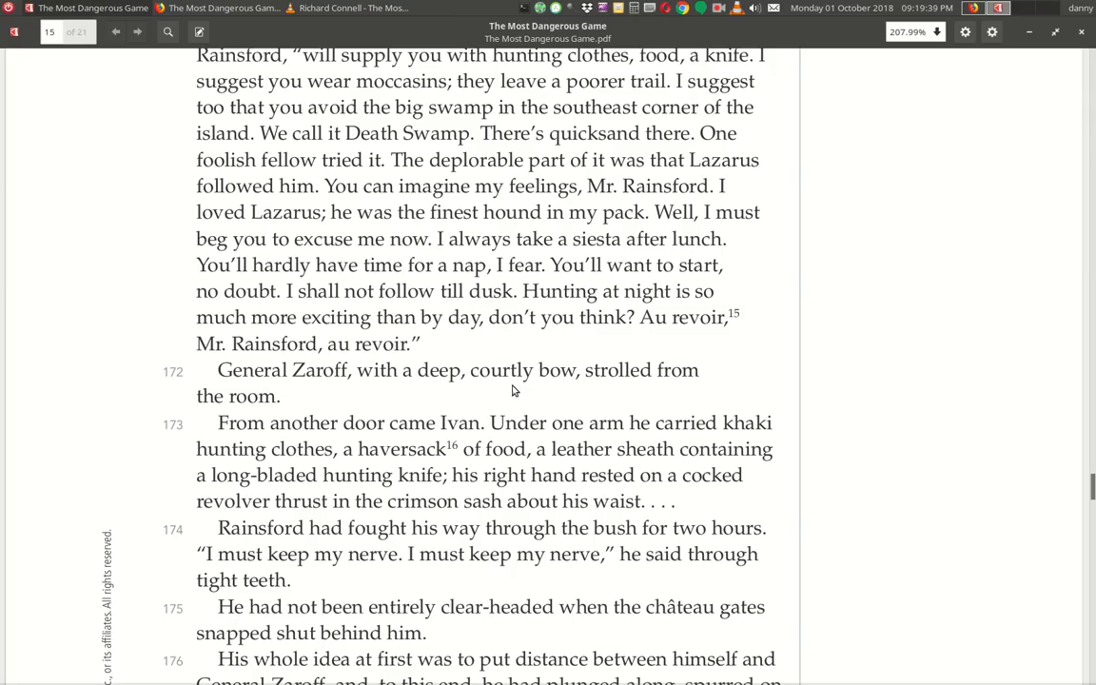
Scroll down to paragraphs 175–177 and the footnotes on 'Au revoir' and 'haversack'.
scroll("down", 3)
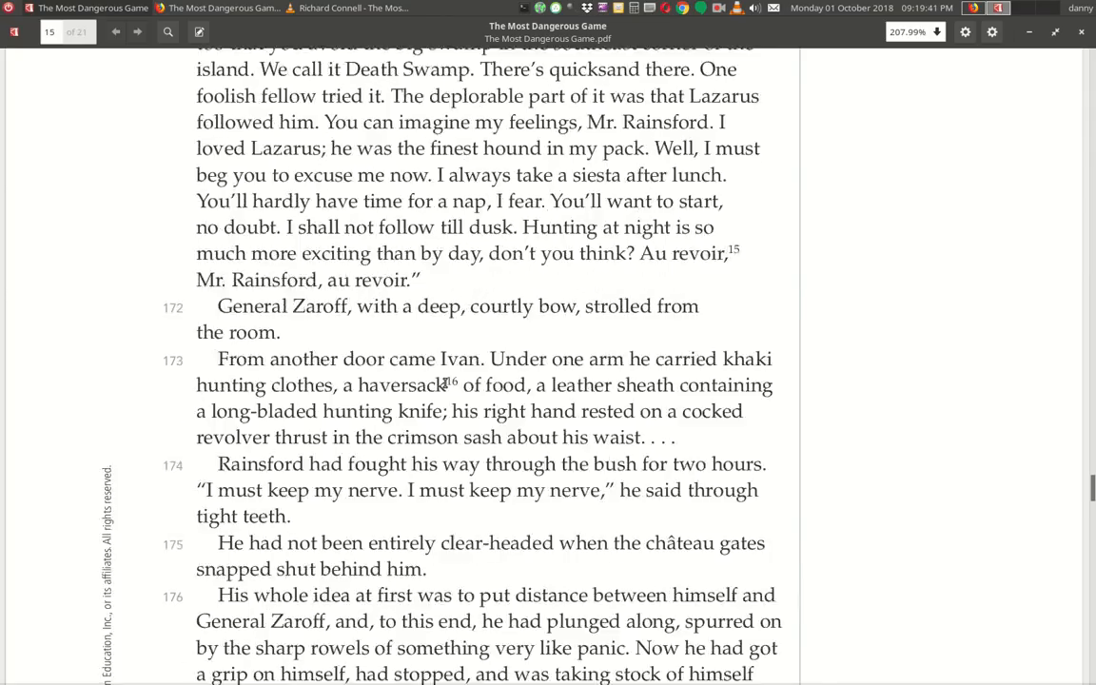
scroll("down", 3)
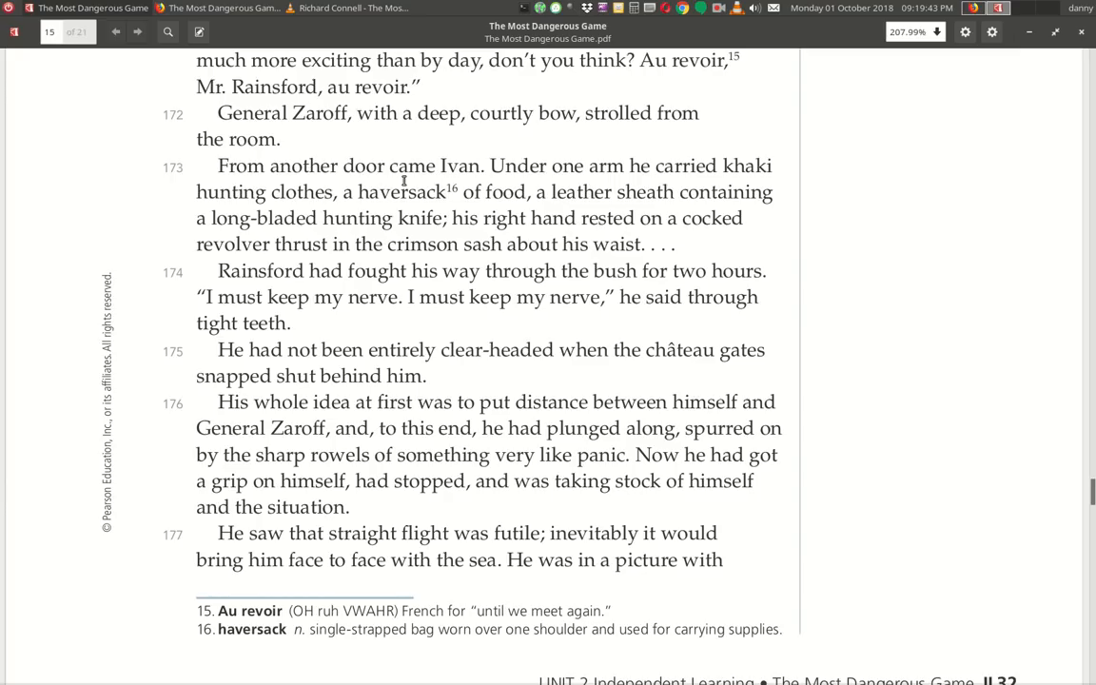
mouse_move(681, 181)
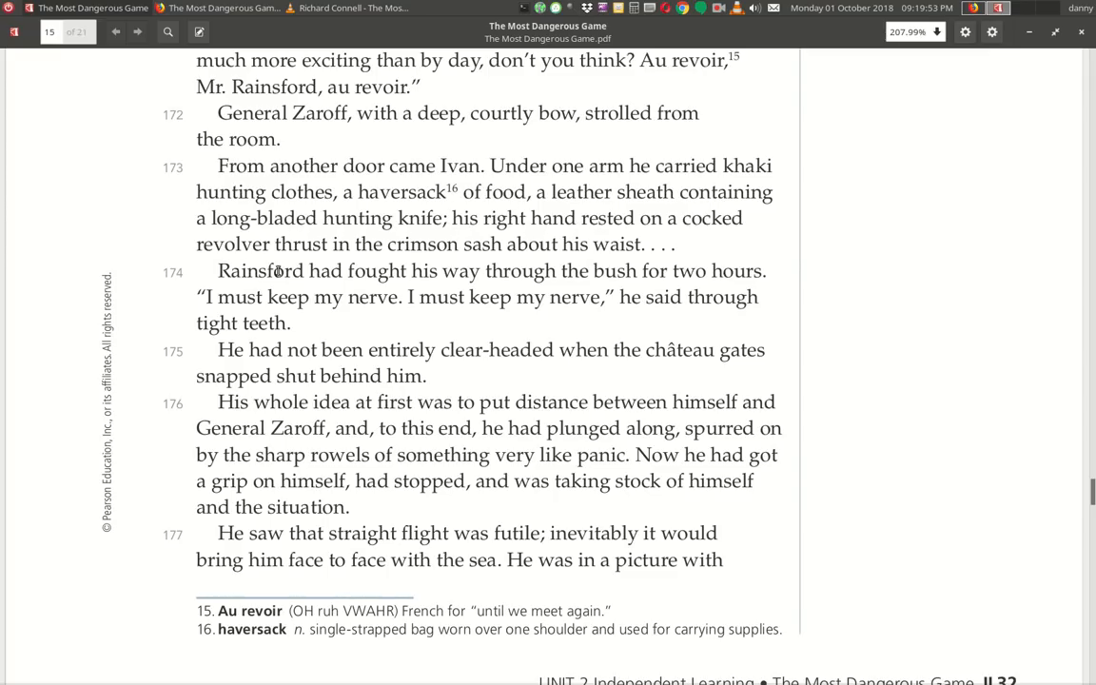
mouse_move(270, 290)
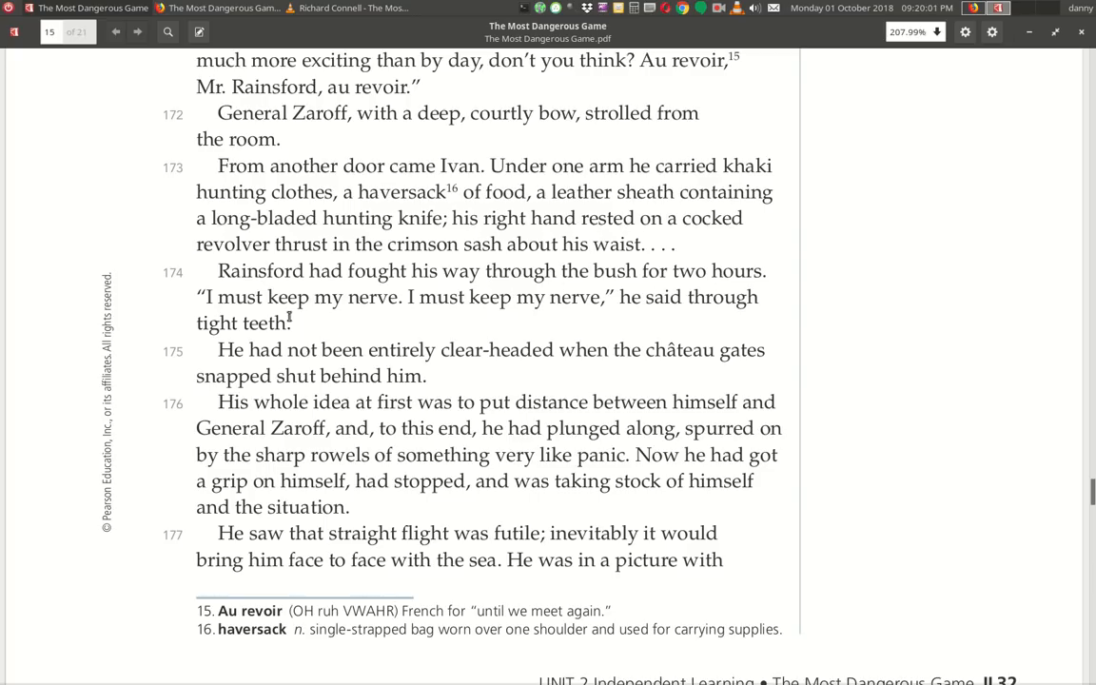
mouse_move(754, 312)
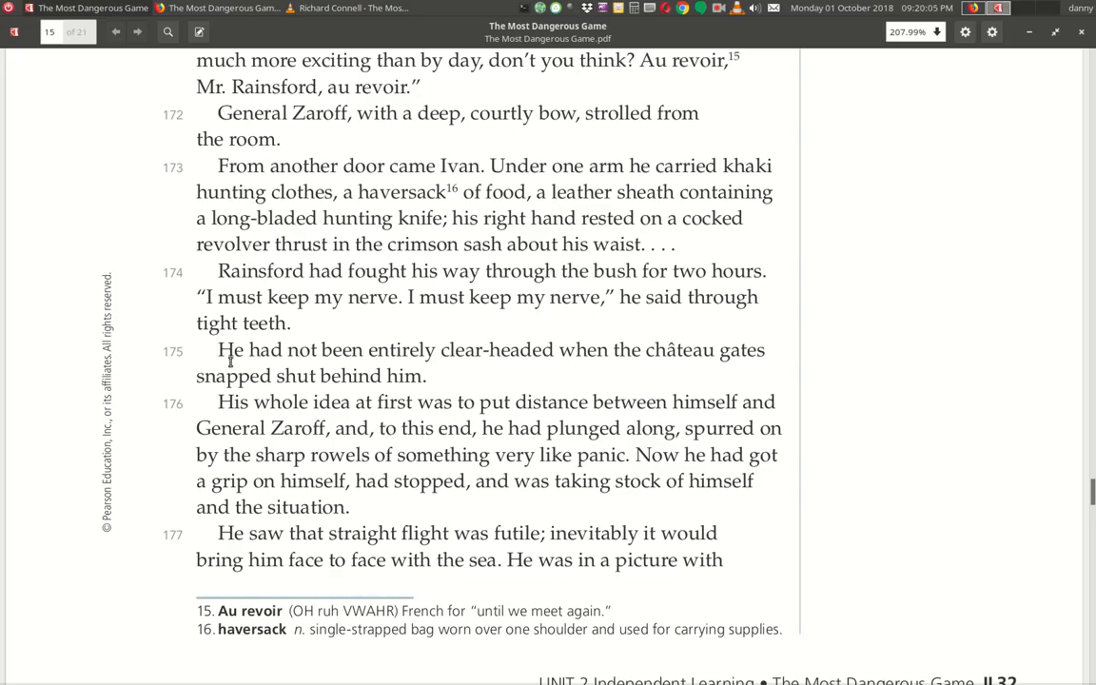
mouse_move(780, 373)
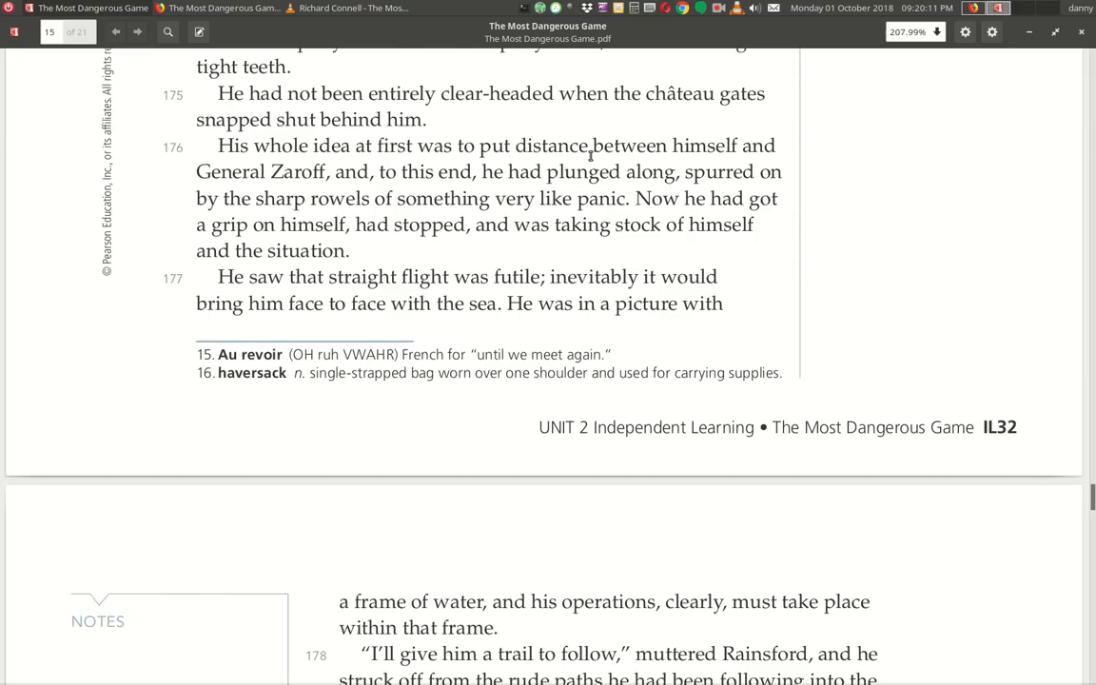
mouse_move(339, 194)
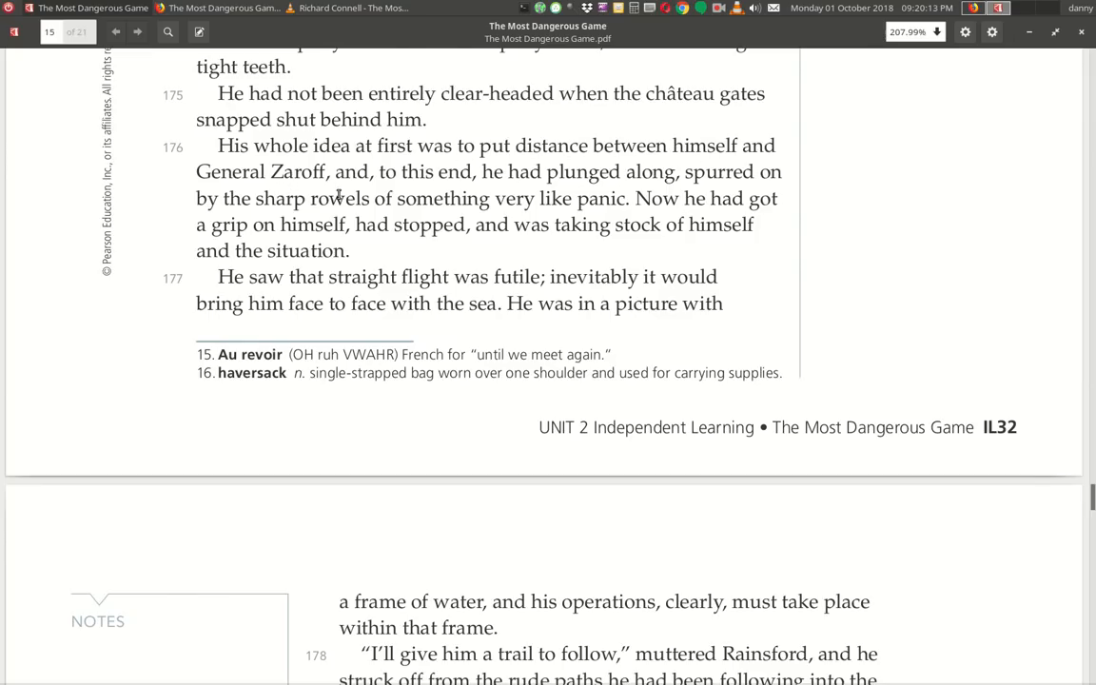
mouse_move(624, 194)
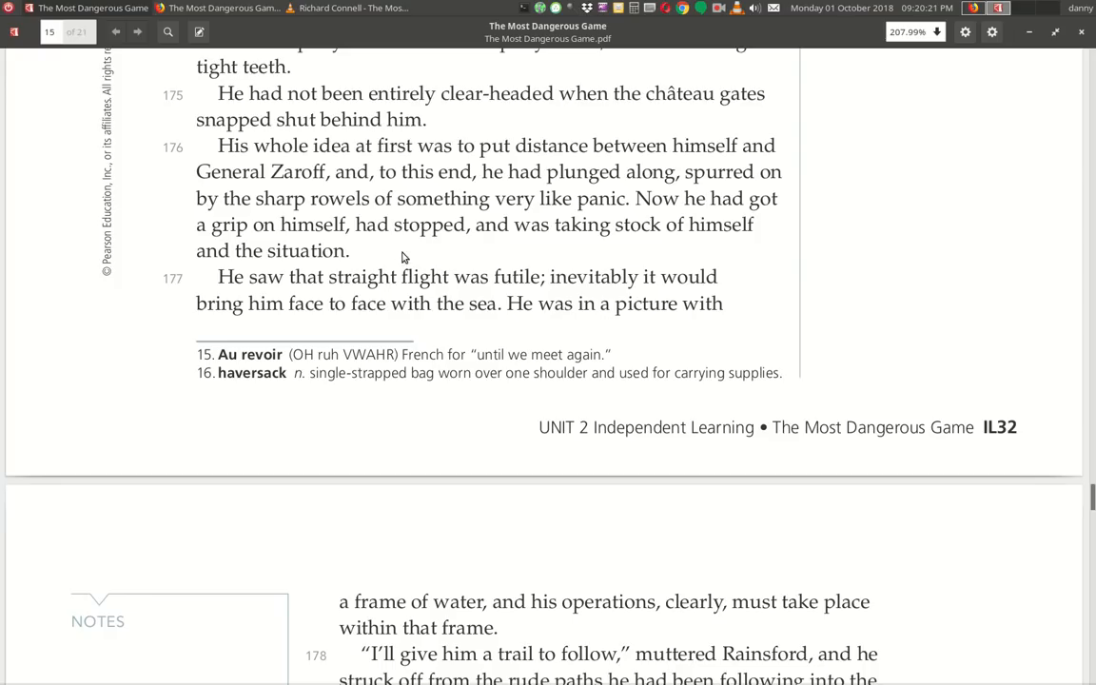
mouse_move(689, 251)
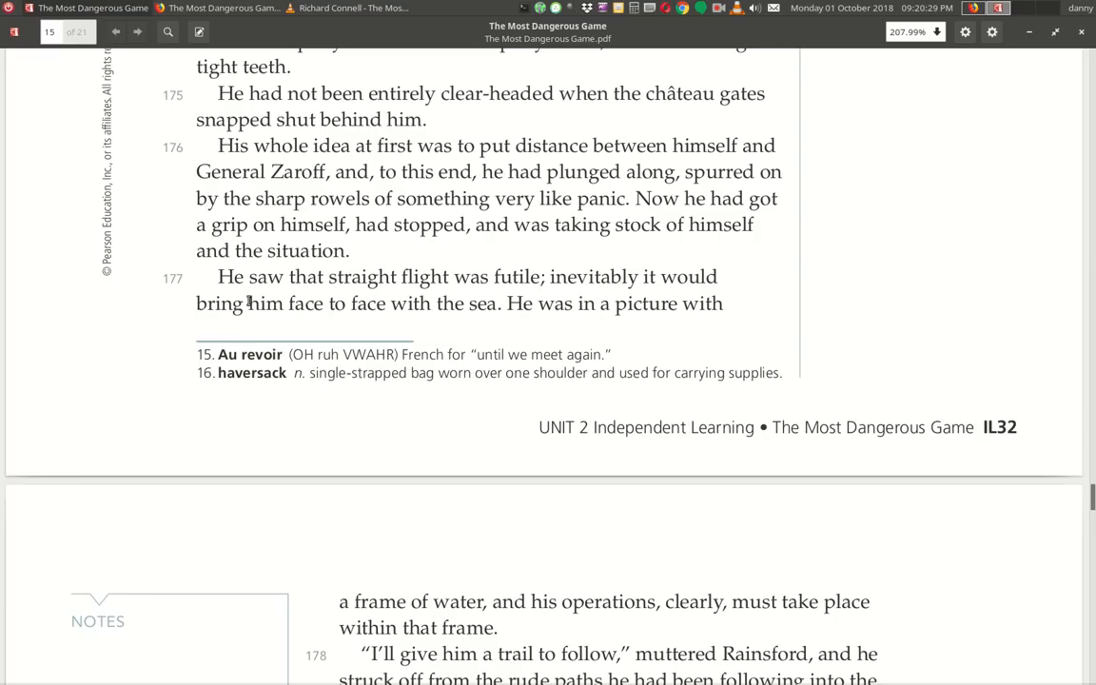
mouse_move(514, 328)
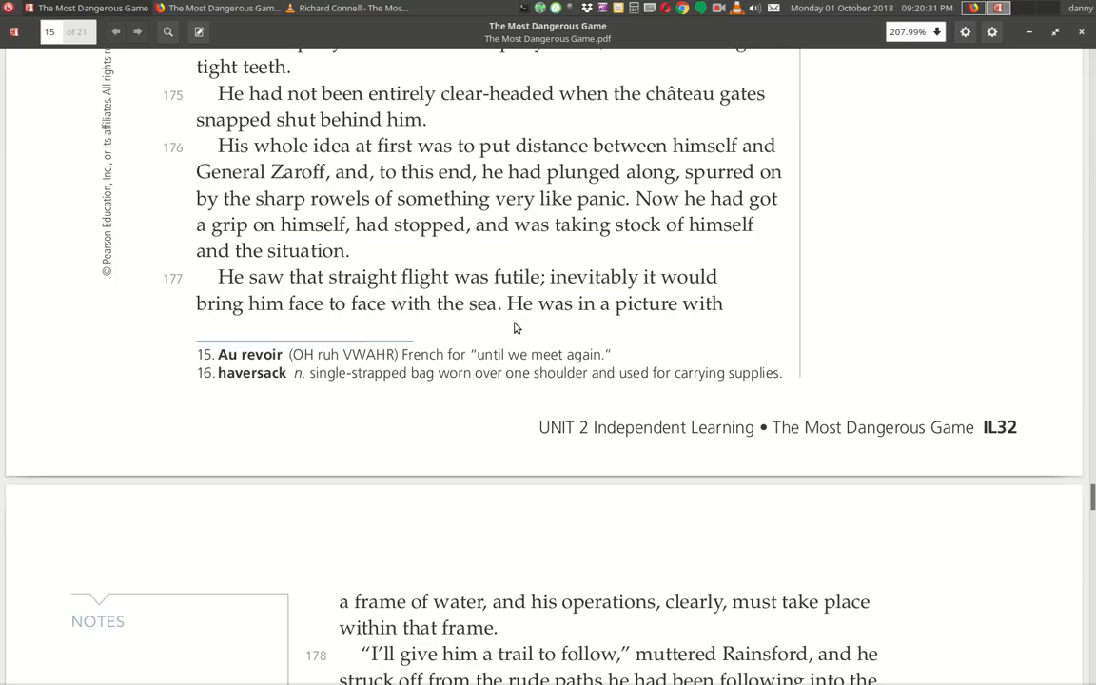
Scroll past the page break so paragraphs 178–179, where Rainsford lays a trail, fill the view.
scroll("down", 3)
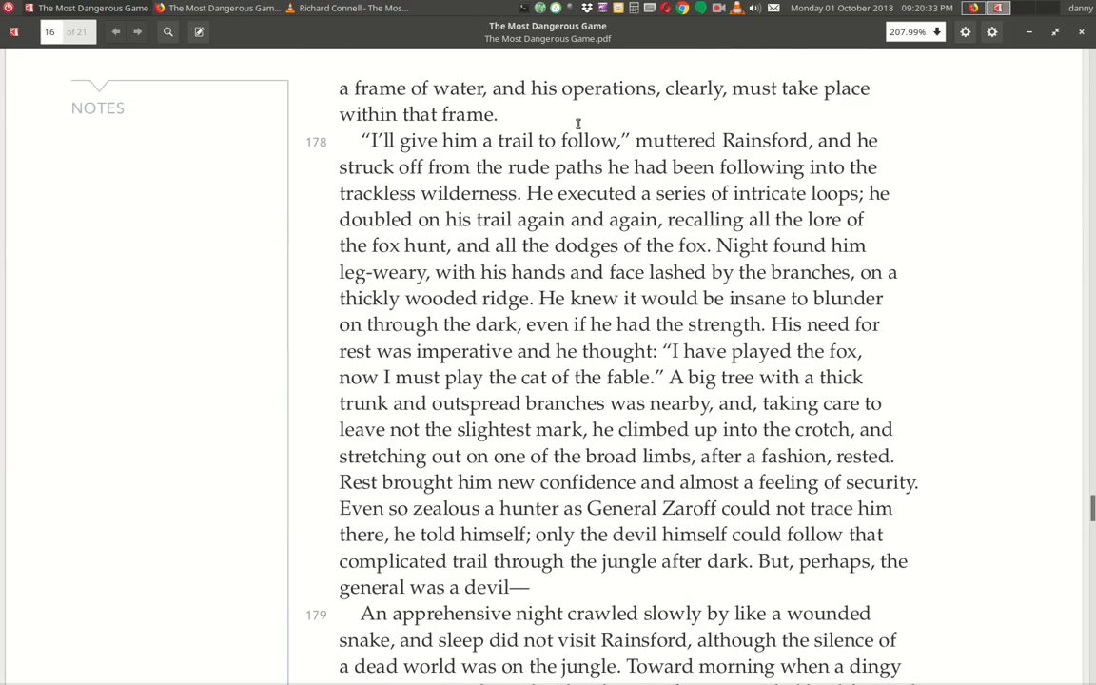
mouse_move(765, 118)
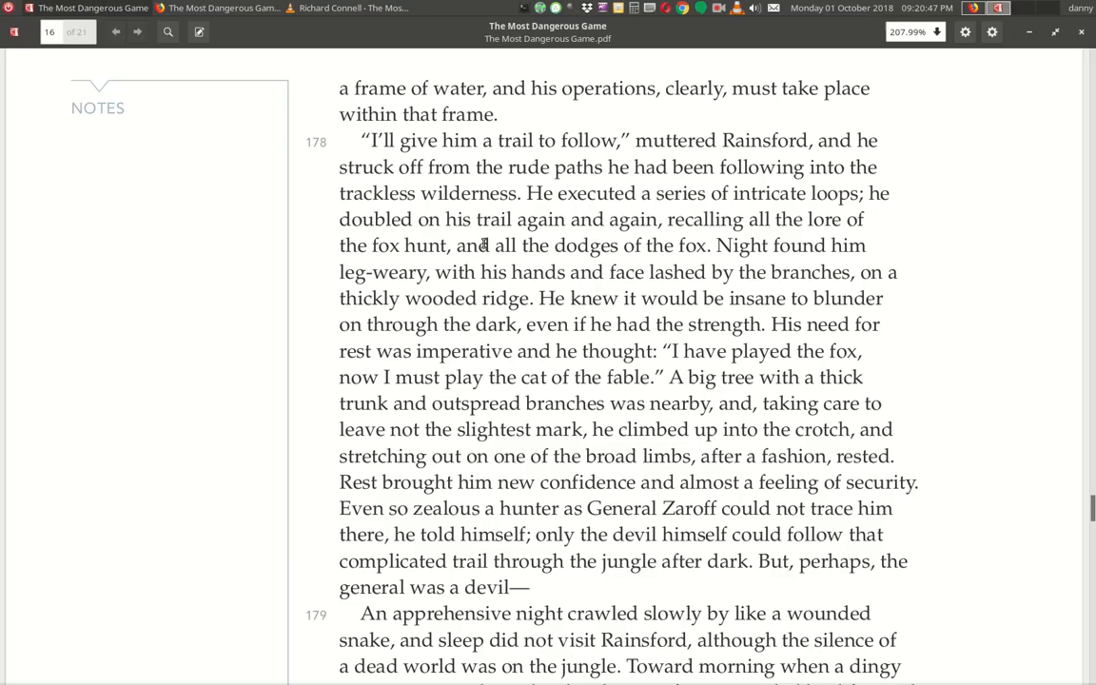
mouse_move(696, 236)
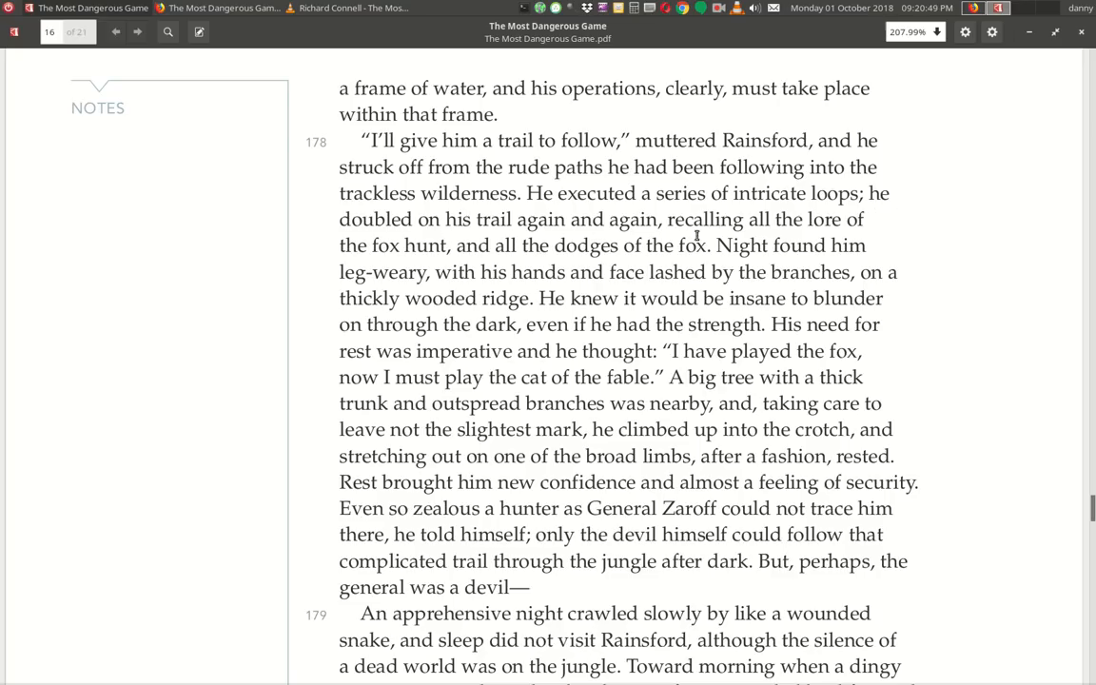
mouse_move(501, 270)
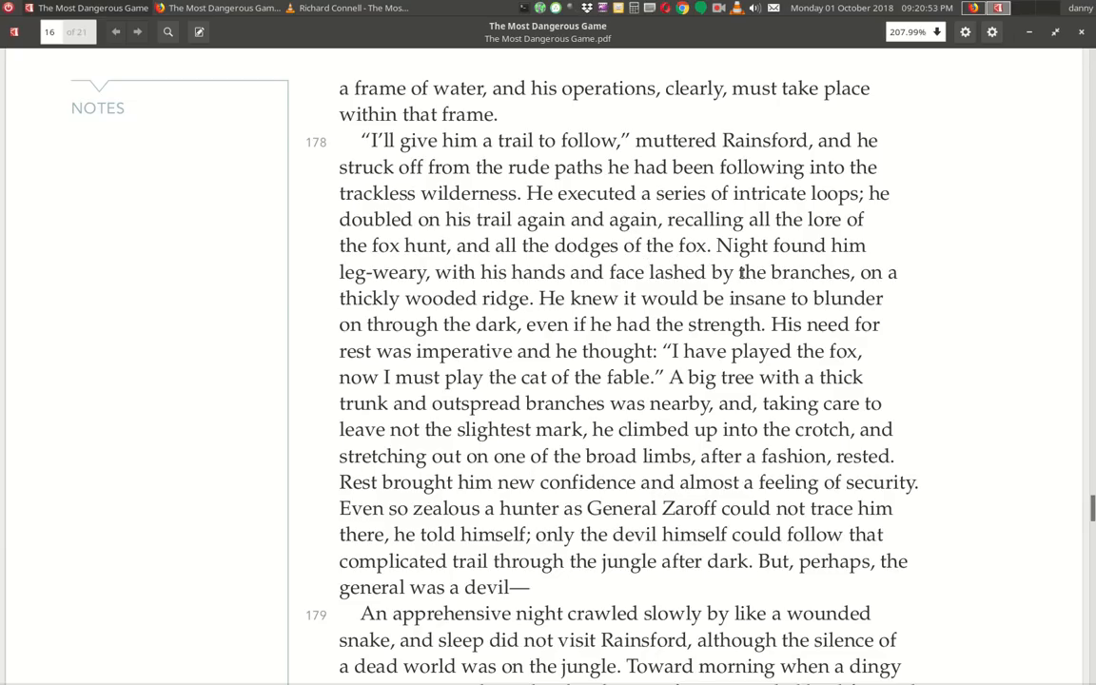
mouse_move(477, 289)
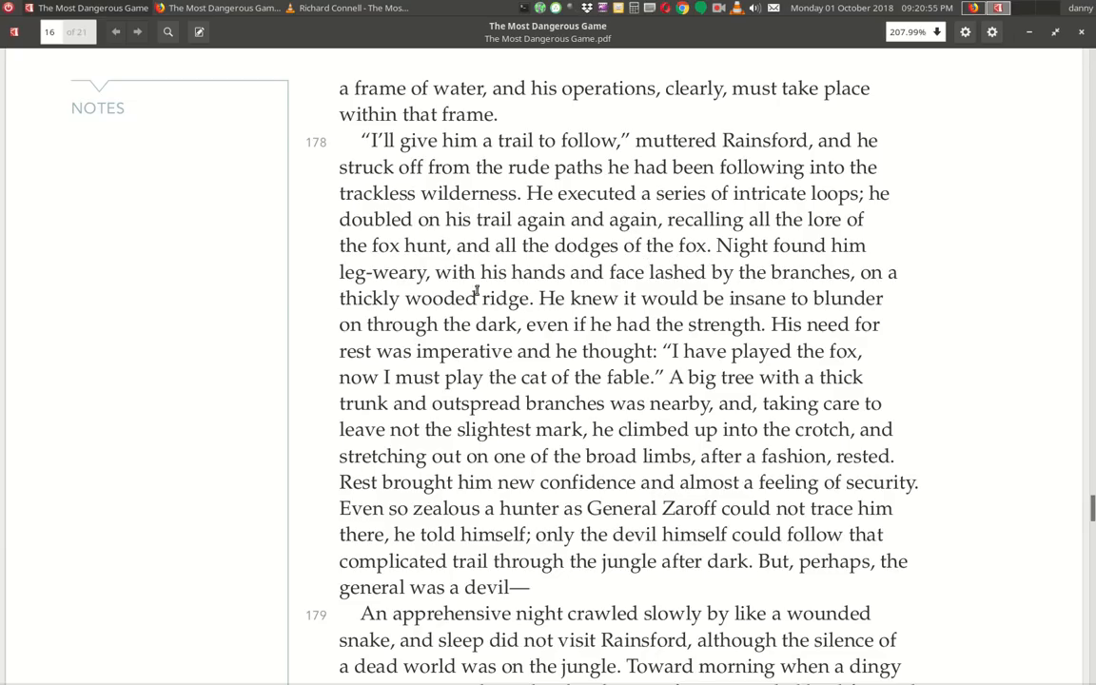
mouse_move(770, 295)
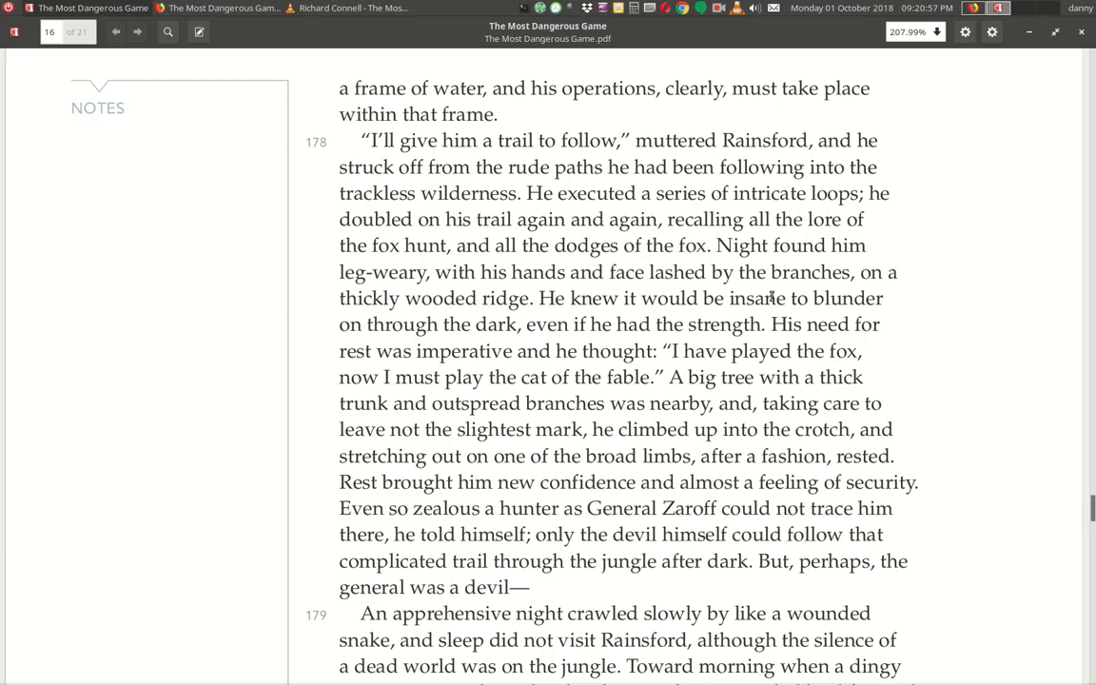
mouse_move(483, 320)
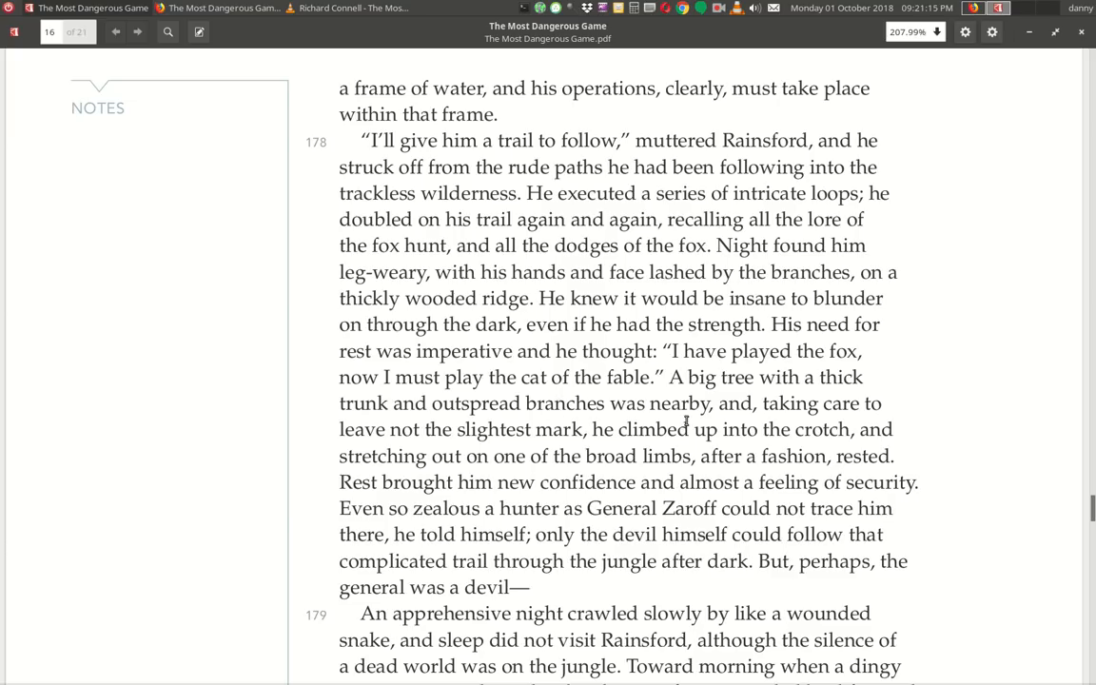
mouse_move(377, 422)
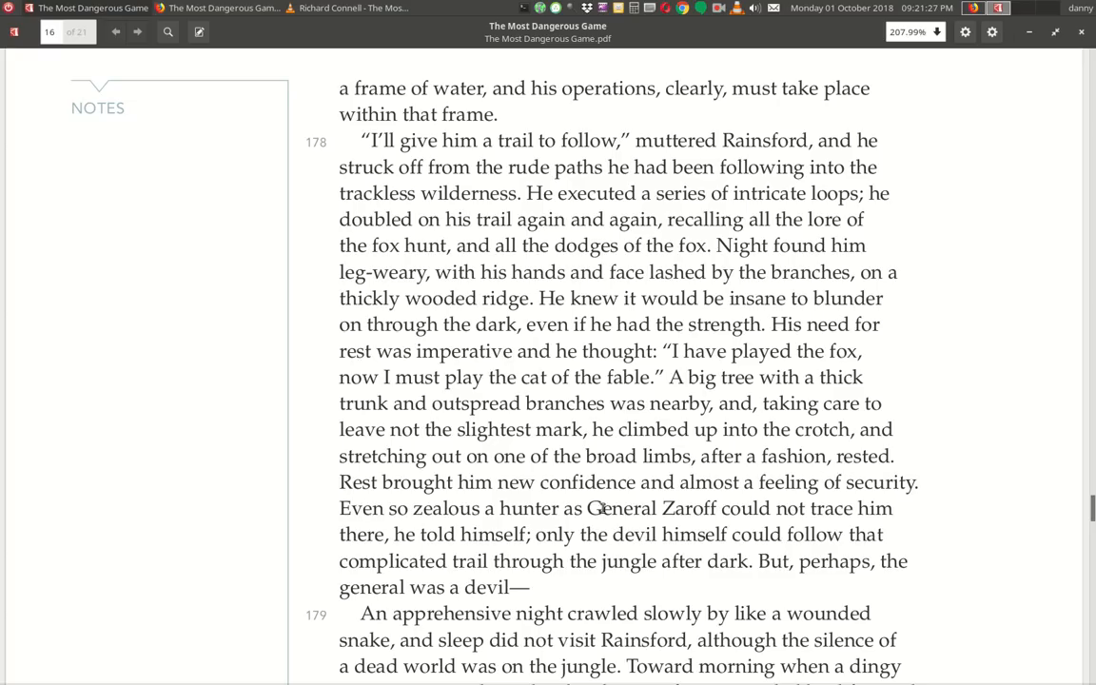
mouse_move(906, 512)
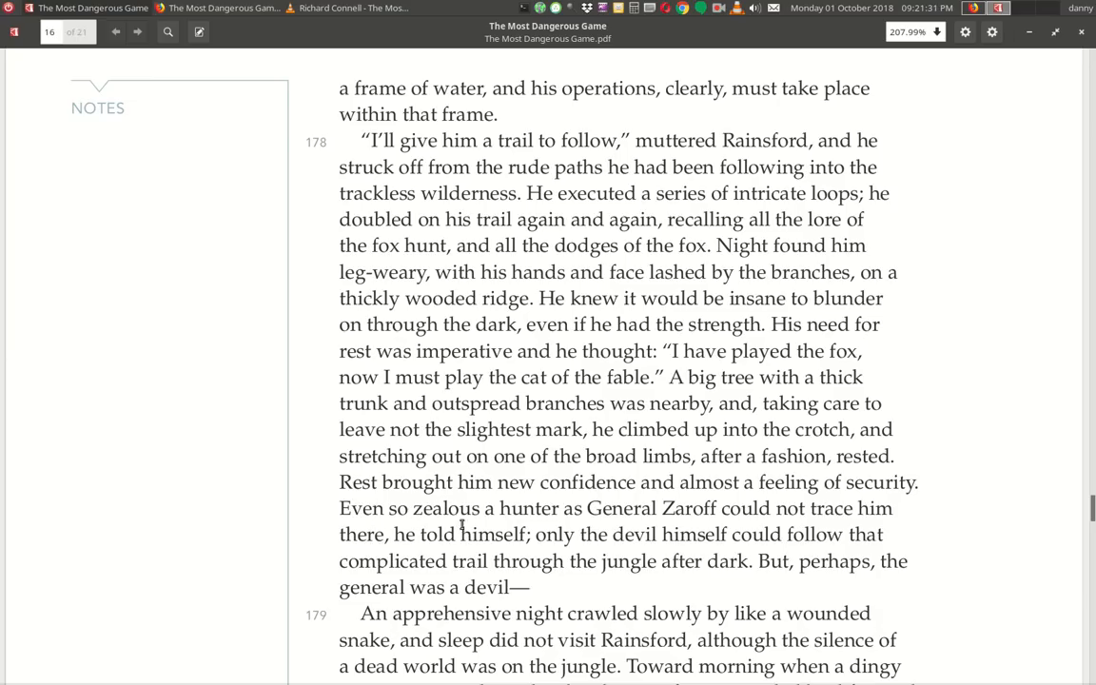
mouse_move(862, 535)
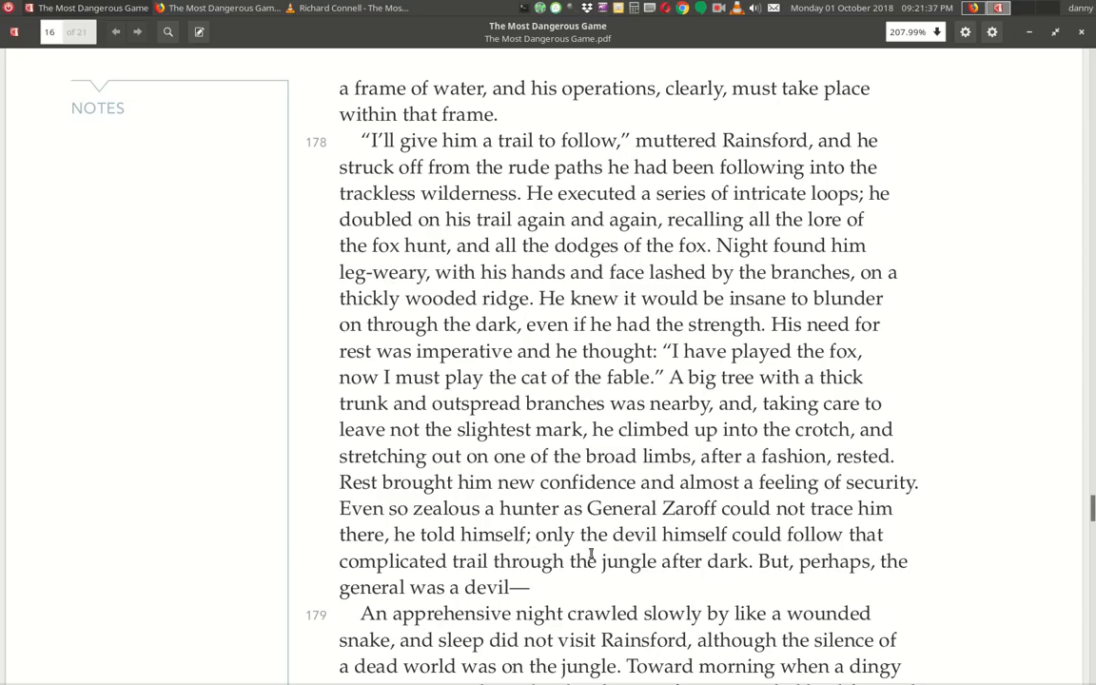
mouse_move(735, 576)
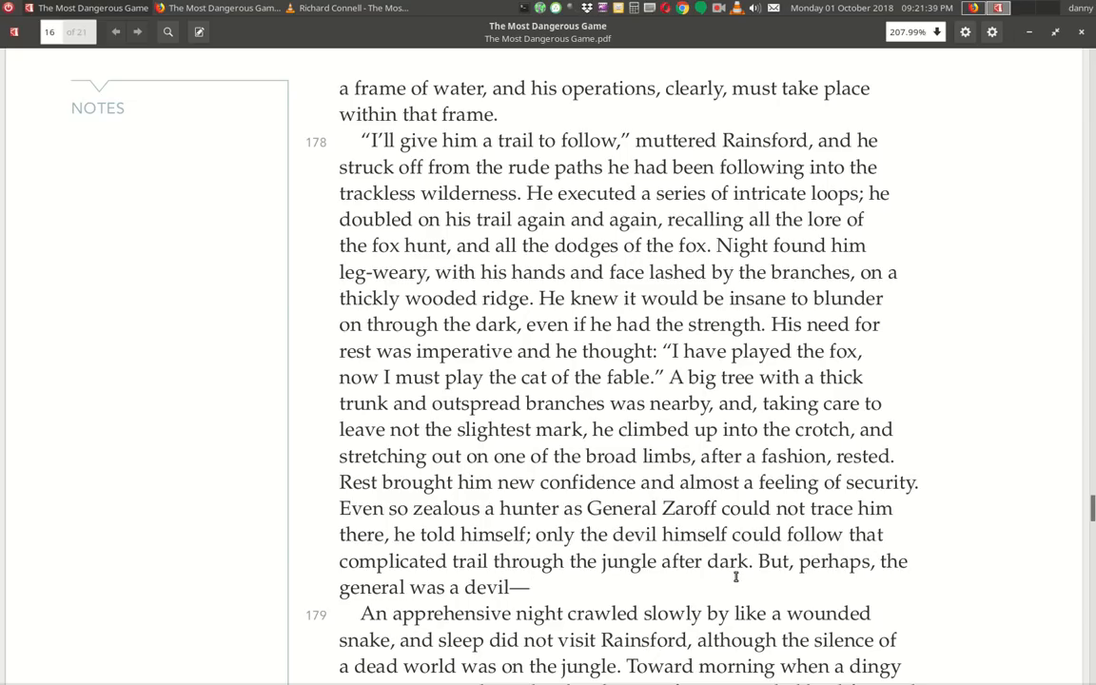
mouse_move(555, 590)
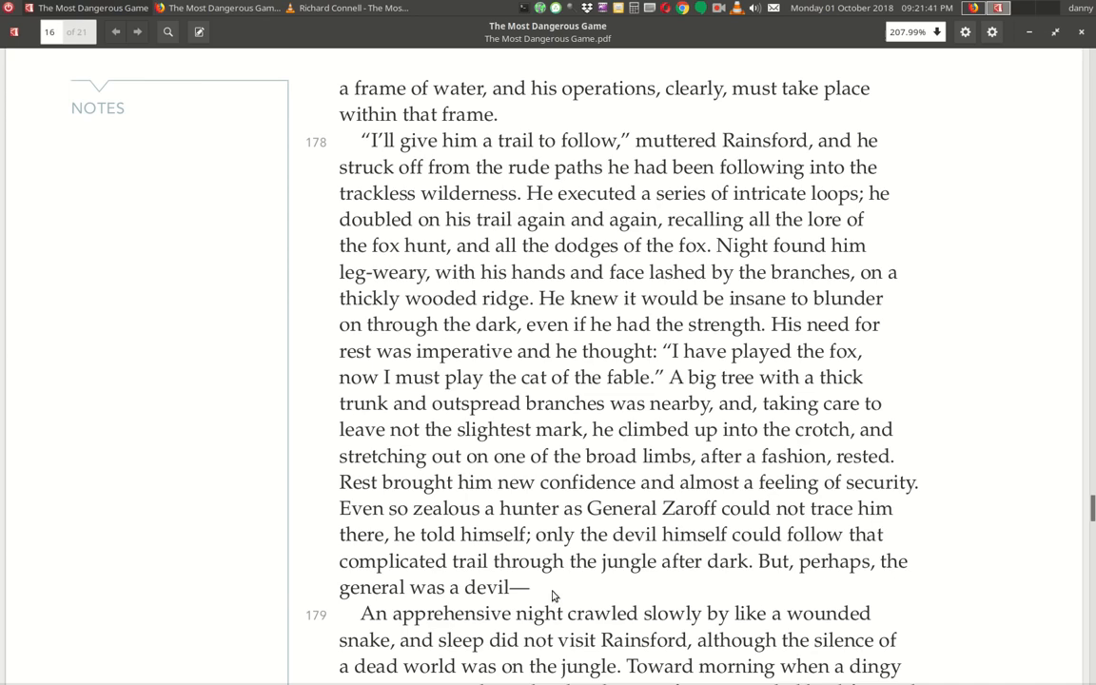
Scroll down to paragraphs 179–181, where General Zaroff nears the tree with a pistol.
scroll("down", 3)
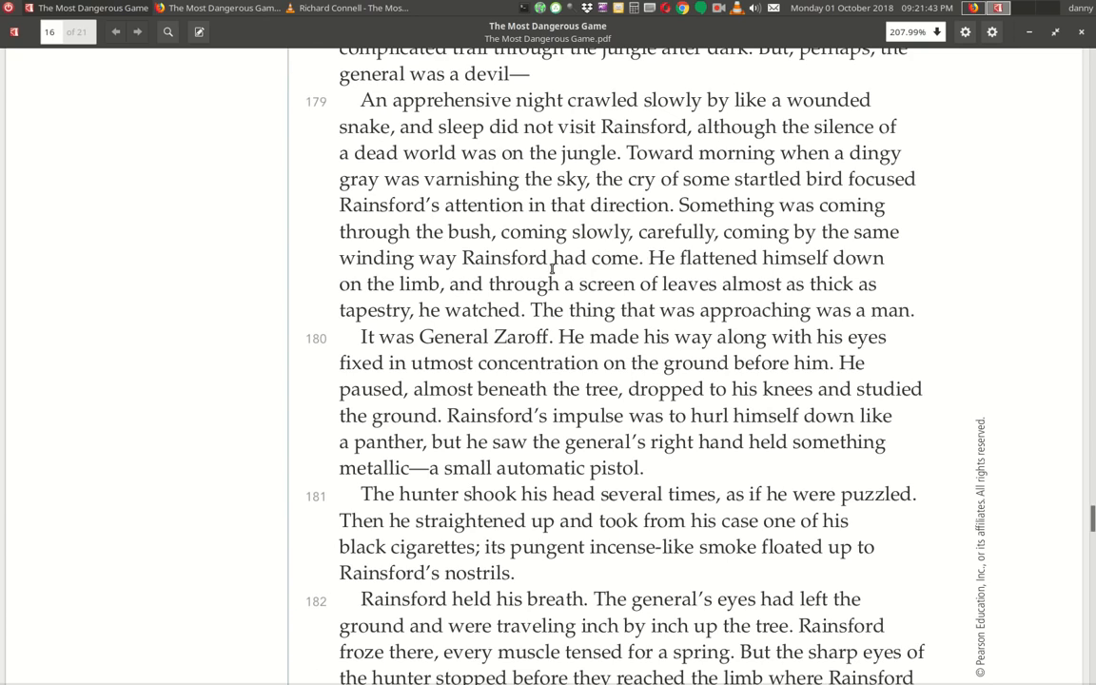
mouse_move(746, 118)
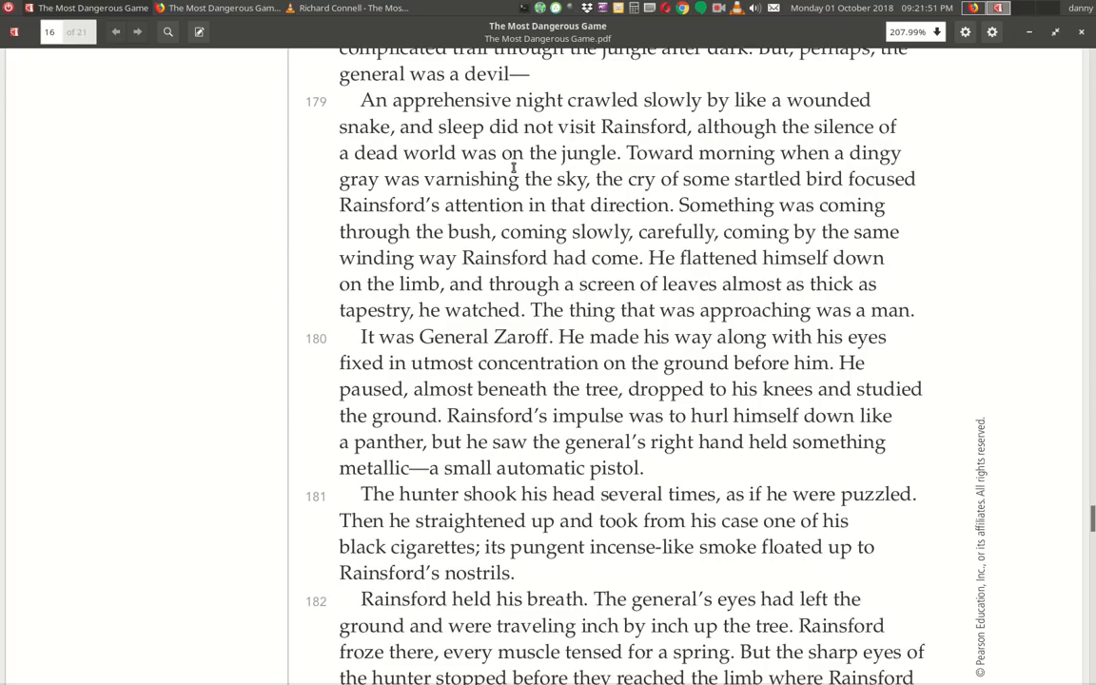
mouse_move(662, 167)
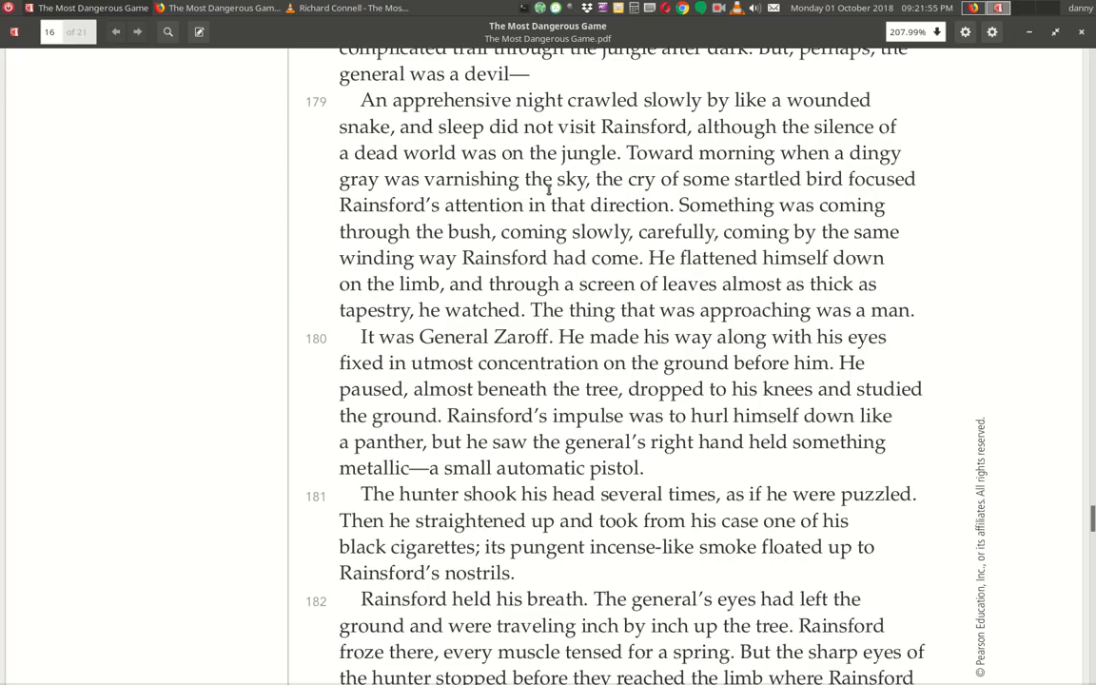
mouse_move(835, 194)
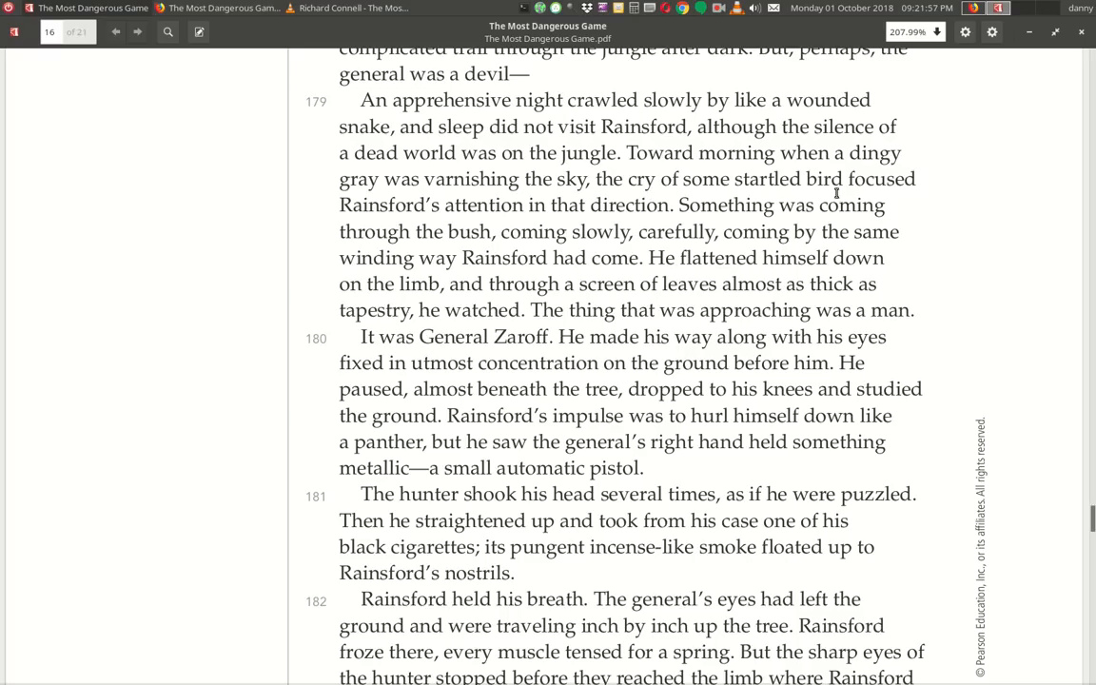
mouse_move(557, 225)
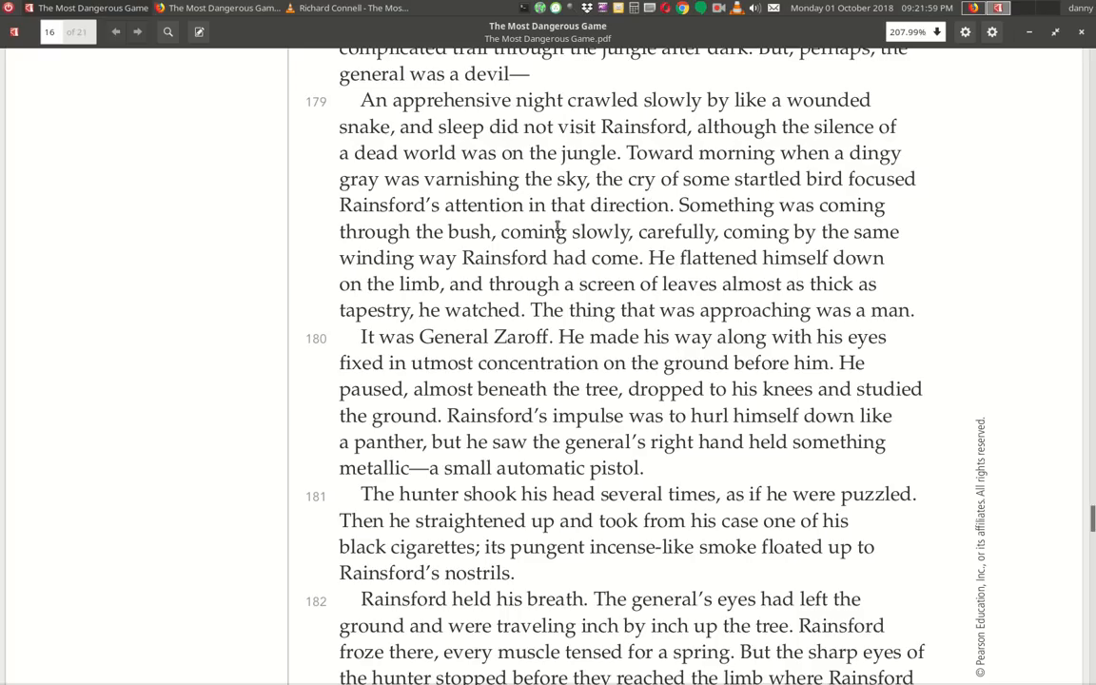
mouse_move(618, 243)
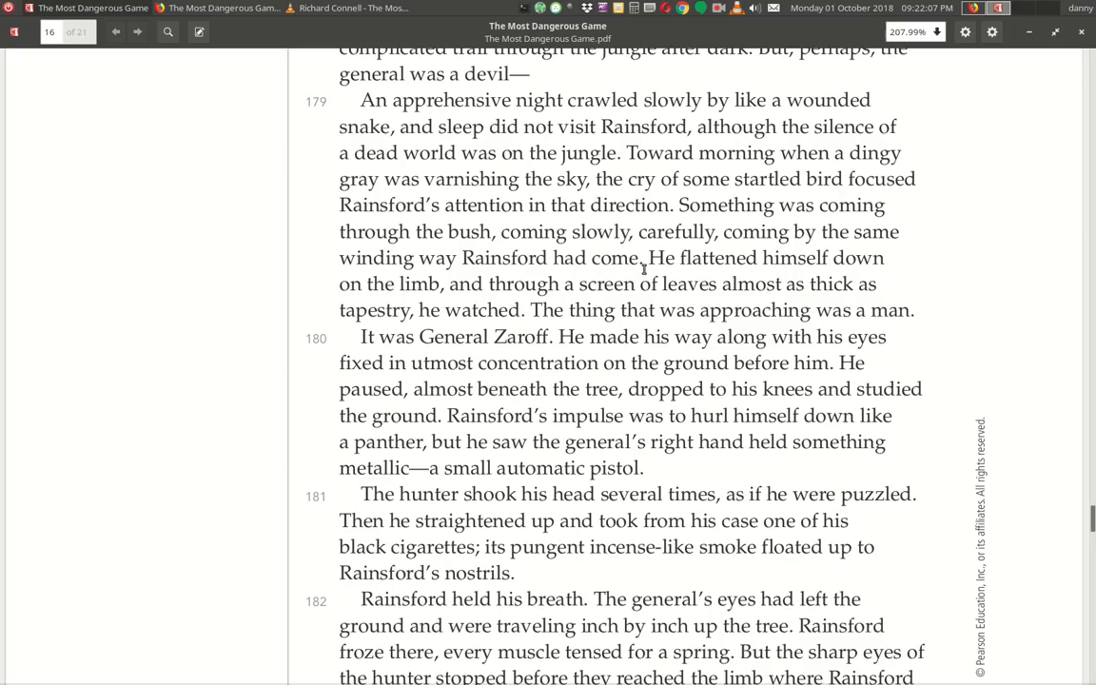
mouse_move(403, 314)
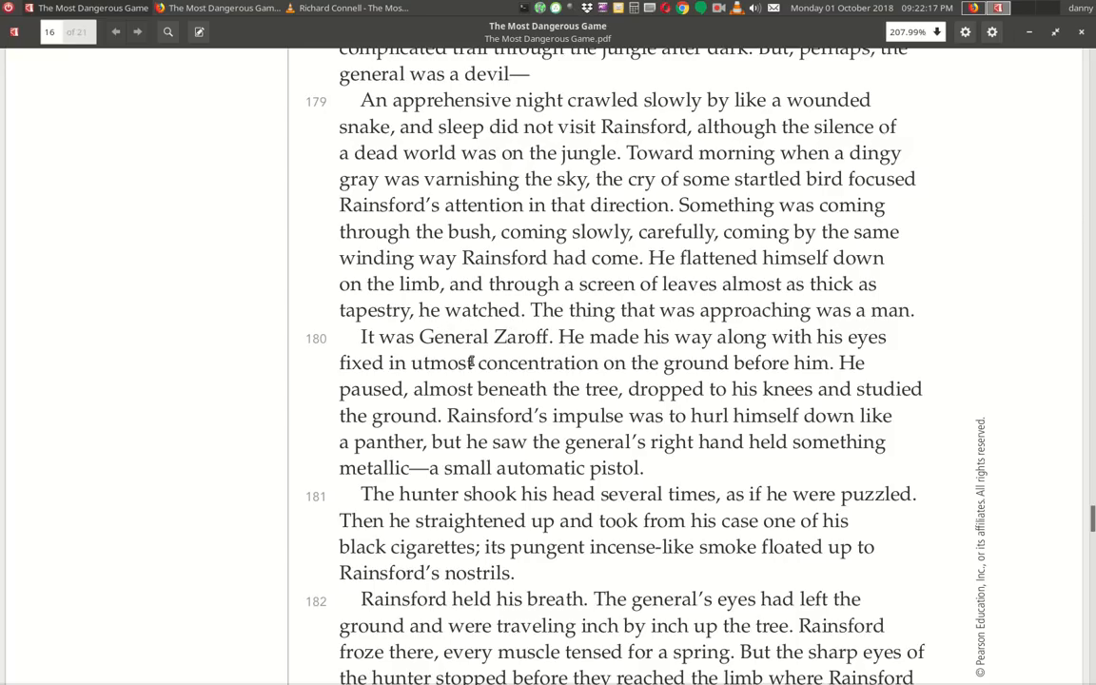
mouse_move(696, 358)
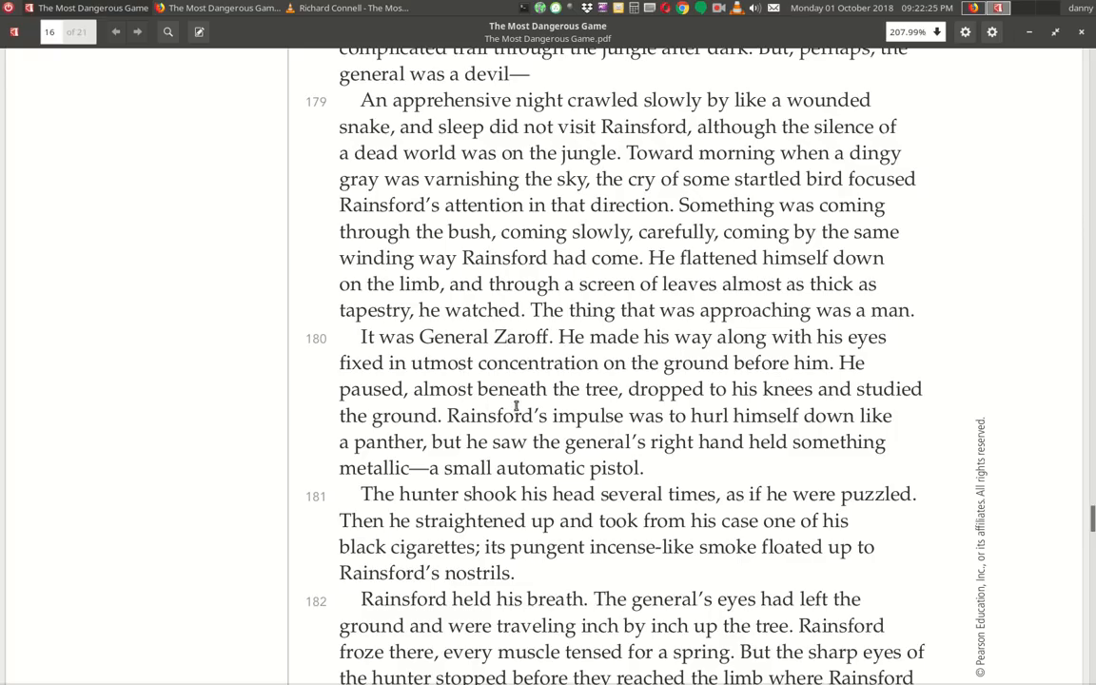
mouse_move(825, 407)
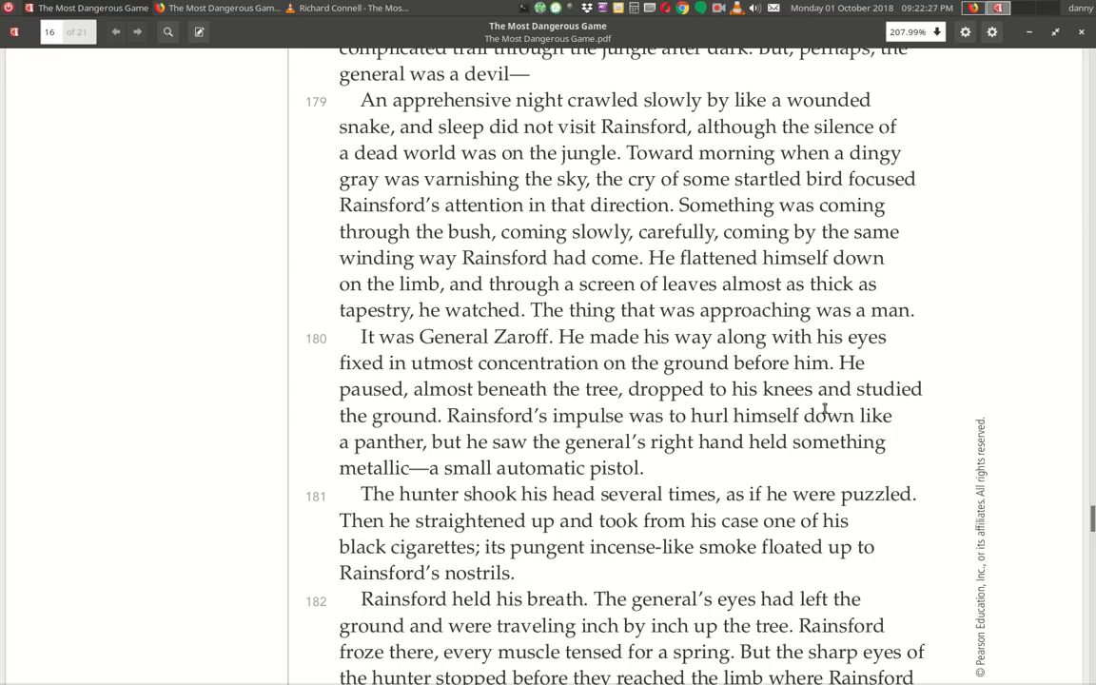
mouse_move(505, 434)
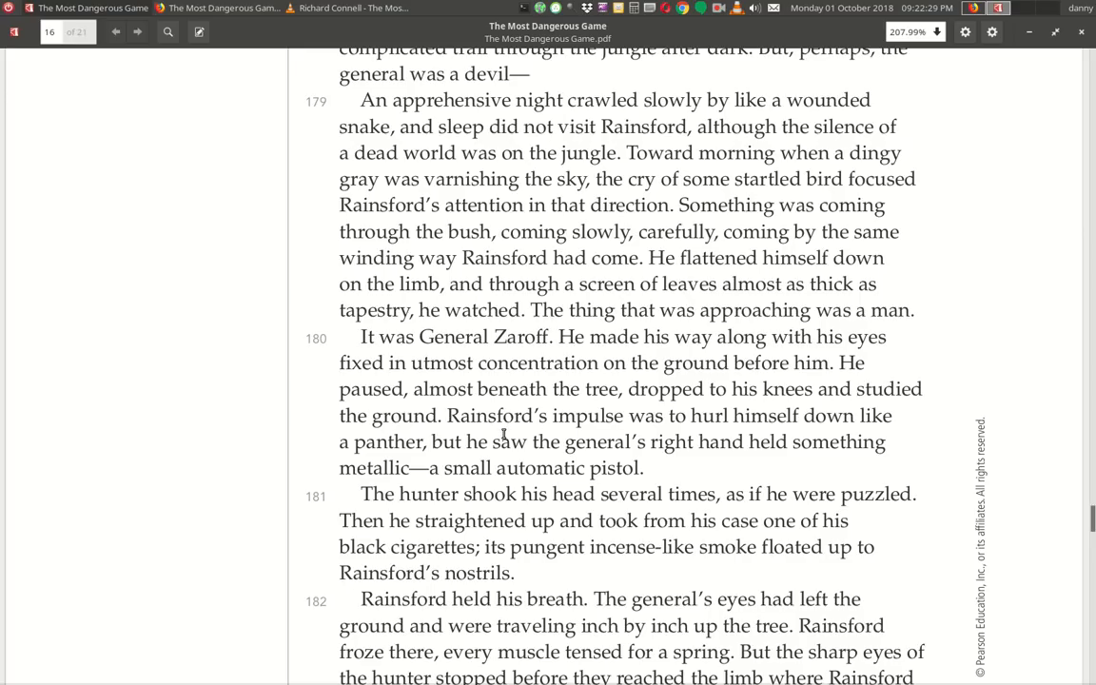
mouse_move(696, 434)
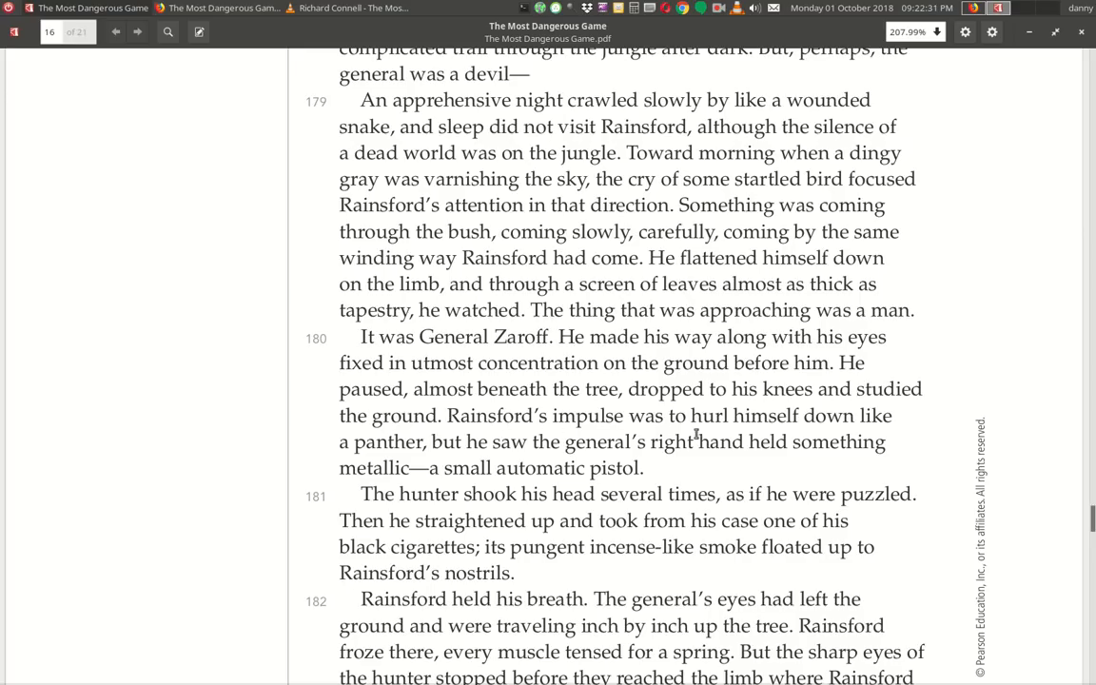
mouse_move(556, 462)
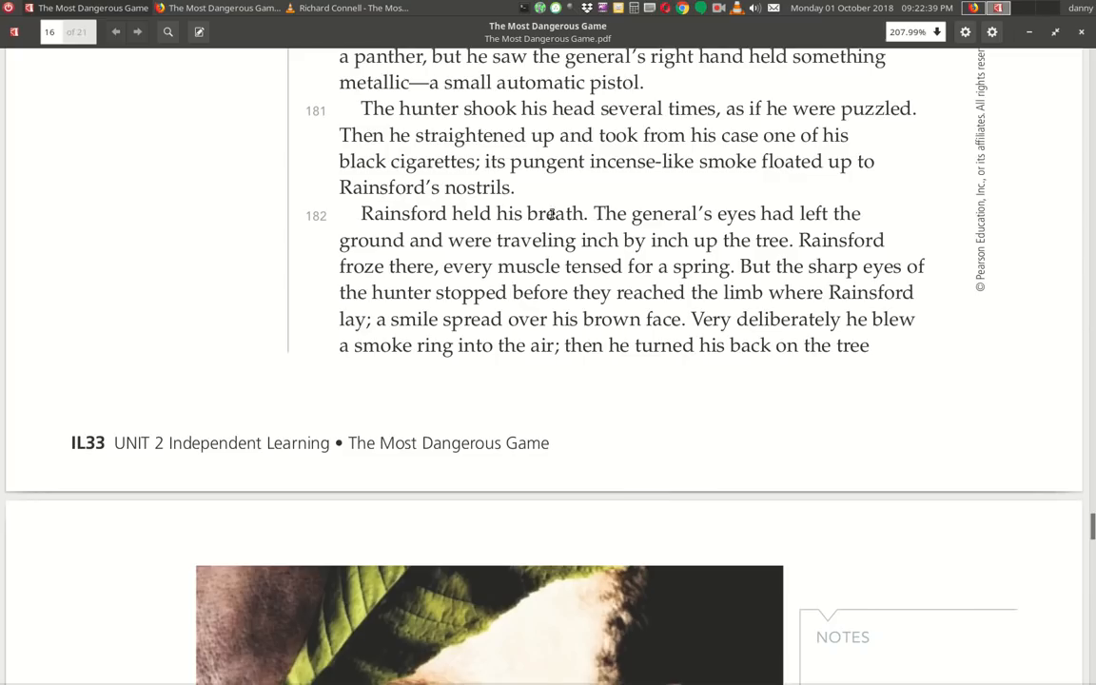
mouse_move(824, 129)
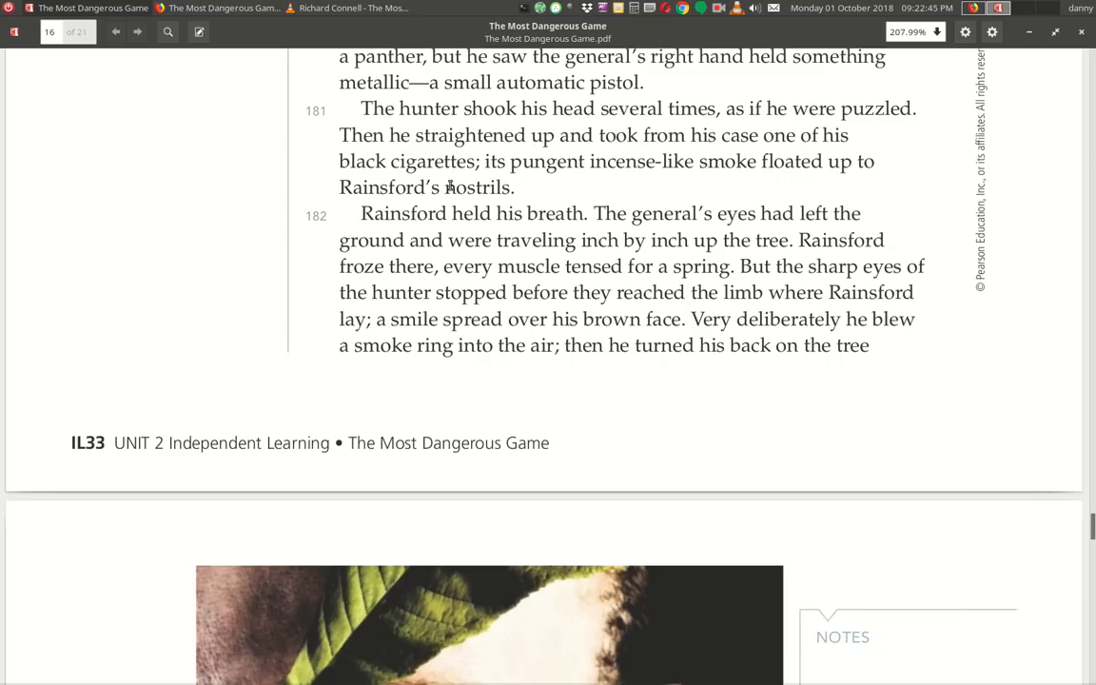
mouse_move(723, 198)
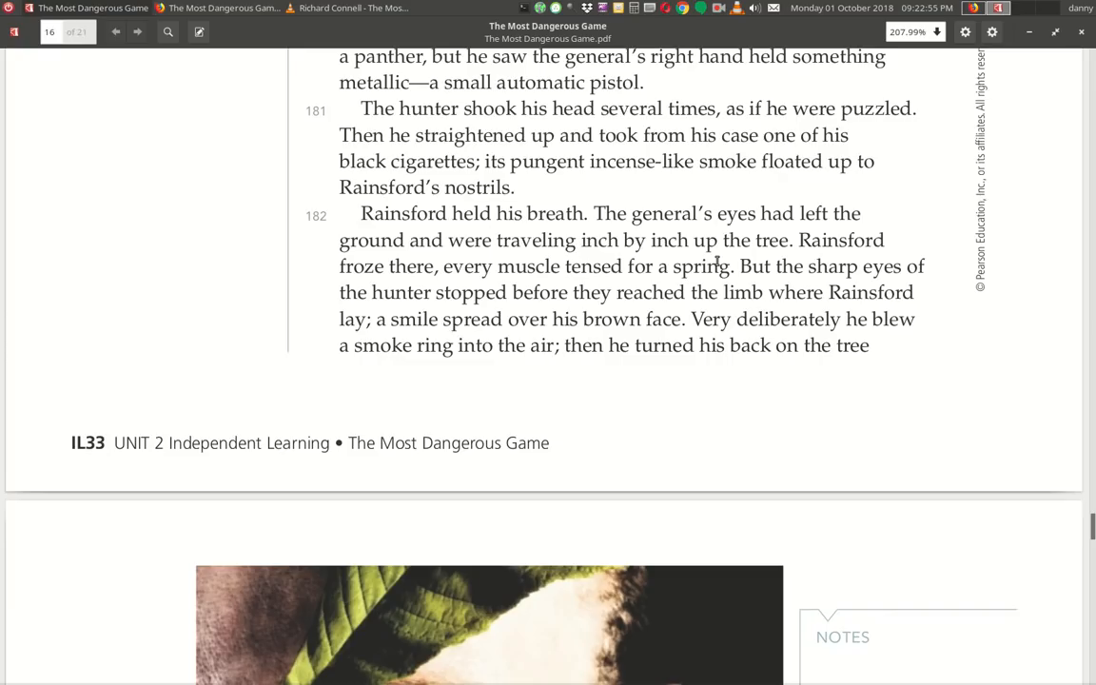
mouse_move(795, 257)
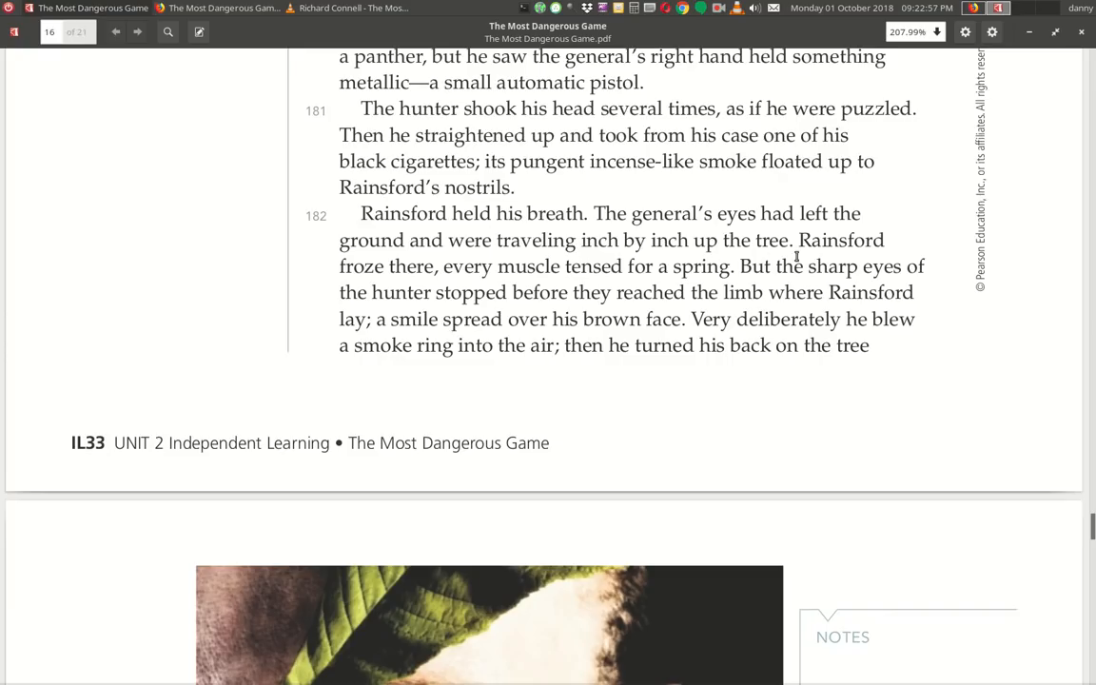
mouse_move(422, 286)
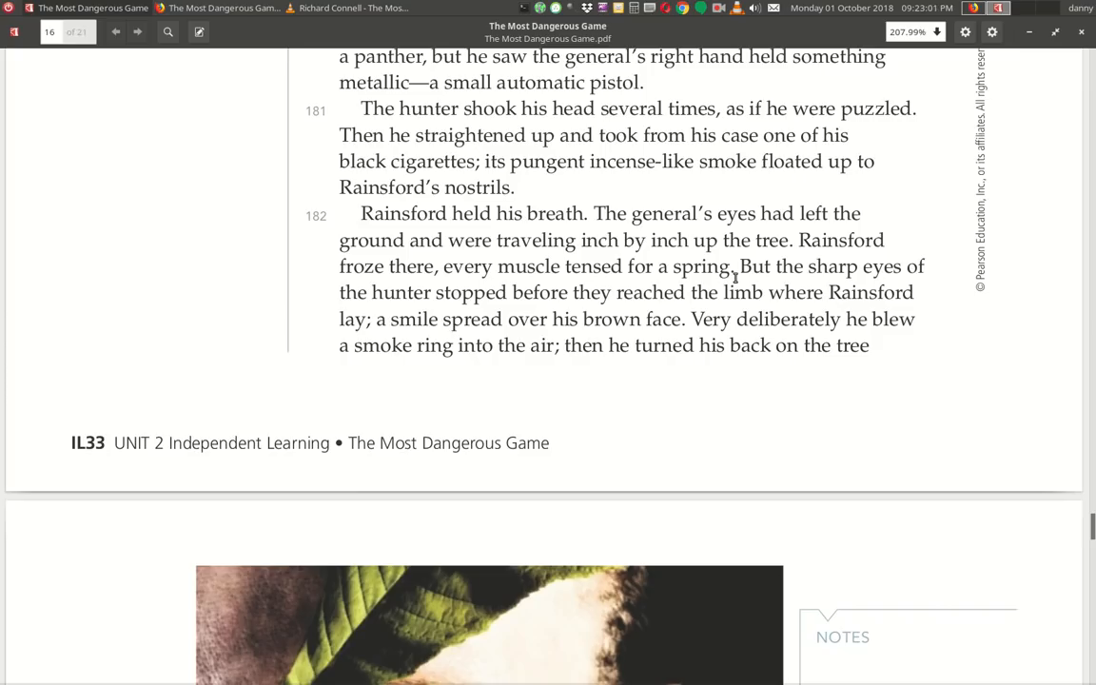
mouse_move(563, 323)
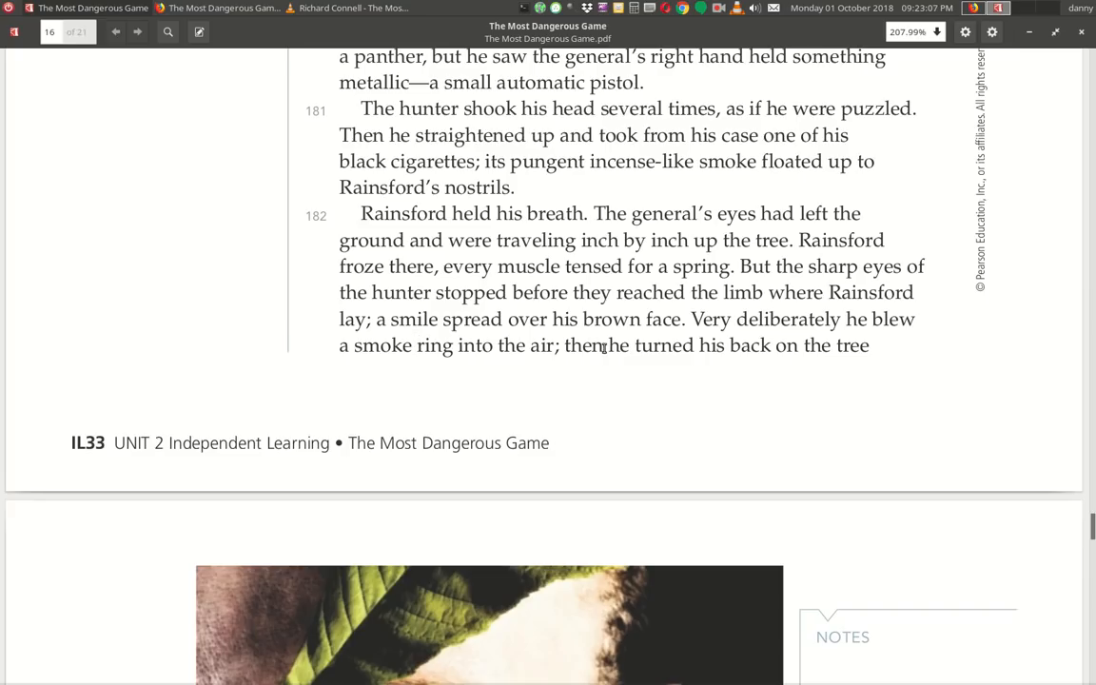
mouse_move(673, 352)
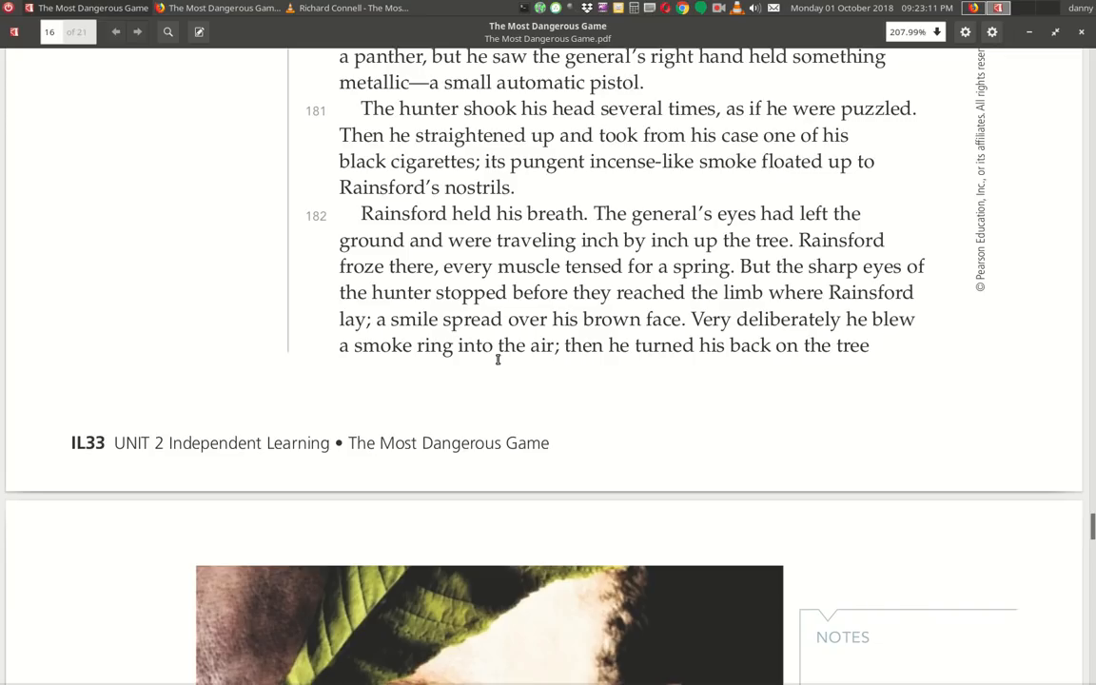
mouse_move(570, 371)
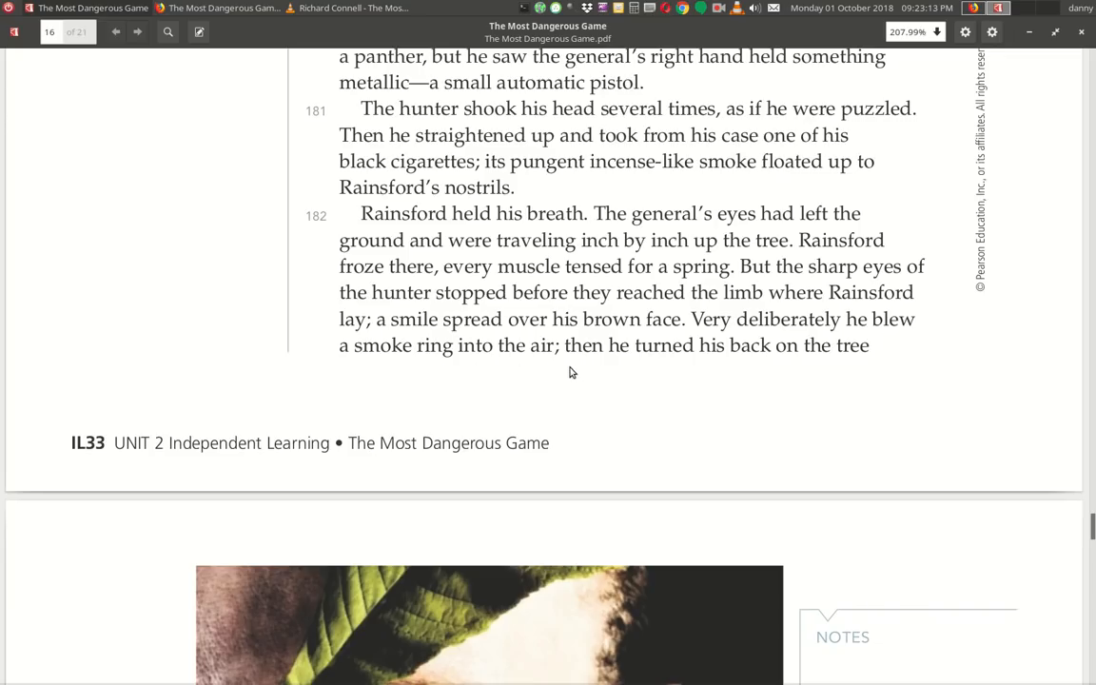
Scroll past the leaf image onto page IL34 with paragraphs 183 through 187.
scroll("down", 3)
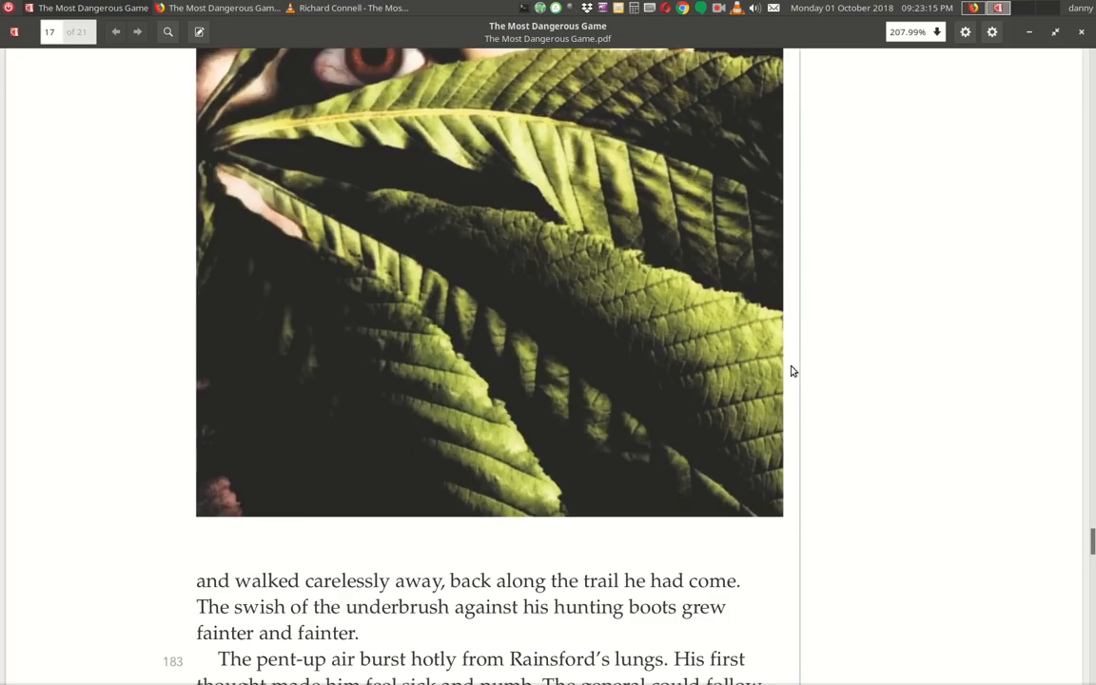
scroll("down", 3)
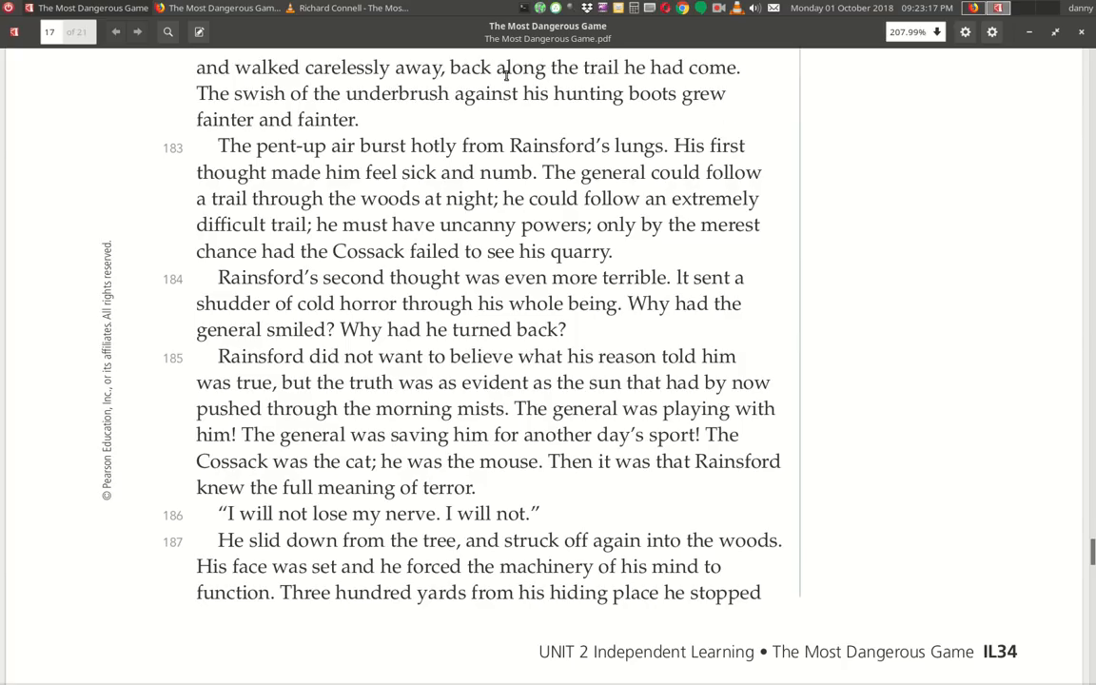
mouse_move(215, 103)
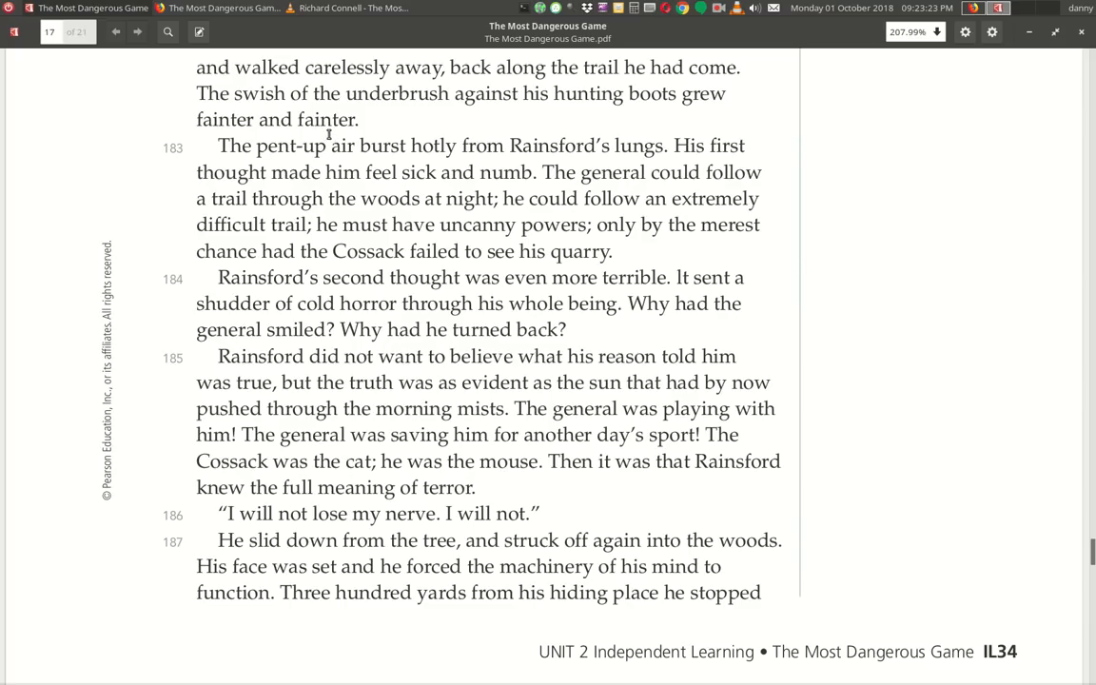
mouse_move(376, 156)
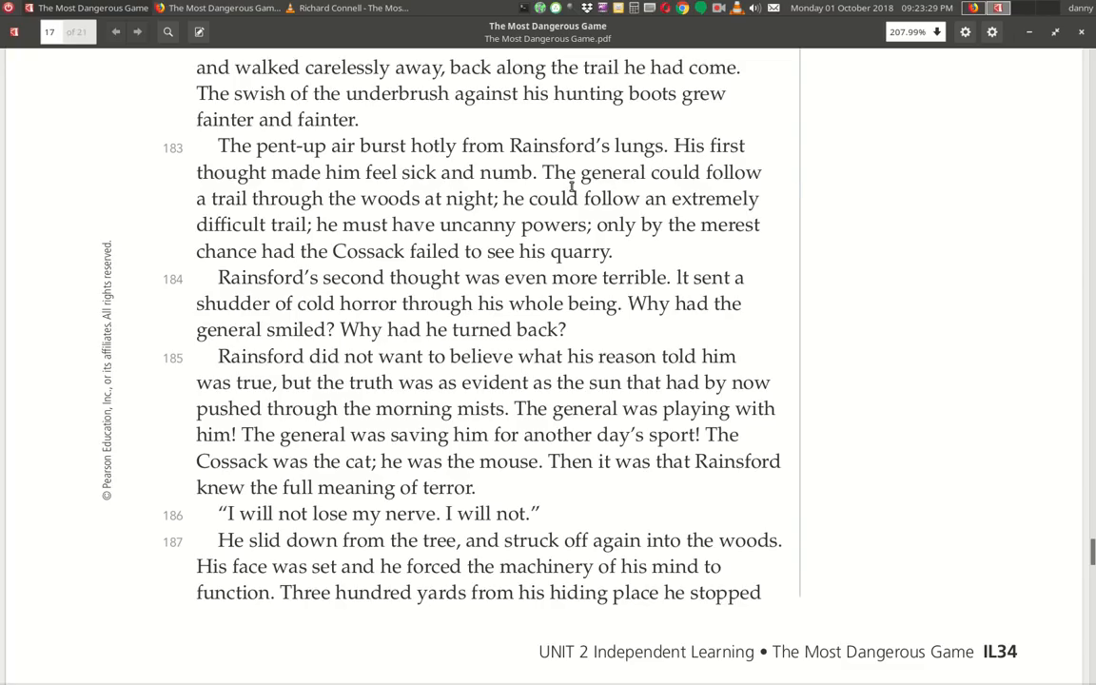
mouse_move(324, 224)
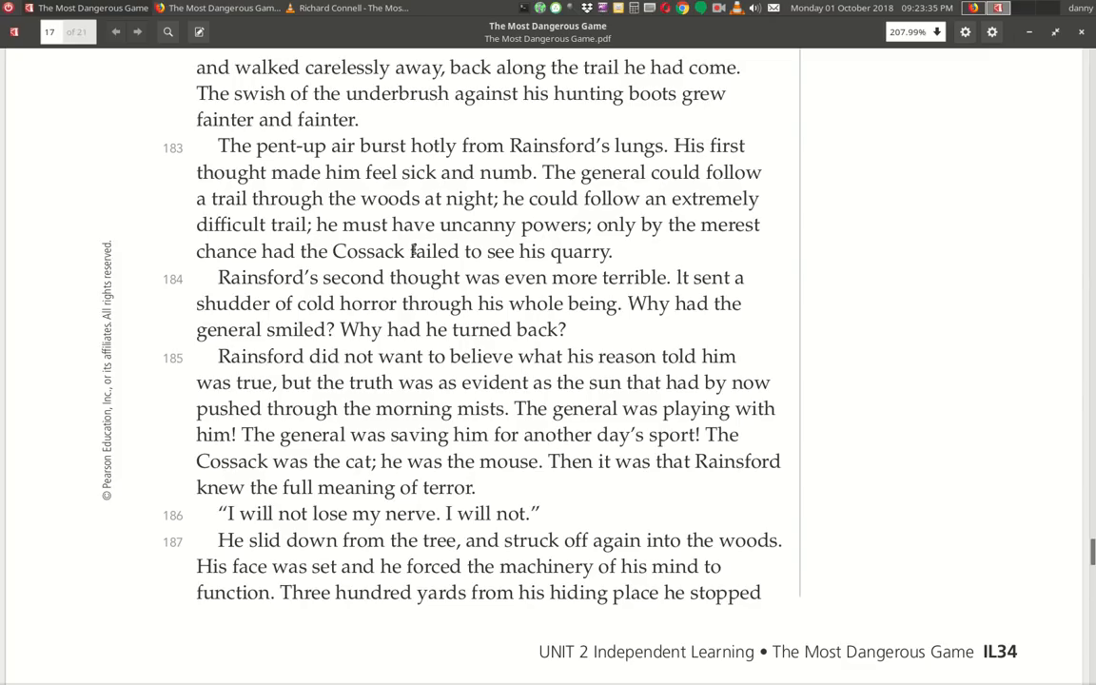
mouse_move(670, 247)
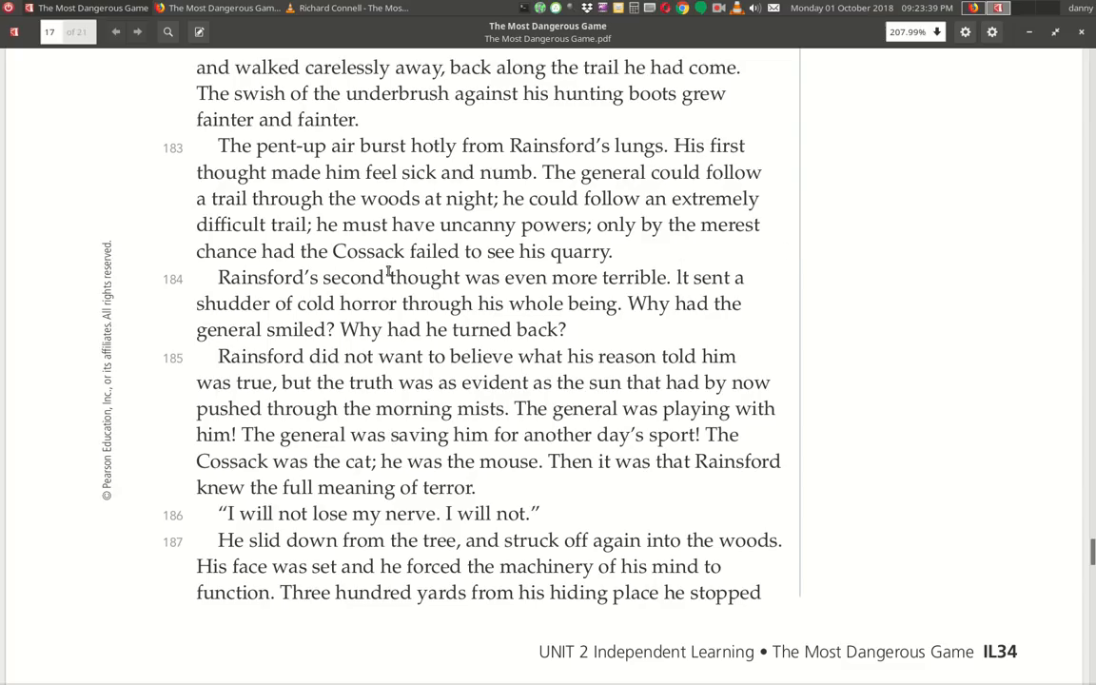
mouse_move(234, 293)
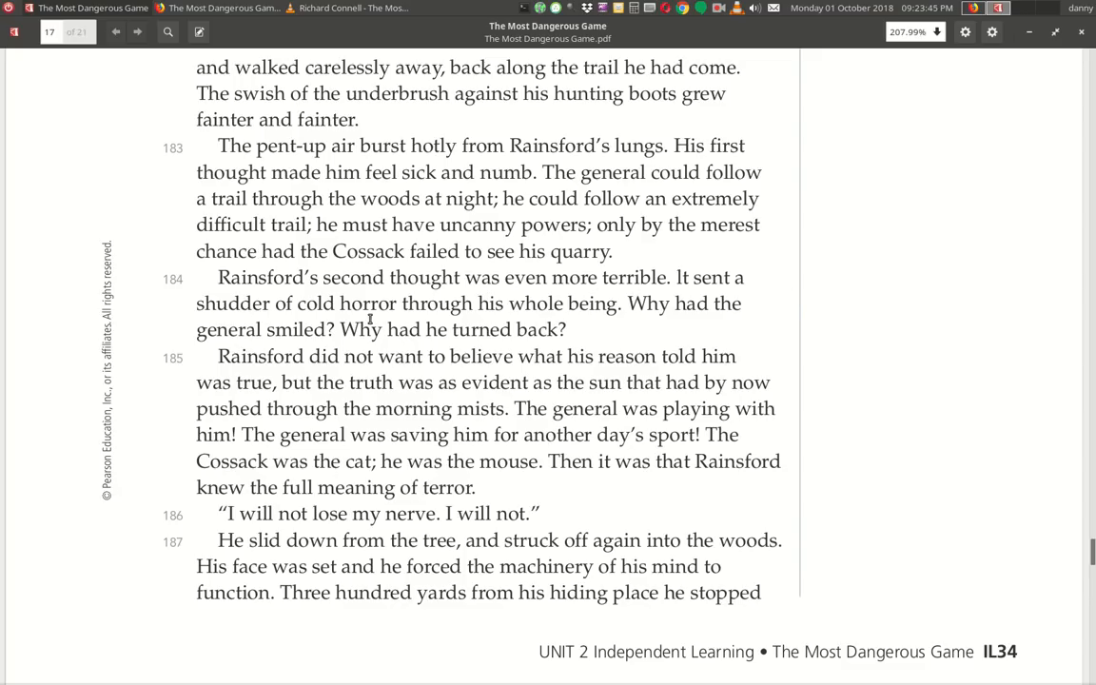
mouse_move(626, 331)
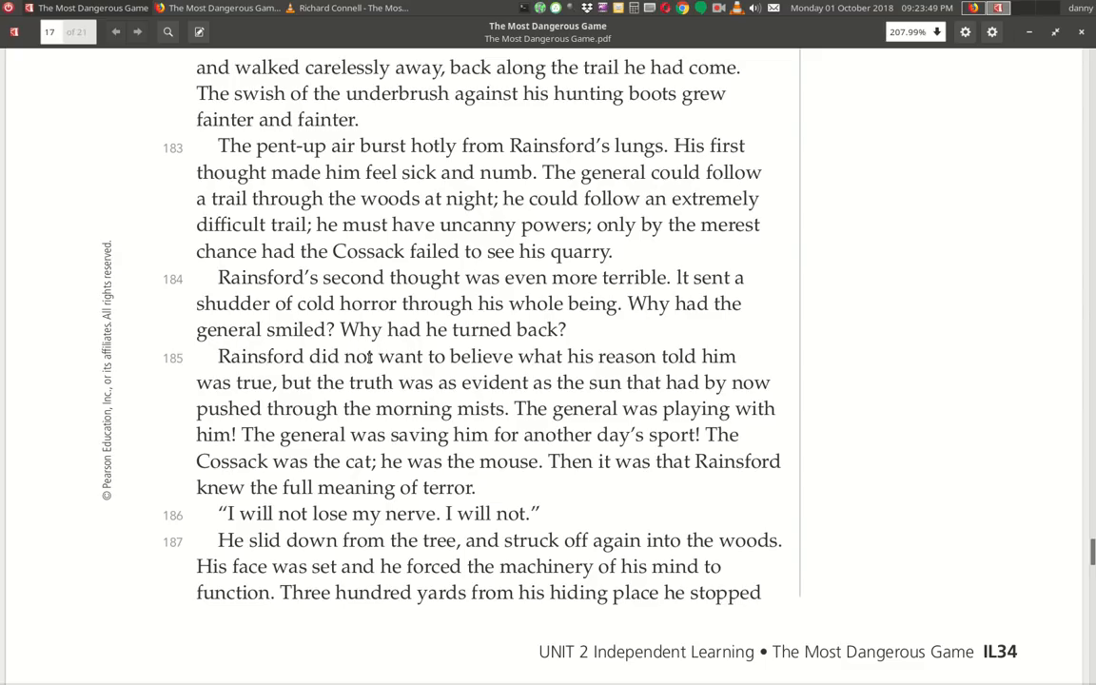
mouse_move(569, 352)
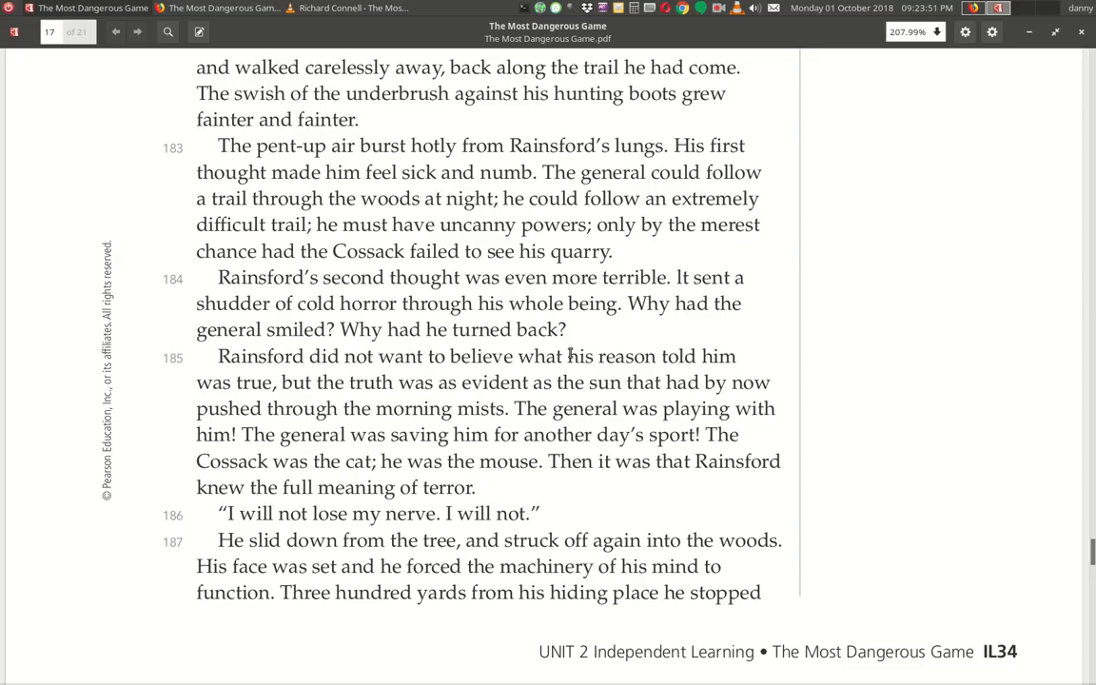
mouse_move(400, 378)
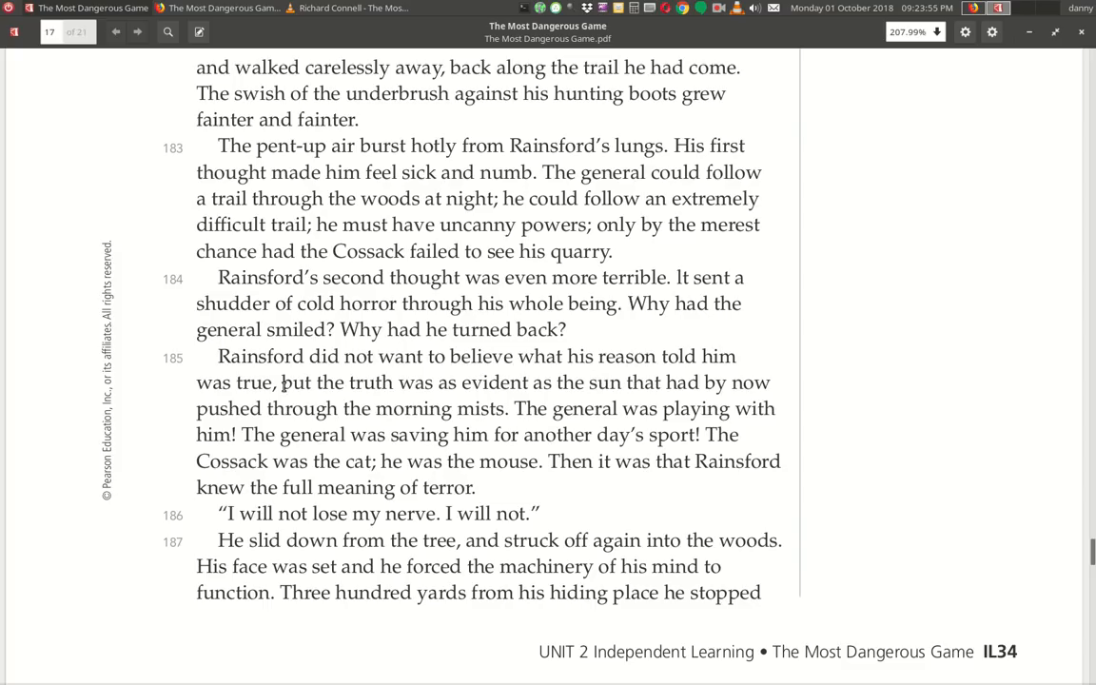
mouse_move(666, 404)
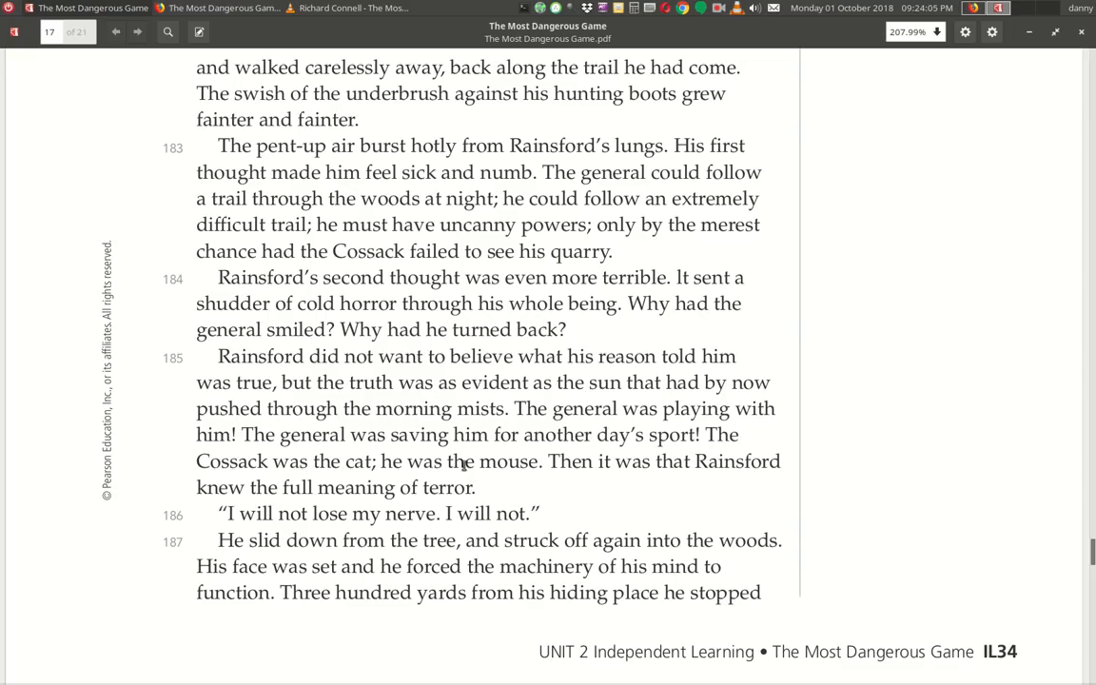
mouse_move(456, 476)
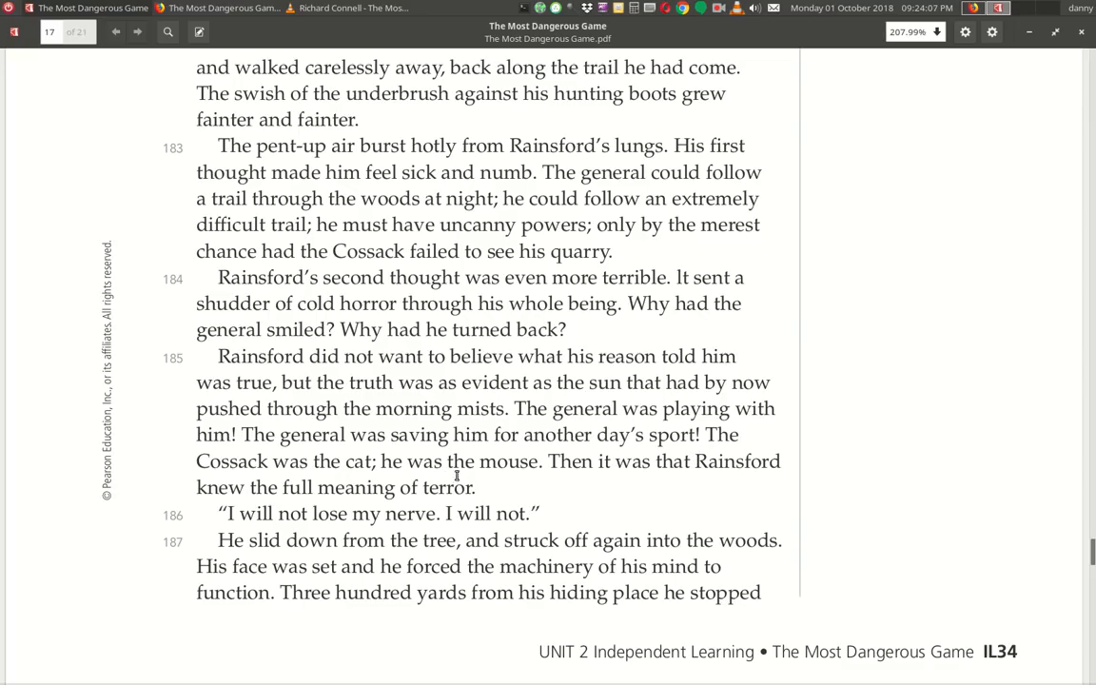
mouse_move(664, 496)
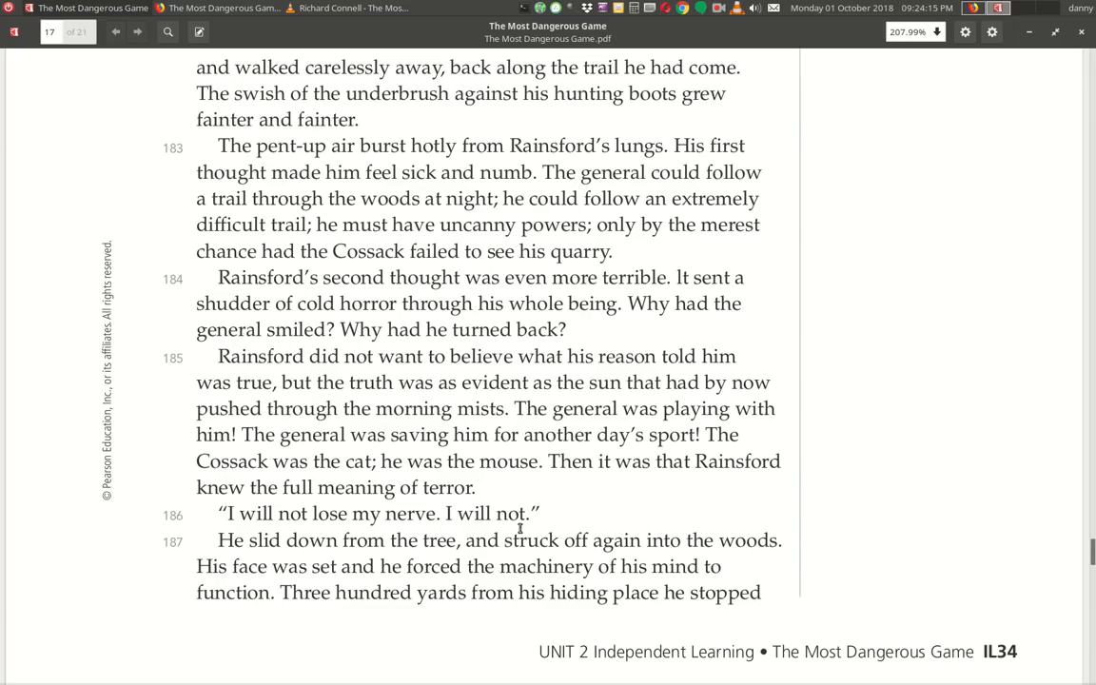
mouse_move(380, 559)
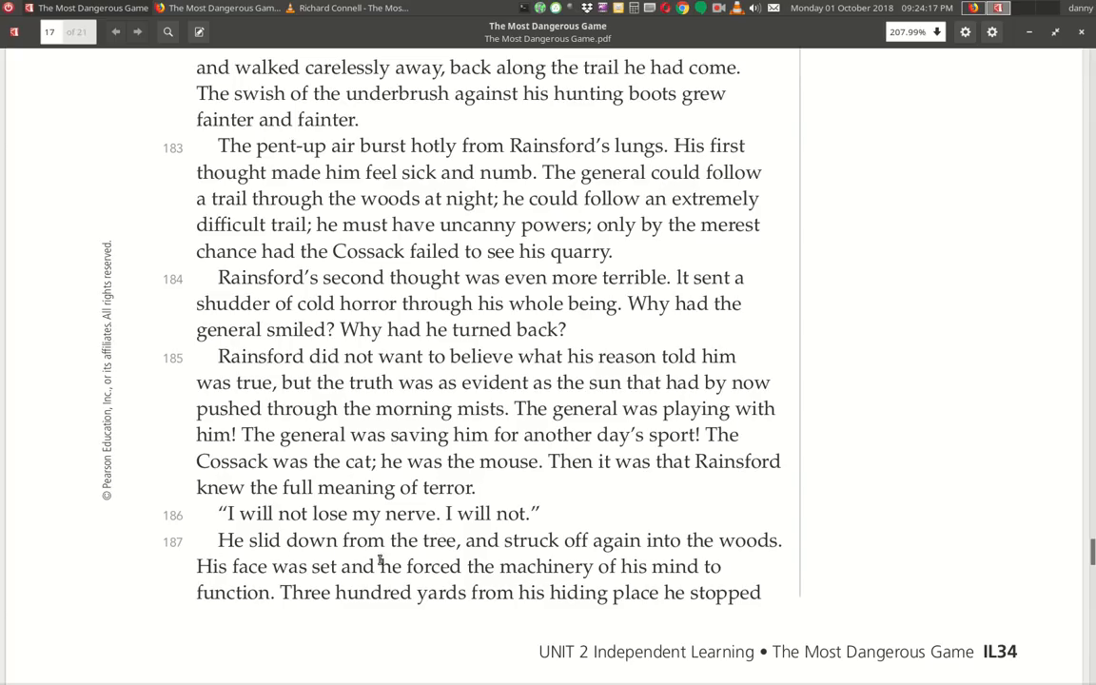
mouse_move(263, 584)
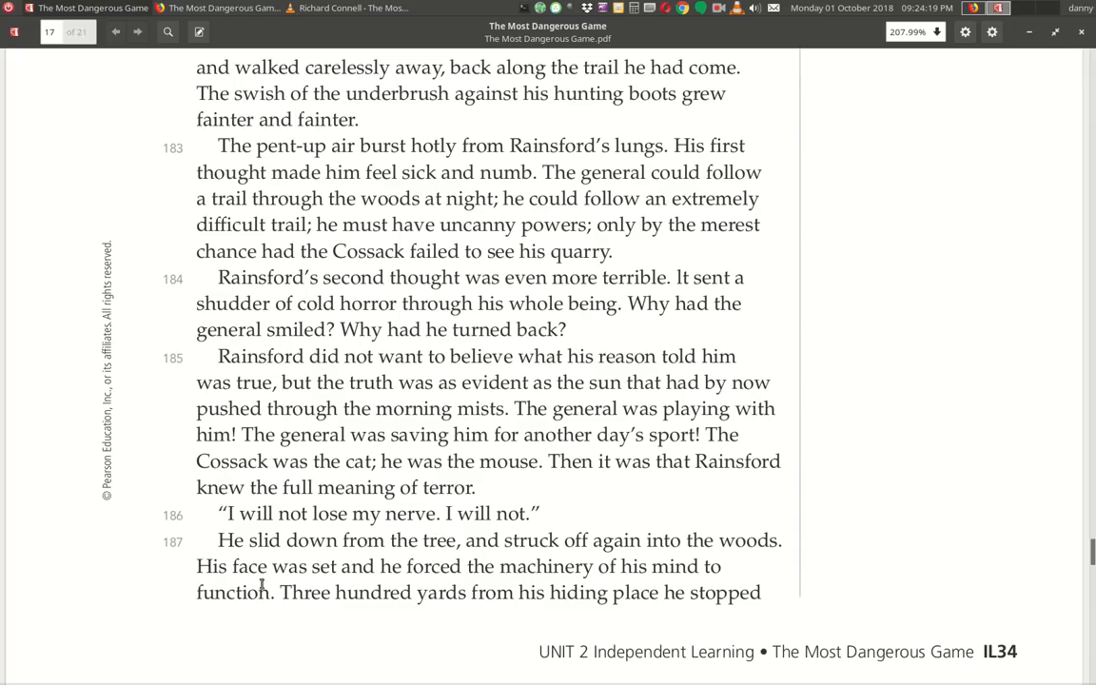
mouse_move(464, 589)
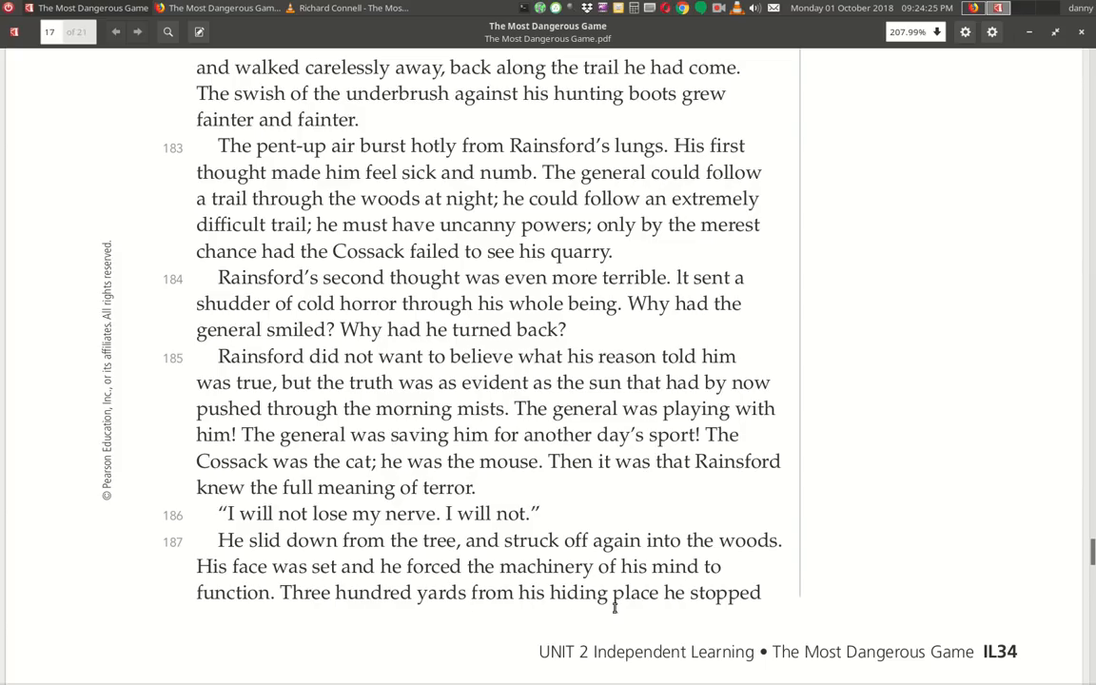
left_click(137, 30)
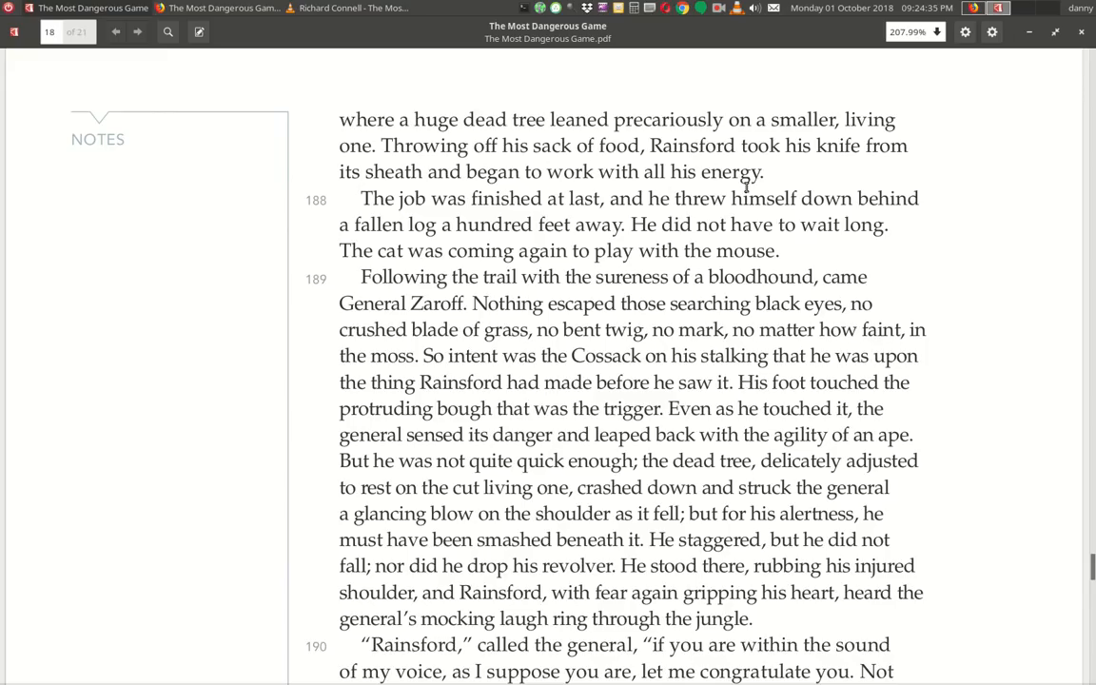
mouse_move(599, 213)
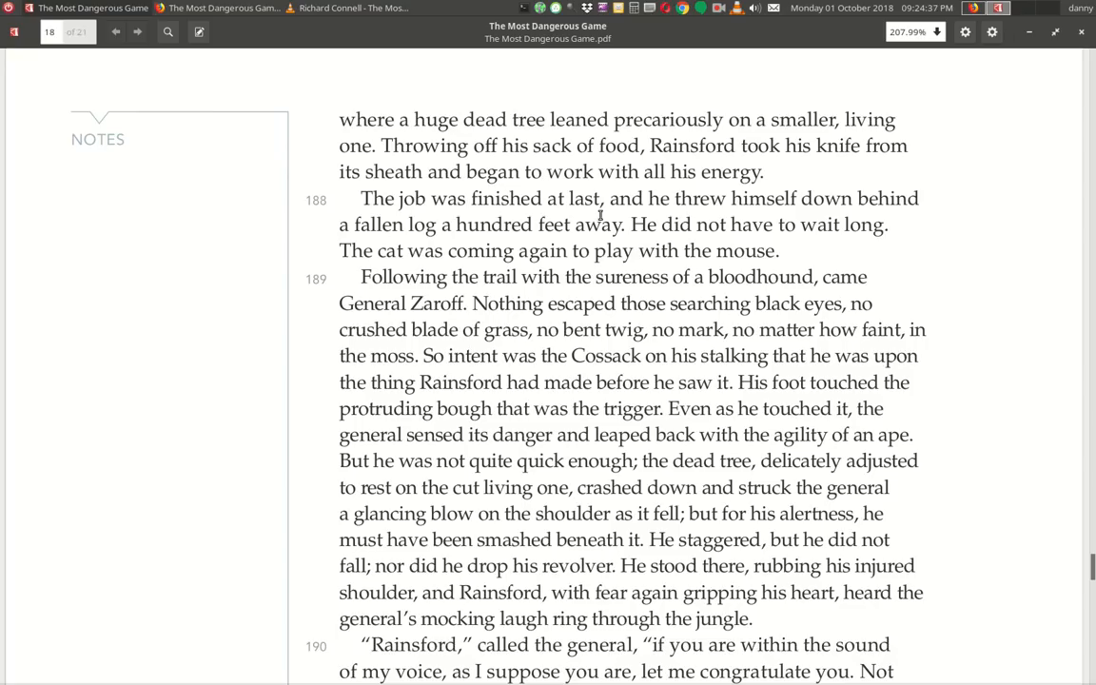
mouse_move(305, 270)
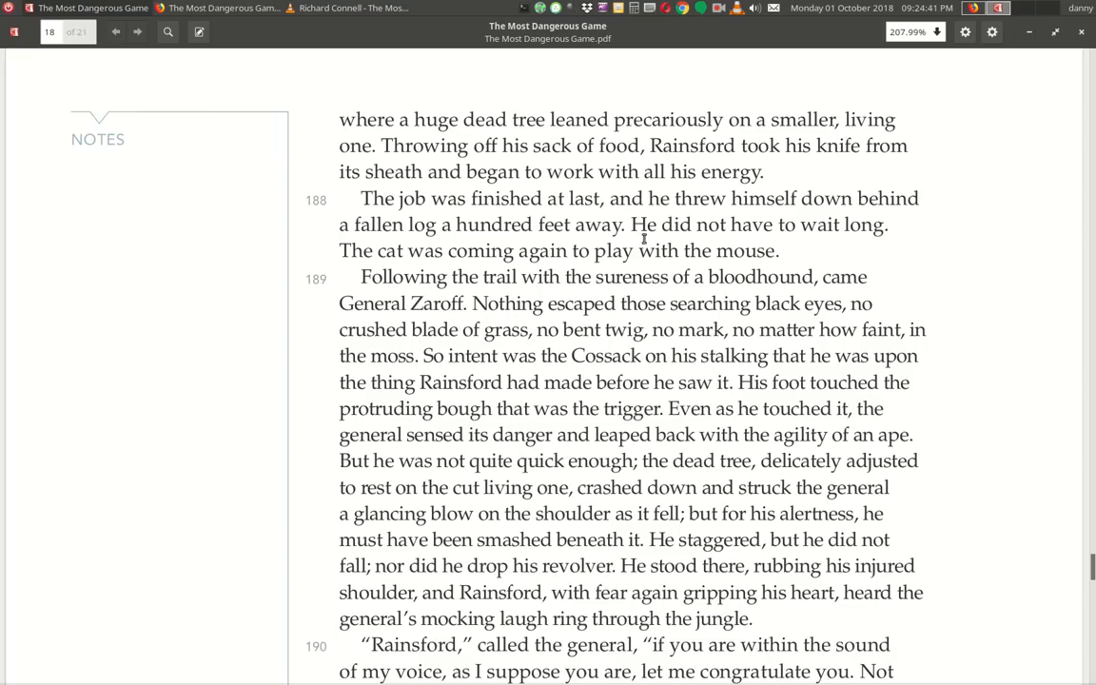
mouse_move(483, 266)
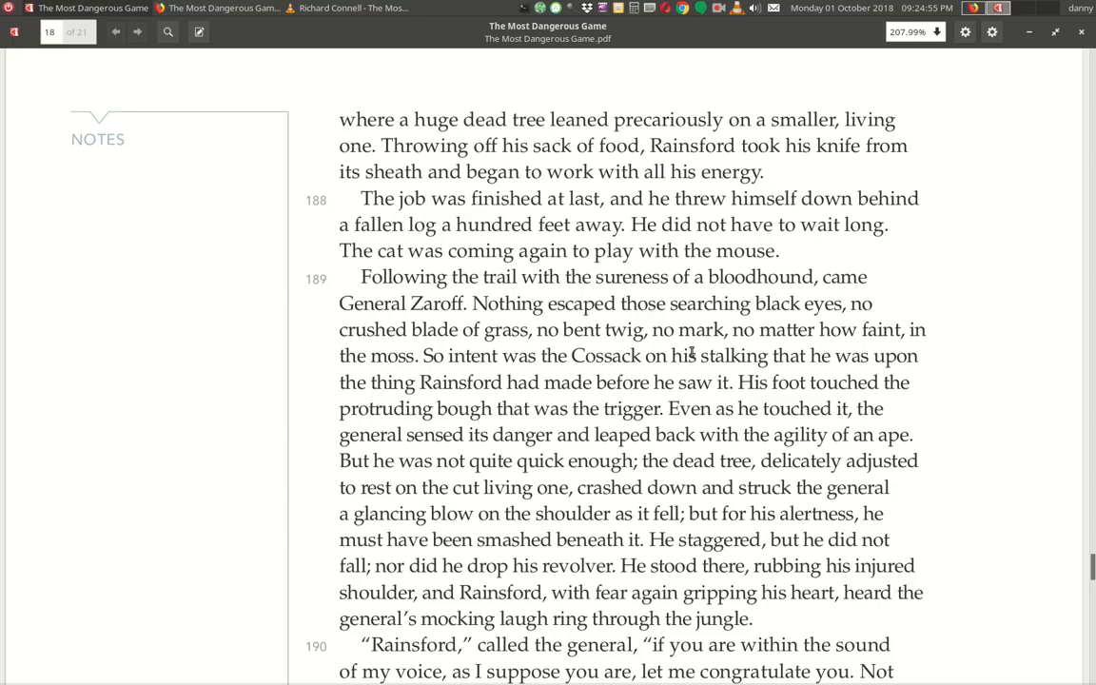
mouse_move(895, 356)
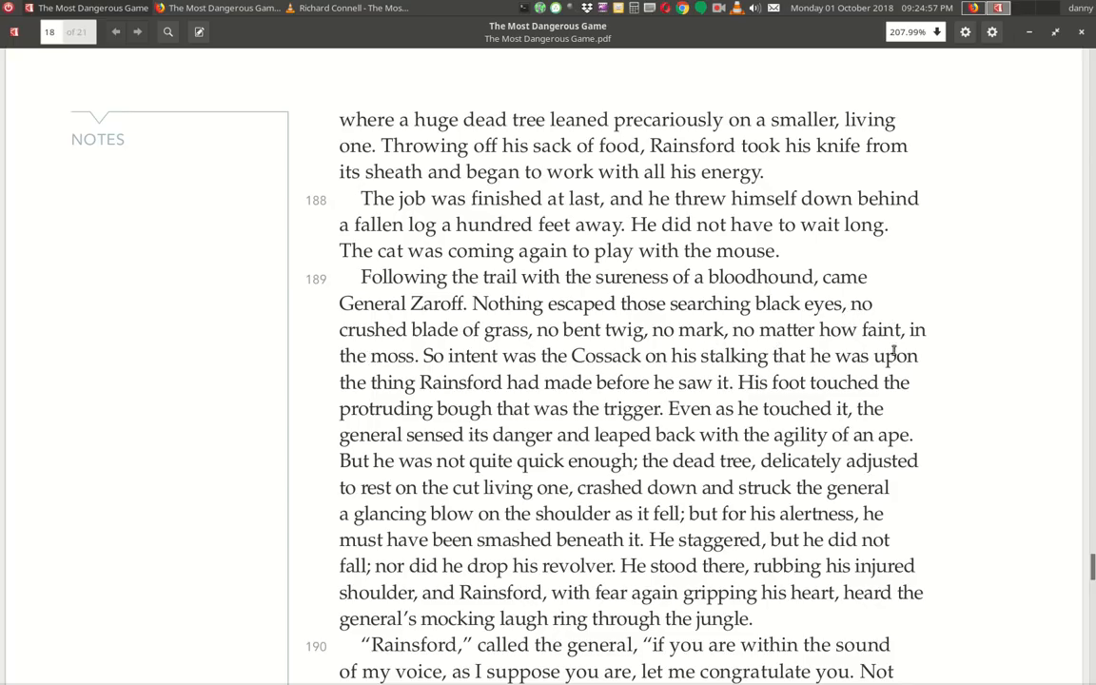
mouse_move(548, 373)
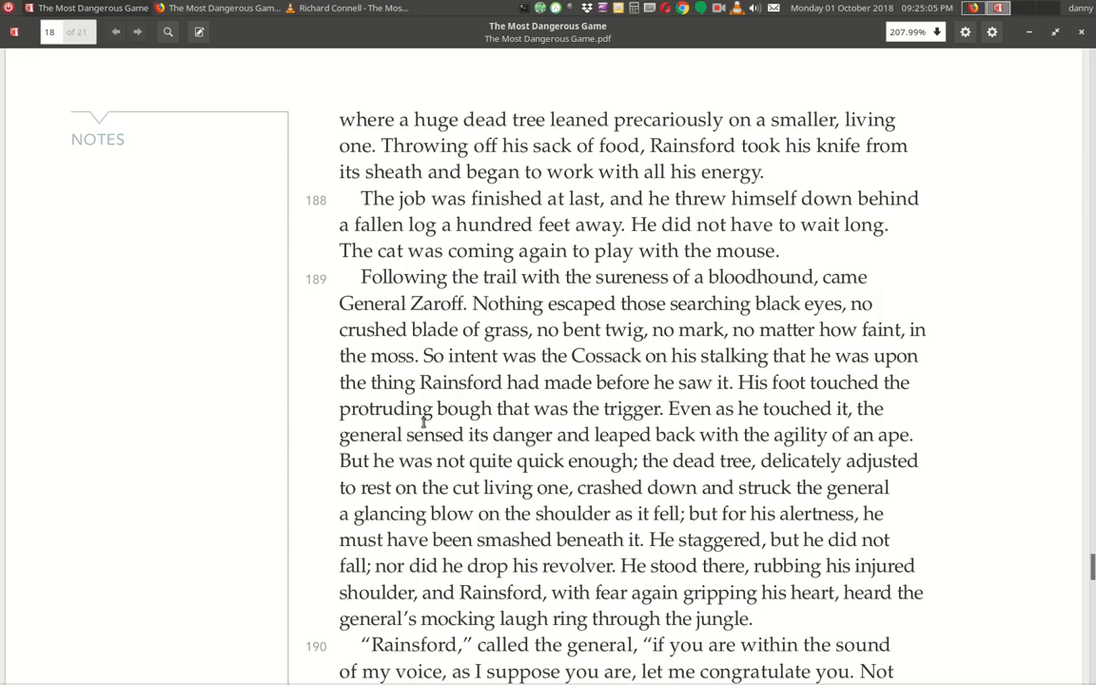
mouse_move(681, 426)
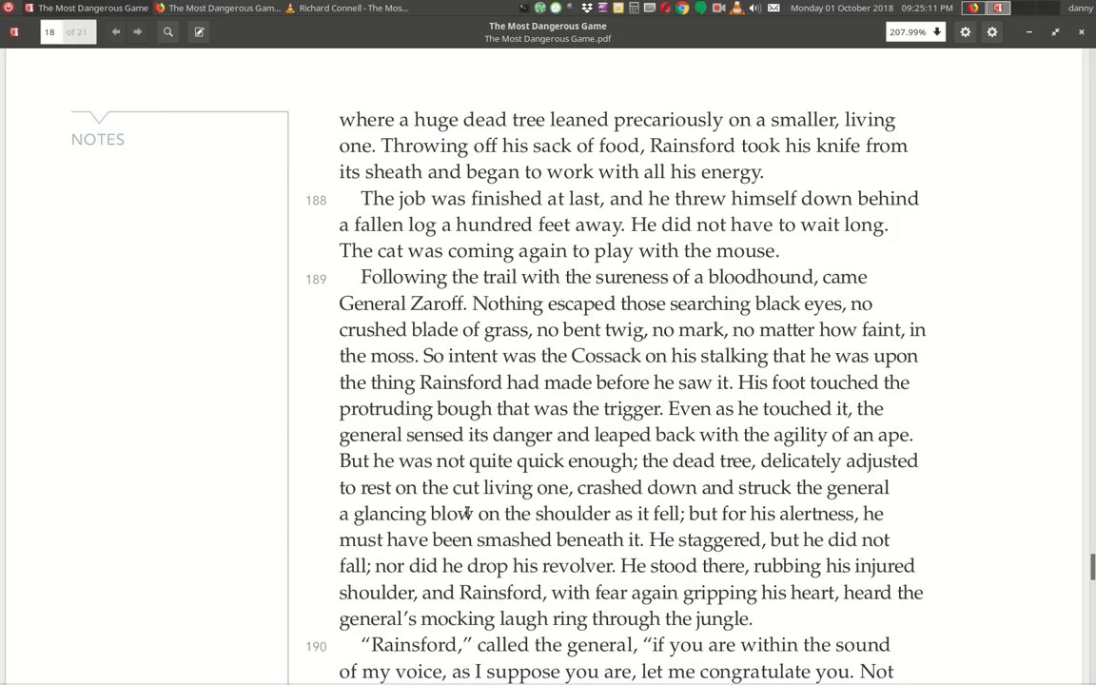
mouse_move(672, 472)
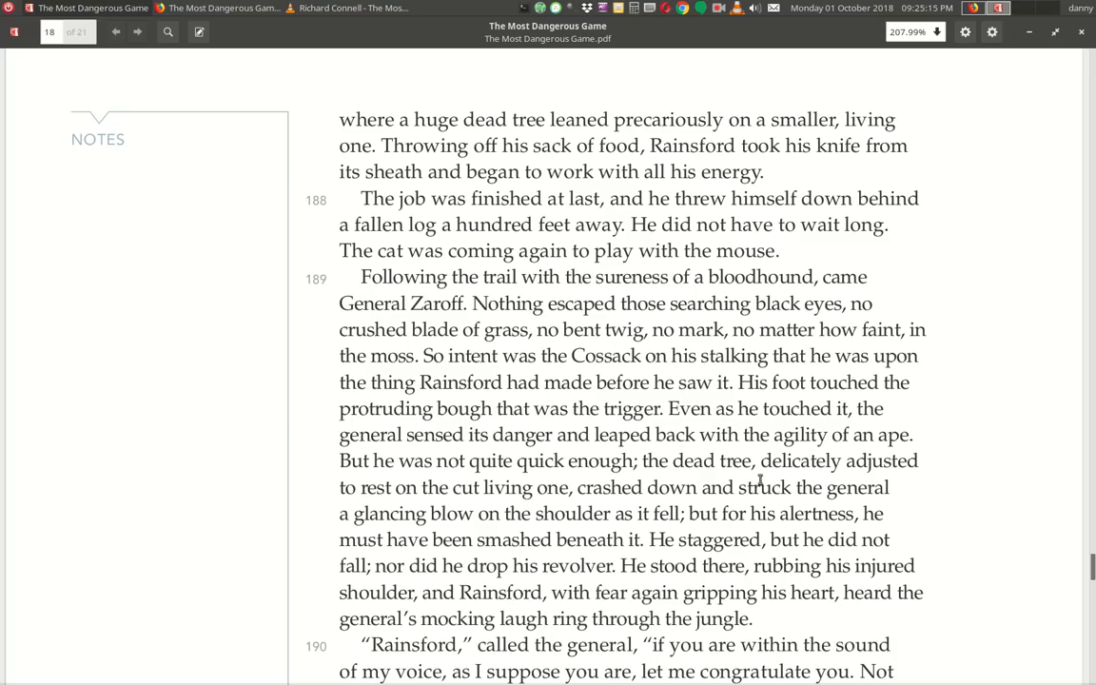
mouse_move(635, 503)
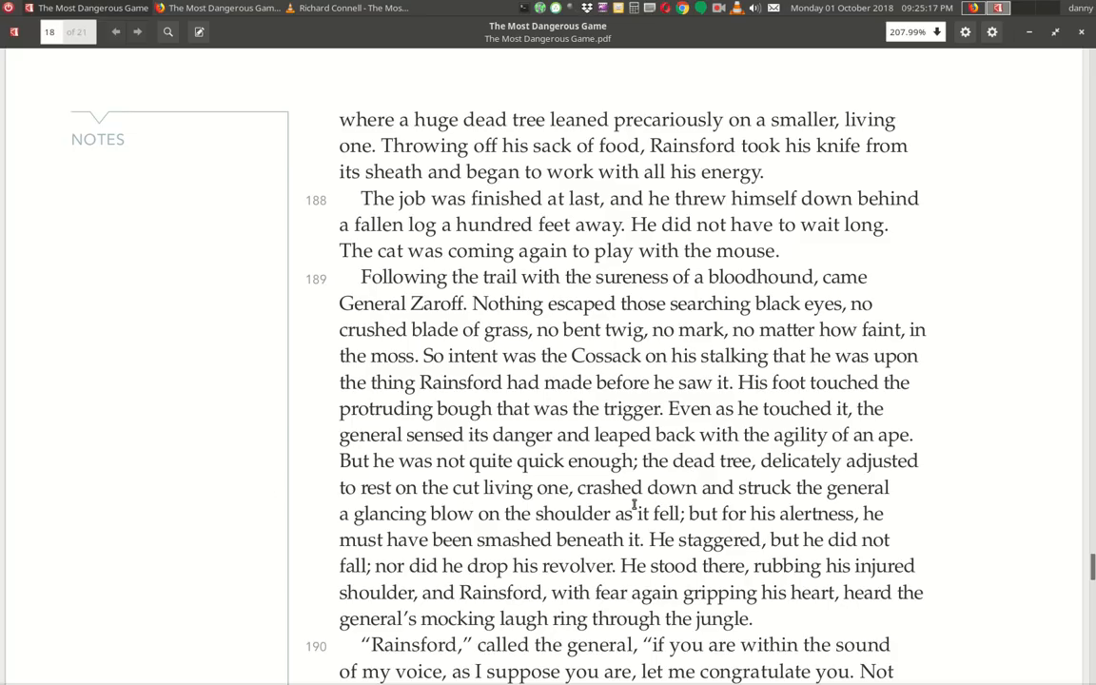
mouse_move(410, 499)
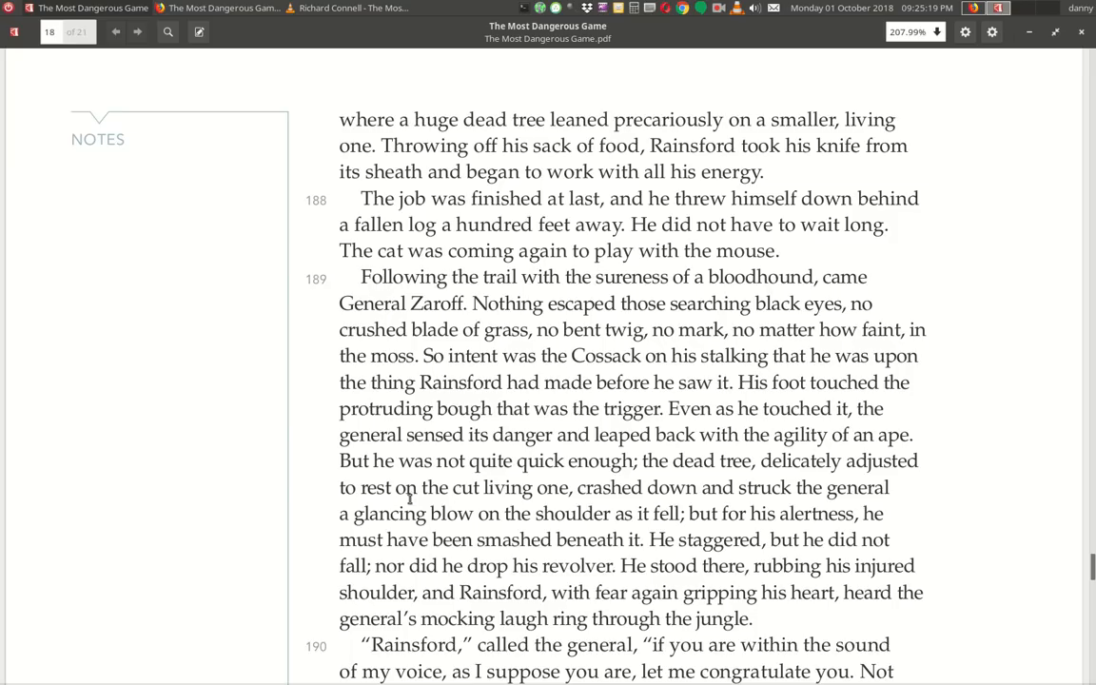
mouse_move(647, 546)
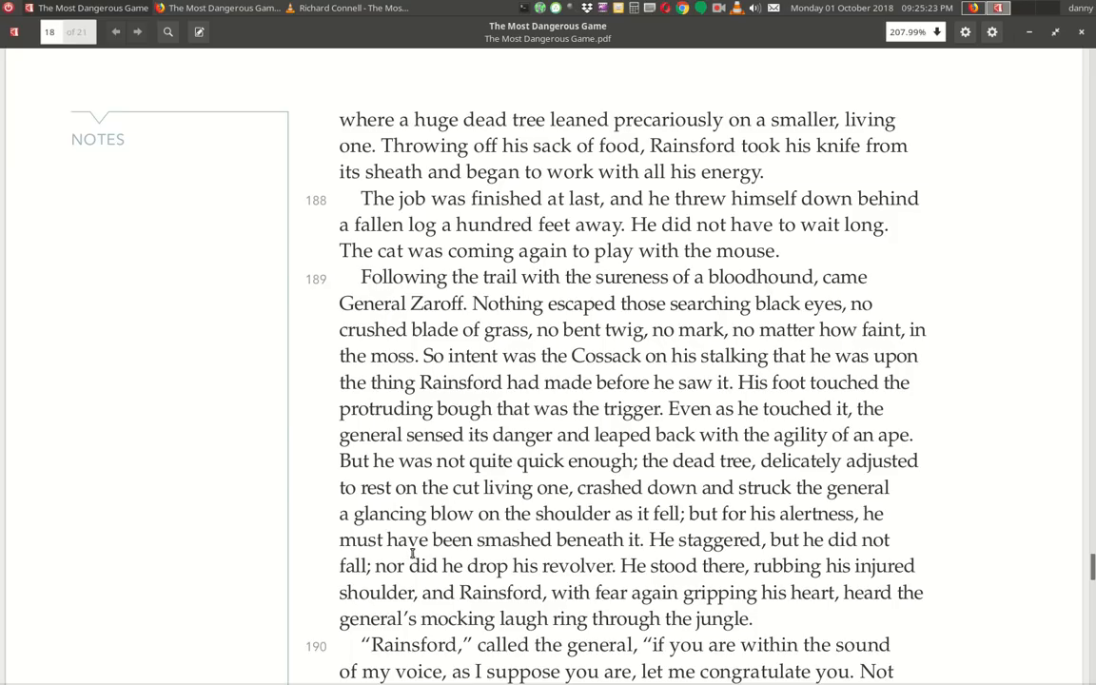
mouse_move(677, 560)
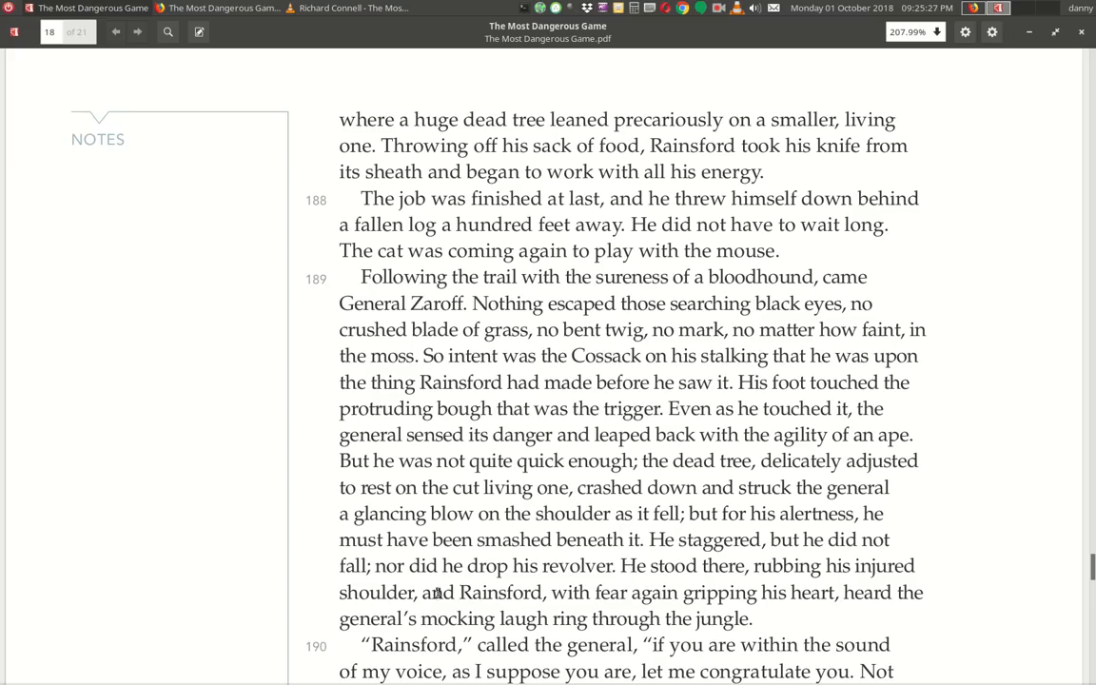
mouse_move(618, 586)
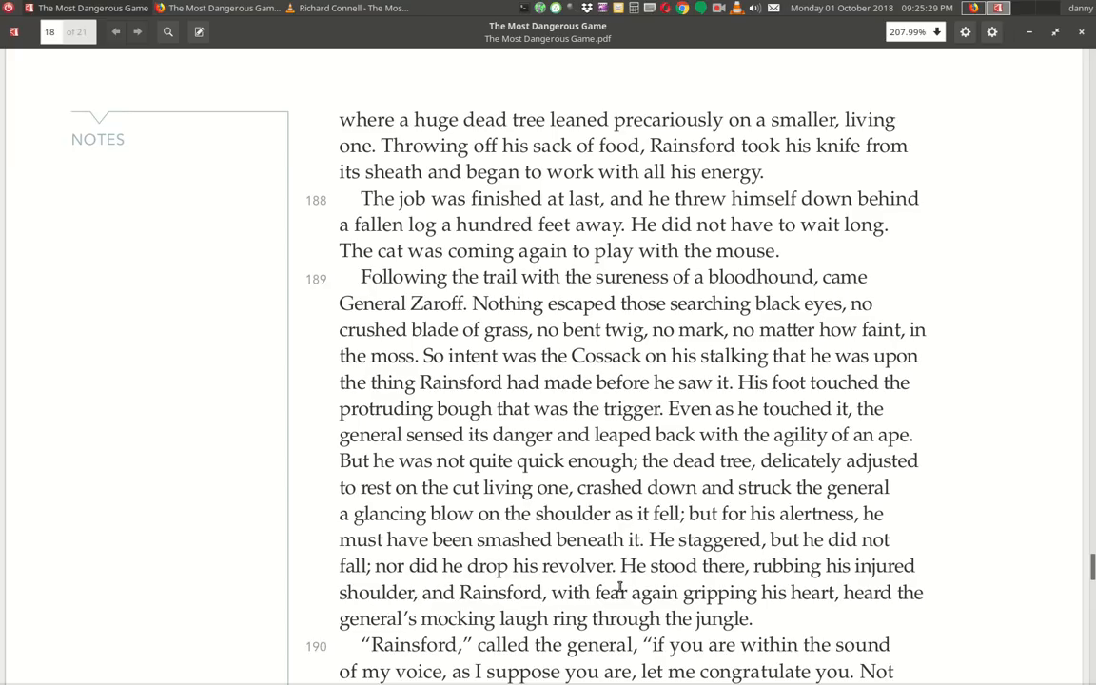
mouse_move(485, 593)
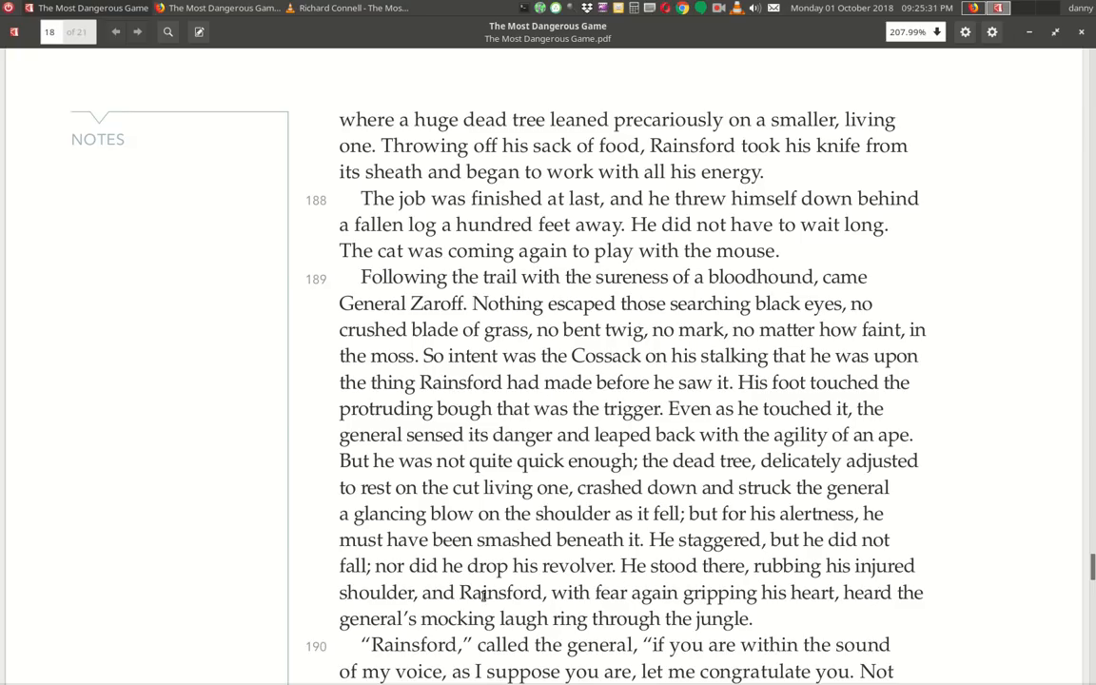
mouse_move(643, 601)
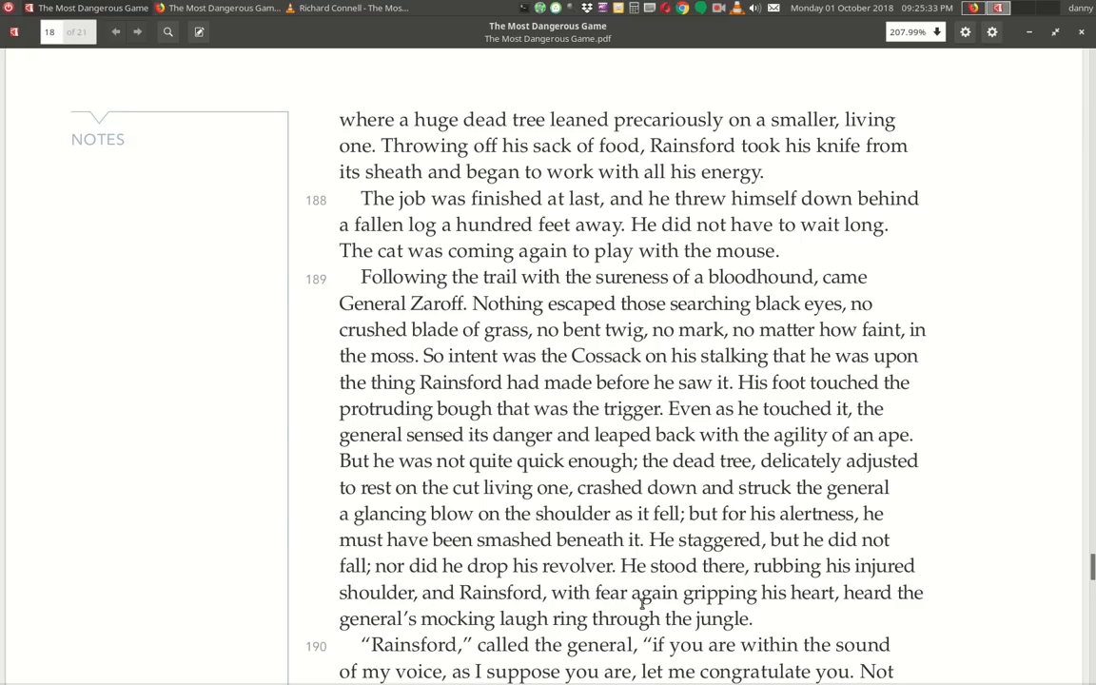
mouse_move(906, 615)
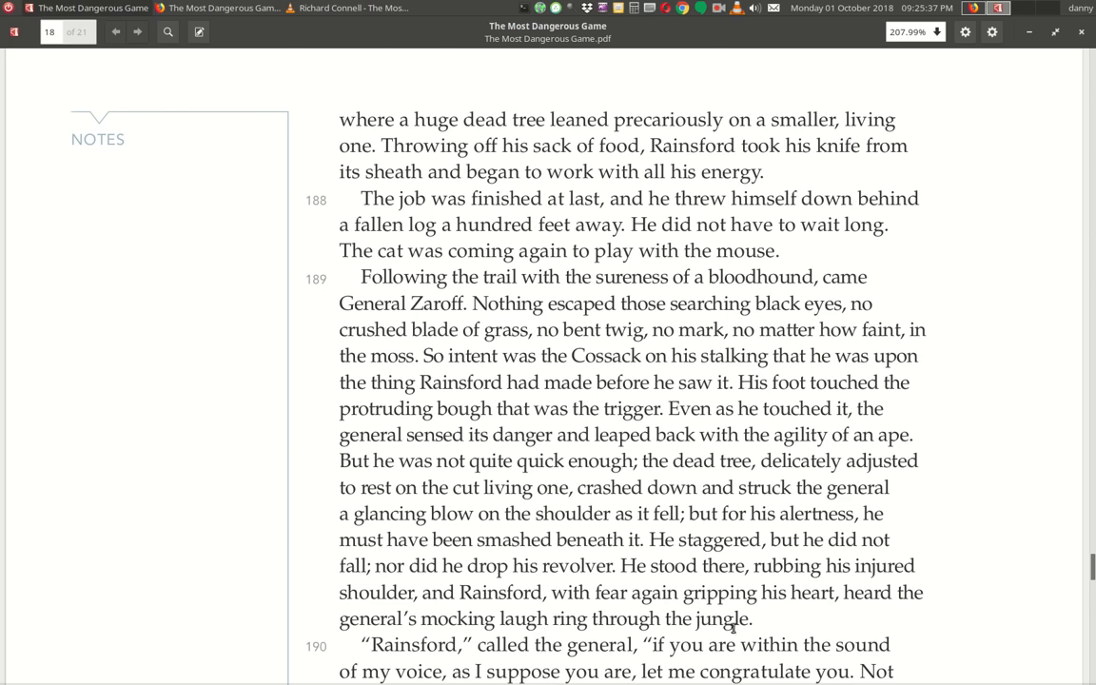
Scroll down to paragraphs 190–193, where Rainsford sinks his foot in Death Swamp.
scroll("down", 3)
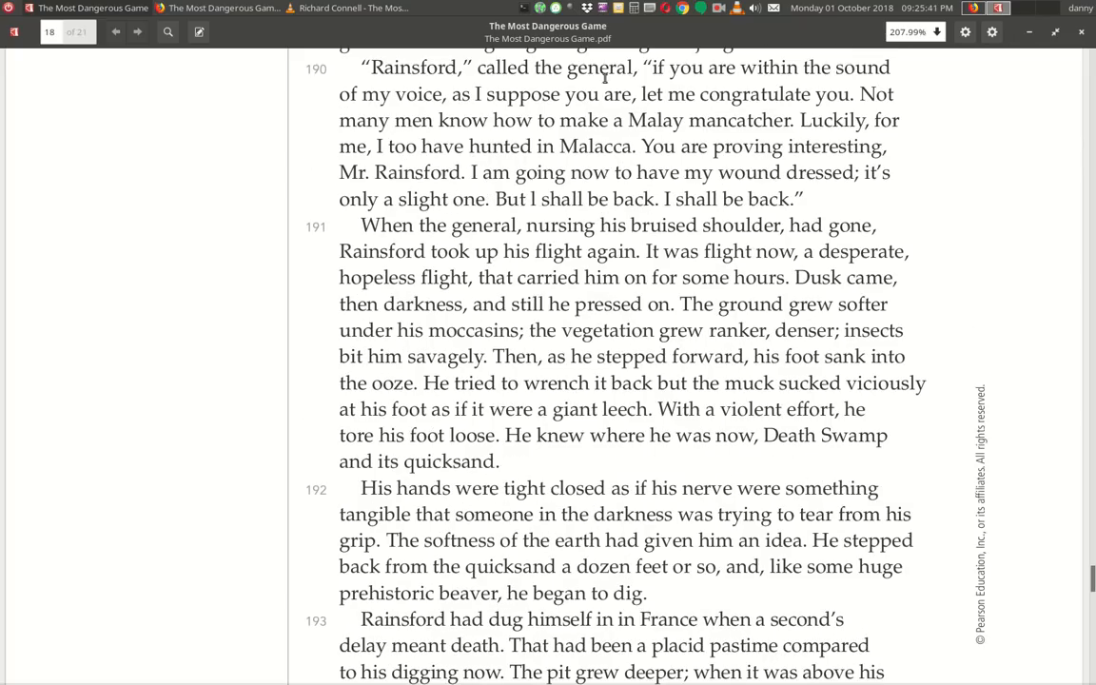
mouse_move(455, 112)
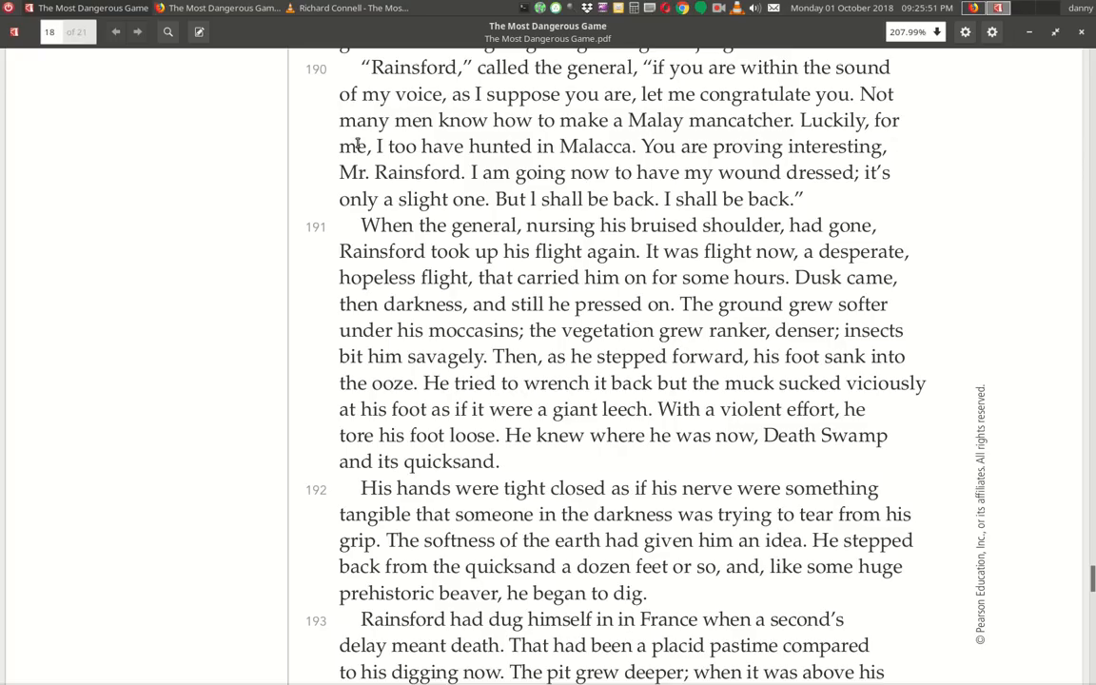
mouse_move(620, 162)
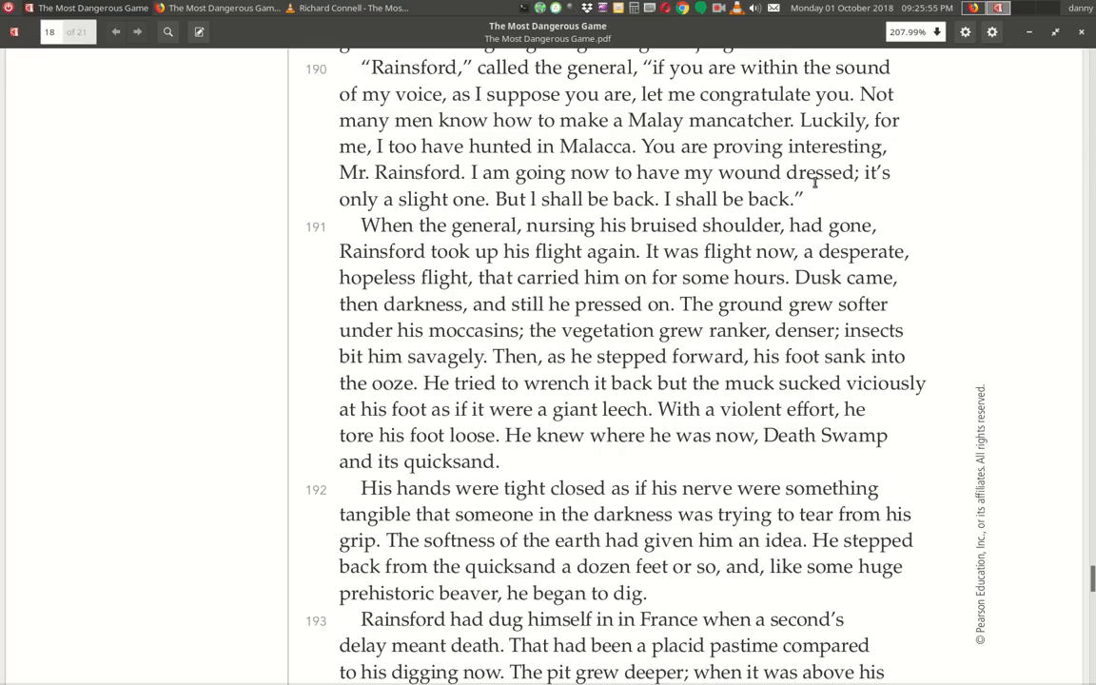
mouse_move(645, 217)
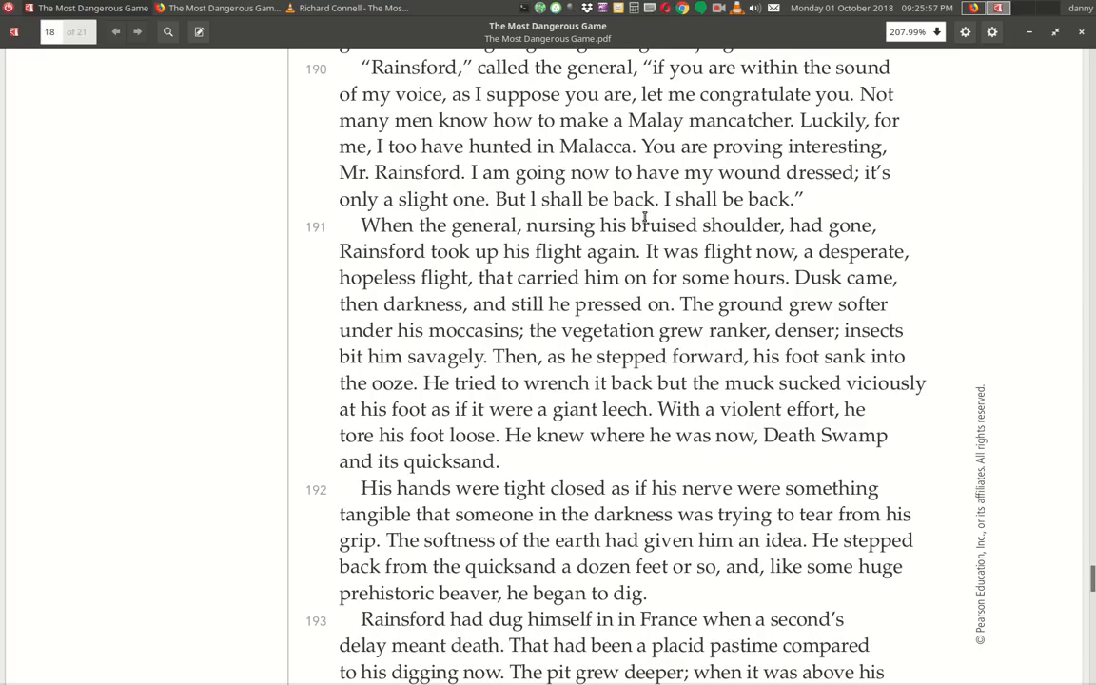
mouse_move(852, 187)
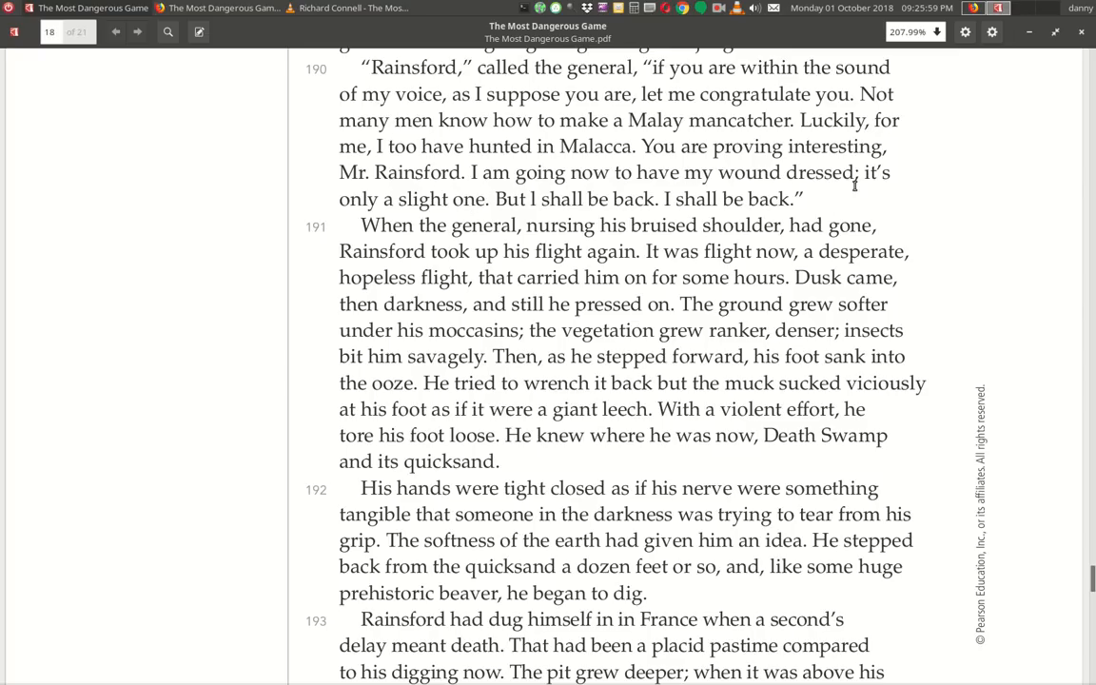
mouse_move(574, 217)
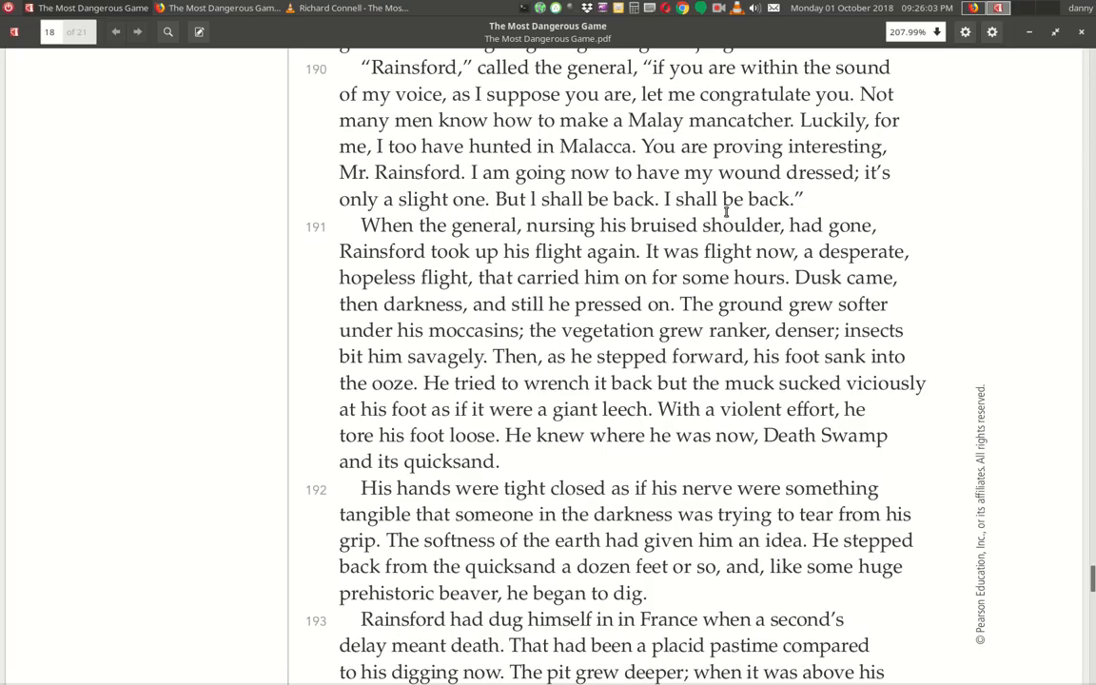
mouse_move(377, 247)
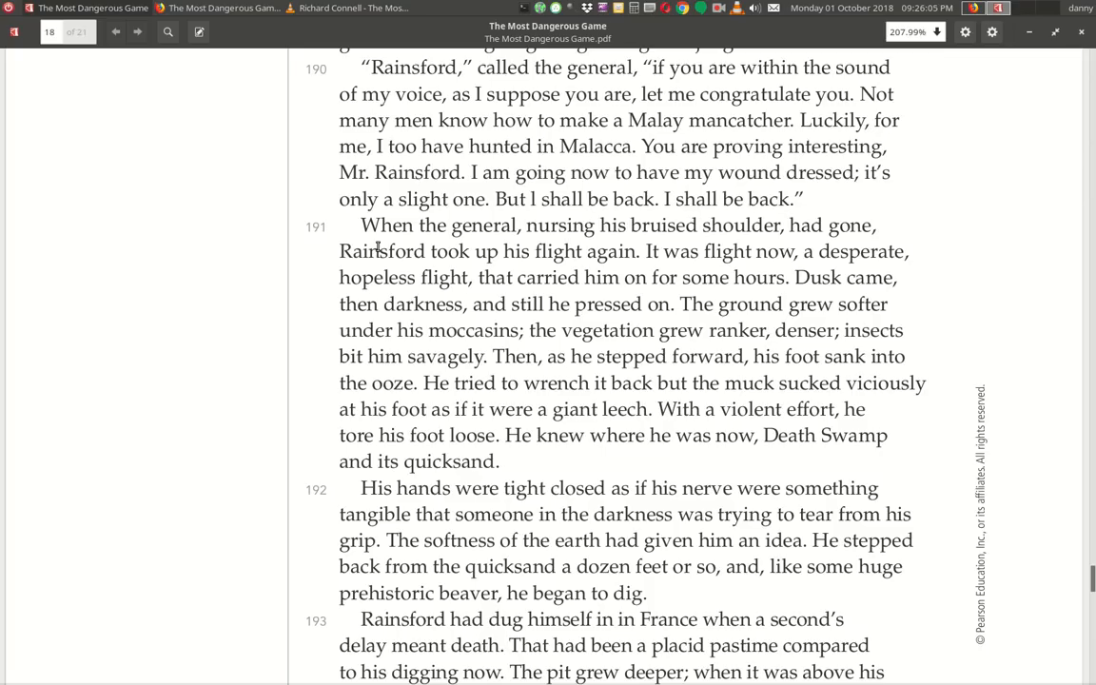
mouse_move(548, 248)
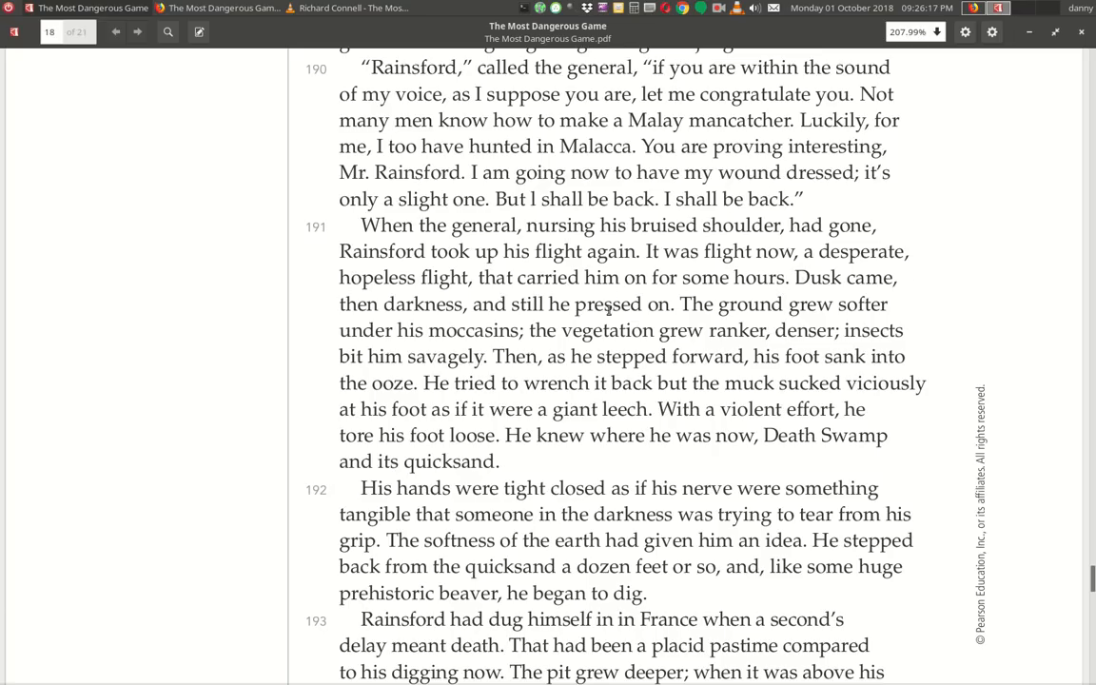
mouse_move(681, 323)
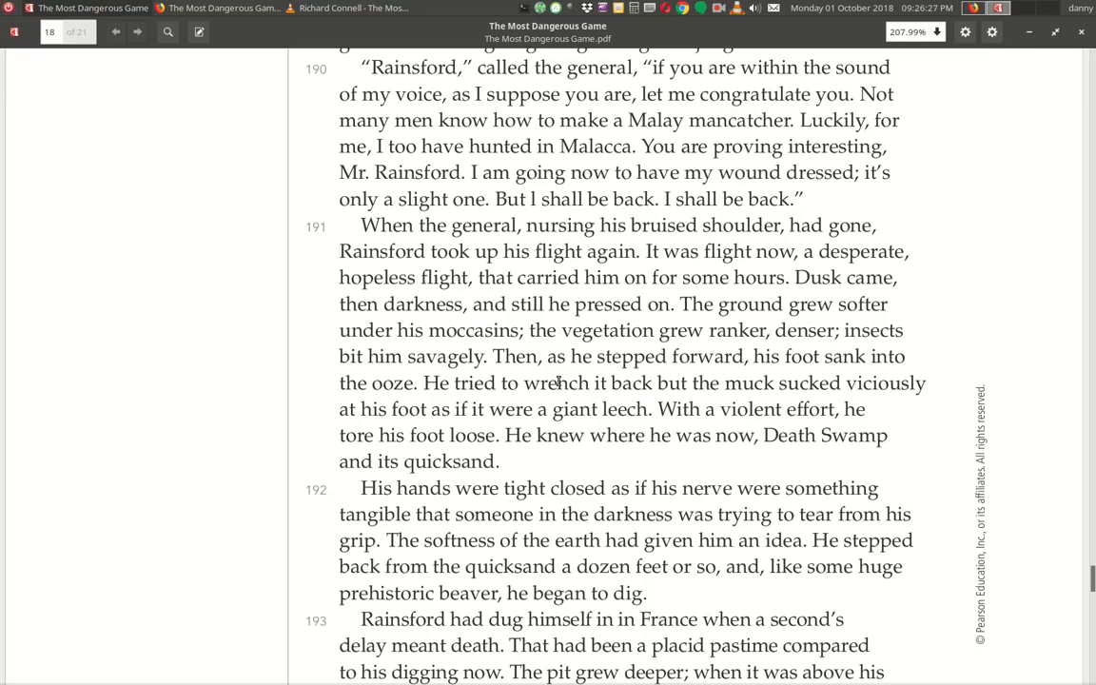
mouse_move(835, 380)
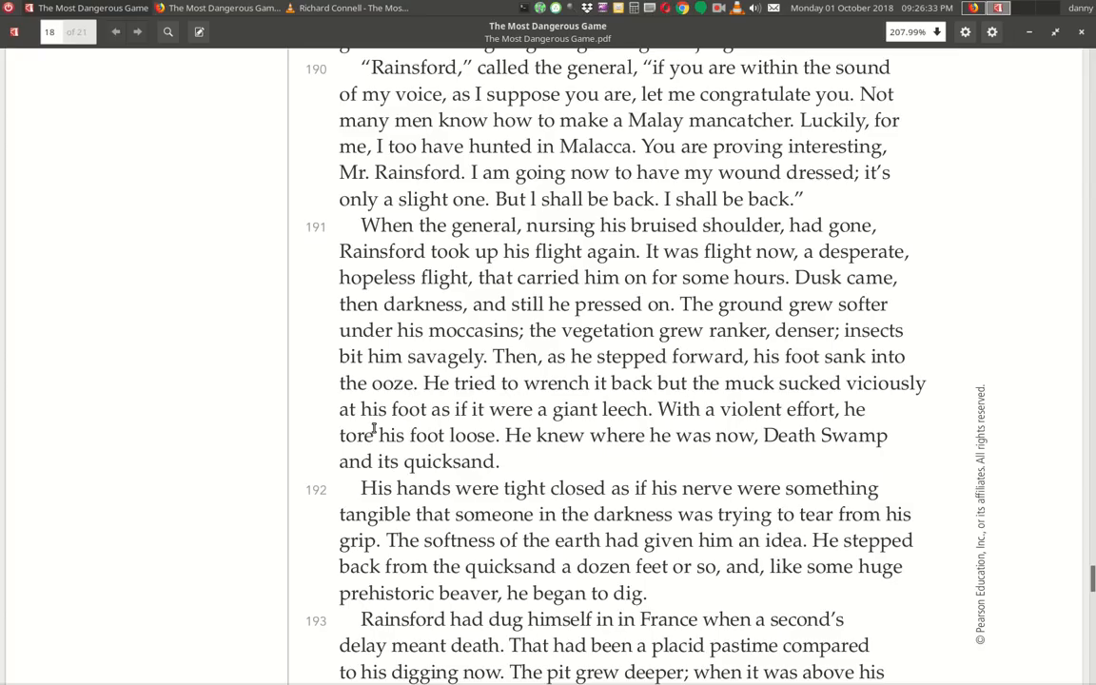
mouse_move(654, 430)
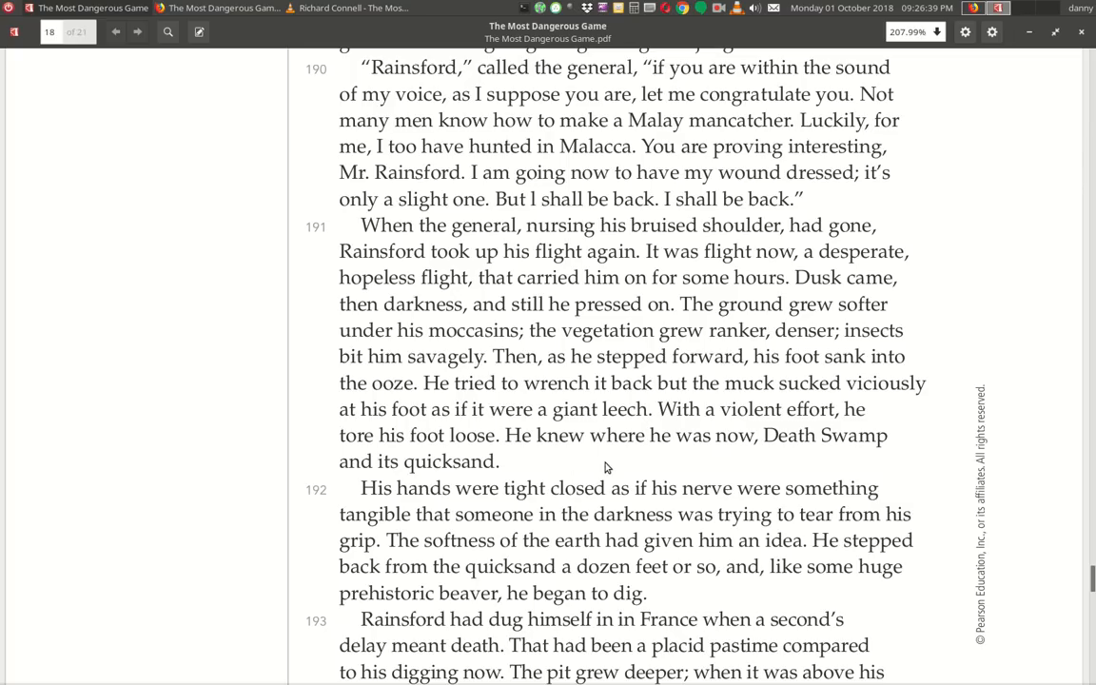
mouse_move(575, 468)
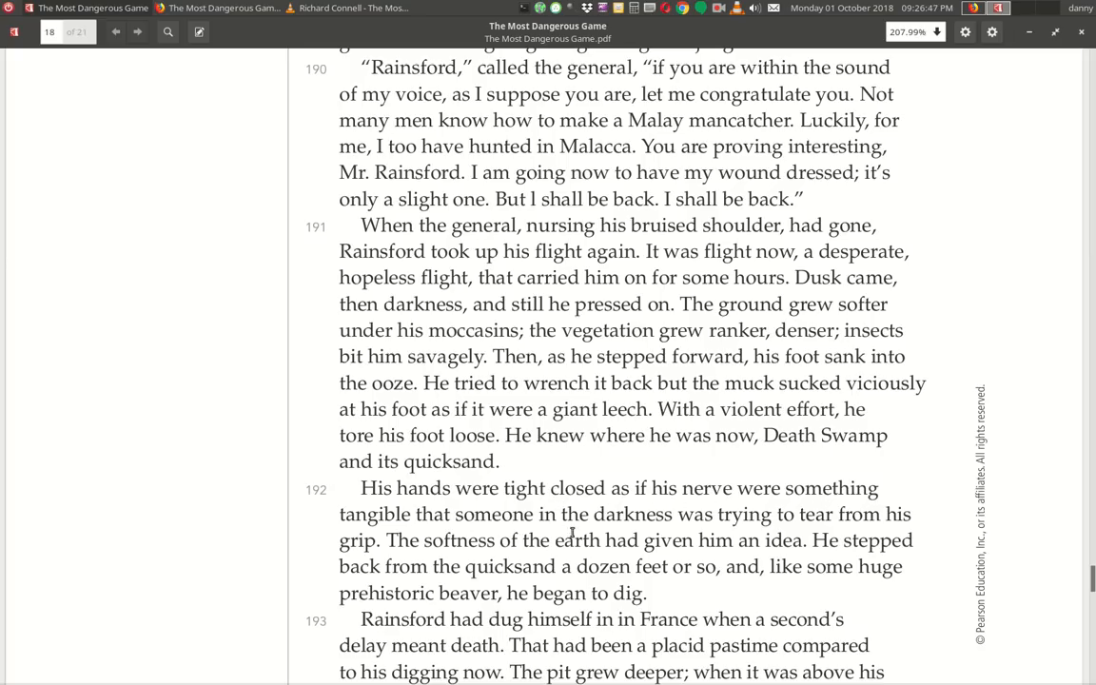
mouse_move(466, 533)
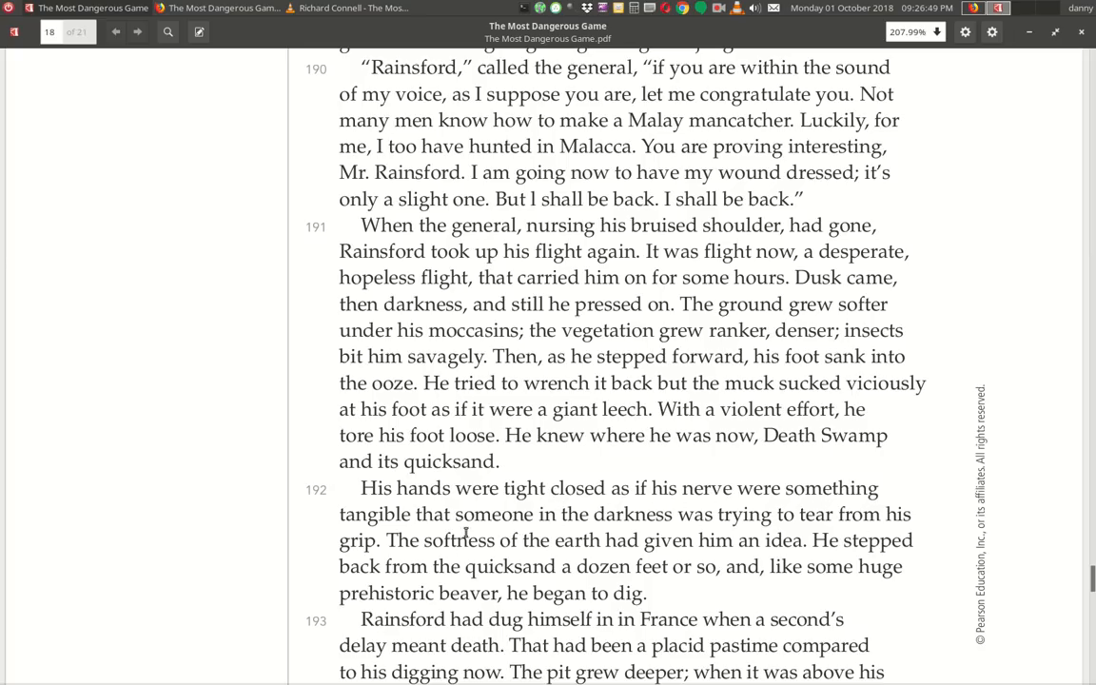
scroll("down", 3)
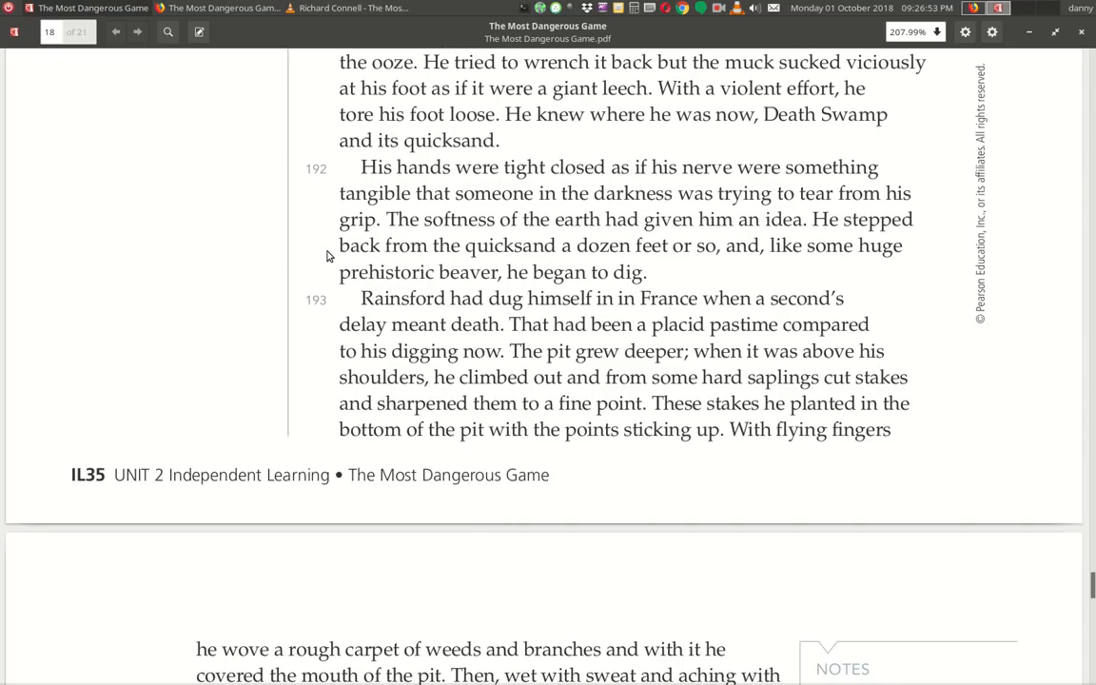
mouse_move(688, 255)
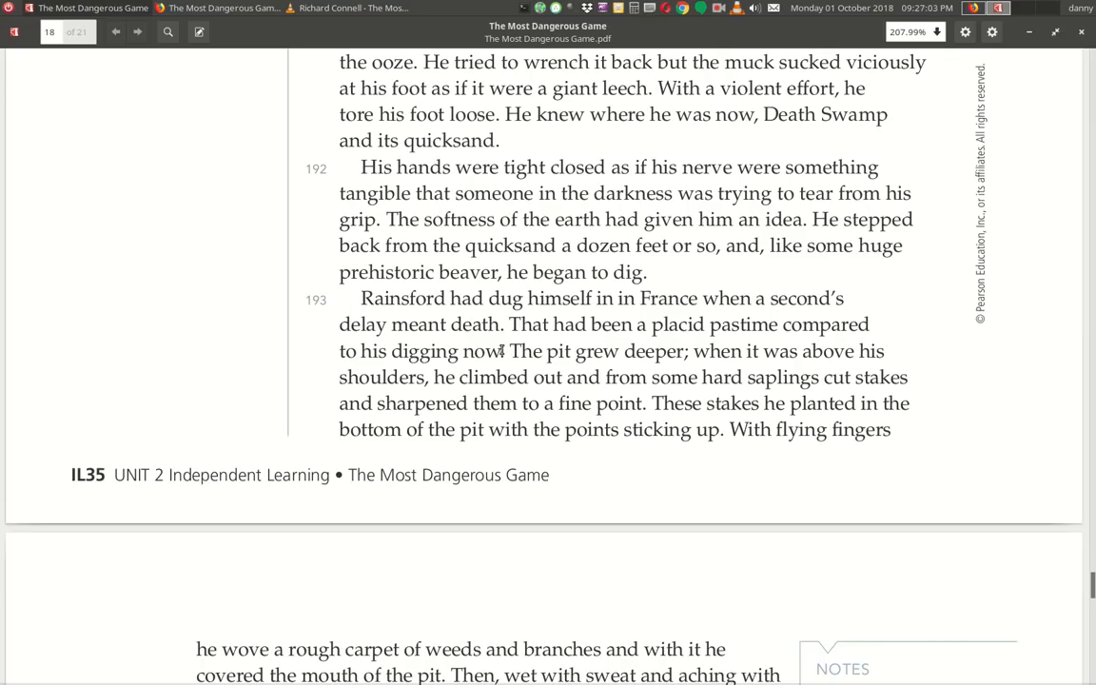
mouse_move(692, 339)
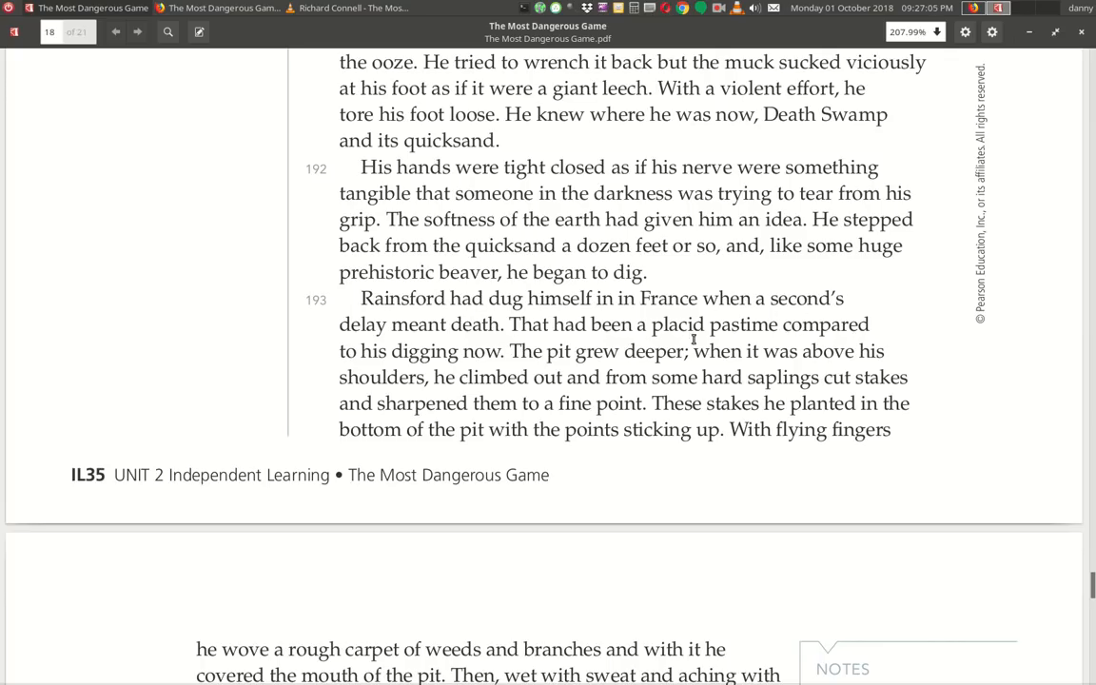
mouse_move(464, 381)
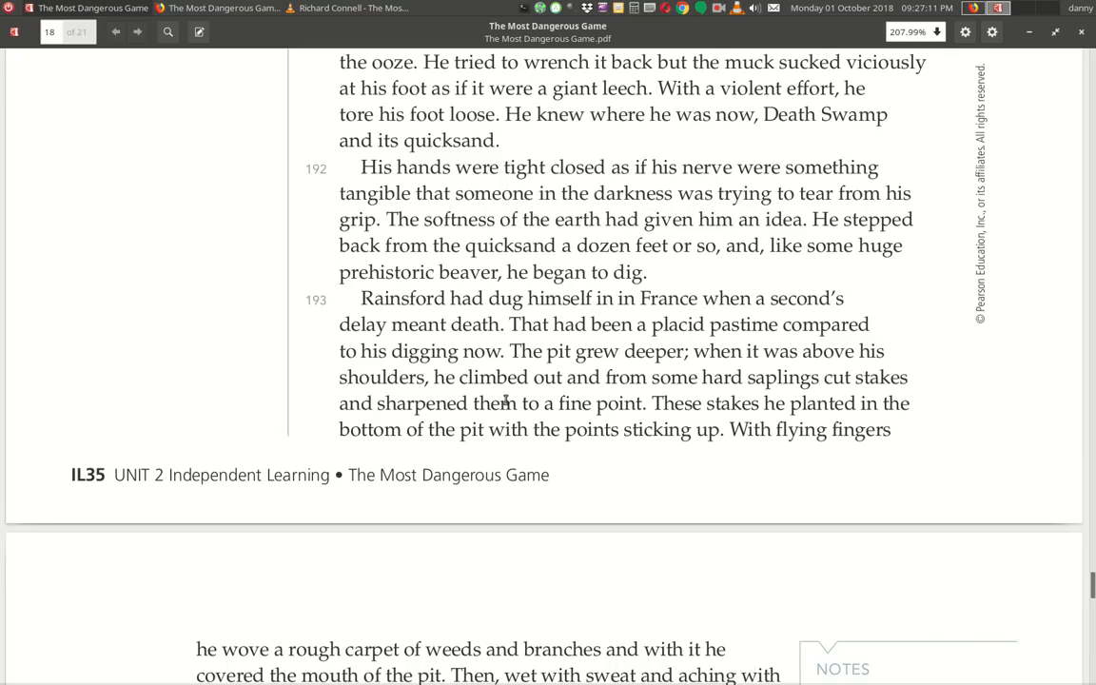
mouse_move(795, 390)
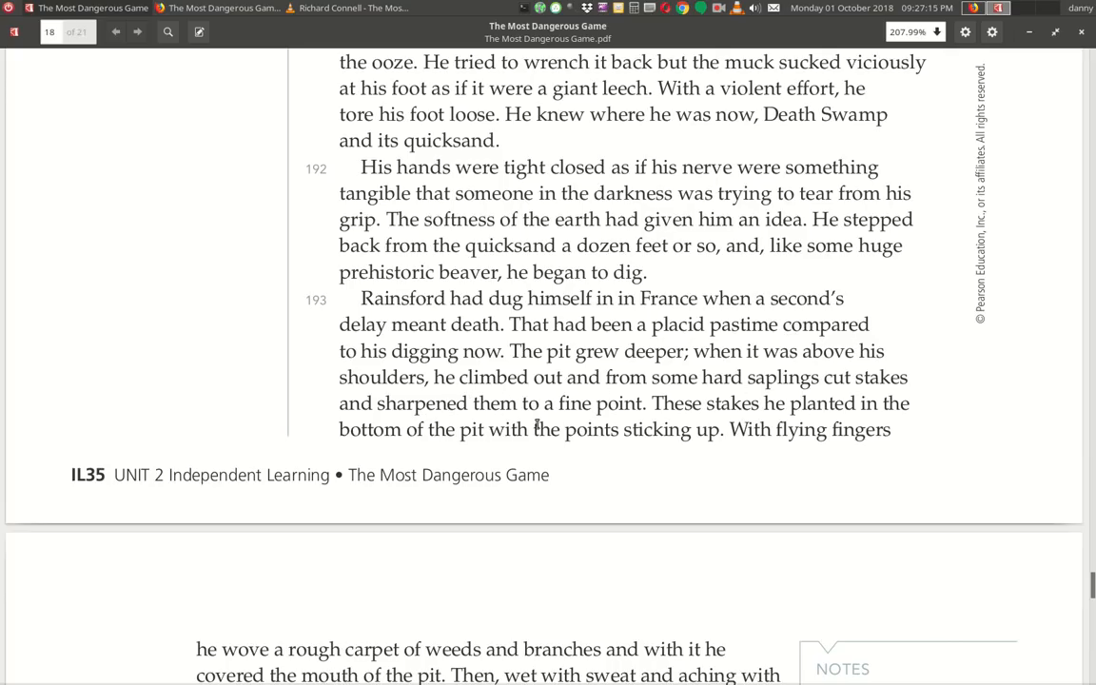
mouse_move(575, 442)
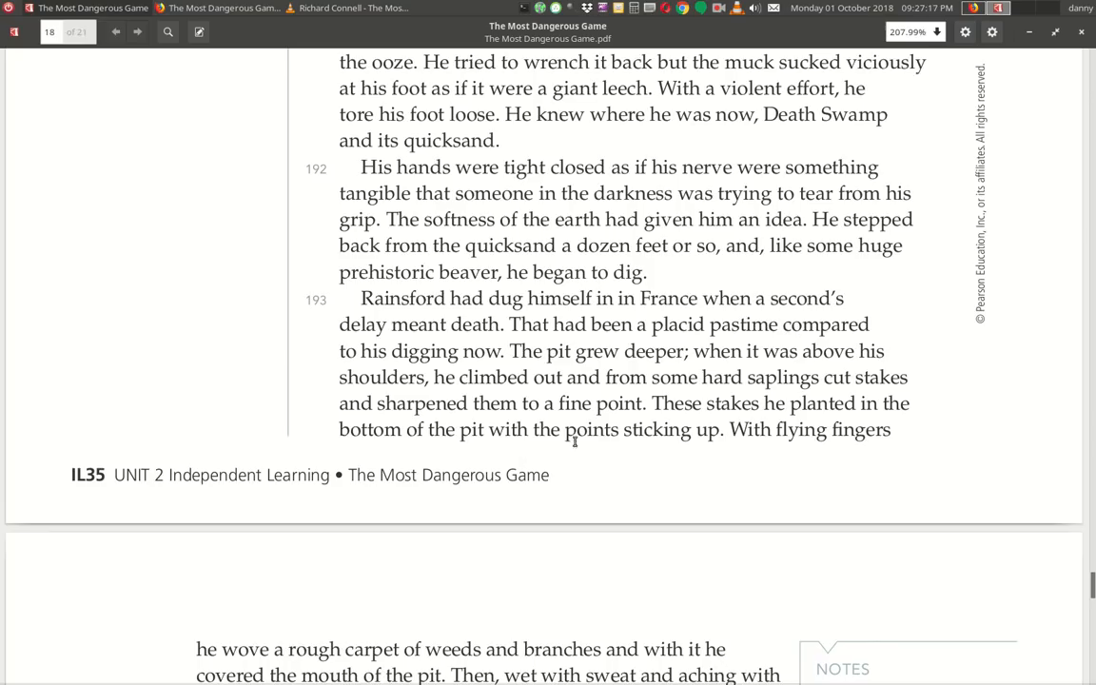
mouse_move(513, 457)
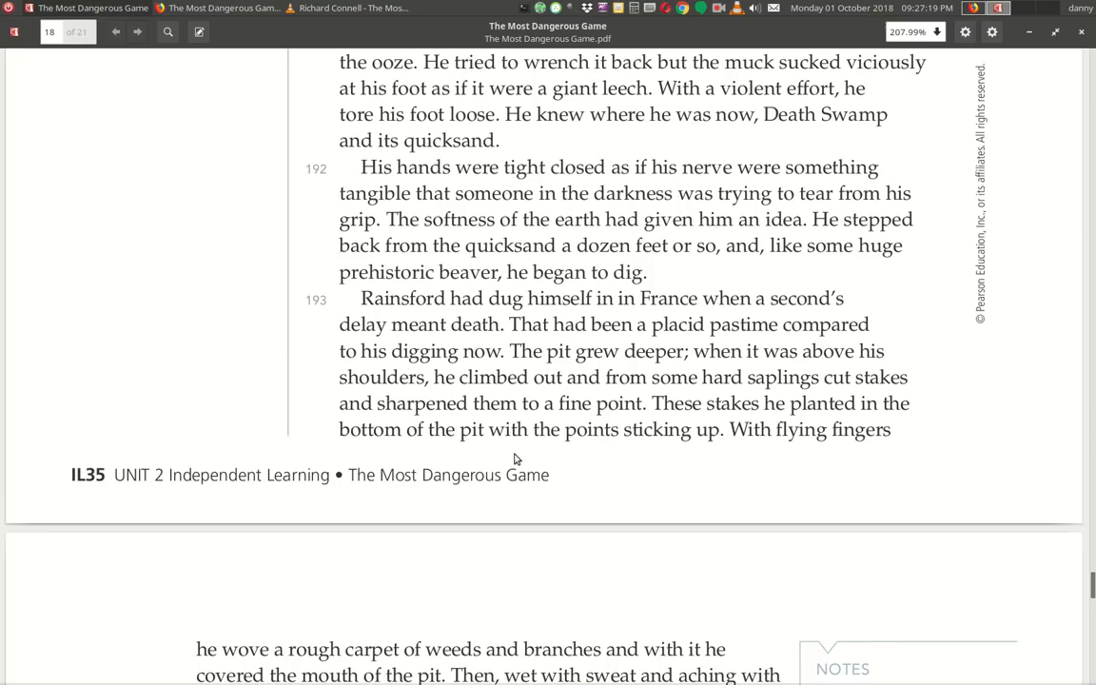
mouse_move(853, 456)
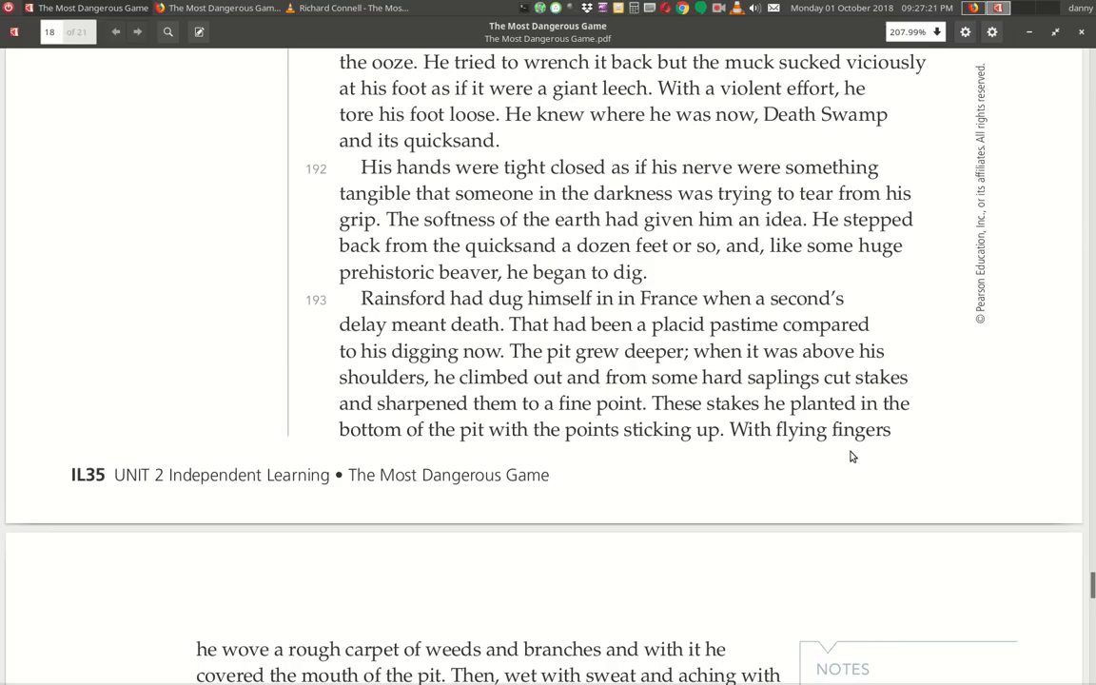
Scroll to the next page showing paragraph 194 and the start of 195 about the pit.
scroll("down", 3)
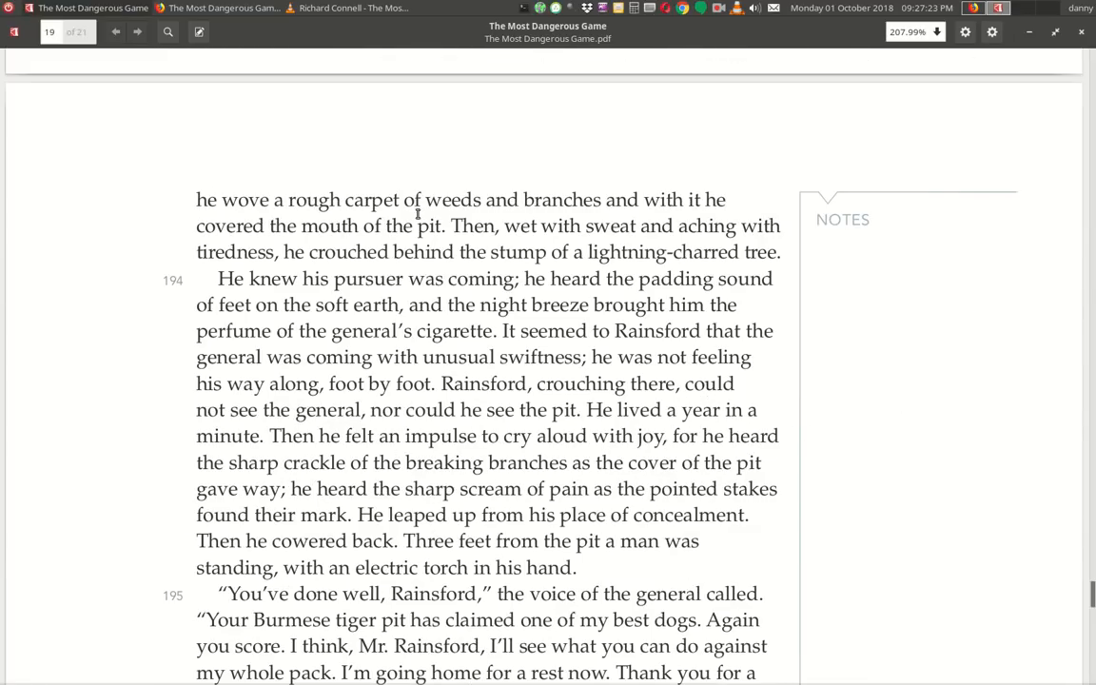
mouse_move(200, 226)
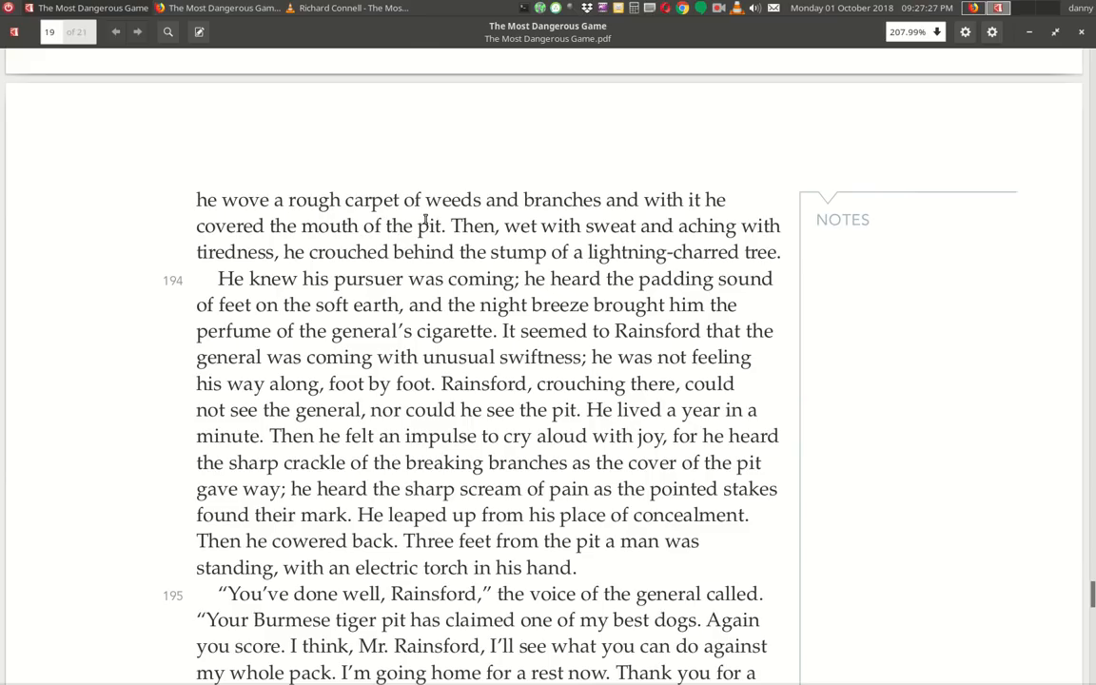
mouse_move(331, 263)
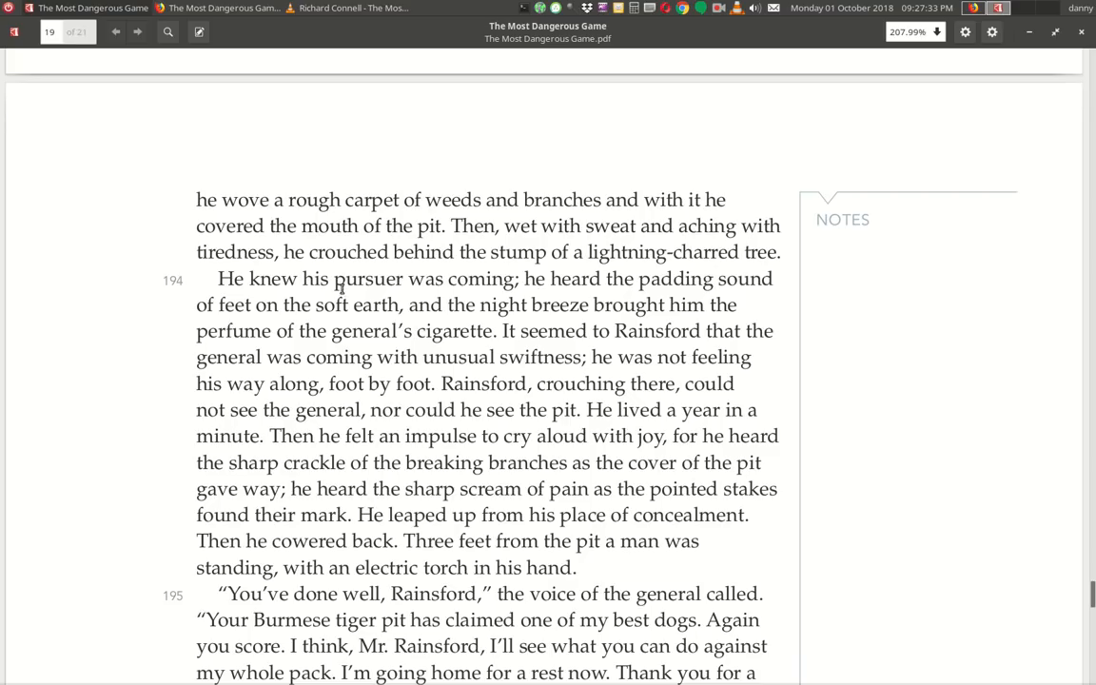
mouse_move(470, 297)
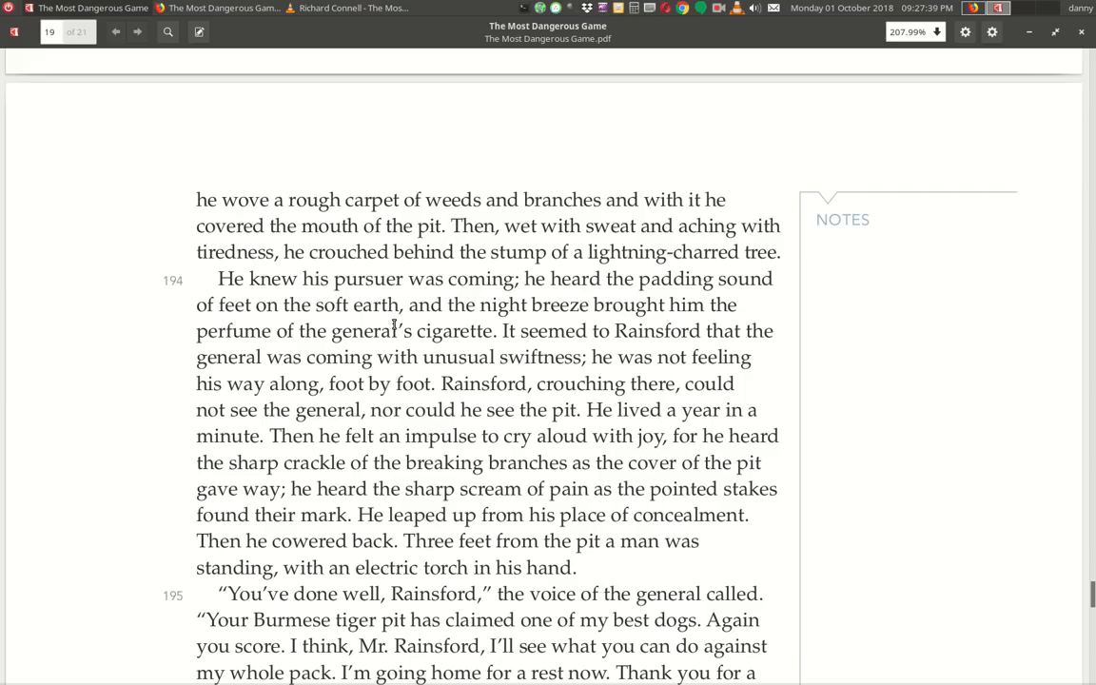
mouse_move(319, 346)
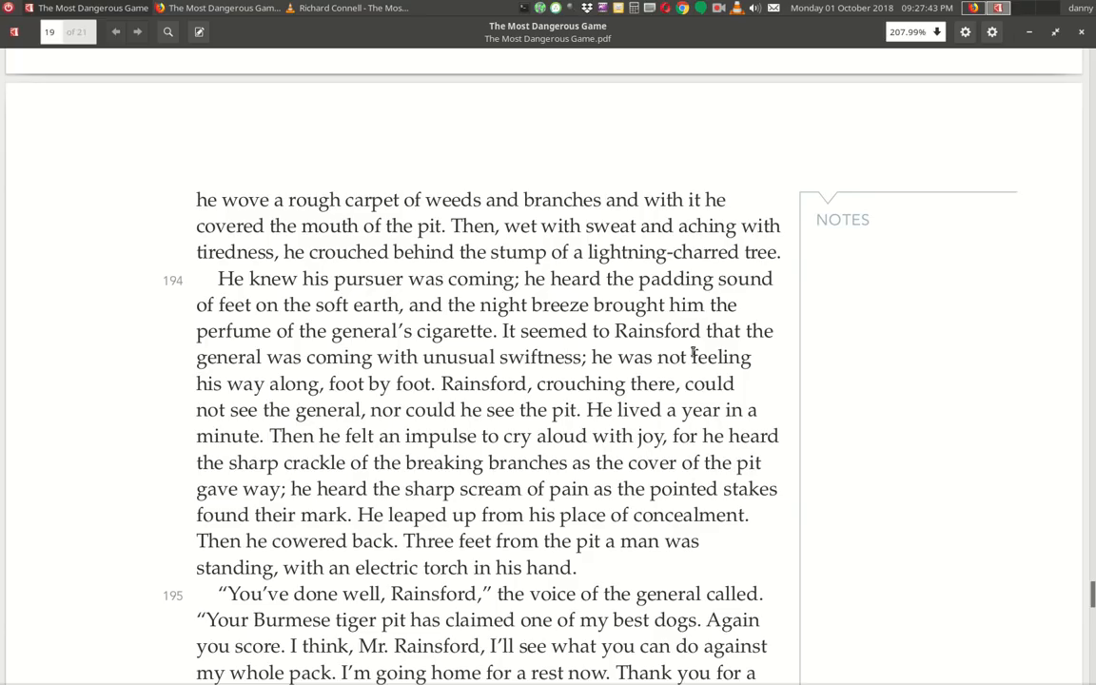
mouse_move(513, 373)
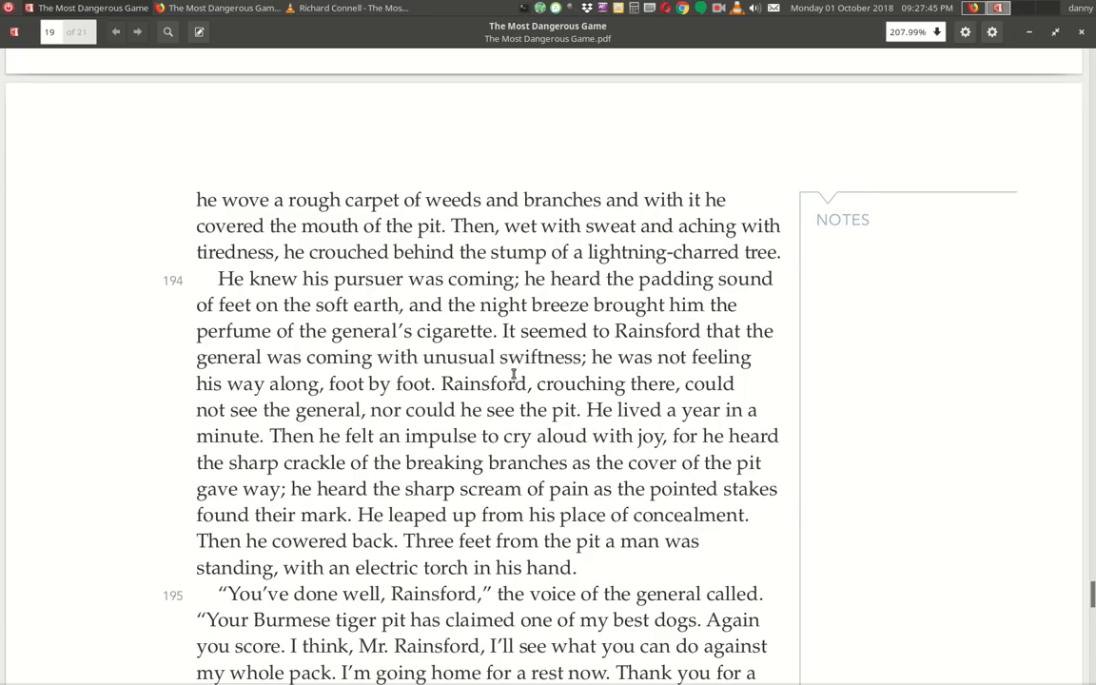
mouse_move(716, 380)
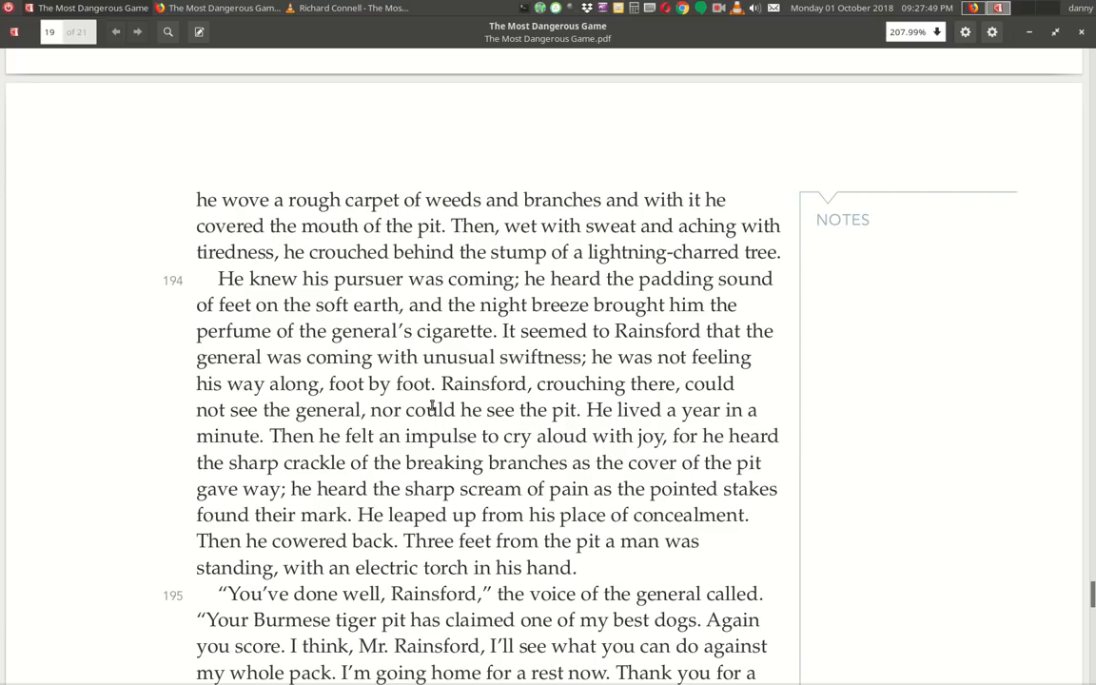
mouse_move(740, 400)
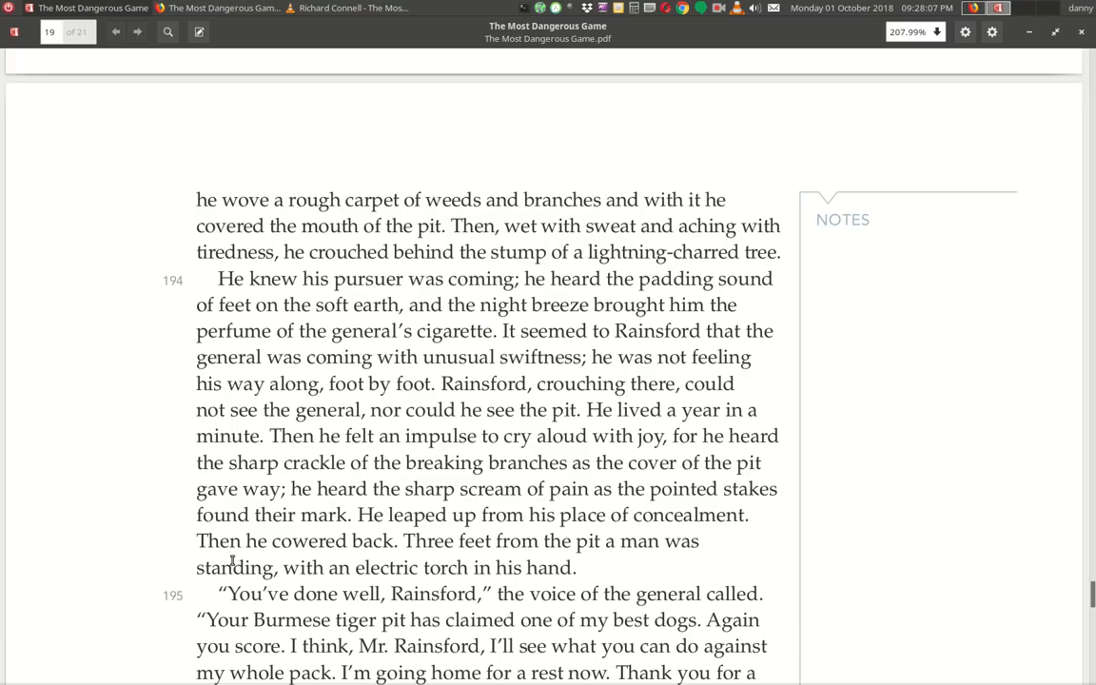
mouse_move(529, 541)
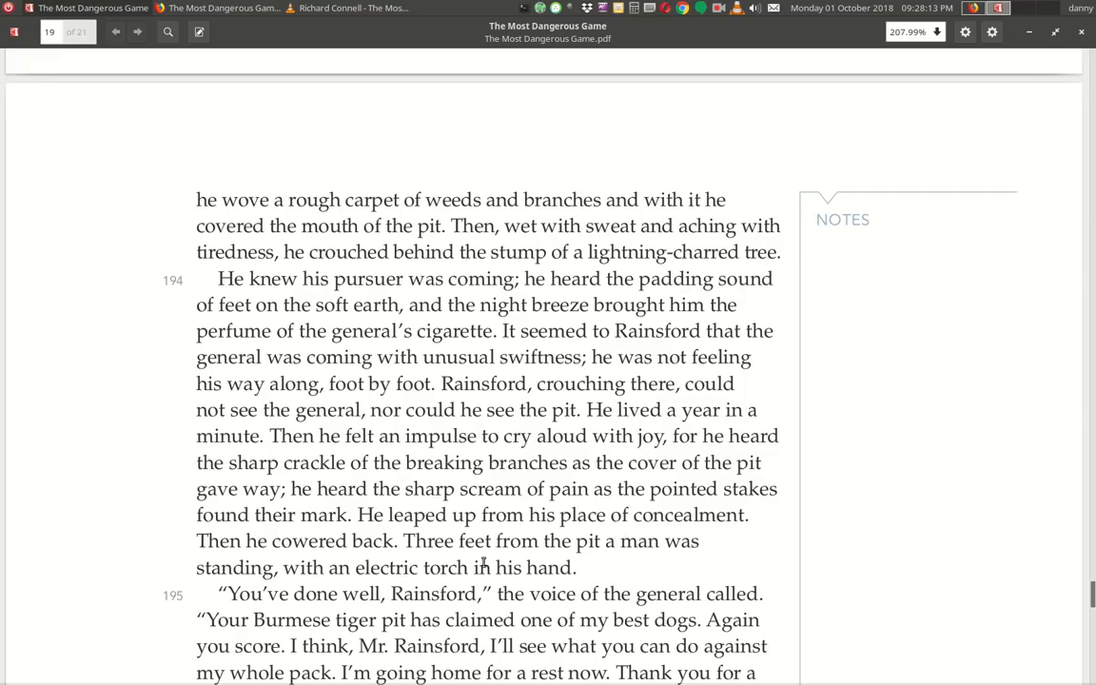
mouse_move(247, 592)
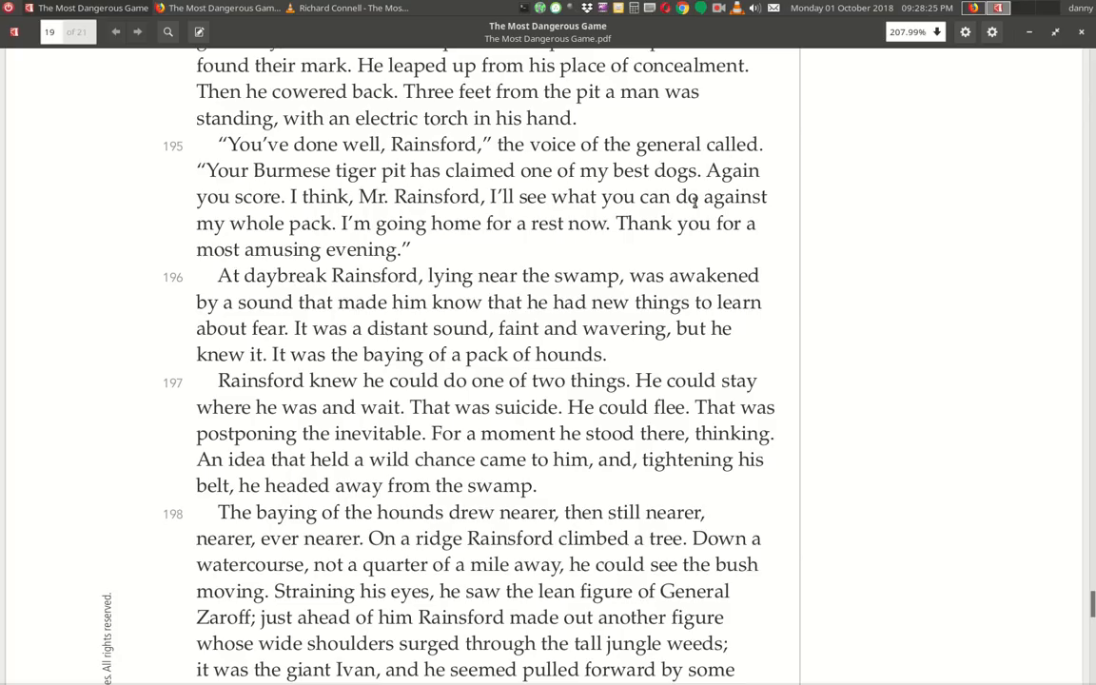
mouse_move(186, 232)
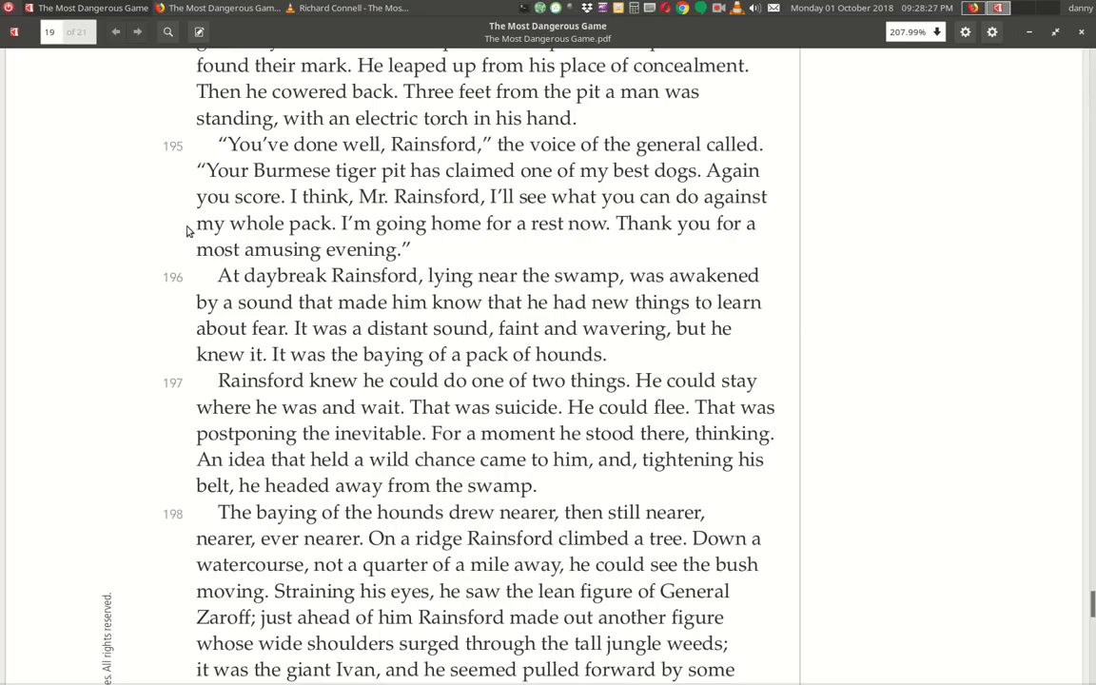
mouse_move(343, 217)
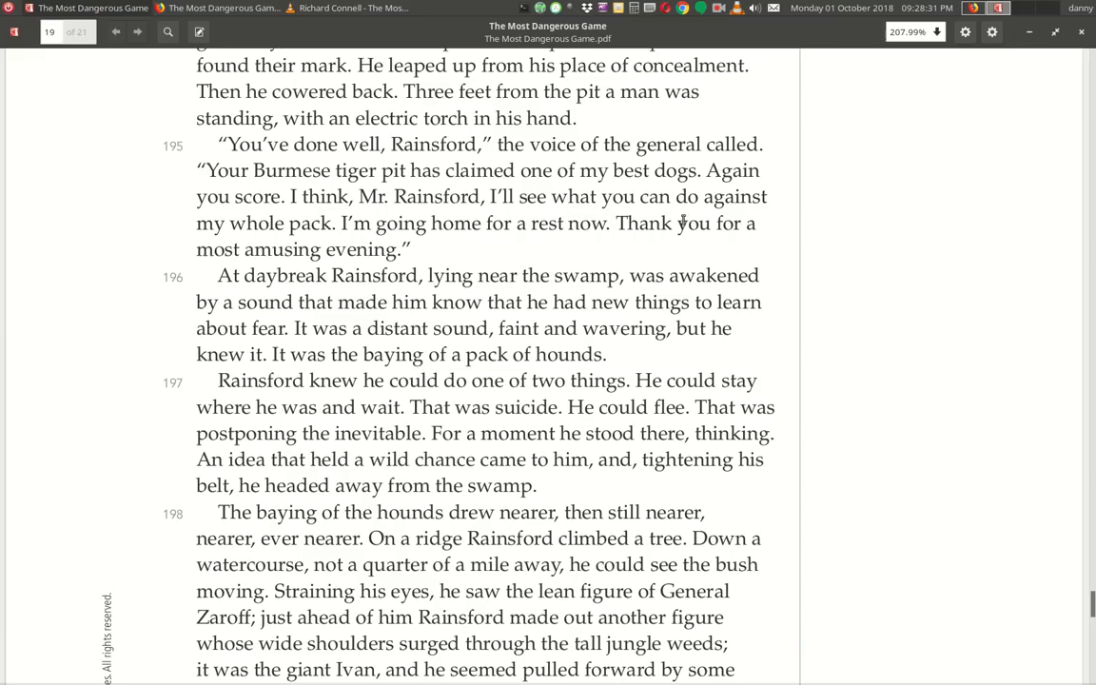
mouse_move(331, 243)
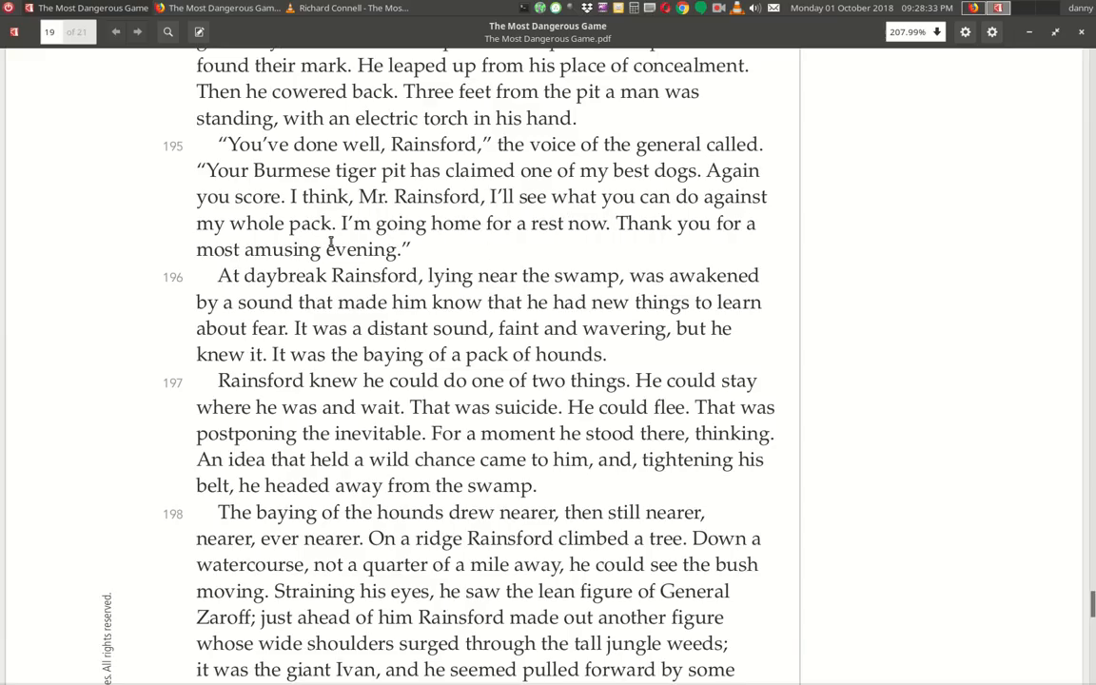
mouse_move(597, 236)
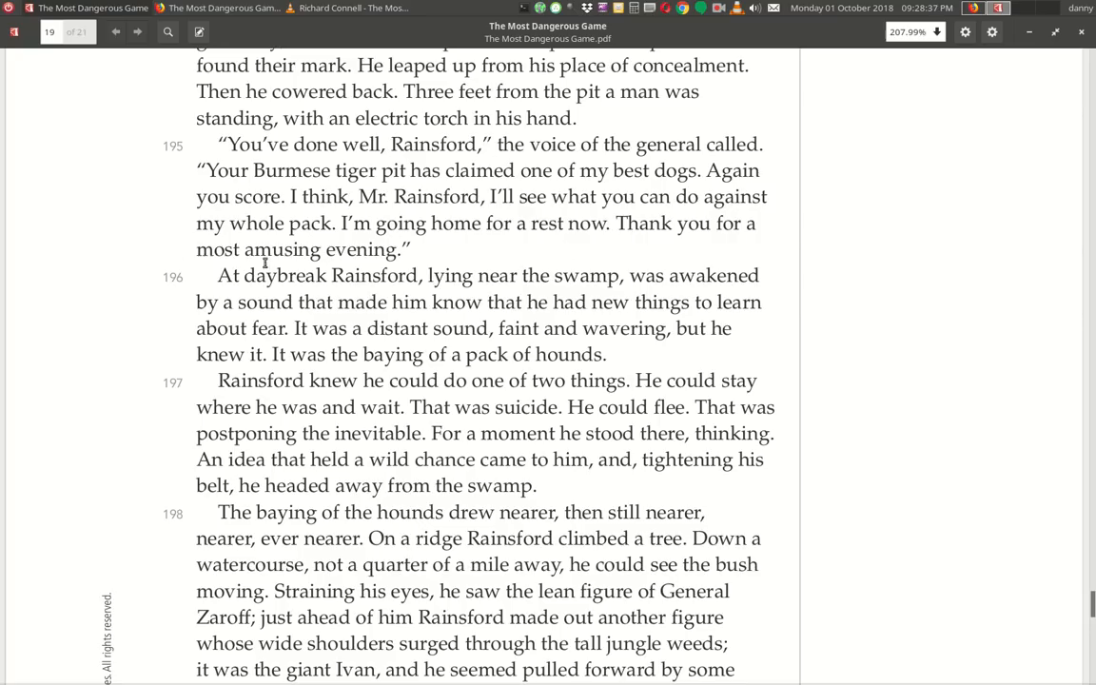
mouse_move(230, 285)
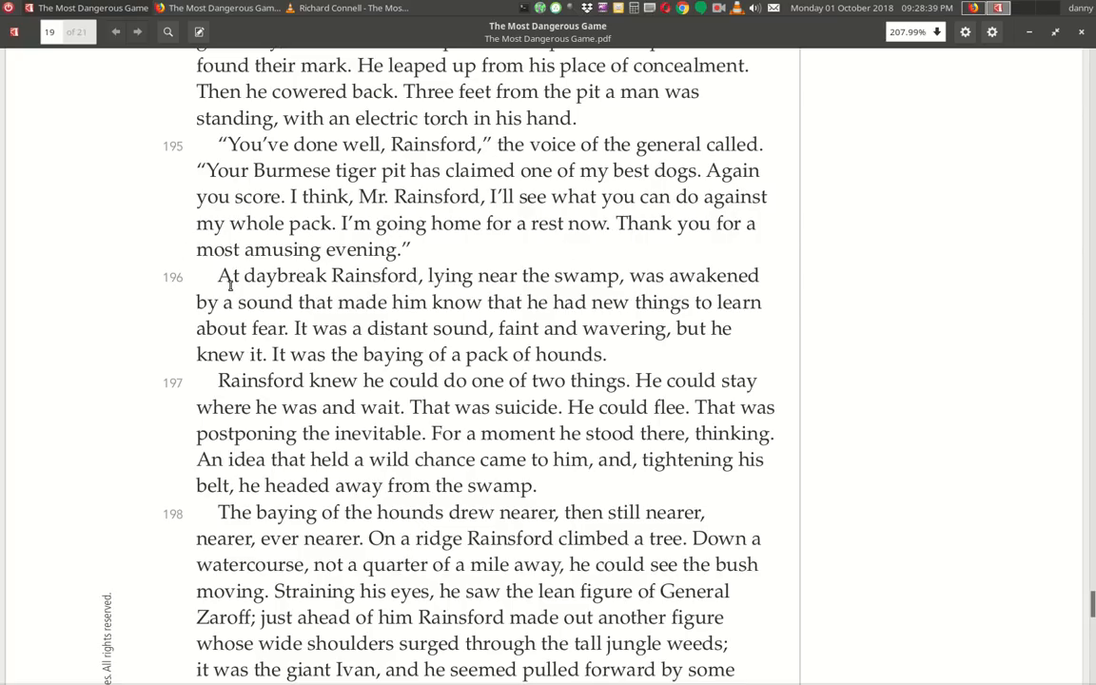
mouse_move(338, 289)
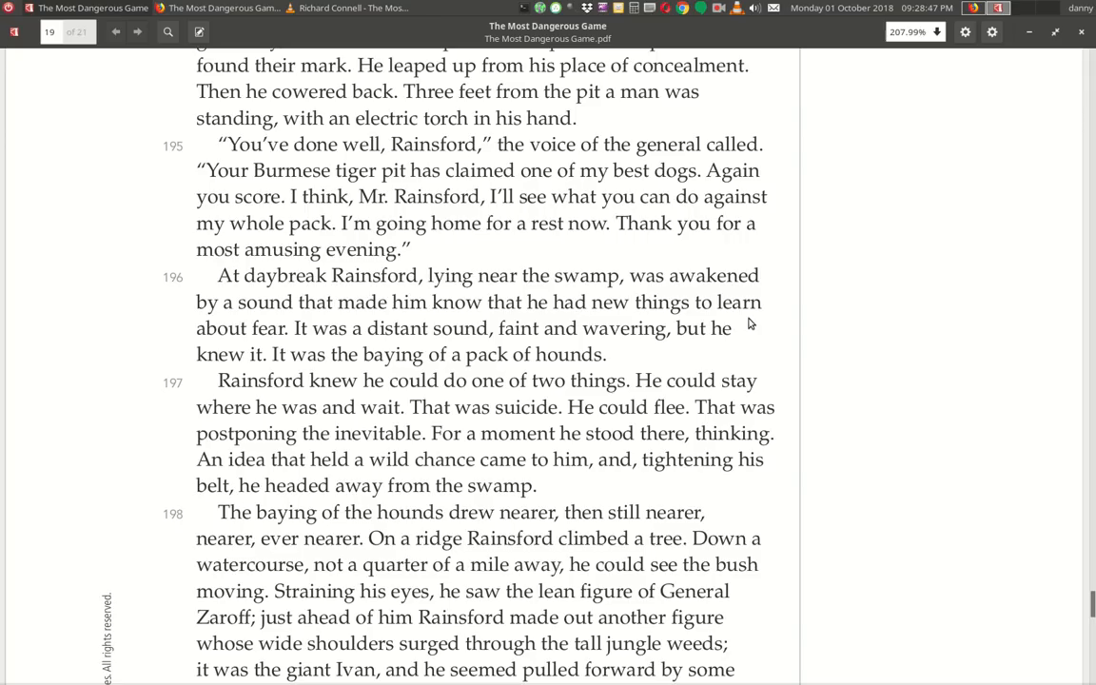
mouse_move(250, 352)
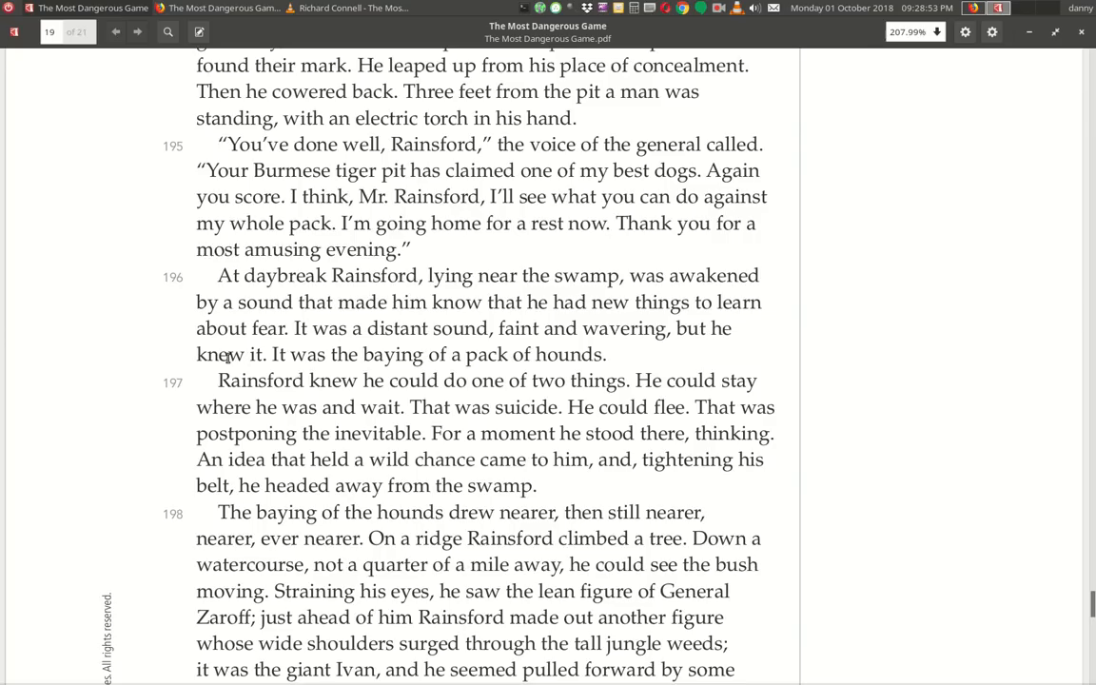
mouse_move(582, 369)
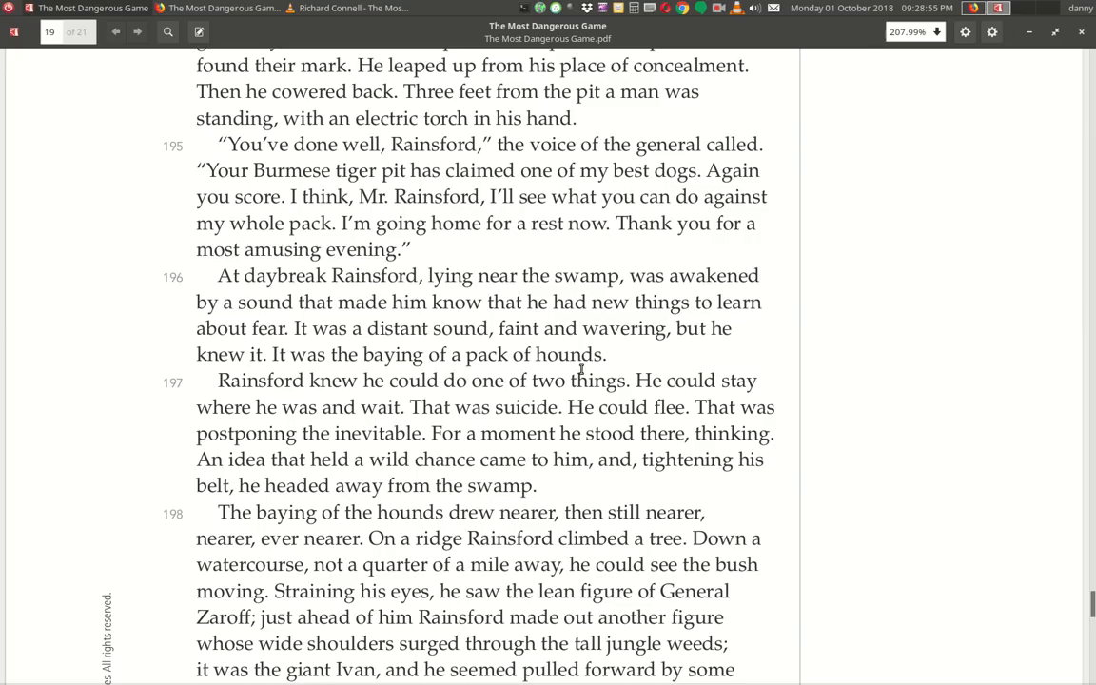
mouse_move(363, 402)
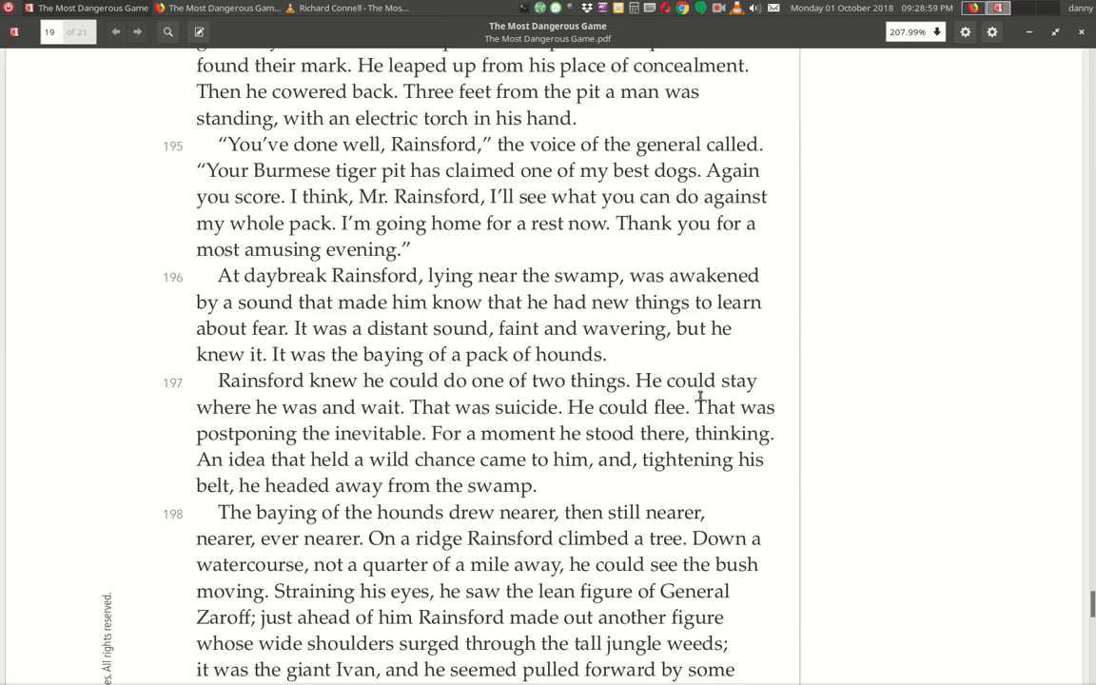
mouse_move(438, 427)
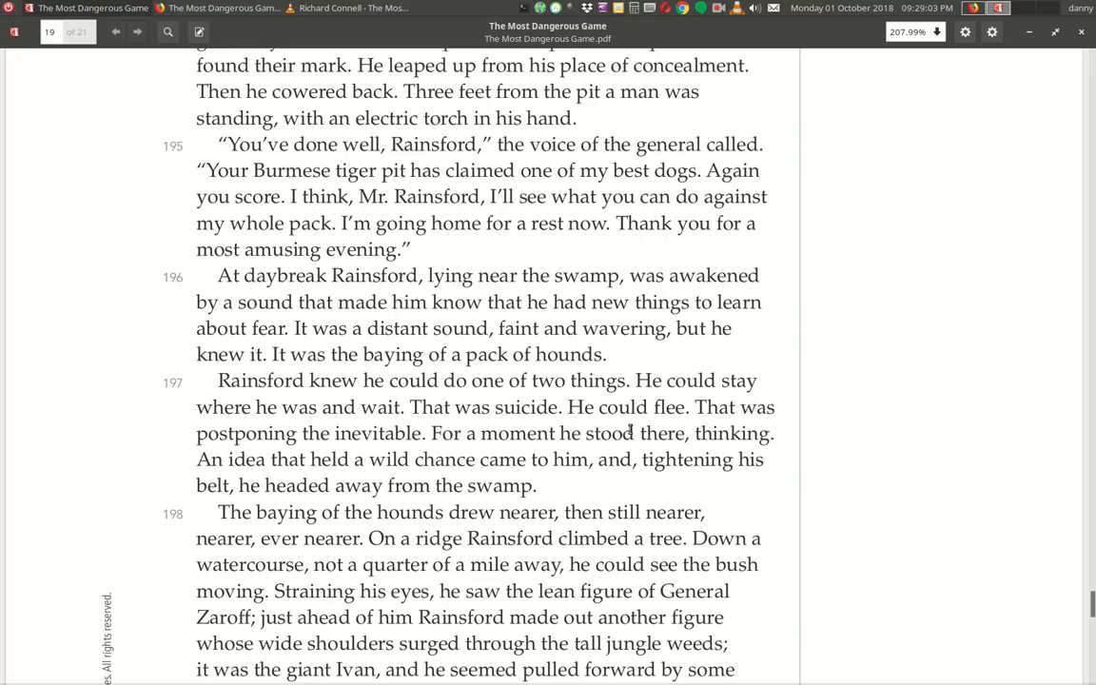
mouse_move(392, 449)
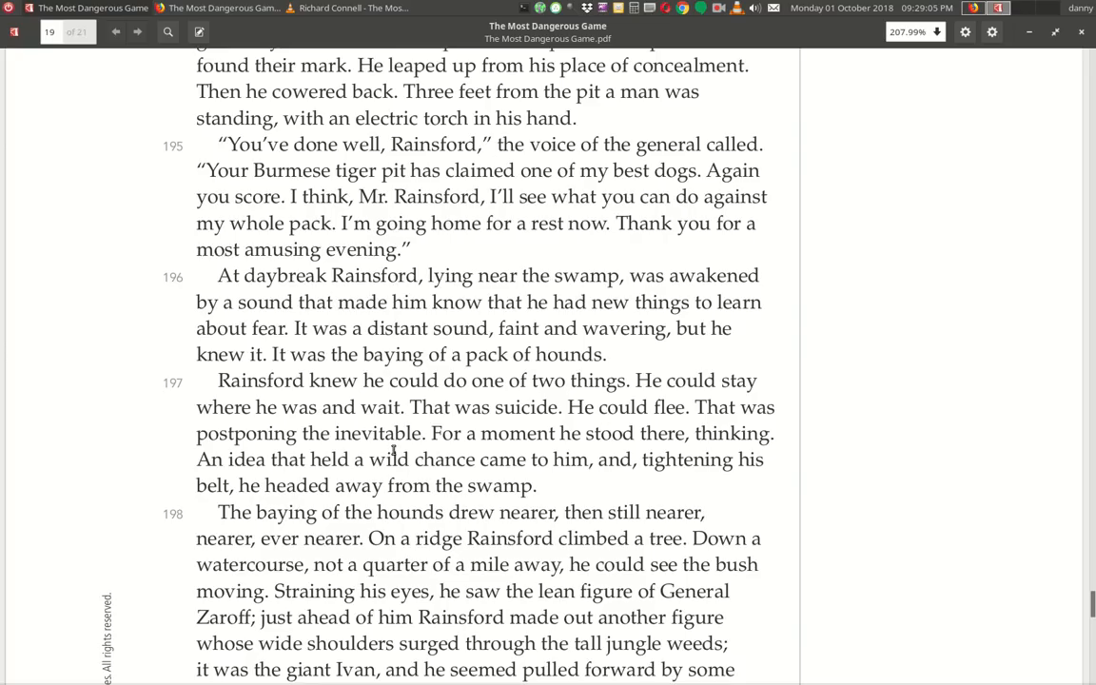
mouse_move(612, 451)
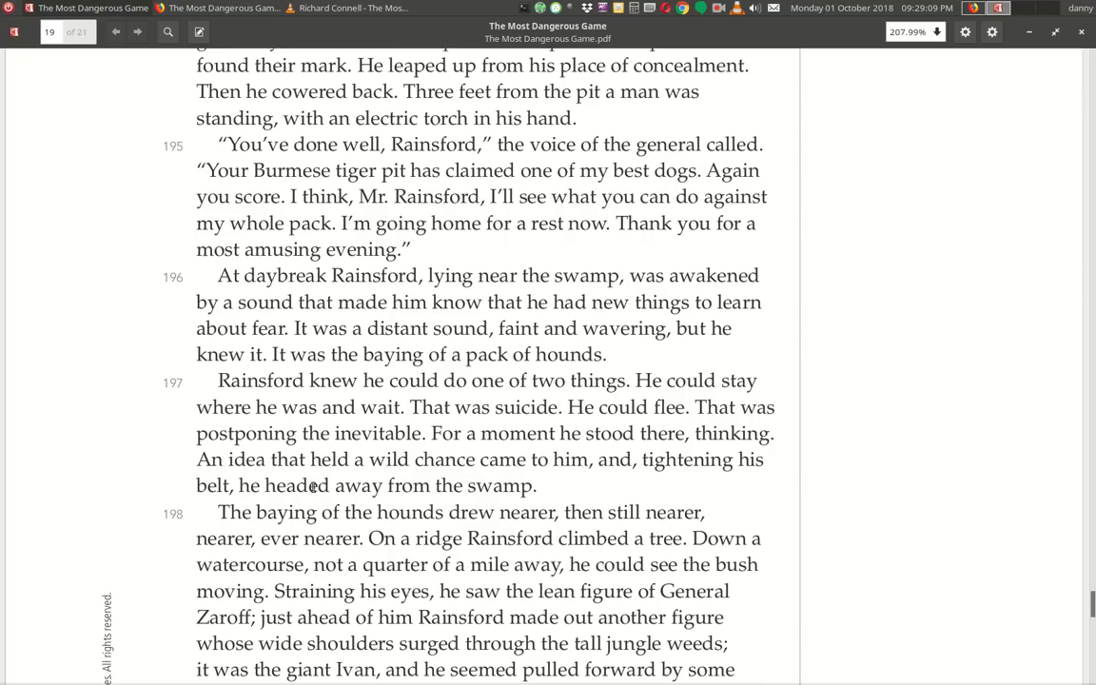
mouse_move(608, 487)
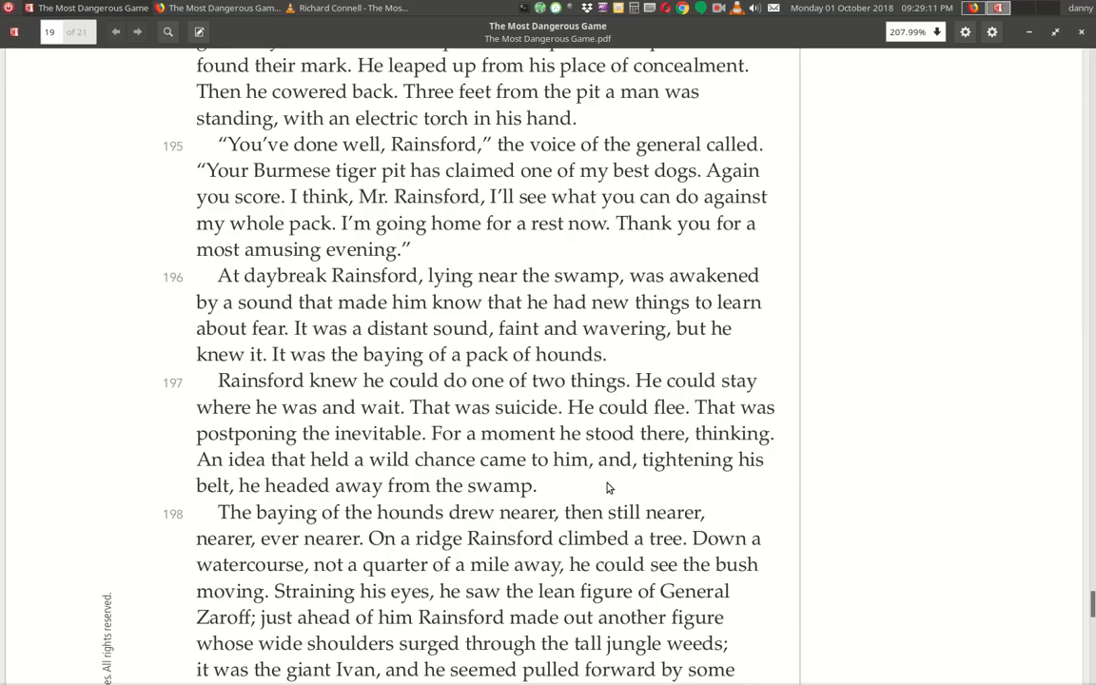
mouse_move(323, 510)
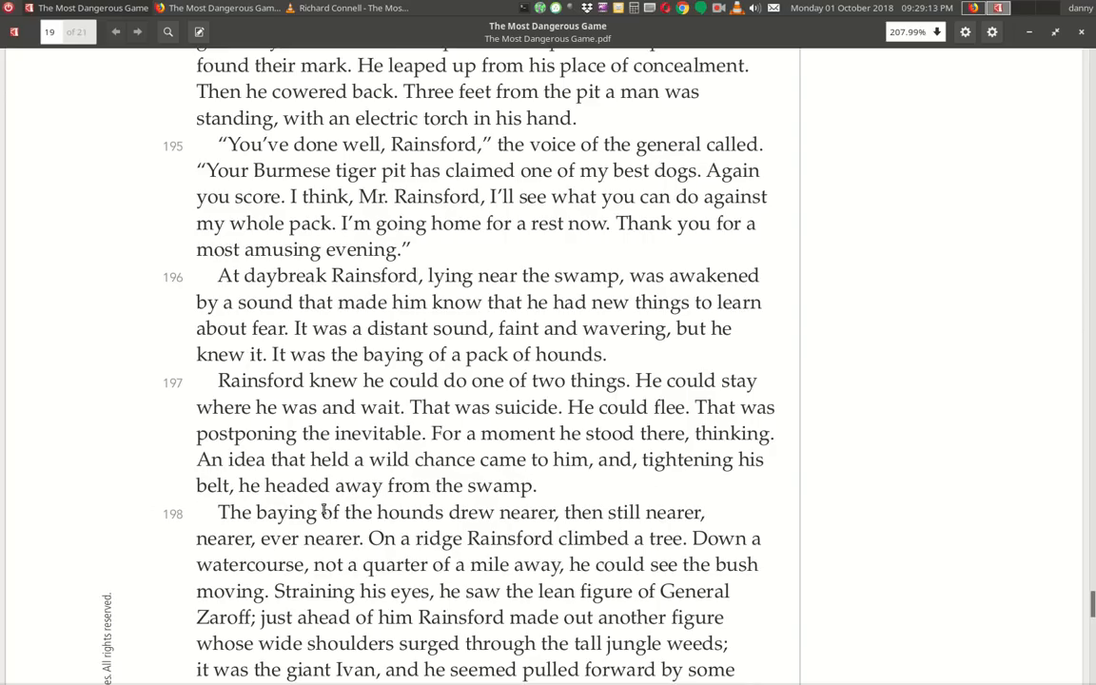
mouse_move(289, 533)
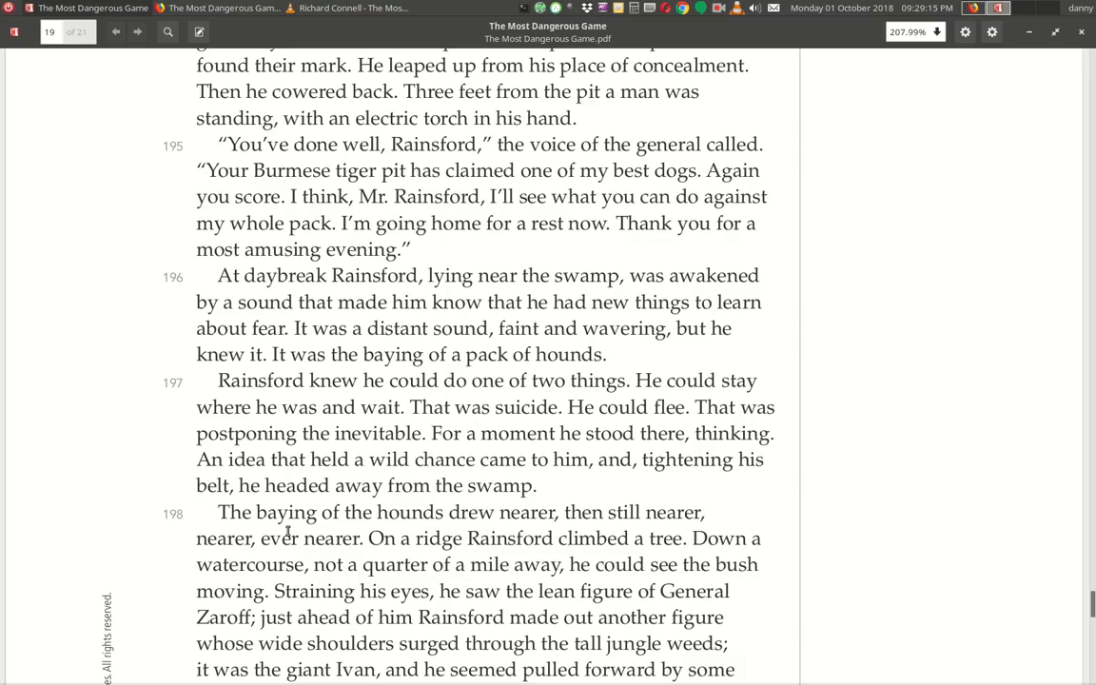
mouse_move(679, 528)
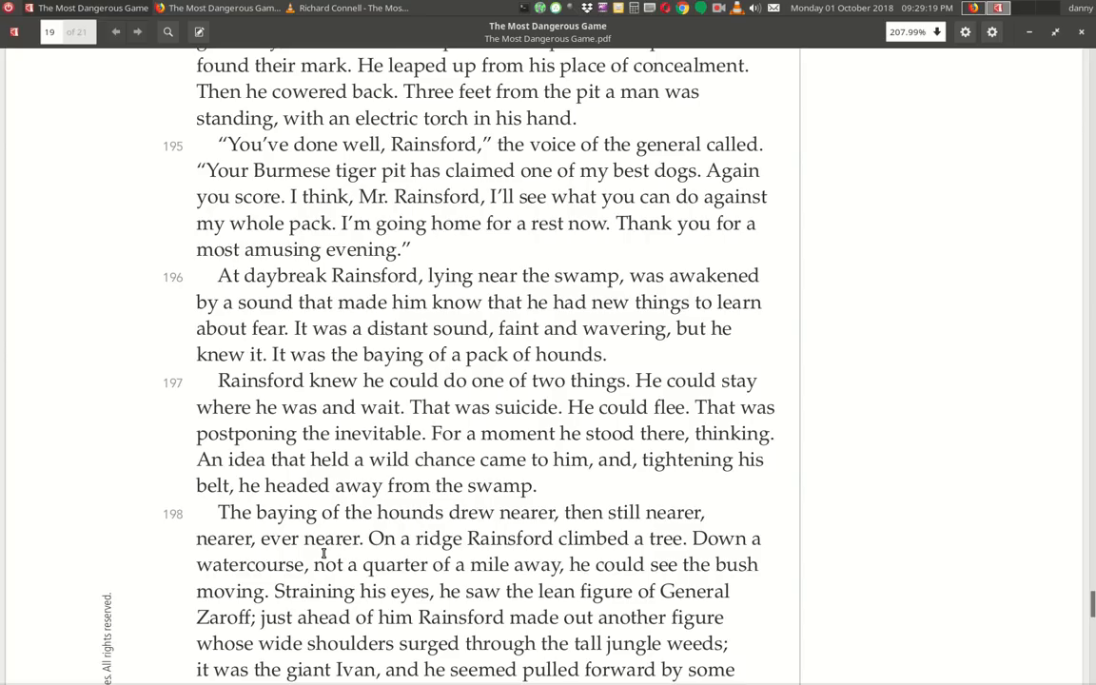
mouse_move(563, 561)
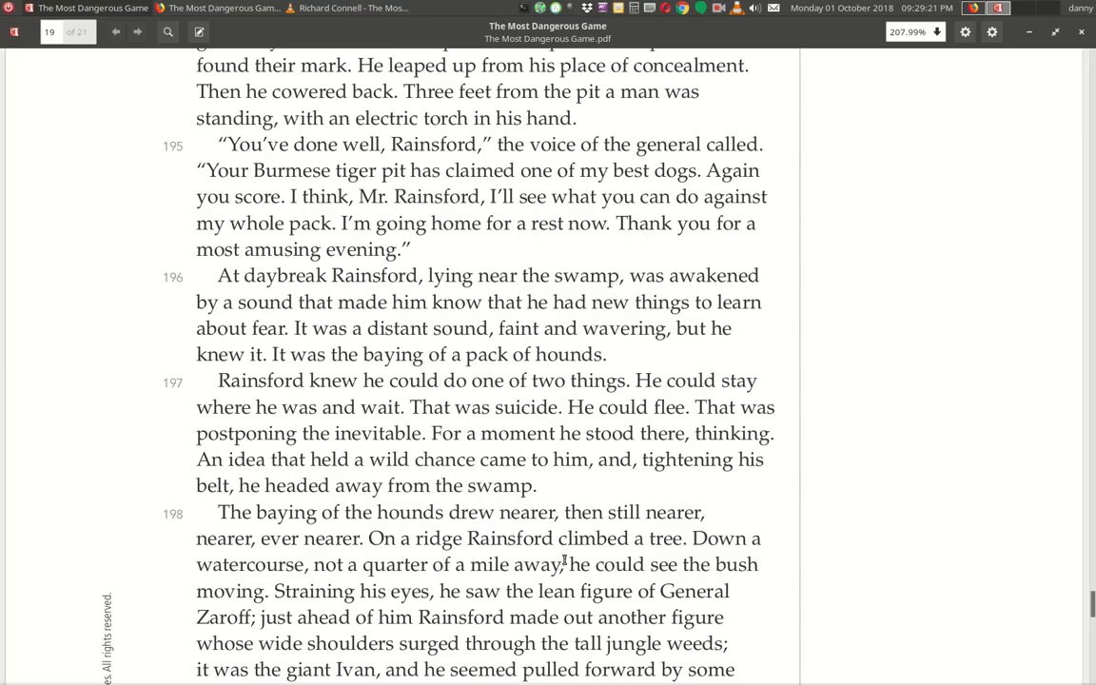
mouse_move(181, 615)
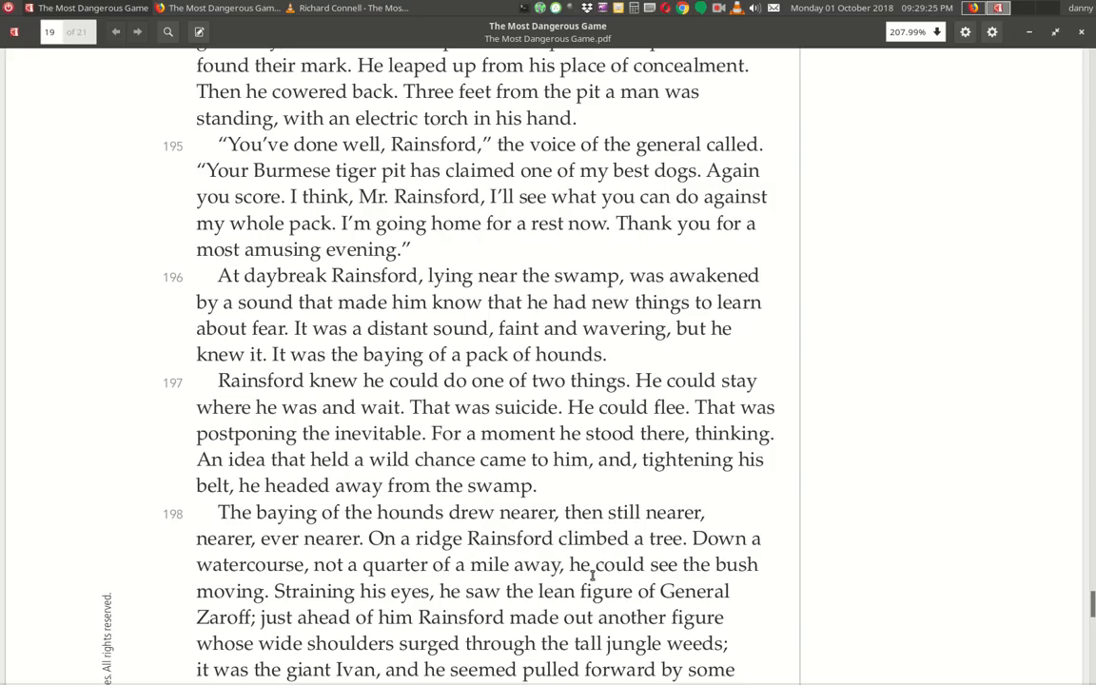
Scroll down so paragraphs 198, 199 and the IL36 page footer are fully visible.
scroll("down", 3)
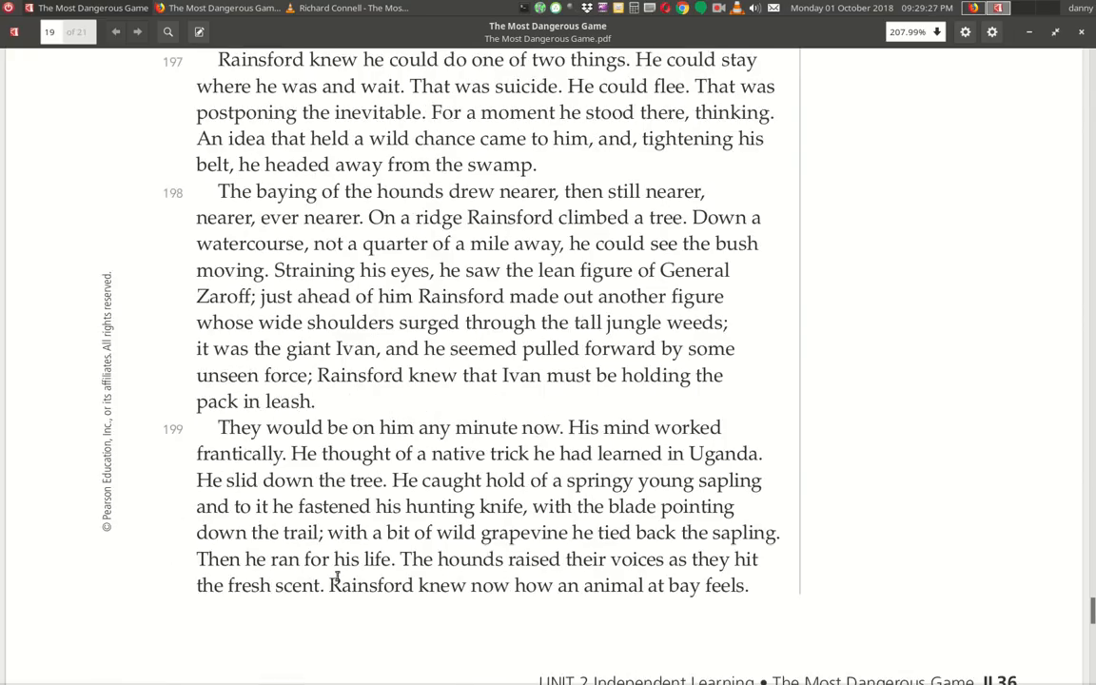
scroll("down", 3)
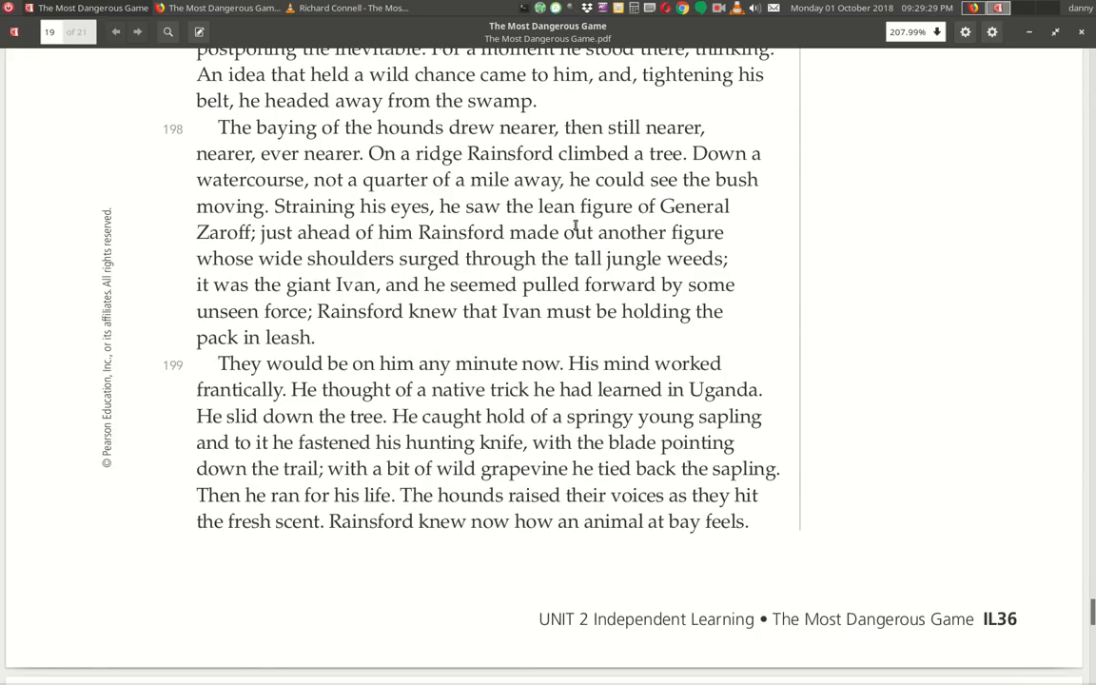
mouse_move(251, 227)
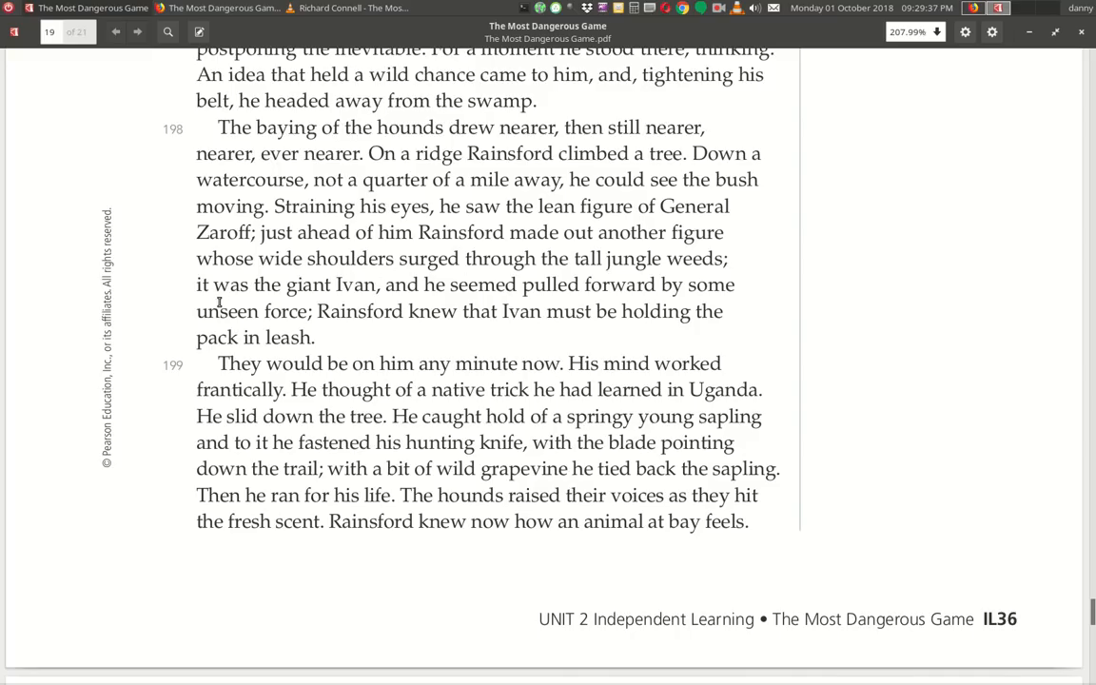
mouse_move(362, 309)
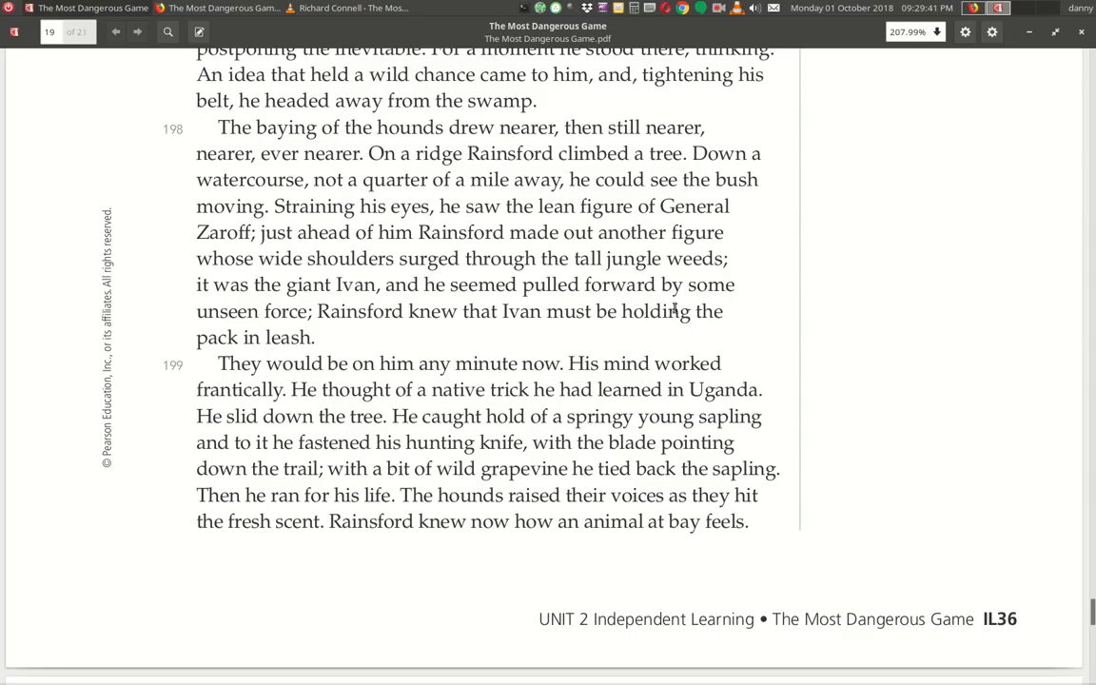
mouse_move(365, 337)
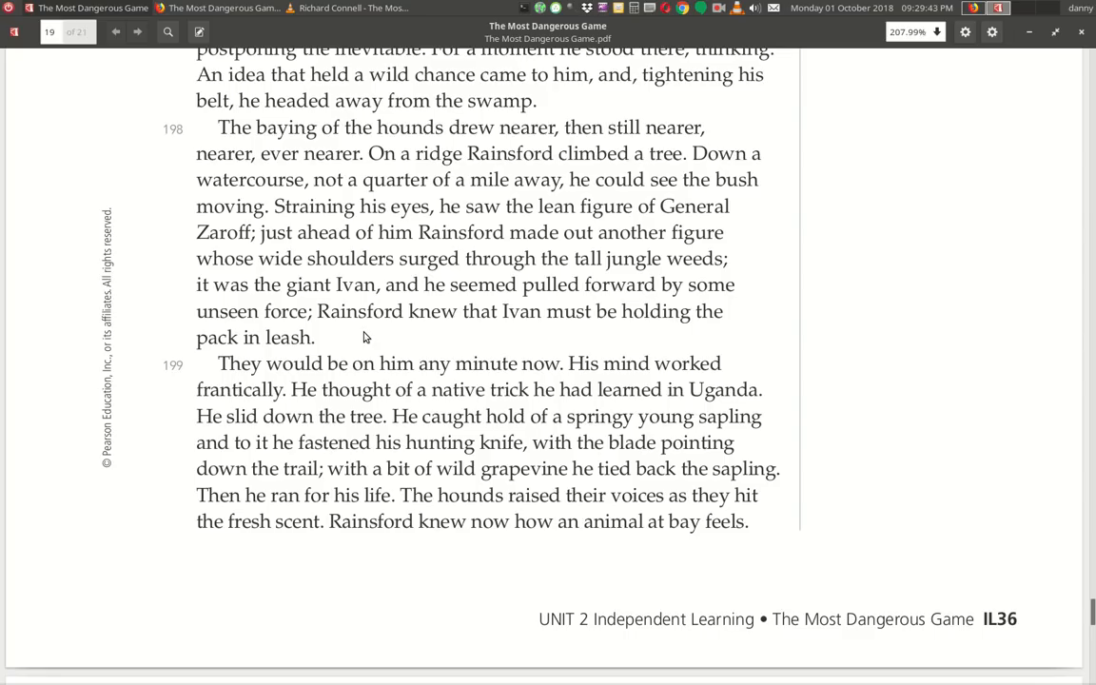
mouse_move(727, 335)
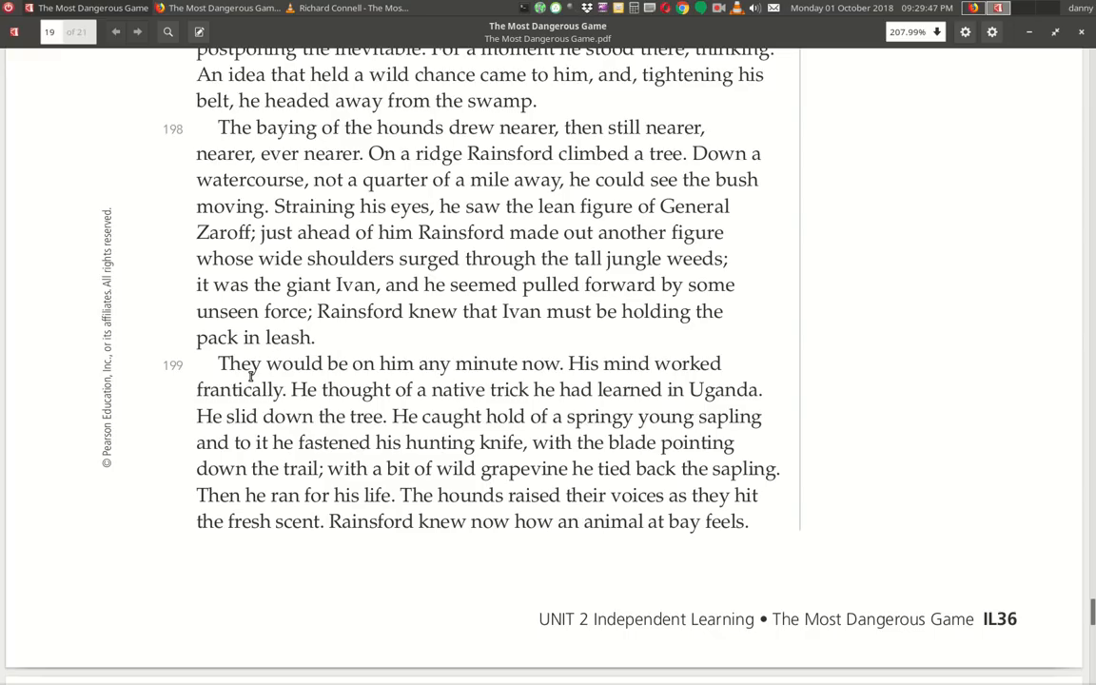
mouse_move(560, 378)
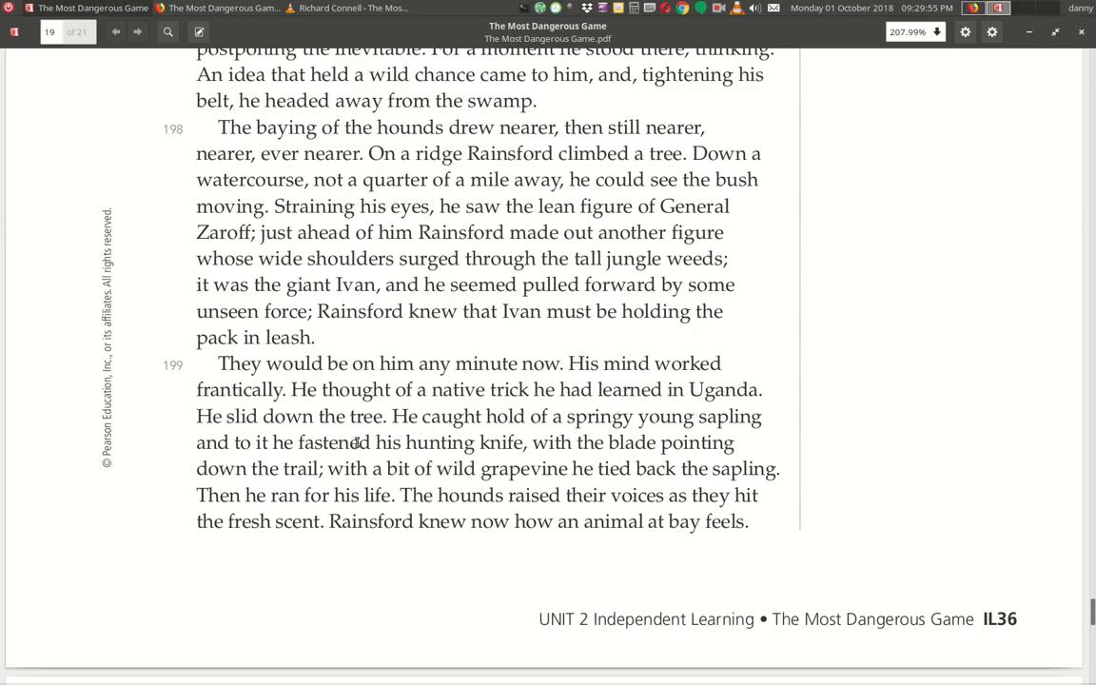
mouse_move(628, 441)
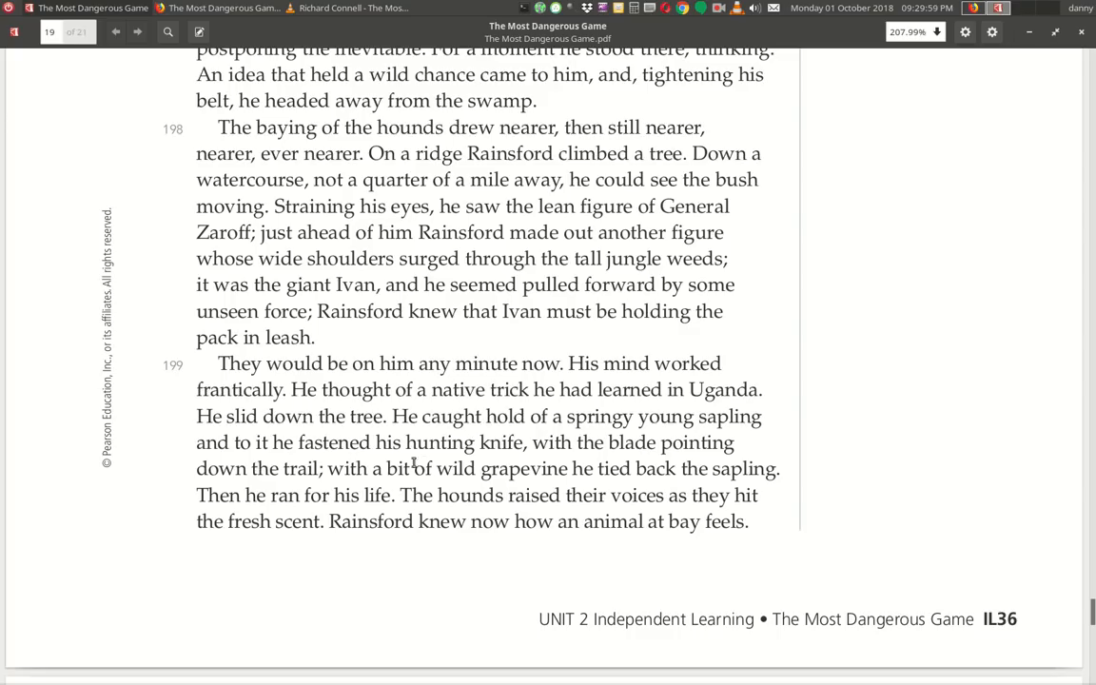
mouse_move(605, 468)
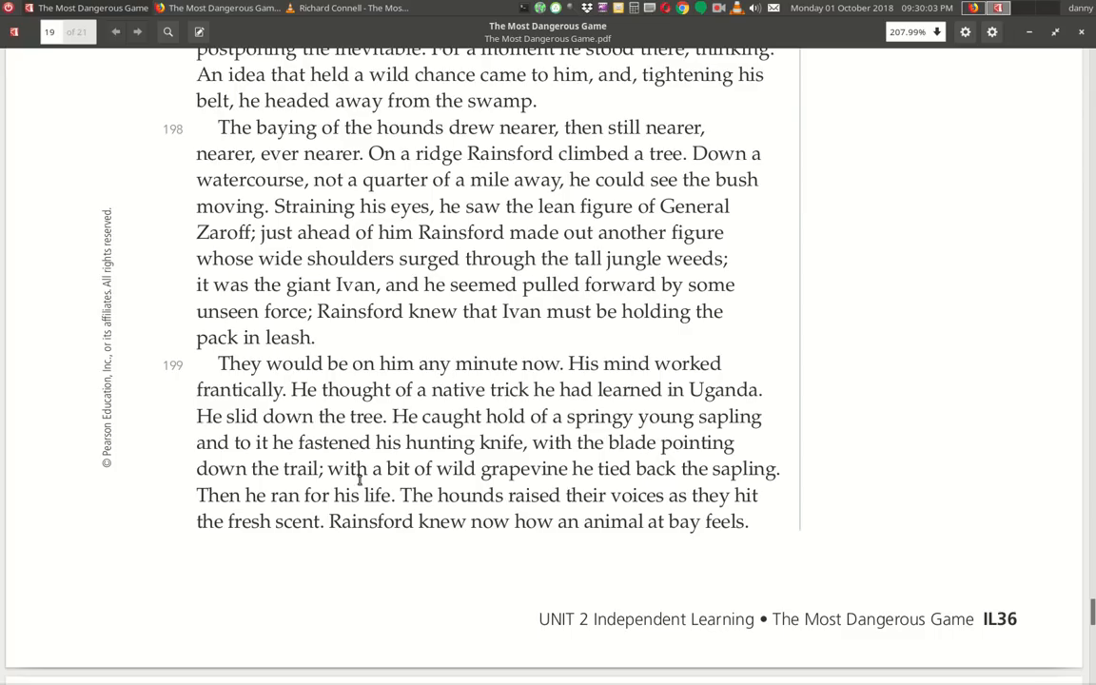
mouse_move(729, 484)
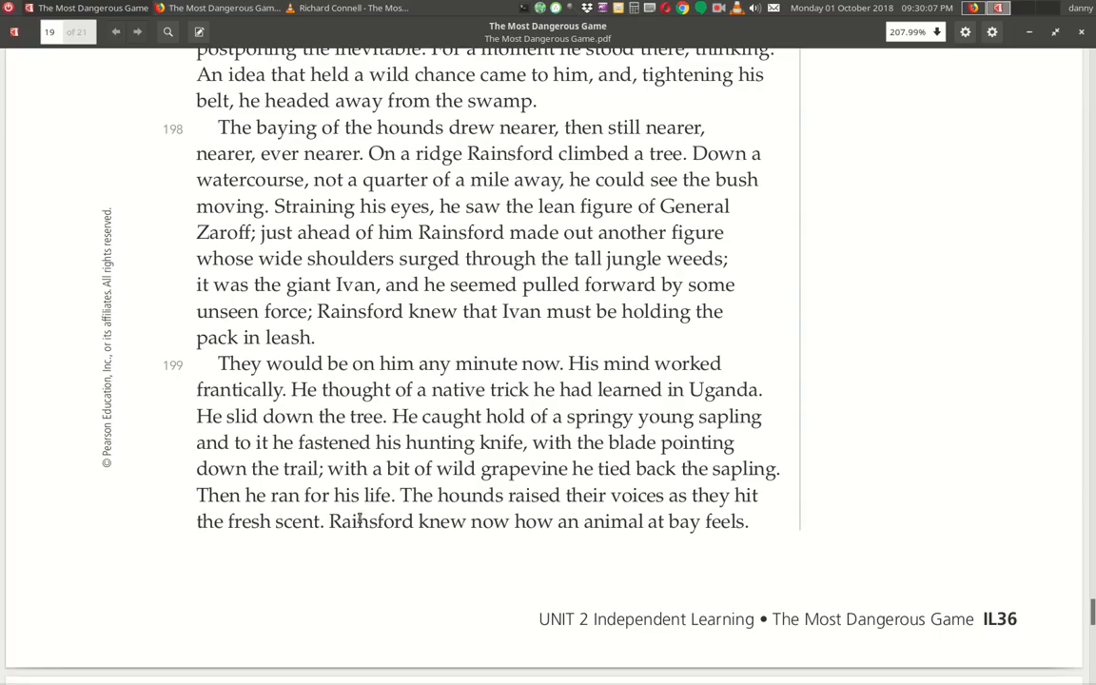
mouse_move(588, 514)
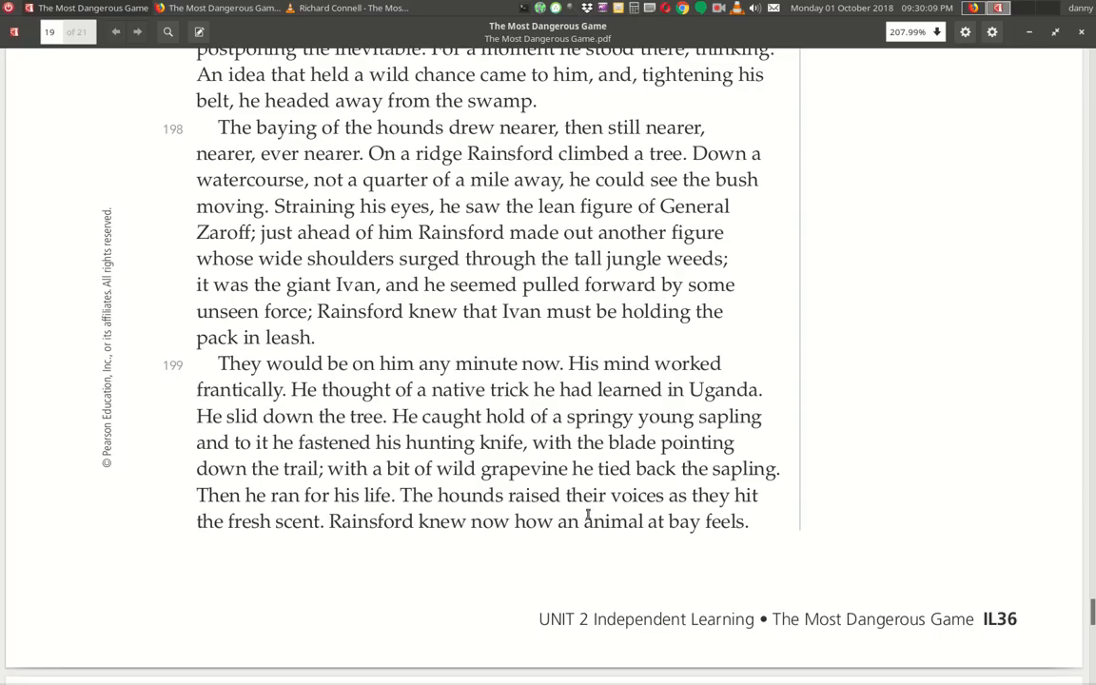
mouse_move(380, 567)
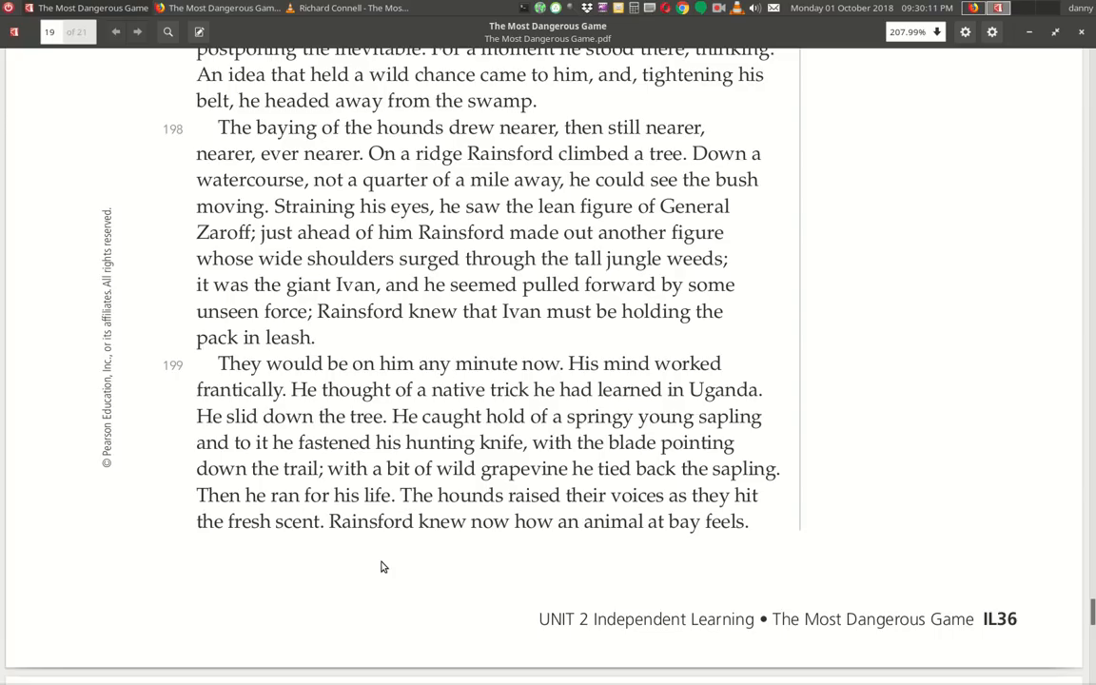
mouse_move(679, 579)
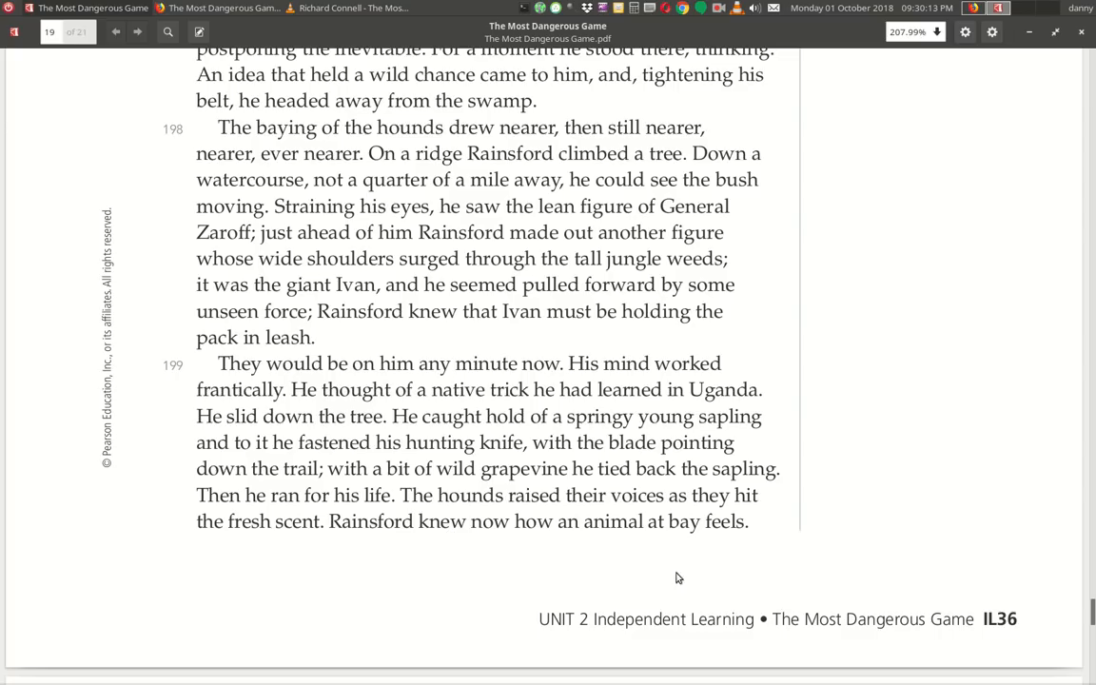
Scroll to the next page showing paragraphs 200–204, where Rainsford leaps into the sea.
scroll("down", 3)
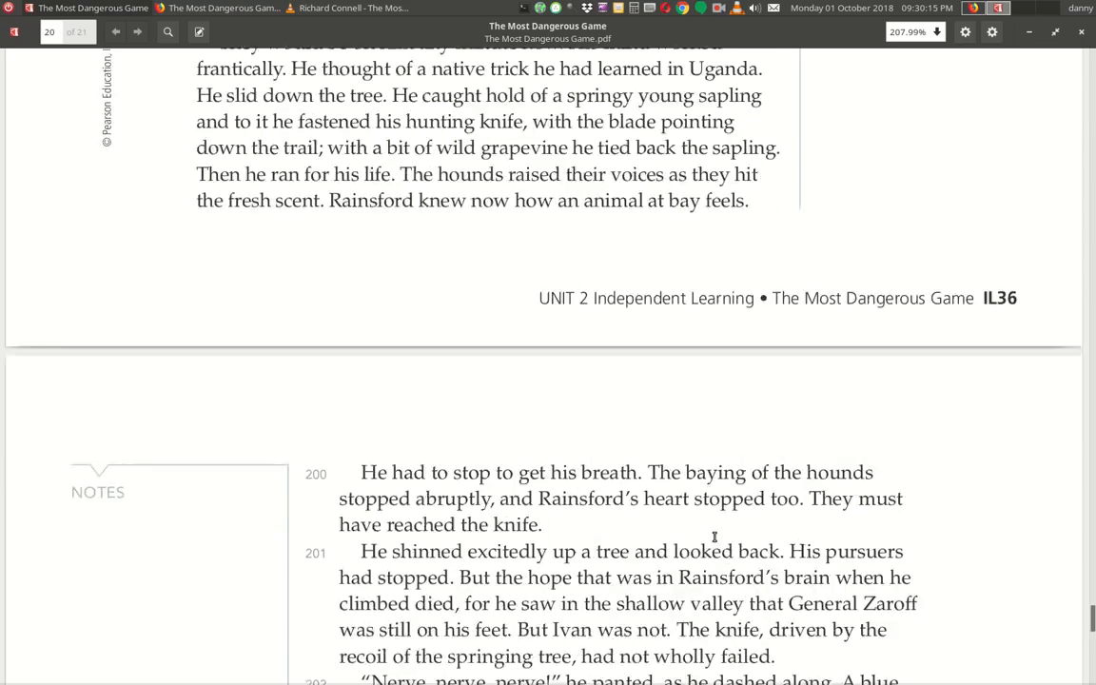
scroll("down", 3)
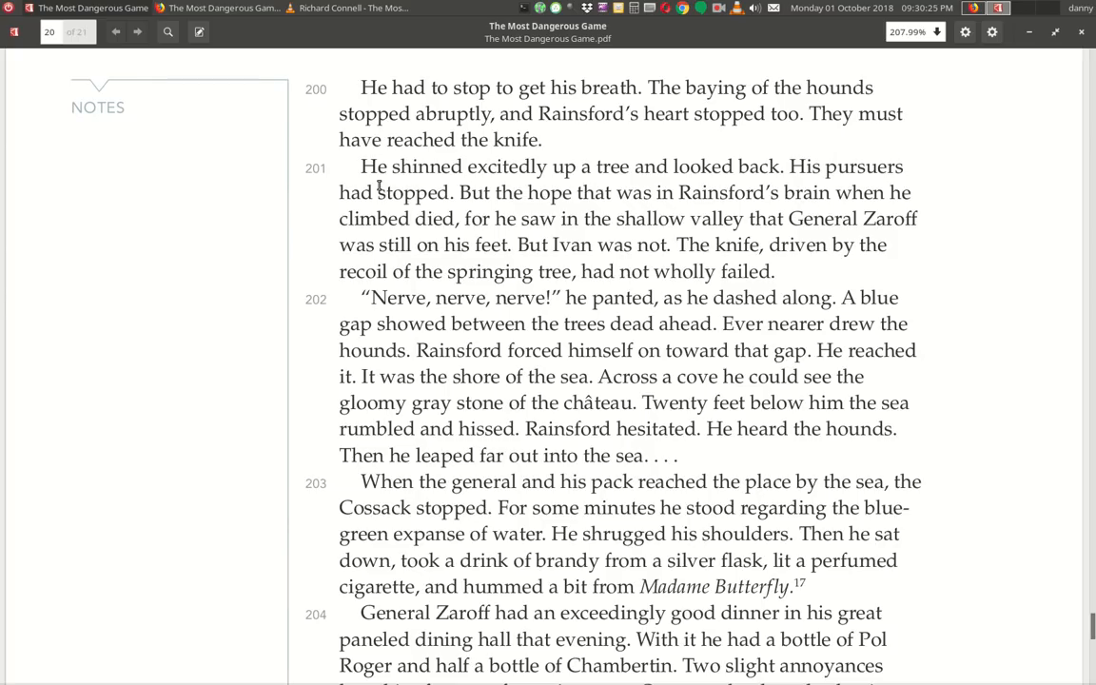
mouse_move(639, 183)
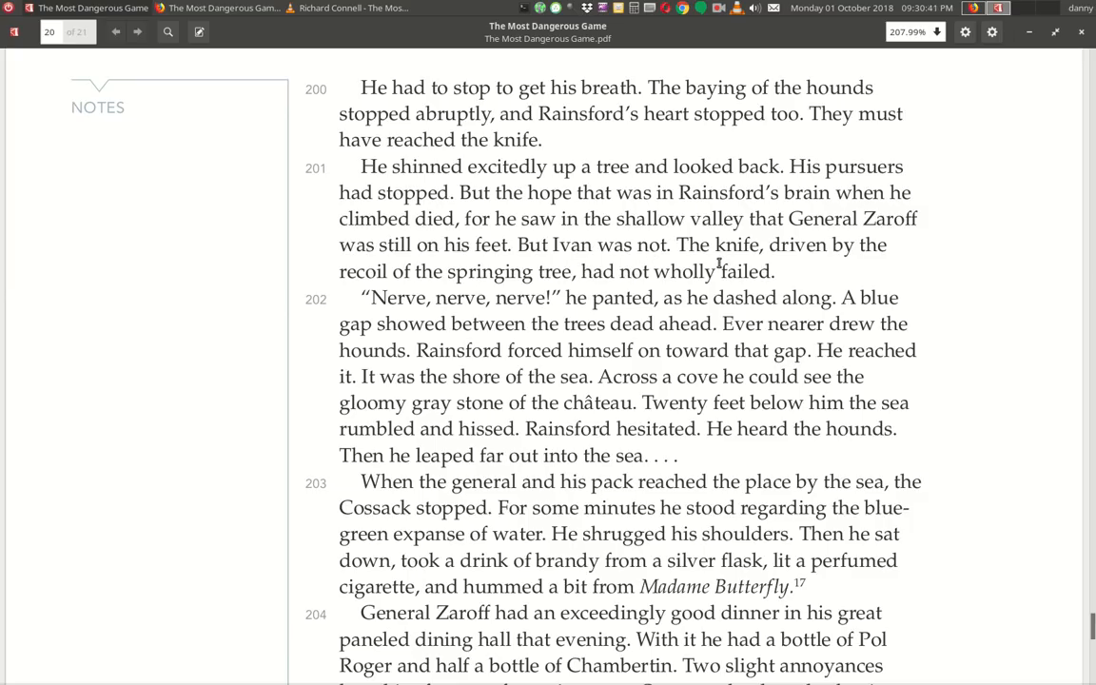
mouse_move(578, 289)
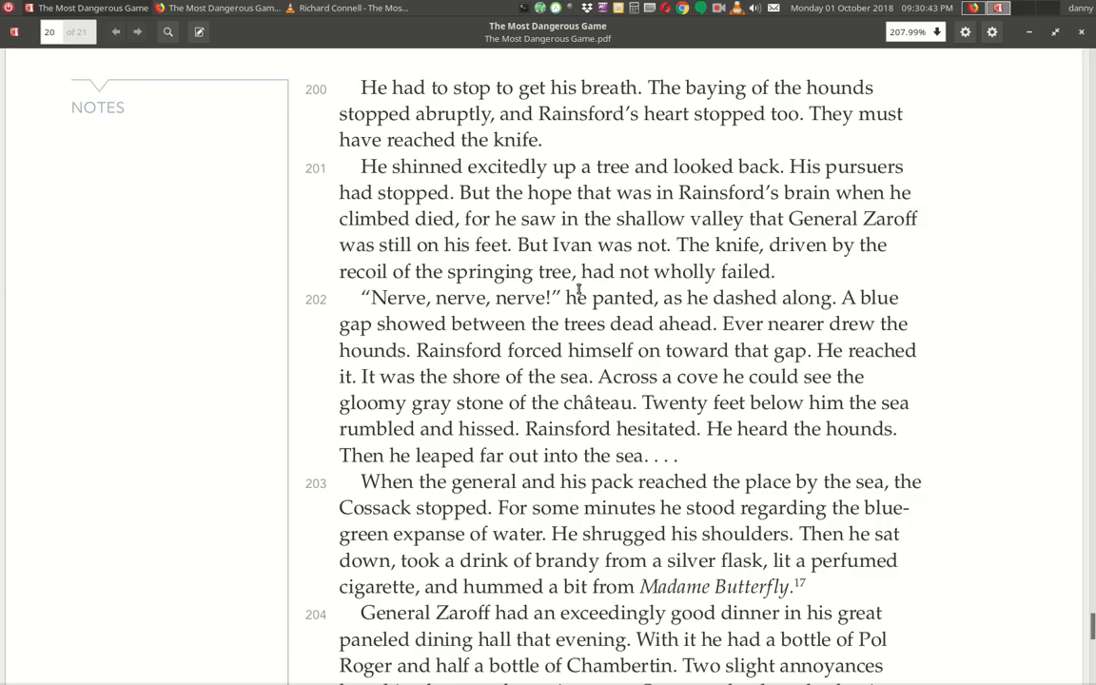
mouse_move(601, 326)
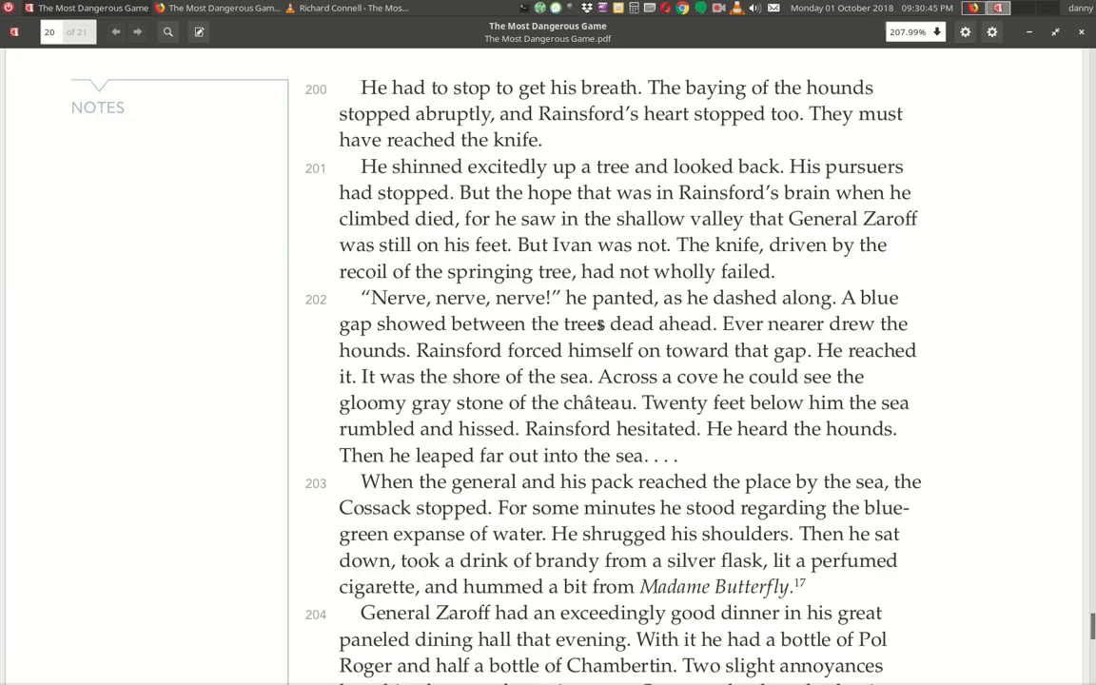
mouse_move(449, 310)
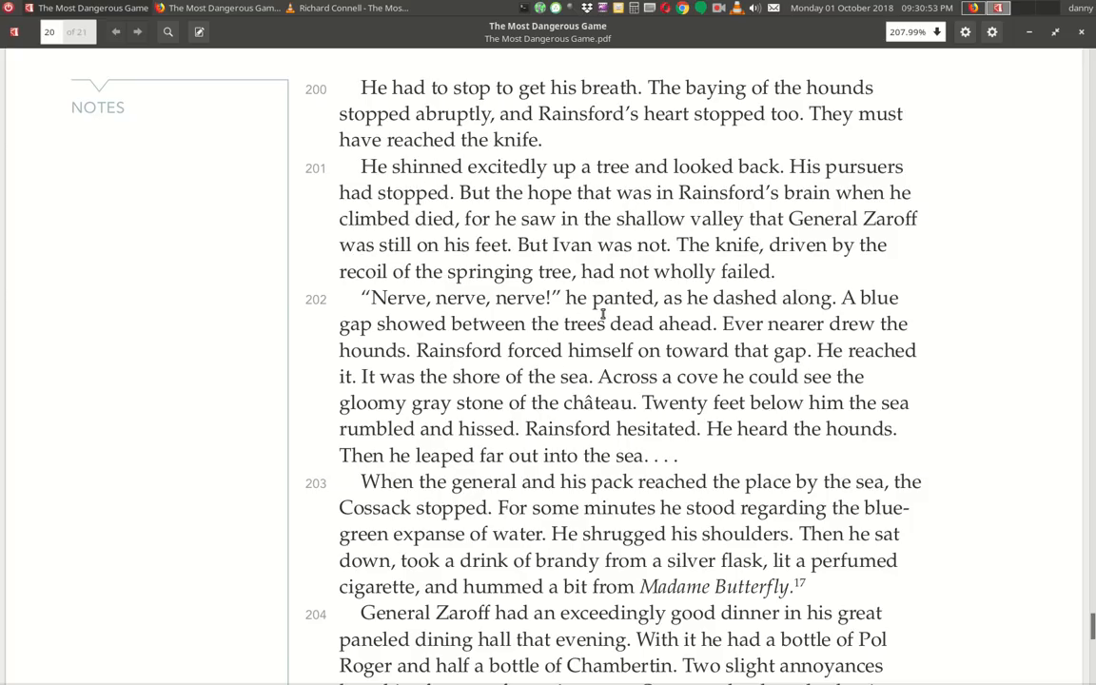
mouse_move(902, 338)
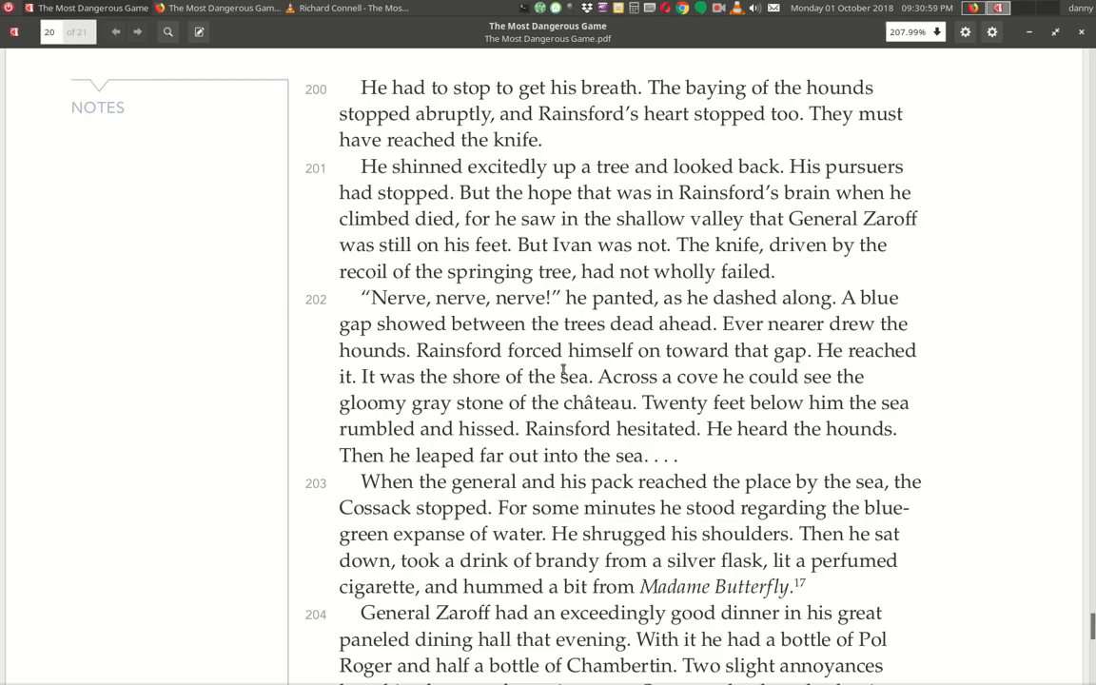
mouse_move(884, 366)
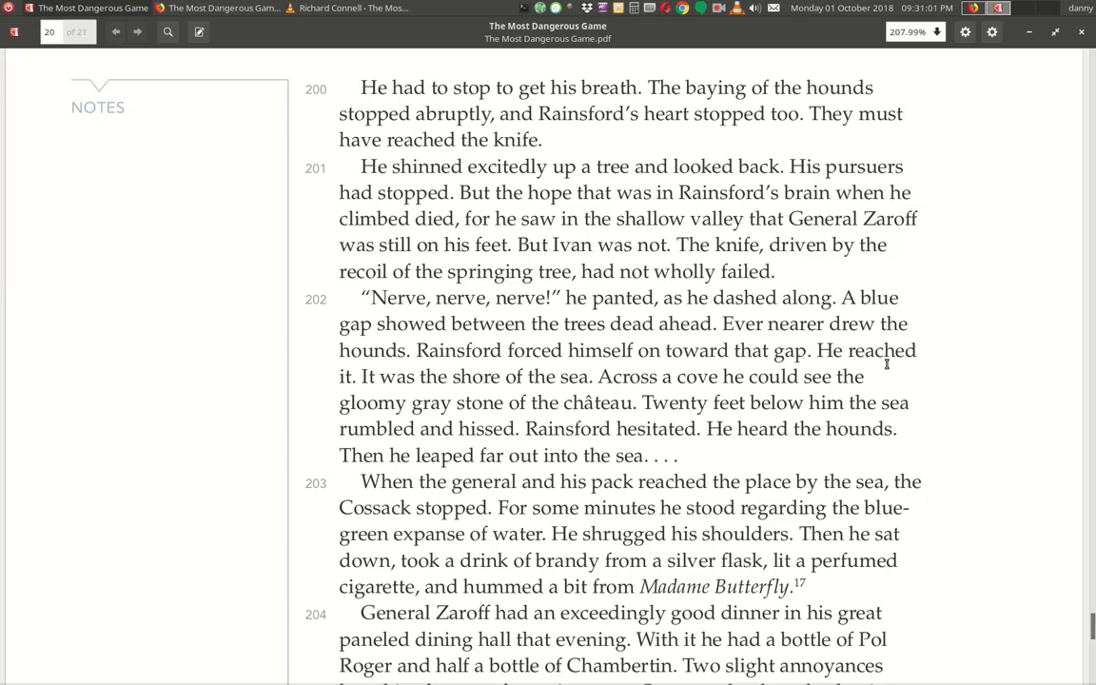
mouse_move(556, 394)
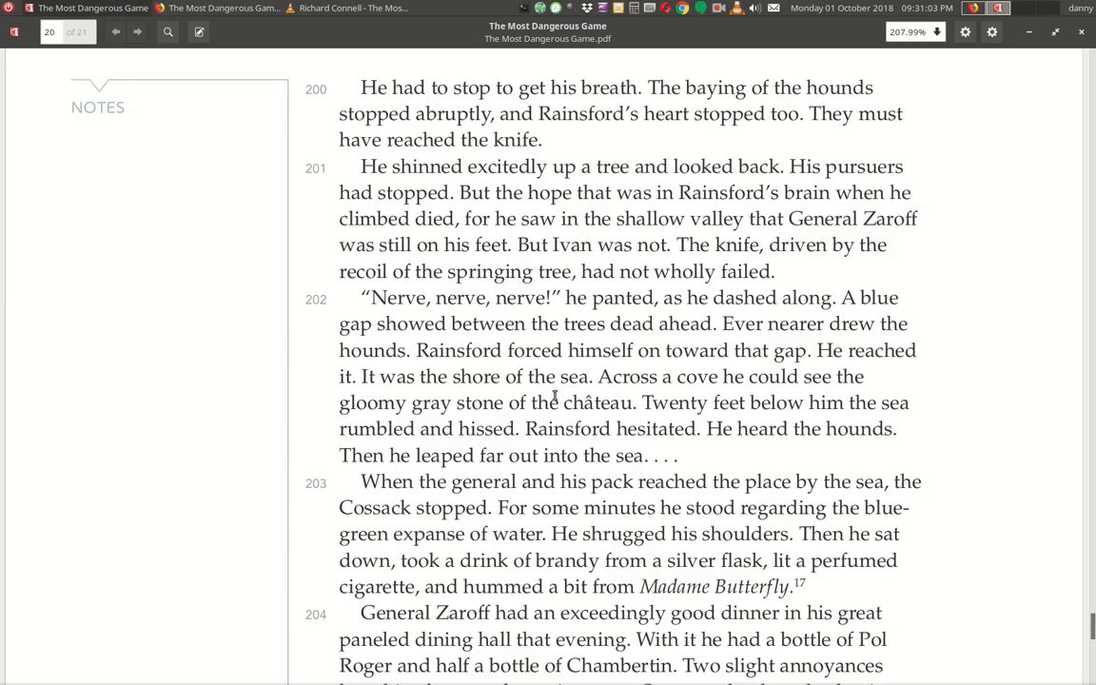
mouse_move(879, 404)
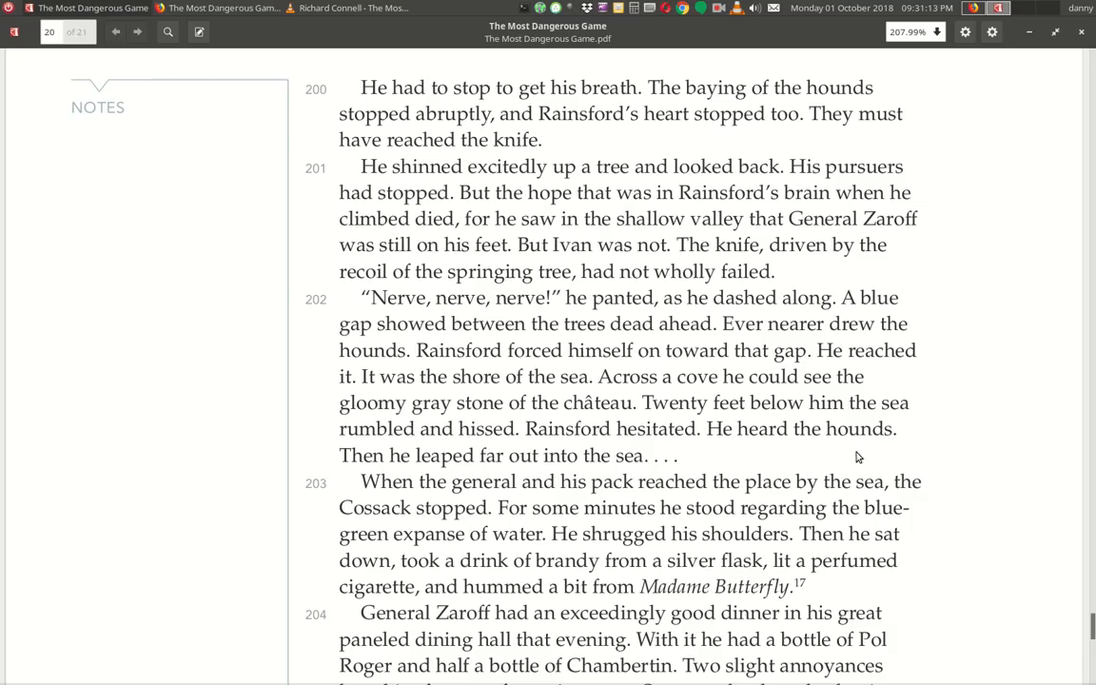
mouse_move(472, 472)
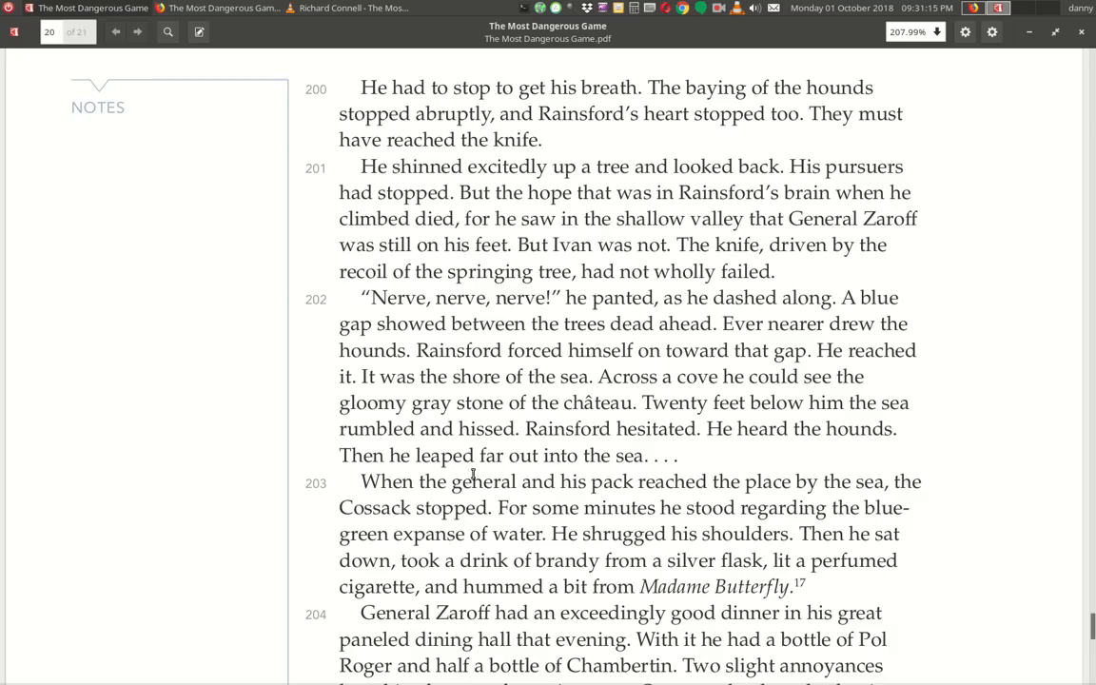
scroll("down", 3)
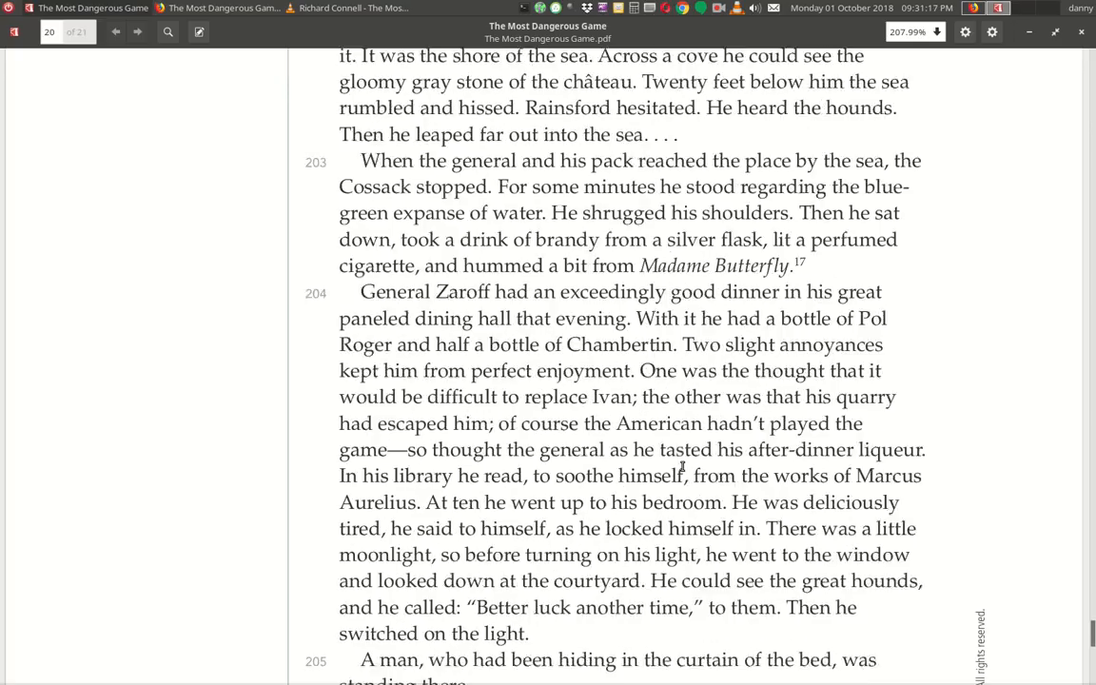
scroll("down", 3)
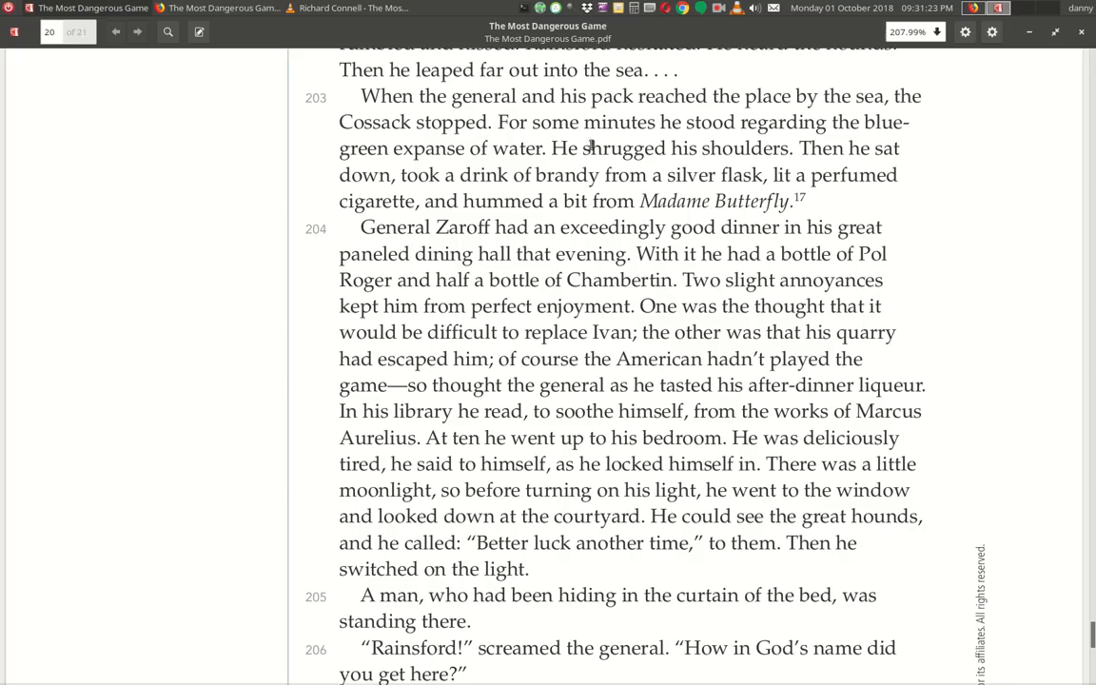
mouse_move(466, 166)
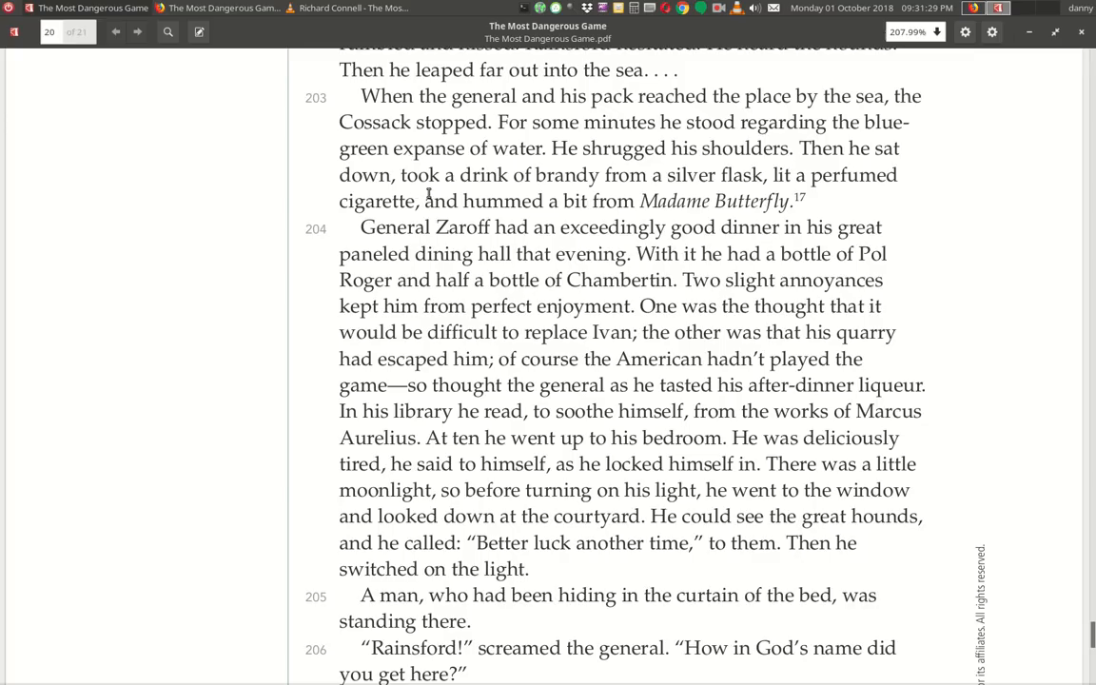
mouse_move(765, 194)
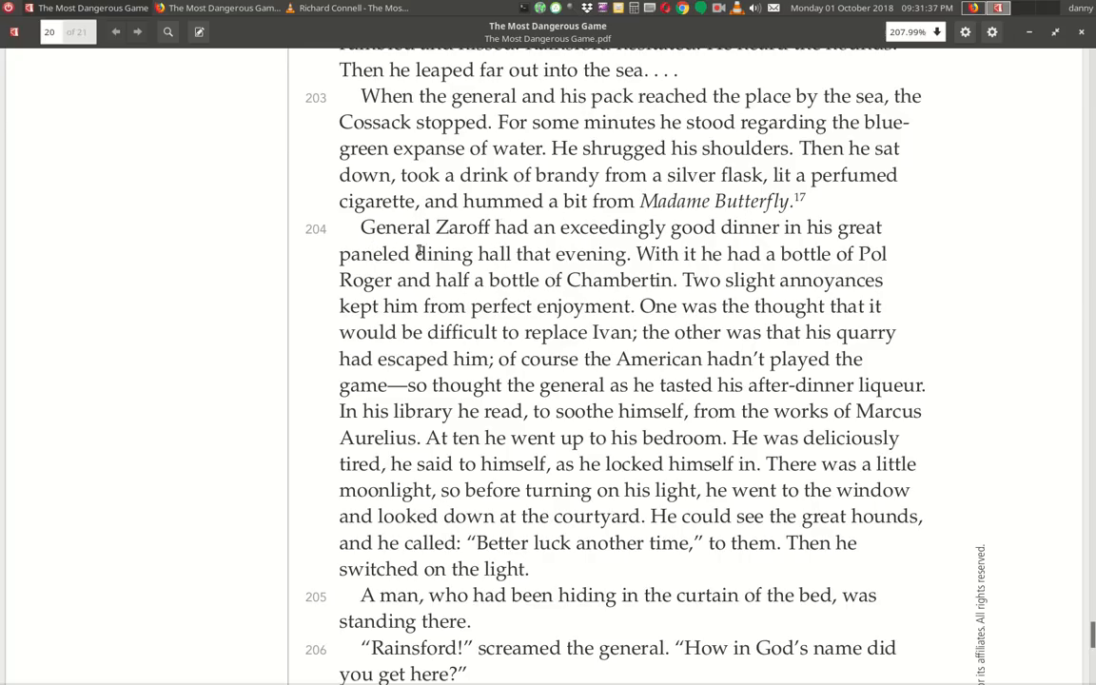
mouse_move(639, 251)
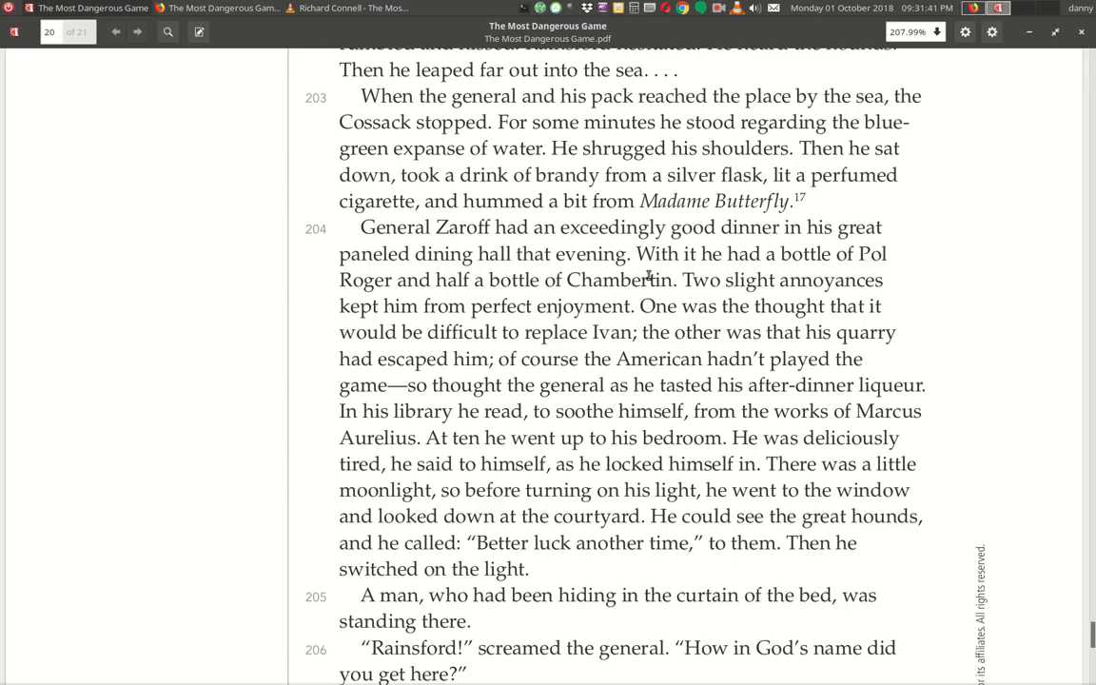
mouse_move(417, 287)
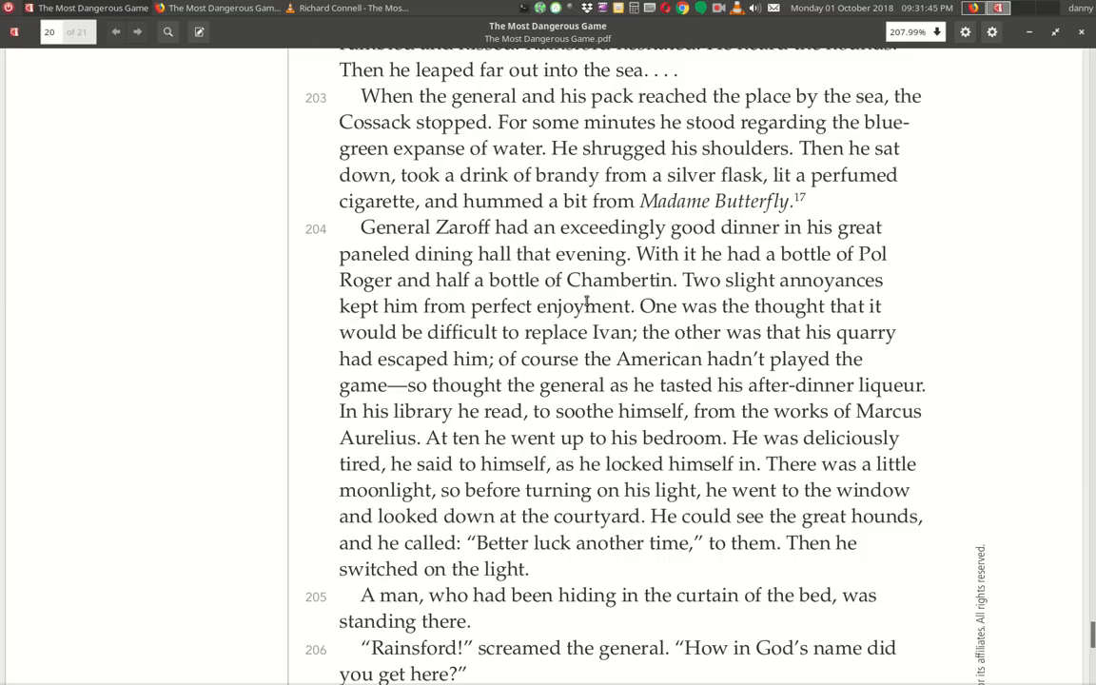
mouse_move(742, 301)
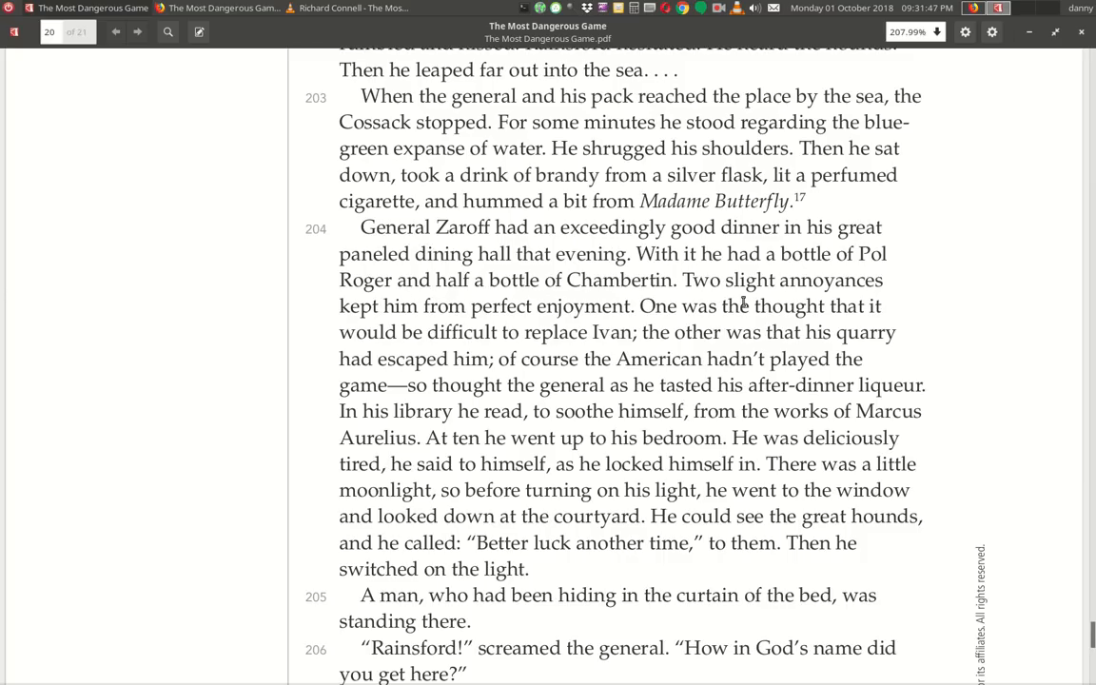
mouse_move(588, 323)
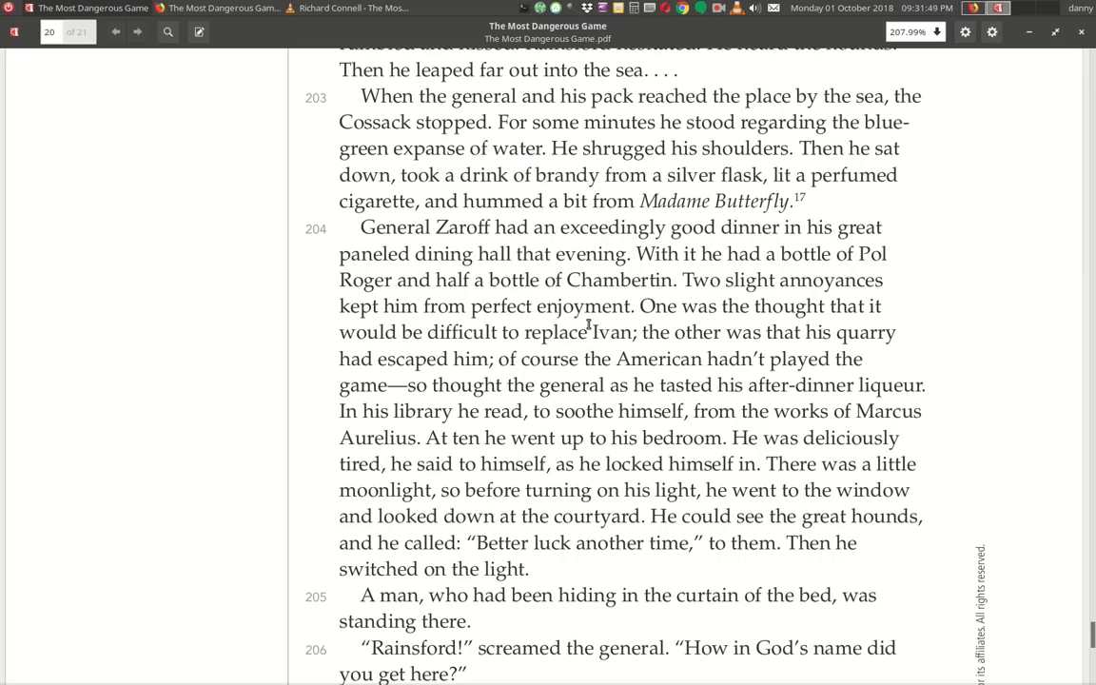
mouse_move(833, 335)
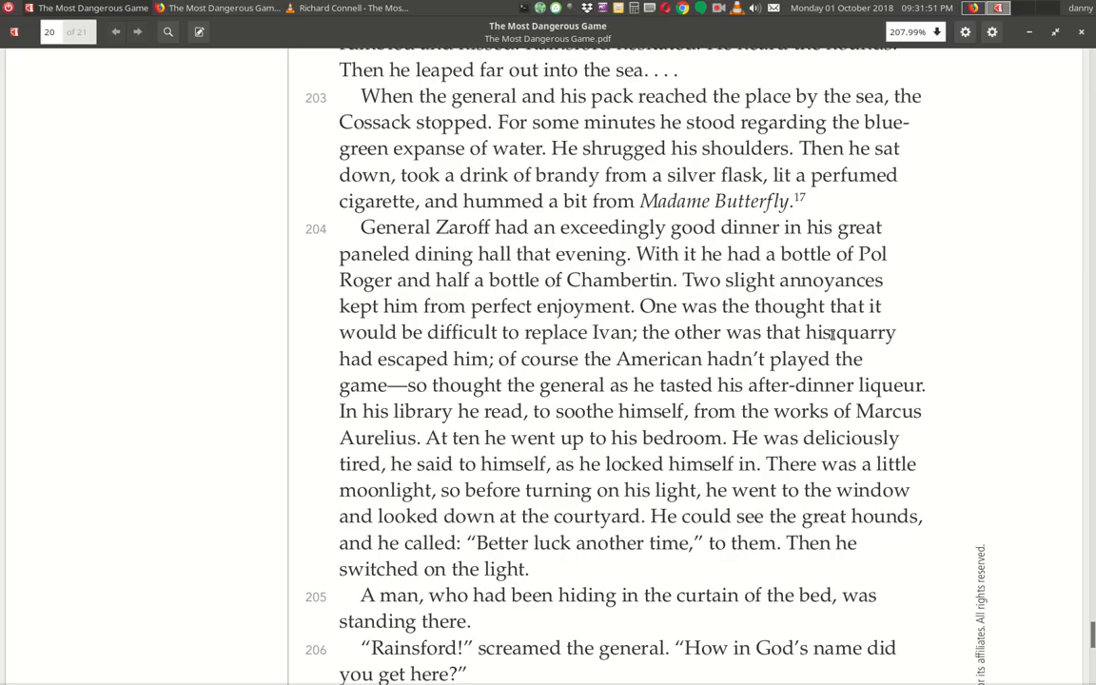
mouse_move(613, 352)
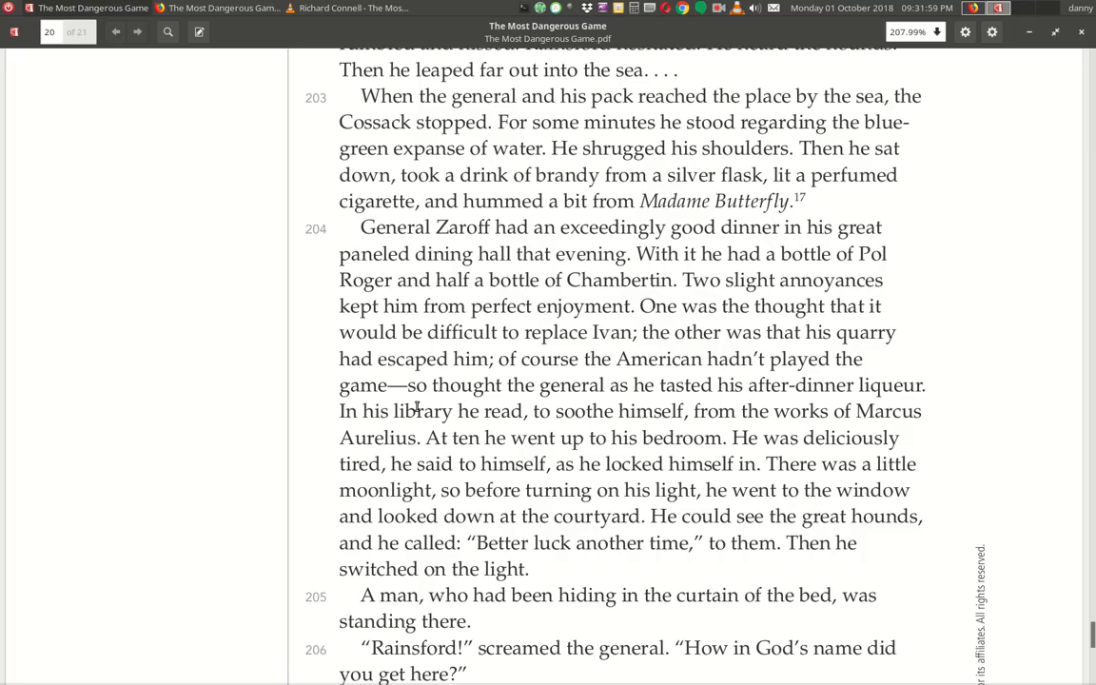
mouse_move(673, 407)
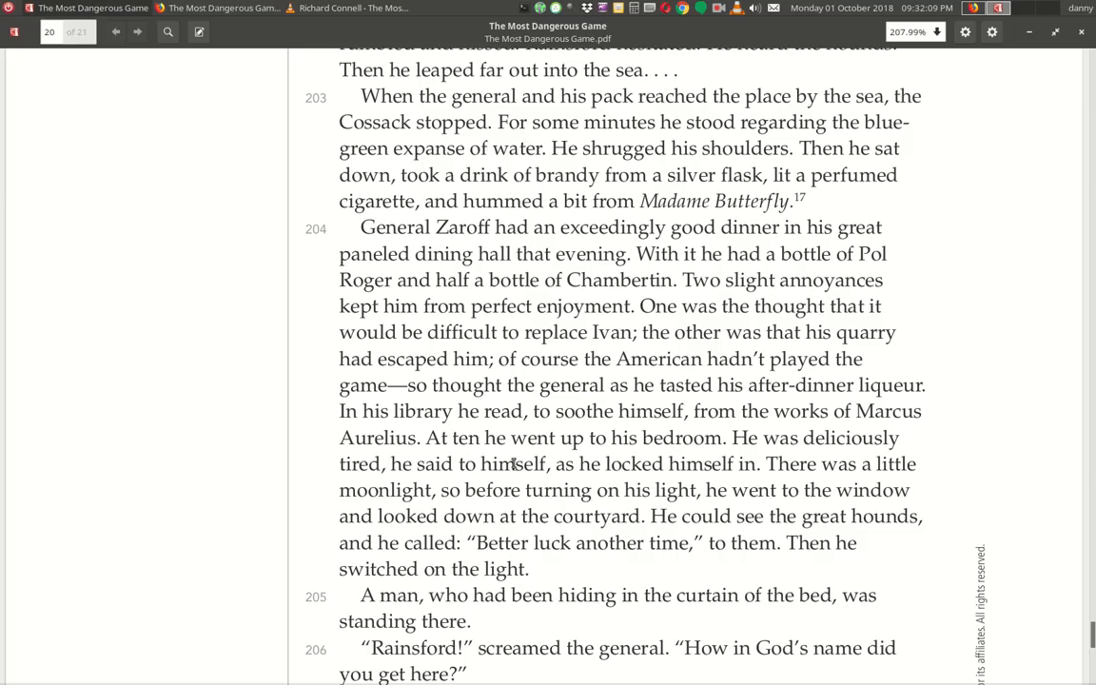
mouse_move(891, 461)
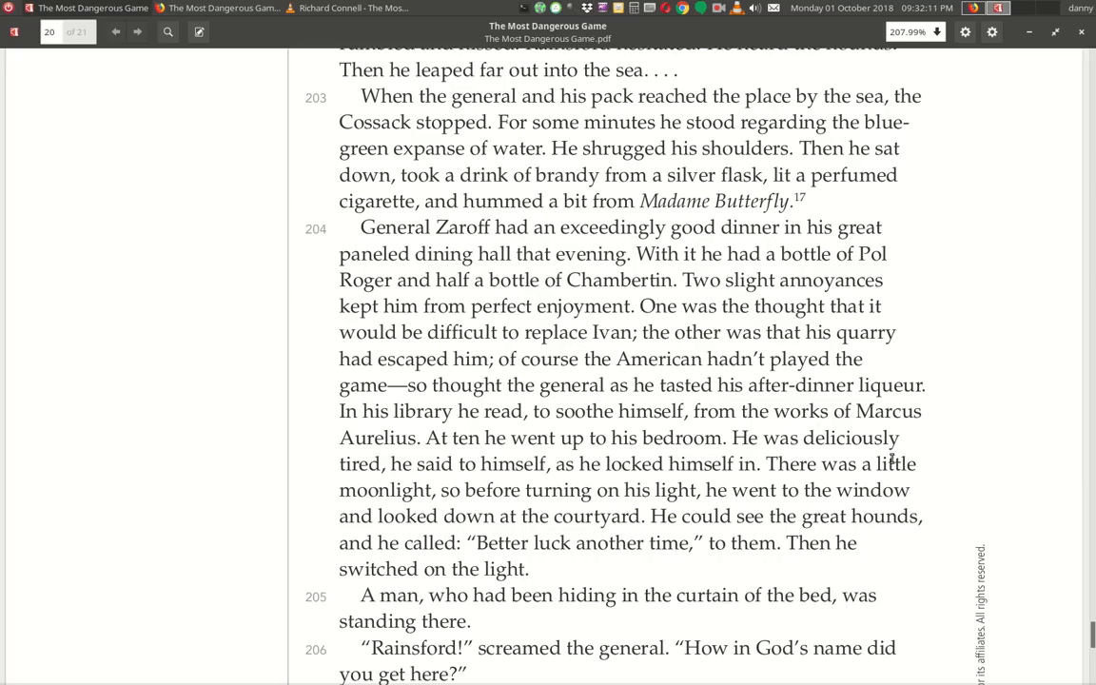
mouse_move(526, 490)
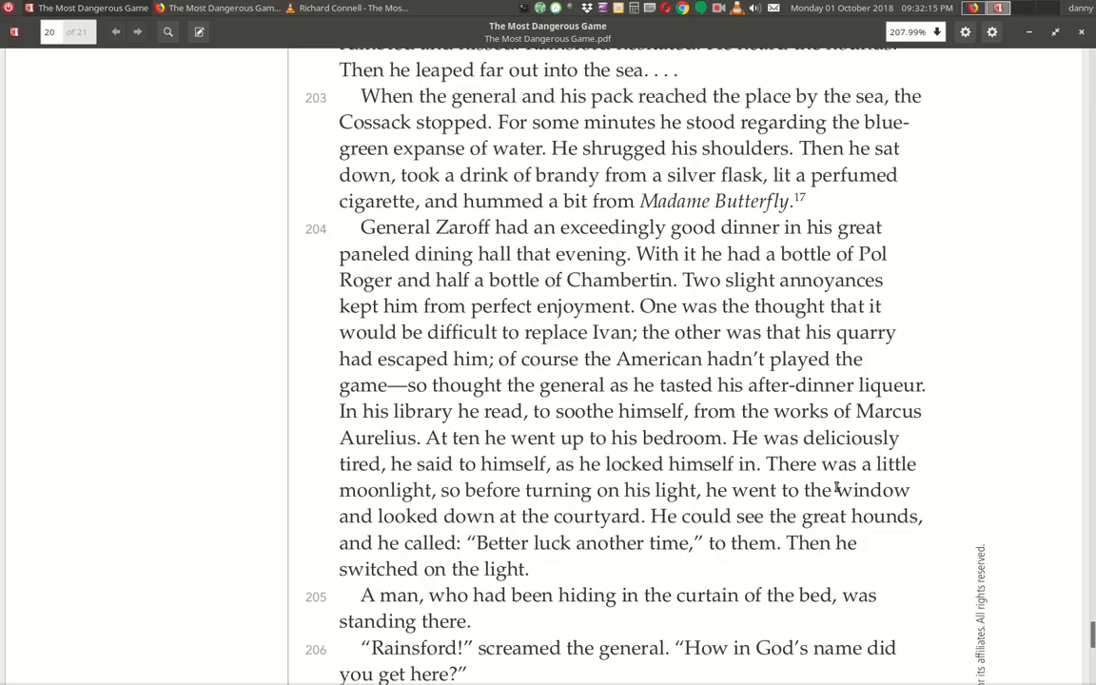
mouse_move(655, 514)
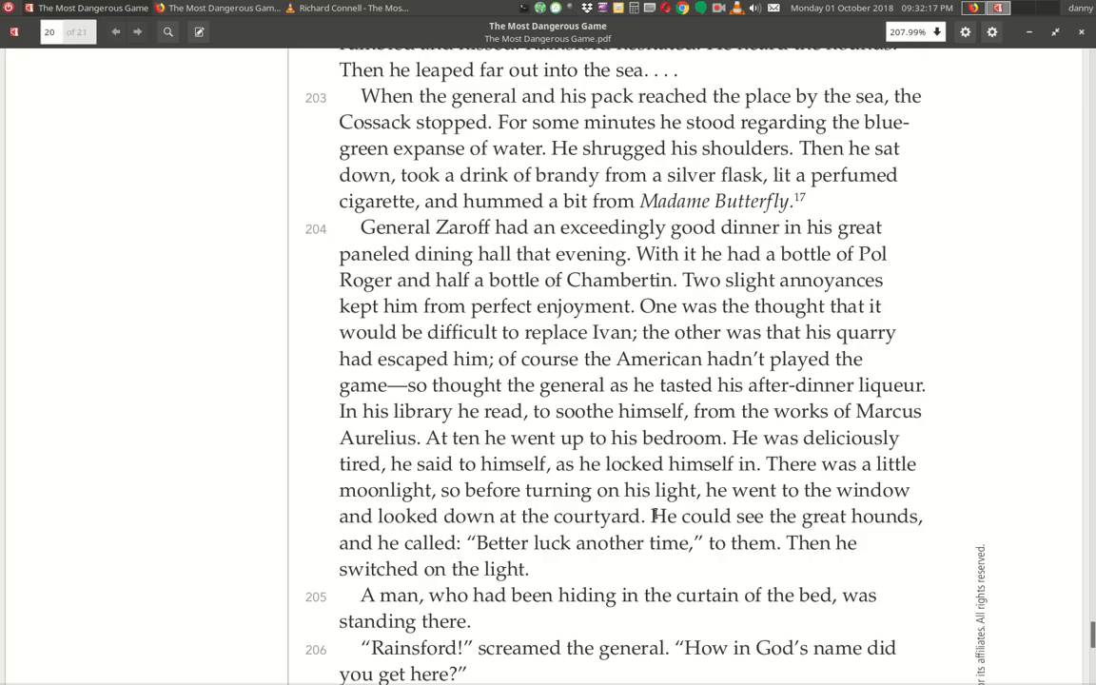
mouse_move(556, 533)
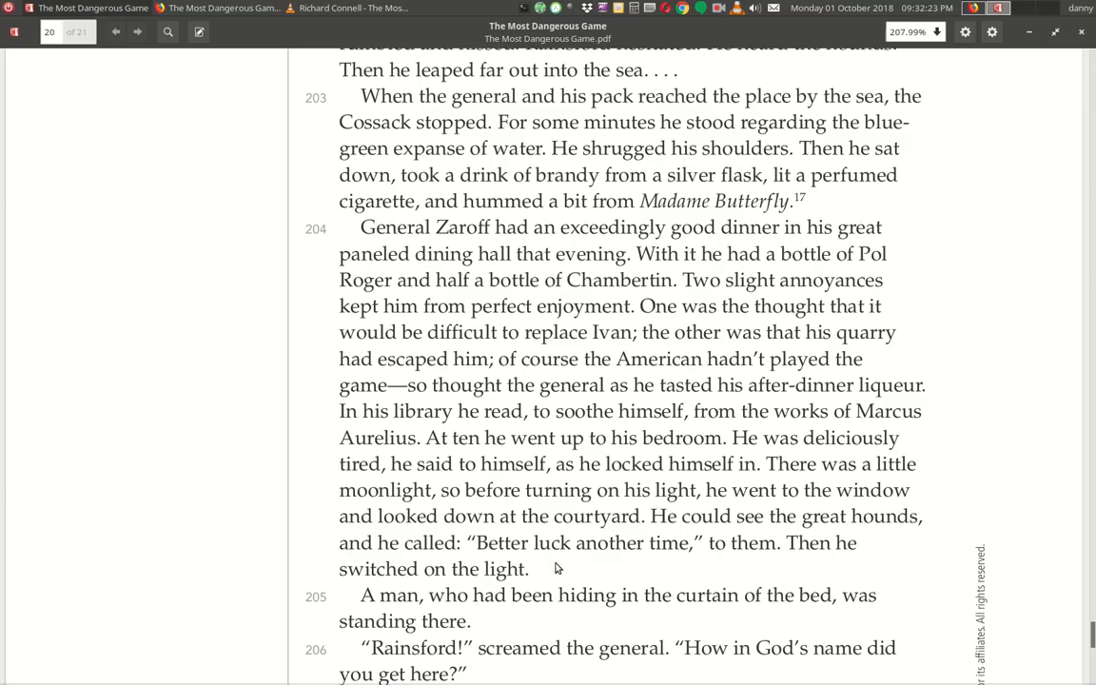
mouse_move(773, 563)
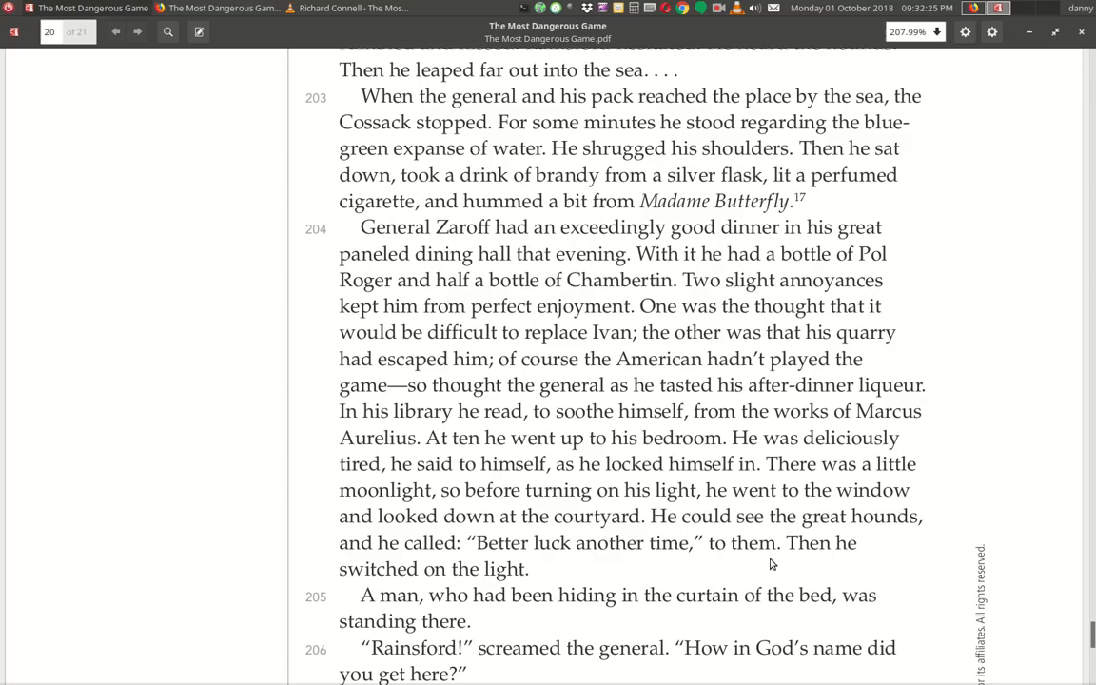
mouse_move(455, 584)
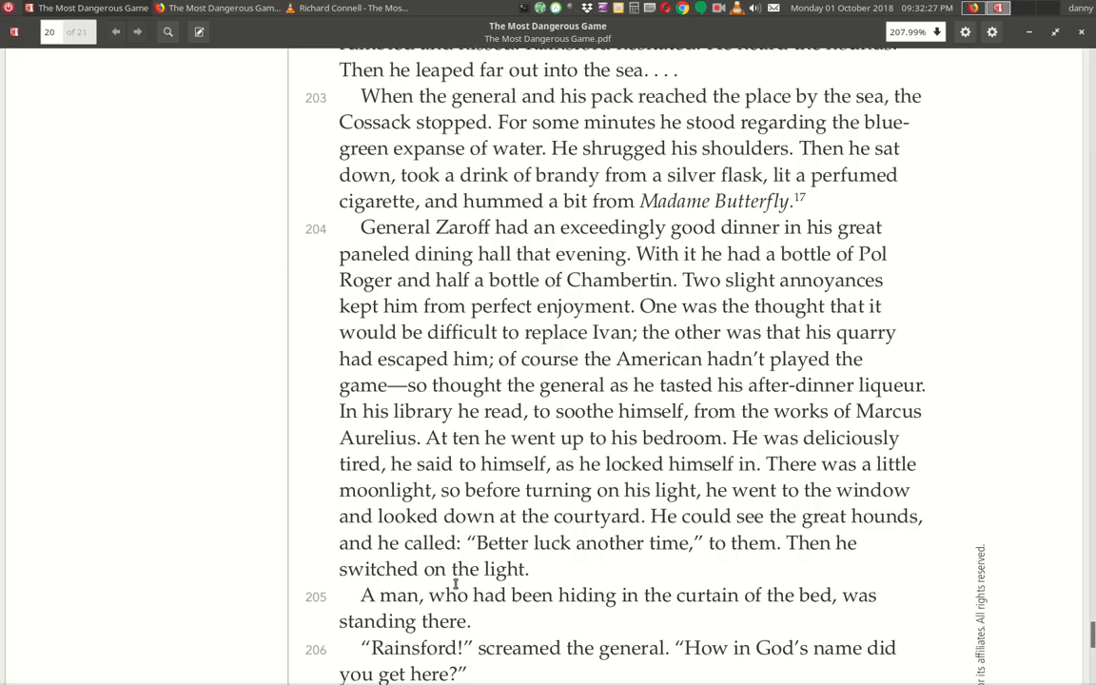
Scroll down to paragraphs 205–209 and the Madame Butterfly footnote 17.
scroll("down", 3)
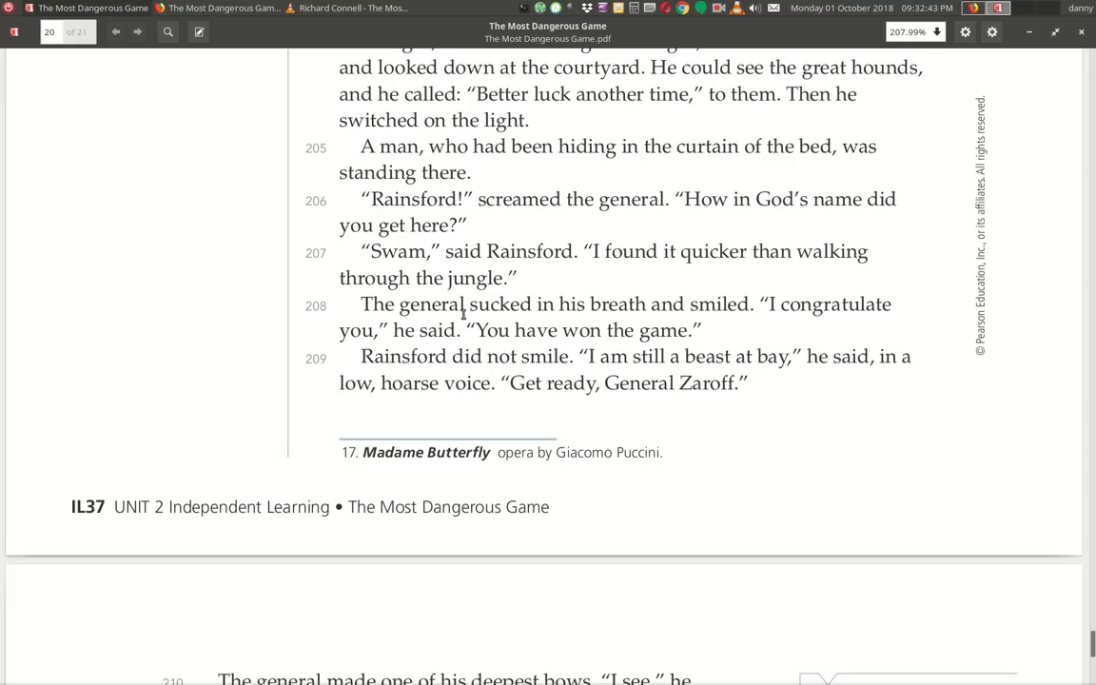
mouse_move(655, 319)
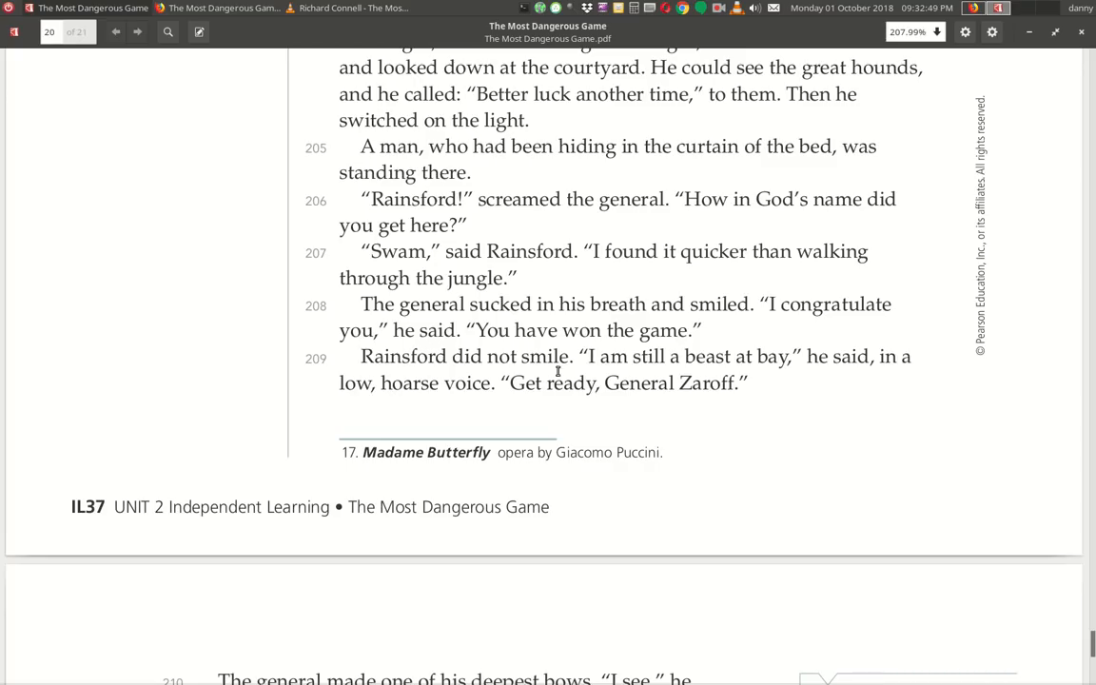
mouse_move(540, 378)
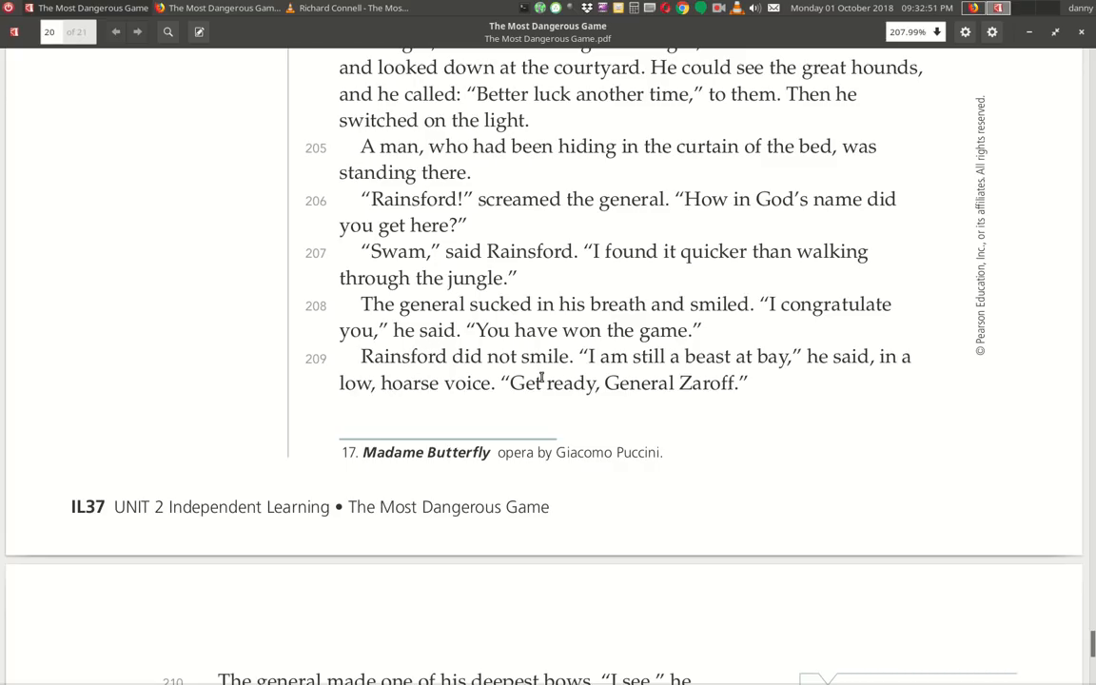
mouse_move(651, 371)
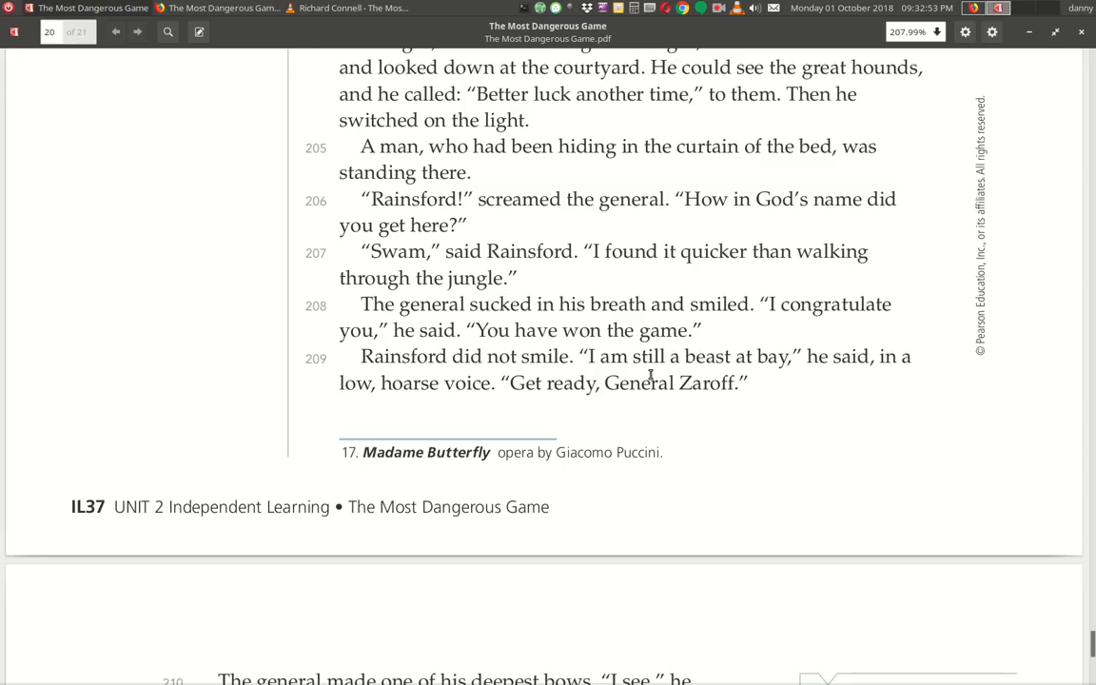
mouse_move(897, 380)
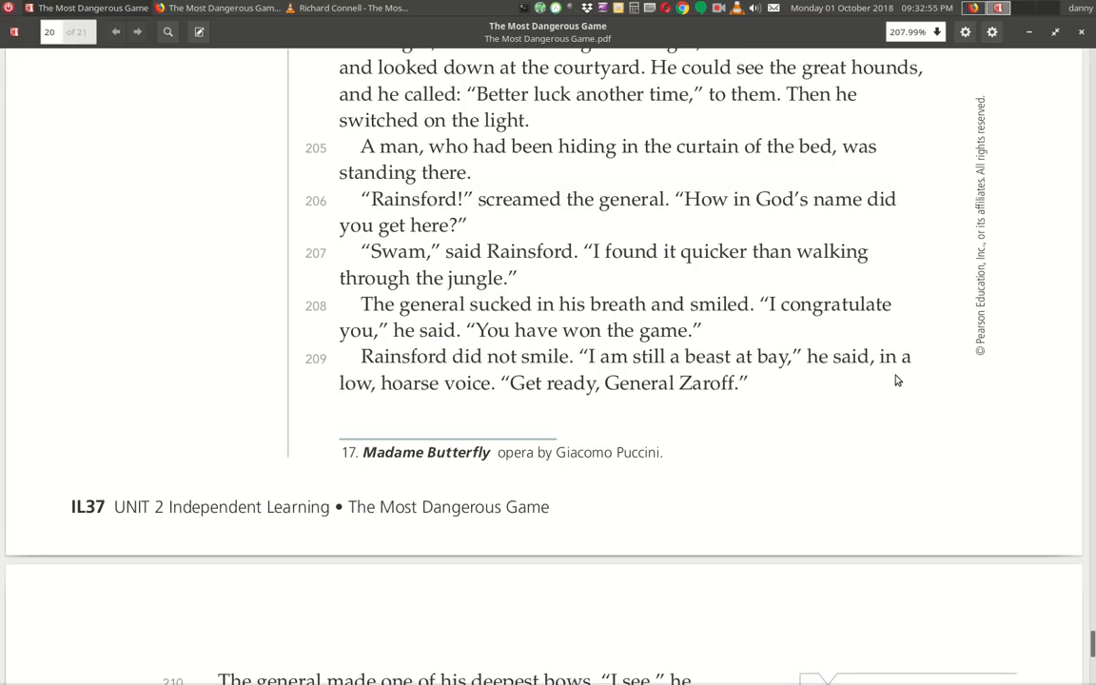
mouse_move(586, 430)
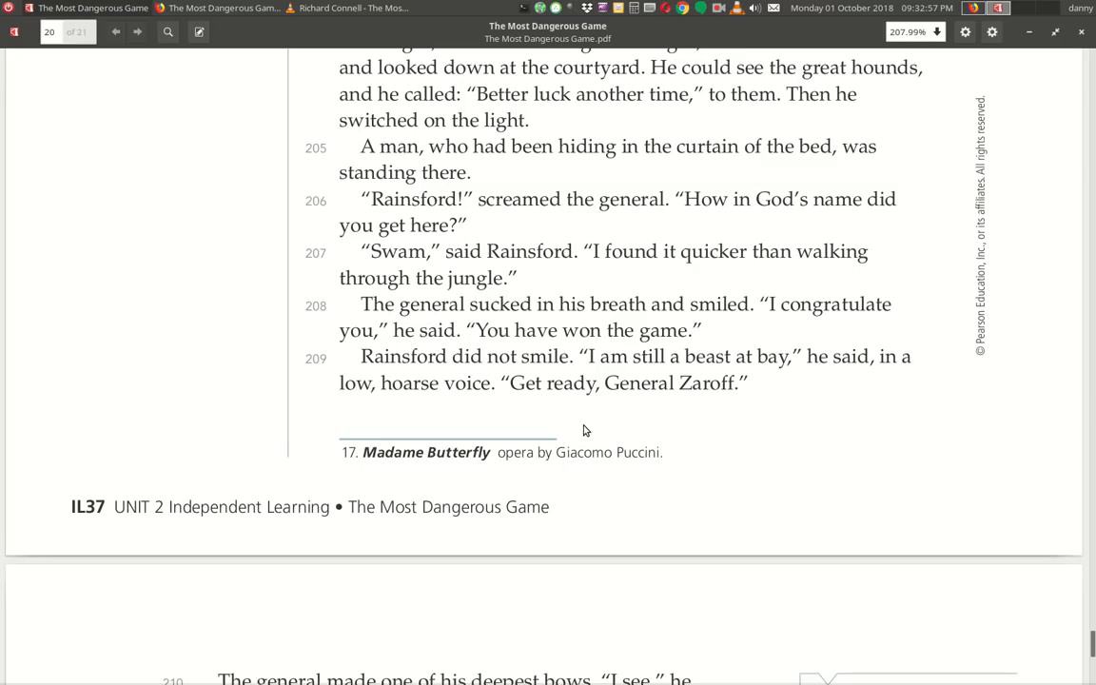
Scroll to the final page with paragraphs 210–211 and the repast footnote 18.
scroll("down", 3)
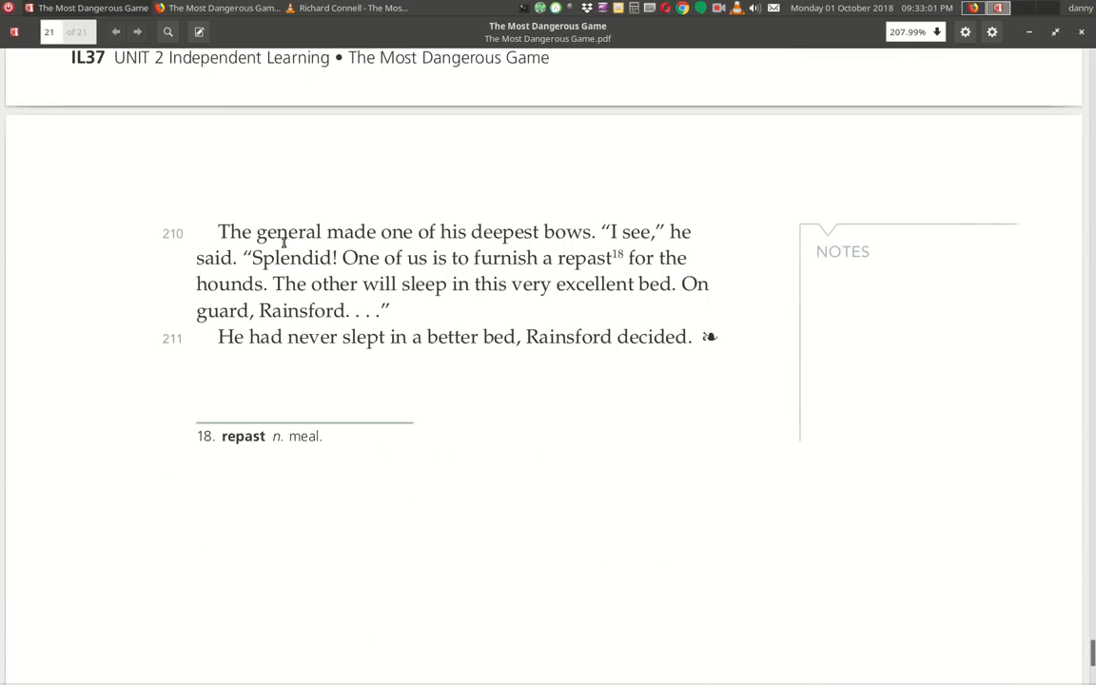
mouse_move(559, 251)
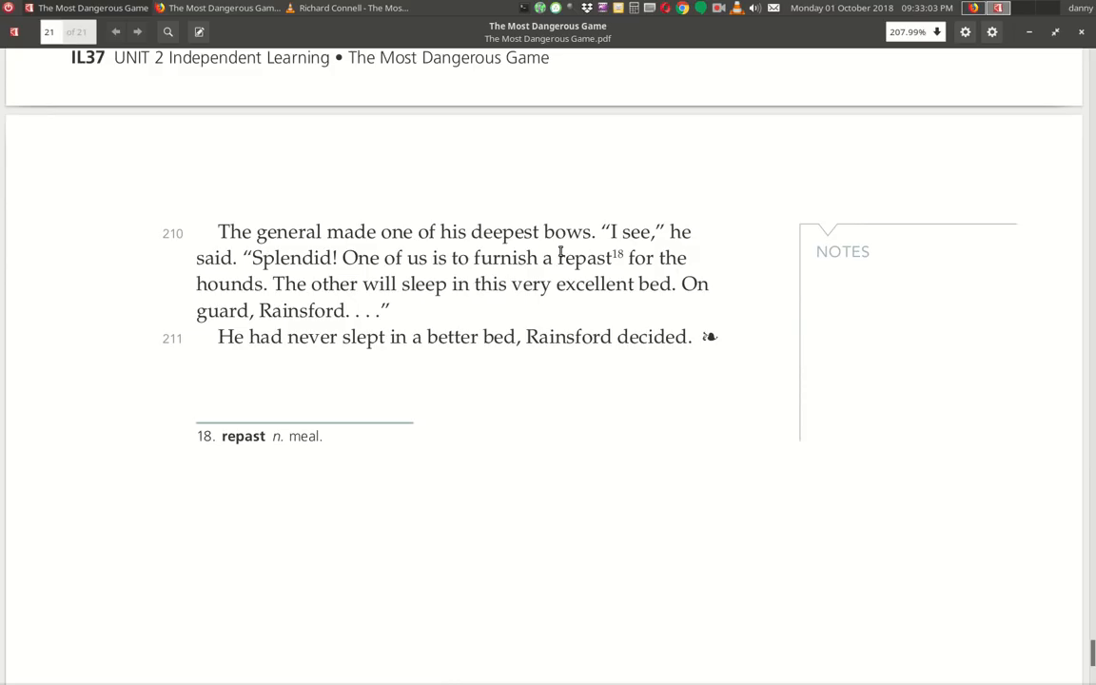
mouse_move(240, 268)
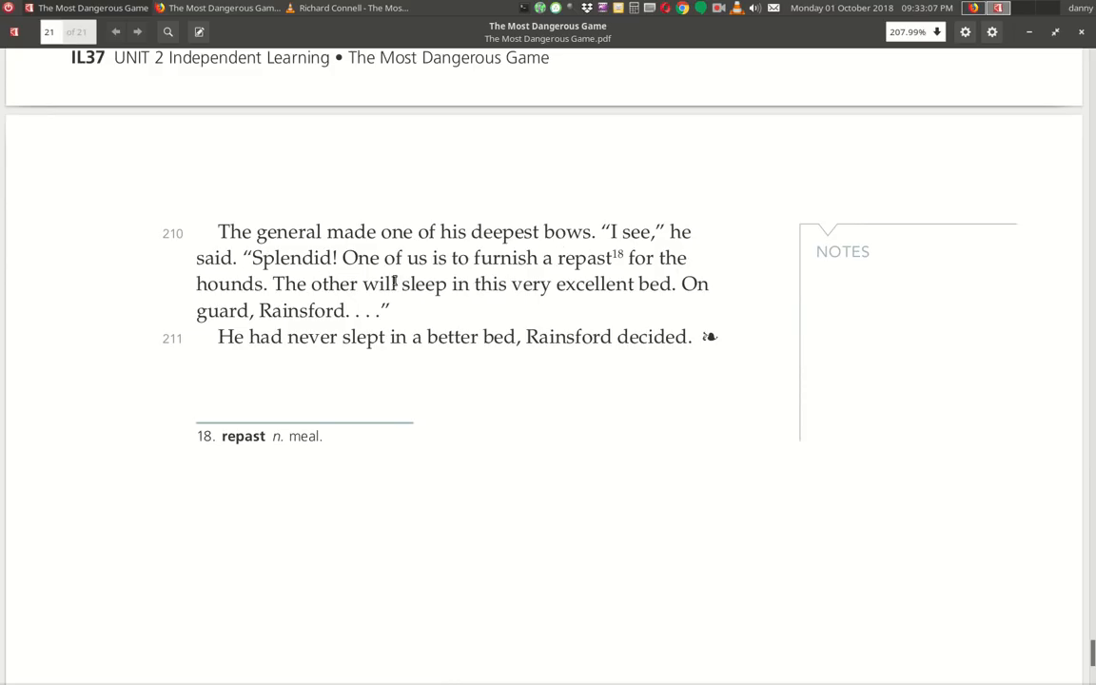
mouse_move(403, 291)
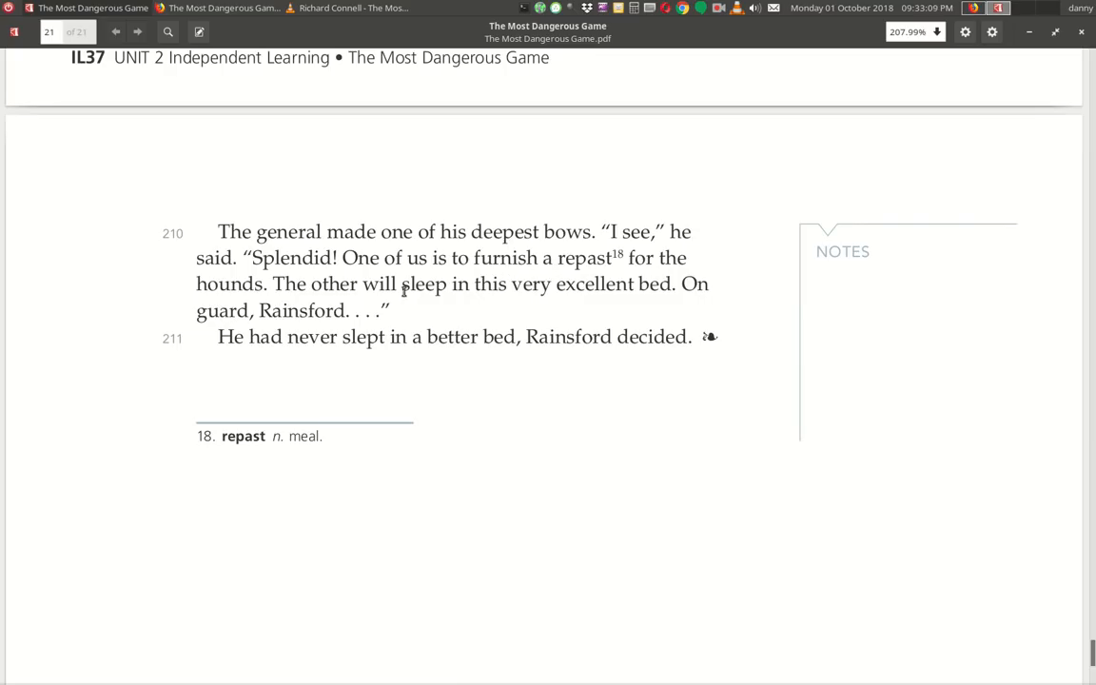
mouse_move(487, 308)
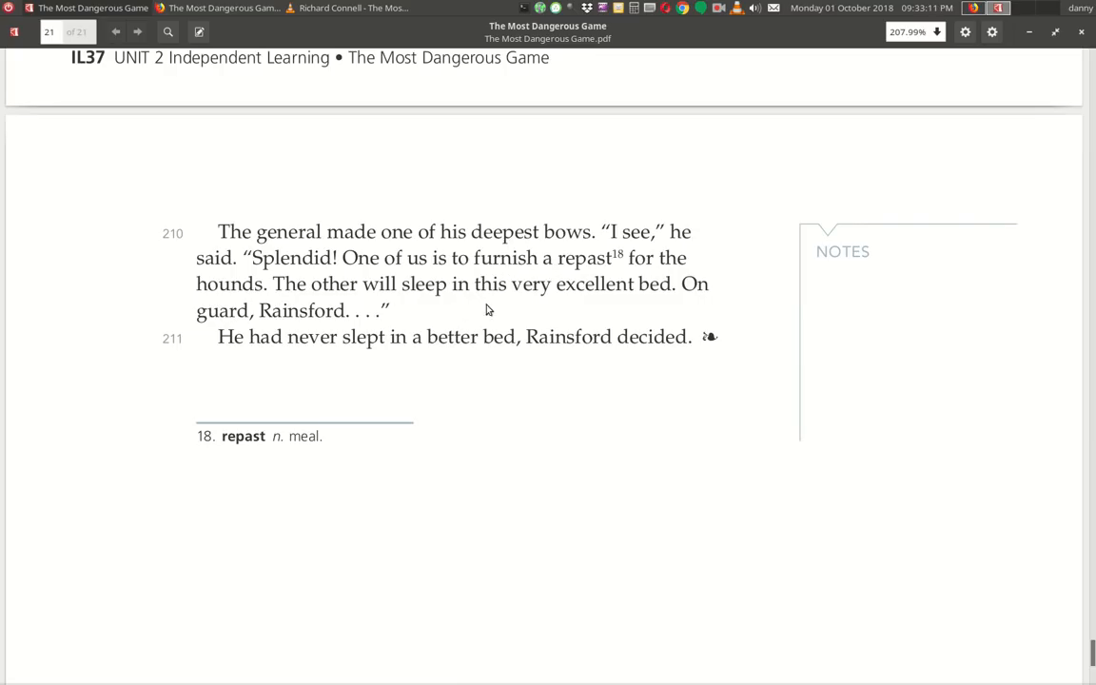
mouse_move(586, 308)
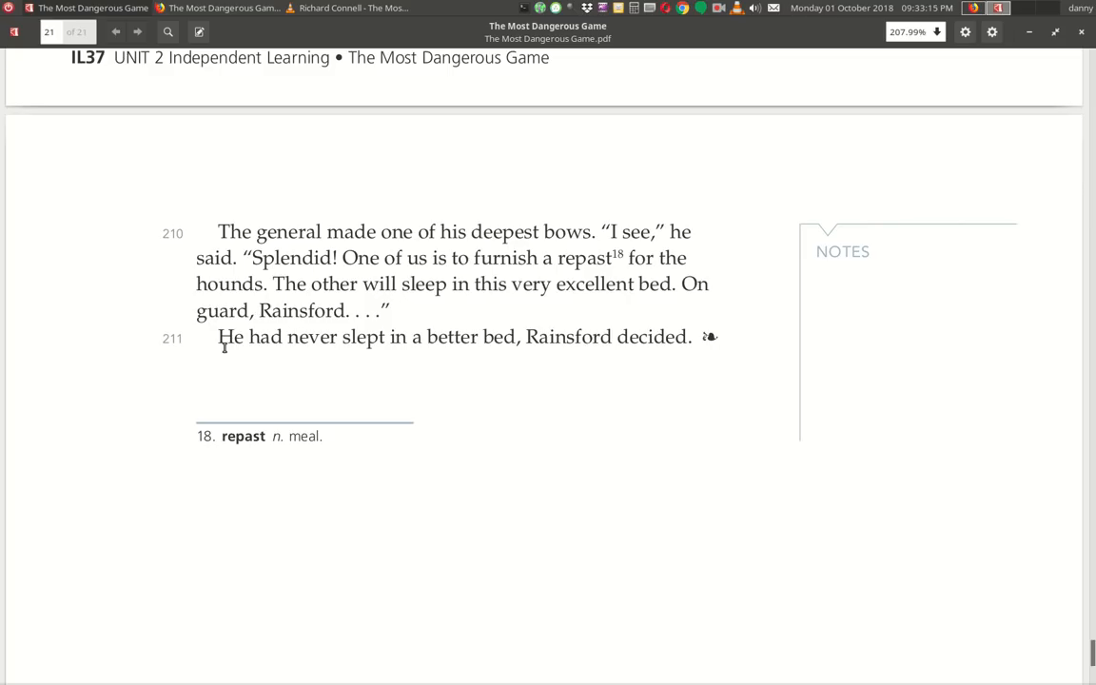
mouse_move(394, 368)
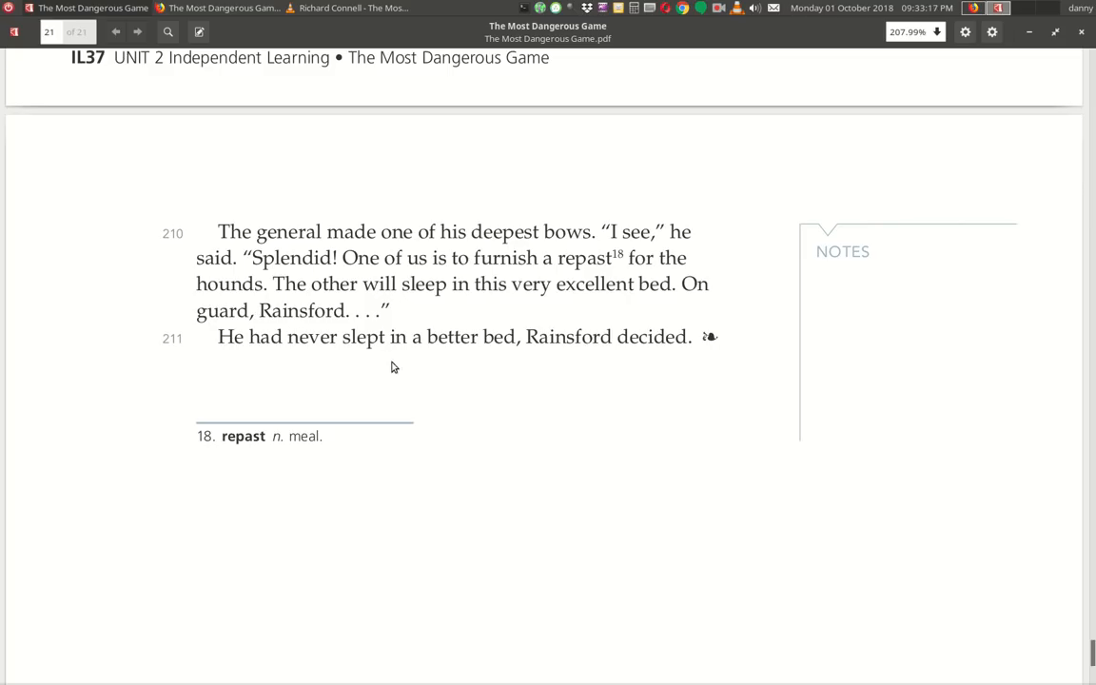
mouse_move(719, 373)
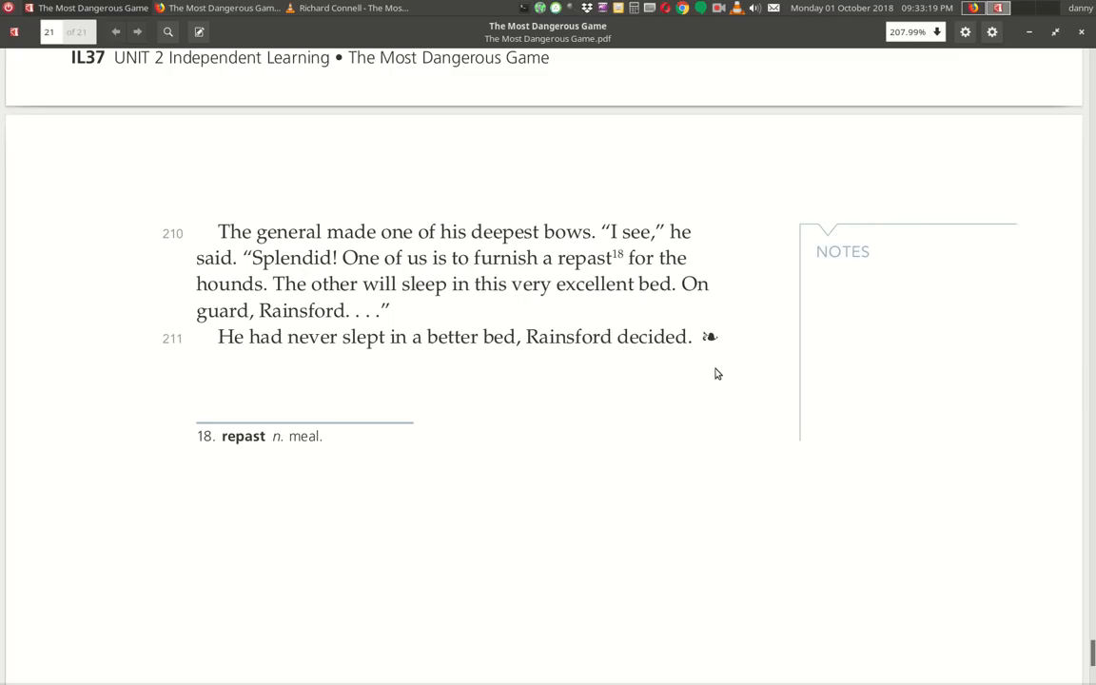